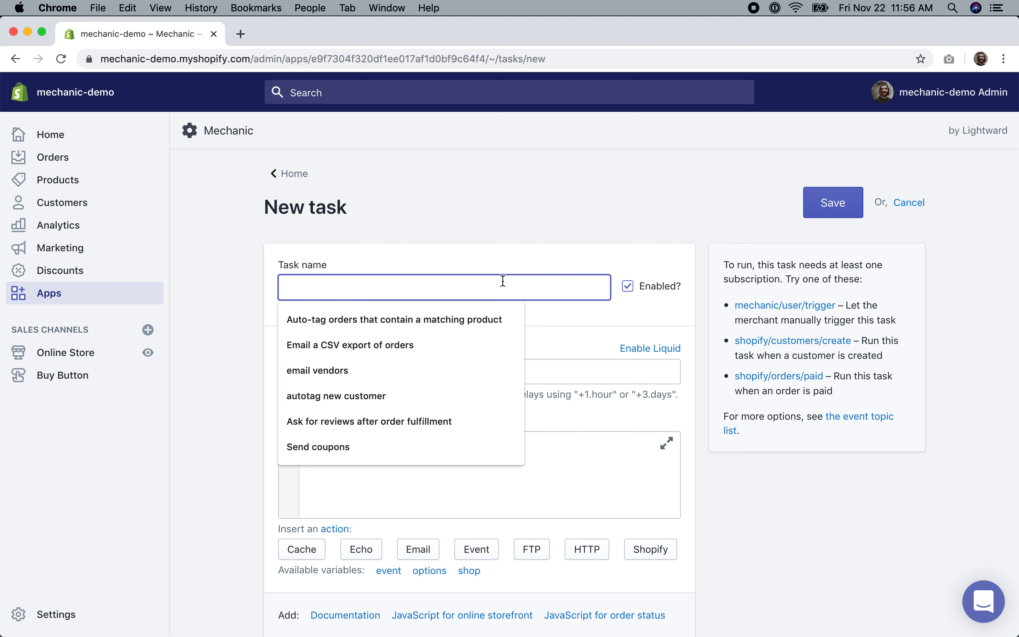
- Name the new task "Send an email when a specific product is shipped"
{"action": "type", "text": "Send an emailwhen a specific product is shipped"}
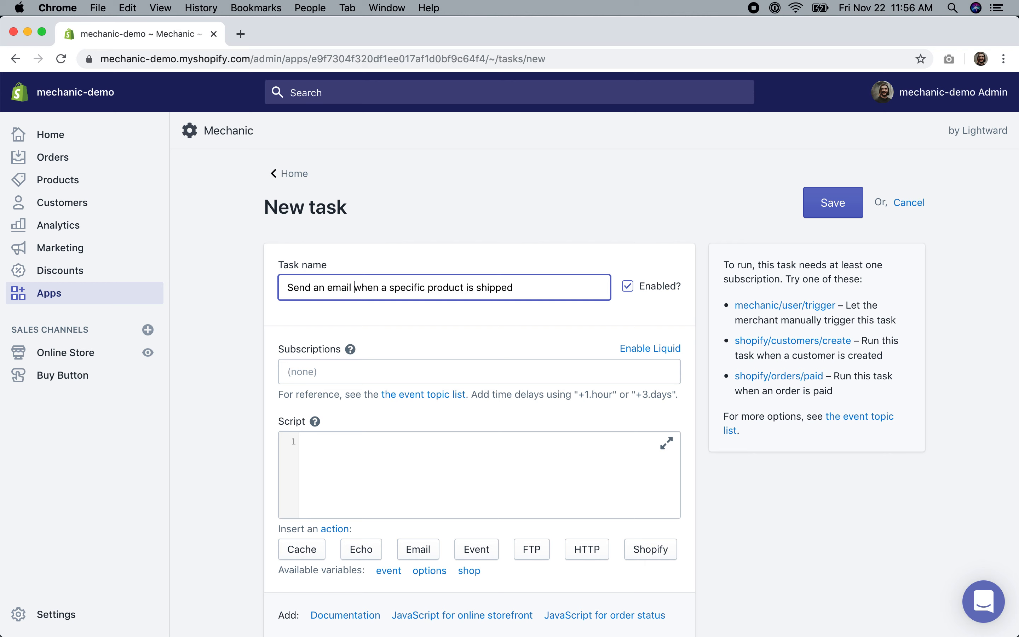
{"action": "mouse_move", "coordinate": [692, 194]}
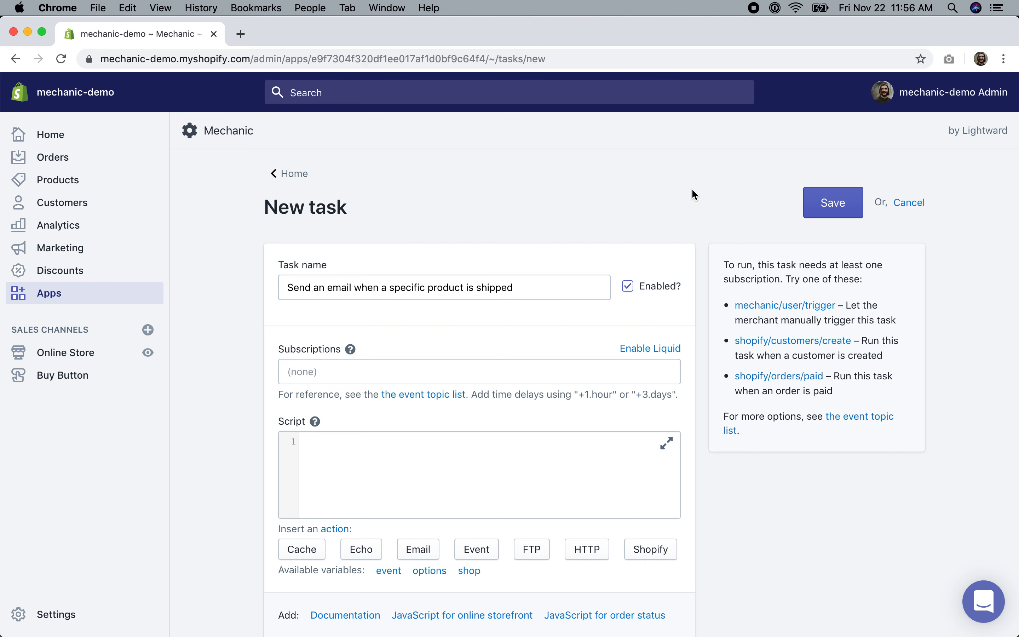
{"action": "mouse_move", "coordinate": [372, 241]}
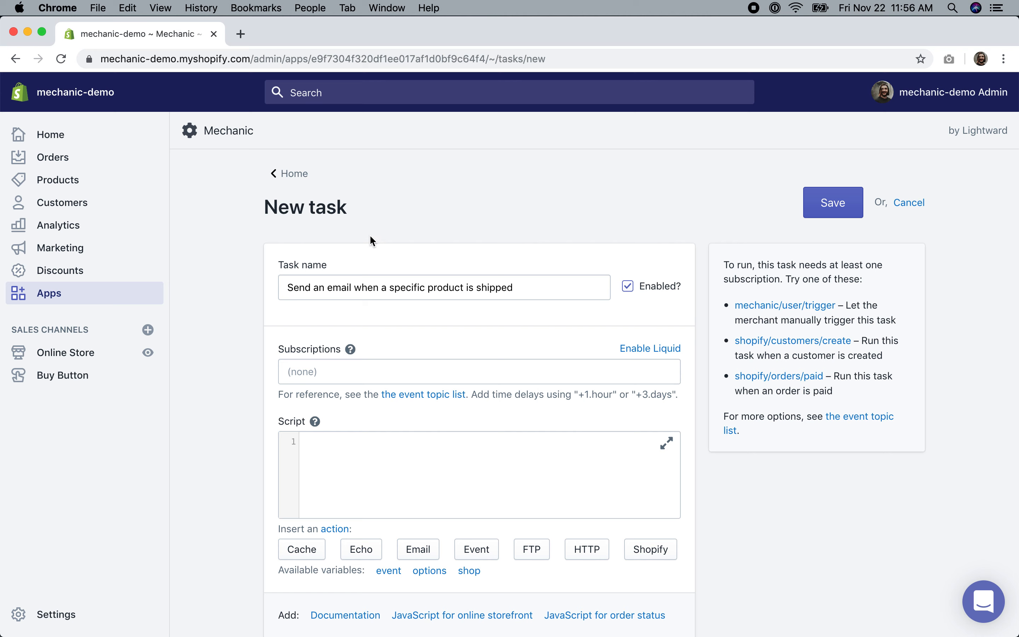
{"action": "mouse_move", "coordinate": [505, 324]}
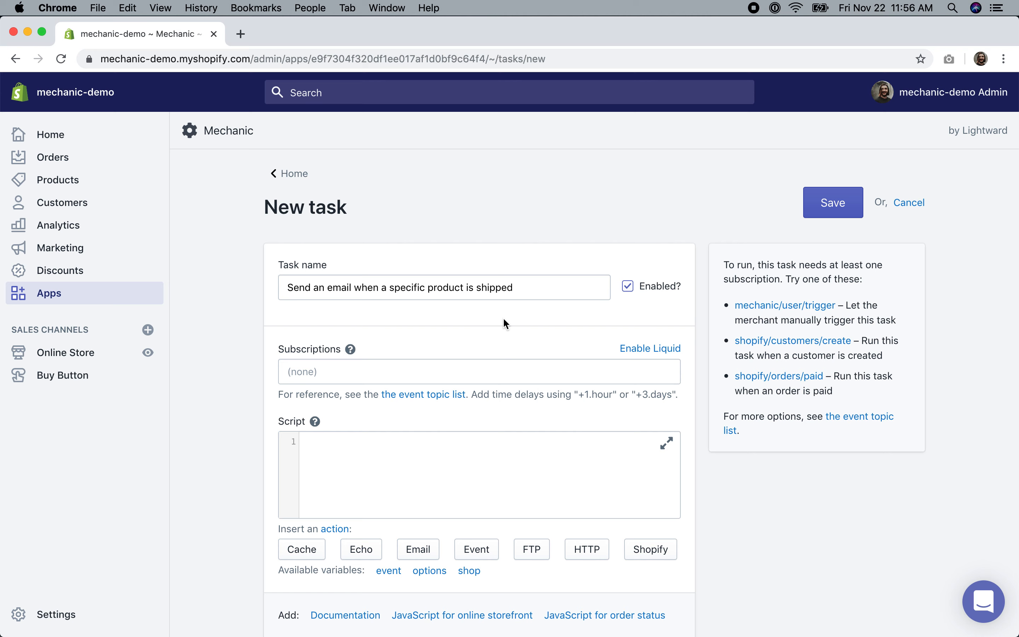
- Find shopify/fulfillments/create under Fulfillments in the Help Center event topic list and copy it
{"action": "left_click", "coordinate": [423, 394]}
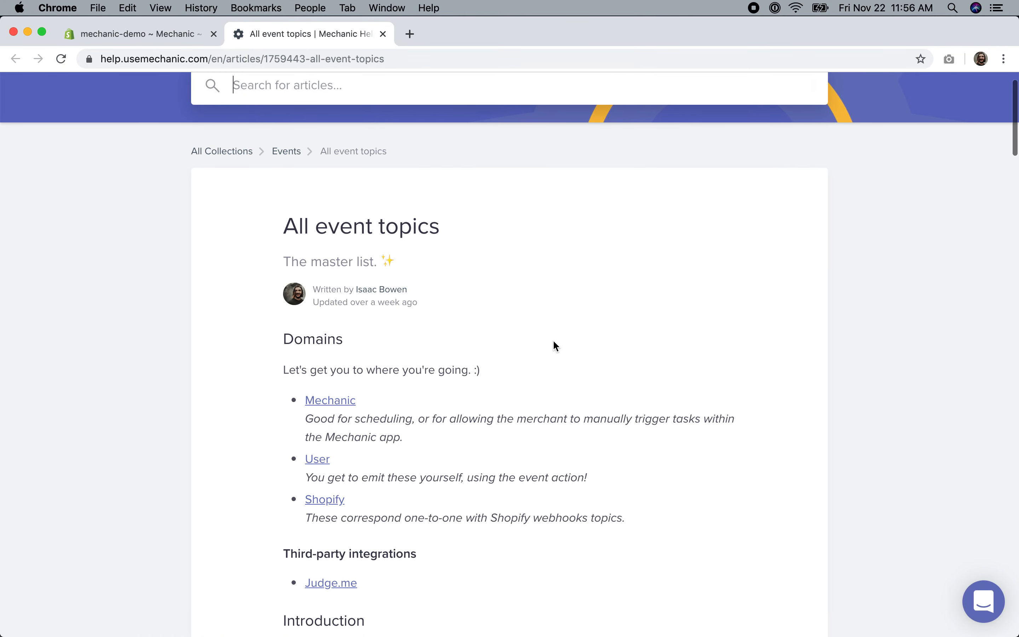
{"action": "left_click", "coordinate": [324, 499]}
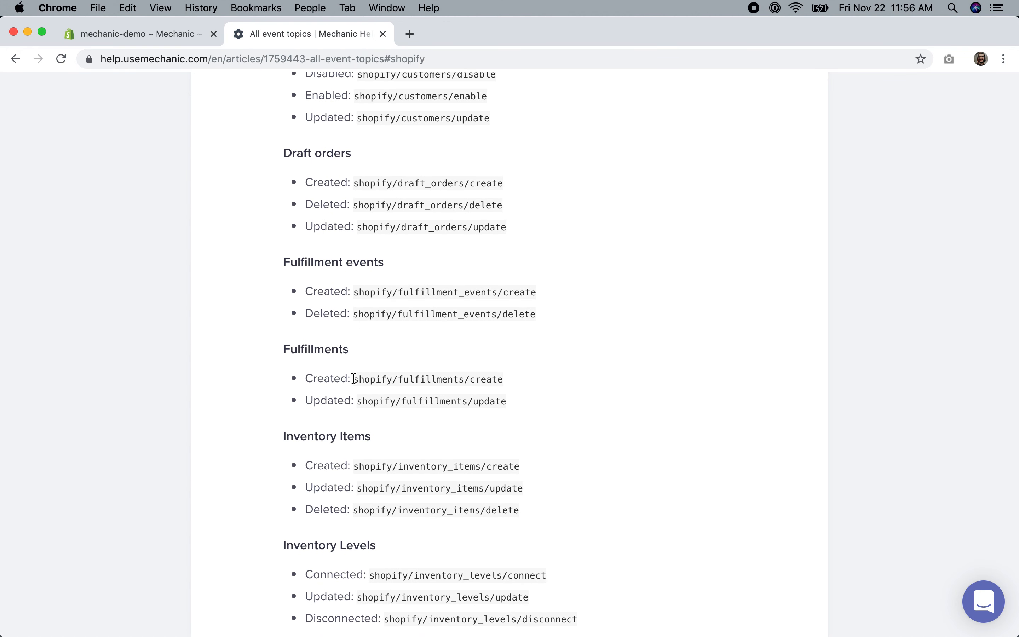
{"action": "double_click", "coordinate": [427, 379]}
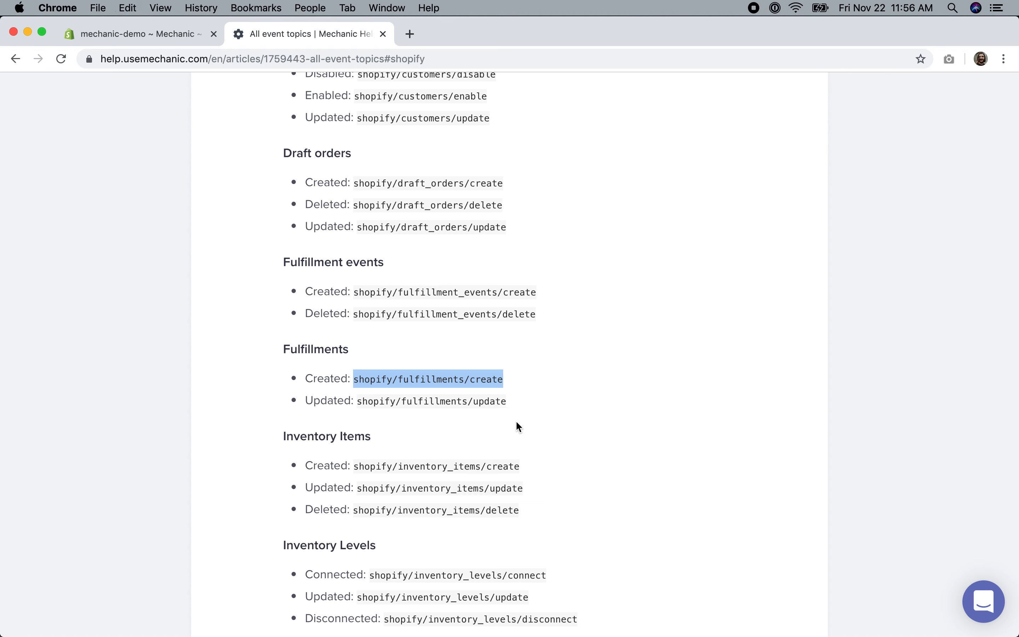
{"action": "mouse_move", "coordinate": [509, 391]}
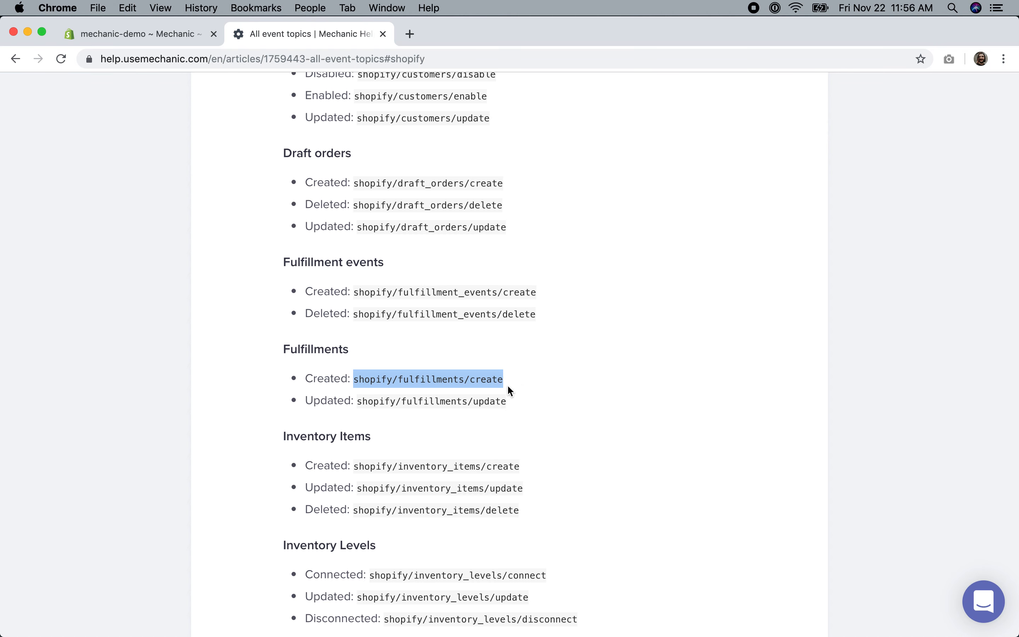
{"action": "mouse_move", "coordinate": [389, 376]}
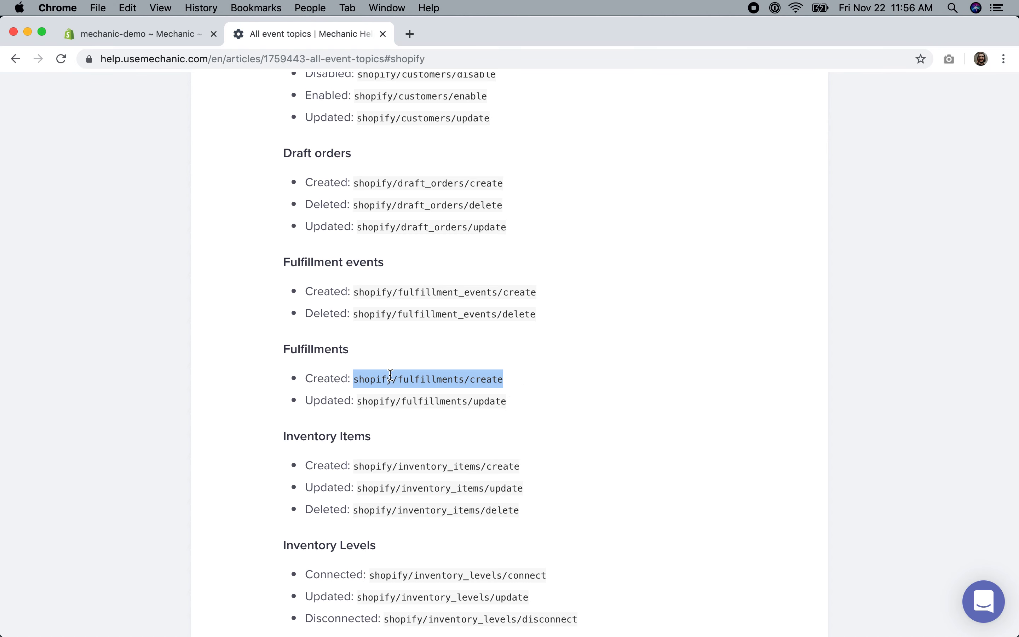
- Subscribe the Mechanic task to shopify/fulfillments/create
{"action": "left_click", "coordinate": [137, 34]}
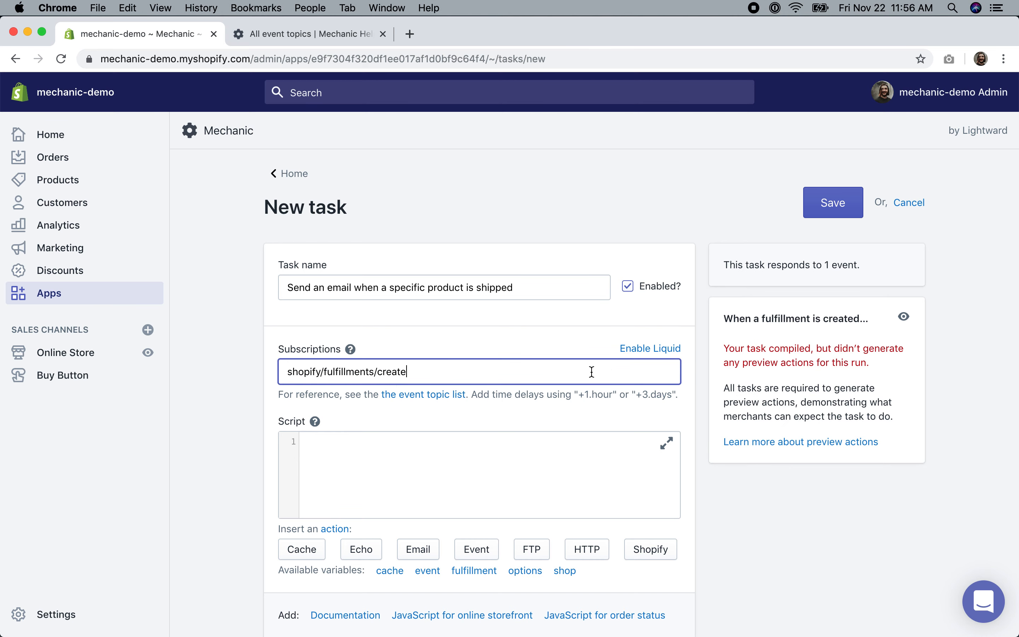
{"action": "mouse_move", "coordinate": [793, 334]}
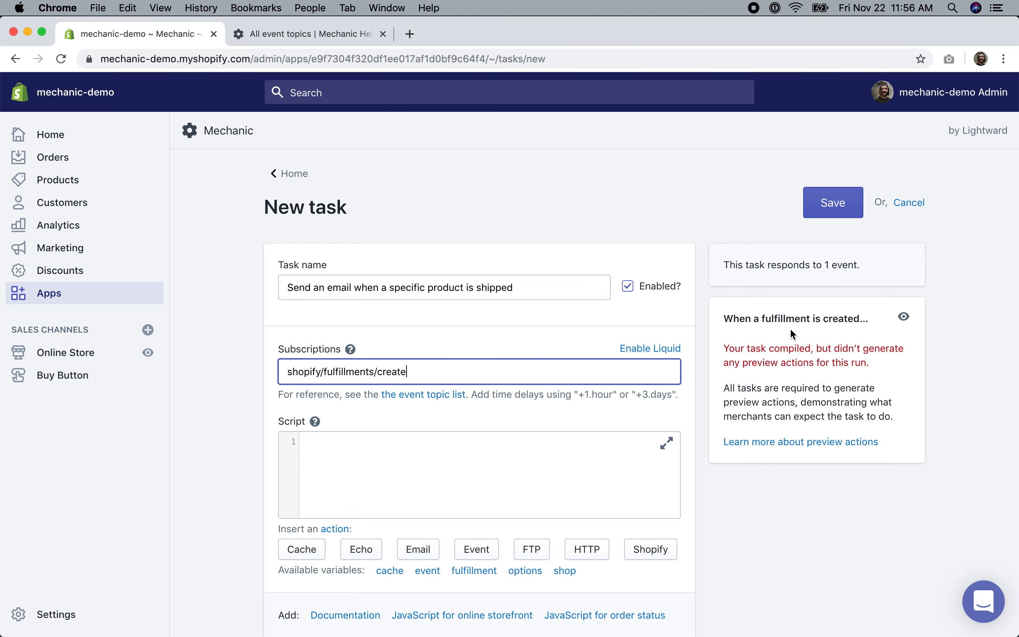
{"action": "double_click", "coordinate": [793, 319]}
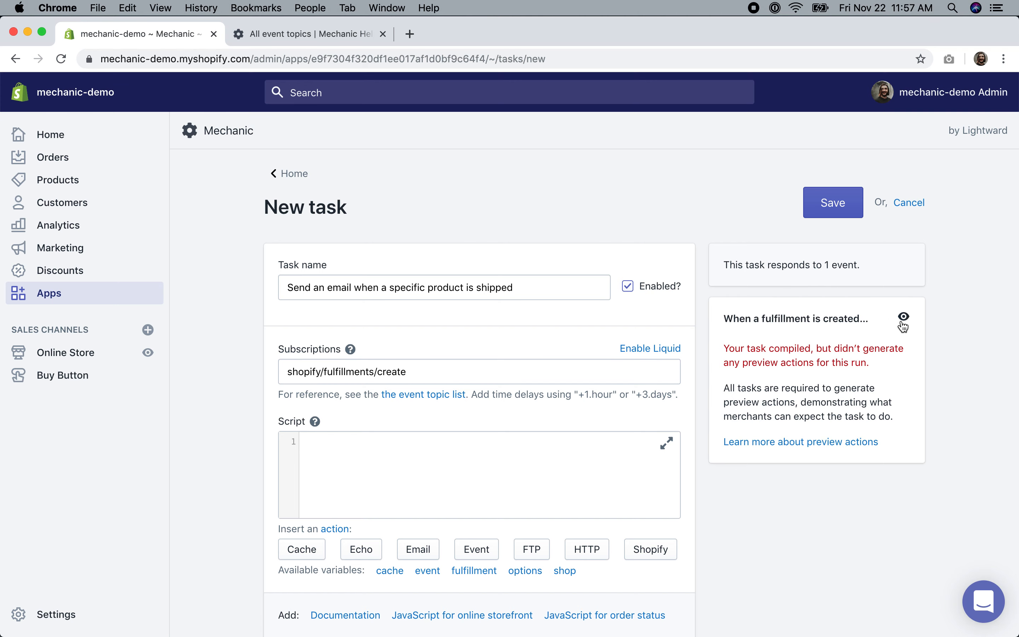
- Review the sample fulfillment-created event data, scrolling through status, name and line items
{"action": "left_click", "coordinate": [902, 318]}
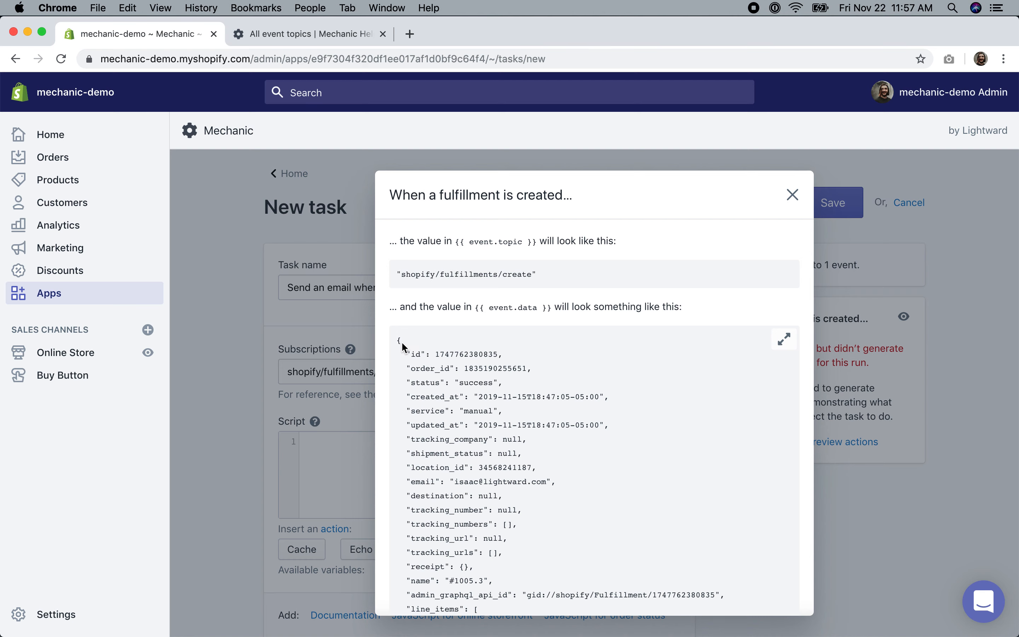
{"action": "scroll", "scroll_direction": "down", "scroll_amount": 3}
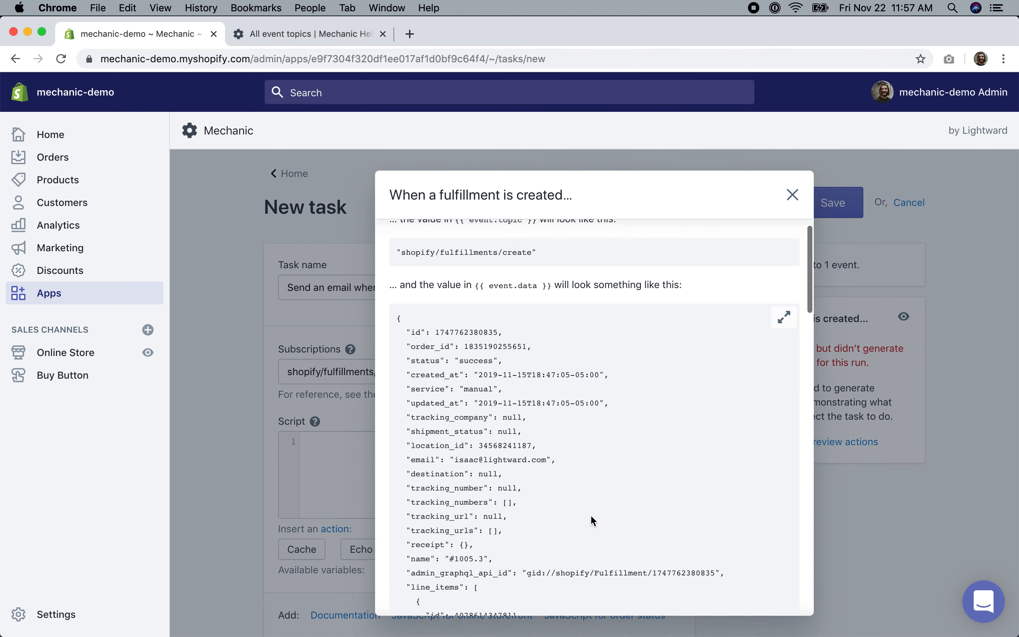
{"action": "scroll", "scroll_direction": "down", "scroll_amount": 3}
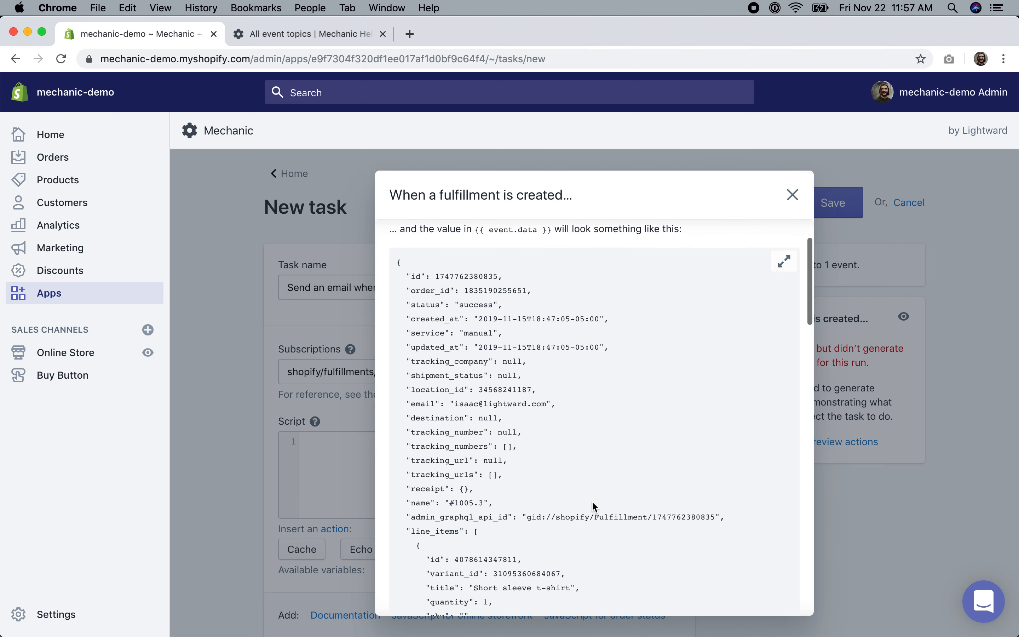
{"action": "mouse_move", "coordinate": [592, 329]}
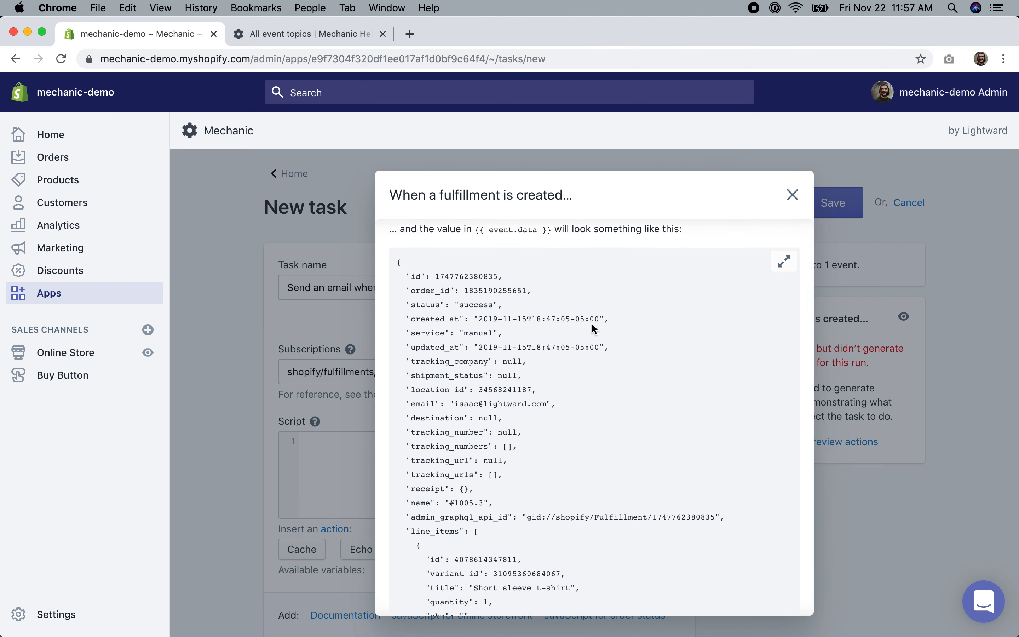
{"action": "mouse_move", "coordinate": [611, 362]}
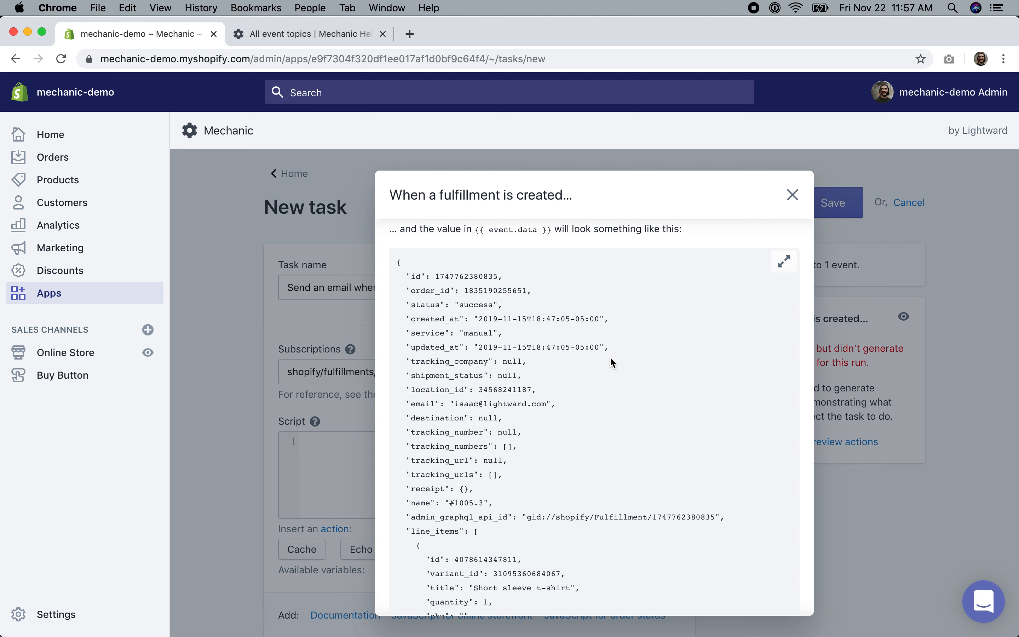
{"action": "scroll", "scroll_direction": "down", "scroll_amount": 3}
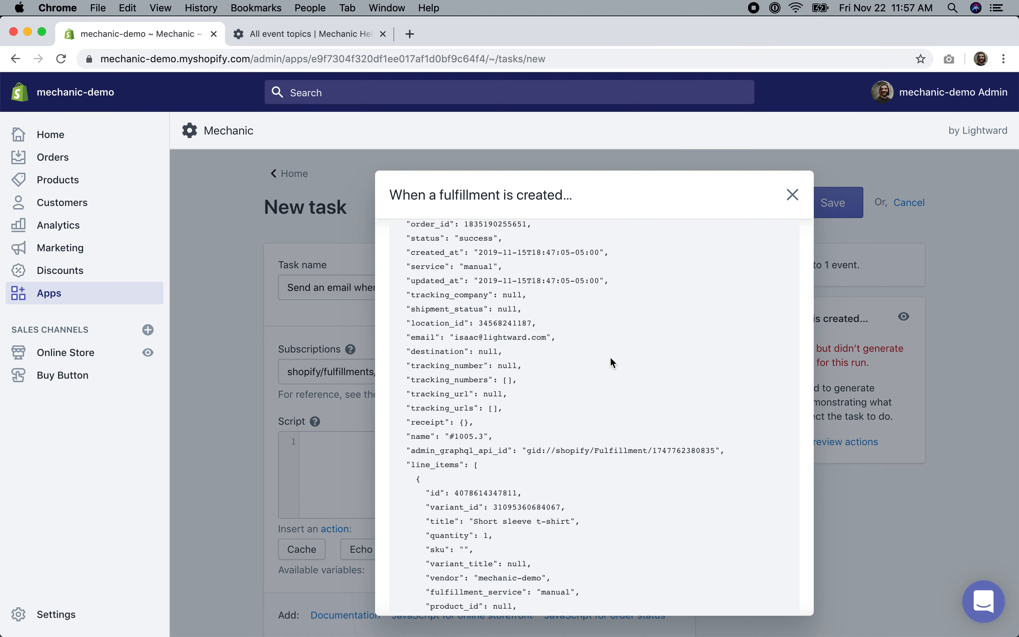
{"action": "mouse_move", "coordinate": [513, 319]}
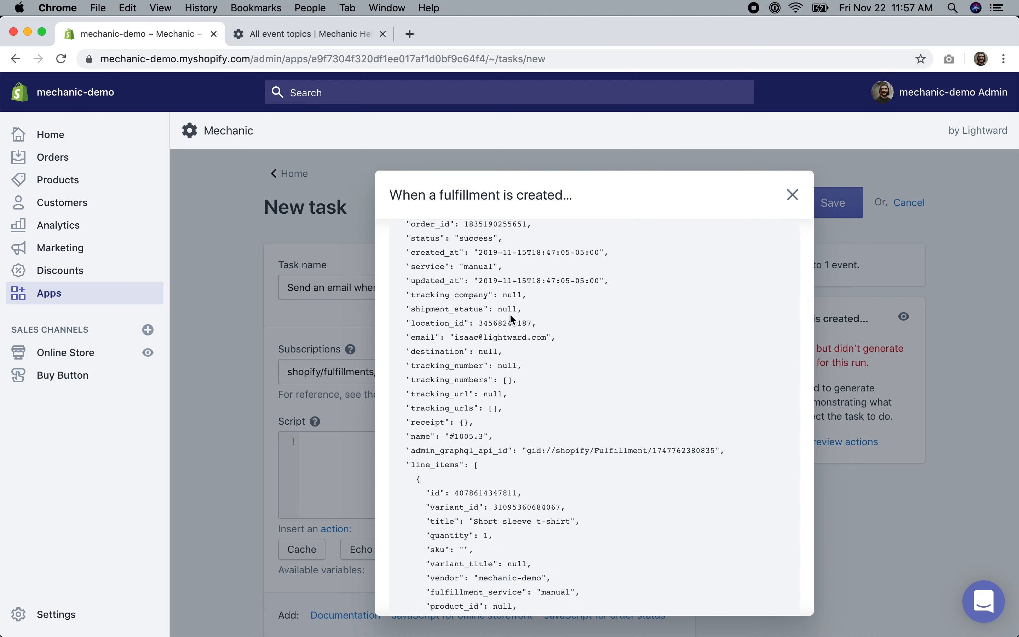
{"action": "scroll", "scroll_direction": "down", "scroll_amount": 3}
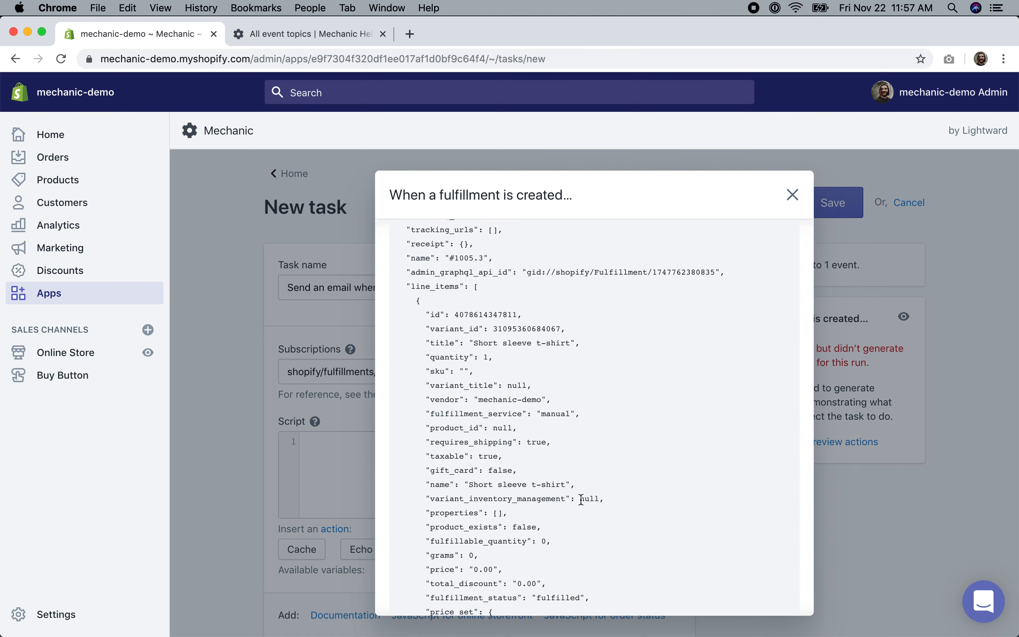
{"action": "scroll", "scroll_direction": "down", "scroll_amount": 3}
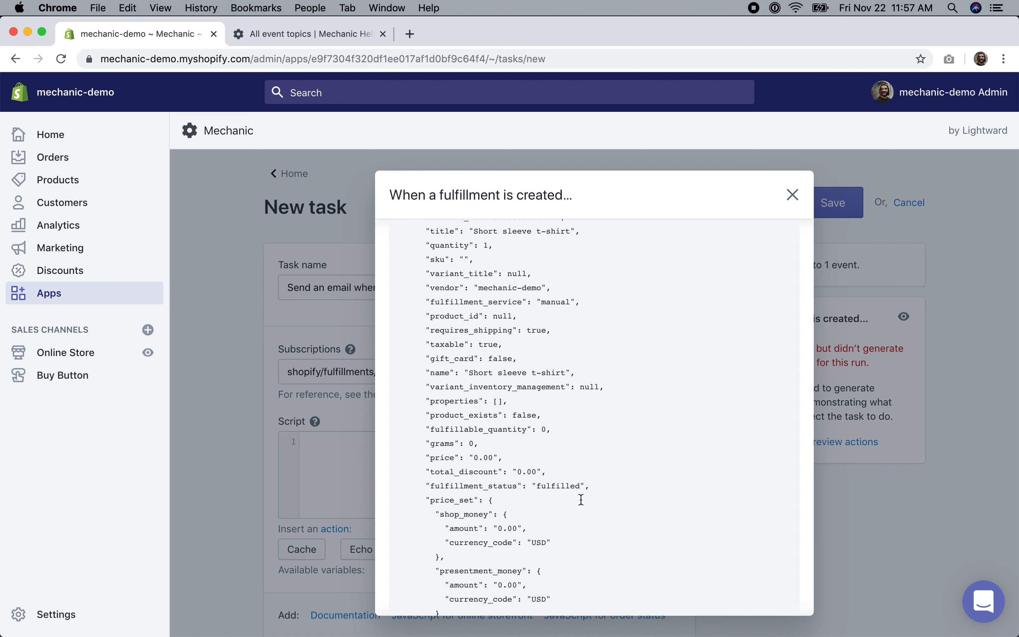
{"action": "scroll", "scroll_direction": "down", "scroll_amount": 3}
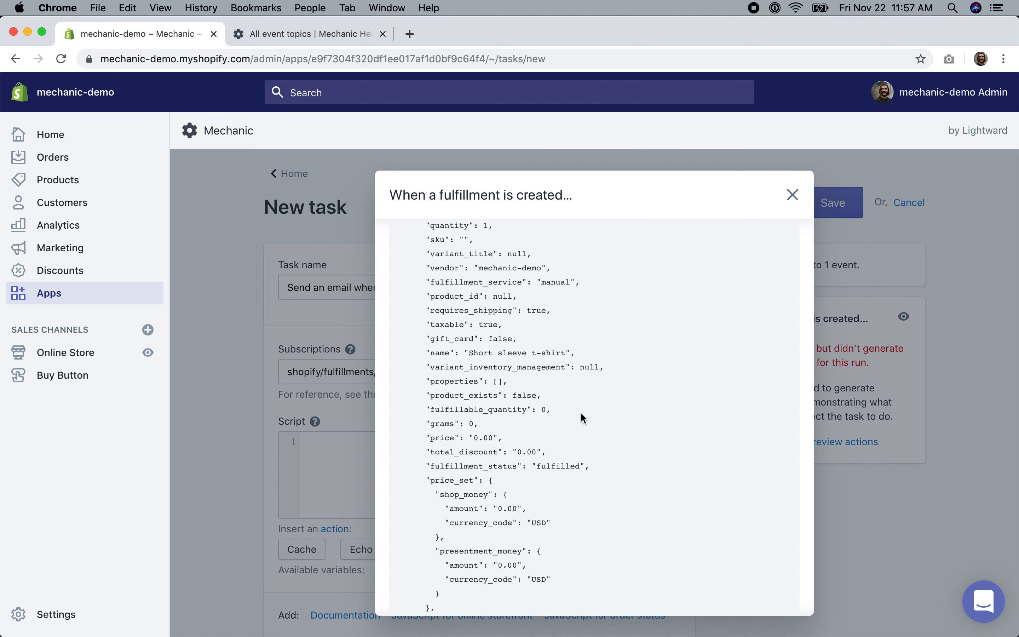
{"action": "mouse_move", "coordinate": [568, 321]}
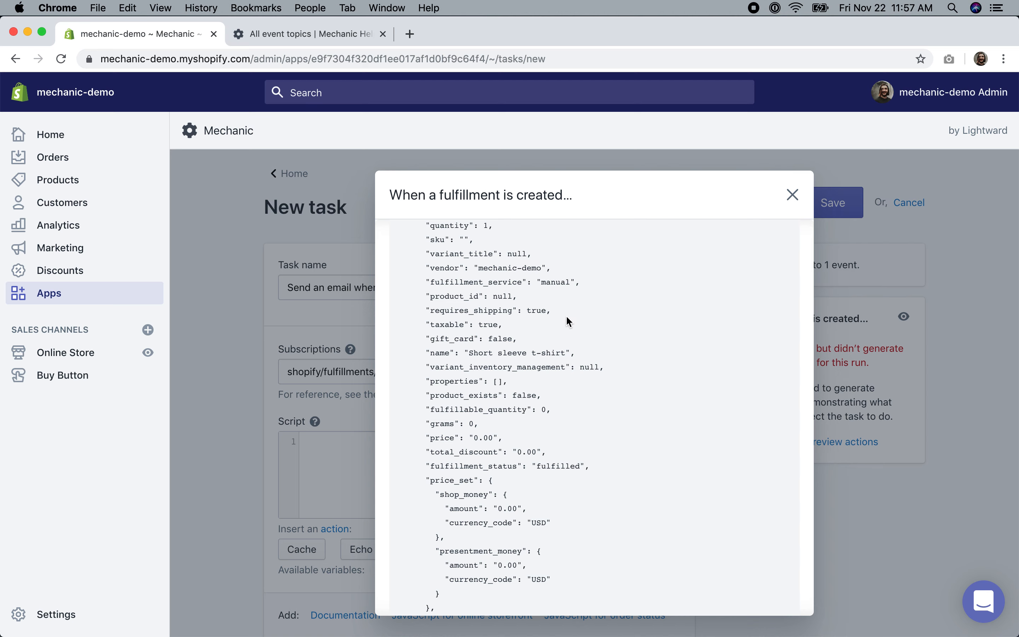
{"action": "scroll", "scroll_direction": "down", "scroll_amount": 3}
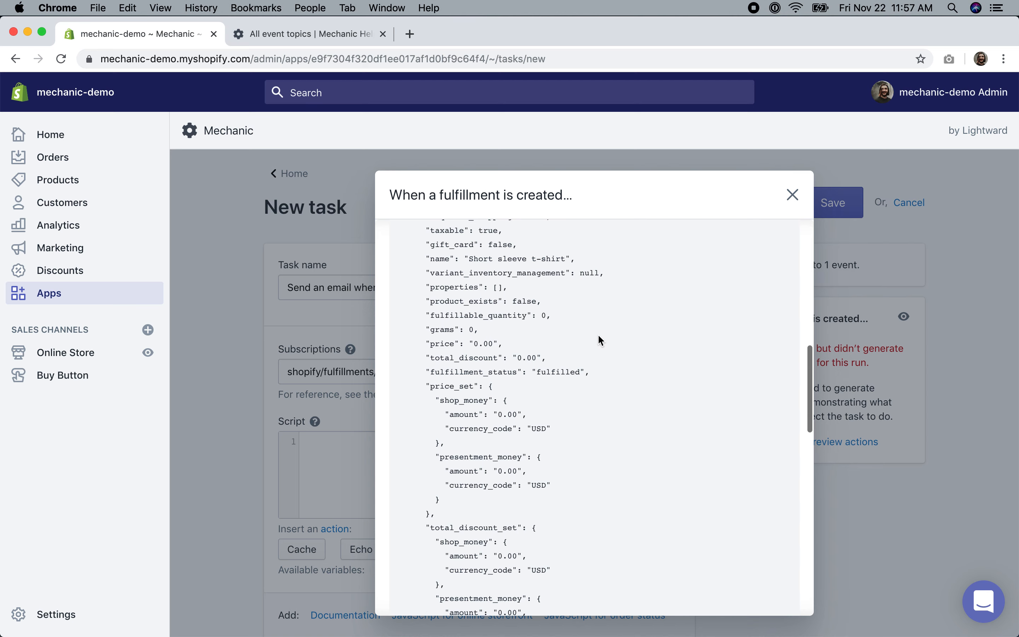
{"action": "scroll", "scroll_direction": "down", "scroll_amount": 3}
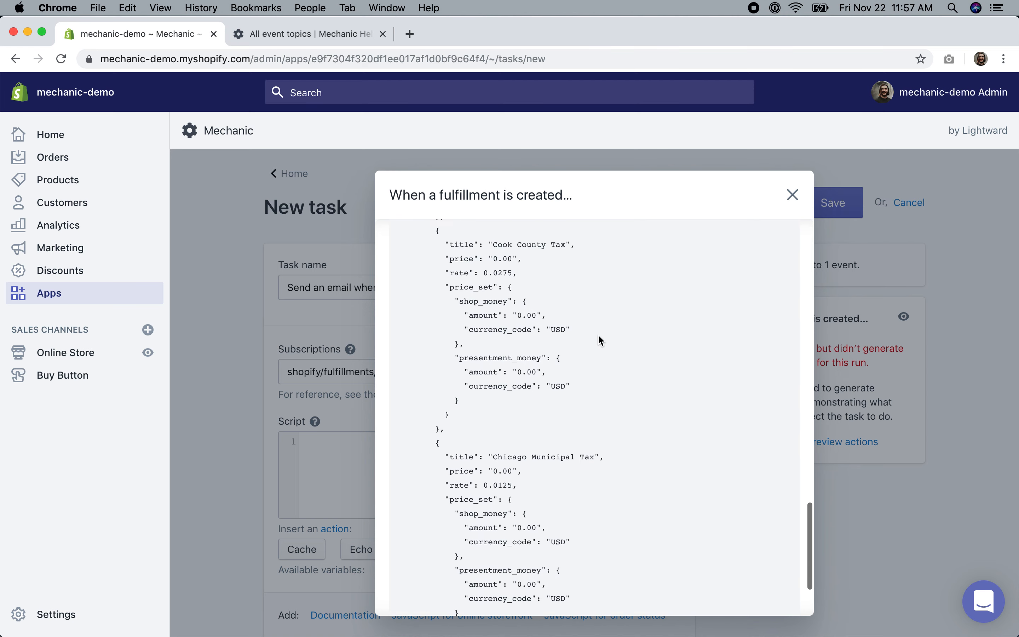
{"action": "scroll", "scroll_direction": "up", "scroll_amount": 3}
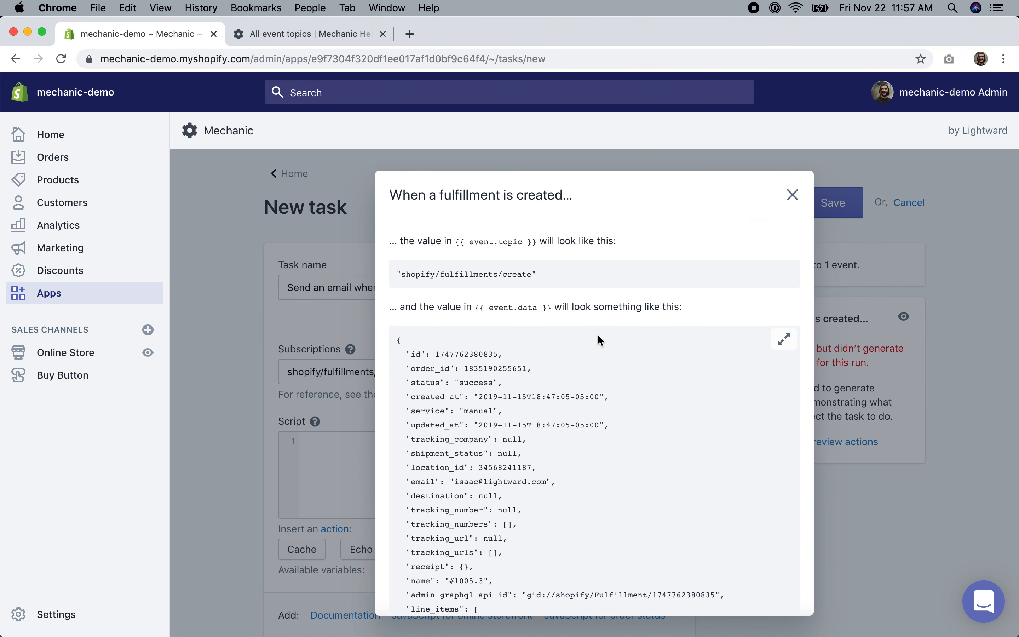
- Search the web for "shopify fulfillment" and locate the status fields in the Fulfillment API reference
{"action": "left_click", "coordinate": [319, 59]}
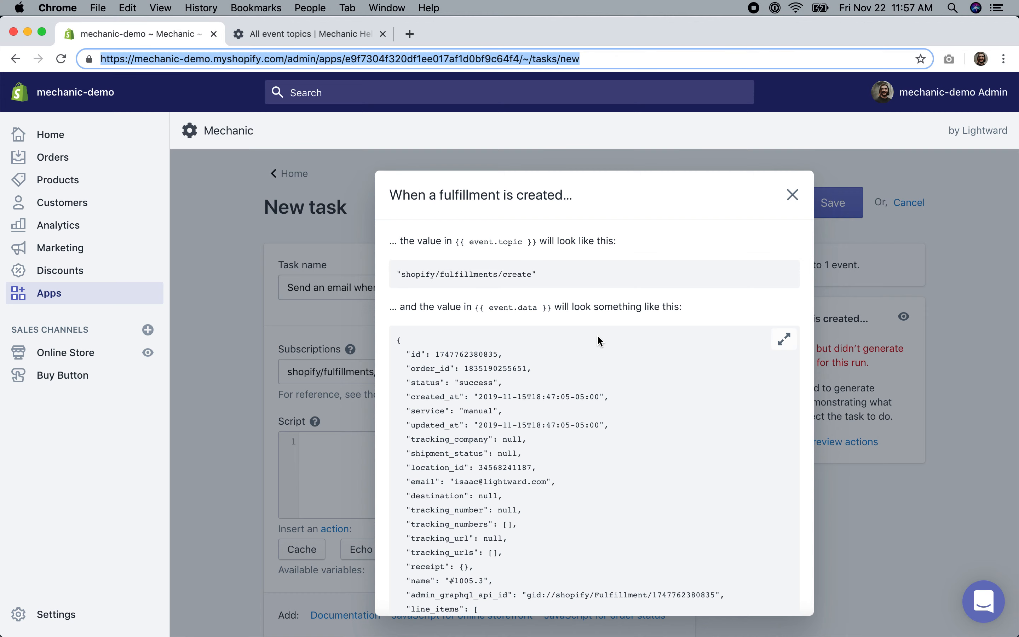
{"action": "type", "text": "shopify fulfillment"}
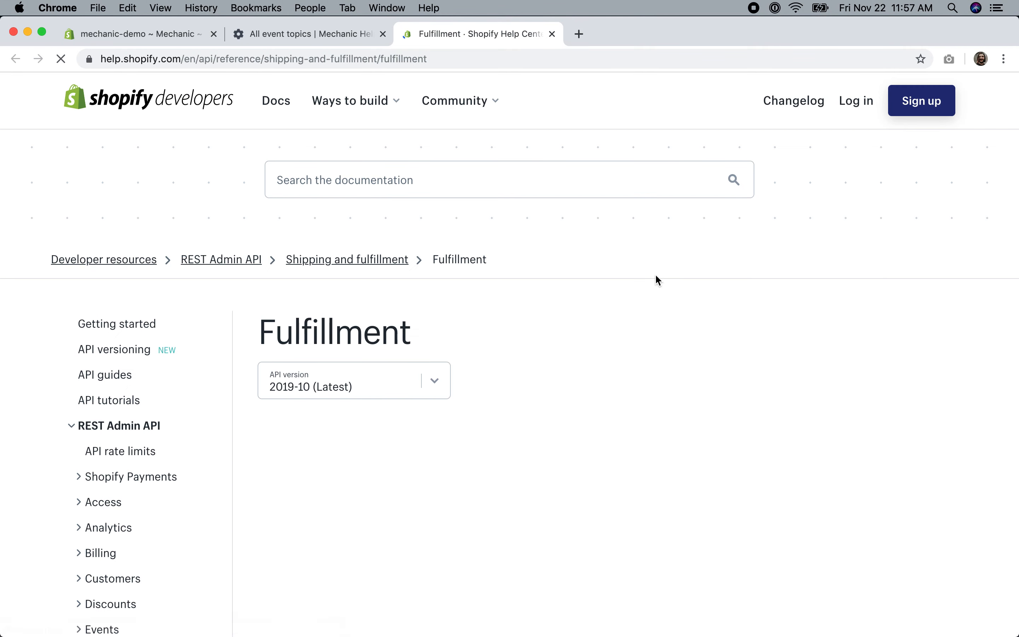
{"action": "scroll", "scroll_direction": "down", "scroll_amount": 3}
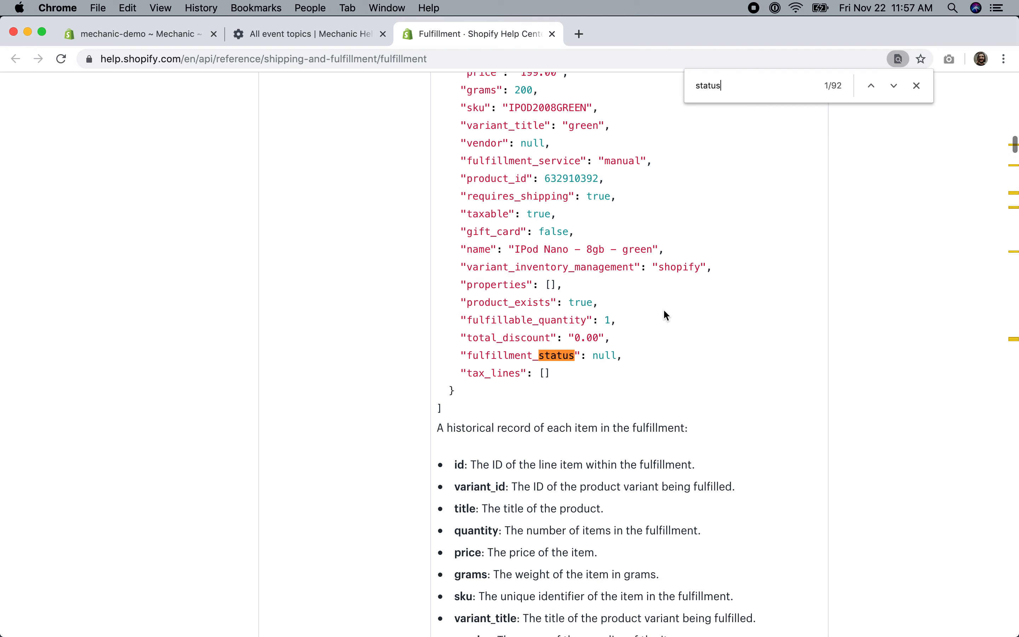
{"action": "left_click", "coordinate": [894, 85]}
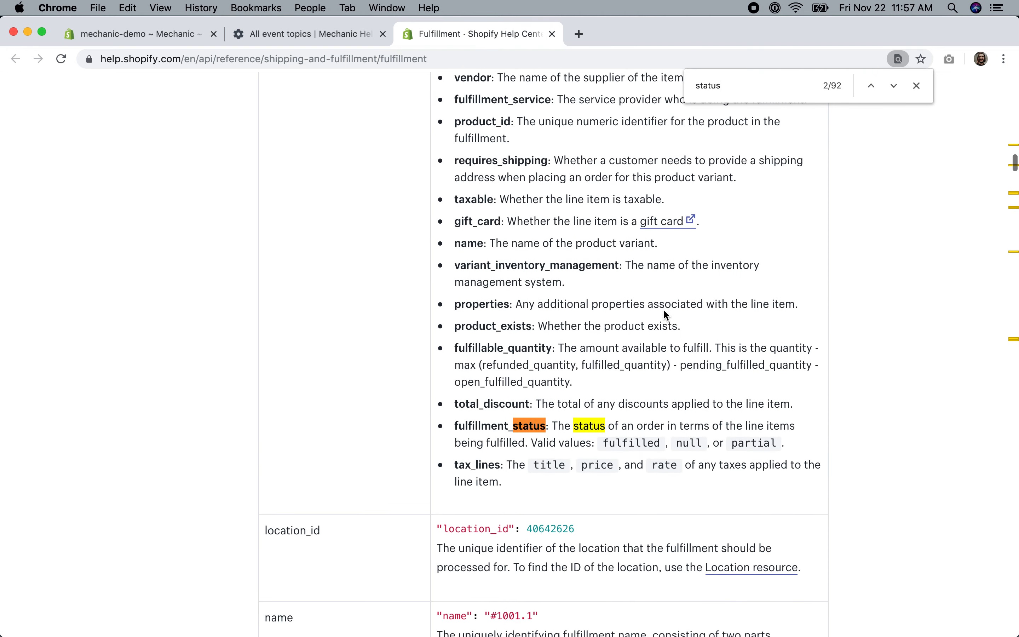
{"action": "left_click", "coordinate": [893, 85]}
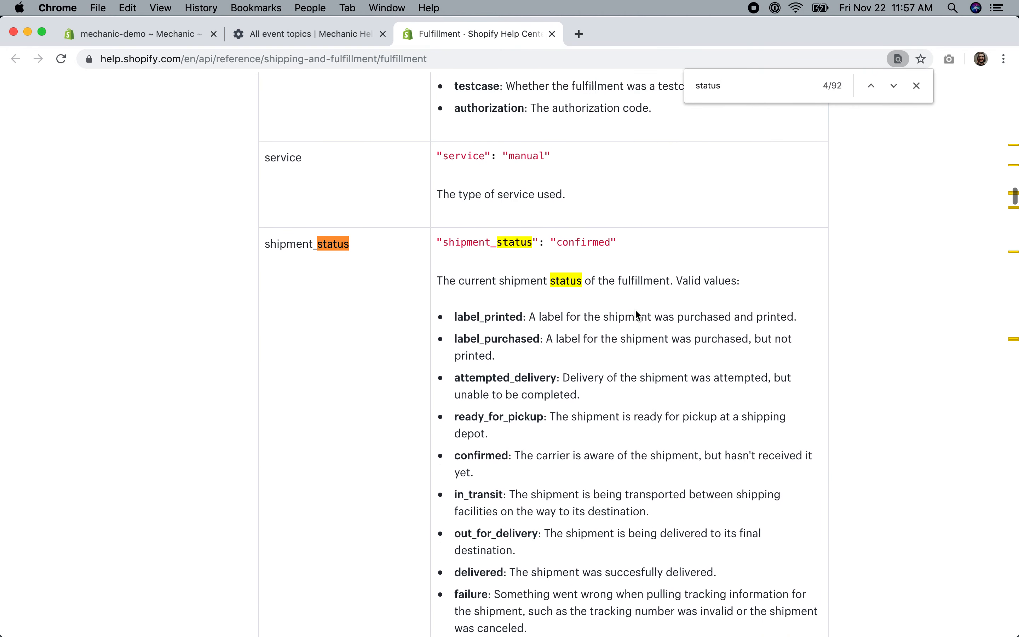
{"action": "scroll", "scroll_direction": "down", "scroll_amount": 3}
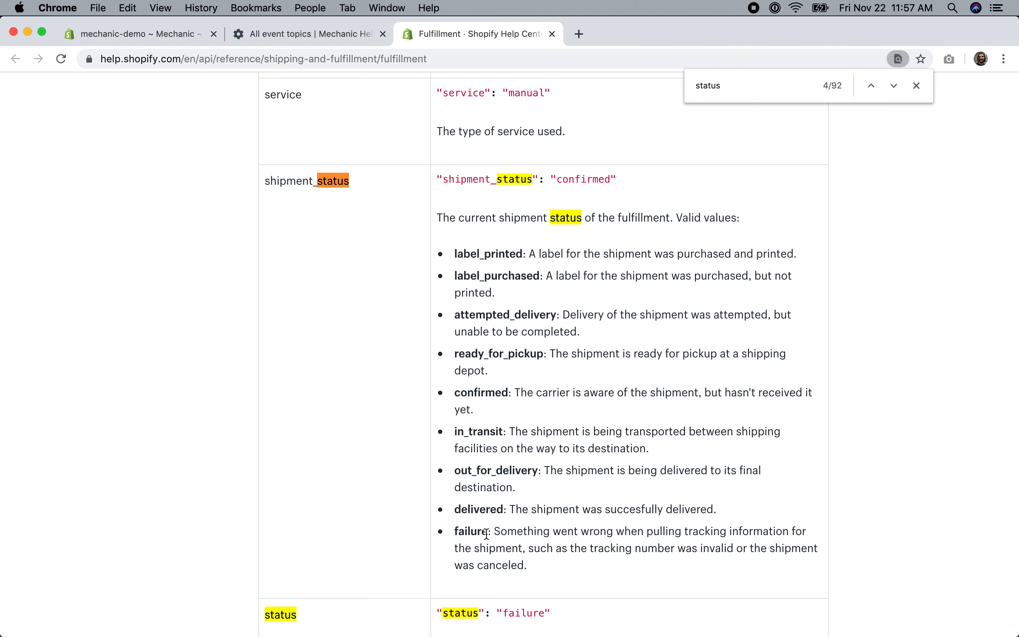
{"action": "mouse_move", "coordinate": [533, 500]}
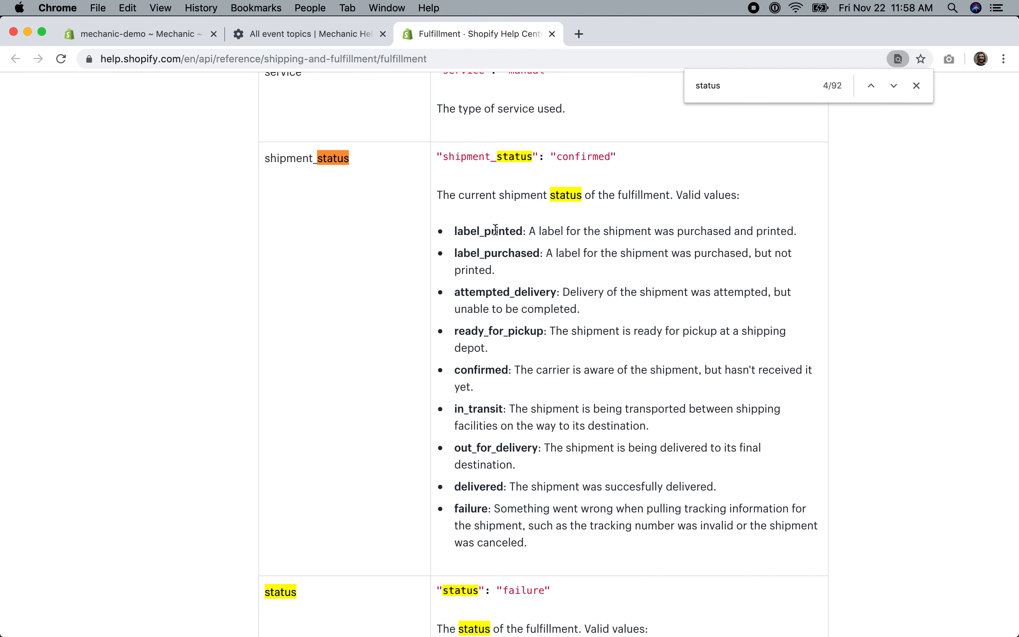
{"action": "mouse_move", "coordinate": [520, 245]}
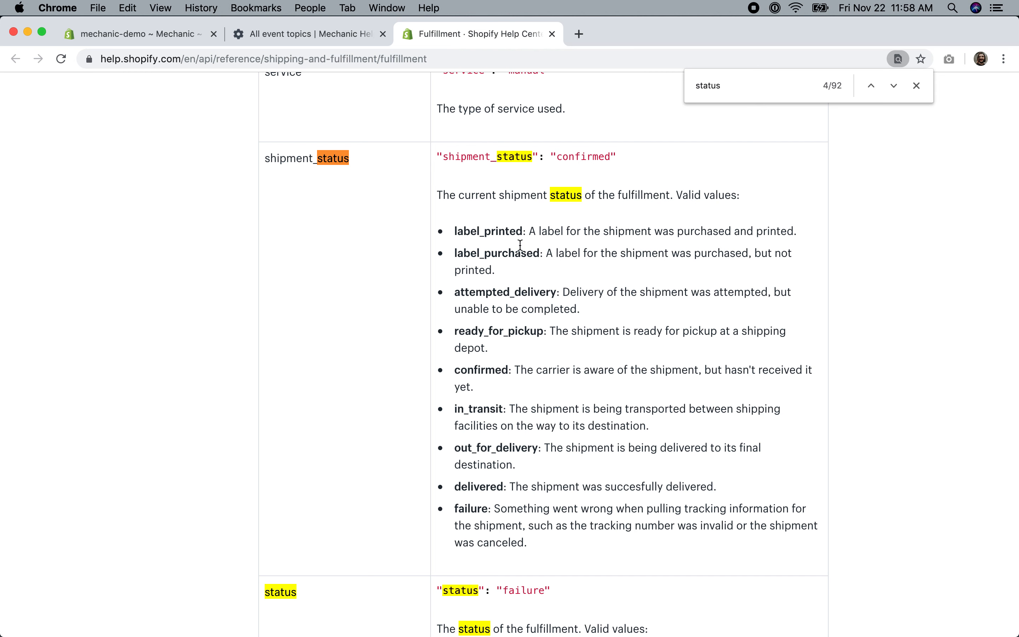
{"action": "mouse_move", "coordinate": [513, 233]}
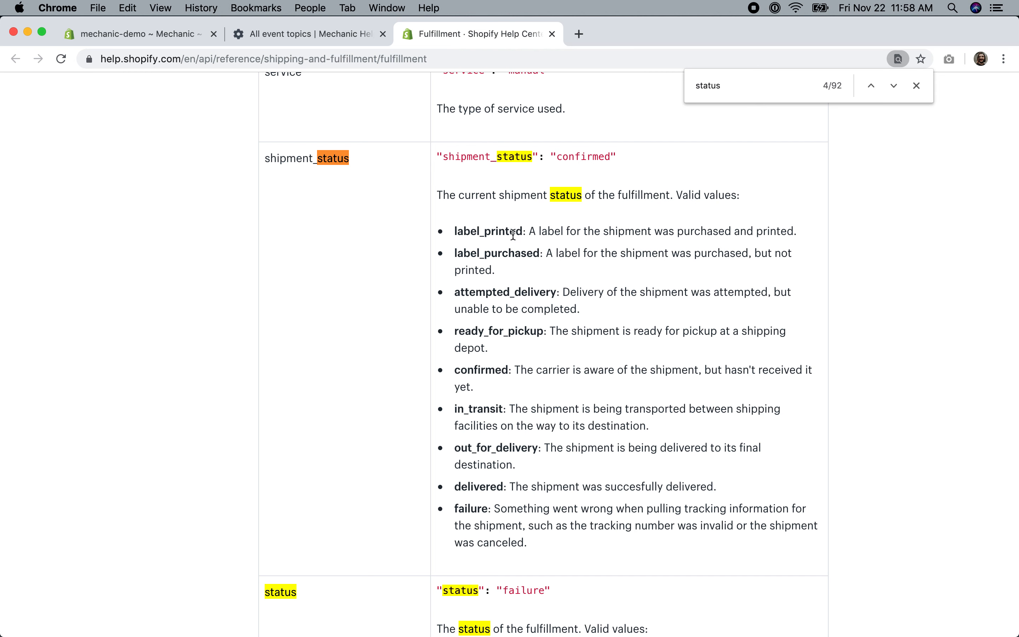
{"action": "mouse_move", "coordinate": [530, 293]}
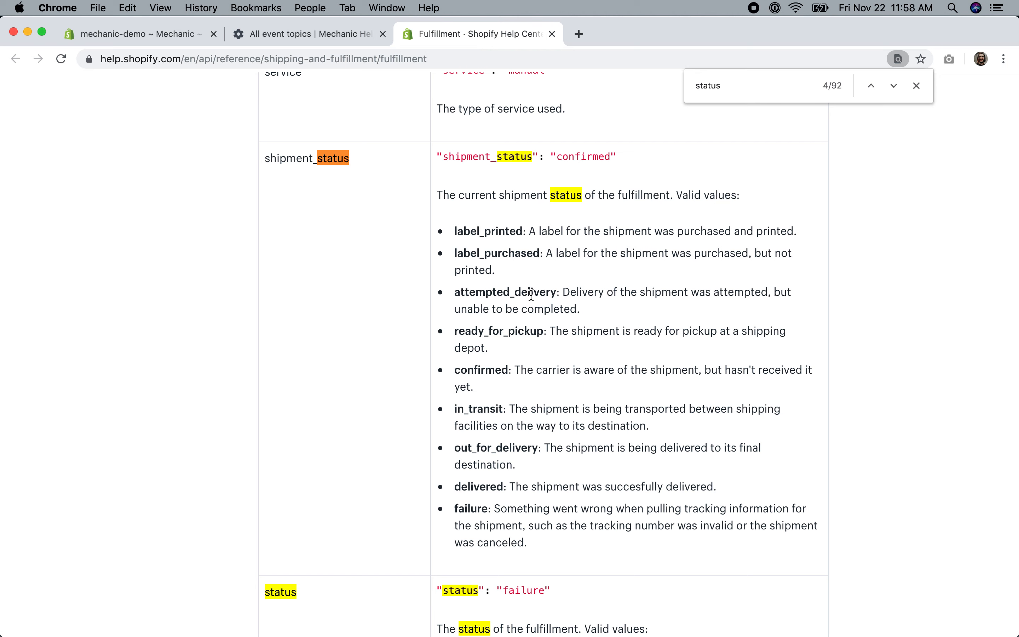
- Confirm "success" among the fulfillment status values and return to the Mechanic task editor
{"action": "scroll", "scroll_direction": "down", "scroll_amount": 3}
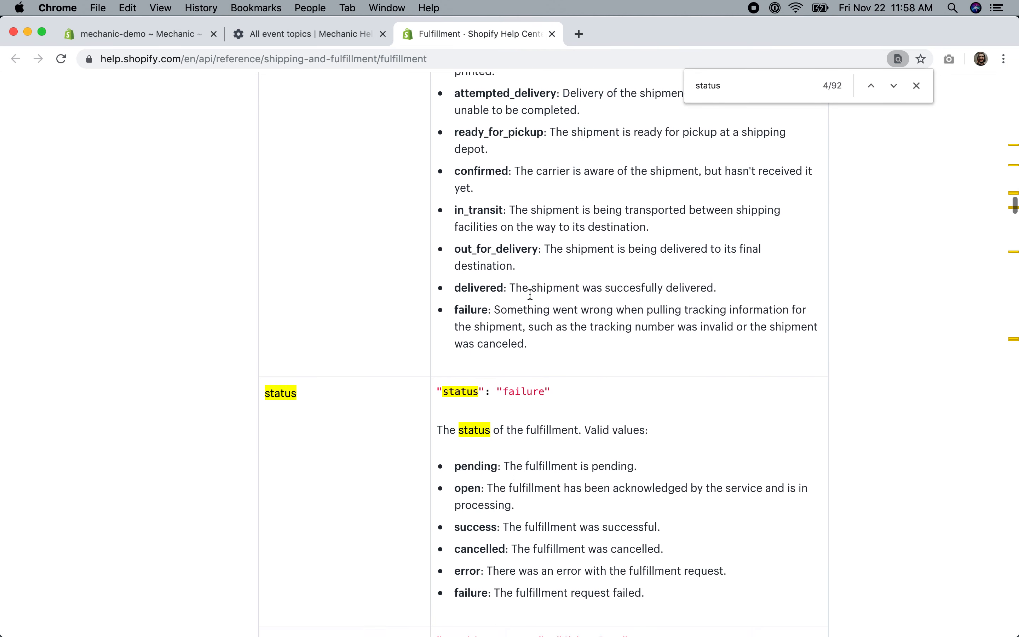
{"action": "scroll", "scroll_direction": "down", "scroll_amount": 3}
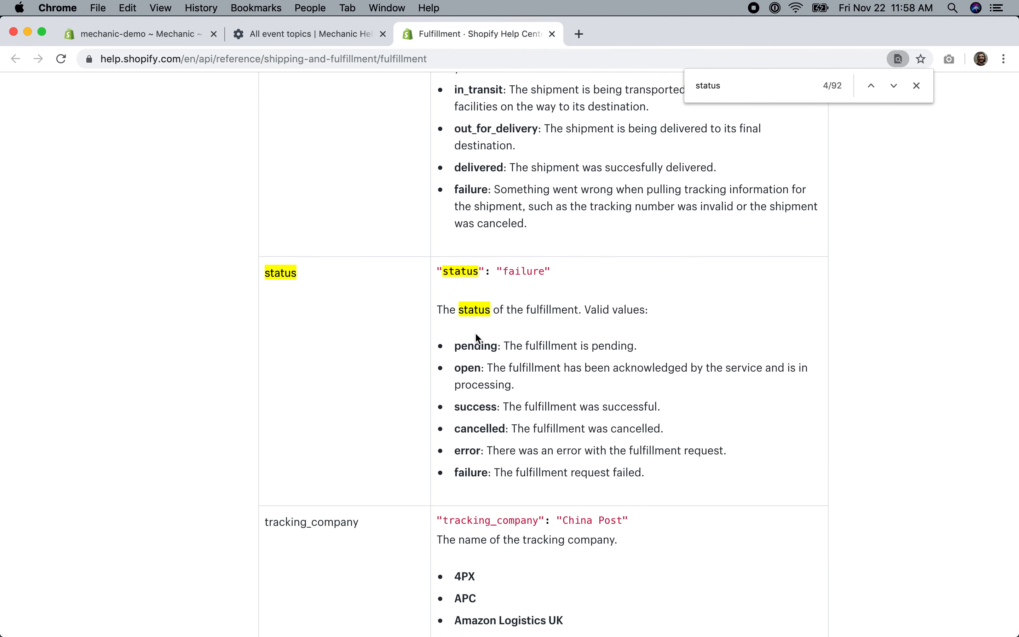
{"action": "mouse_move", "coordinate": [501, 498]}
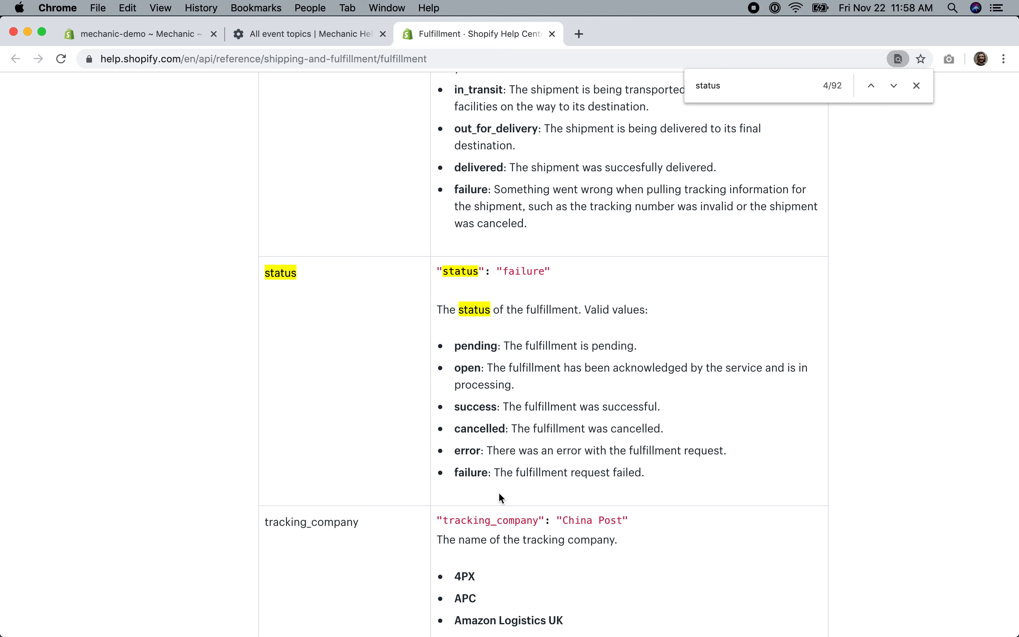
{"action": "double_click", "coordinate": [475, 407]}
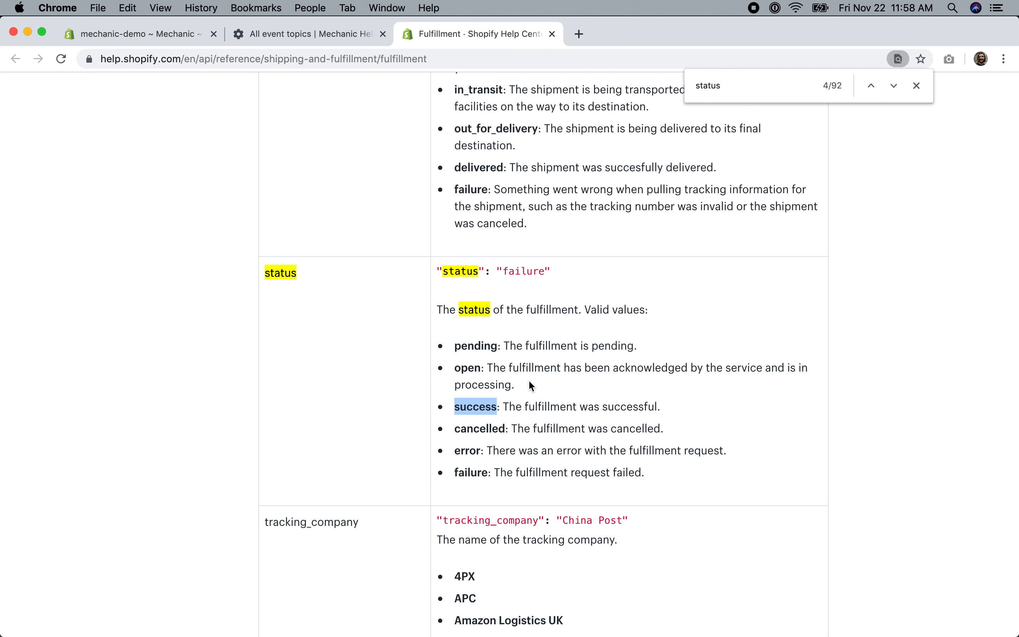
{"action": "scroll", "scroll_direction": "down", "scroll_amount": 3}
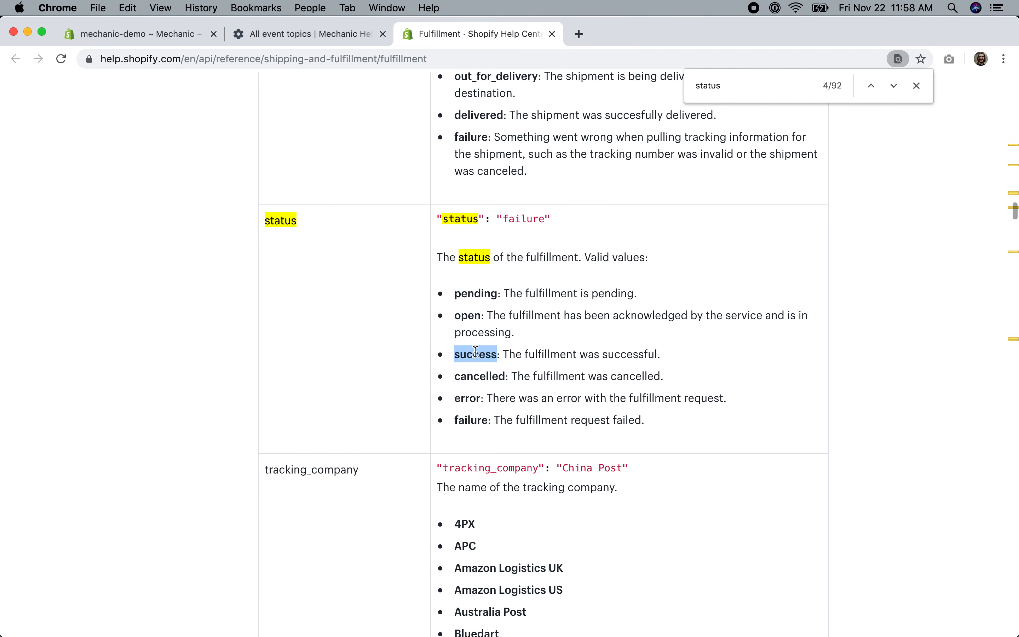
{"action": "left_click", "coordinate": [137, 33]}
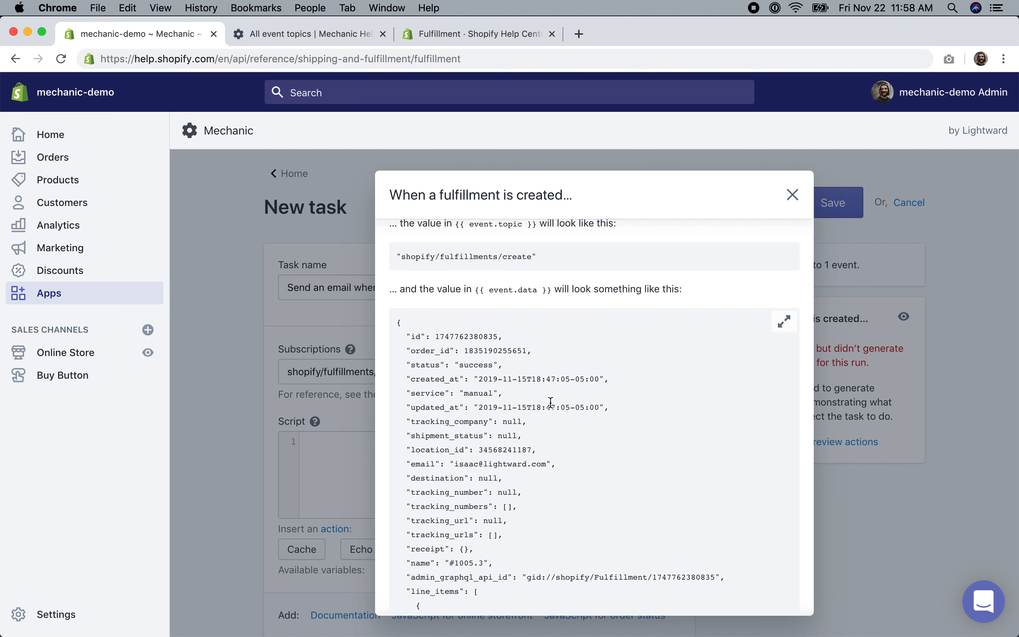
- Add a second subscription line shopify/fulfillments/update to the task
{"action": "scroll", "scroll_direction": "down", "scroll_amount": 3}
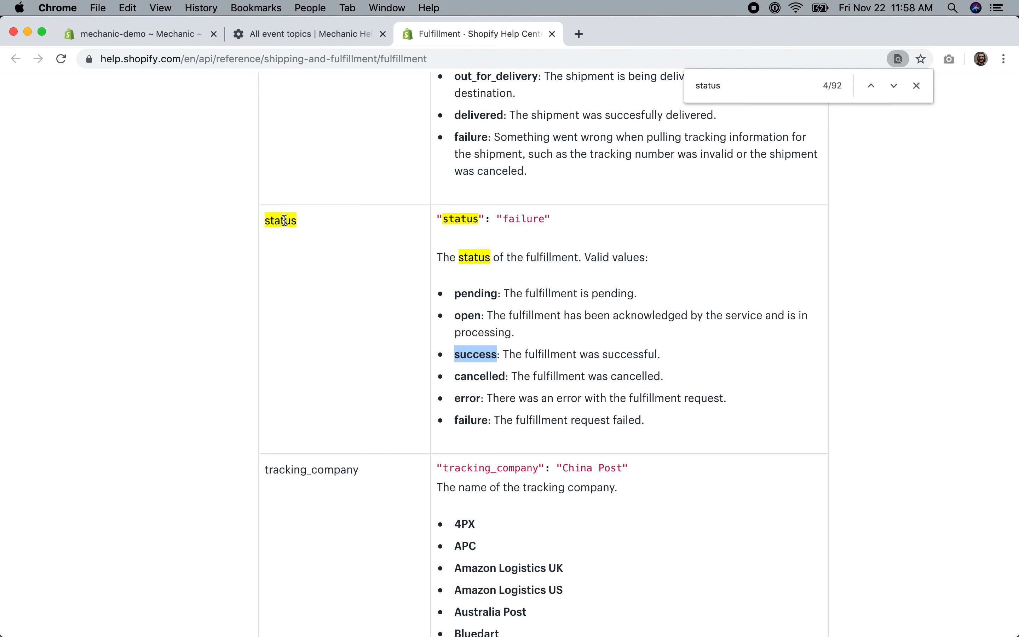
{"action": "mouse_move", "coordinate": [477, 348]}
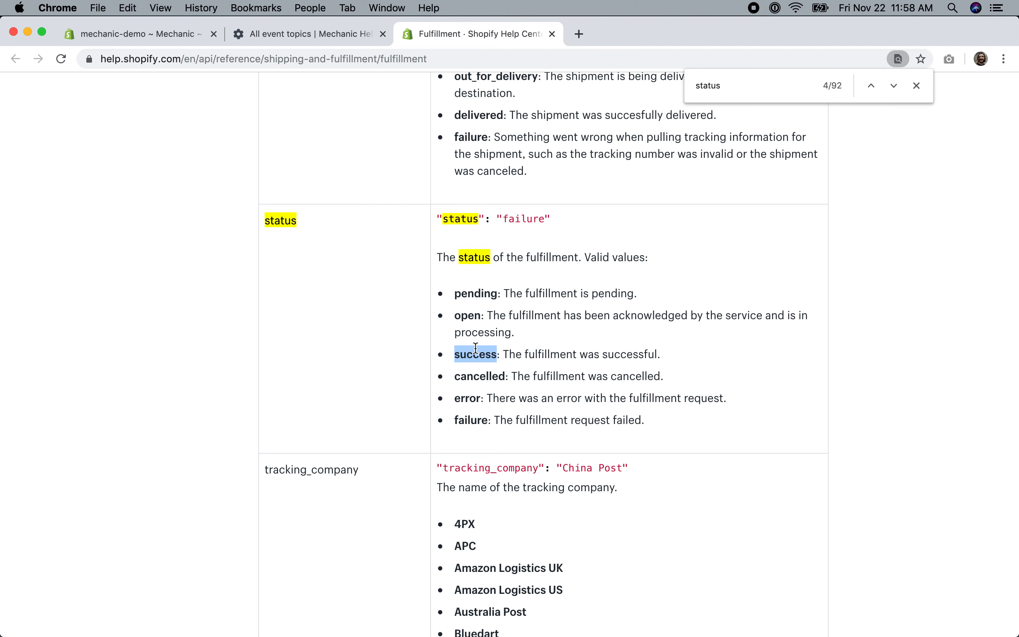
{"action": "mouse_move", "coordinate": [396, 319]}
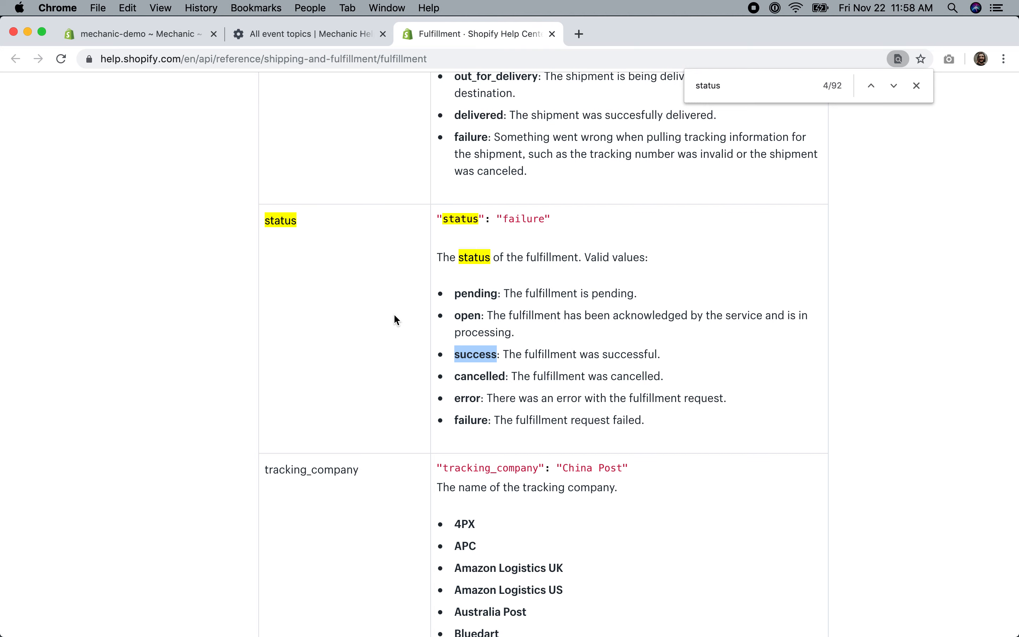
{"action": "left_click", "coordinate": [134, 33]}
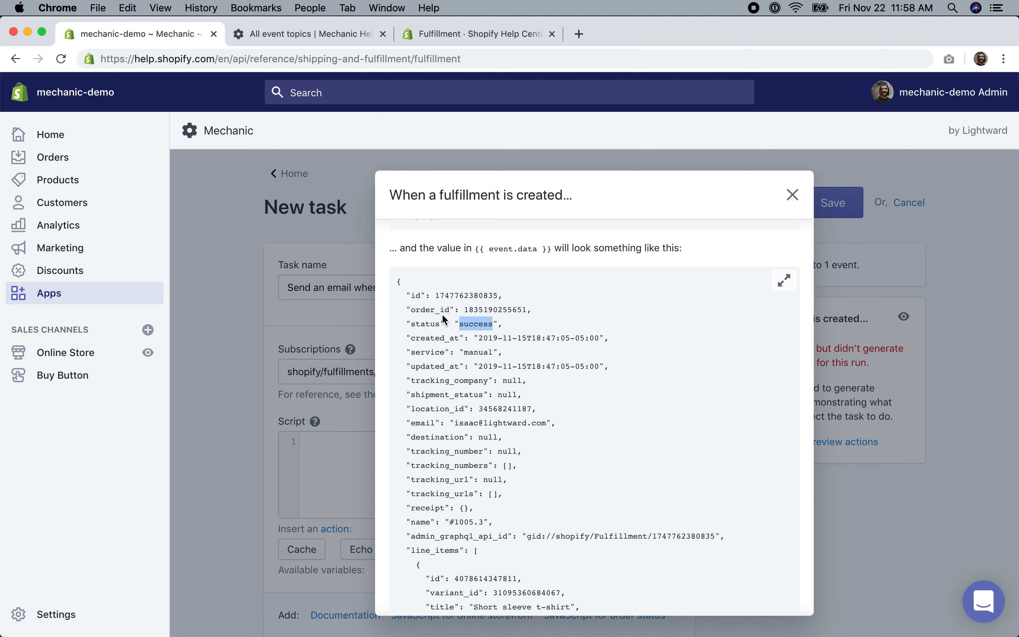
{"action": "left_click", "coordinate": [792, 194]}
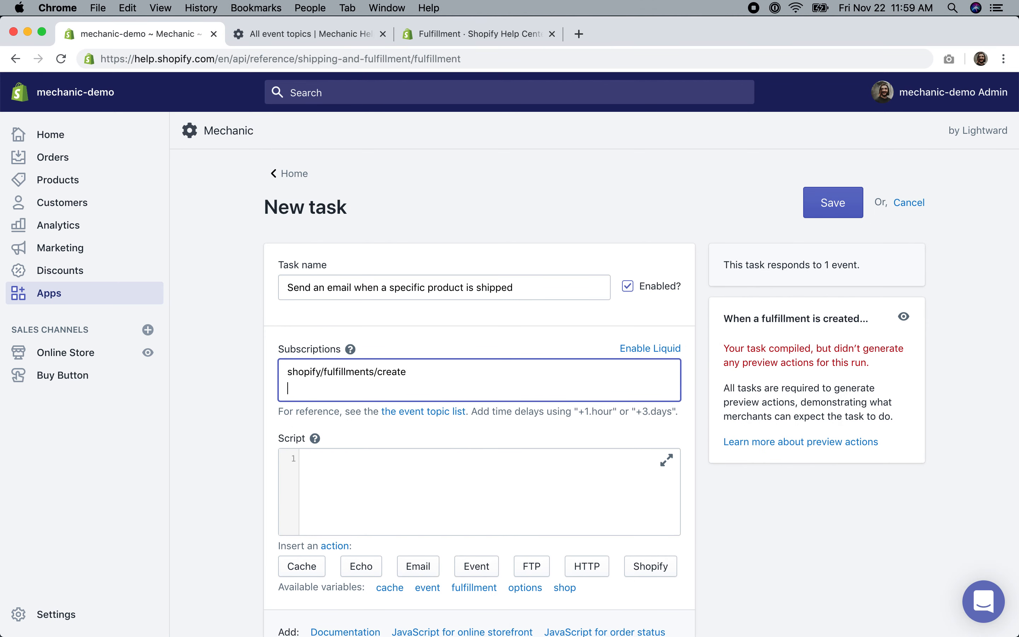
{"action": "type", "text": "shopify/fulfillment/update"}
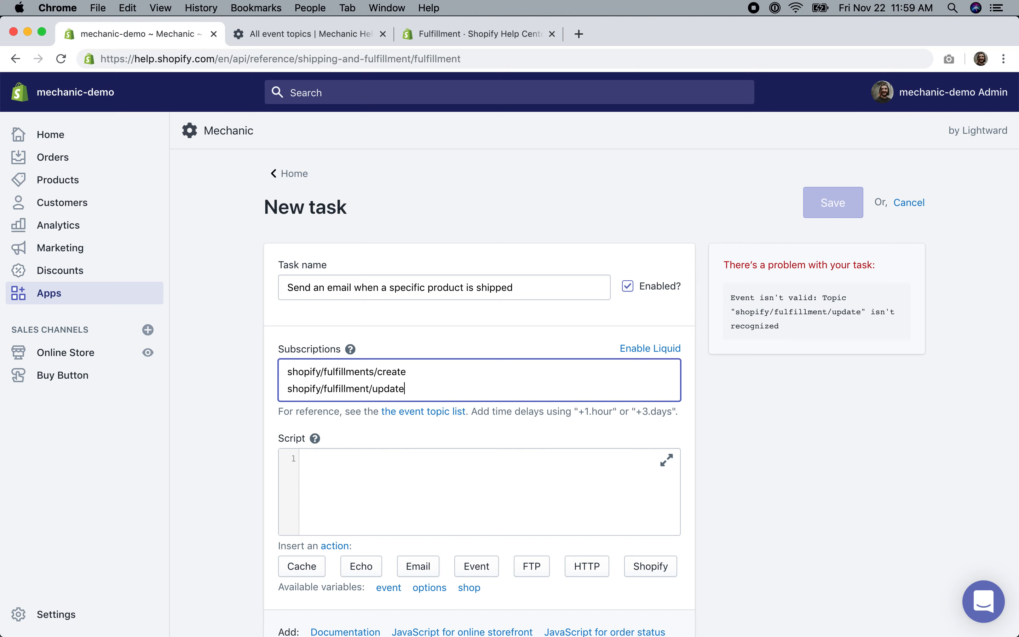
{"action": "mouse_move", "coordinate": [527, 365]}
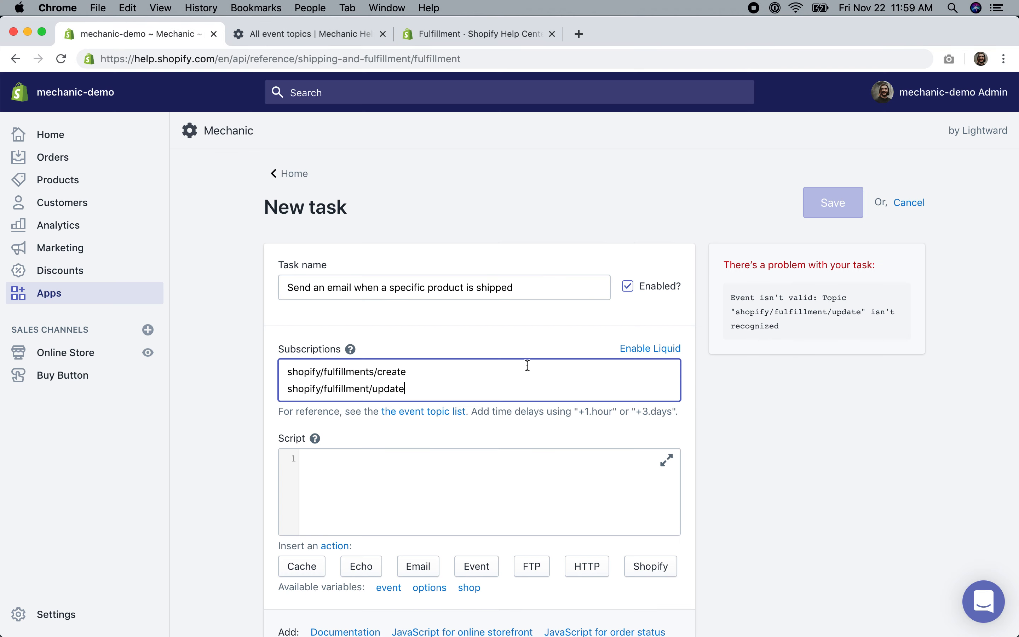
{"action": "mouse_move", "coordinate": [342, 394]}
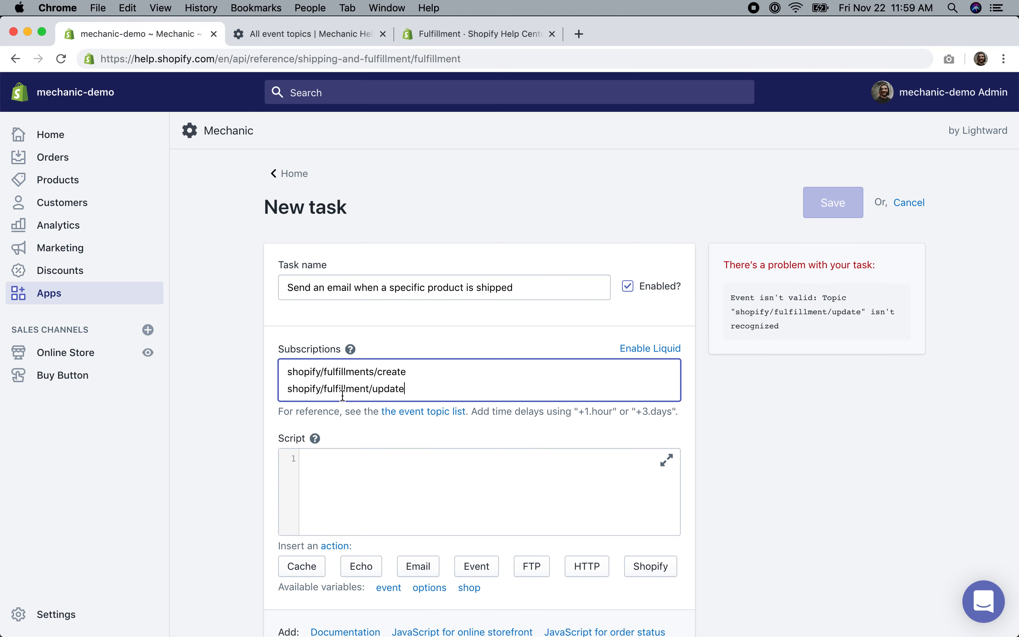
{"action": "double_click", "coordinate": [388, 388]}
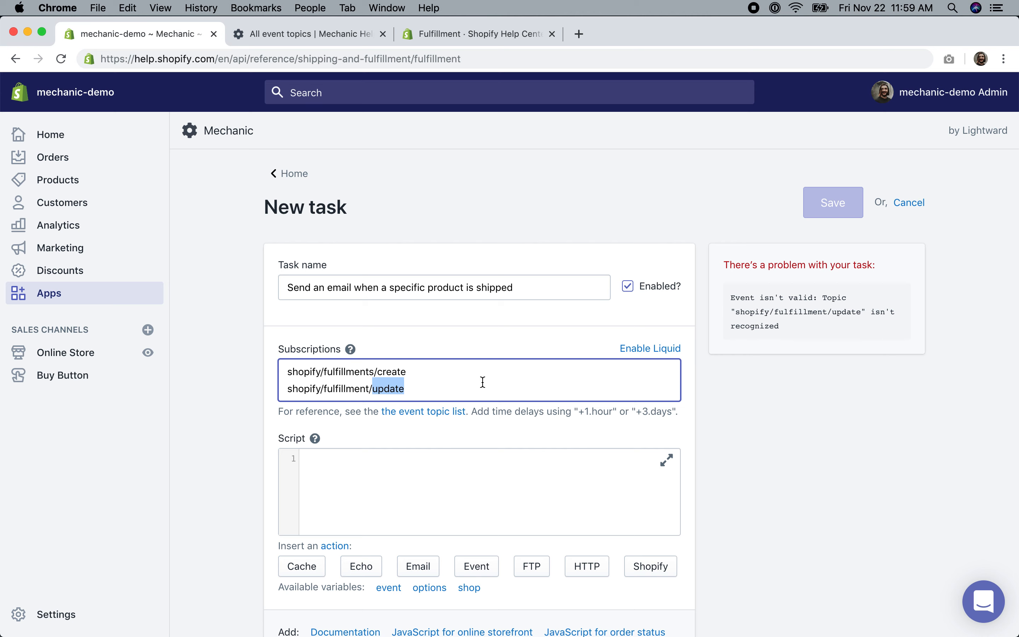
{"action": "mouse_move", "coordinate": [752, 424]}
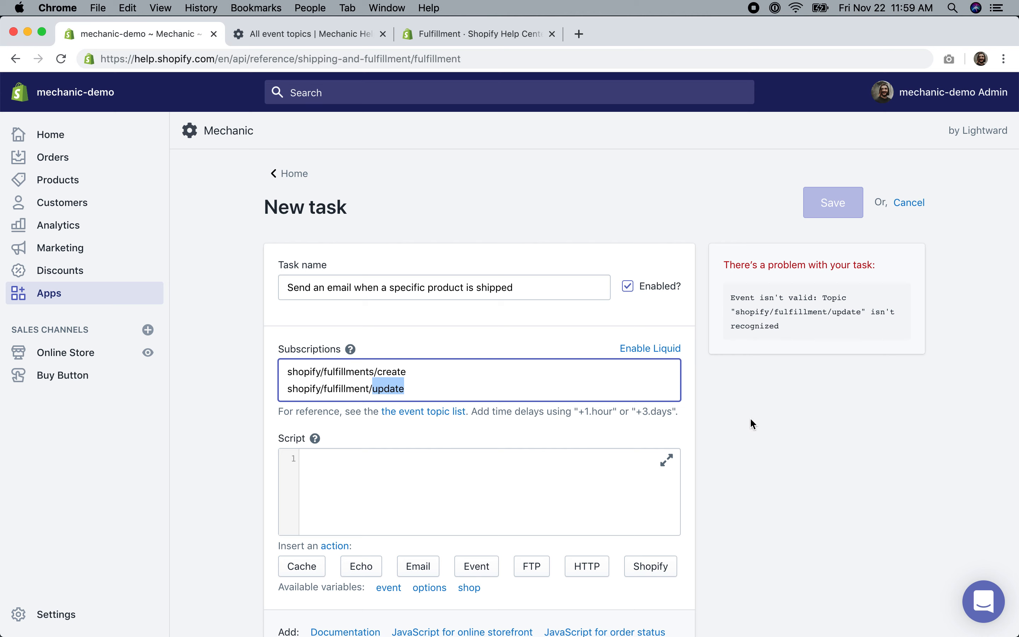
{"action": "mouse_move", "coordinate": [744, 418]}
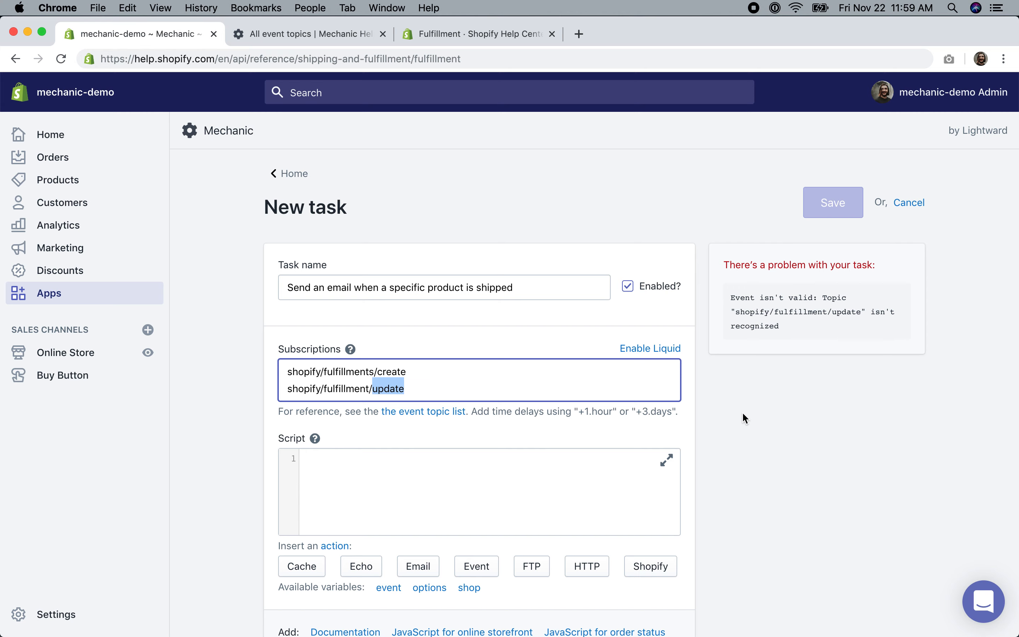
{"action": "mouse_move", "coordinate": [695, 401]}
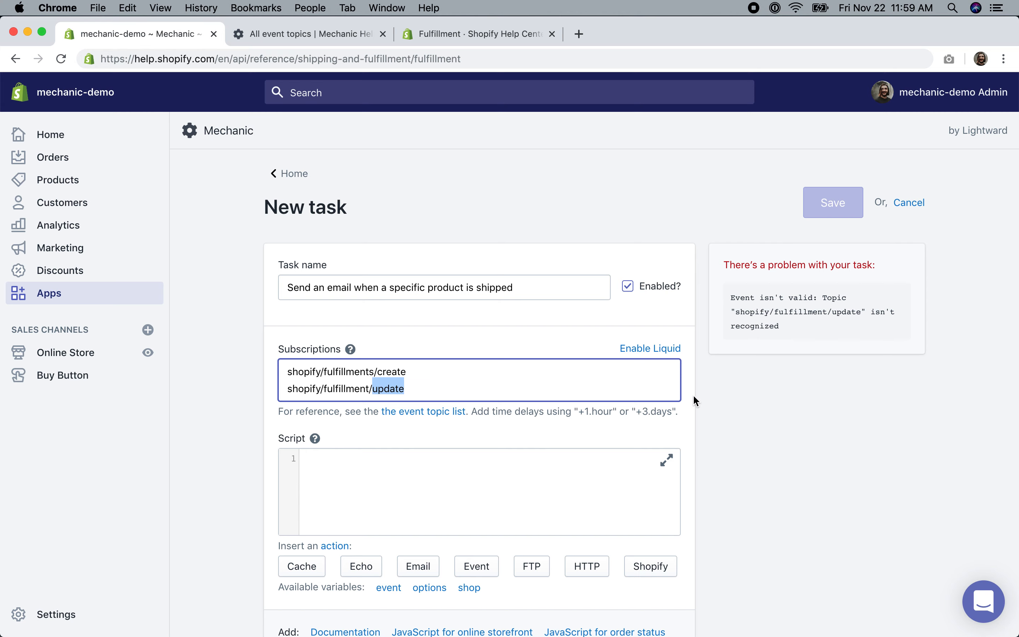
- Check the API reference and fix the unrecognized second topic by adding the missing "d" in update
{"action": "left_click", "coordinate": [474, 33]}
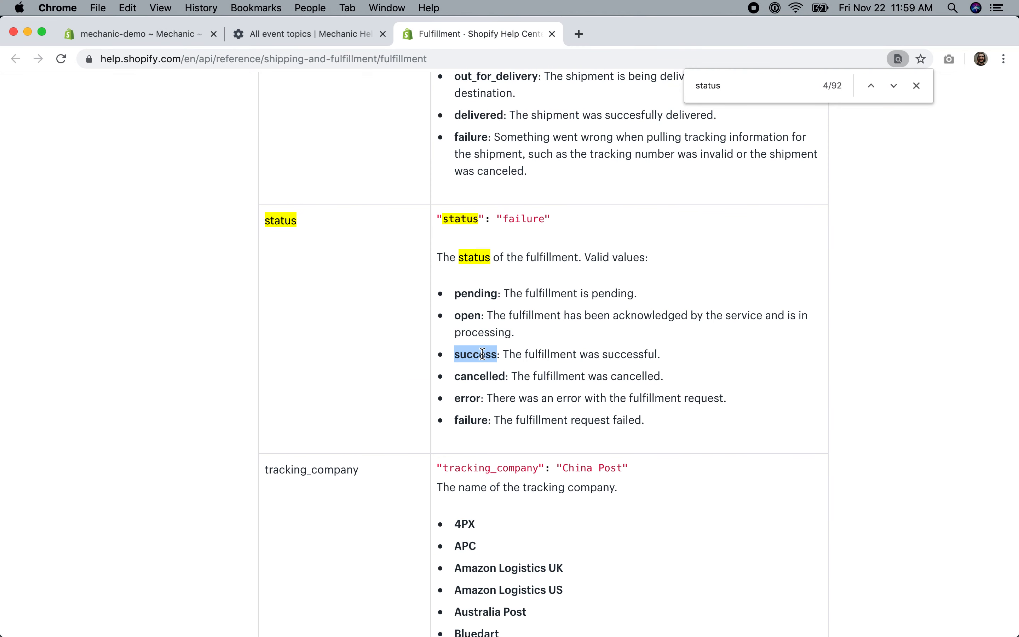
{"action": "left_click", "coordinate": [133, 33]}
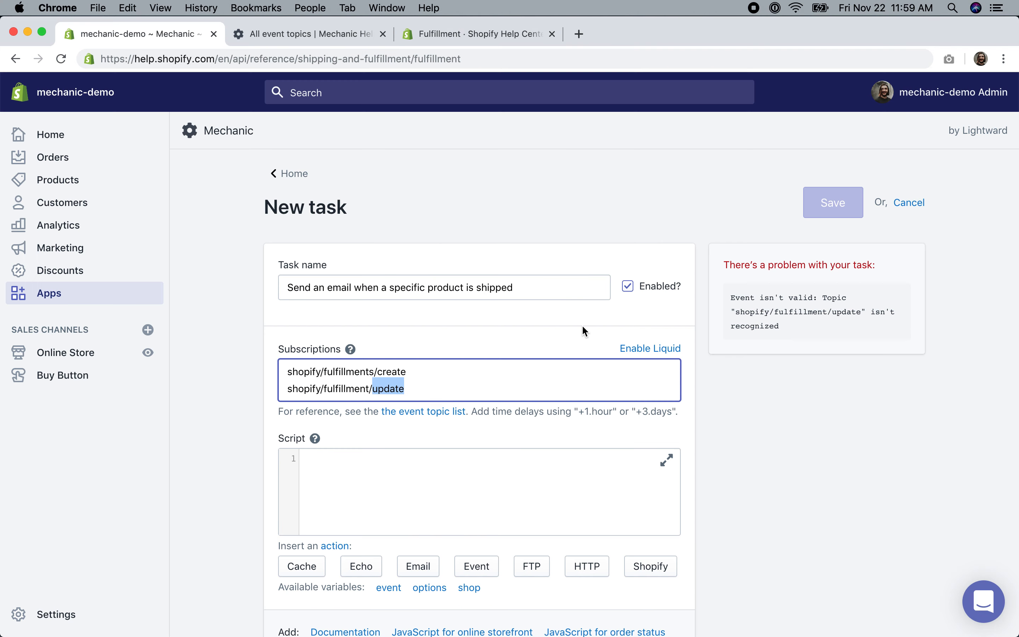
{"action": "left_click", "coordinate": [545, 394]}
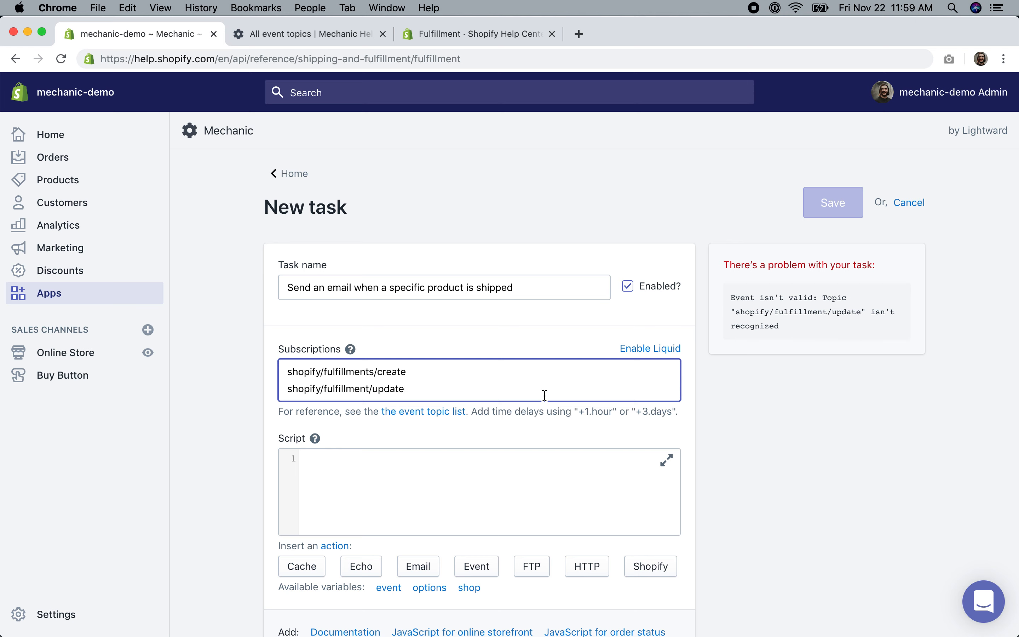
{"action": "type", "text": "d"}
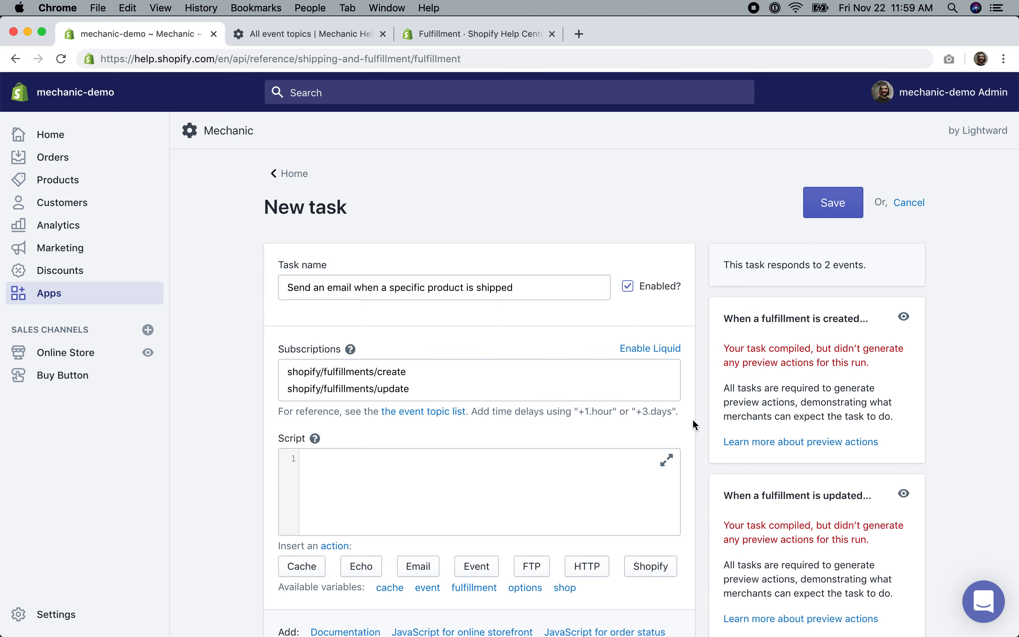
{"action": "mouse_move", "coordinate": [654, 425]}
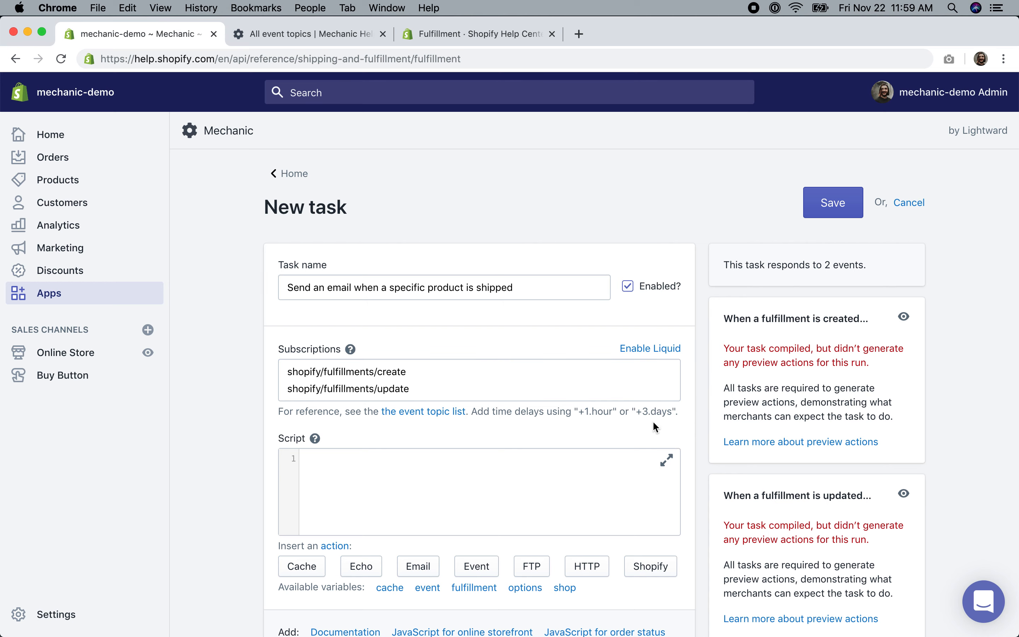
{"action": "mouse_move", "coordinate": [436, 440]}
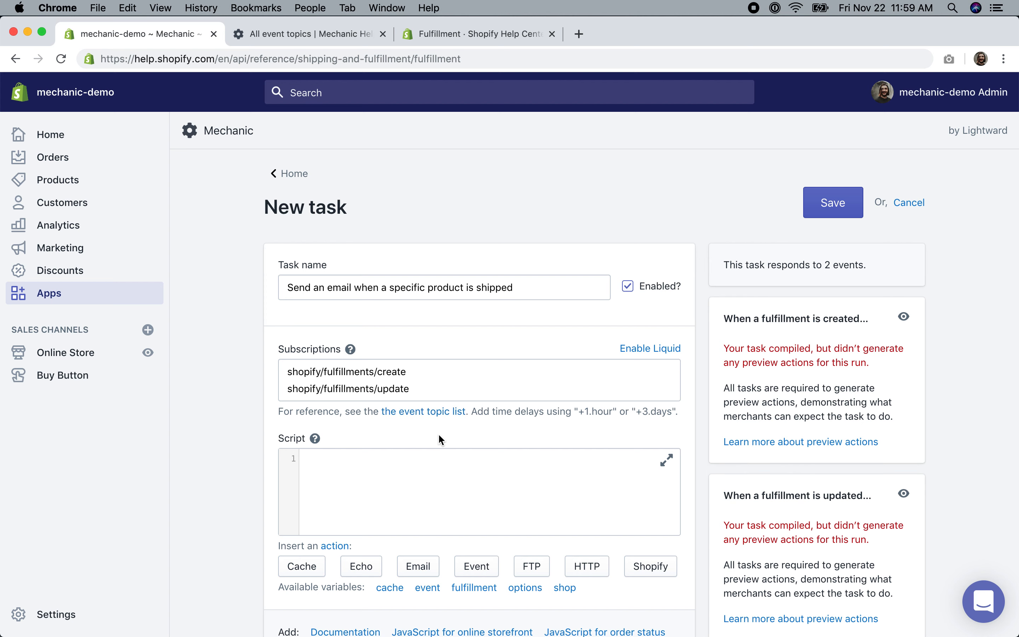
{"action": "mouse_move", "coordinate": [549, 439]}
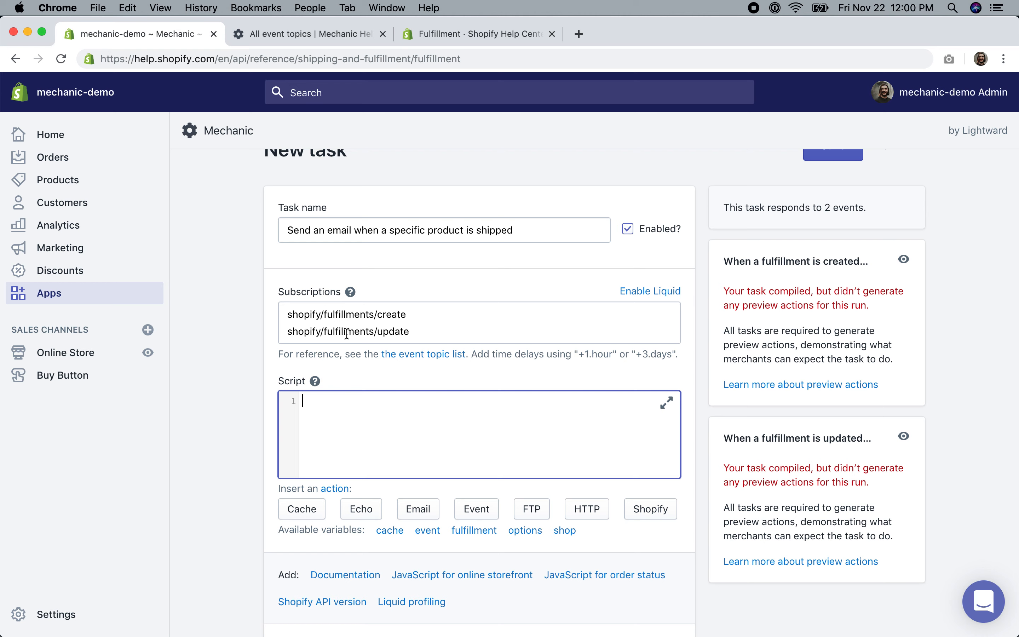
{"action": "mouse_move", "coordinate": [514, 391]}
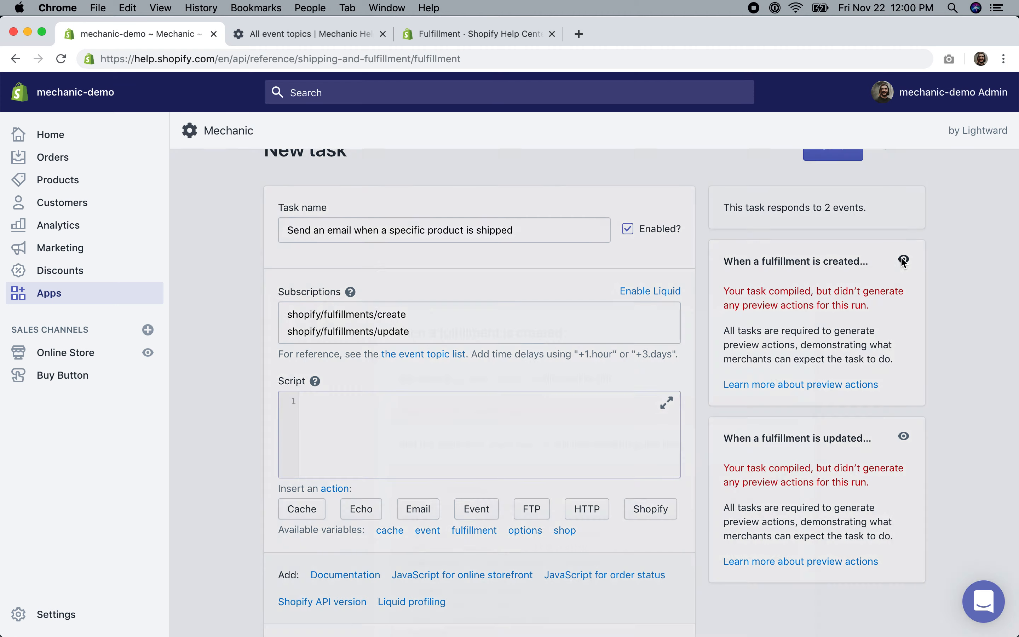
{"action": "left_click", "coordinate": [903, 261]}
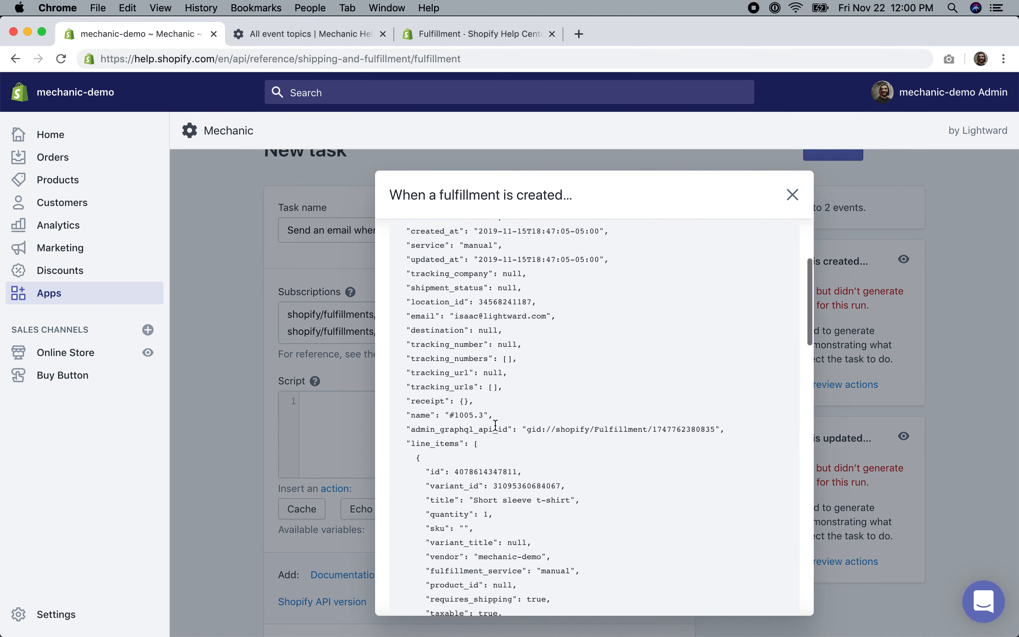
{"action": "scroll", "scroll_direction": "down", "scroll_amount": 3}
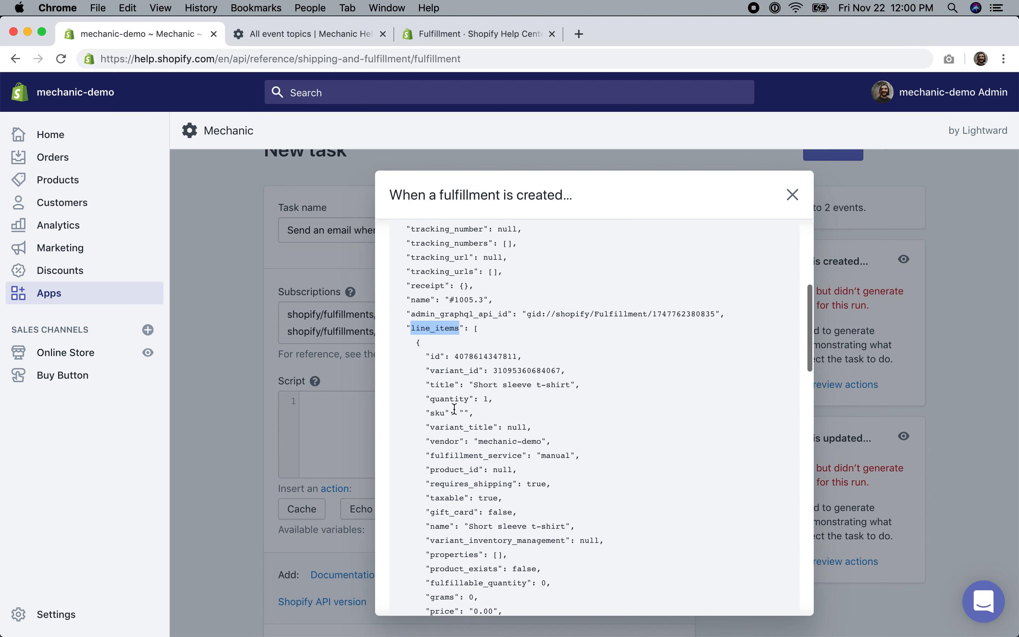
{"action": "scroll", "scroll_direction": "down", "scroll_amount": 3}
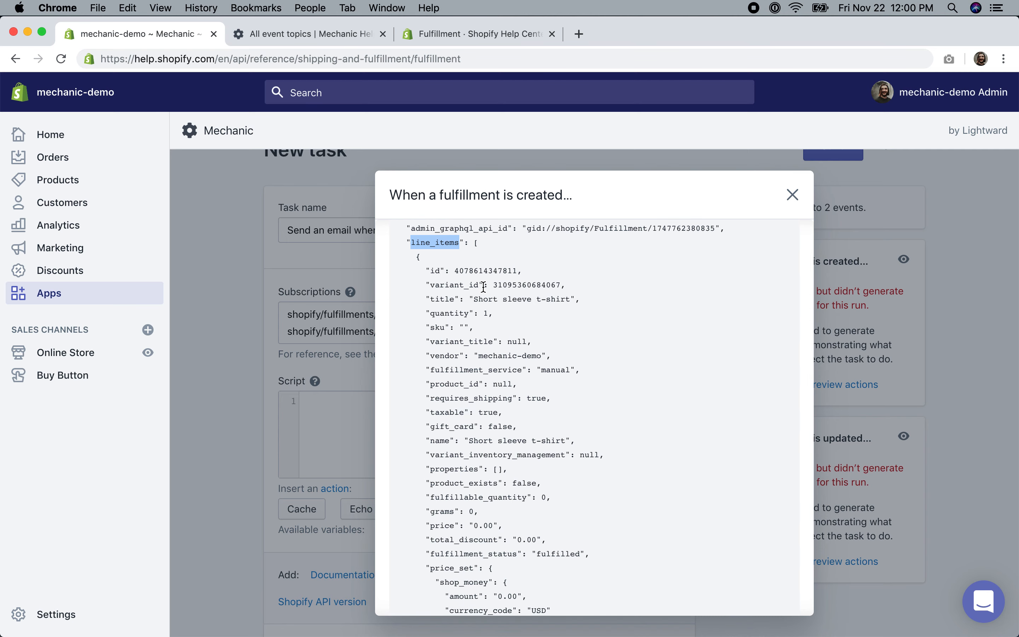
{"action": "double_click", "coordinate": [449, 285]}
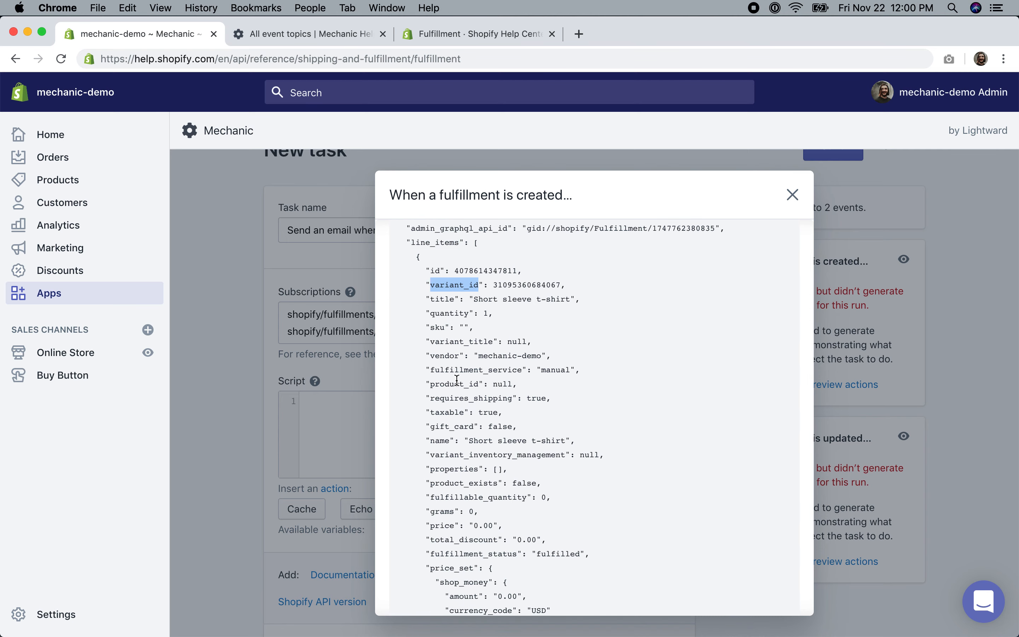
{"action": "scroll", "scroll_direction": "up", "scroll_amount": 3}
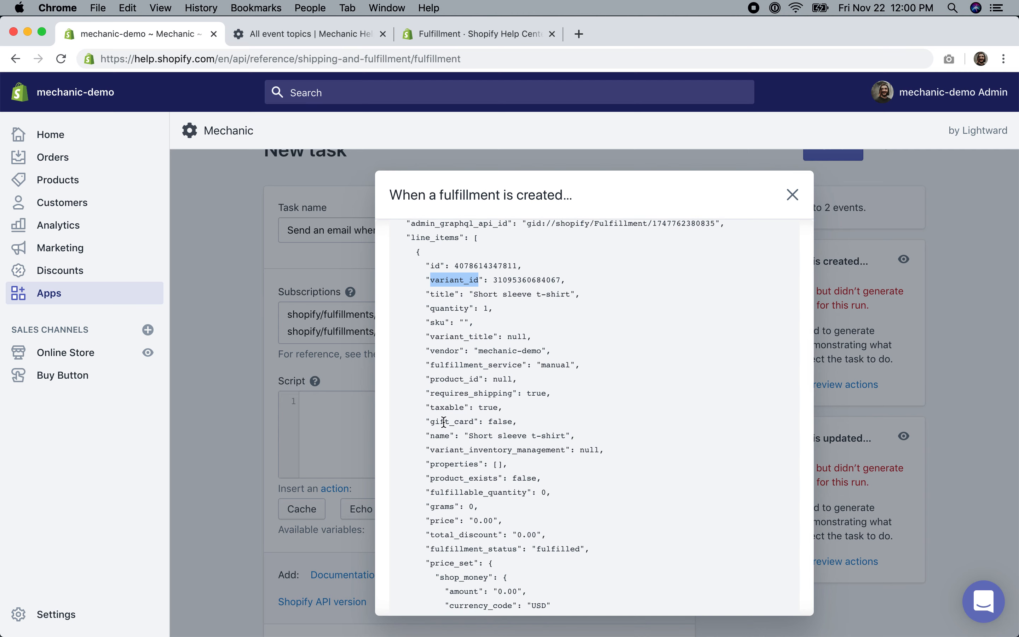
{"action": "scroll", "scroll_direction": "down", "scroll_amount": 3}
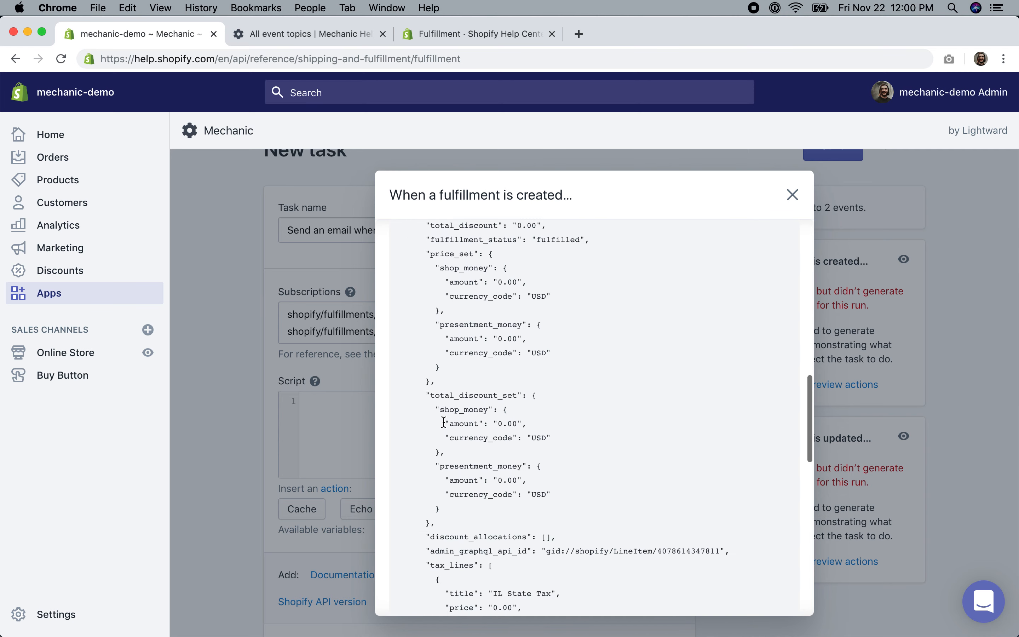
{"action": "scroll", "scroll_direction": "down", "scroll_amount": 3}
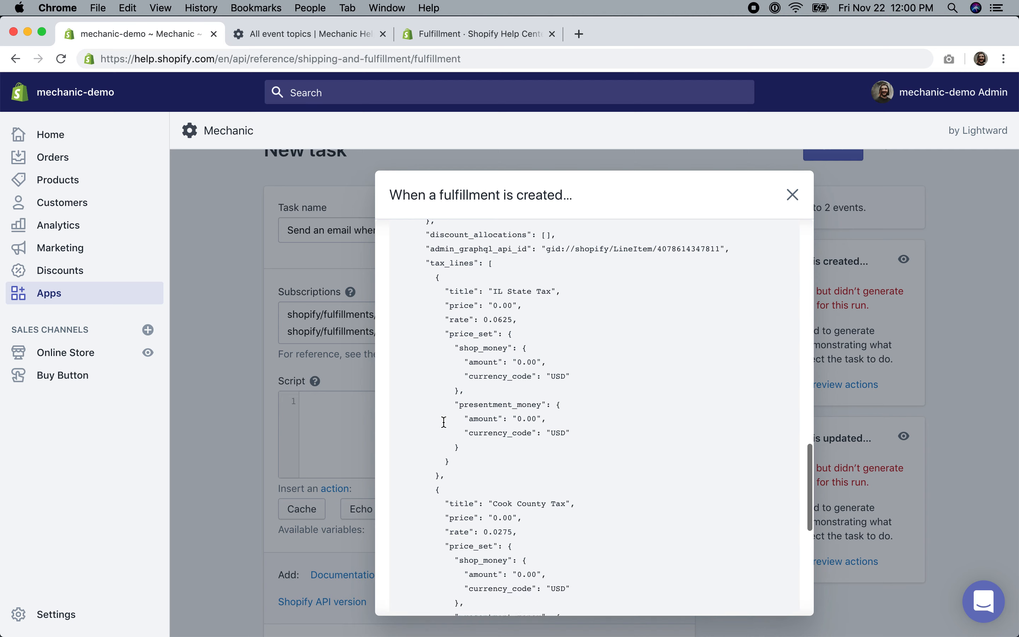
{"action": "scroll", "scroll_direction": "down", "scroll_amount": 3}
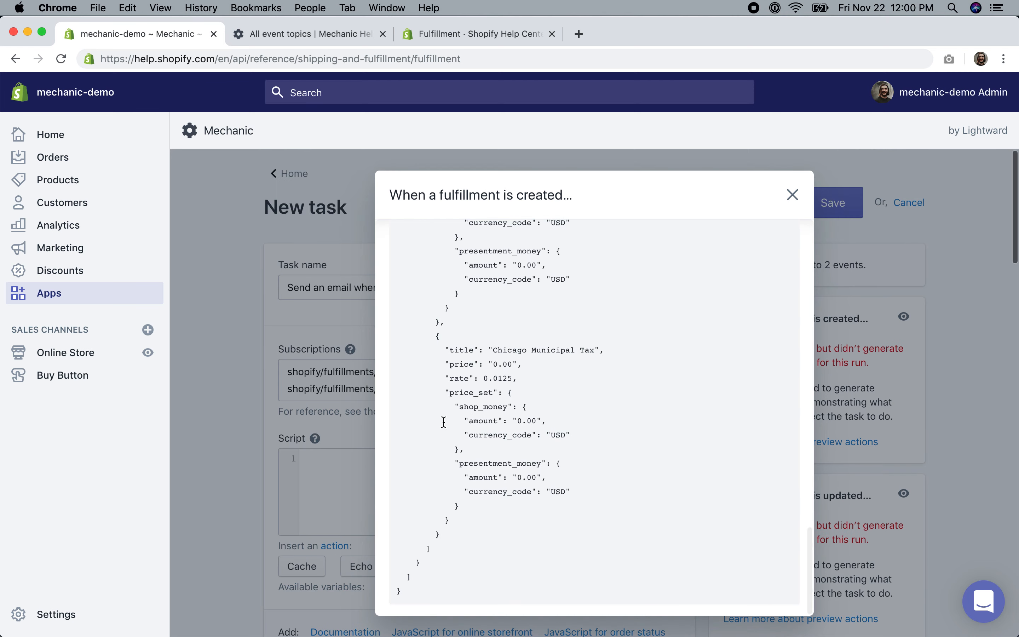
{"action": "scroll", "scroll_direction": "up", "scroll_amount": 3}
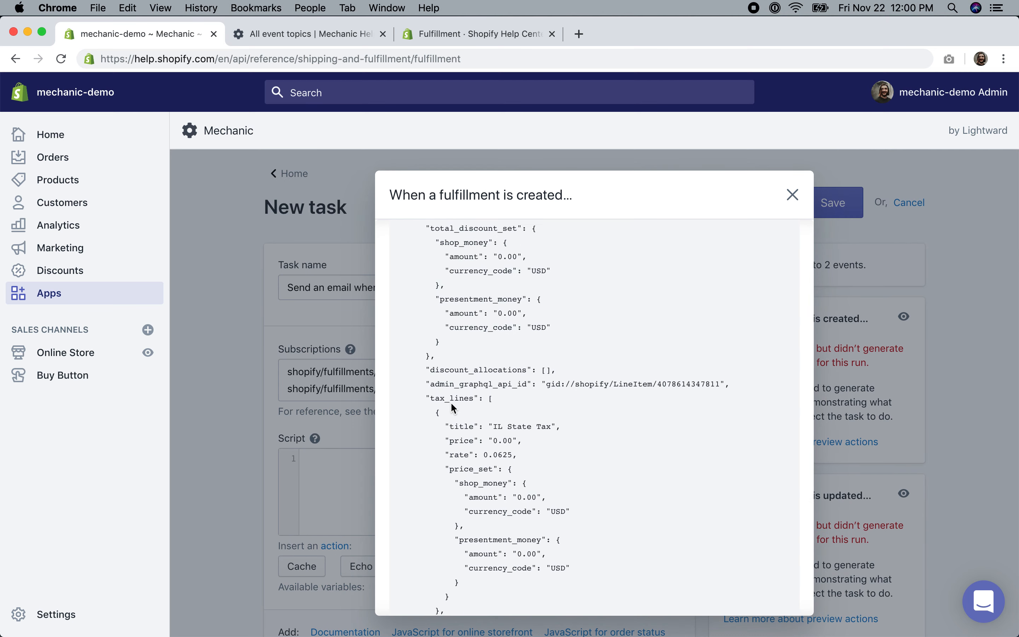
{"action": "scroll", "scroll_direction": "up", "scroll_amount": 3}
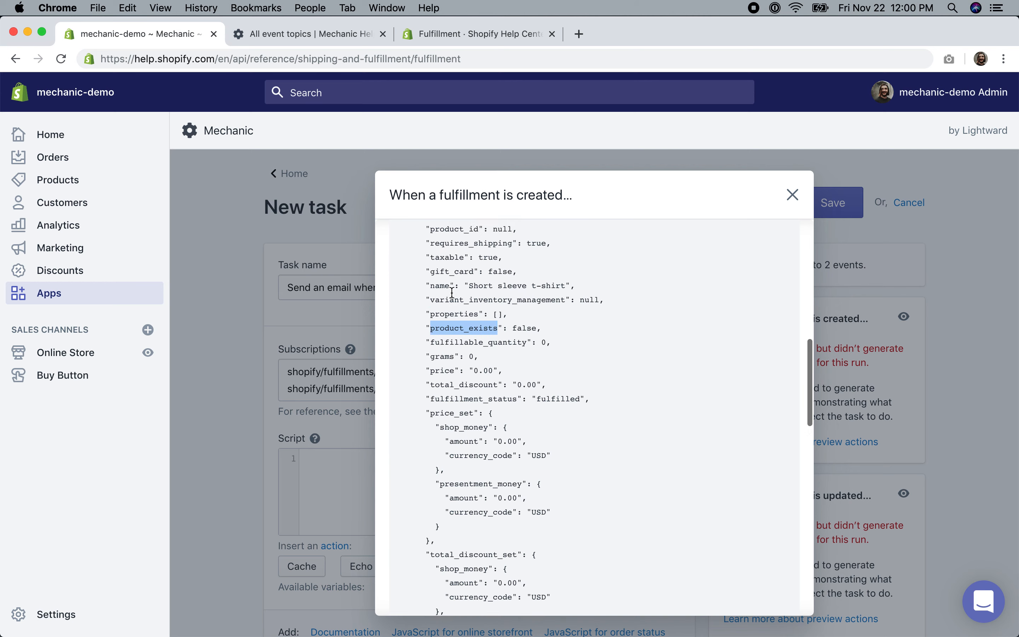
{"action": "scroll", "scroll_direction": "up", "scroll_amount": 3}
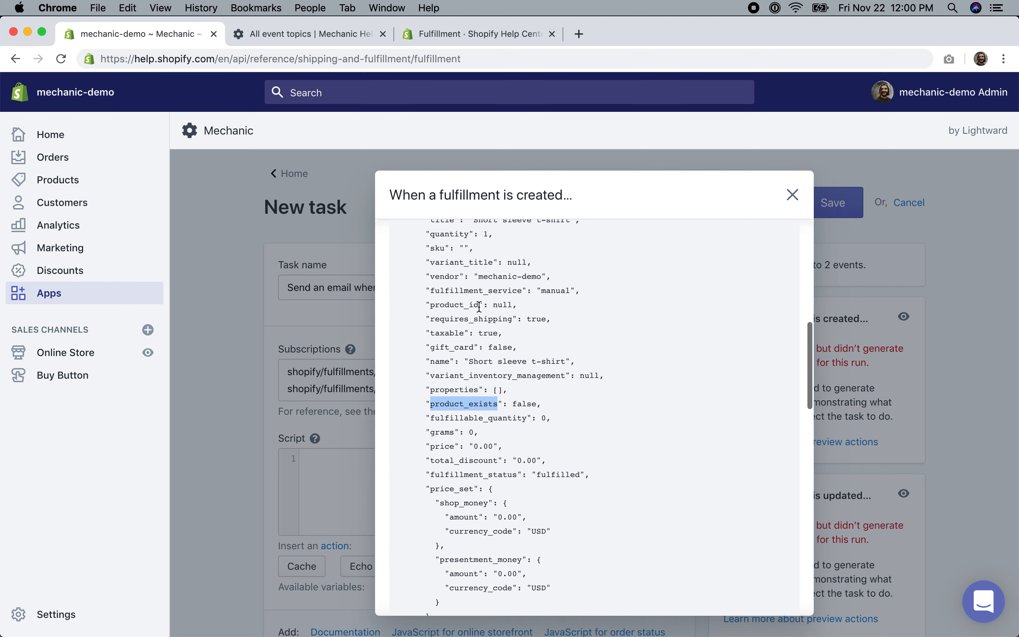
{"action": "scroll", "scroll_direction": "up", "scroll_amount": 3}
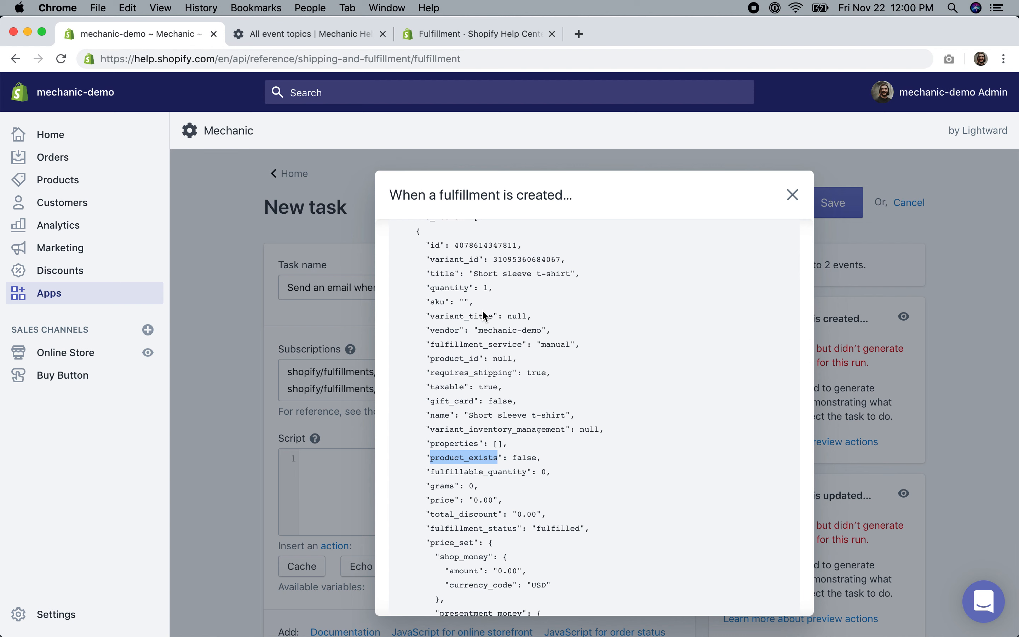
{"action": "double_click", "coordinate": [527, 259]}
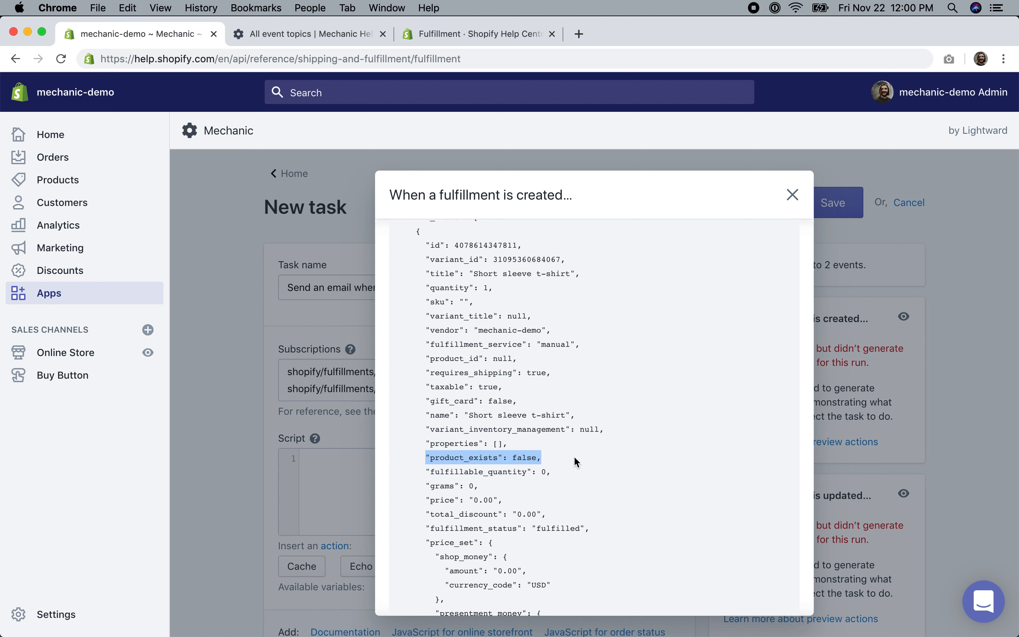
{"action": "left_click", "coordinate": [575, 462]}
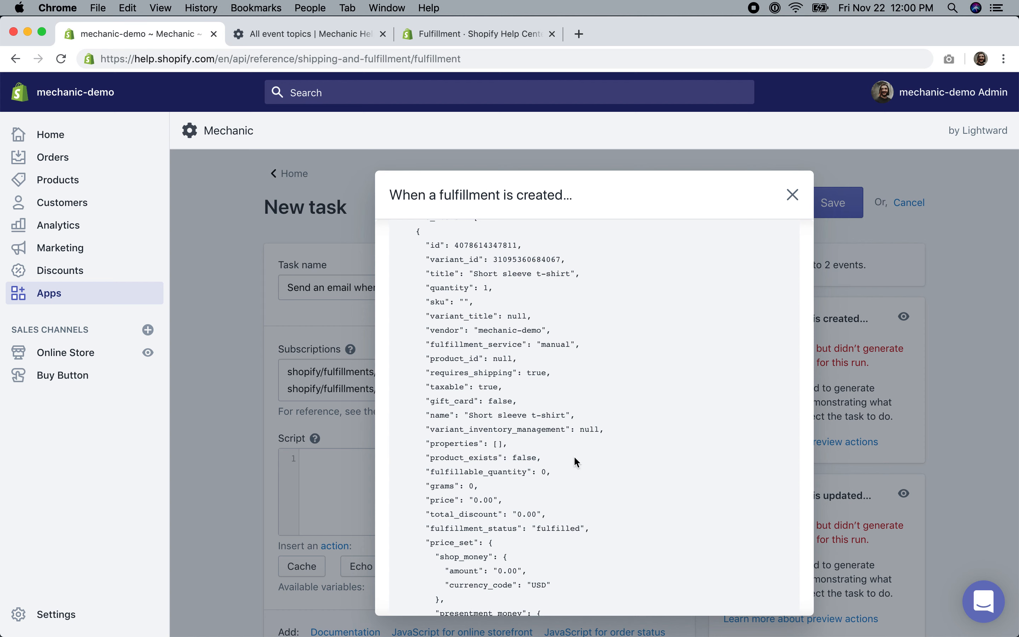
{"action": "double_click", "coordinate": [522, 273]}
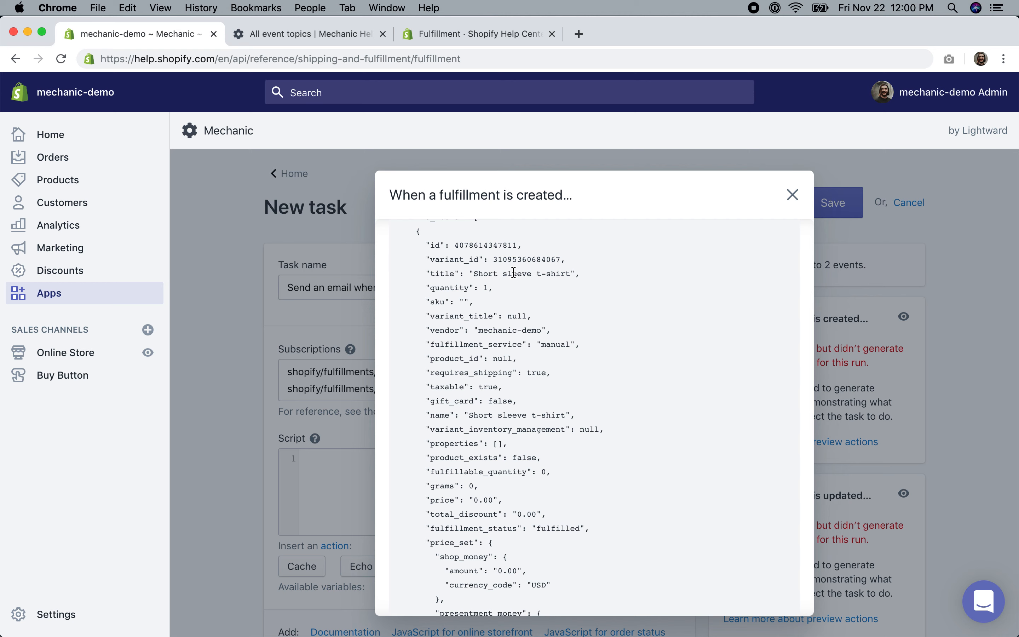
{"action": "mouse_move", "coordinate": [455, 363]}
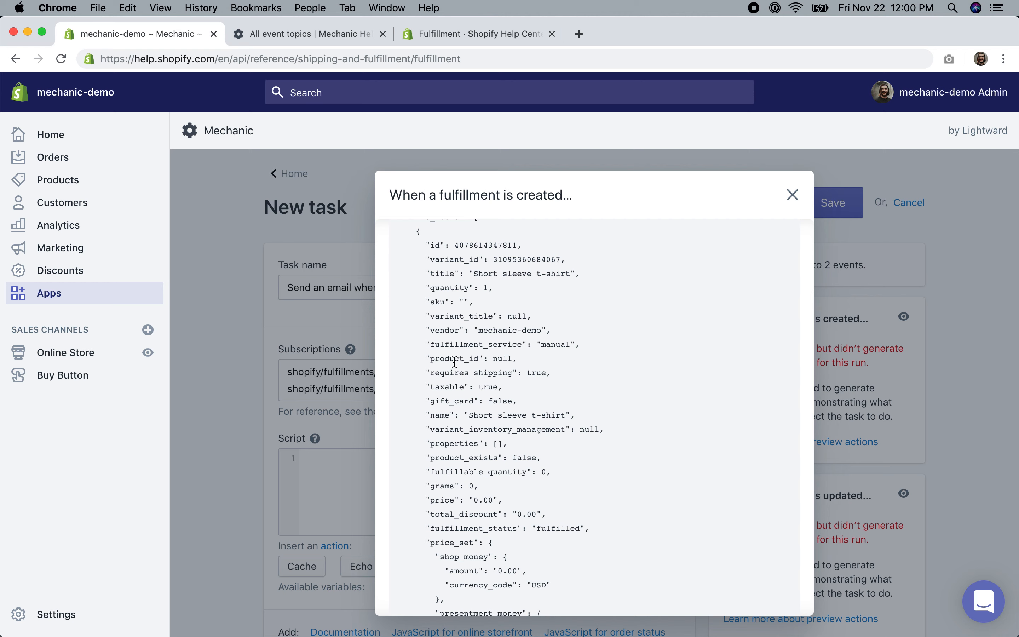
{"action": "double_click", "coordinate": [453, 358]}
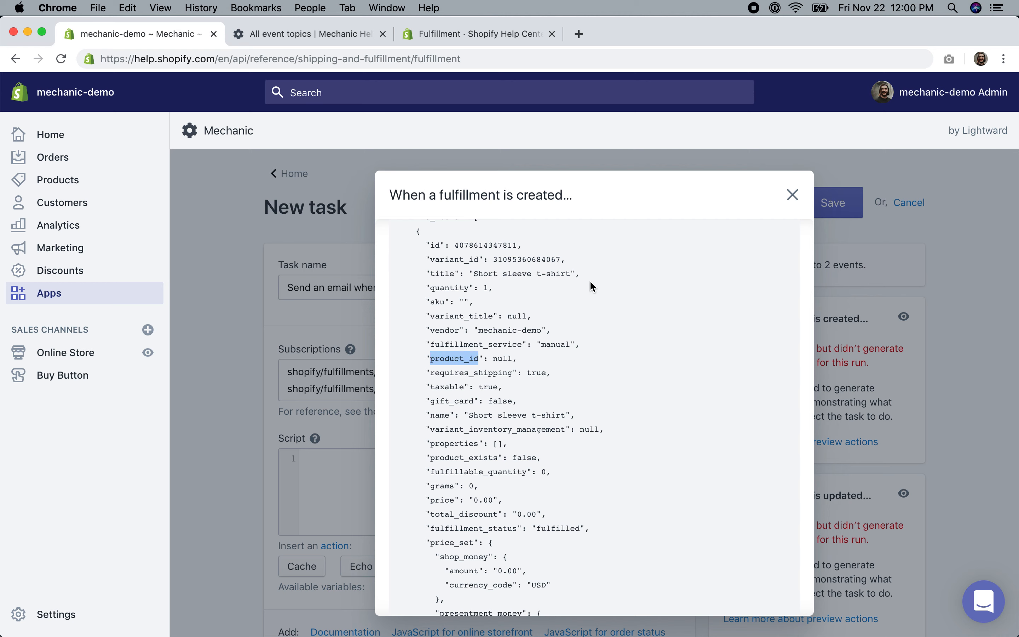
{"action": "mouse_move", "coordinate": [465, 359]}
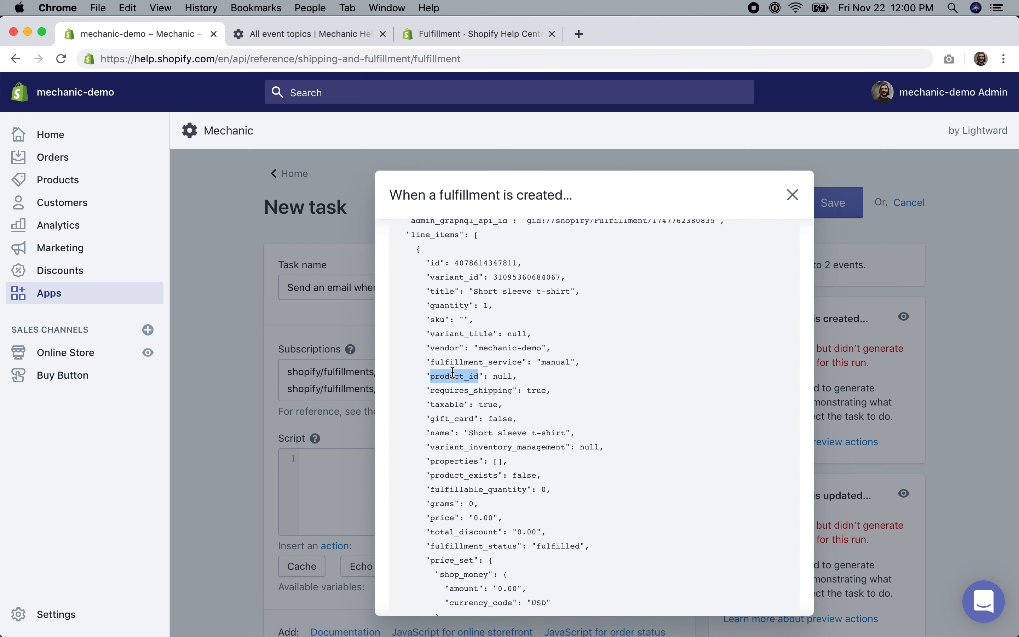
{"action": "mouse_move", "coordinate": [790, 211]}
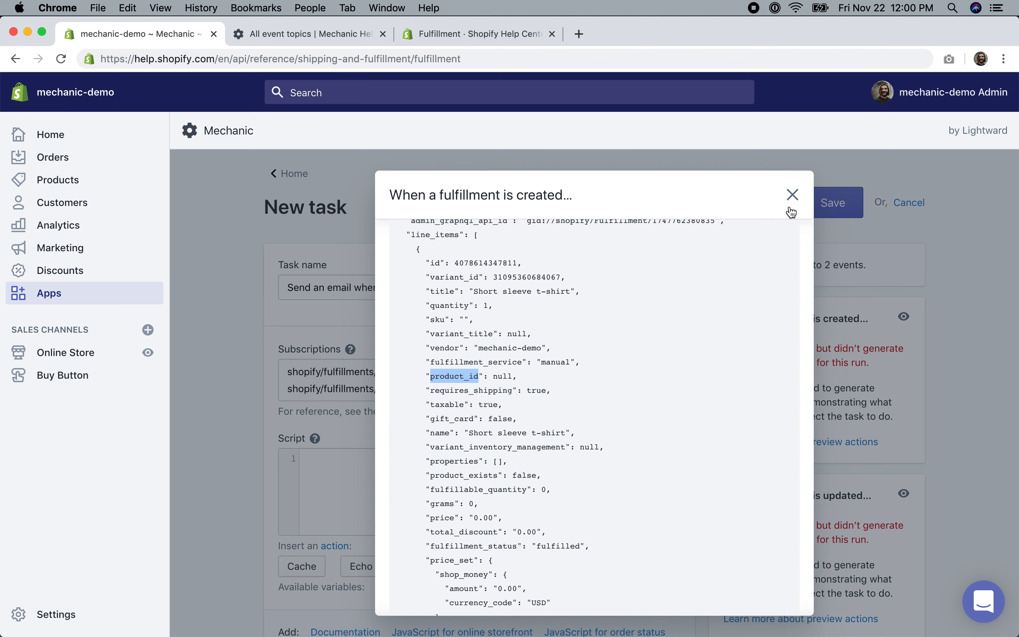
- Write the assign line mapping fulfillment.line_items' product titles into fulfillment_product_titles
{"action": "left_click", "coordinate": [792, 195]}
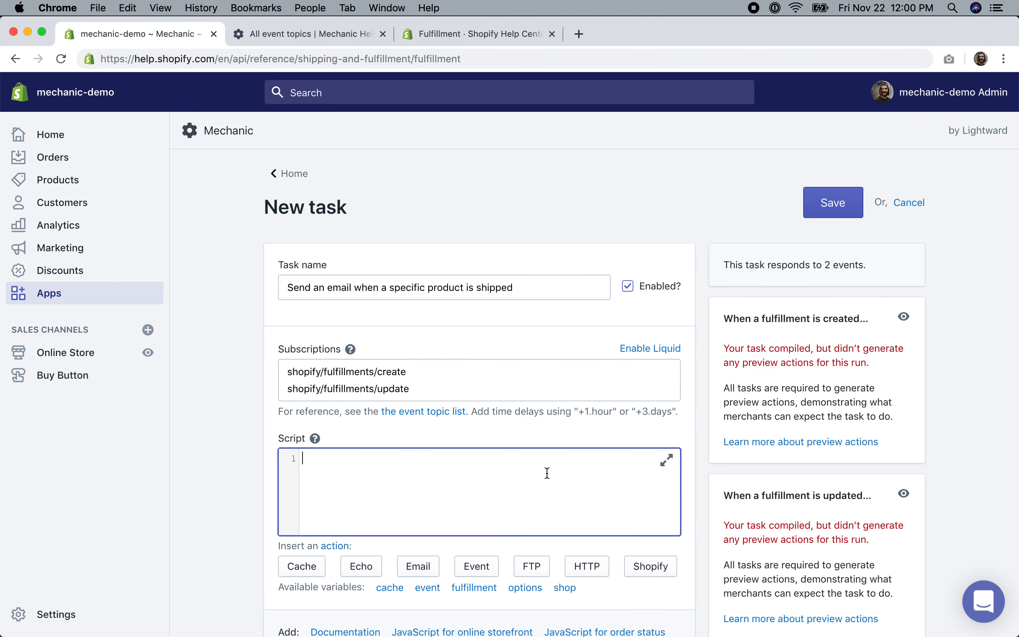
{"action": "type", "text": "{%"}
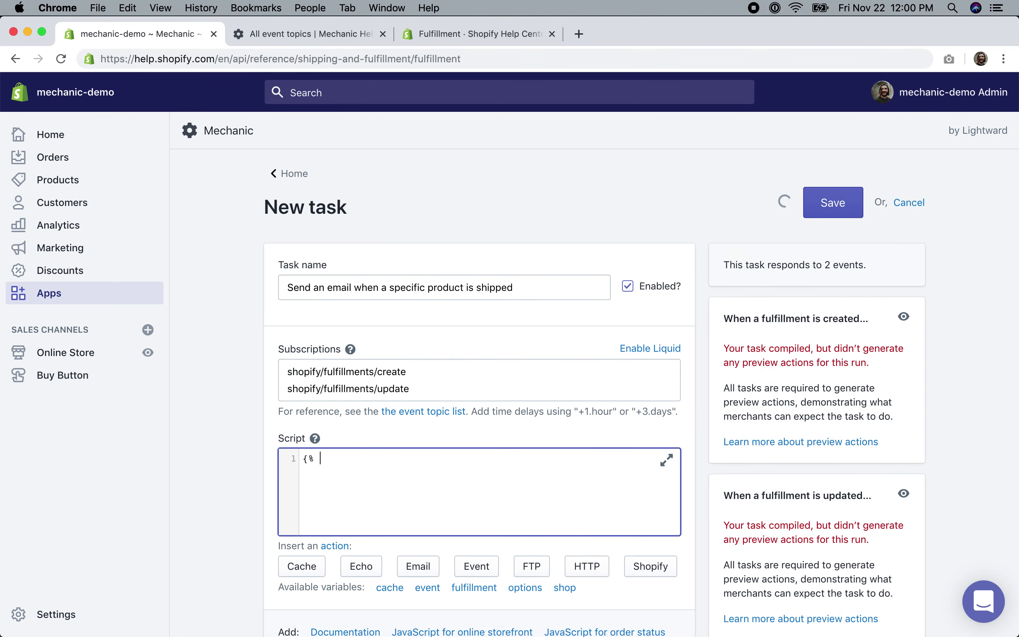
{"action": "left_click", "coordinate": [832, 202]}
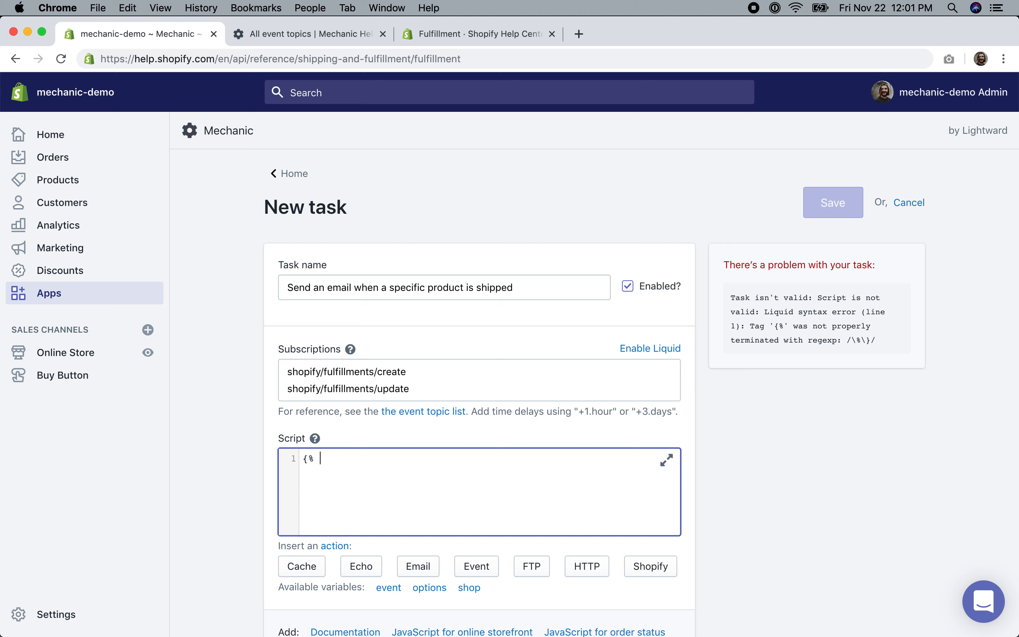
{"action": "type", "text": "assign fulfillment_product_titles ="}
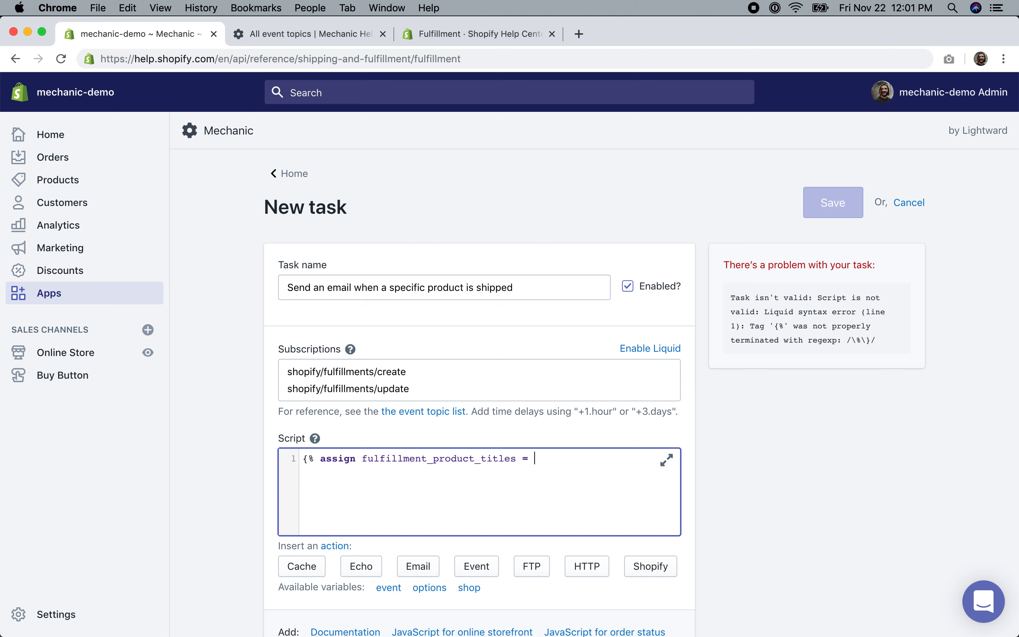
{"action": "type", "text": "fulfillment.line_items | map"}
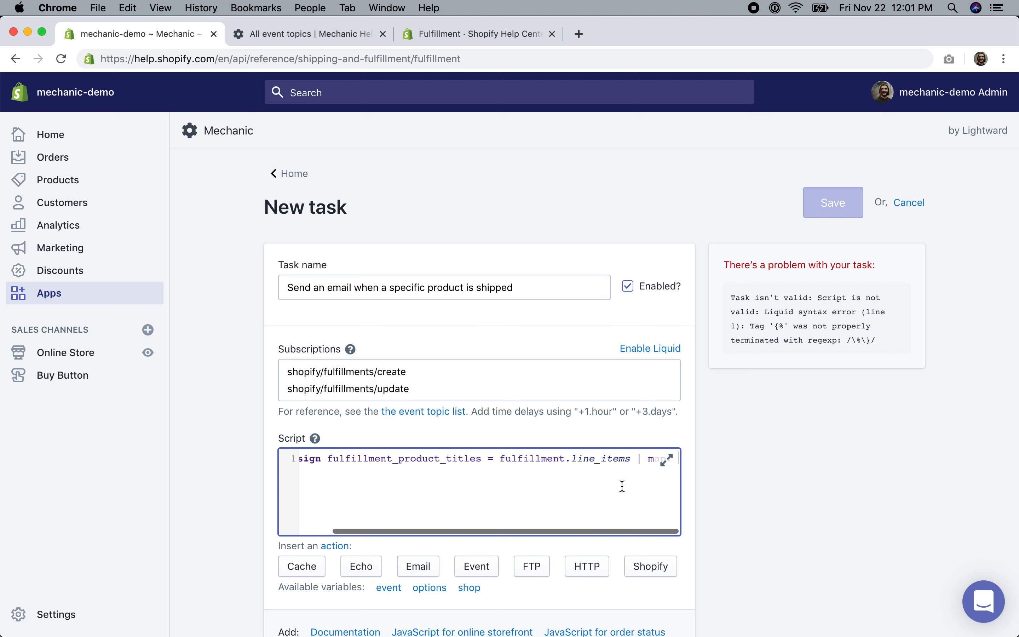
{"action": "left_click", "coordinate": [673, 458]}
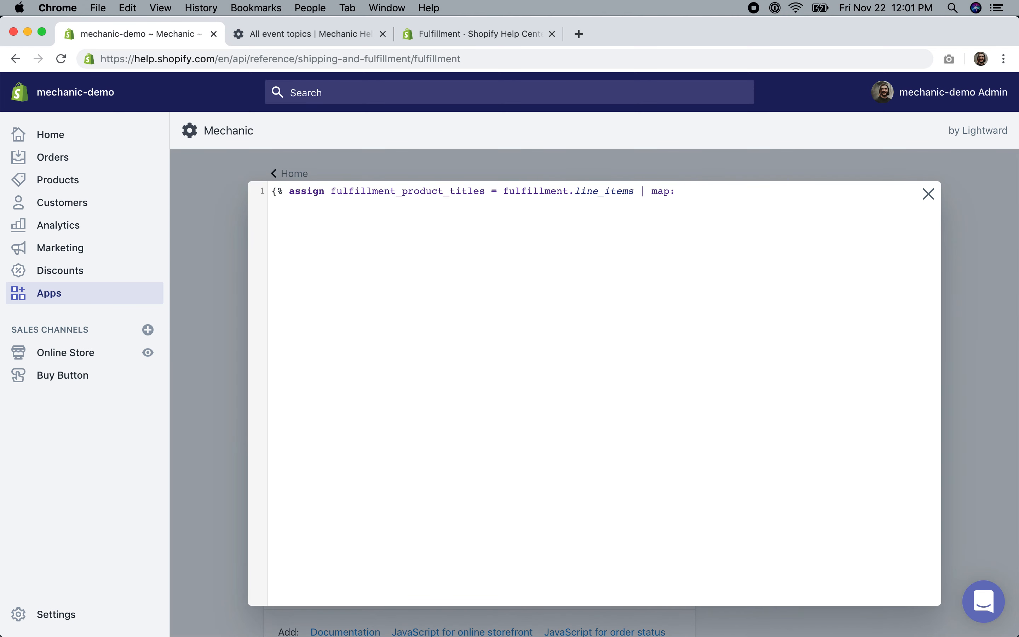
{"action": "type", "text": "\"product\" |"}
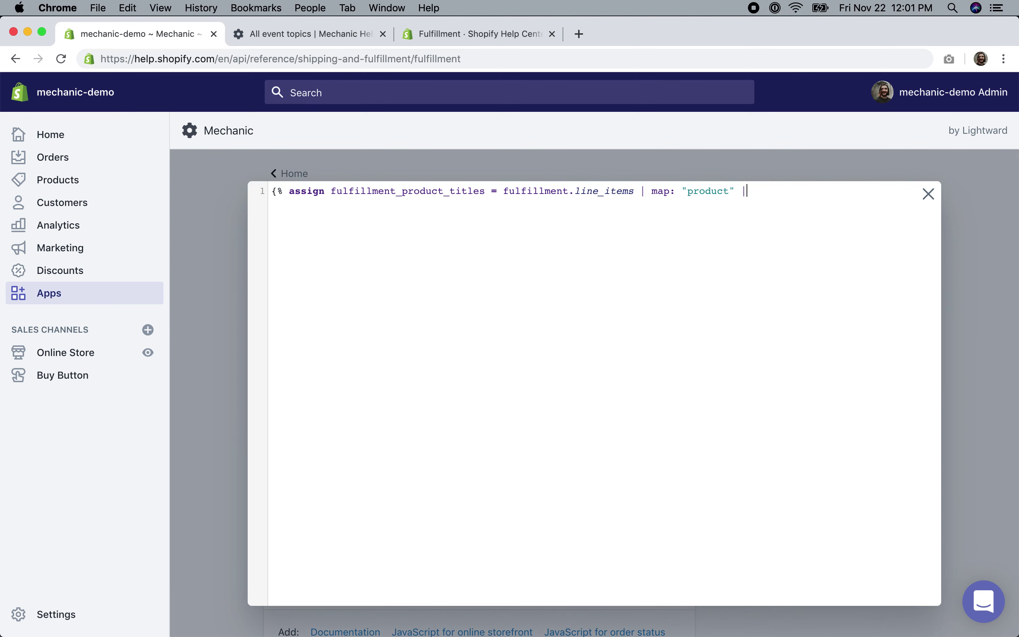
{"action": "type", "text": "| map: \"title\" %}"}
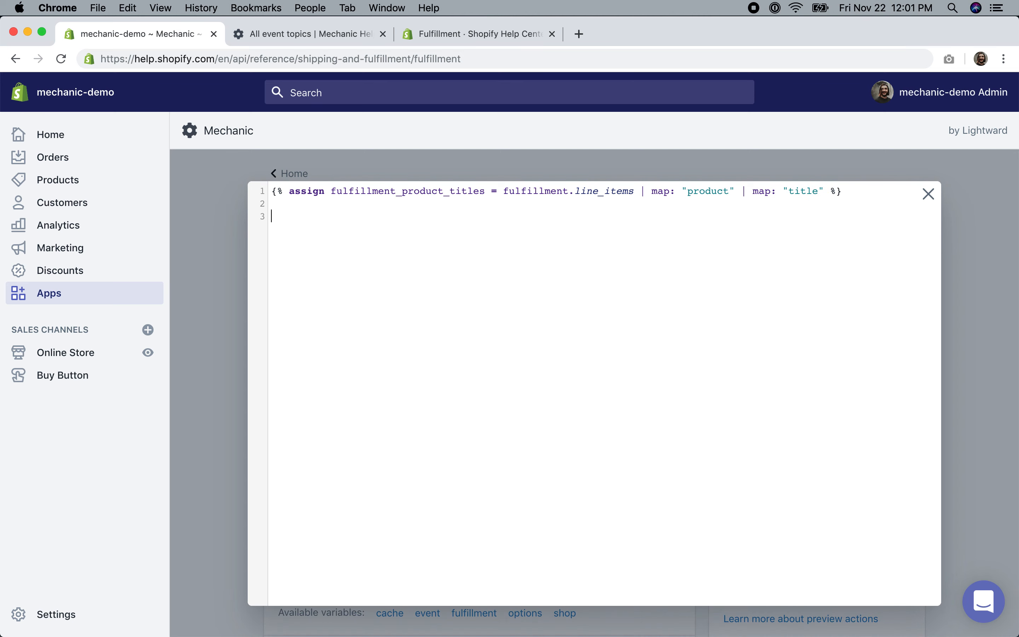
{"action": "mouse_move", "coordinate": [500, 314]}
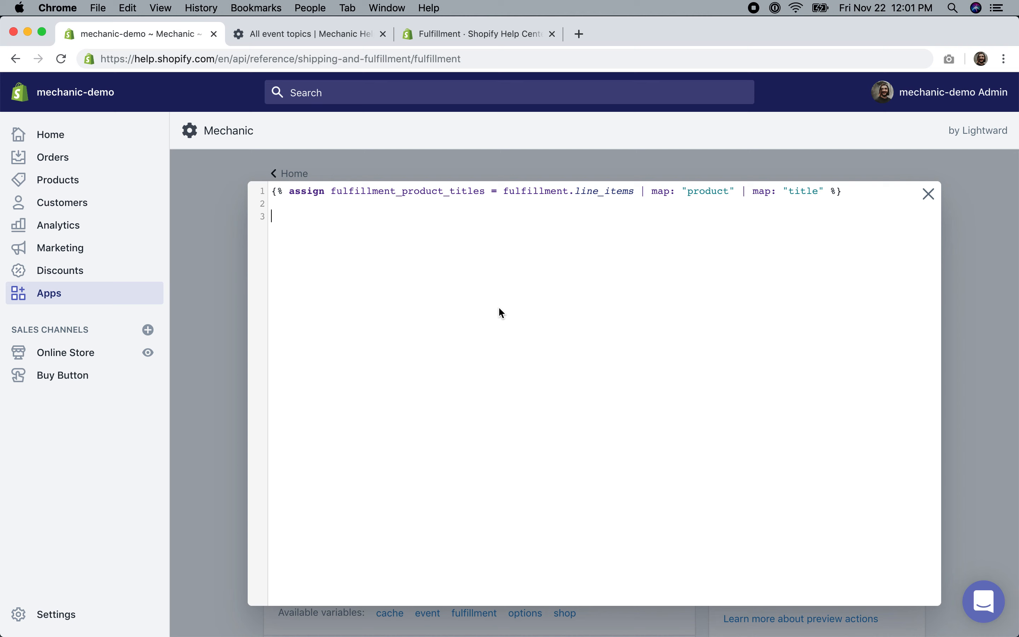
{"action": "mouse_move", "coordinate": [570, 194]}
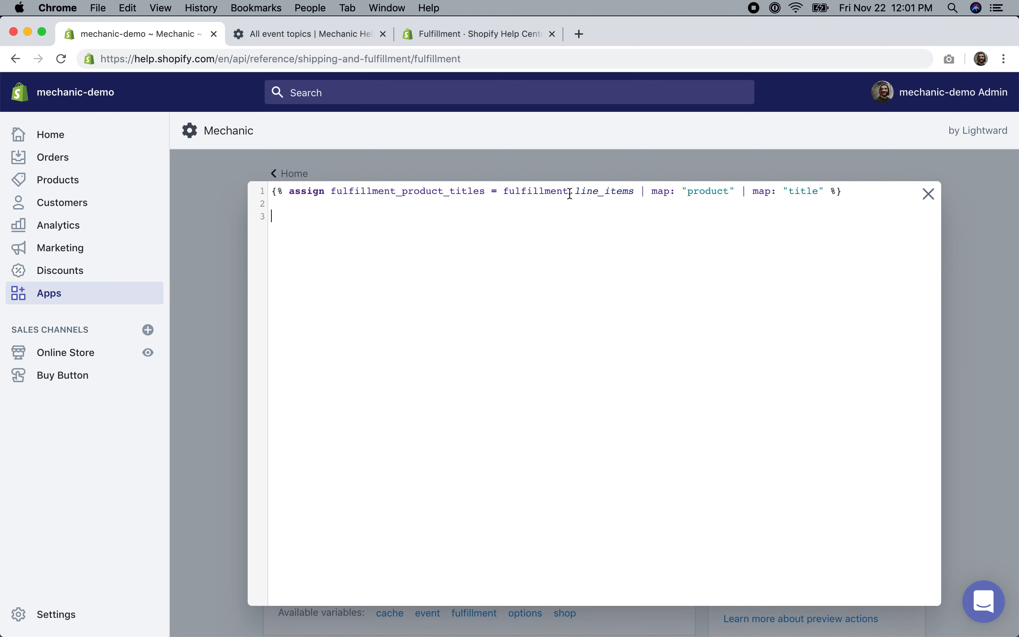
{"action": "type", "text": "."}
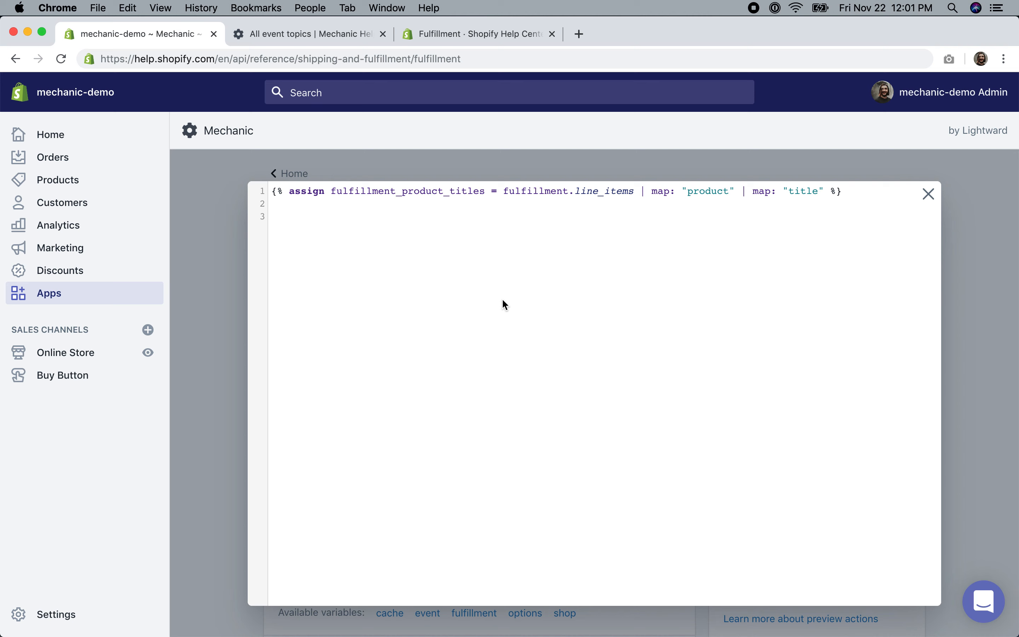
- Add an if-block testing fulfillment_product_titles contains options.required_product_id__number_required, closed with endif
{"action": "type", "text": "{%"}
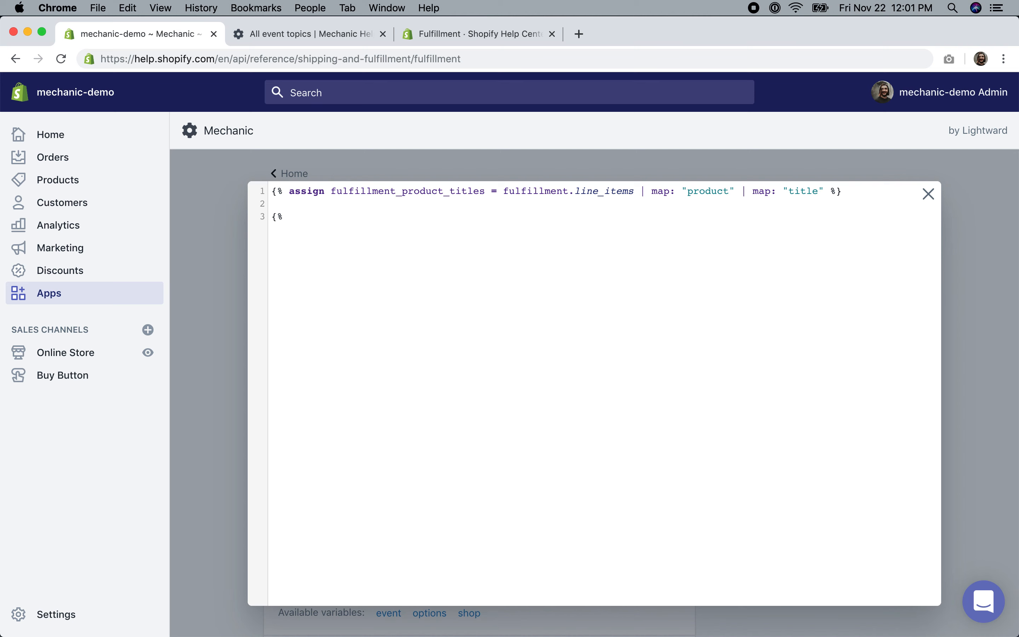
{"action": "type", "text": "if"}
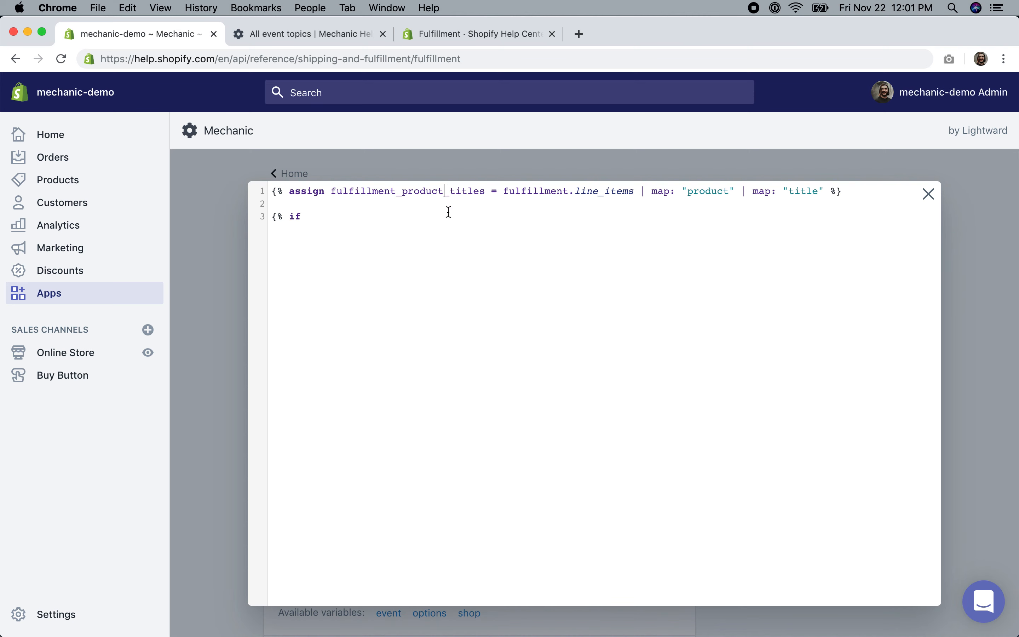
{"action": "type", "text": "fulfillment_product_titles"}
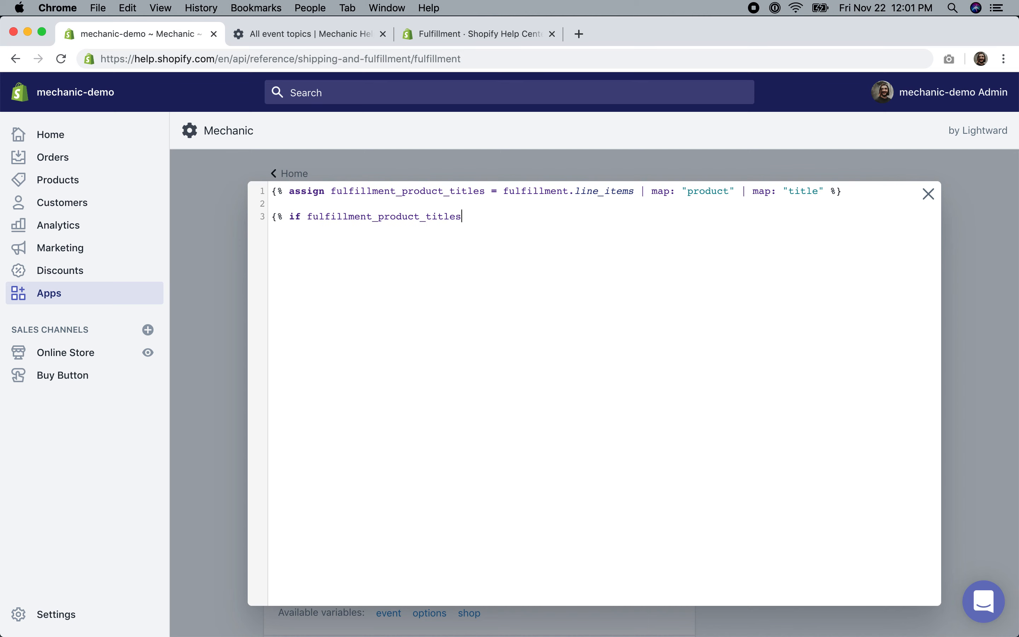
{"action": "type", "text": "contains options."}
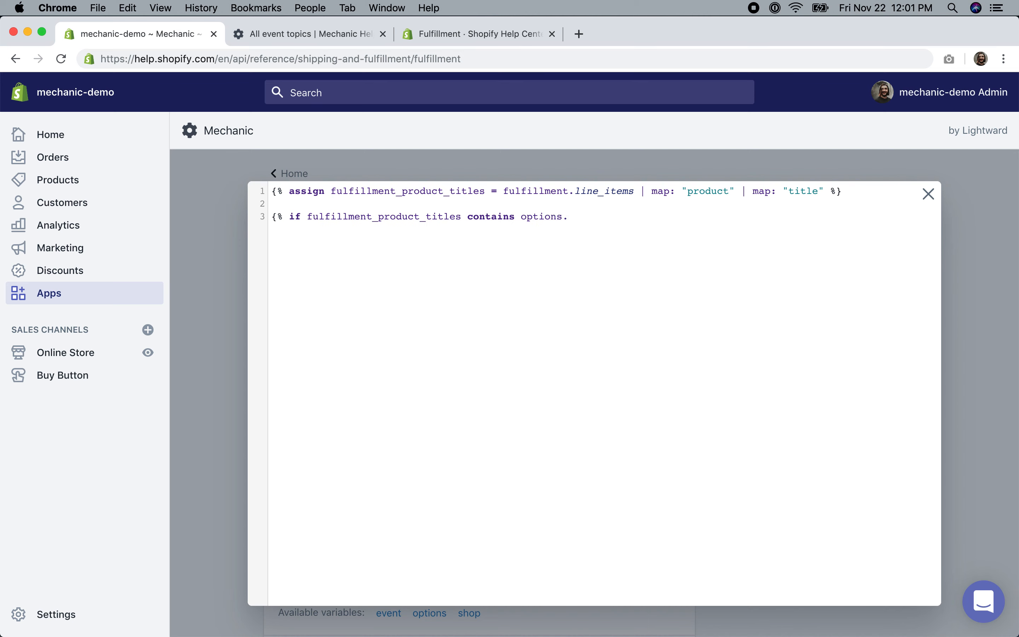
{"action": "type", "text": "required_produc"}
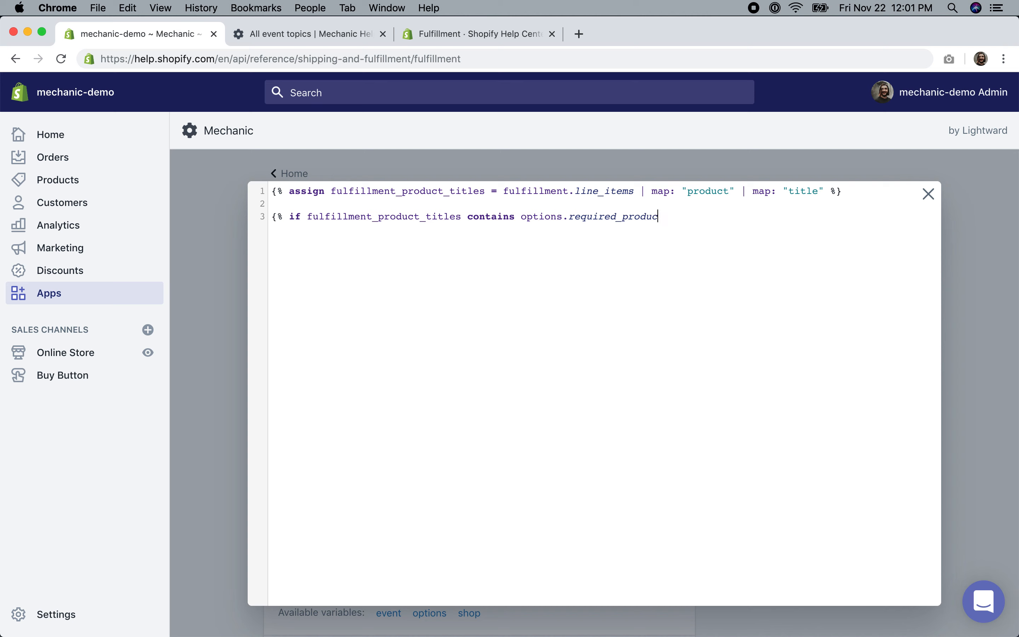
{"action": "type", "text": "t_title %}"}
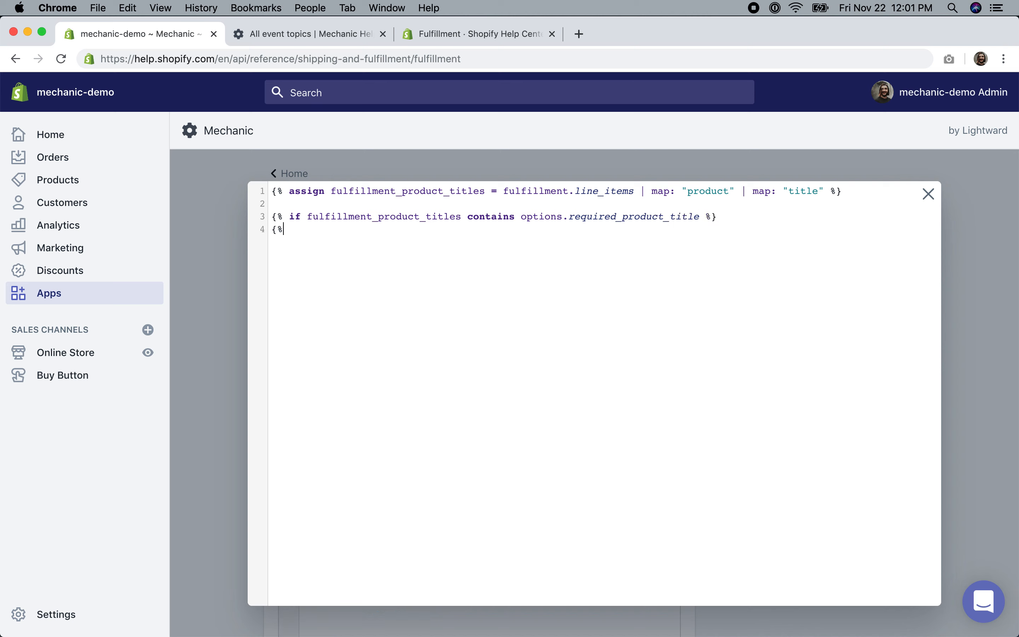
{"action": "type", "text": "endif %}"}
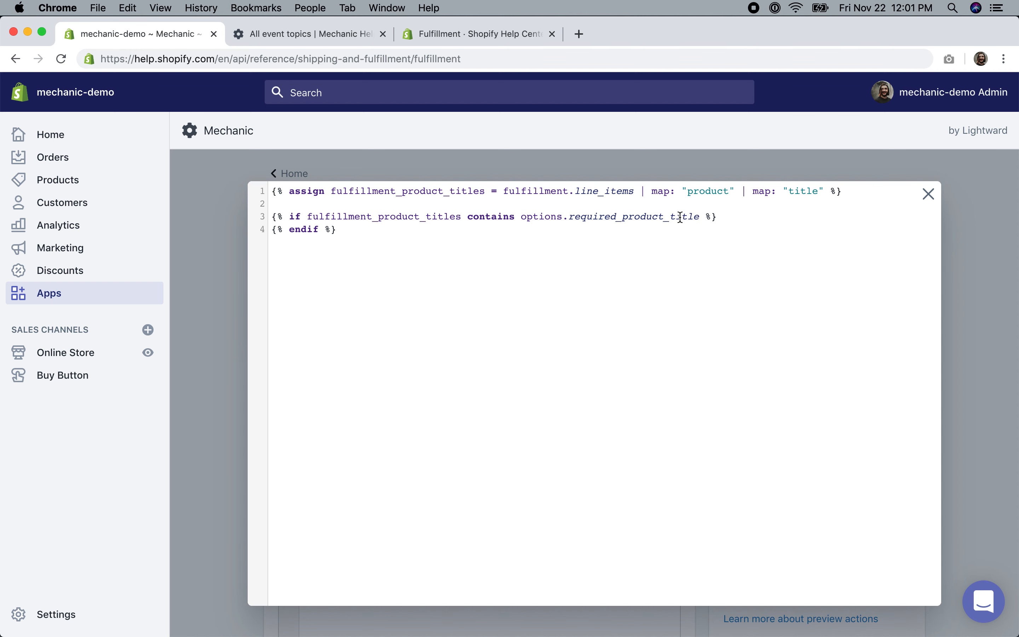
{"action": "type", "text": "id"}
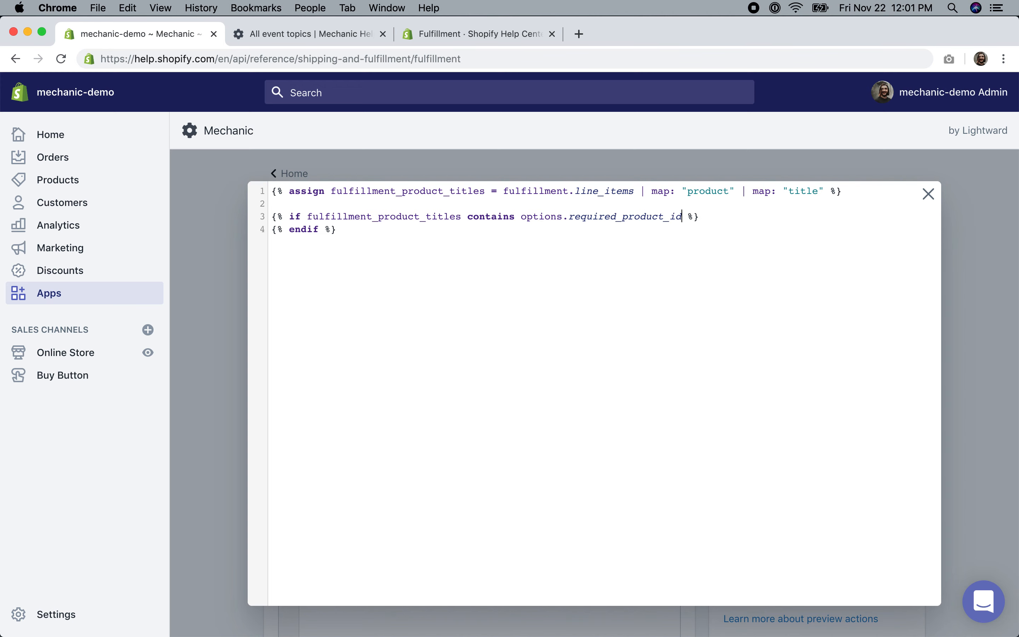
{"action": "type", "text": "_number_required"}
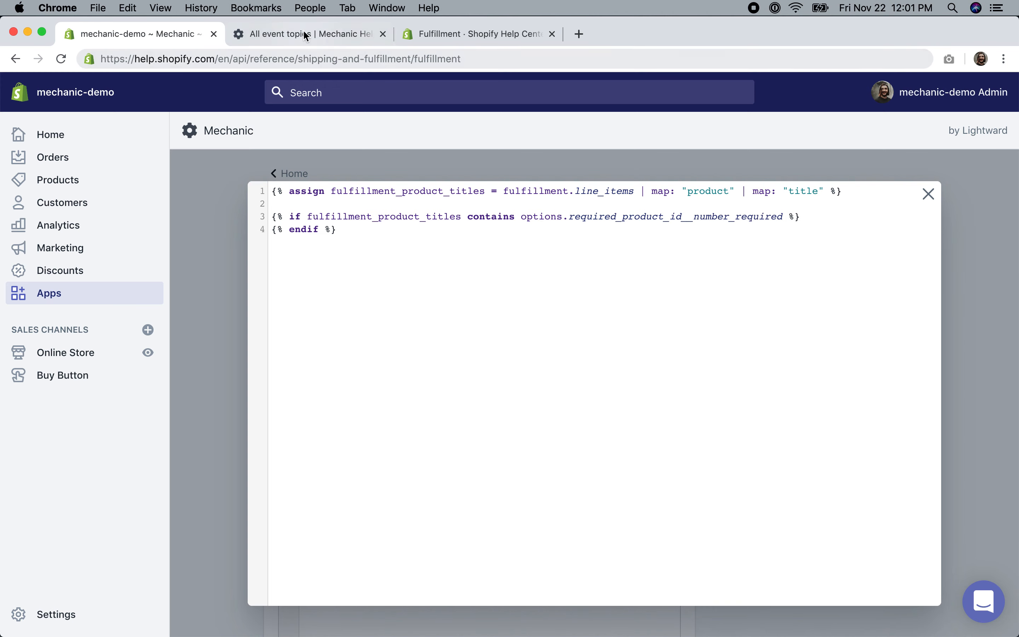
- Look up the Mechanic help article on finding a resource ID via the address bar
{"action": "type", "text": "help resour"}
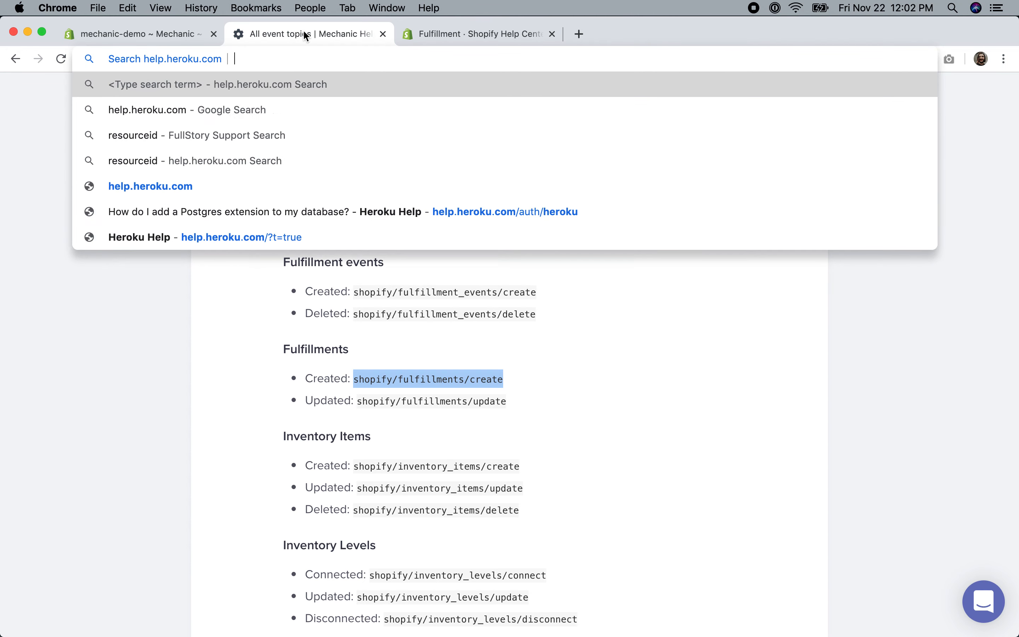
{"action": "key", "text": "Escape"}
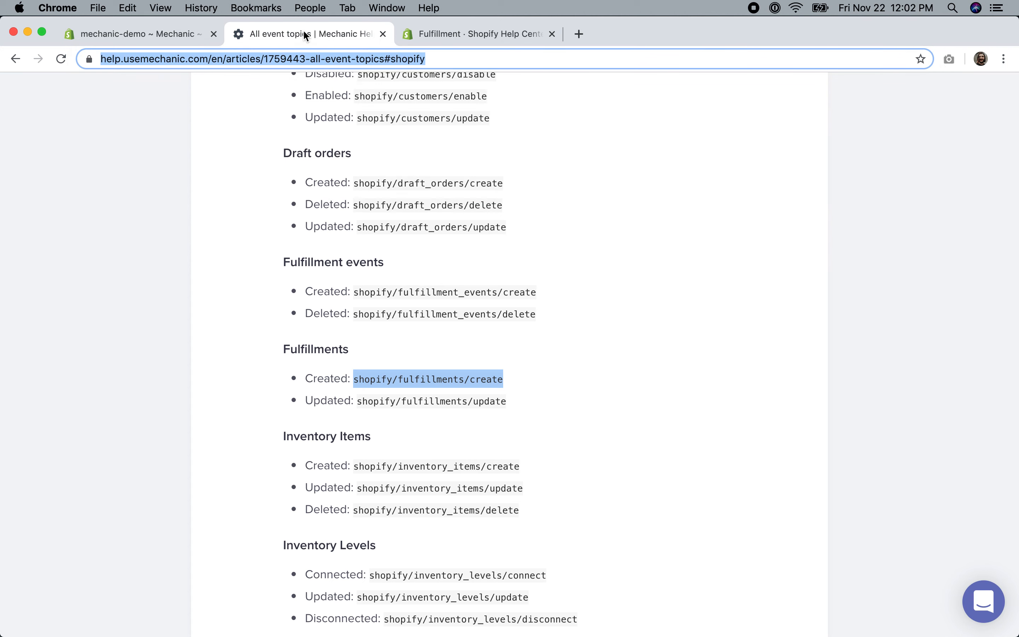
{"action": "type", "text": "resource id #5"}
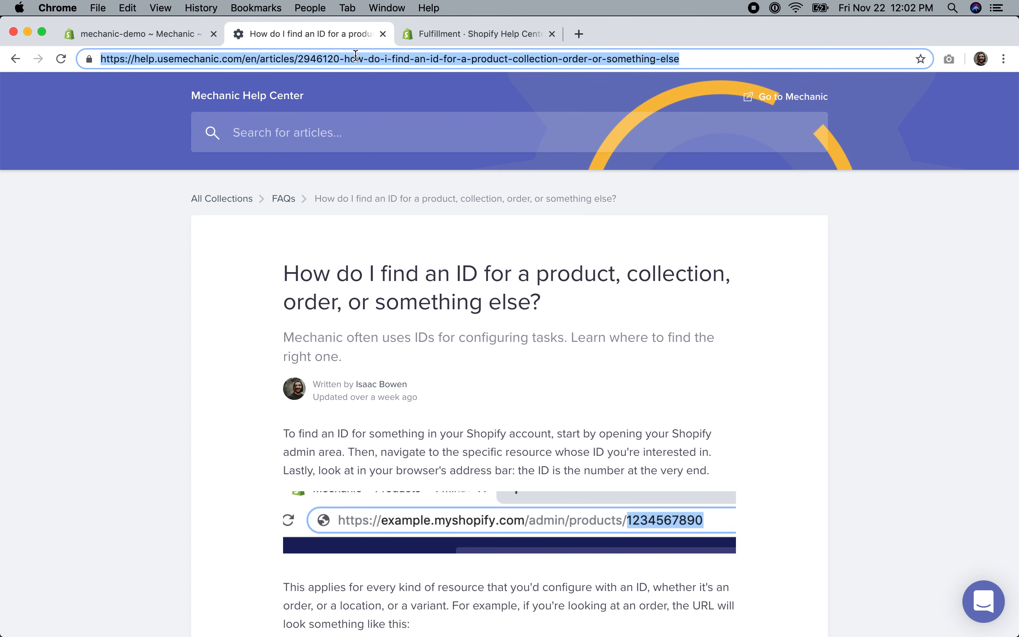
{"action": "mouse_move", "coordinate": [635, 513]}
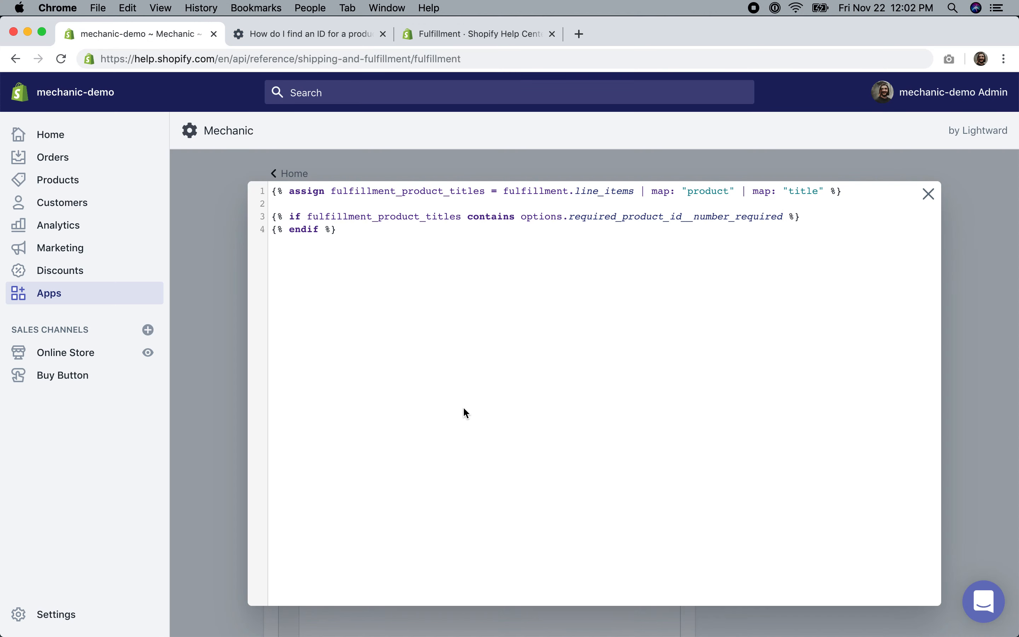
- Add task documentation explaining where to find the product ID with the help article link
{"action": "left_click", "coordinate": [928, 193]}
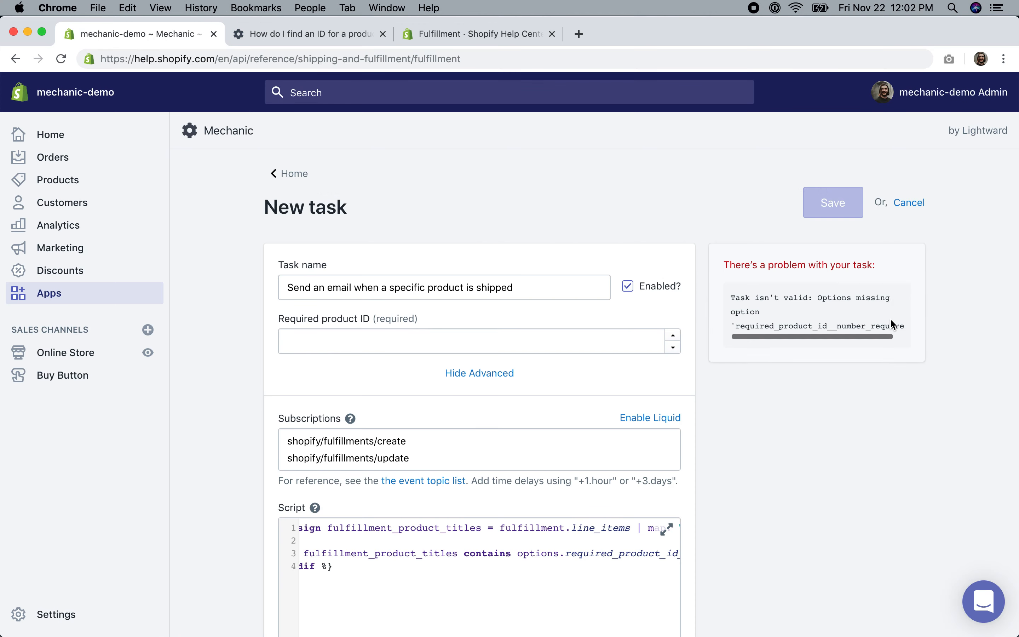
{"action": "scroll", "scroll_direction": "down", "scroll_amount": 3}
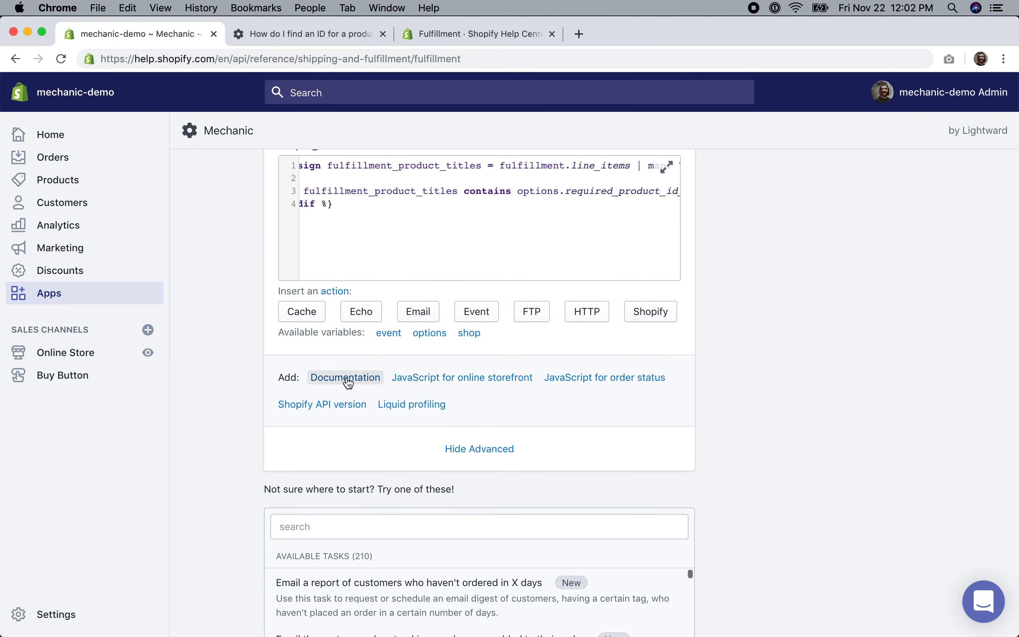
{"action": "left_click", "coordinate": [346, 377]}
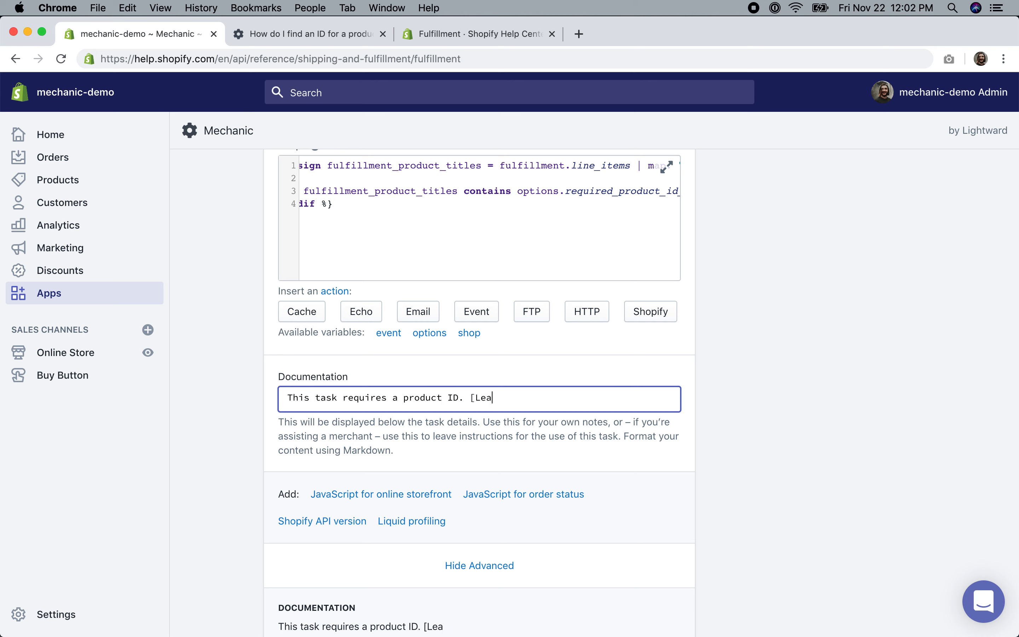
{"action": "type", "text": "rn wheret ofindn this"}
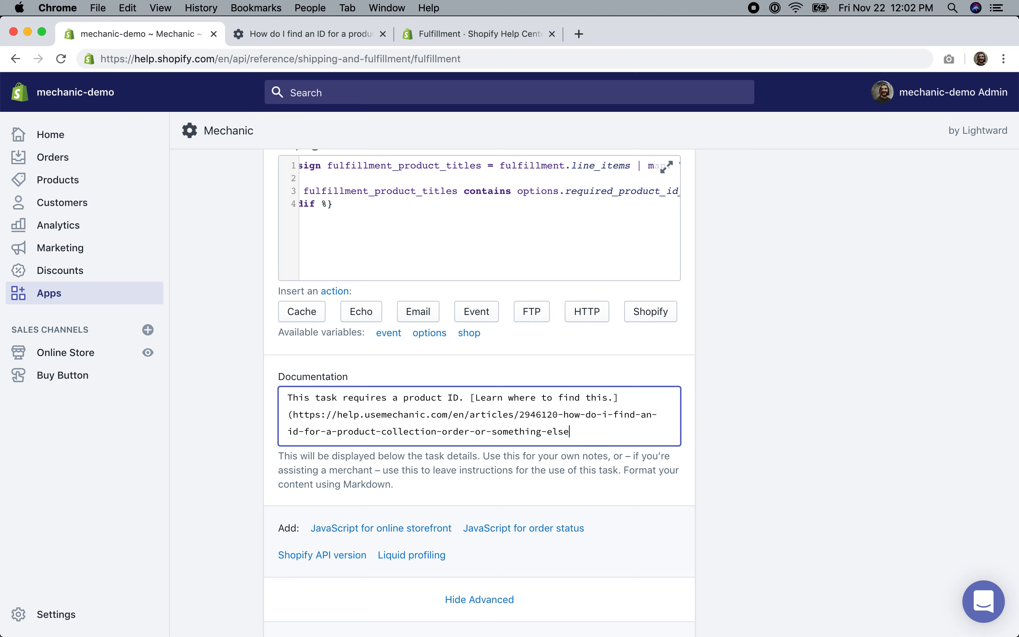
- Enter 12345 as the sample Required product ID and confirm the task compiles
{"action": "scroll", "scroll_direction": "down", "scroll_amount": 3}
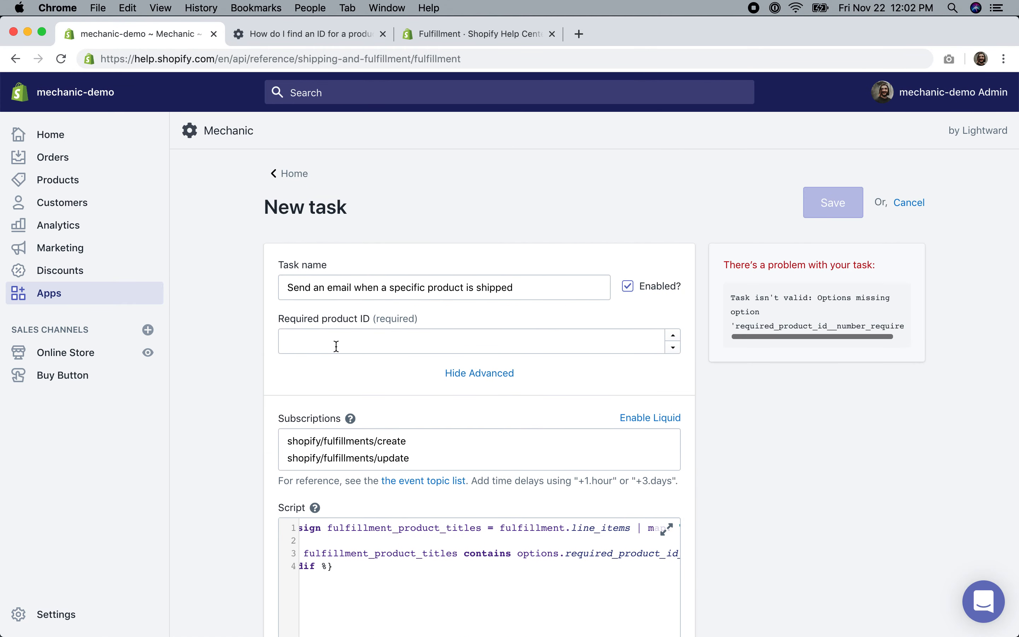
{"action": "type", "text": "12345"}
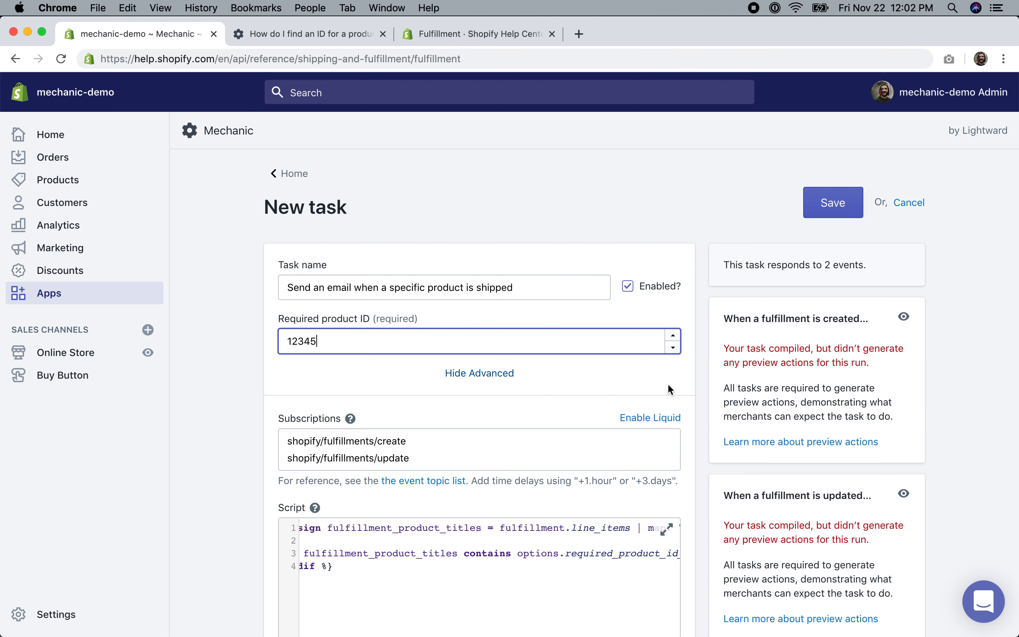
{"action": "scroll", "scroll_direction": "down", "scroll_amount": 3}
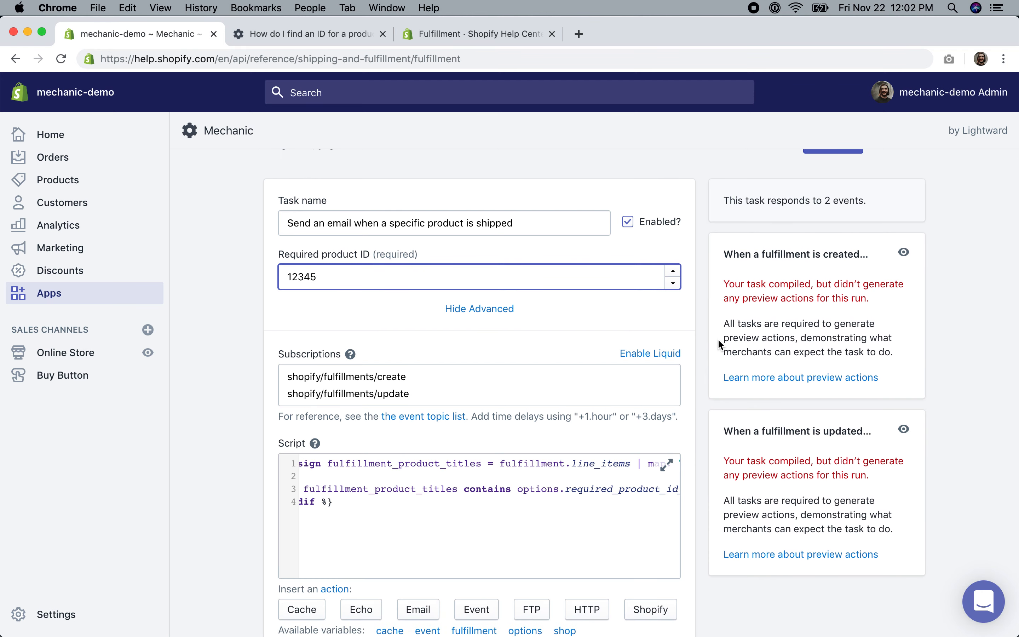
{"action": "left_click", "coordinate": [469, 509]}
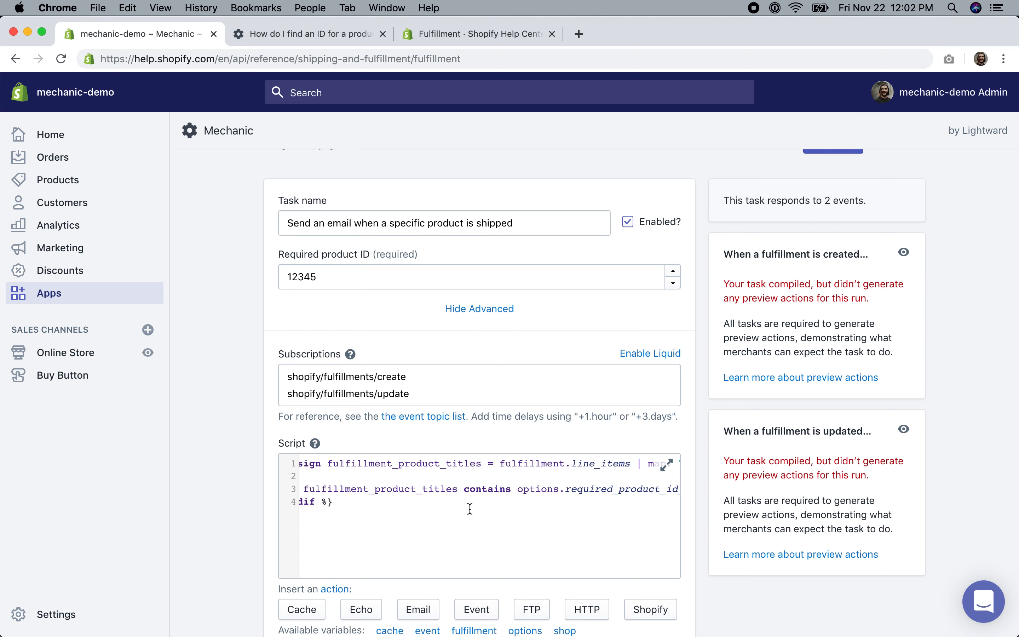
{"action": "mouse_move", "coordinate": [798, 424]}
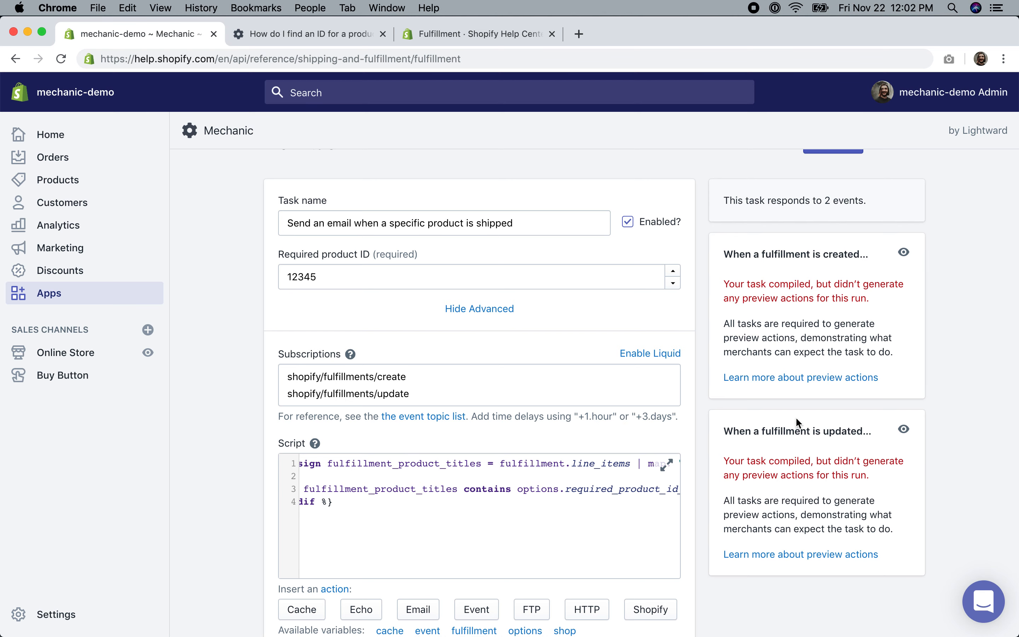
{"action": "left_click", "coordinate": [664, 464]}
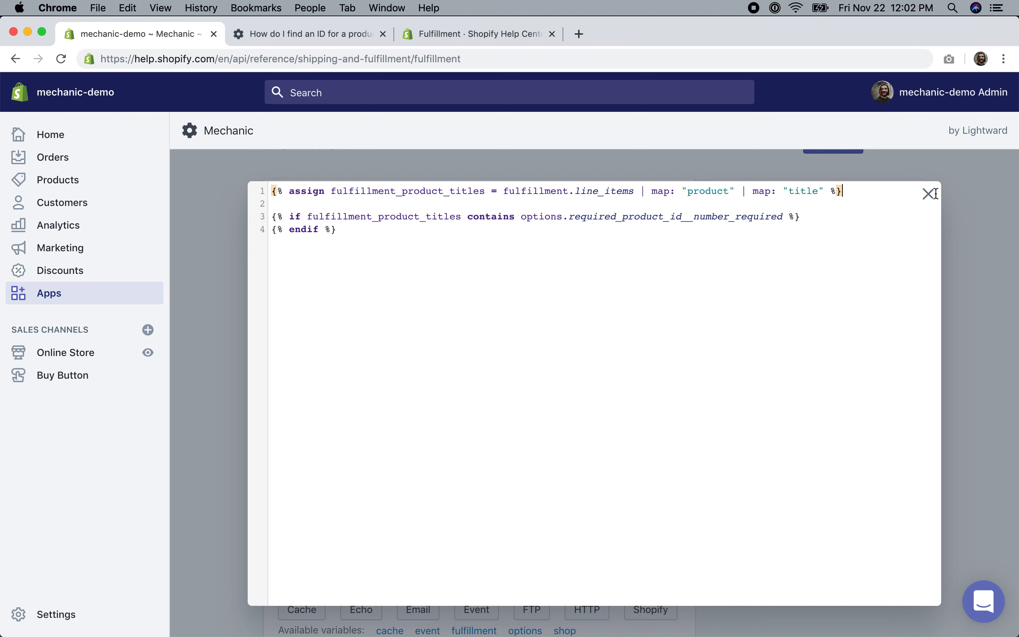
- Insert an email action addressed to the fulfillment's order email with the required subject option through json
{"action": "left_click", "coordinate": [932, 193]}
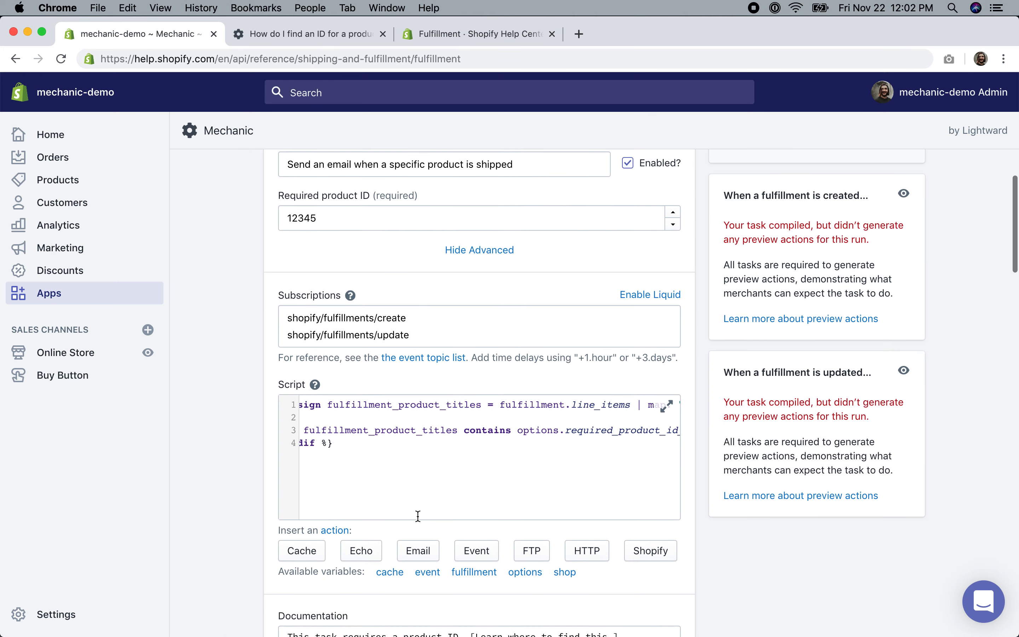
{"action": "left_click", "coordinate": [418, 550]}
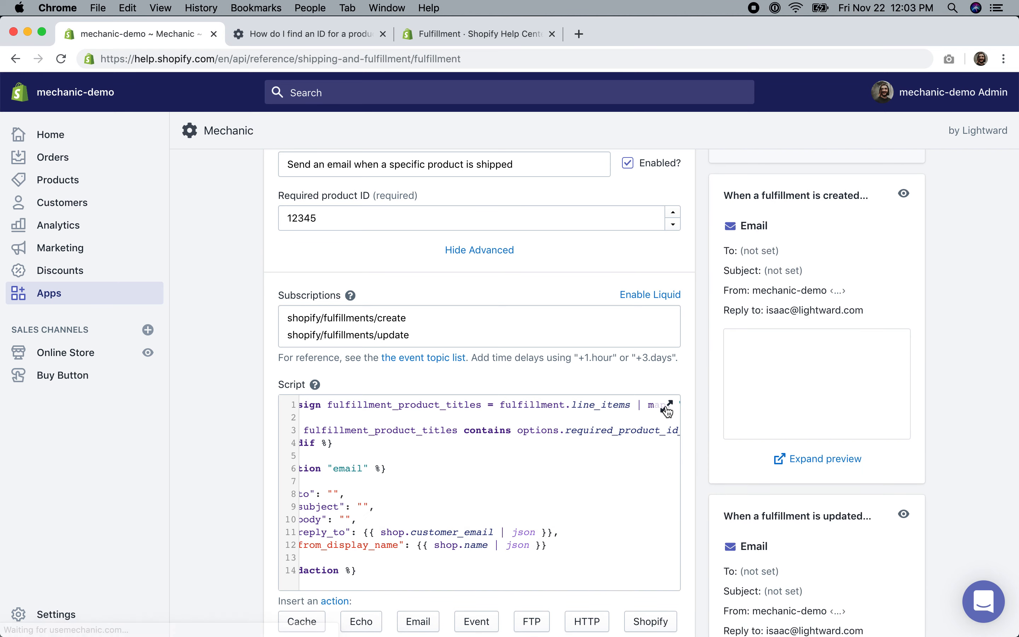
{"action": "left_click", "coordinate": [665, 408]}
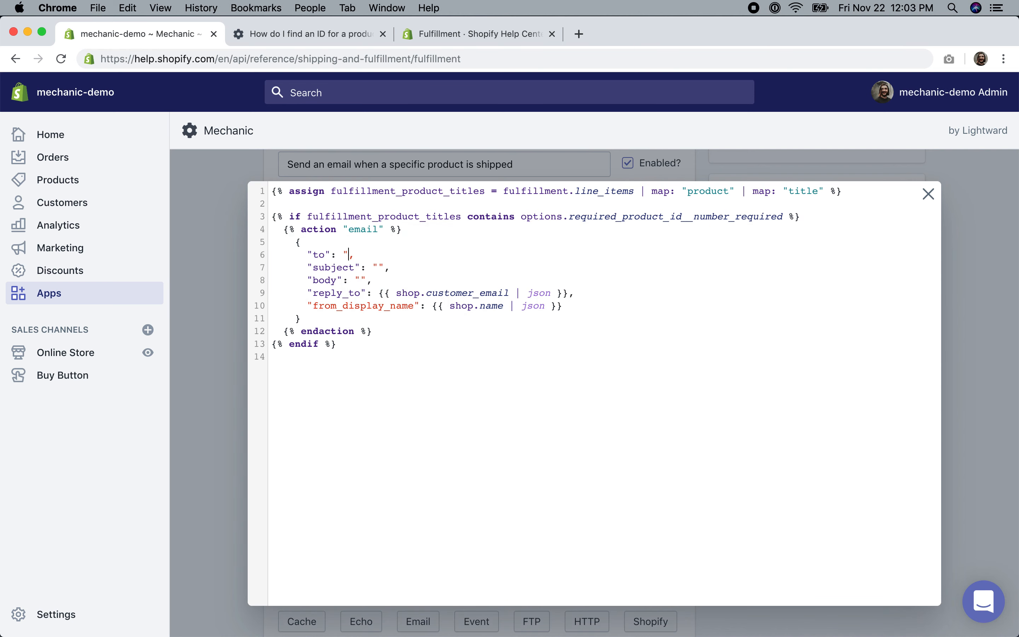
{"action": "type", "text": "{{ fulfillment.order.email | json"}
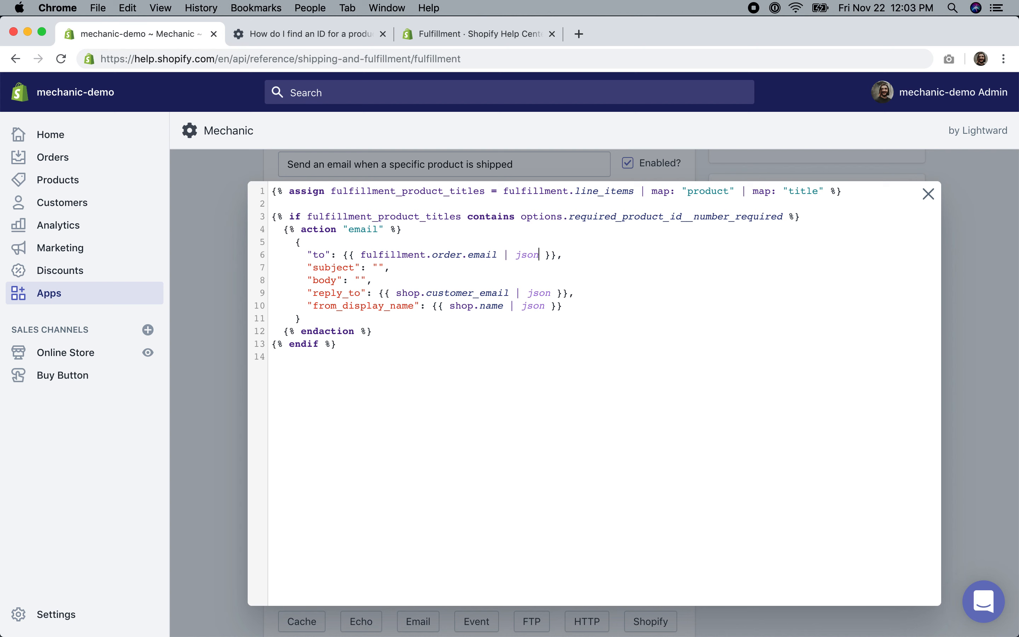
{"action": "type", "text": "{{ options.email_subject"}
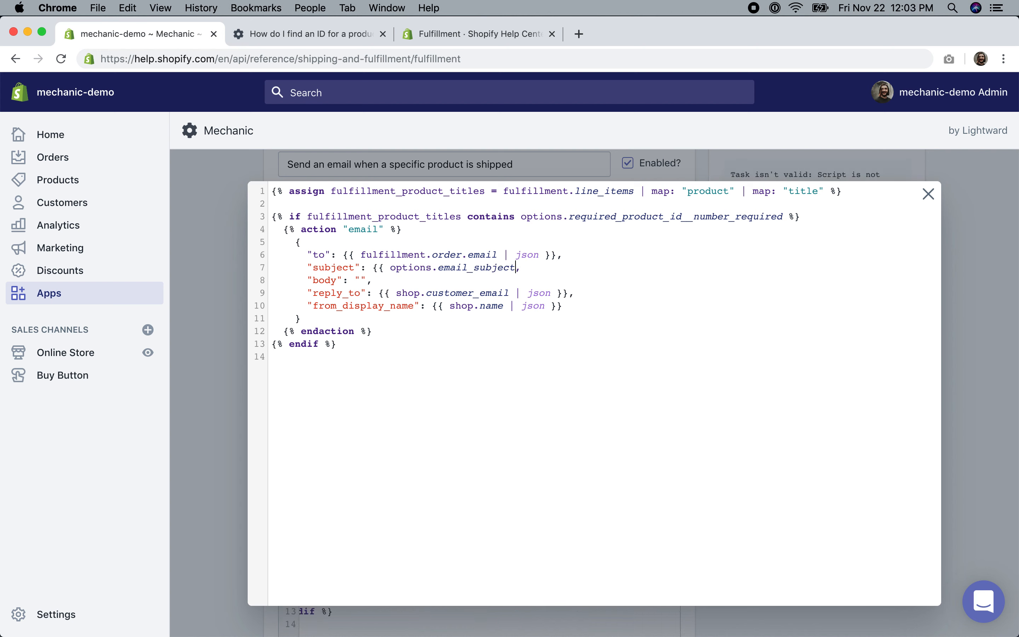
{"action": "type", "text": "__required | json }}"}
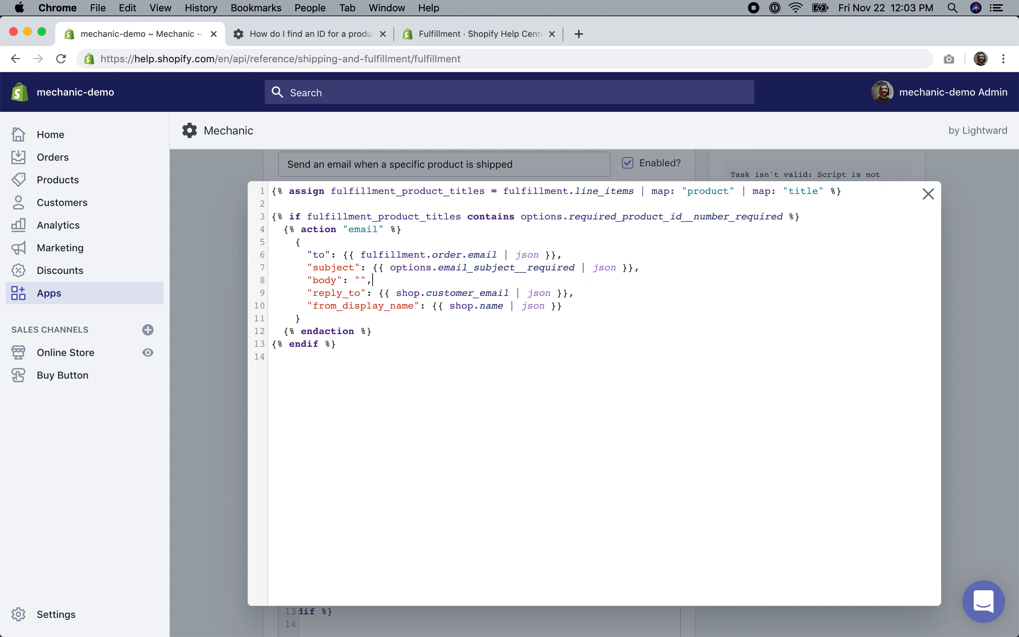
- Set the email body to options.email_body__multiline_required run through strip, newline_to_br and json
{"action": "type", "text": "{{ optins.email_"}
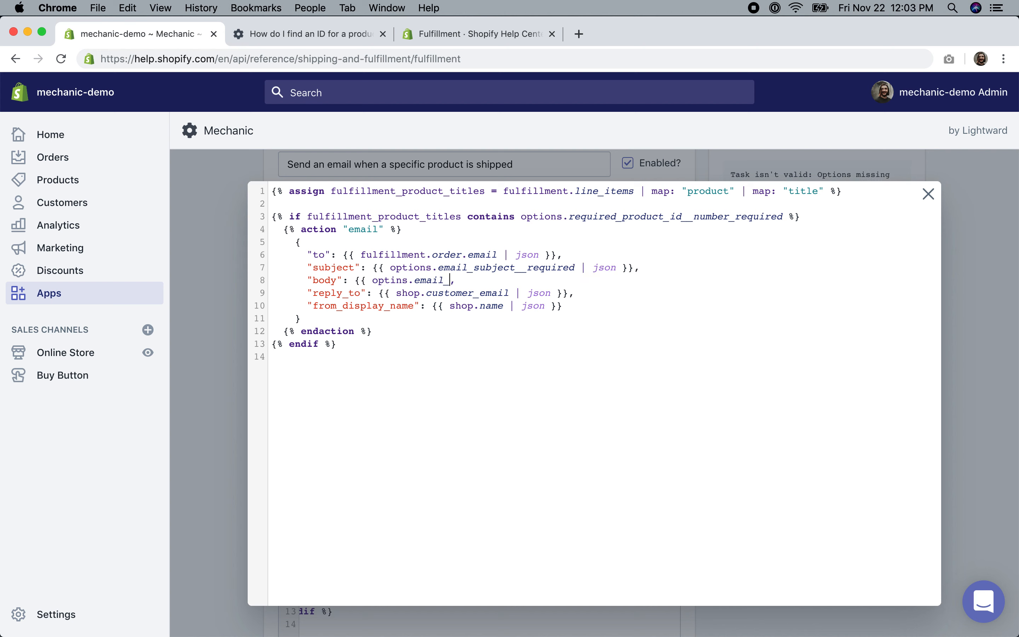
{"action": "key", "text": "Backspace"}
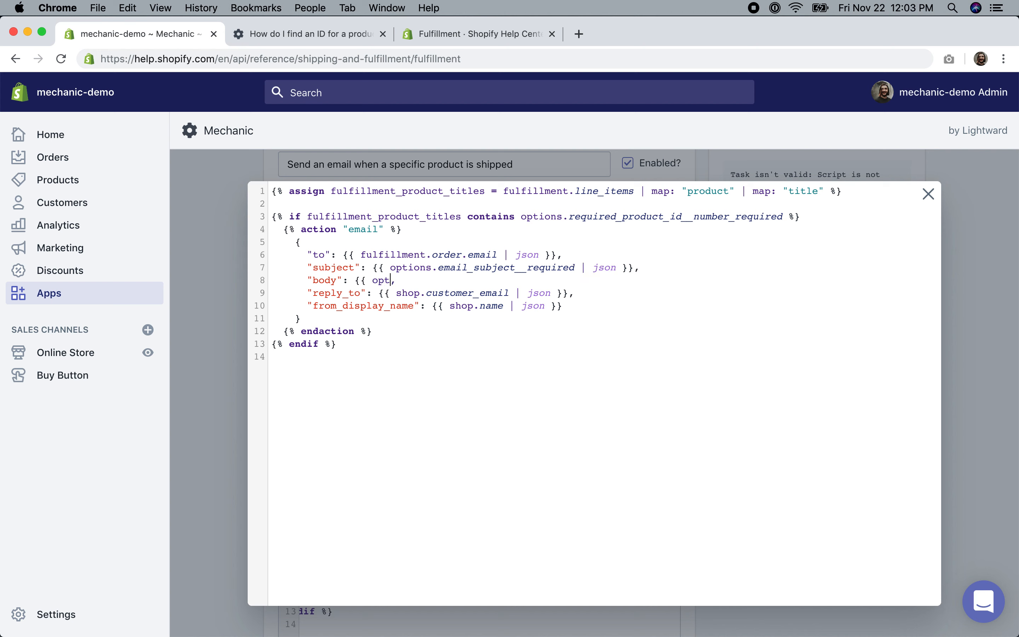
{"action": "type", "text": "ions.em"}
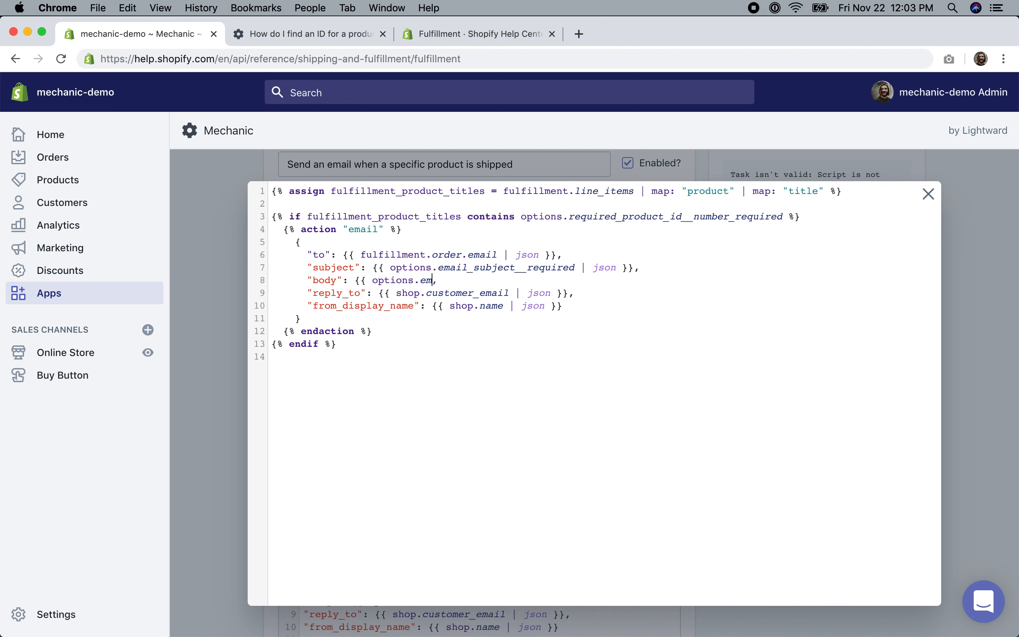
{"action": "type", "text": "ail_b"}
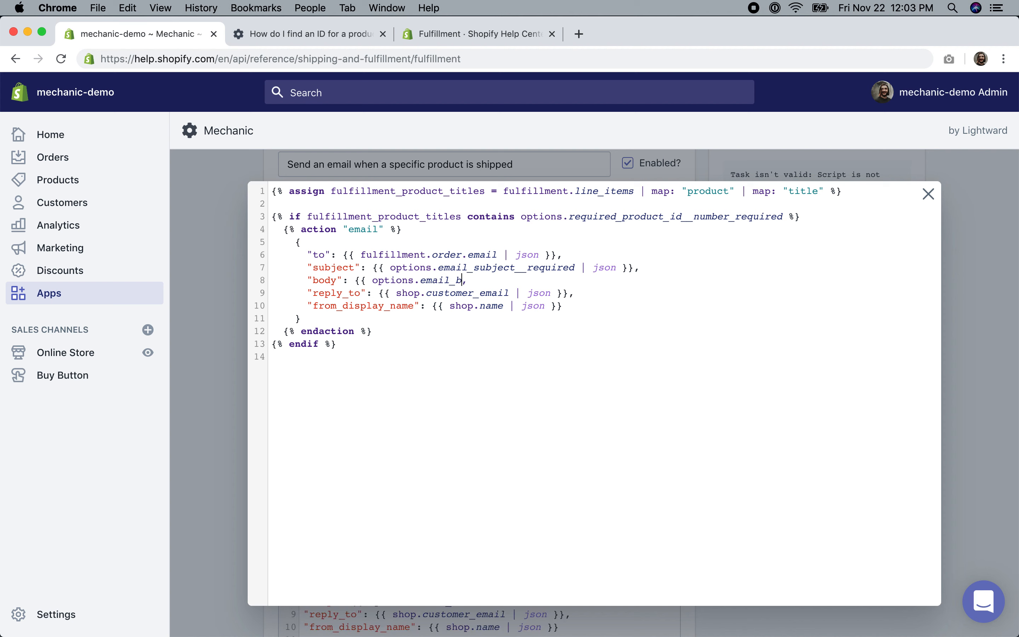
{"action": "type", "text": "ody__"}
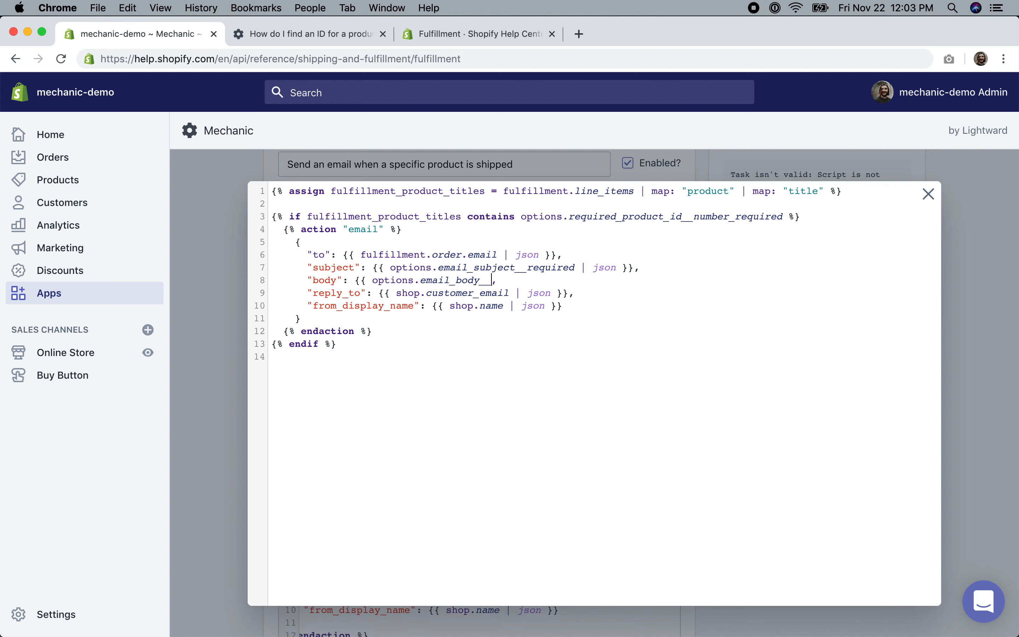
{"action": "type", "text": "multiline"}
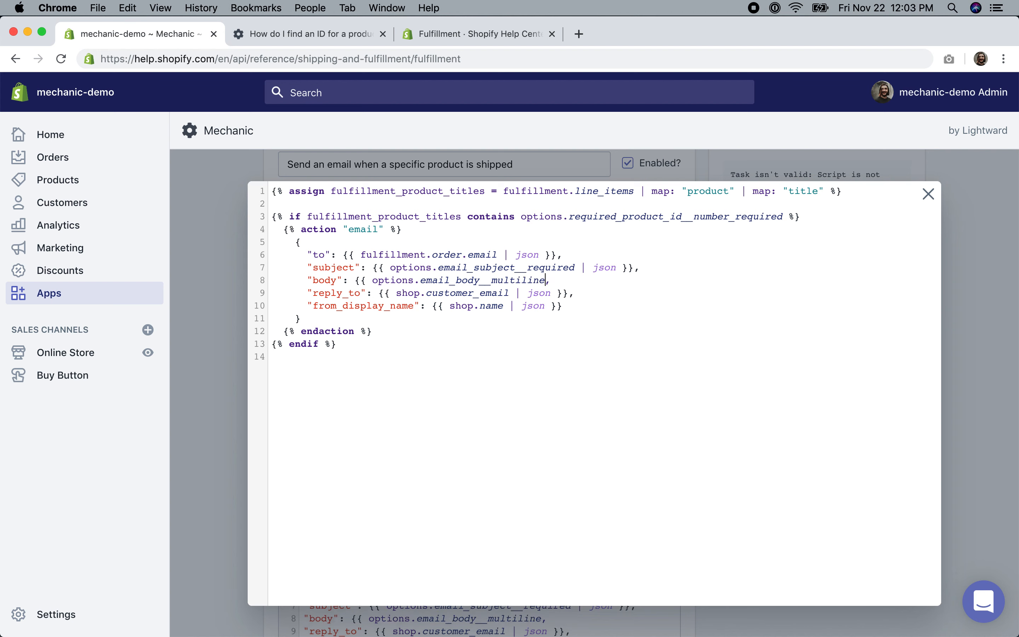
{"action": "type", "text": "_required |"}
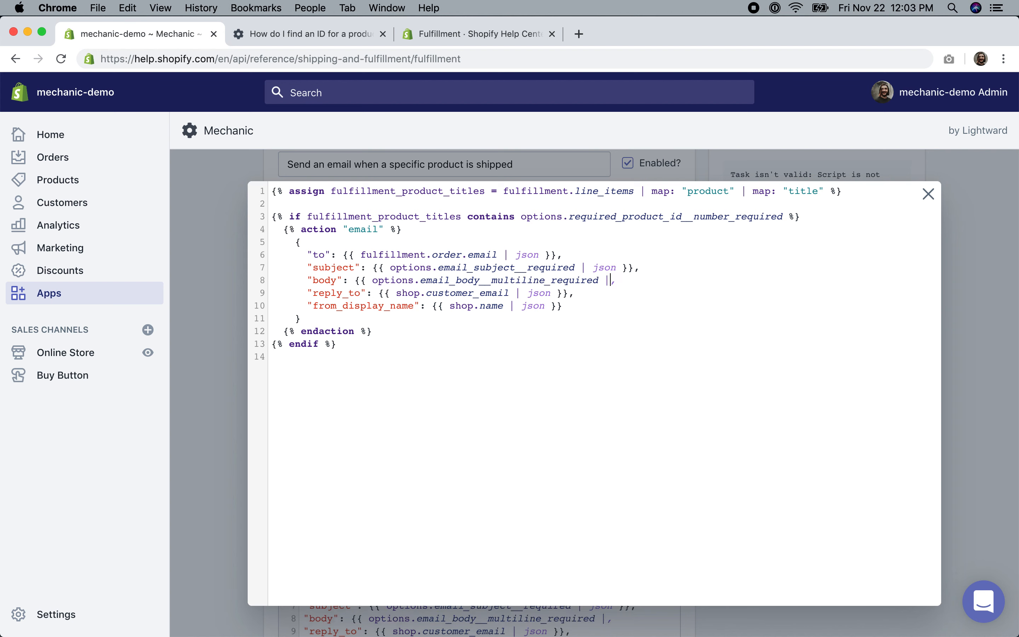
{"action": "type", "text": "strip |"}
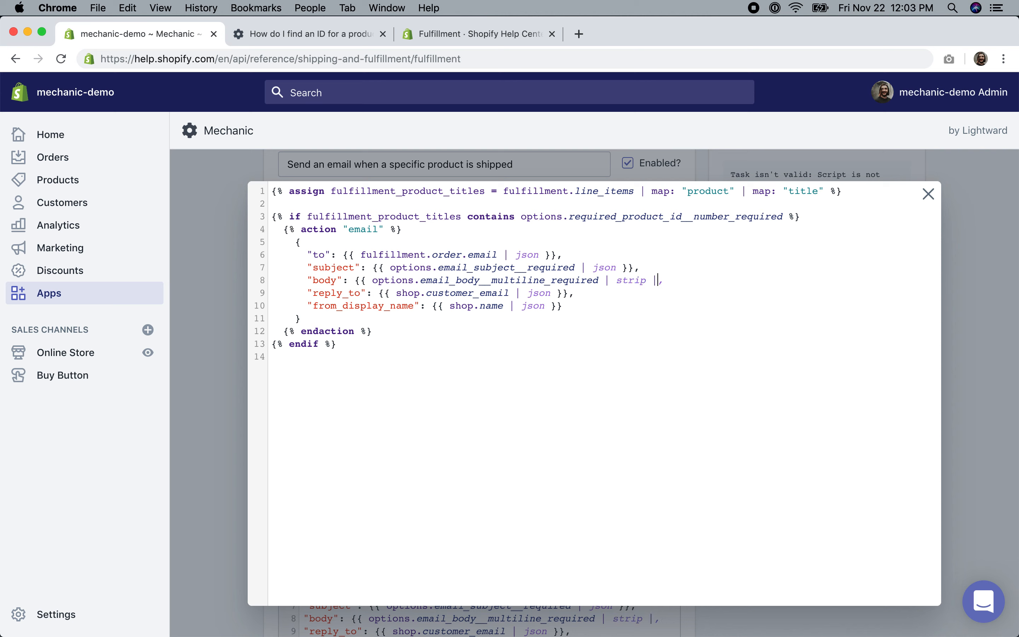
{"action": "type", "text": "newline_to_br,"}
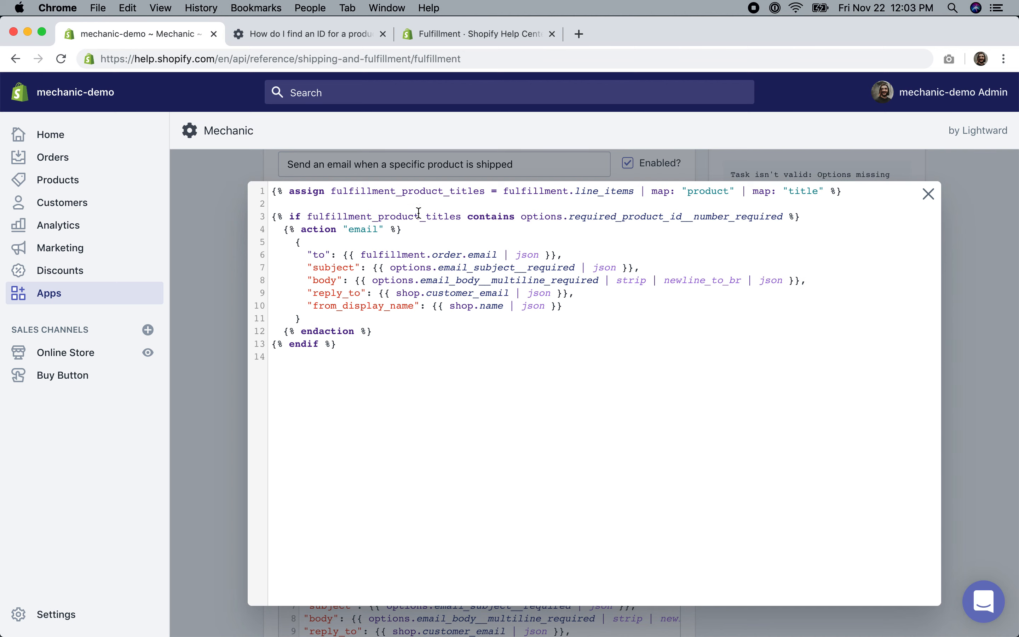
{"action": "mouse_move", "coordinate": [917, 203]}
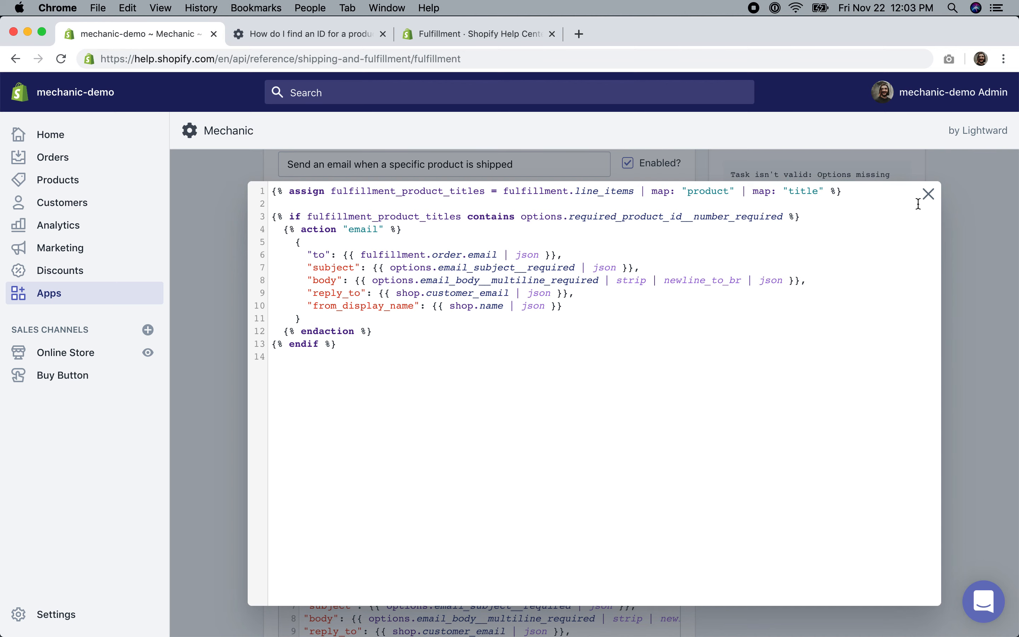
- Fill the Email subject with 'Your product has been shipped!' and the body with 'Yes it has!'
{"action": "left_click", "coordinate": [927, 194]}
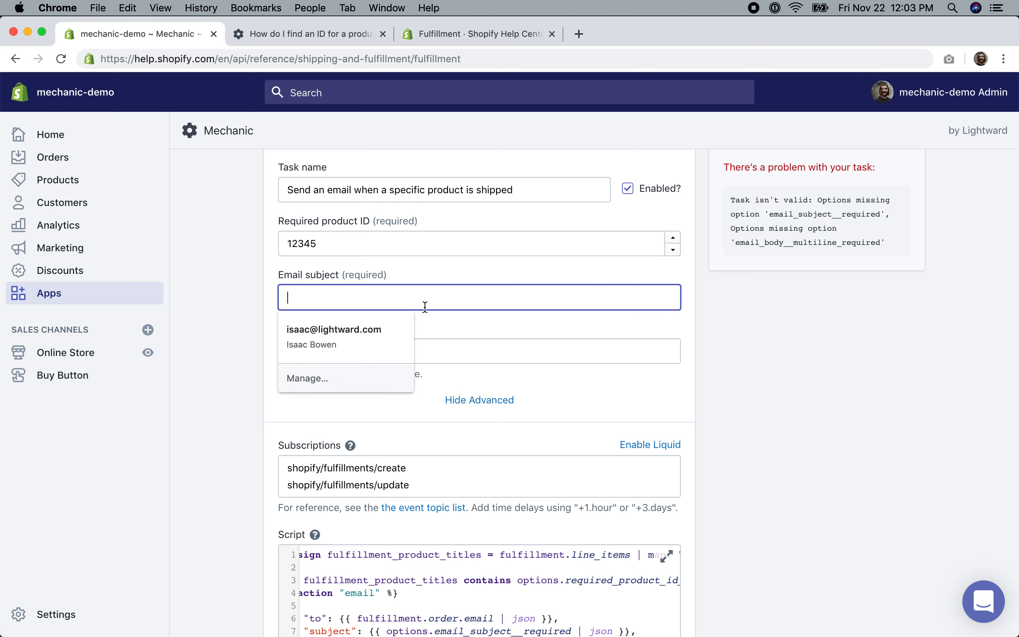
{"action": "mouse_move", "coordinate": [484, 272]}
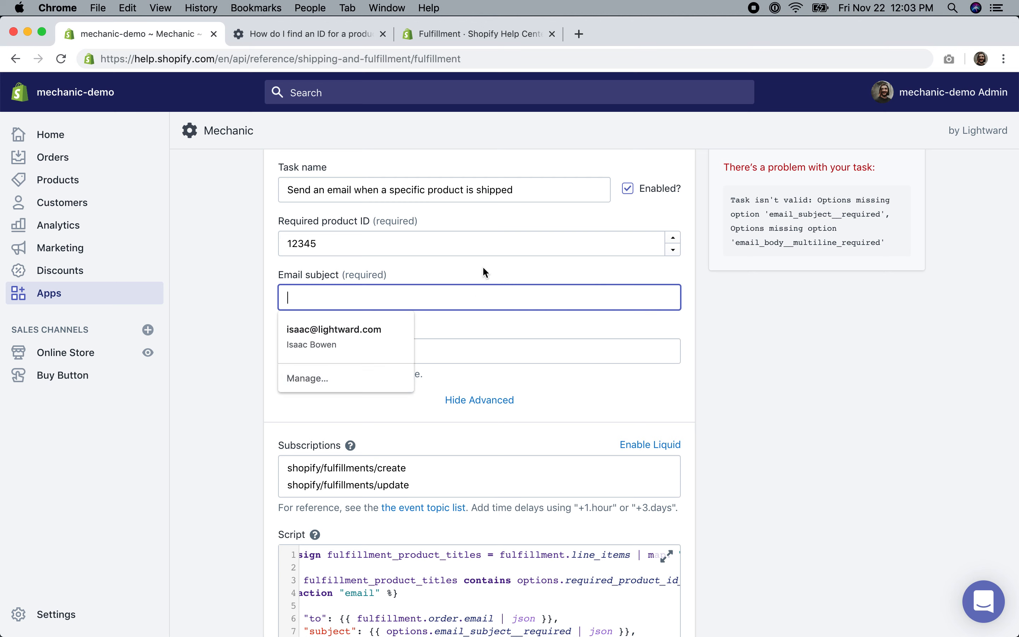
{"action": "type", "text": "Your product hasb"}
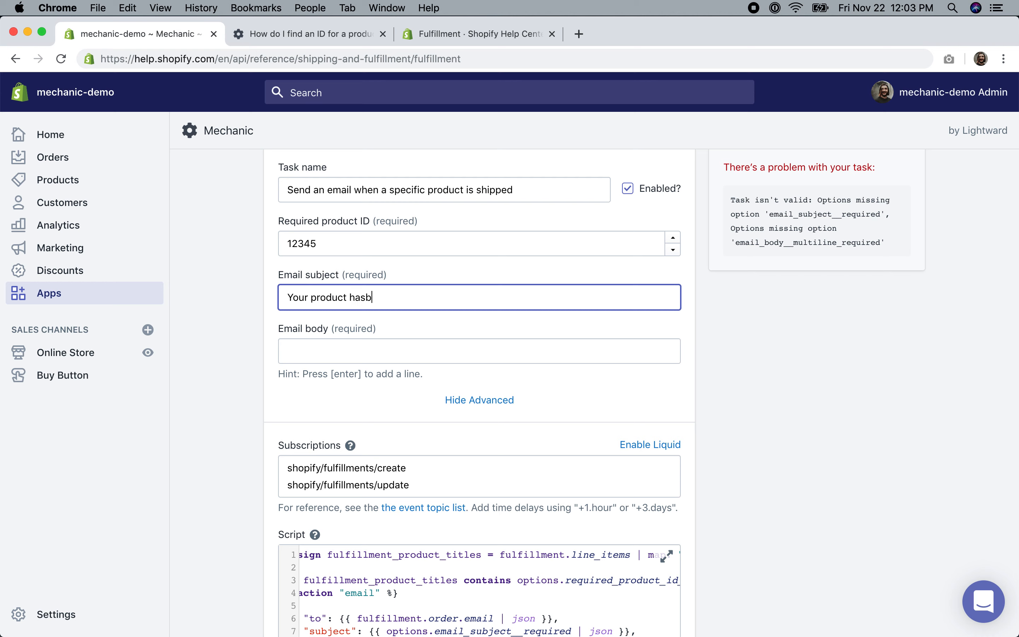
{"action": "type", "text": "een shipped!"}
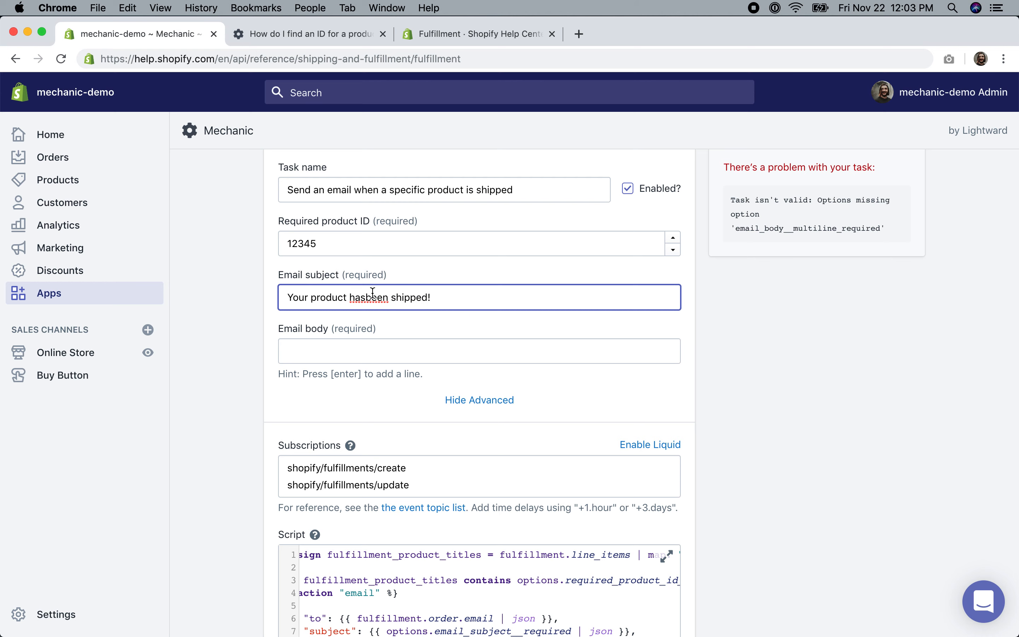
{"action": "type", "text": "Yes"}
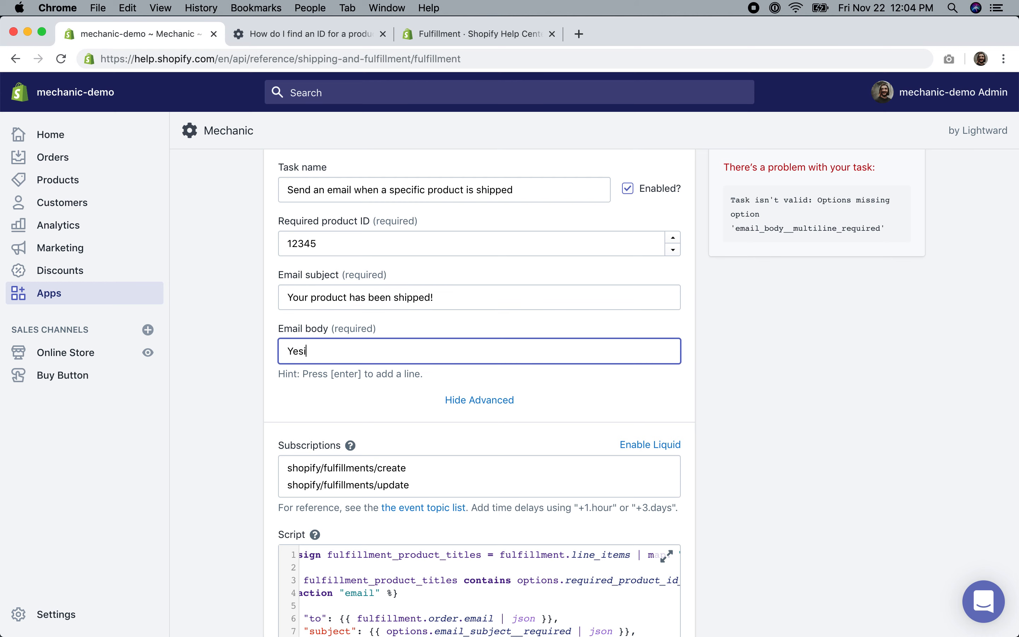
{"action": "type", "text": "it has!"}
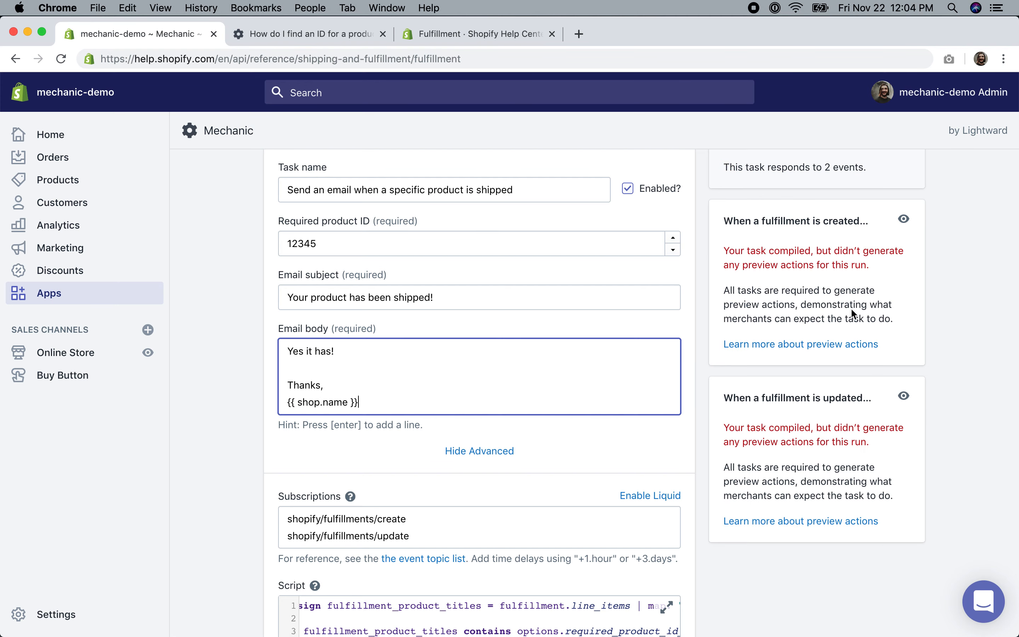
- Consult the sample event data for the fulfillment update event and dismiss it
{"action": "scroll", "scroll_direction": "down", "scroll_amount": 3}
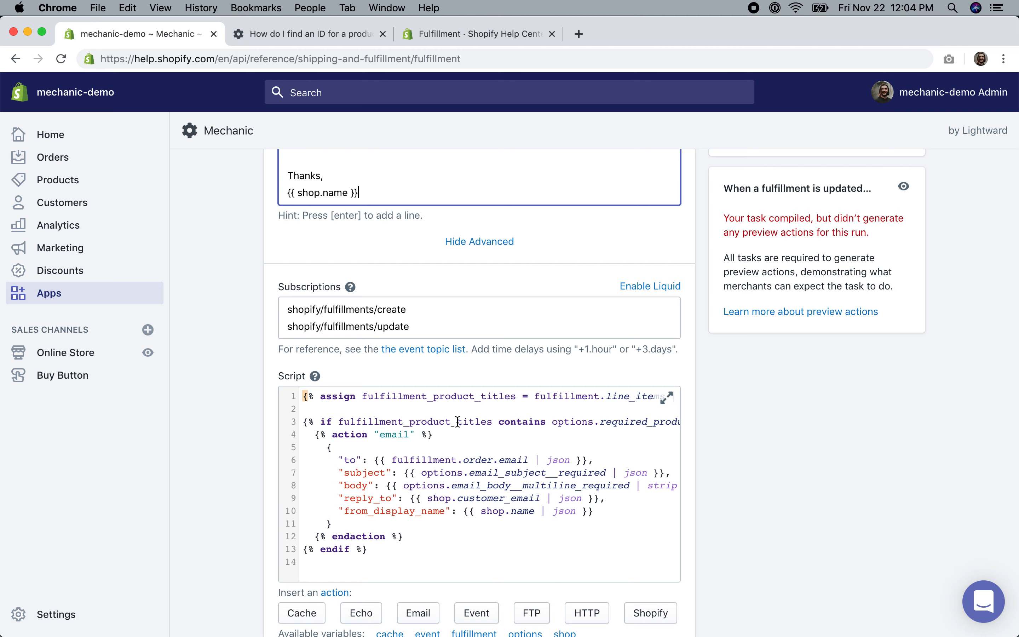
{"action": "mouse_move", "coordinate": [826, 235]}
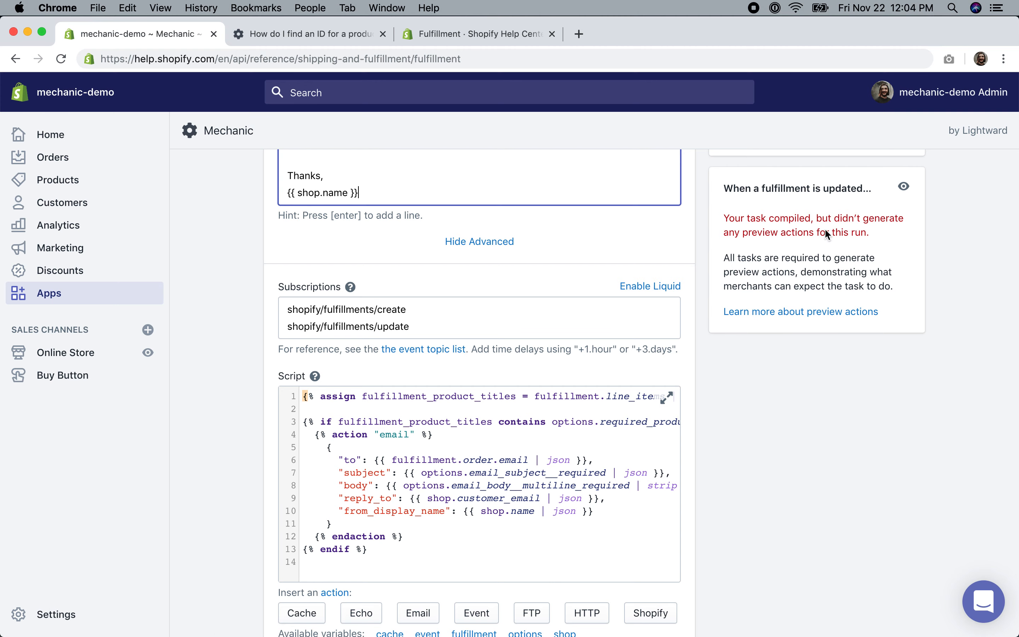
{"action": "left_click", "coordinate": [902, 187]}
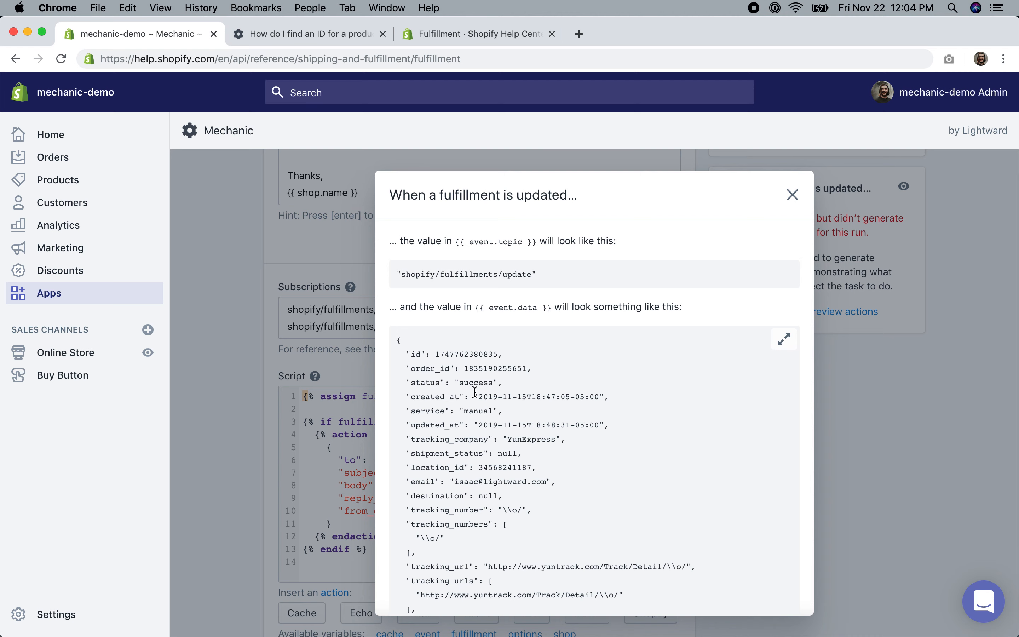
{"action": "mouse_move", "coordinate": [793, 184]}
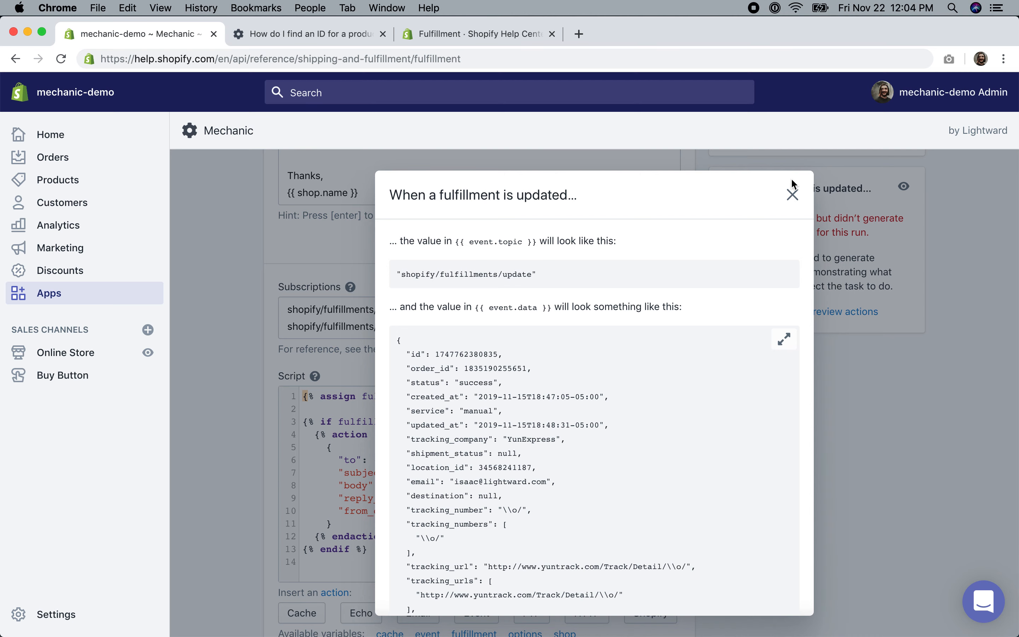
{"action": "left_click", "coordinate": [791, 194]}
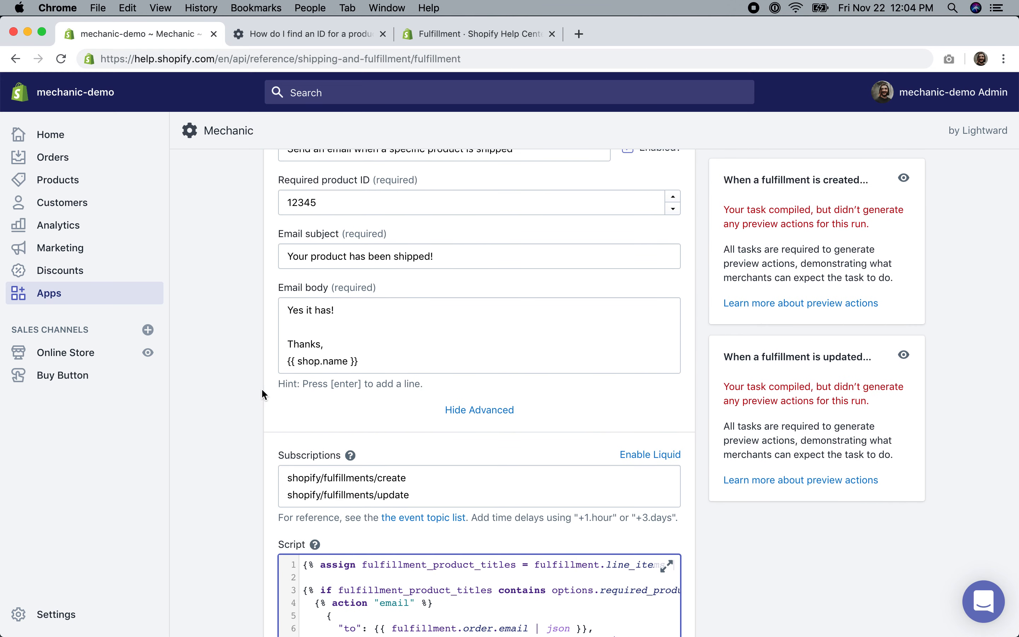
- Change the line-item mapping to product_id only, dropping the title mapping step
{"action": "left_click", "coordinate": [667, 565]}
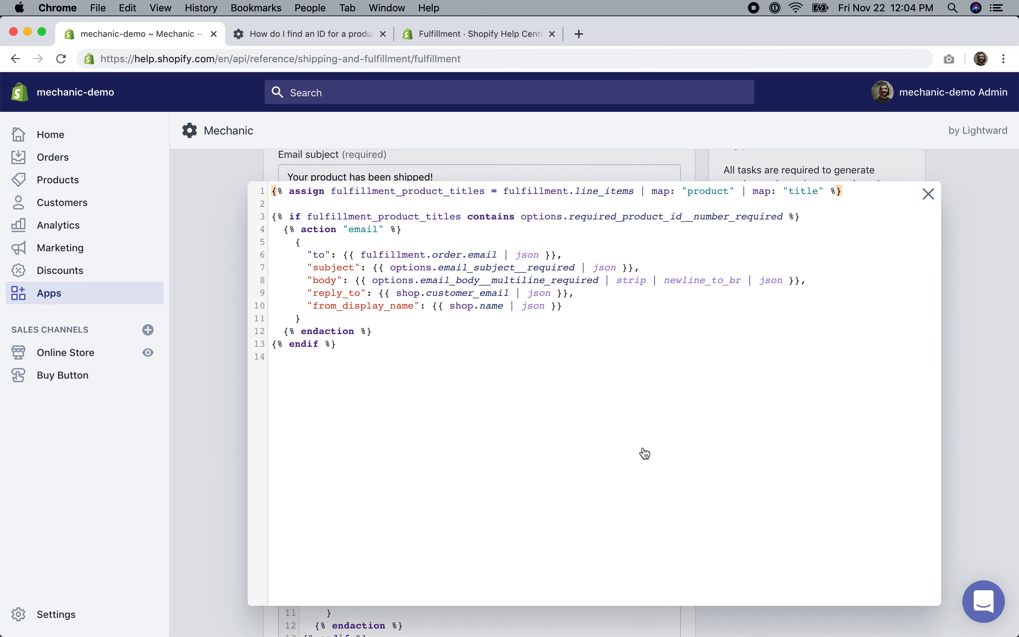
{"action": "mouse_move", "coordinate": [709, 218]}
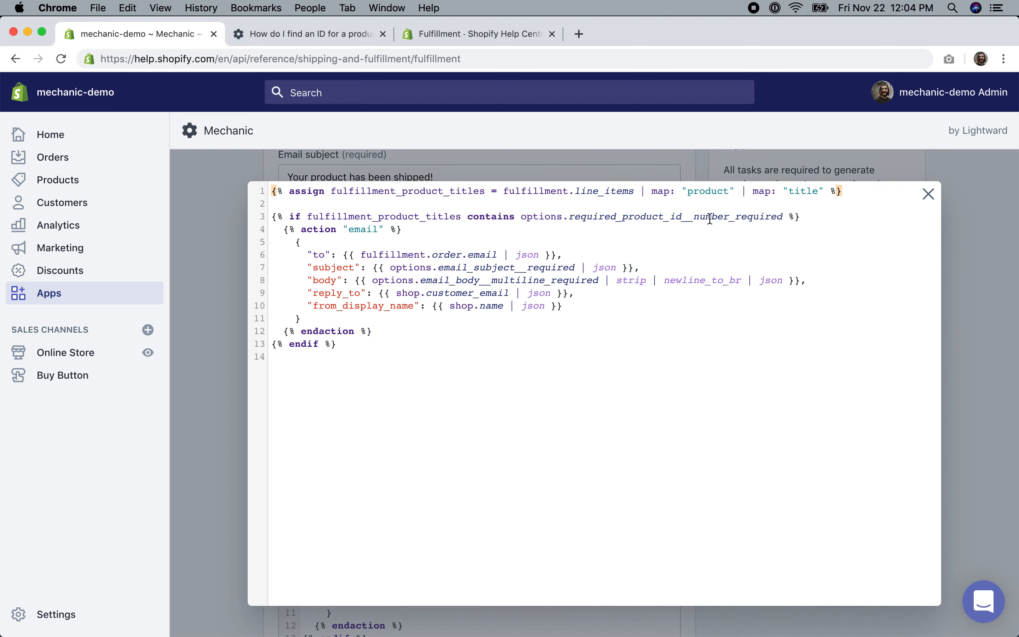
{"action": "type", "text": "_id"}
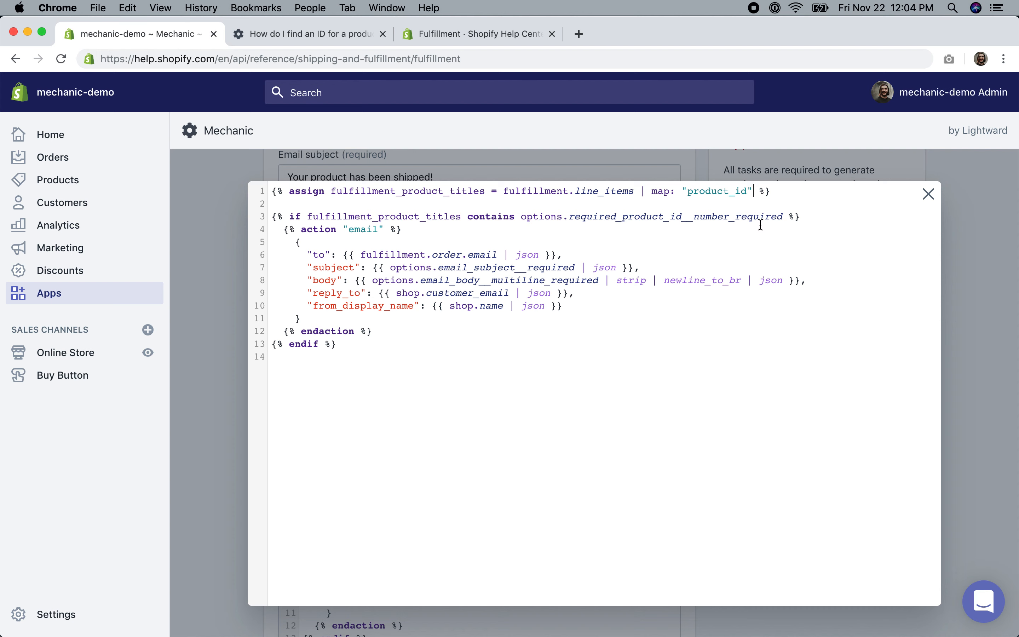
{"action": "type", "text": "| map: \"title\""}
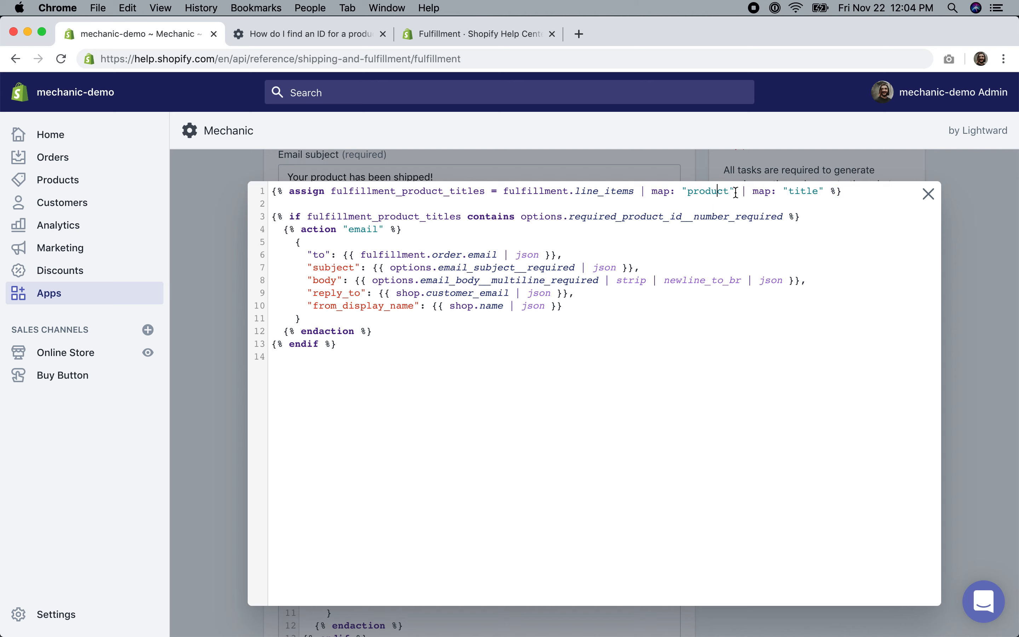
{"action": "mouse_move", "coordinate": [771, 191]}
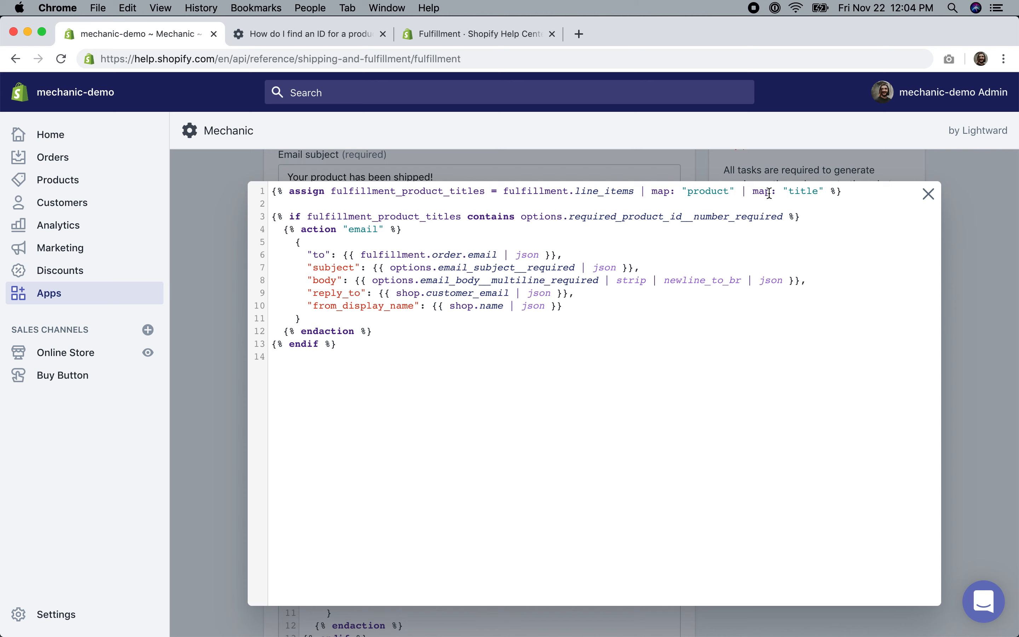
{"action": "double_click", "coordinate": [535, 191]}
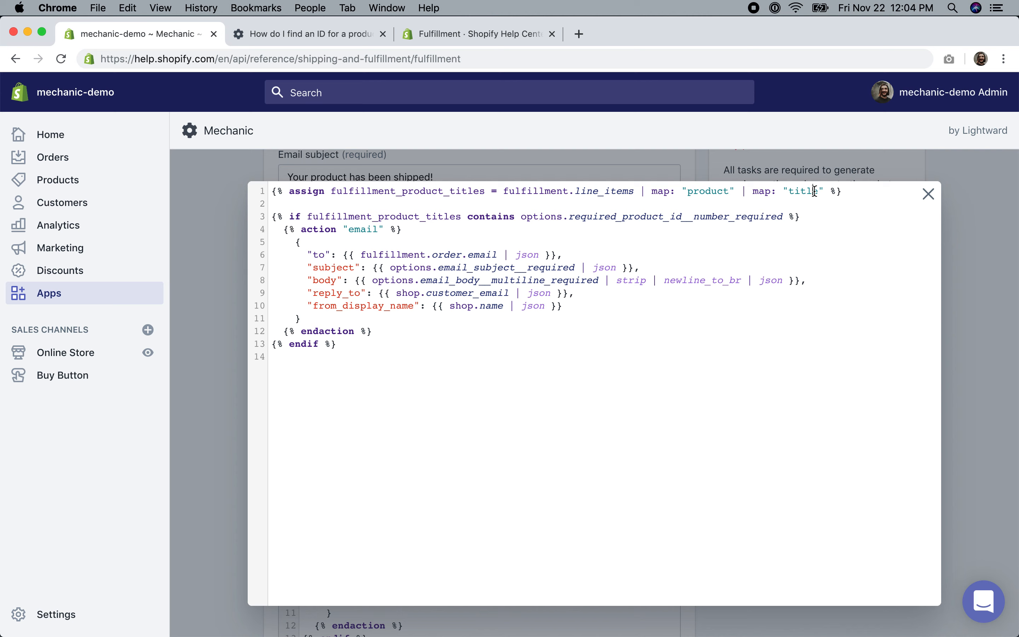
{"action": "mouse_move", "coordinate": [744, 194]}
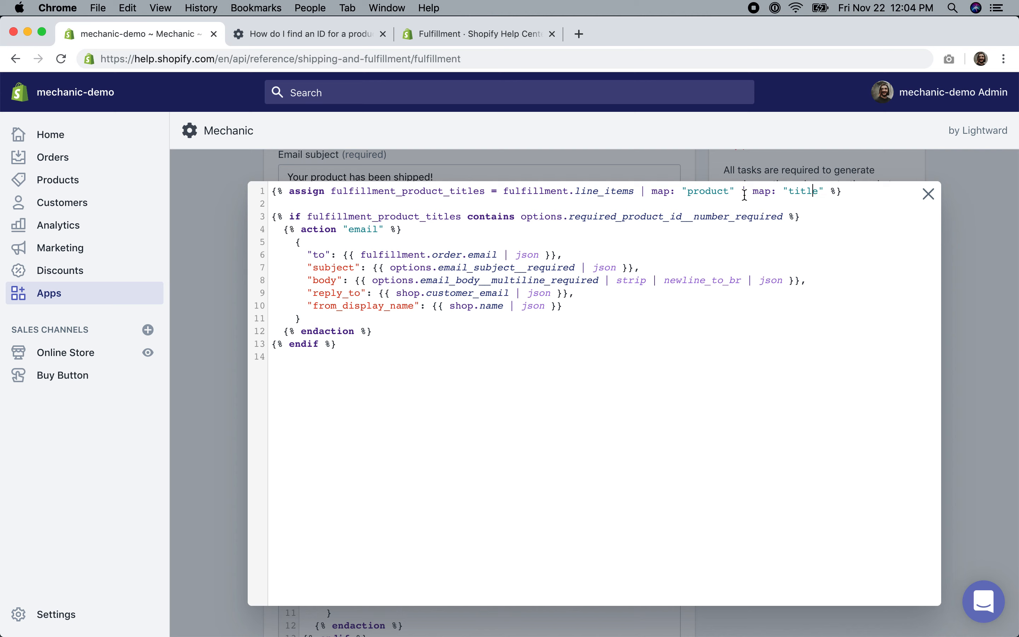
{"action": "key", "text": "Backspace"}
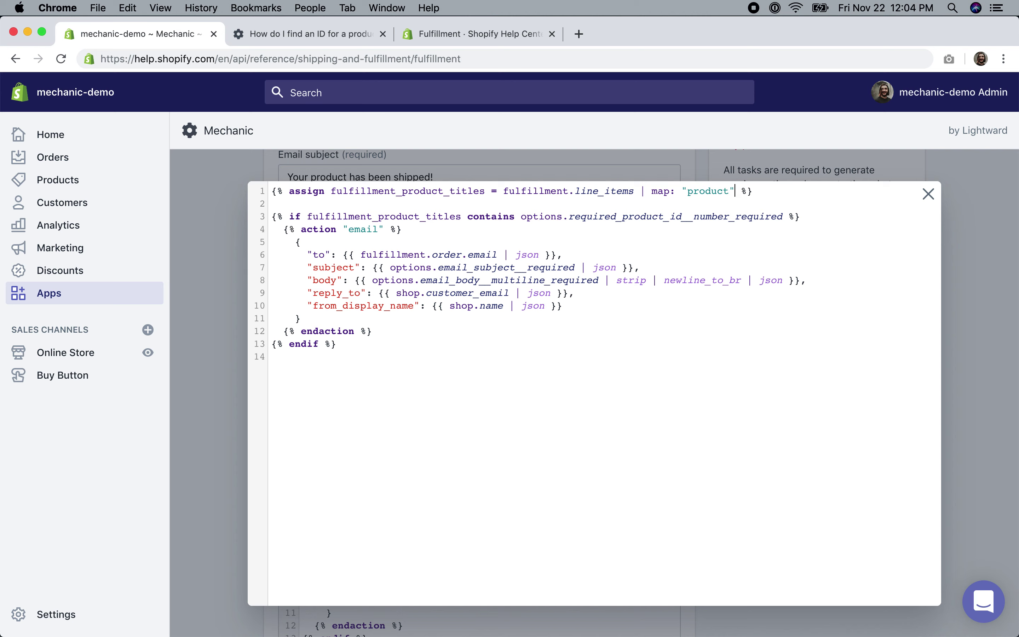
{"action": "type", "text": "_id"}
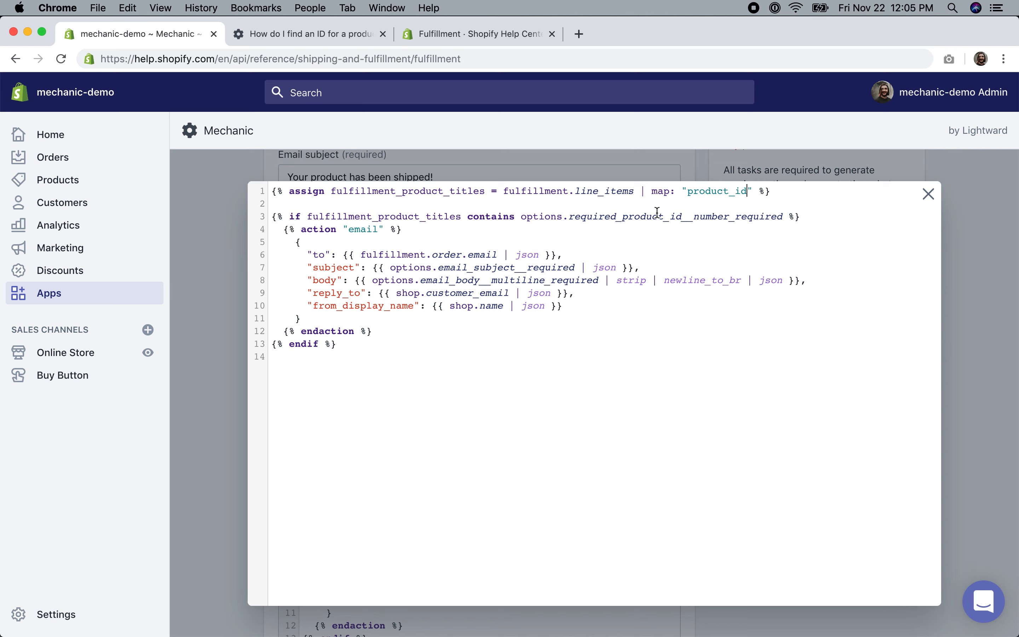
- Rename fulfillment_product_titles to fulfillment_product_ids and return to the task form
{"action": "left_click", "coordinate": [455, 191]}
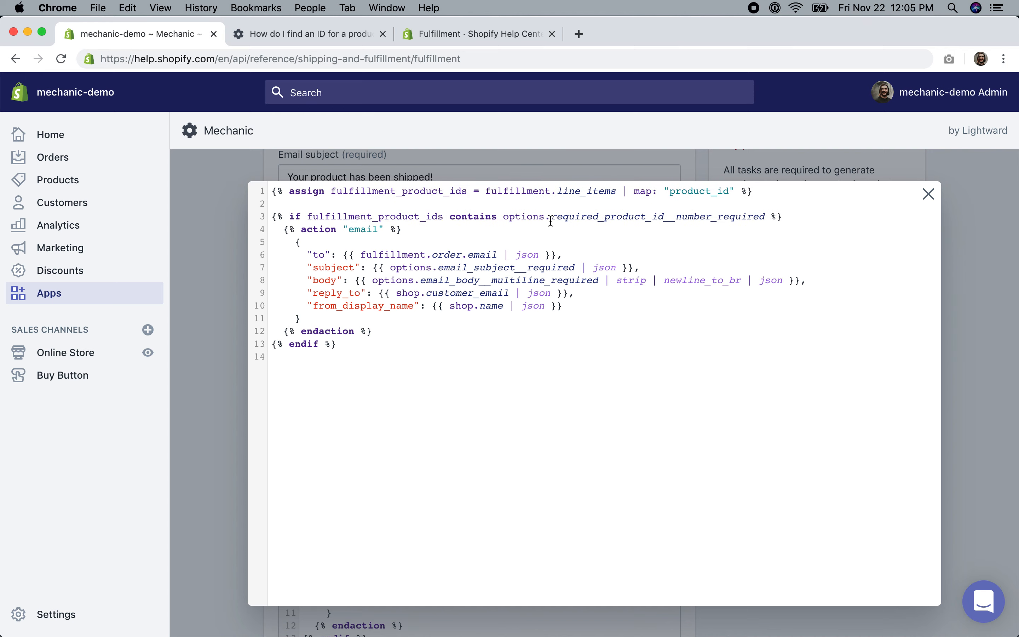
{"action": "left_click", "coordinate": [927, 194]}
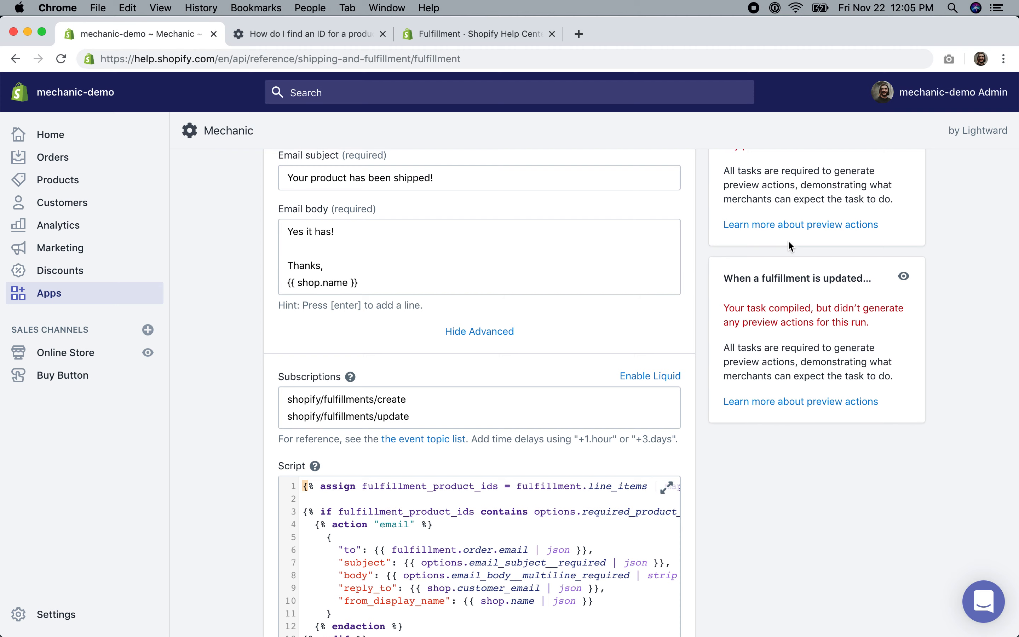
{"action": "scroll", "scroll_direction": "down", "scroll_amount": 3}
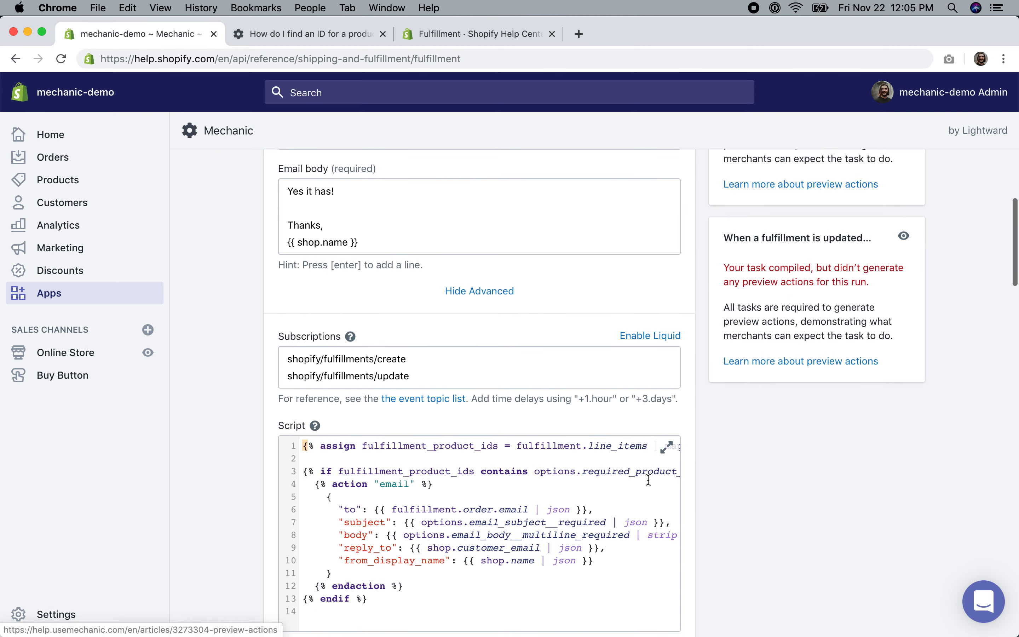
- Start an {% if event.preview %} block assigning a stub fulfillment hash at the top of the script
{"action": "left_click", "coordinate": [669, 447]}
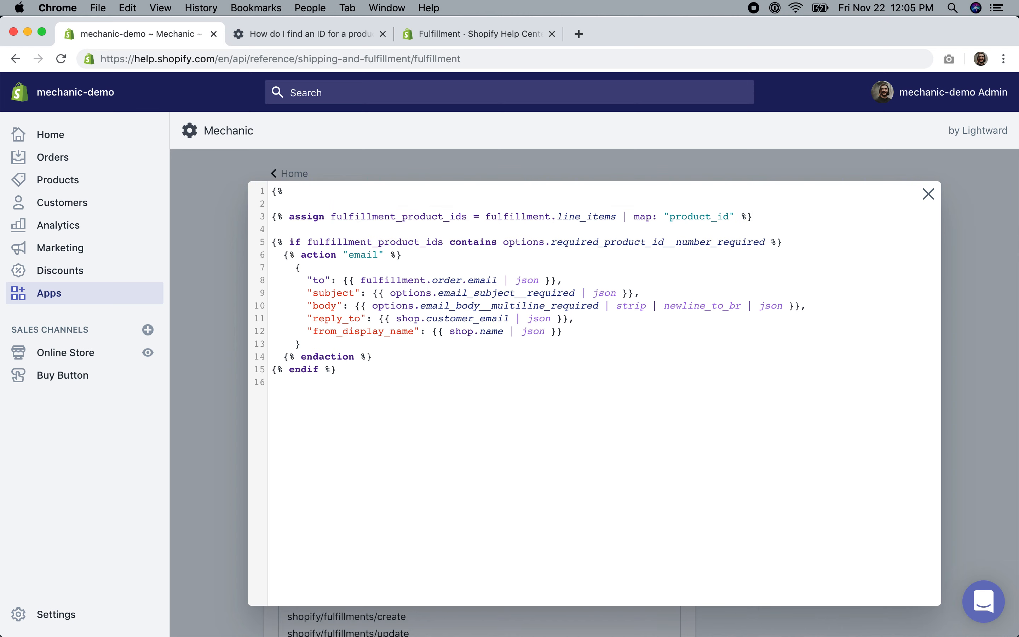
{"action": "type", "text": "if"}
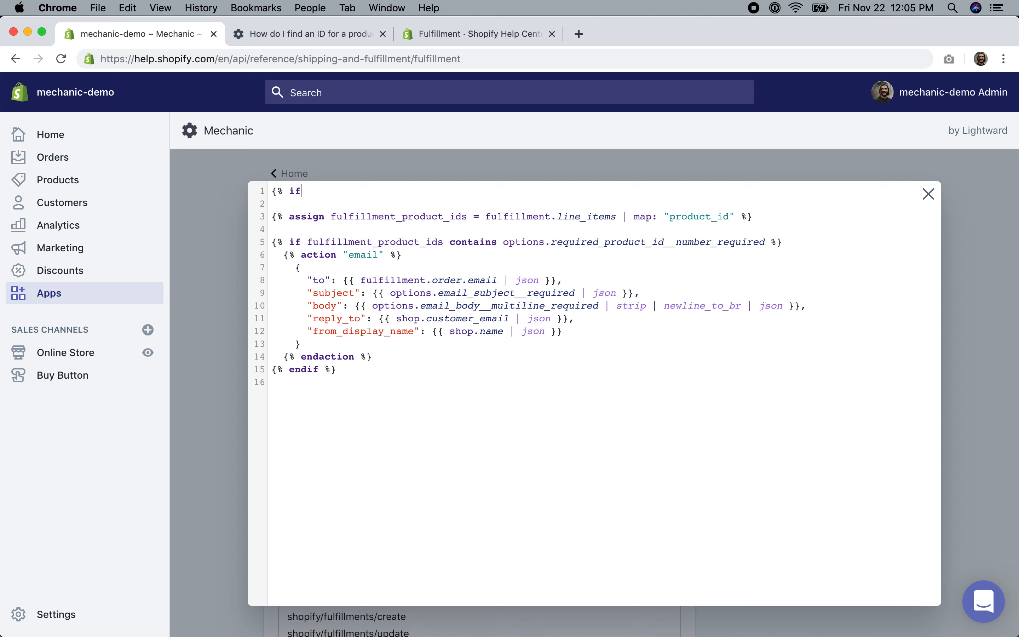
{"action": "type", "text": "event.pr"}
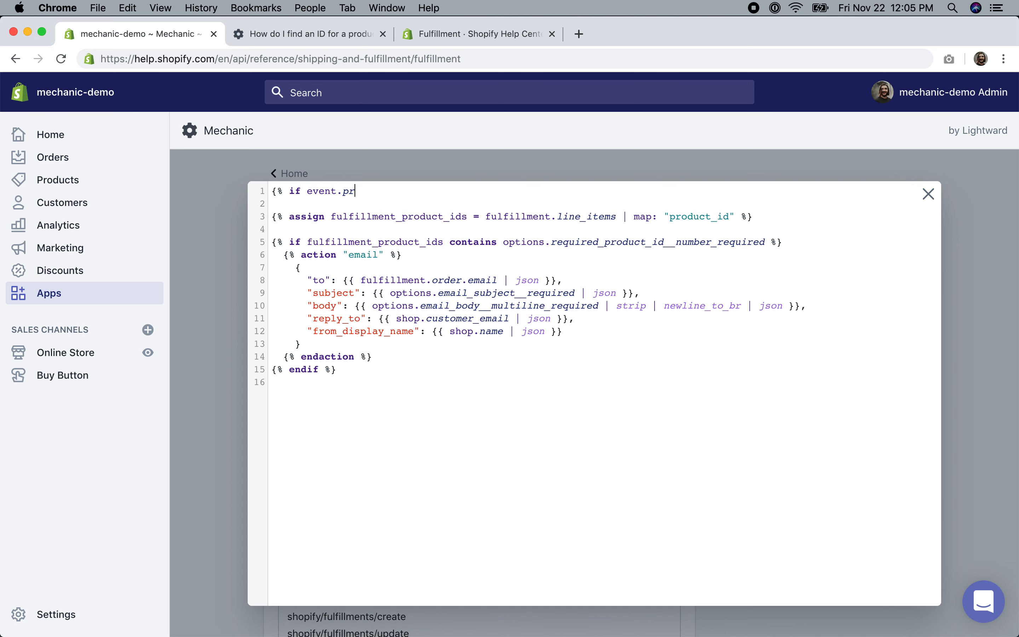
{"action": "type", "text": "eview %}"}
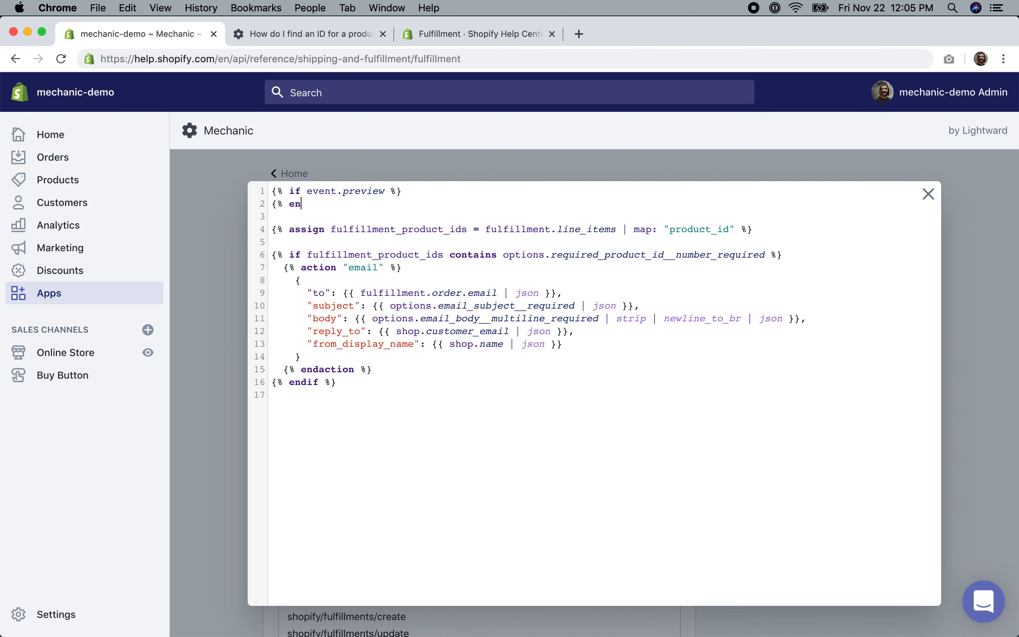
{"action": "type", "text": "dif %}"}
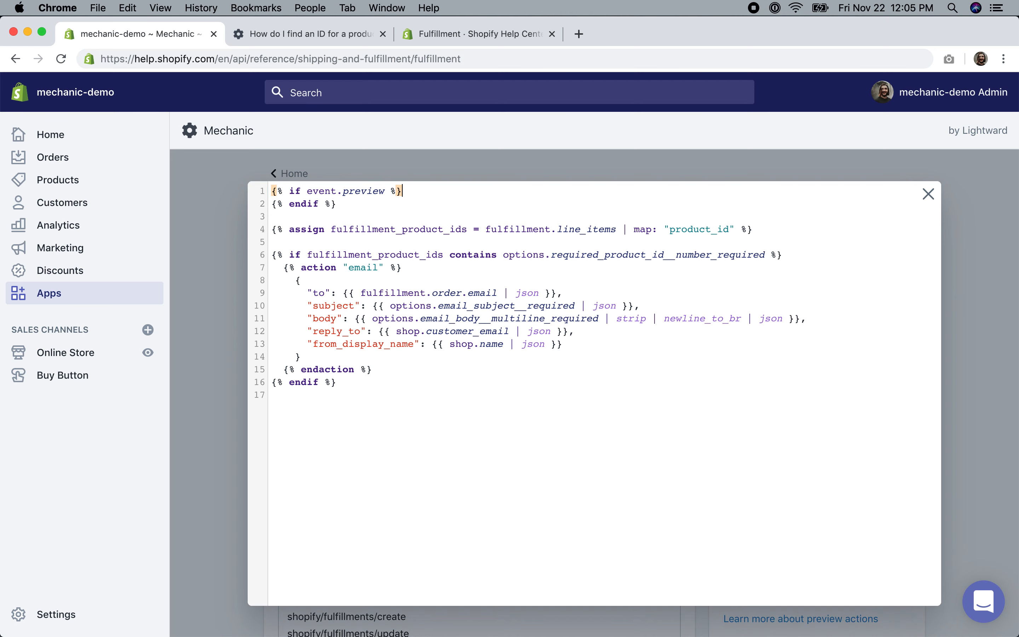
{"action": "key", "text": "return"}
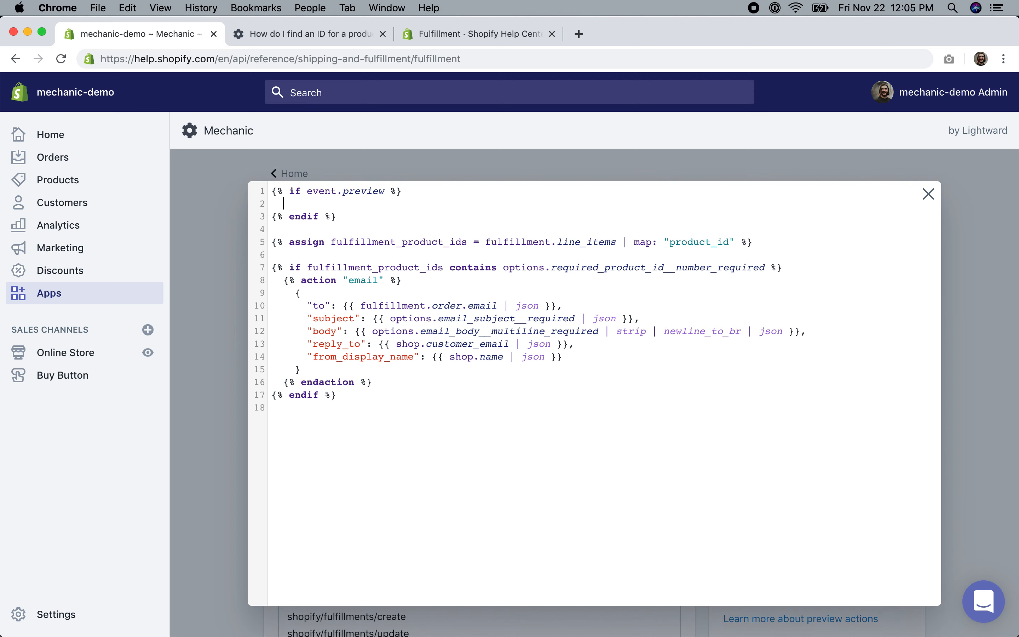
{"action": "type", "text": "{%"}
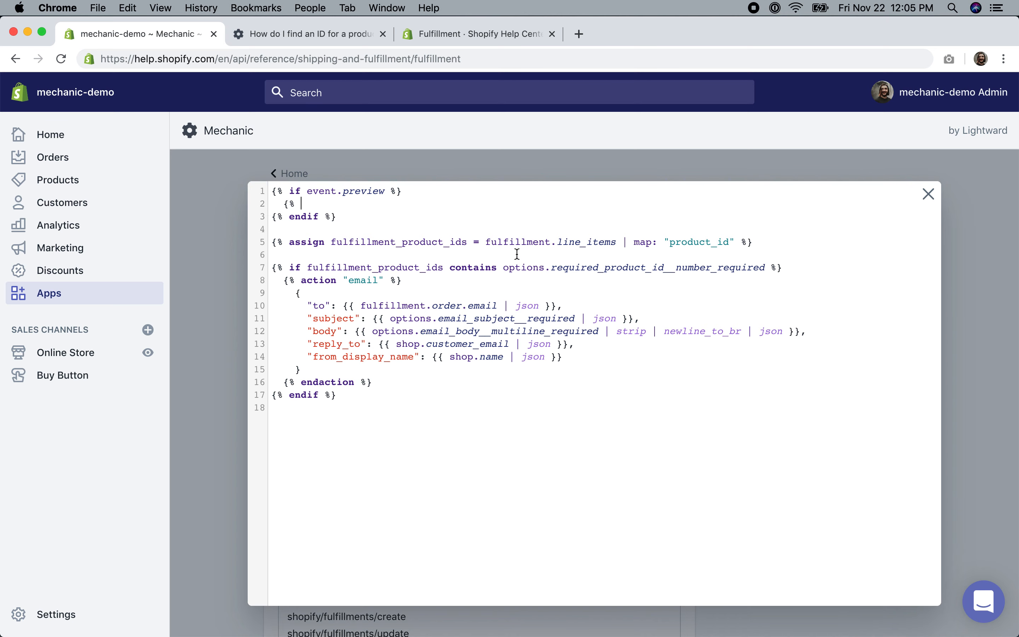
{"action": "type", "text": "a"}
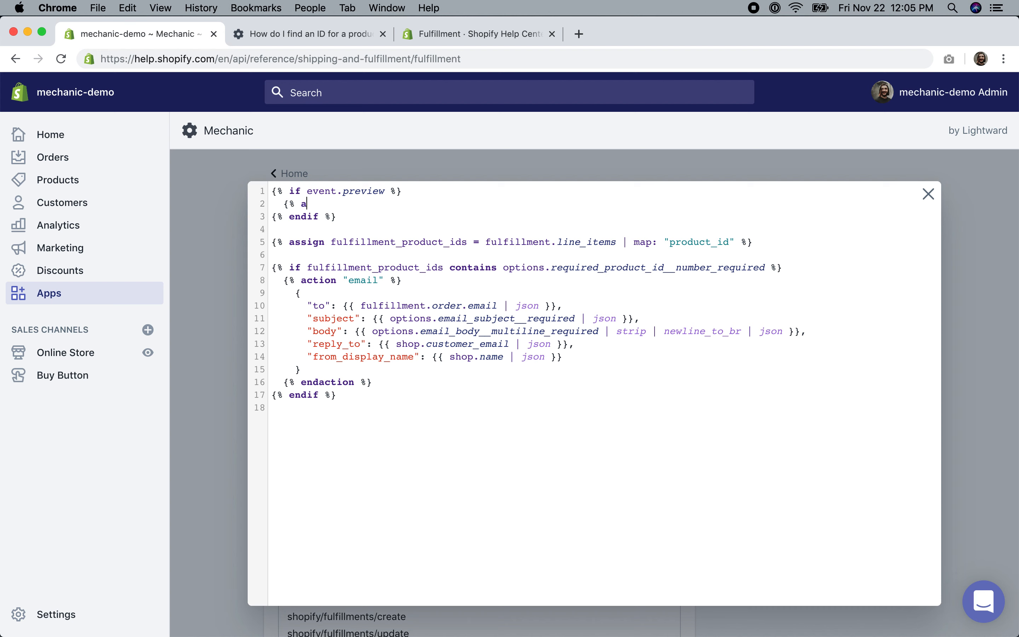
{"action": "type", "text": "ssign"}
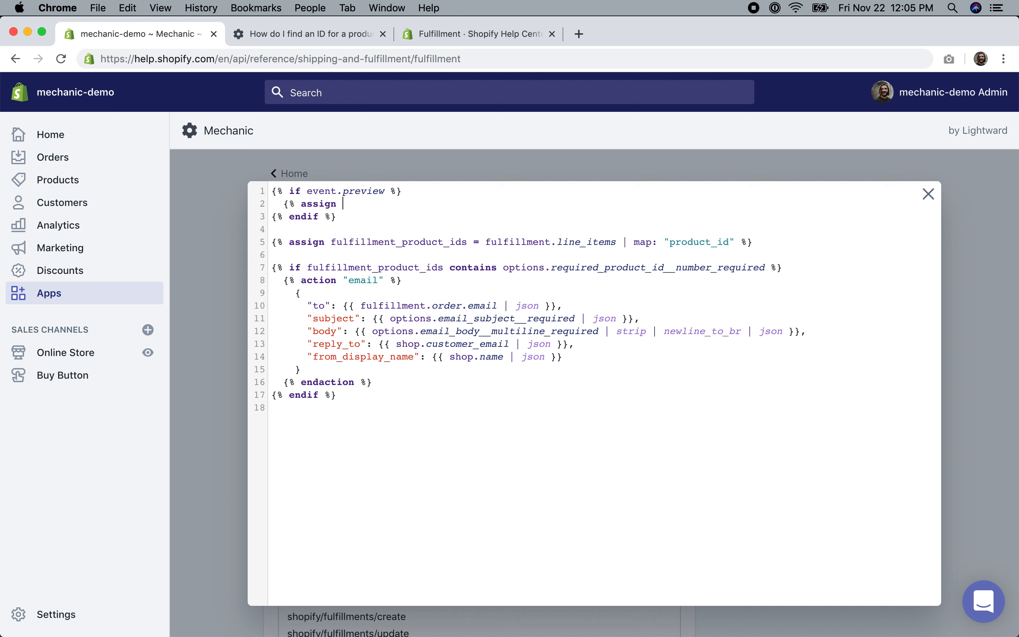
{"action": "type", "text": "fulfillment = hash %}"}
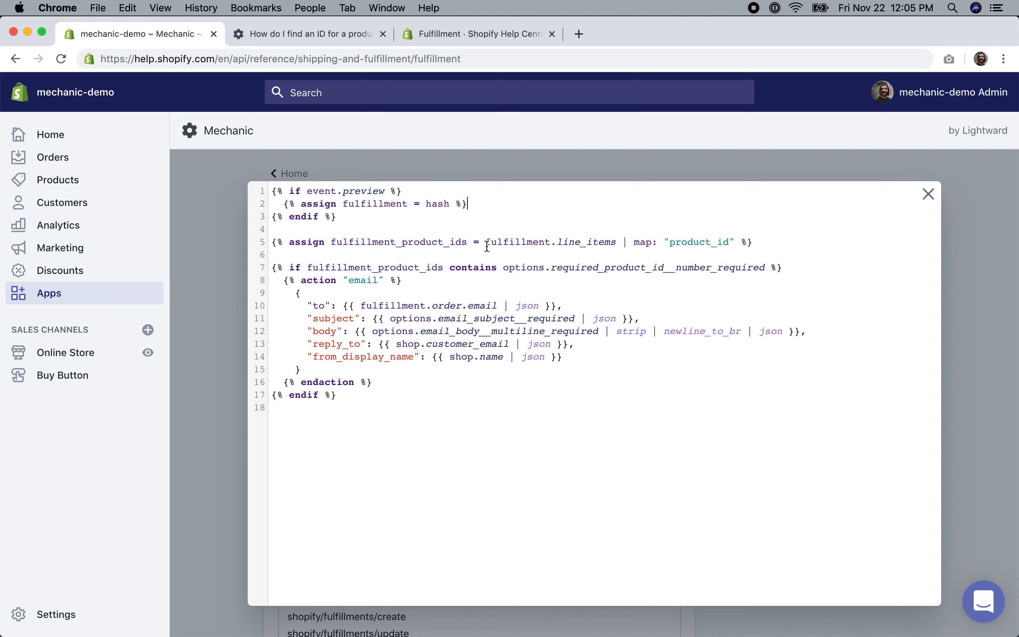
- Stub fulfillment line_items as an array and prepare its first item's product_id assignment
{"action": "double_click", "coordinate": [375, 203]}
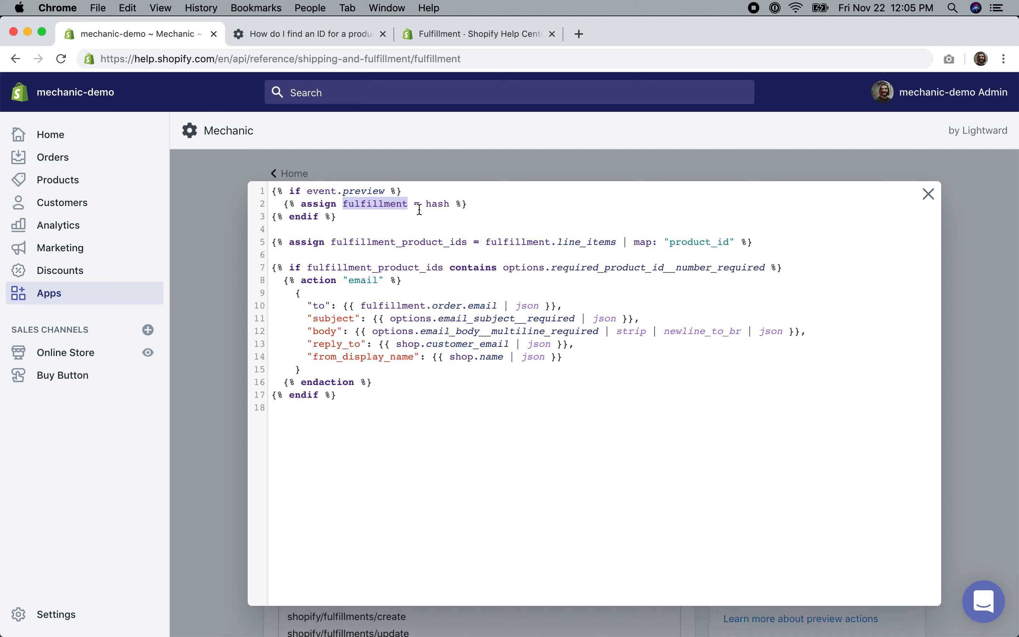
{"action": "mouse_move", "coordinate": [433, 203]}
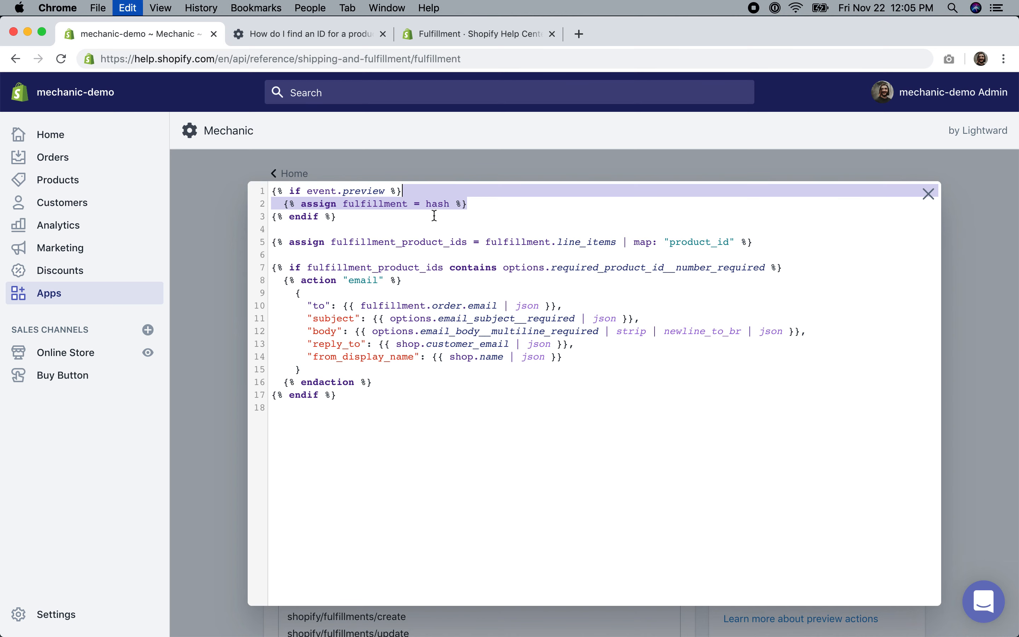
{"action": "type", "text": "{% assign fulfillment[\"l = hash %"}
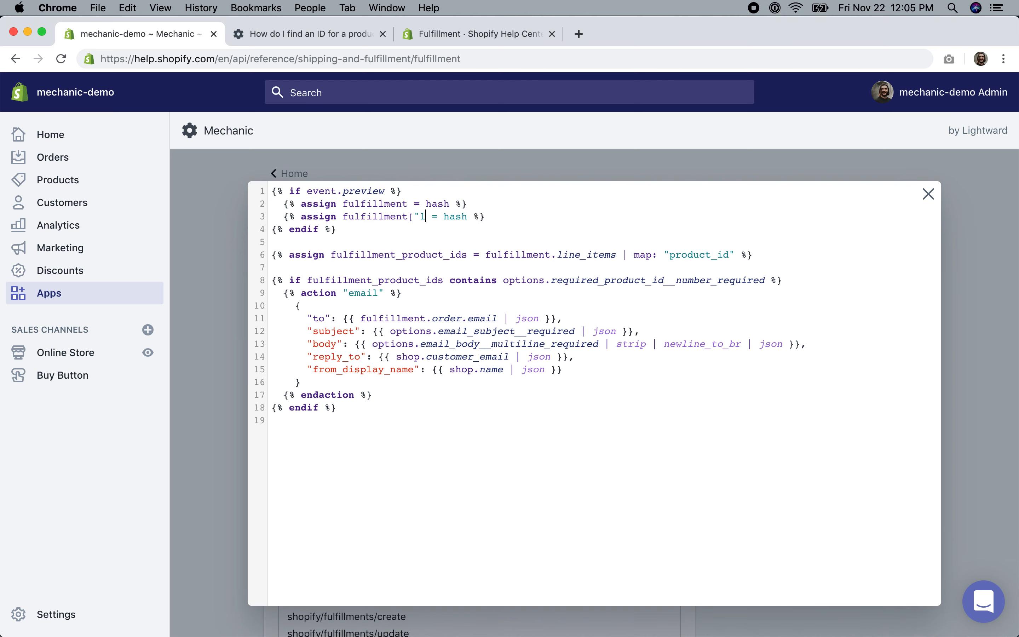
{"action": "type", "text": "ine_items\"] = a"}
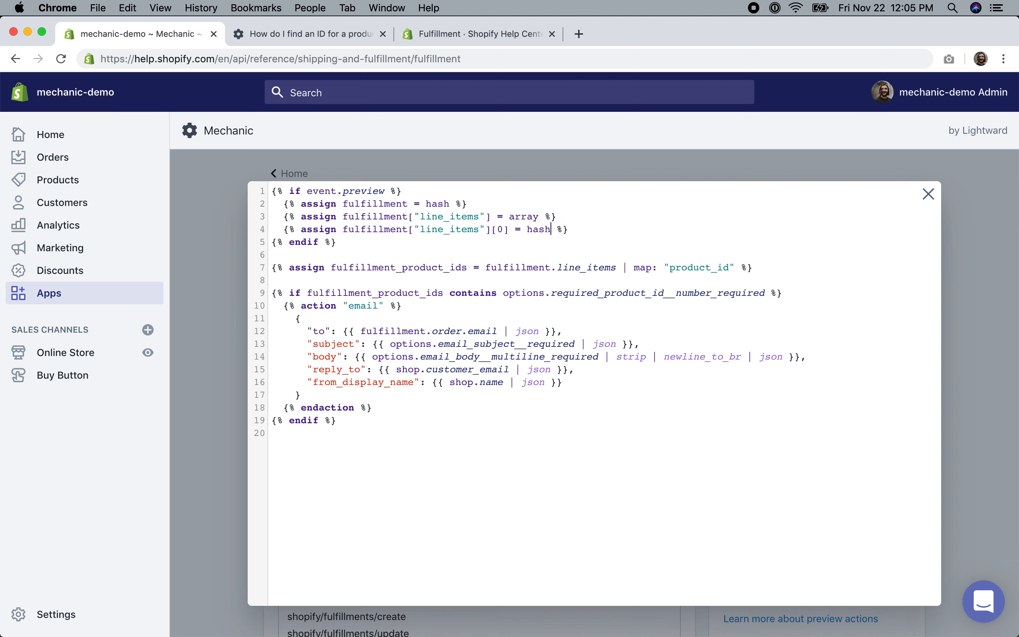
{"action": "key", "text": "Enter"}
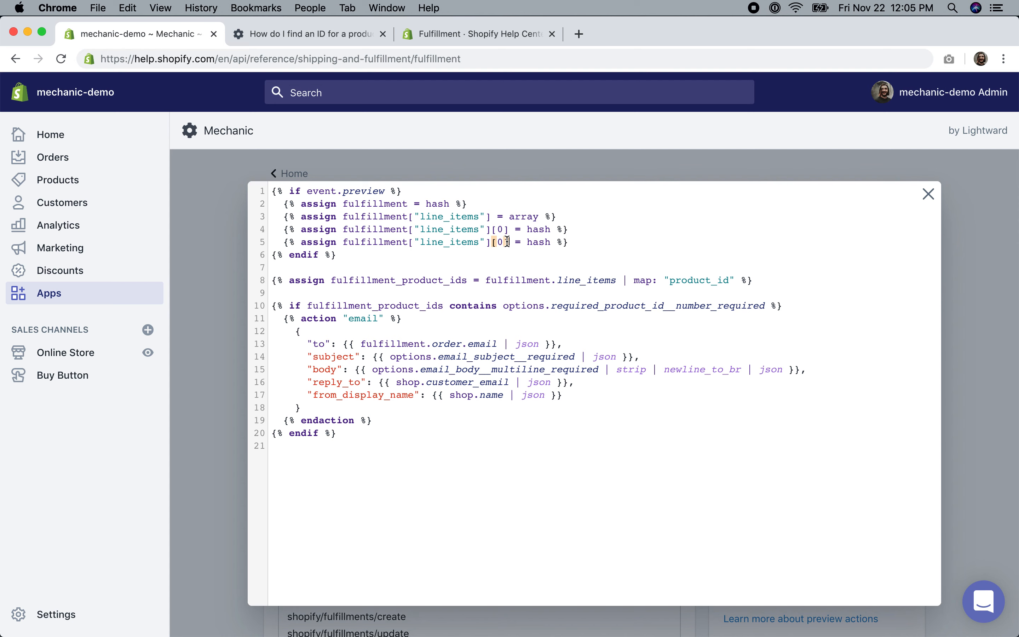
{"action": "type", "text": "[\"produc-"}
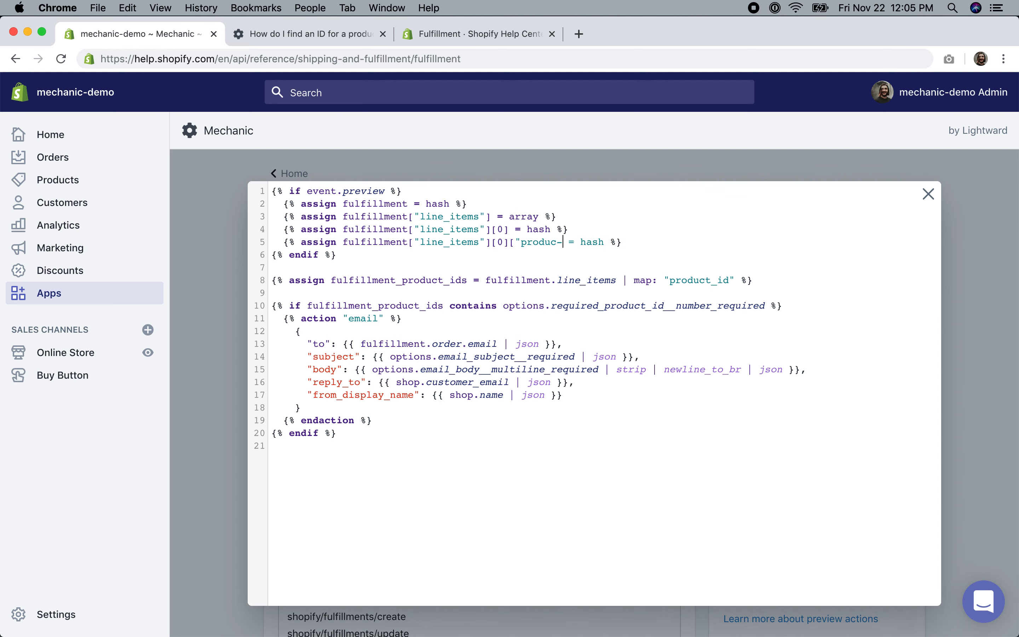
{"action": "type", "text": "t_id"}
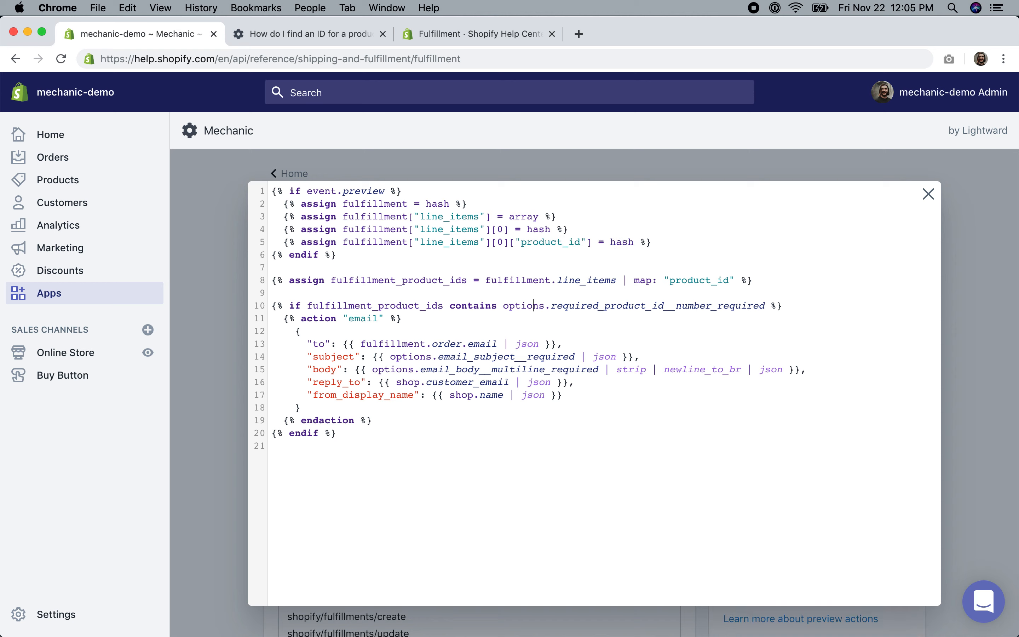
{"action": "double_click", "coordinate": [620, 242]}
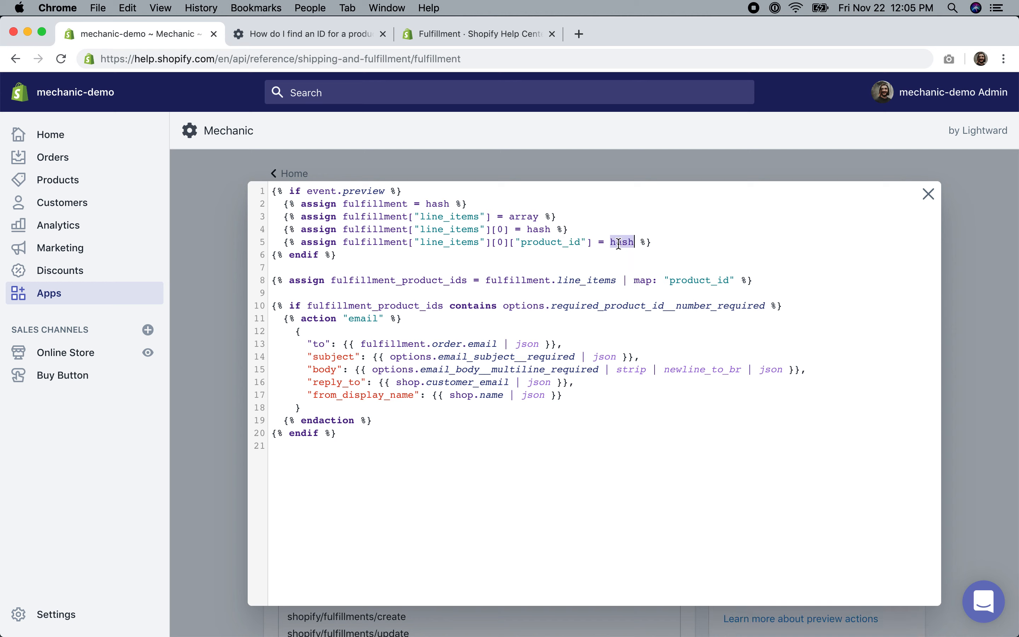
- Set the stub product_id to options.required_product_id__number_required and check the task preview
{"action": "type", "text": "options.required_product_id__number_required"}
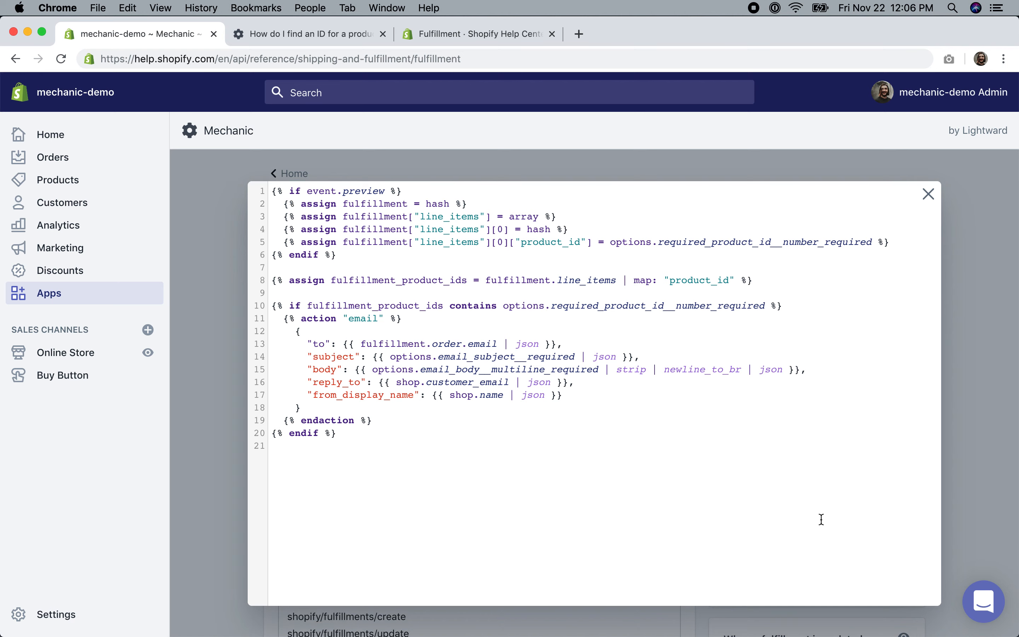
{"action": "left_click", "coordinate": [927, 194]}
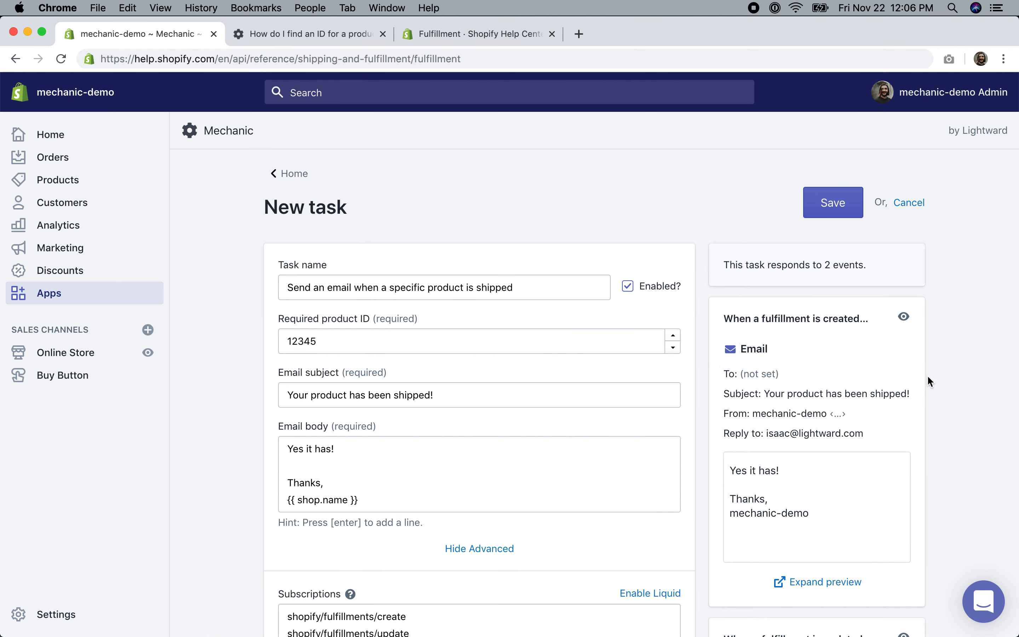
{"action": "scroll", "scroll_direction": "down", "scroll_amount": 3}
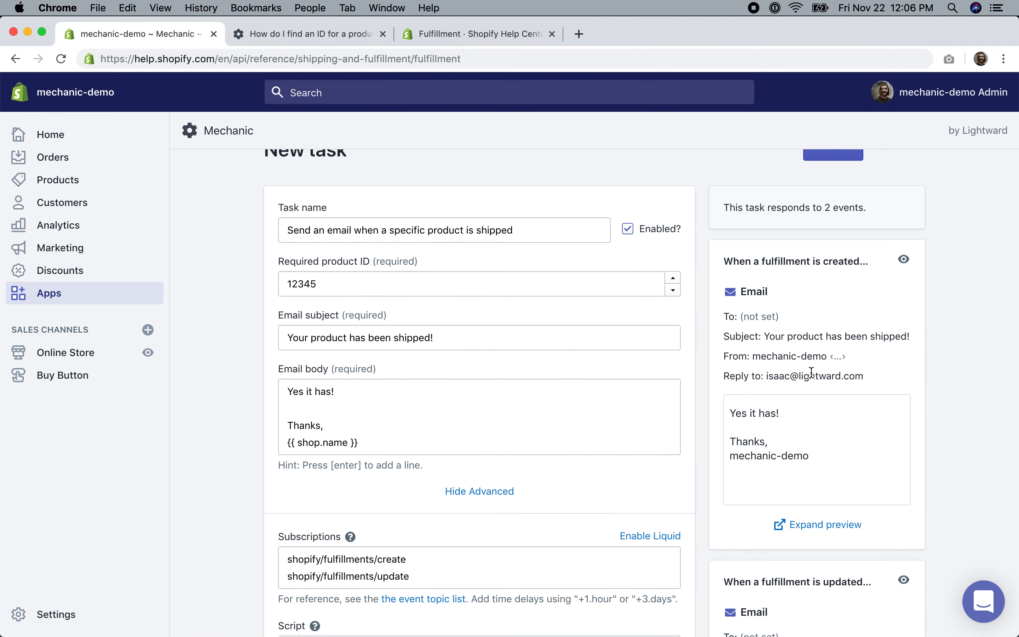
{"action": "scroll", "scroll_direction": "down", "scroll_amount": 3}
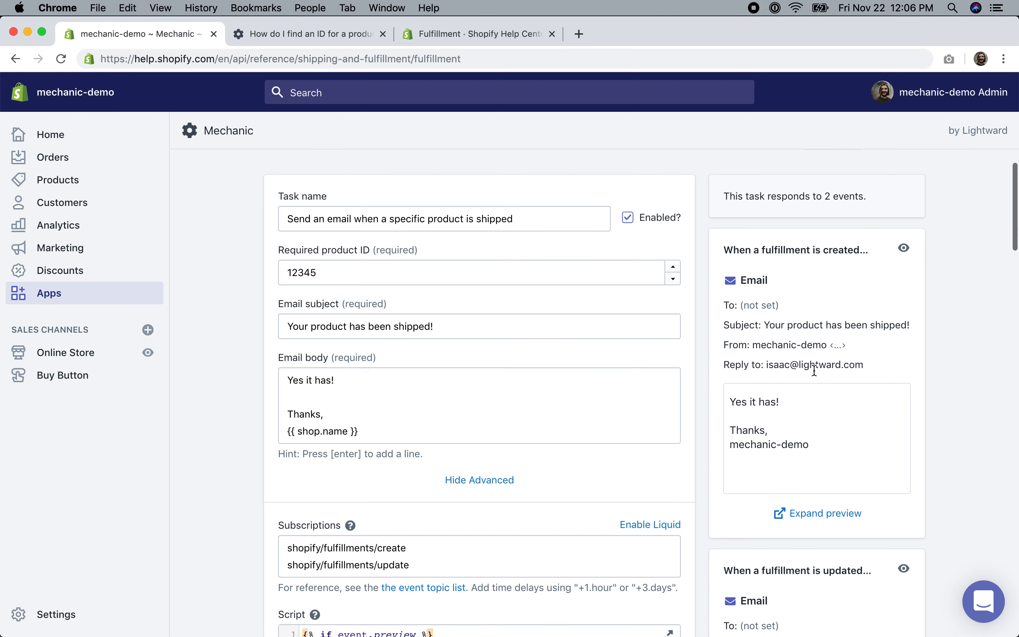
{"action": "scroll", "scroll_direction": "down", "scroll_amount": 3}
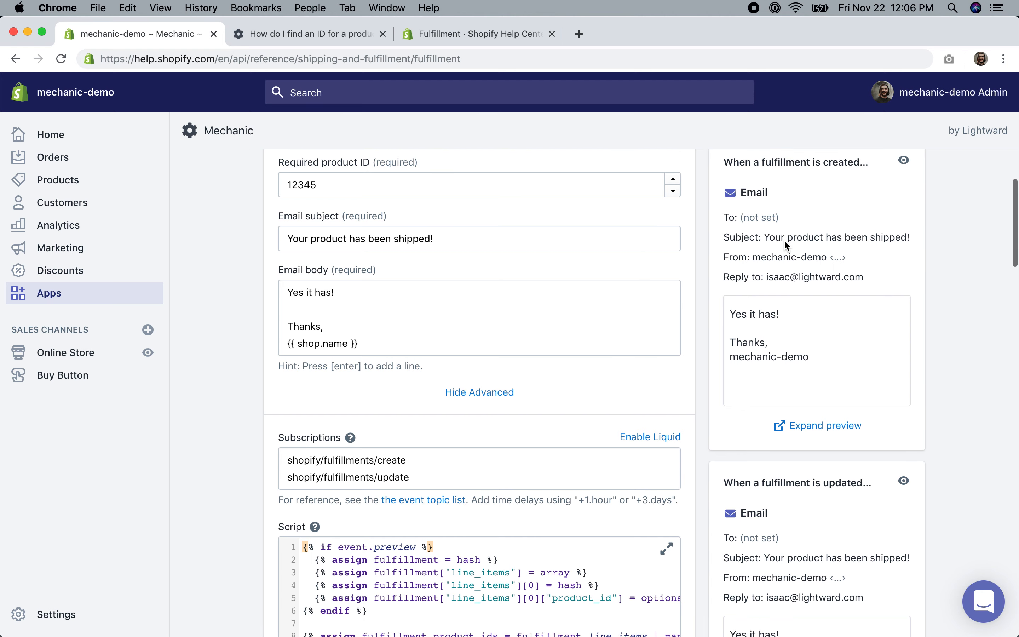
{"action": "mouse_move", "coordinate": [763, 212]}
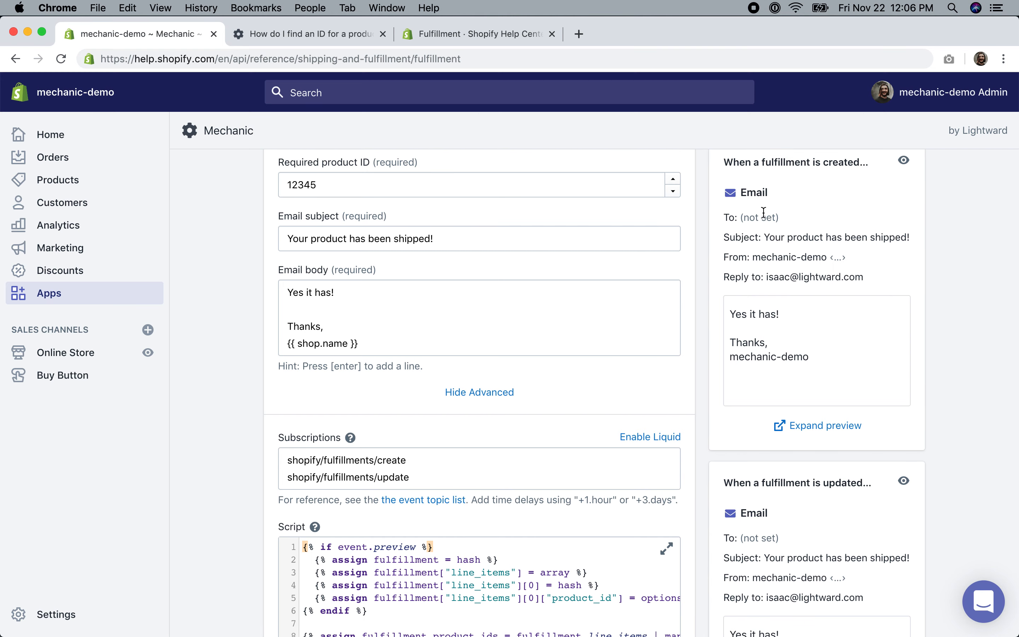
{"action": "scroll", "scroll_direction": "down", "scroll_amount": 3}
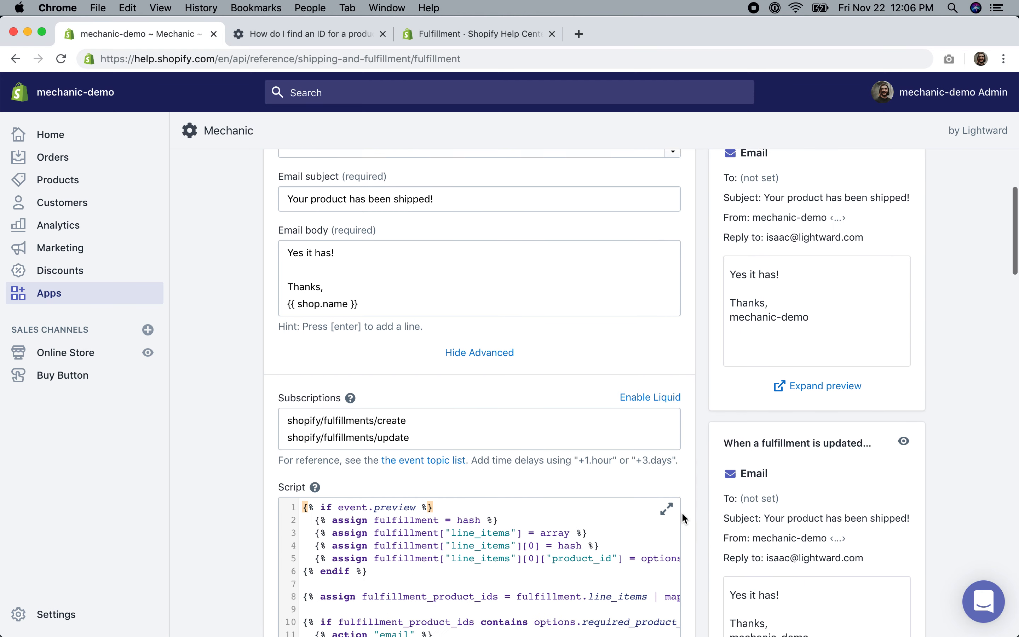
{"action": "scroll", "scroll_direction": "down", "scroll_amount": 3}
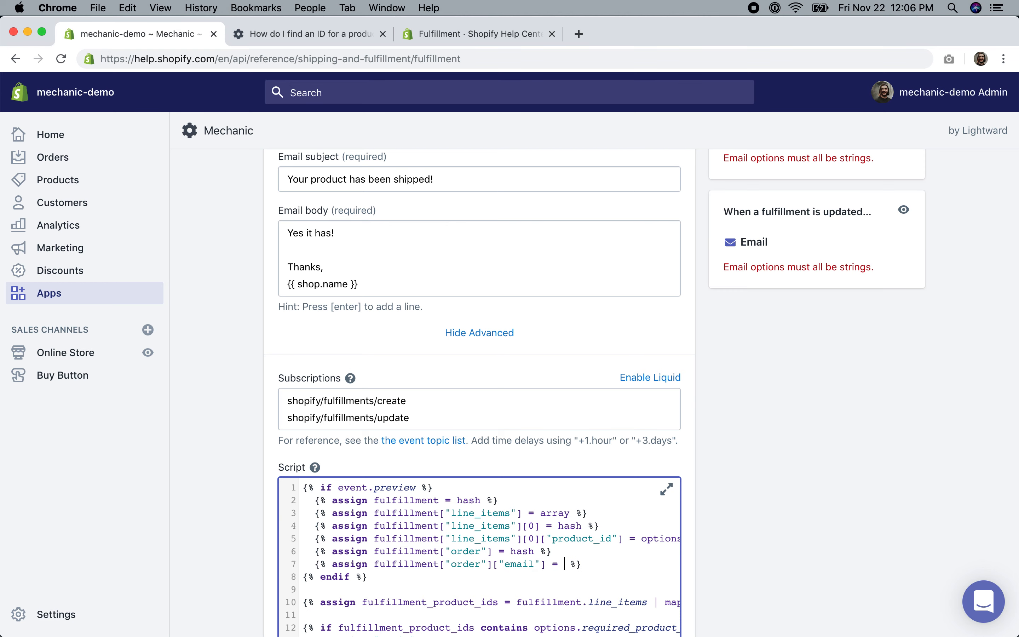
- Begin stubbing the fulfillment's order email with a customer@ex… address and review the previews
{"action": "type", "text": "customer@example.com\""}
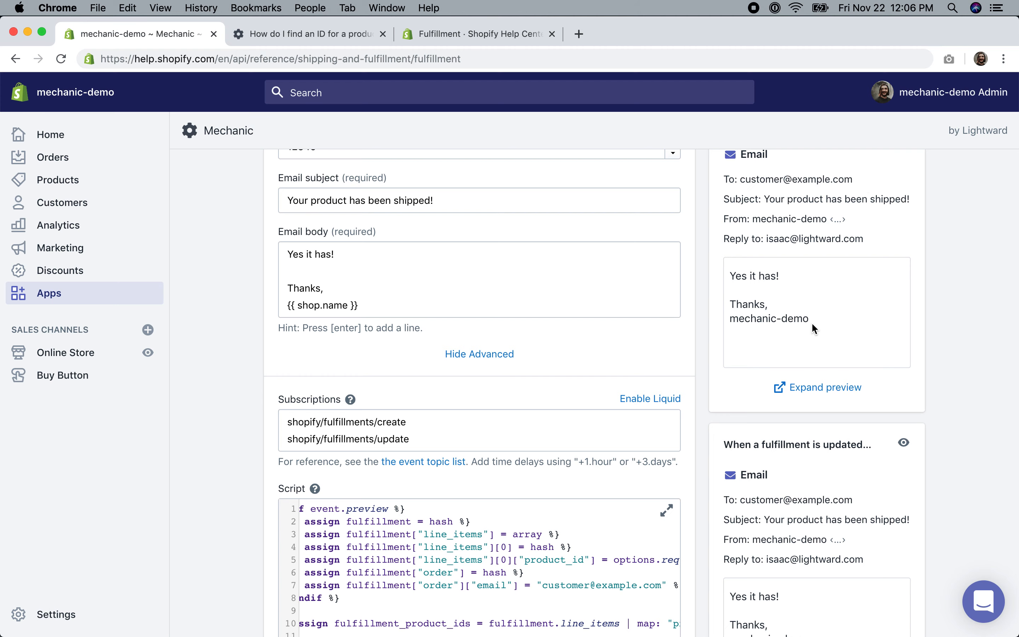
{"action": "left_click", "coordinate": [665, 510]}
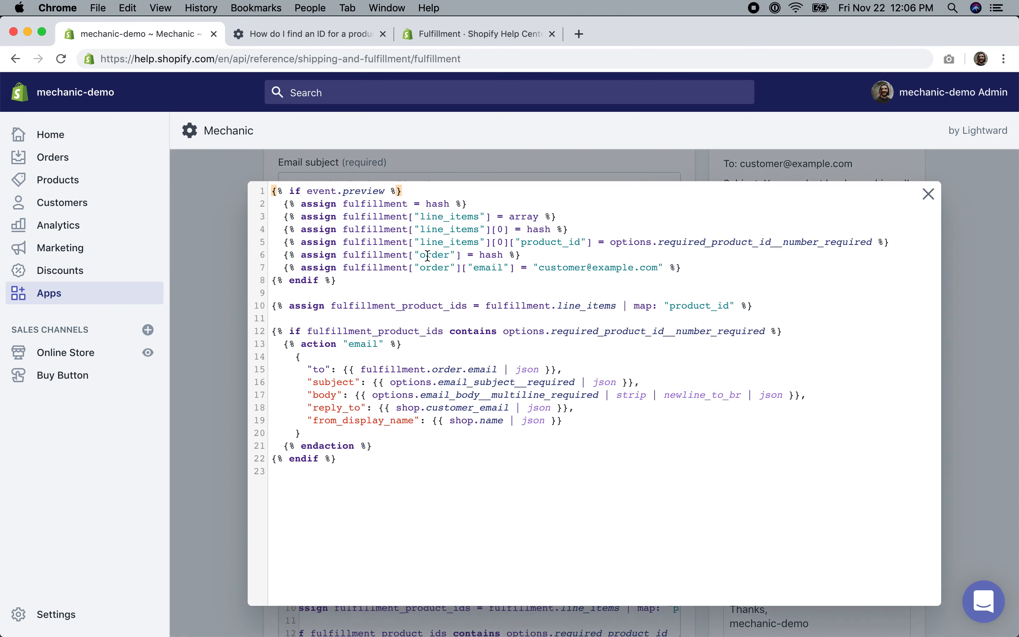
{"action": "mouse_move", "coordinate": [434, 358]}
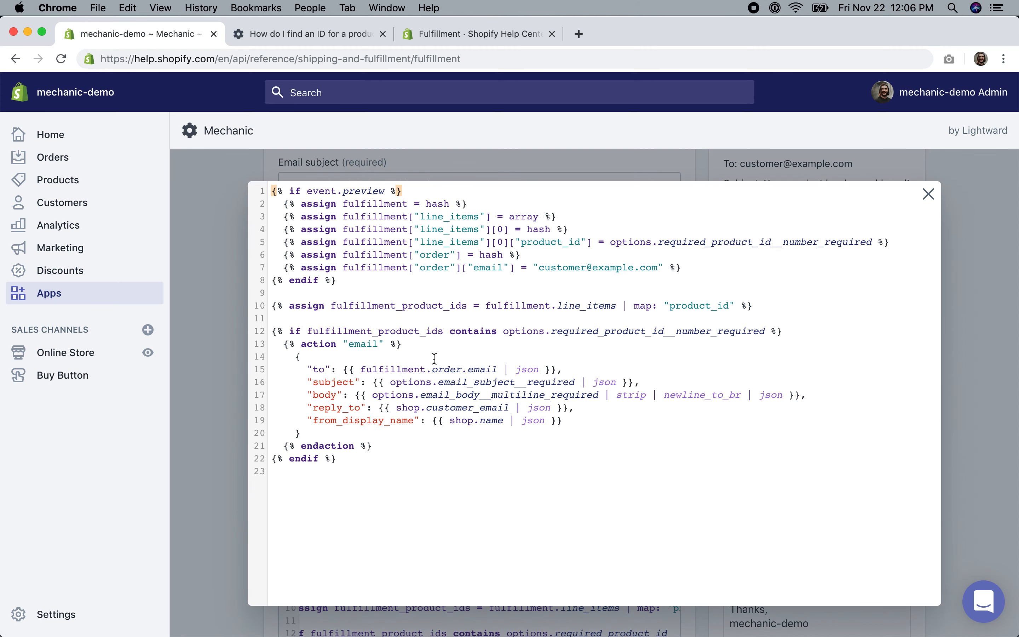
{"action": "mouse_move", "coordinate": [269, 311]}
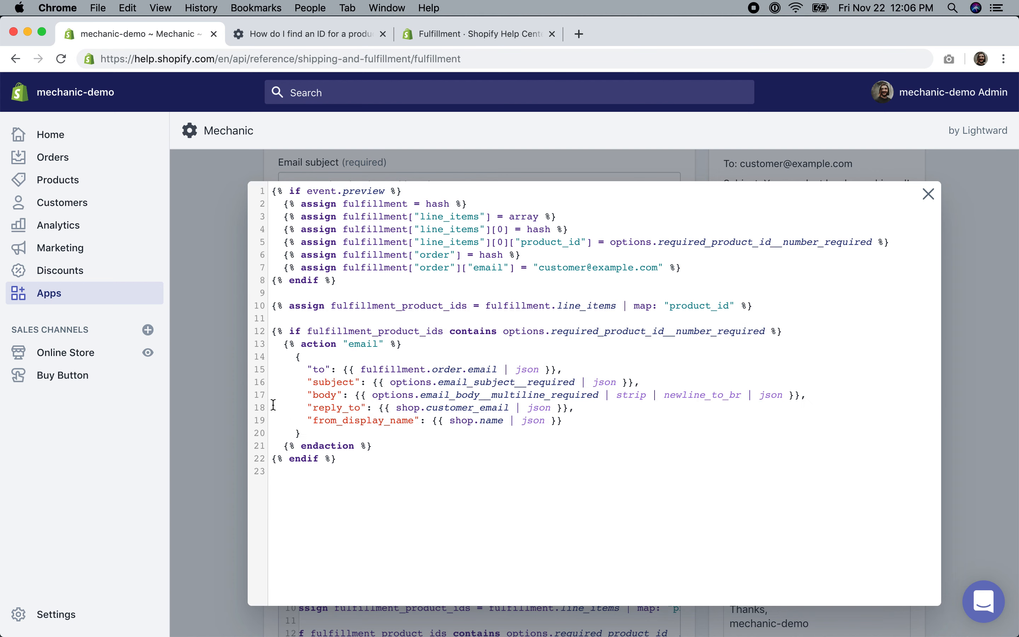
{"action": "mouse_move", "coordinate": [816, 242]}
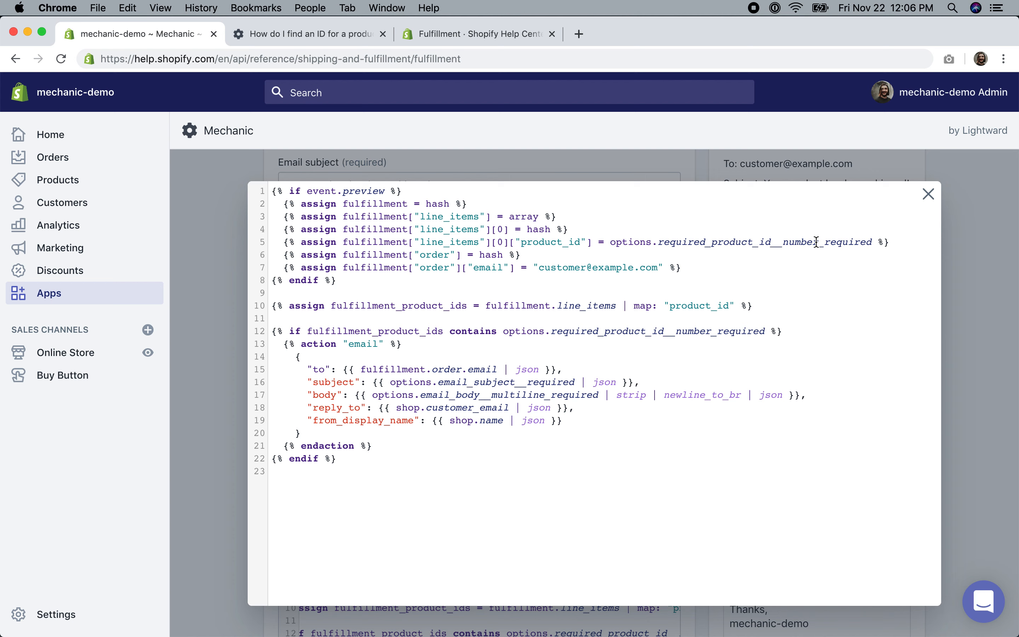
{"action": "left_click", "coordinate": [273, 470]}
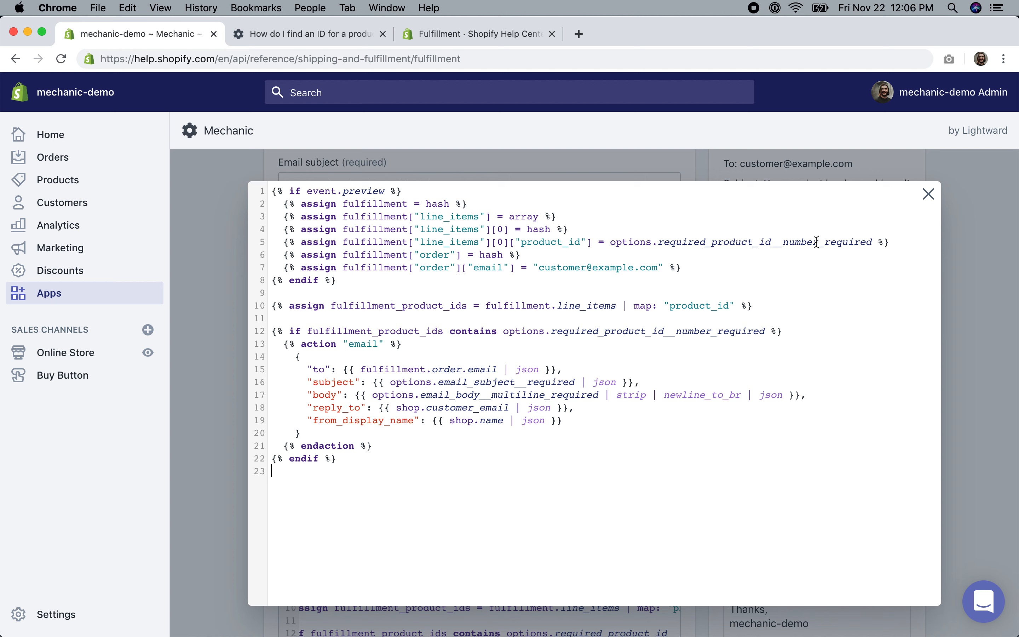
{"action": "double_click", "coordinate": [373, 203]}
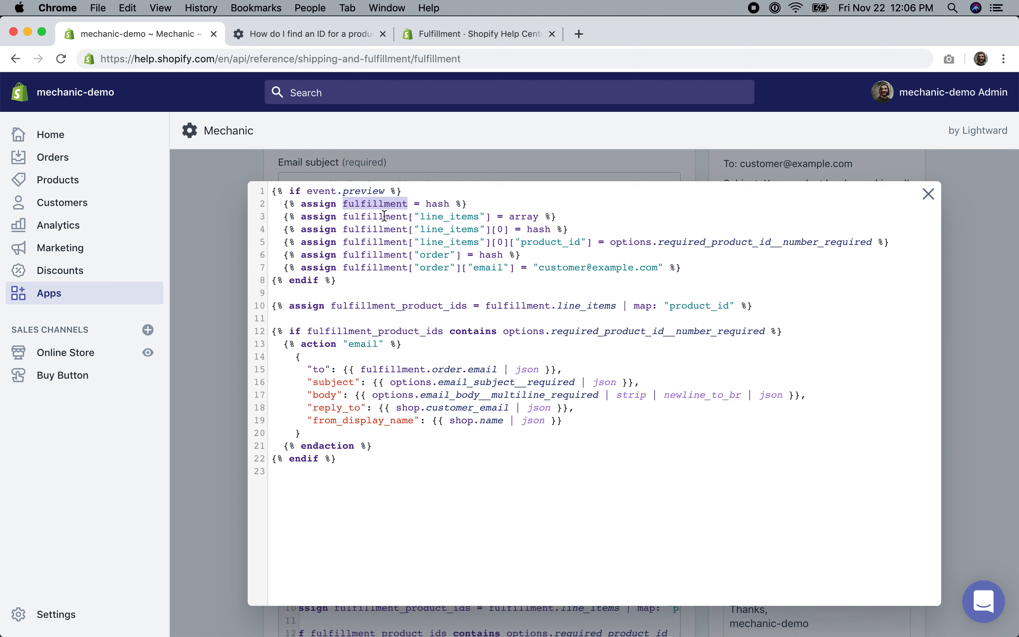
{"action": "left_click", "coordinate": [927, 194]}
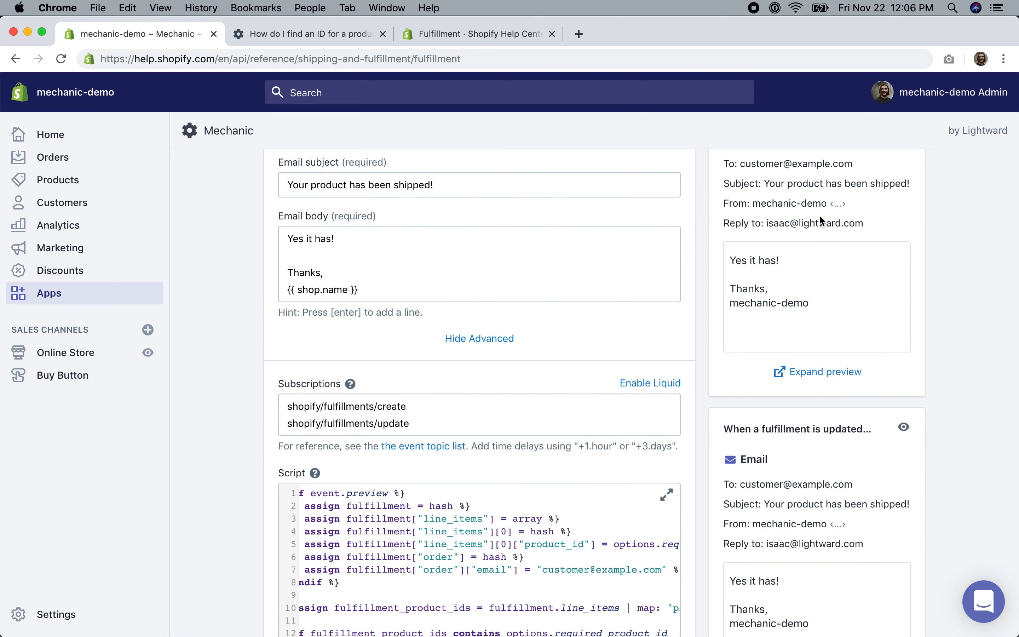
{"action": "scroll", "scroll_direction": "down", "scroll_amount": 3}
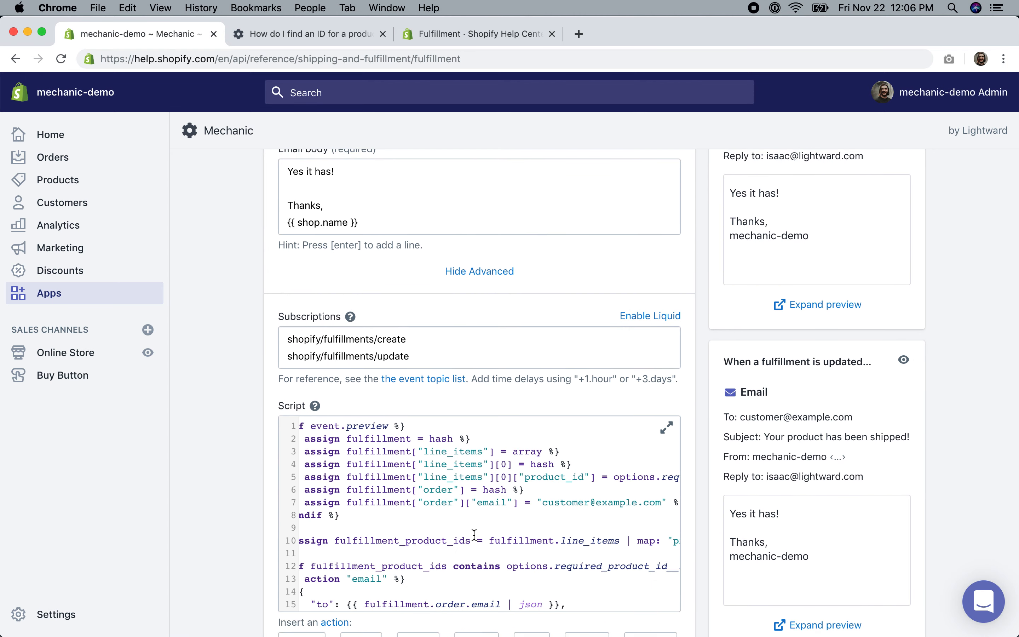
{"action": "scroll", "scroll_direction": "down", "scroll_amount": 3}
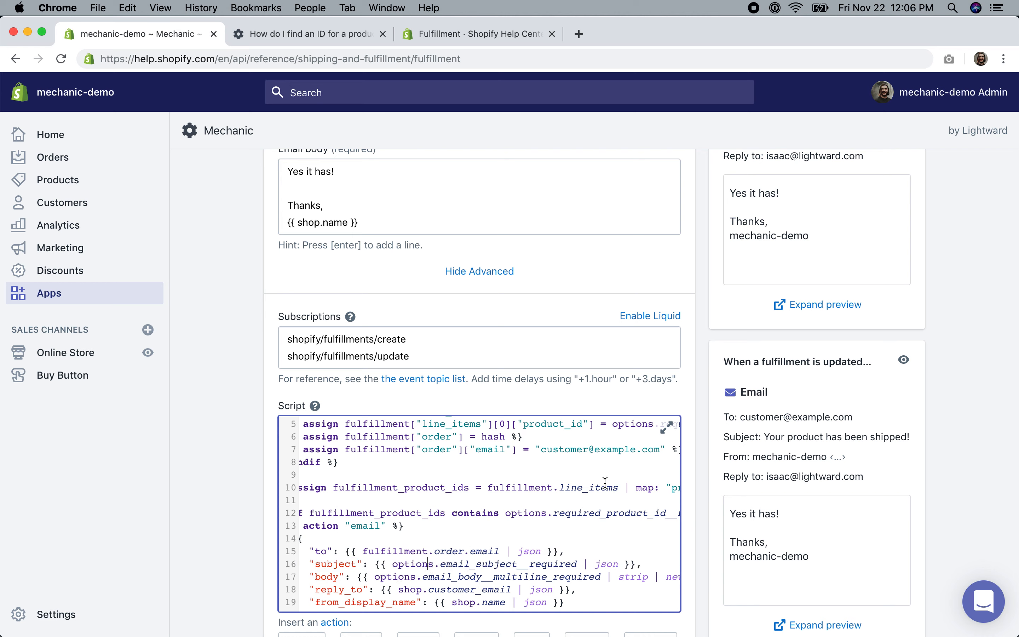
{"action": "scroll", "scroll_direction": "up", "scroll_amount": 3}
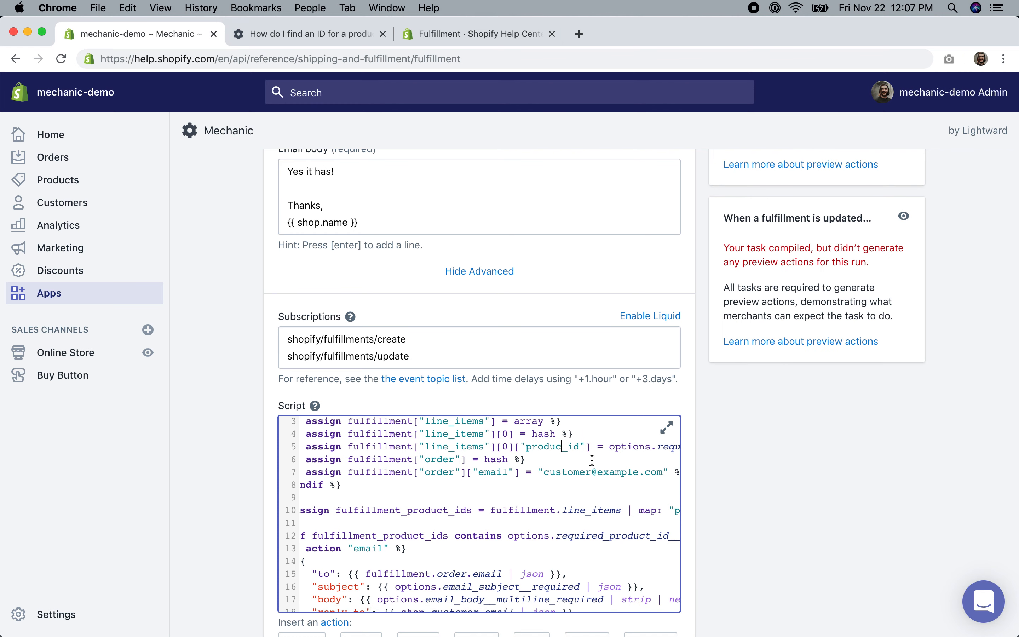
{"action": "mouse_move", "coordinate": [726, 360]}
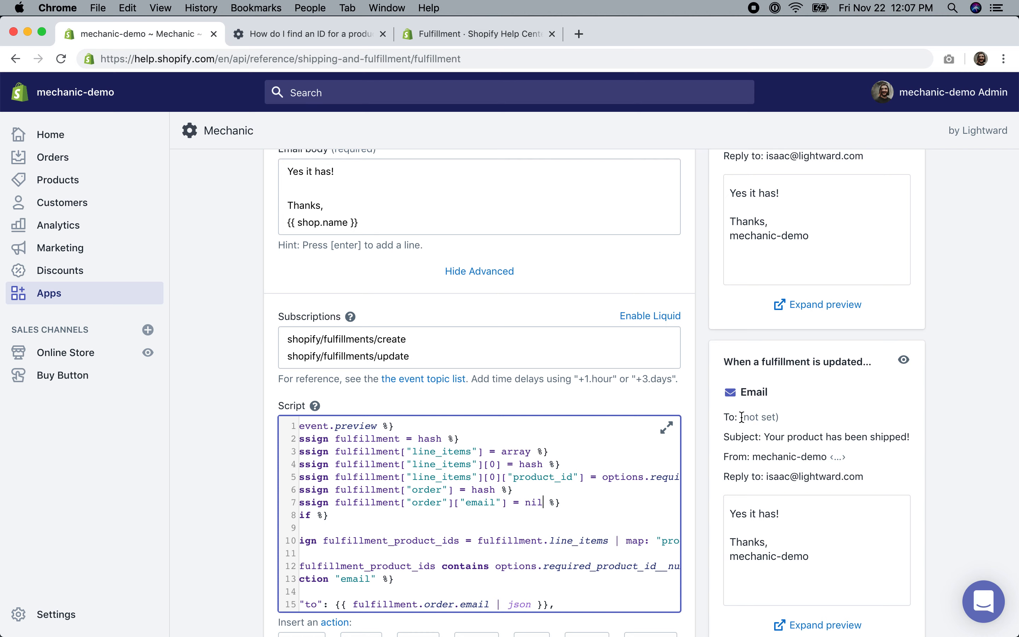
{"action": "mouse_move", "coordinate": [696, 463]}
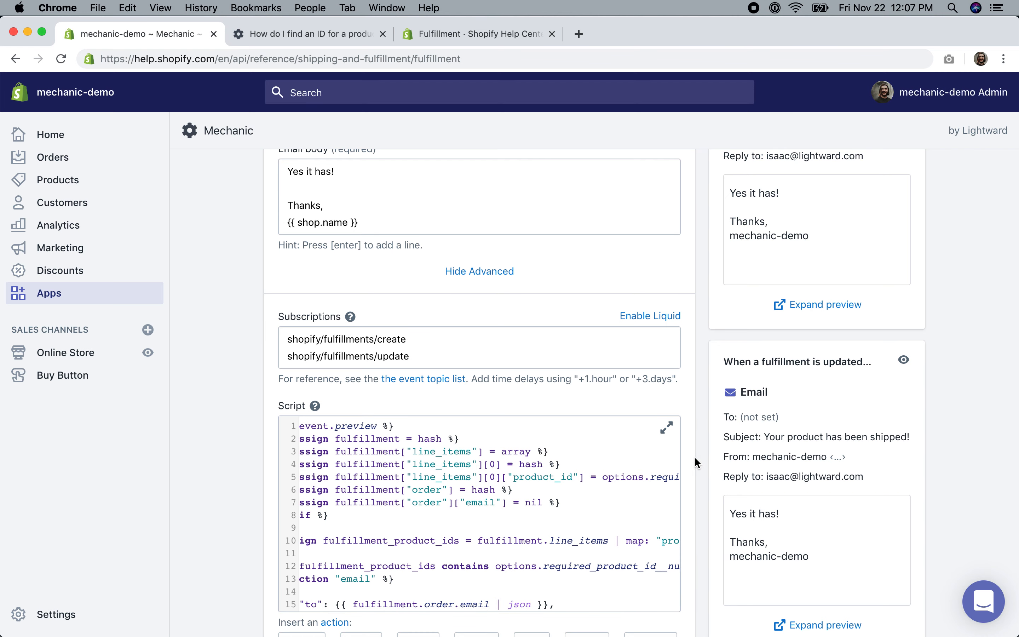
- Add fulfillment_qualifies assignments, clearing the flag when order email is blank, and gate the email on it
{"action": "scroll", "scroll_direction": "down", "scroll_amount": 3}
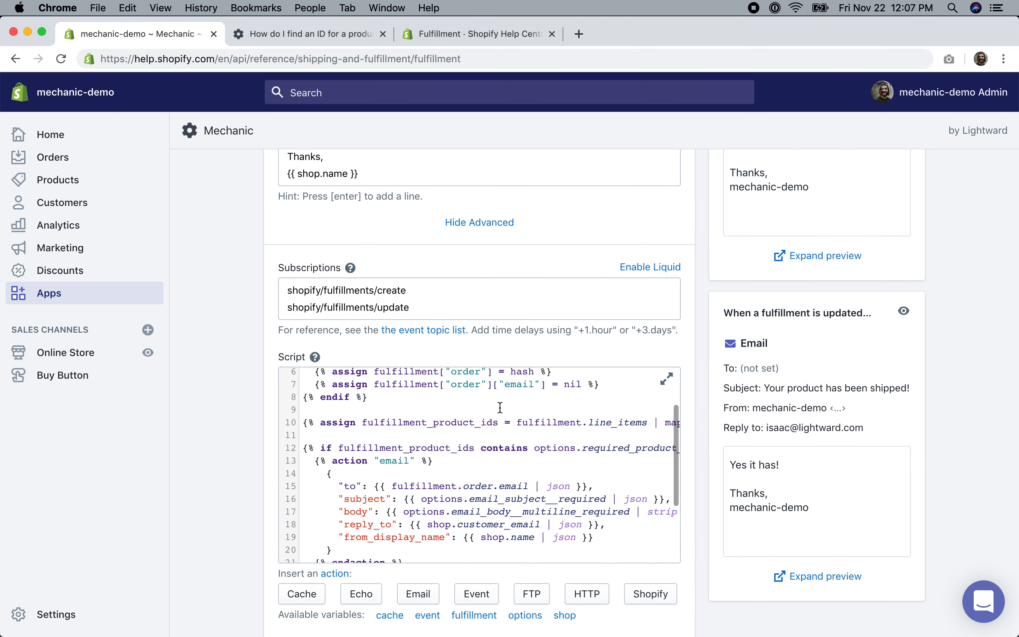
{"action": "left_click", "coordinate": [497, 430]}
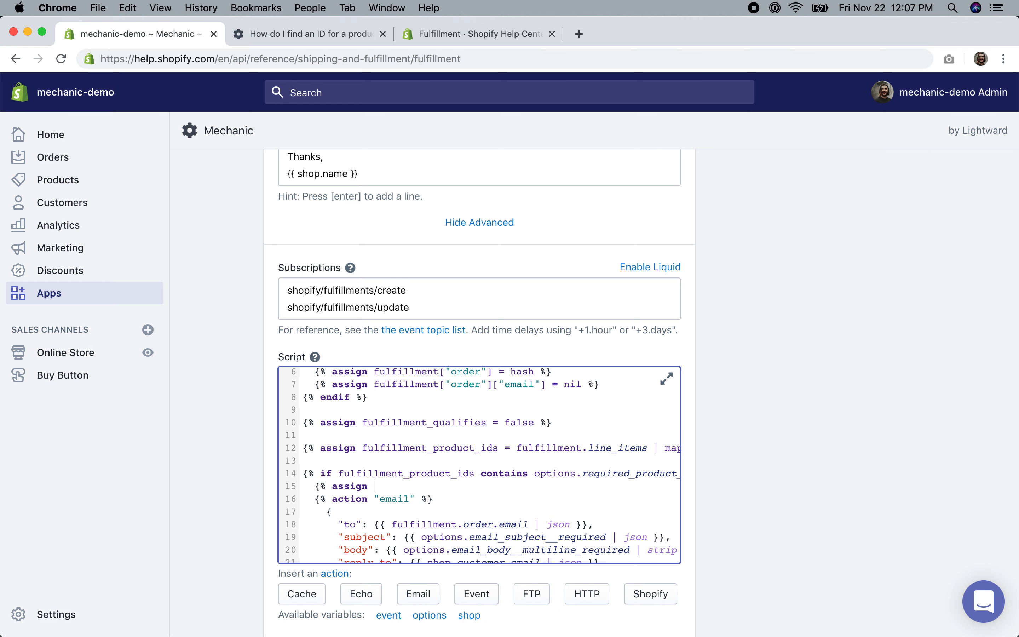
{"action": "type", "text": "fulfillment_qualifies = true %}"}
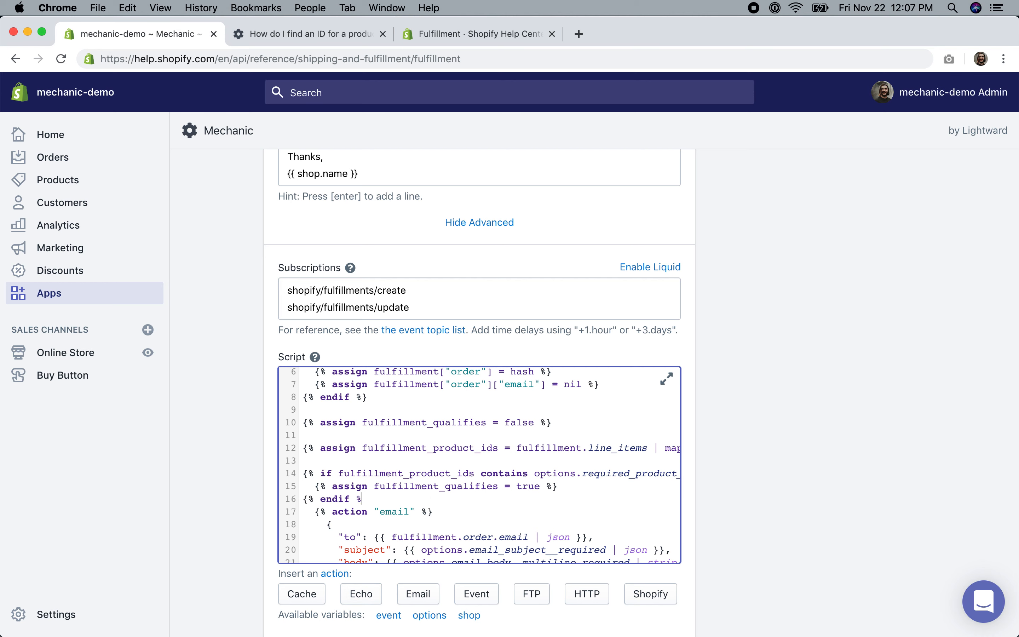
{"action": "type", "text": "{% if fulfillment.order.email =="}
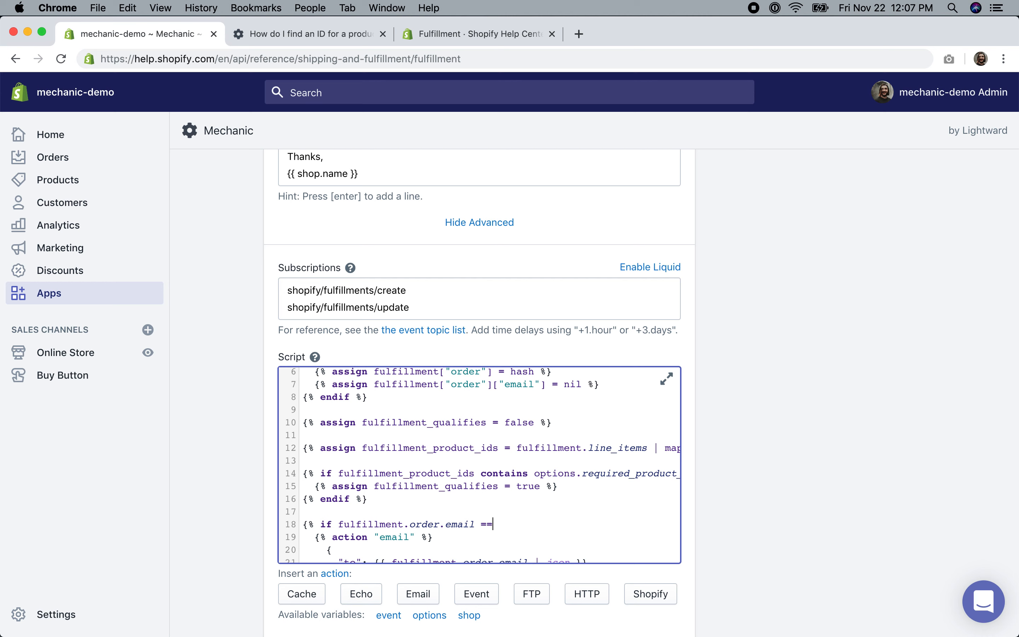
{"action": "type", "text": "blank %}"}
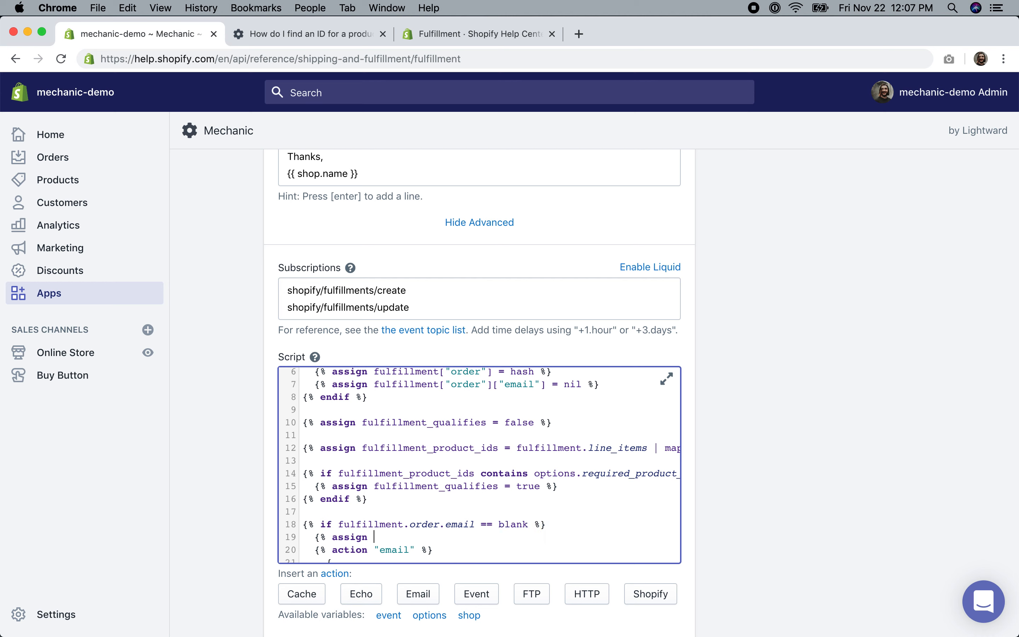
{"action": "type", "text": "fulfillment_qualifies = false %}"}
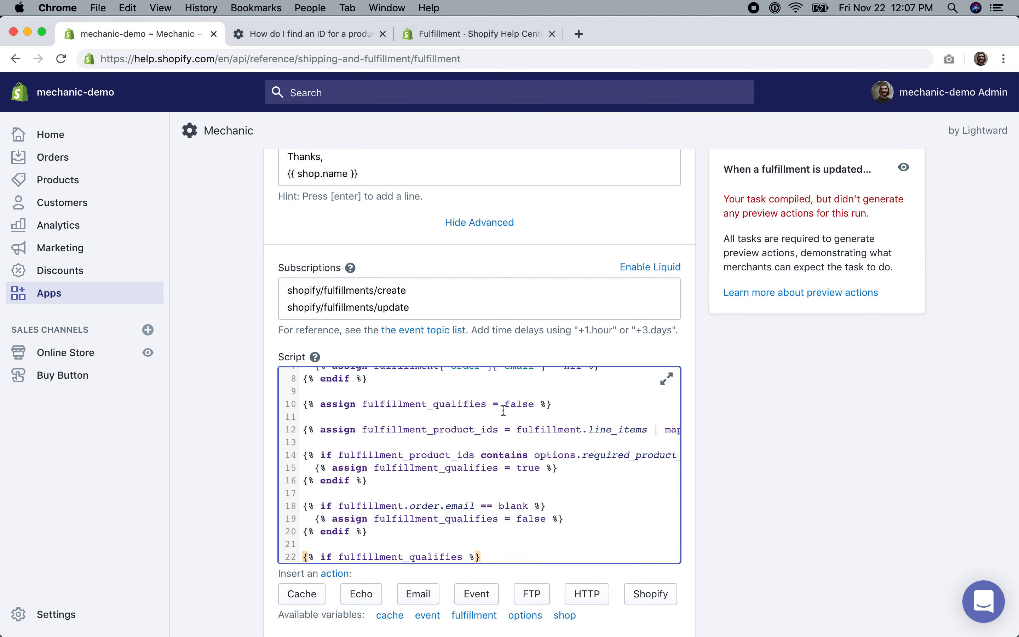
{"action": "scroll", "scroll_direction": "right", "scroll_amount": 3}
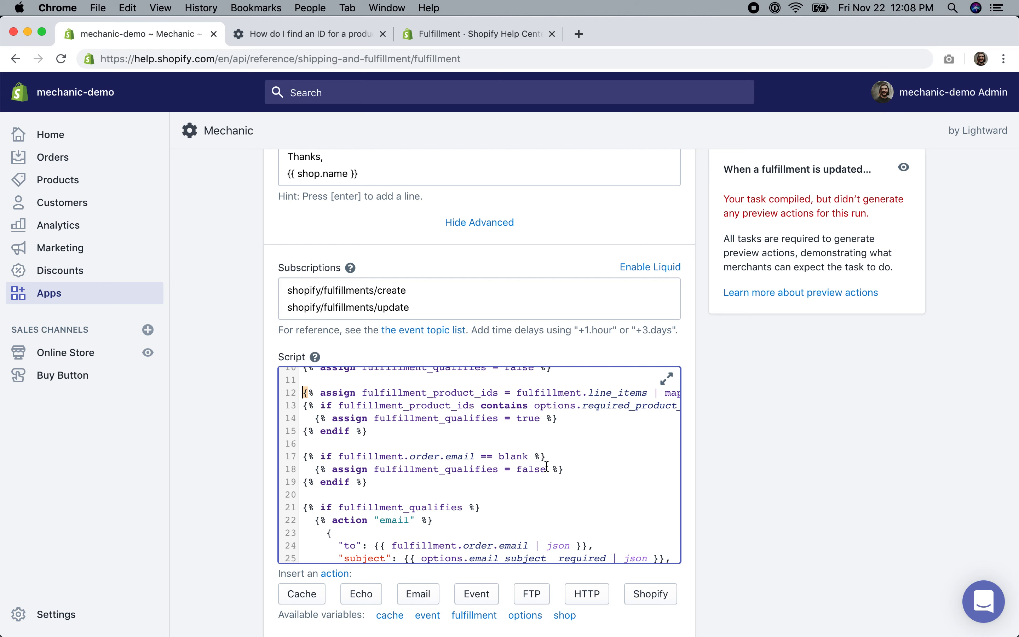
{"action": "scroll", "scroll_direction": "up", "scroll_amount": 3}
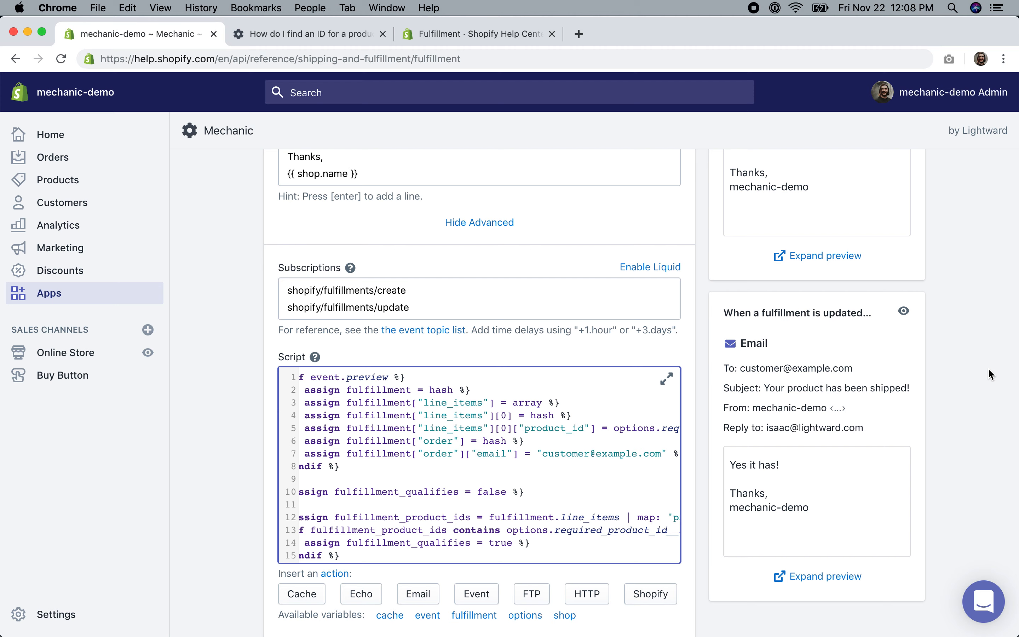
- Consult the Shopify fulfillment reference and add fulfillment["status"] = "success" to the preview stub
{"action": "left_click", "coordinate": [666, 378]}
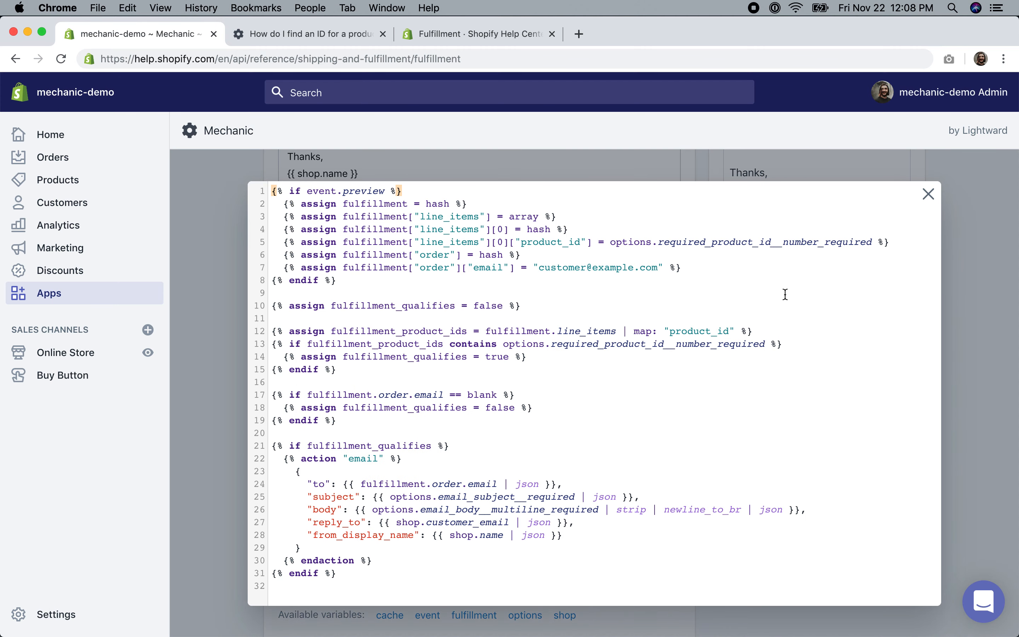
{"action": "mouse_move", "coordinate": [863, 257]}
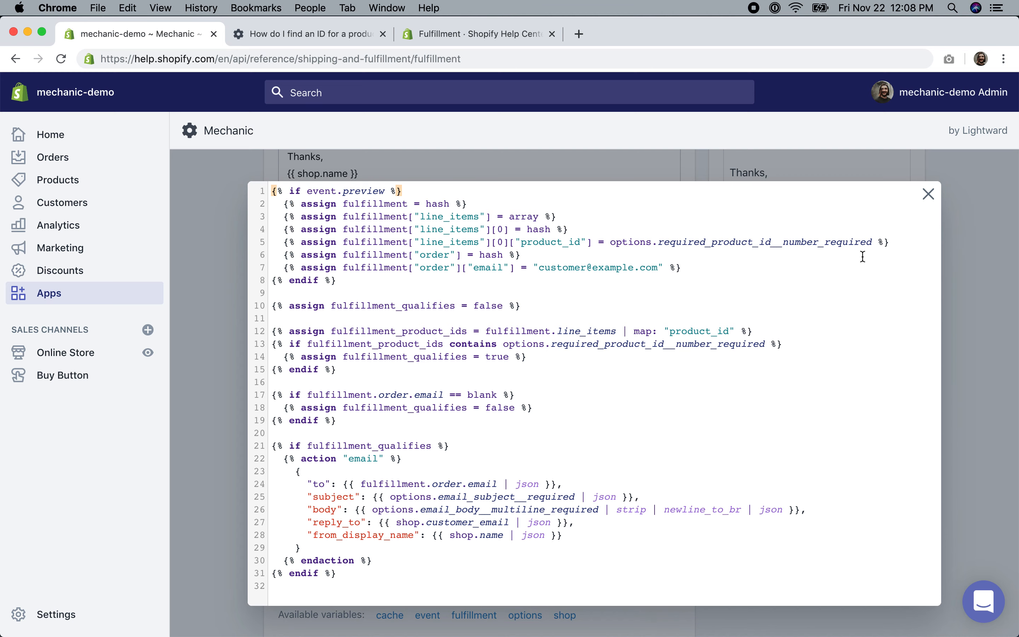
{"action": "left_click", "coordinate": [477, 34]}
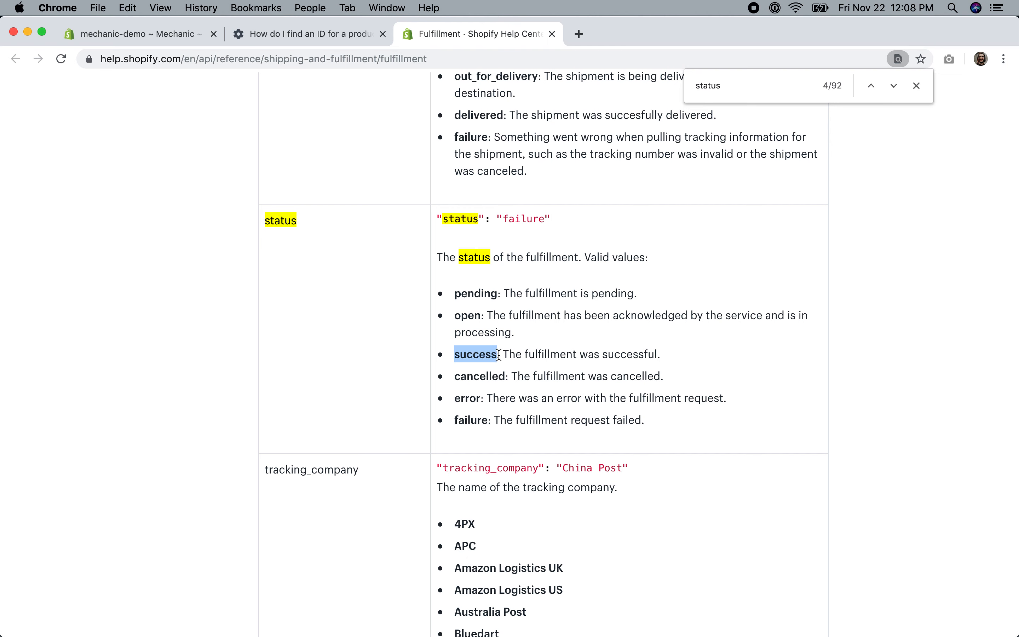
{"action": "left_click", "coordinate": [135, 33]}
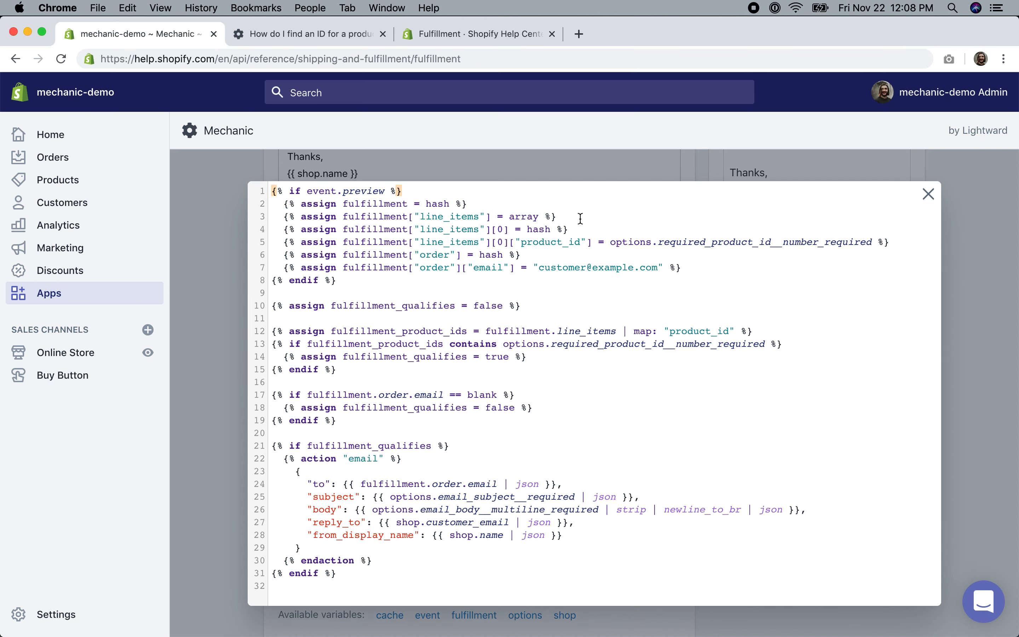
{"action": "left_click", "coordinate": [556, 216]}
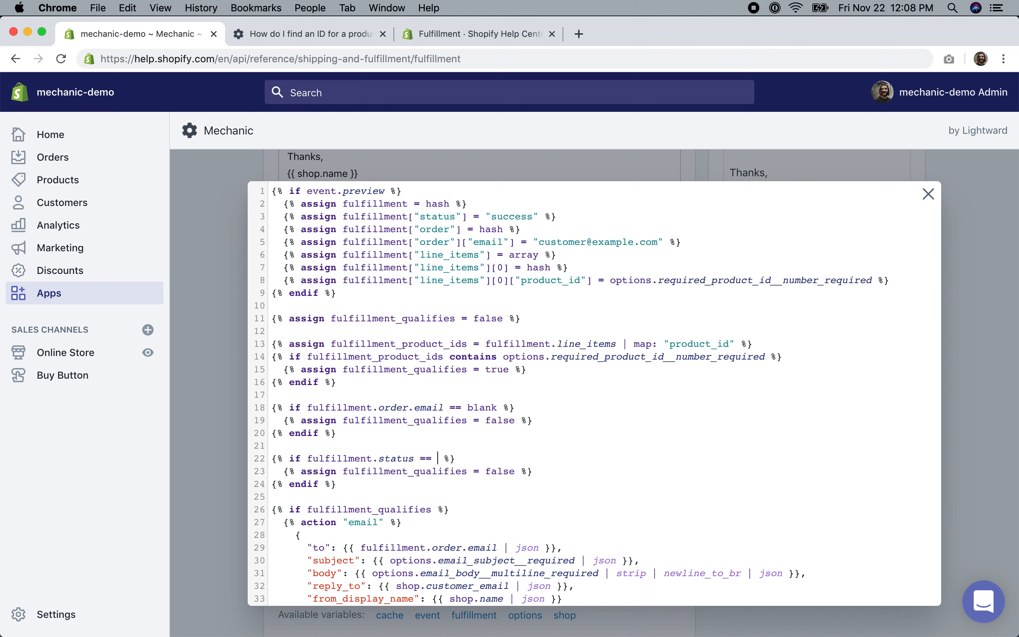
{"action": "type", "text": "\"success\""}
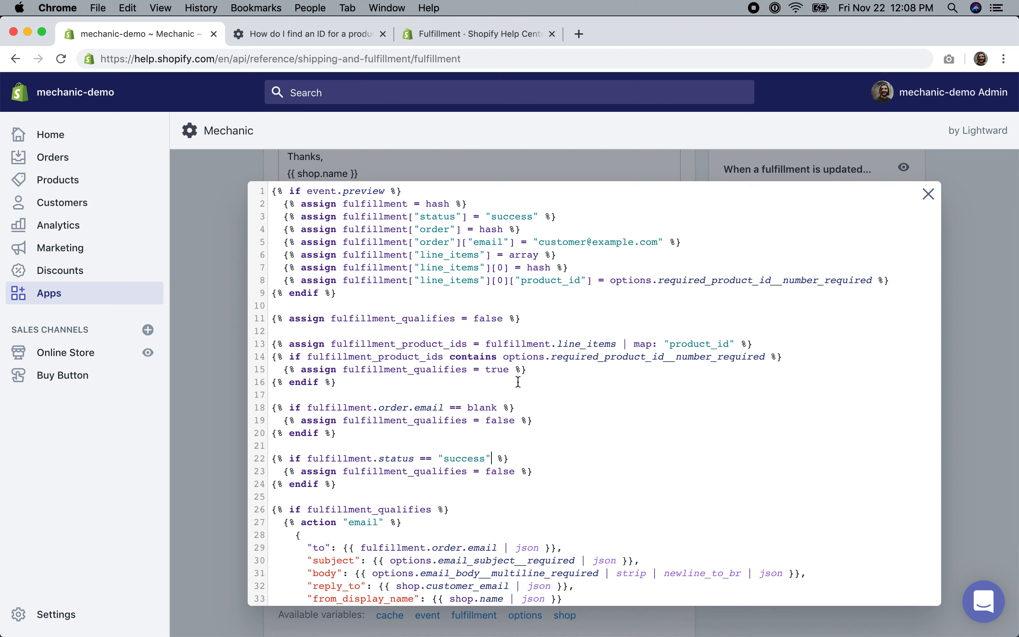
{"action": "mouse_move", "coordinate": [299, 458]}
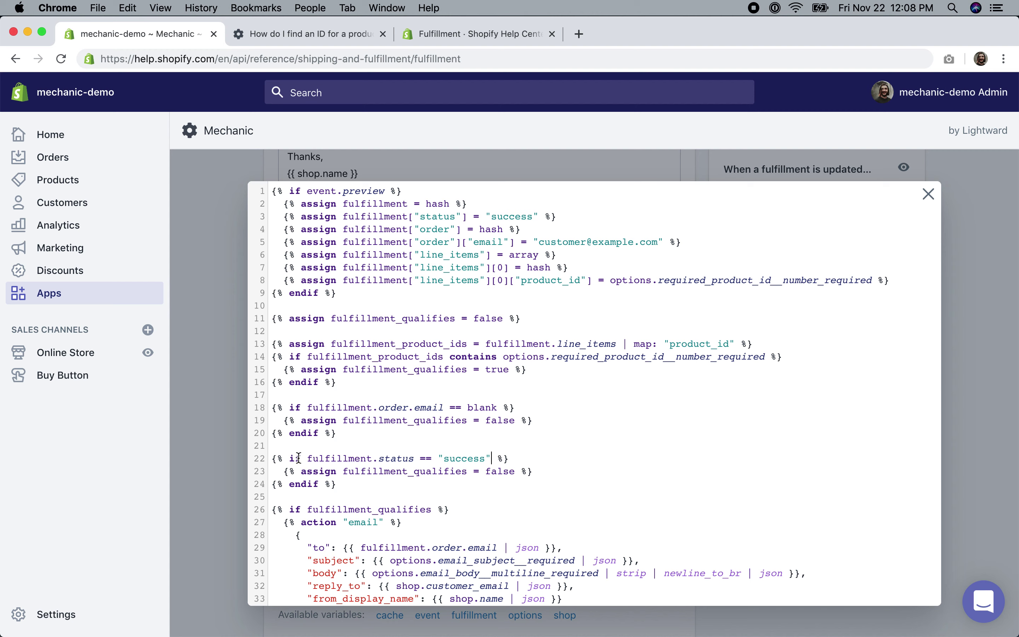
- Nest the product-ID check inside {% if fulfillment.status == "success" %} with its endif
{"action": "key", "text": "backspace"}
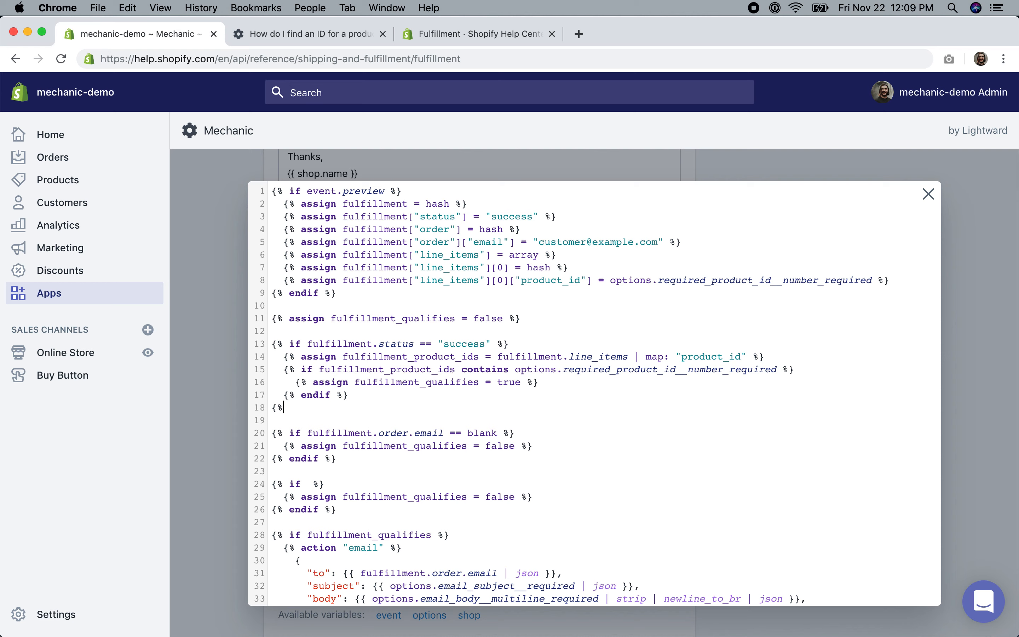
{"action": "type", "text": "endif %}"}
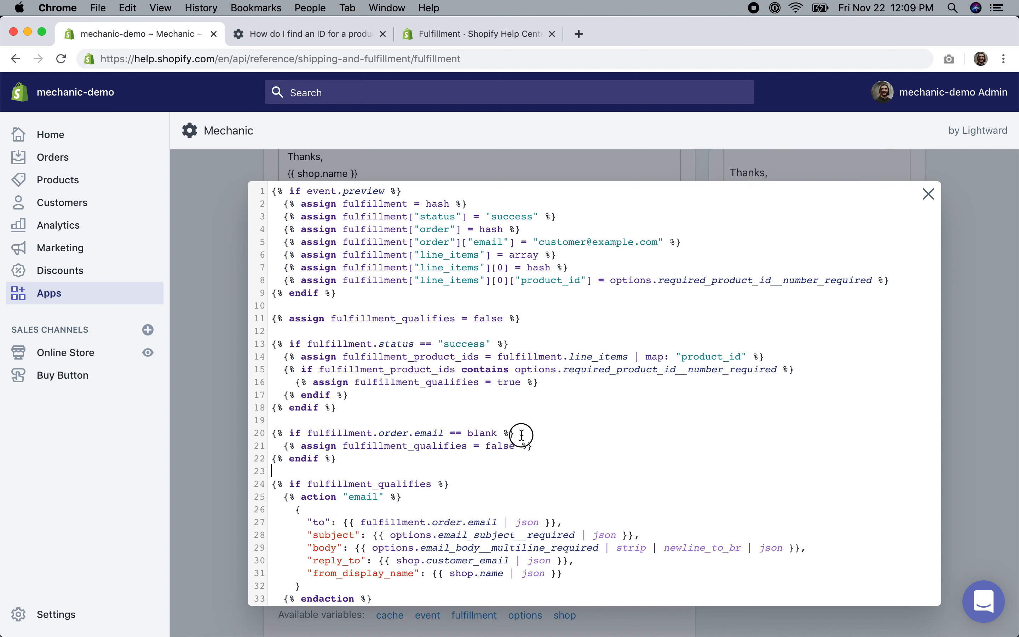
{"action": "mouse_move", "coordinate": [442, 329]}
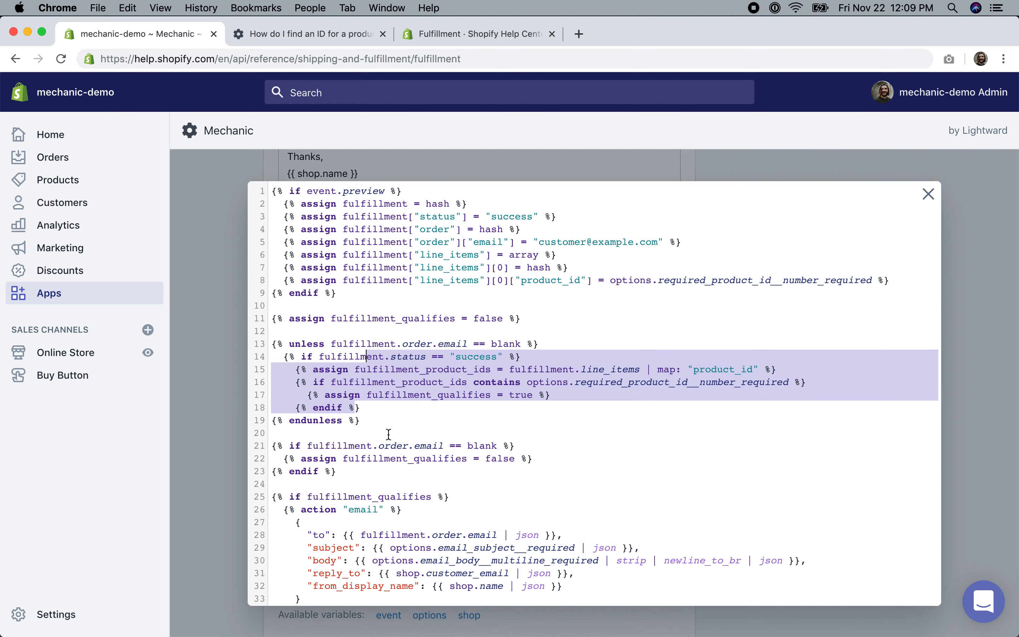
{"action": "left_click", "coordinate": [375, 487]}
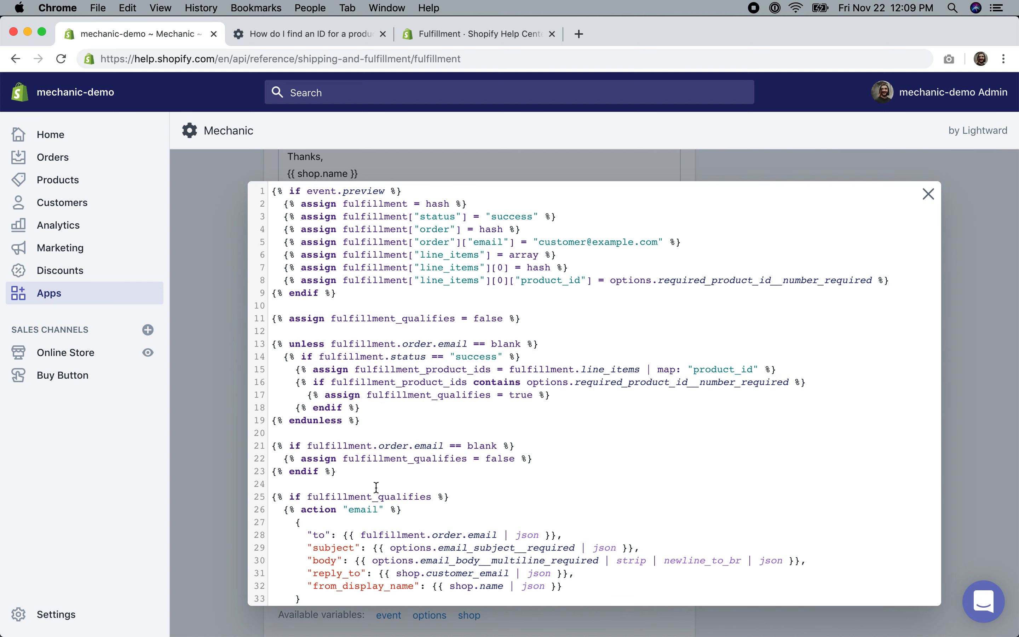
{"action": "mouse_move", "coordinate": [471, 410]}
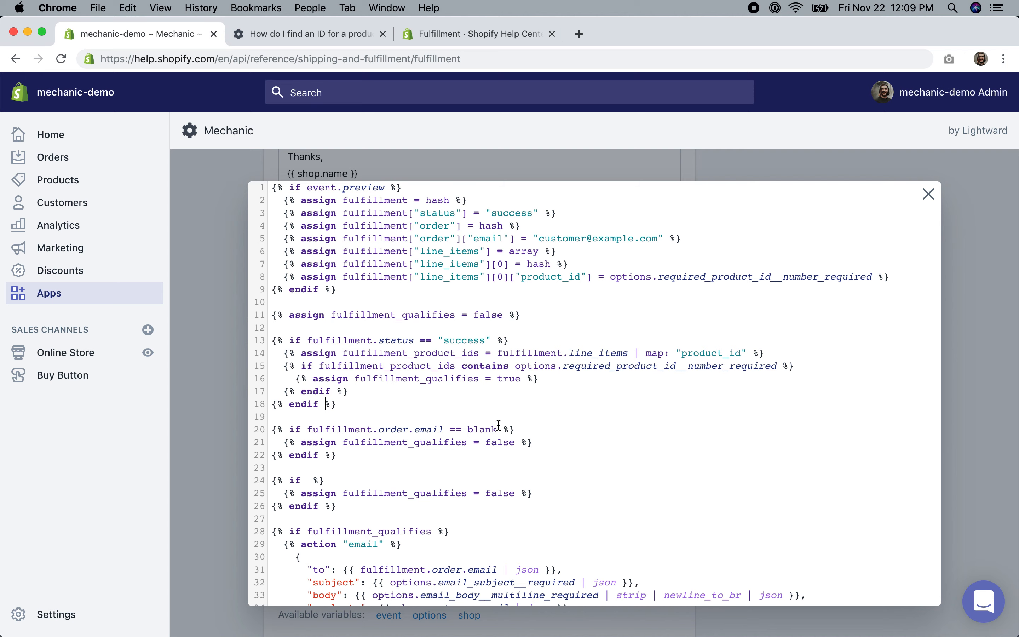
{"action": "double_click", "coordinate": [392, 429]}
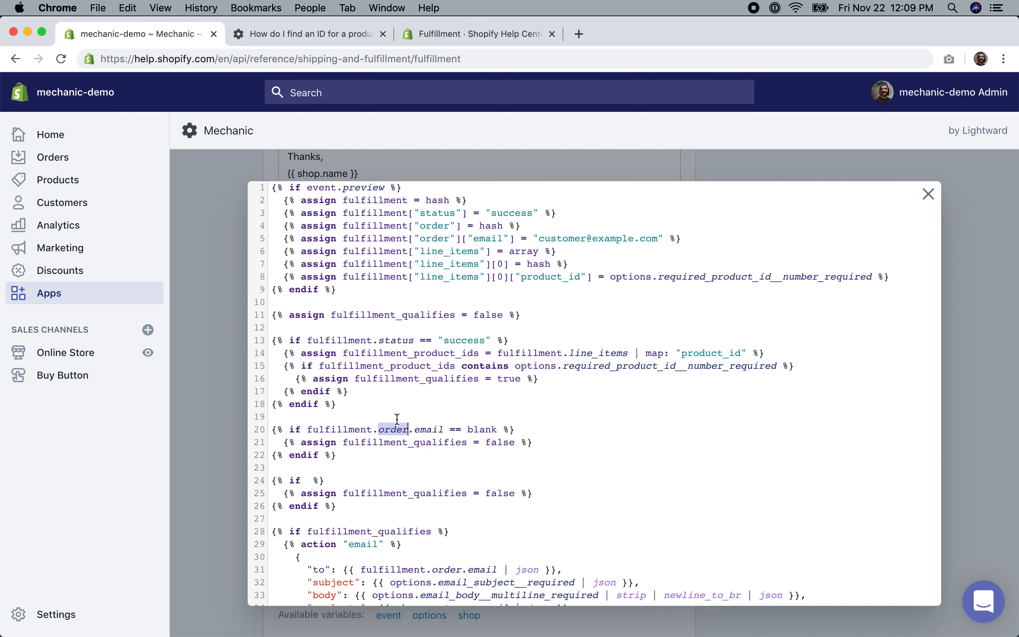
- Leave the placeholder {% if true %} block, then consult the sample fulfillment update event data
{"action": "left_click", "coordinate": [927, 194]}
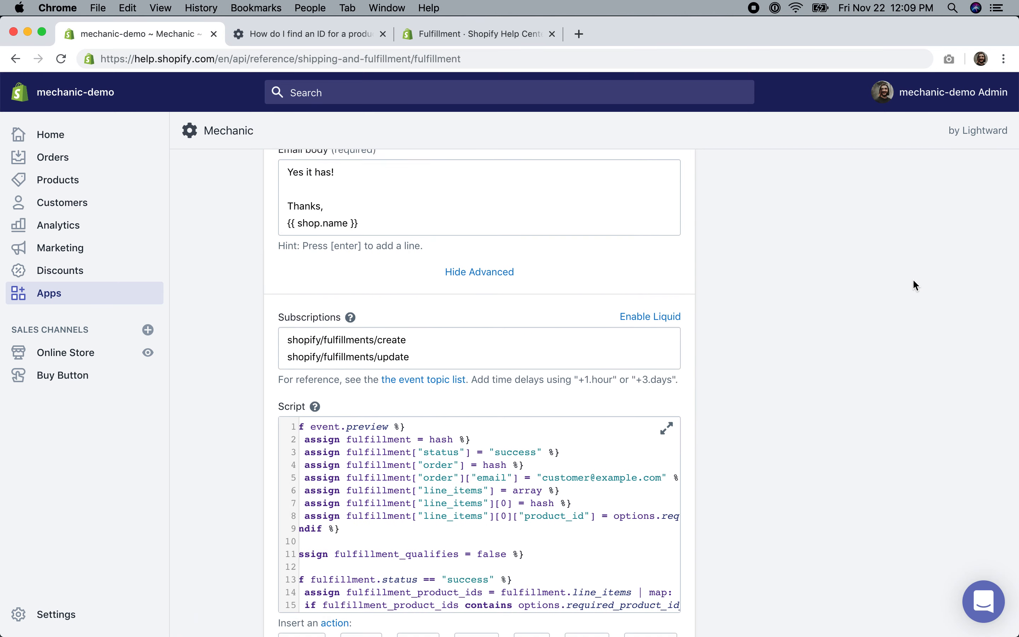
{"action": "scroll", "scroll_direction": "down", "scroll_amount": 3}
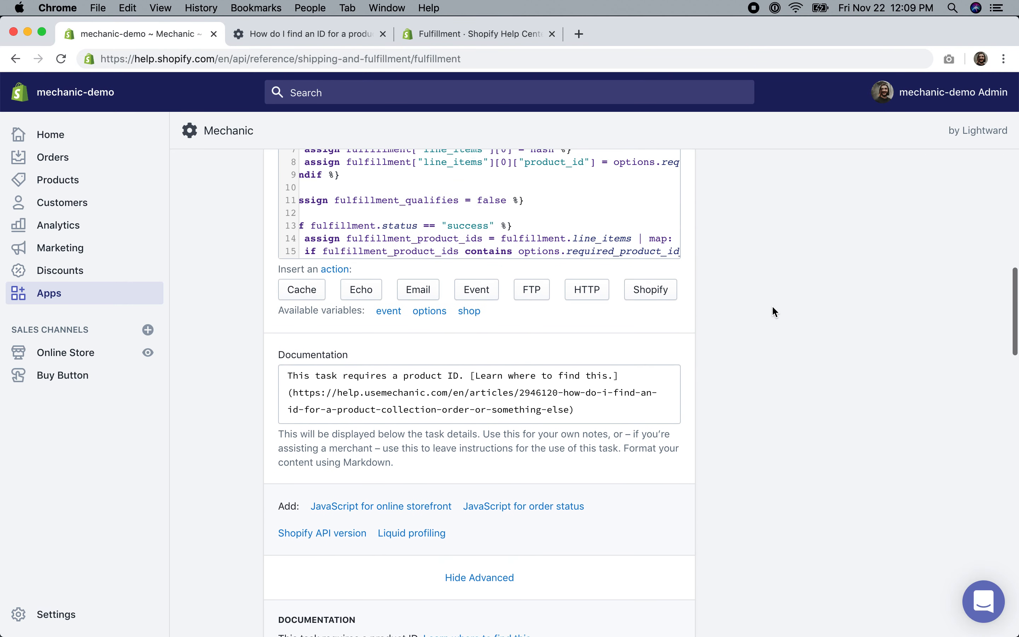
{"action": "scroll", "scroll_direction": "up", "scroll_amount": 3}
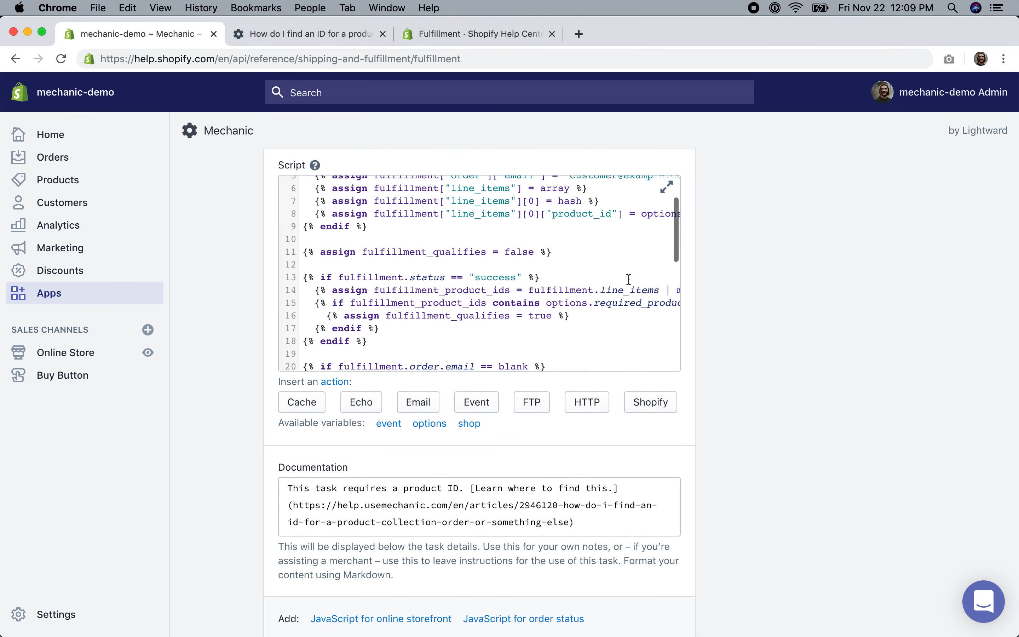
{"action": "scroll", "scroll_direction": "down", "scroll_amount": 3}
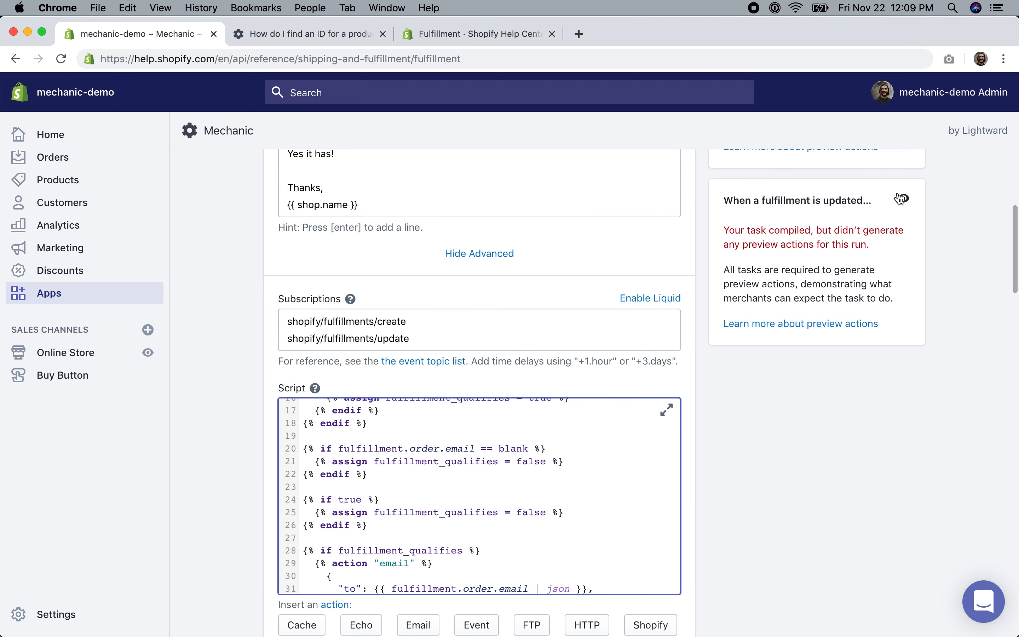
{"action": "left_click", "coordinate": [901, 198]}
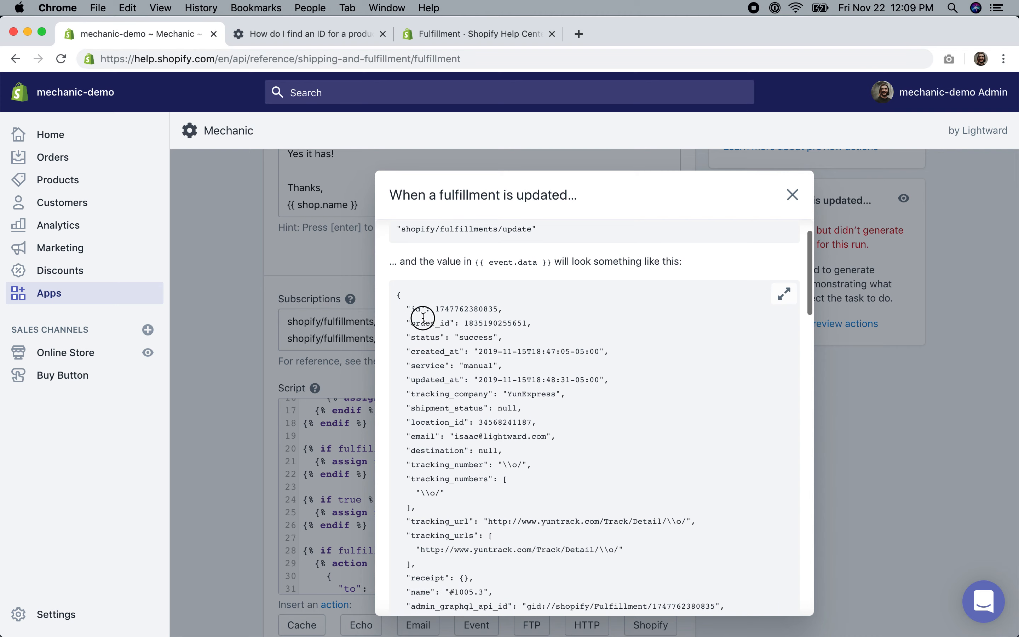
{"action": "scroll", "scroll_direction": "down", "scroll_amount": 3}
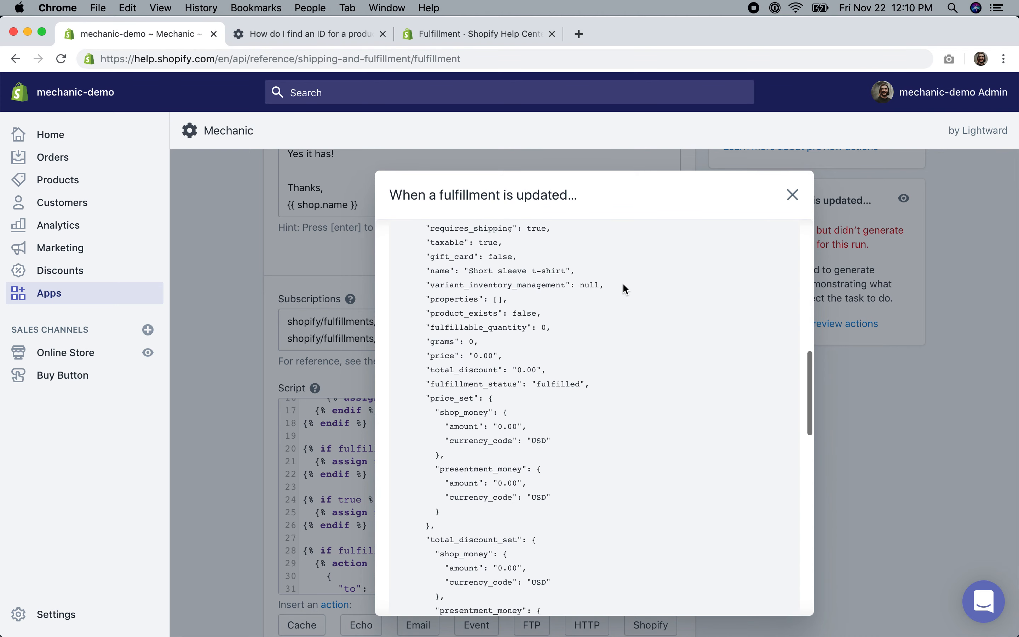
{"action": "left_click", "coordinate": [792, 195]}
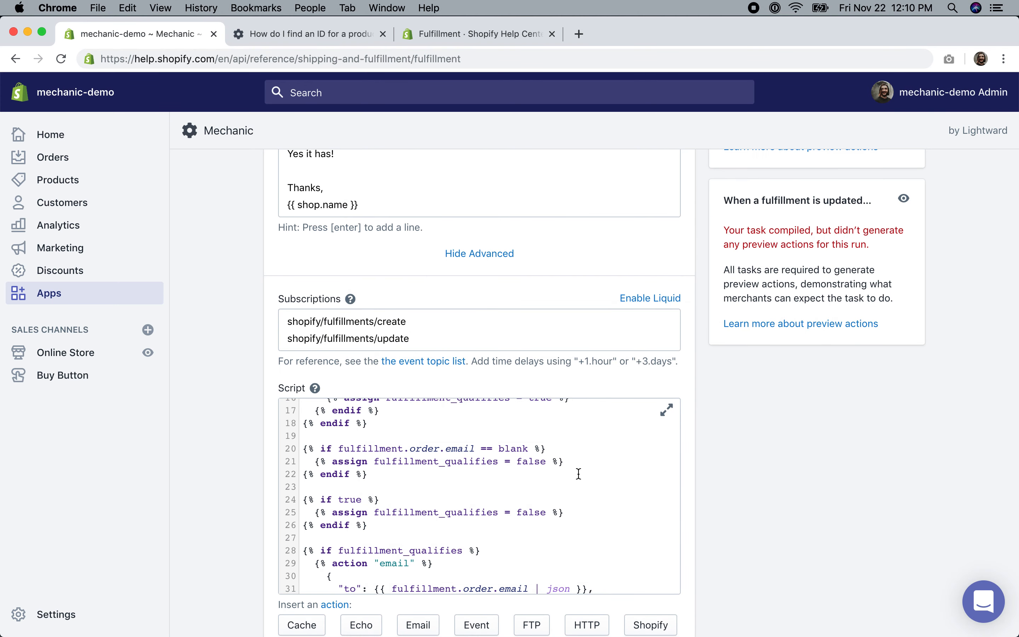
- Nest an if fulfillment.order.email != blank check inside the product match
{"action": "left_click", "coordinate": [667, 410]}
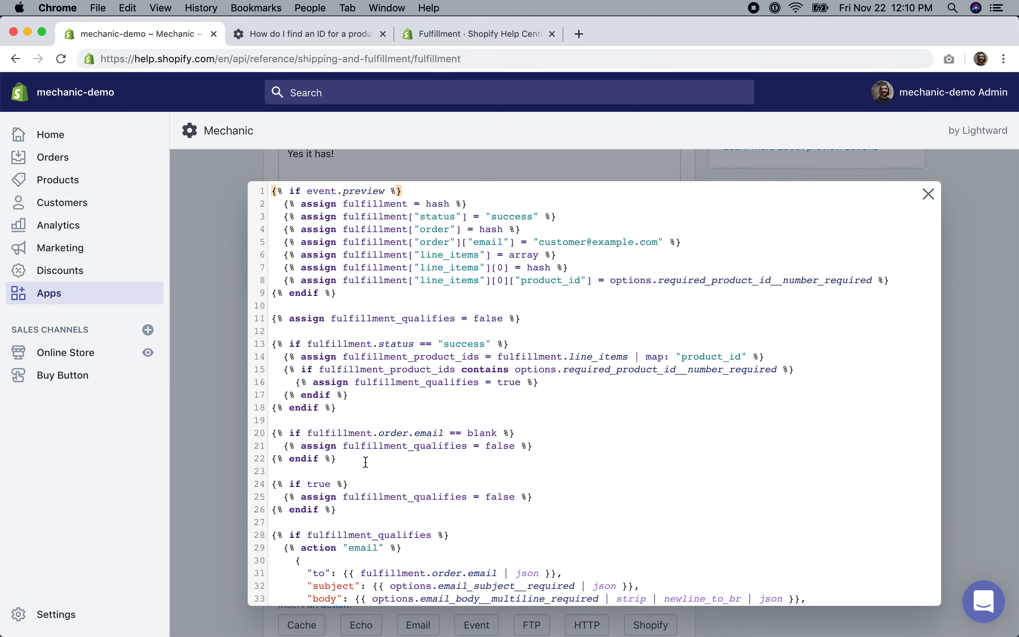
{"action": "double_click", "coordinate": [392, 433]}
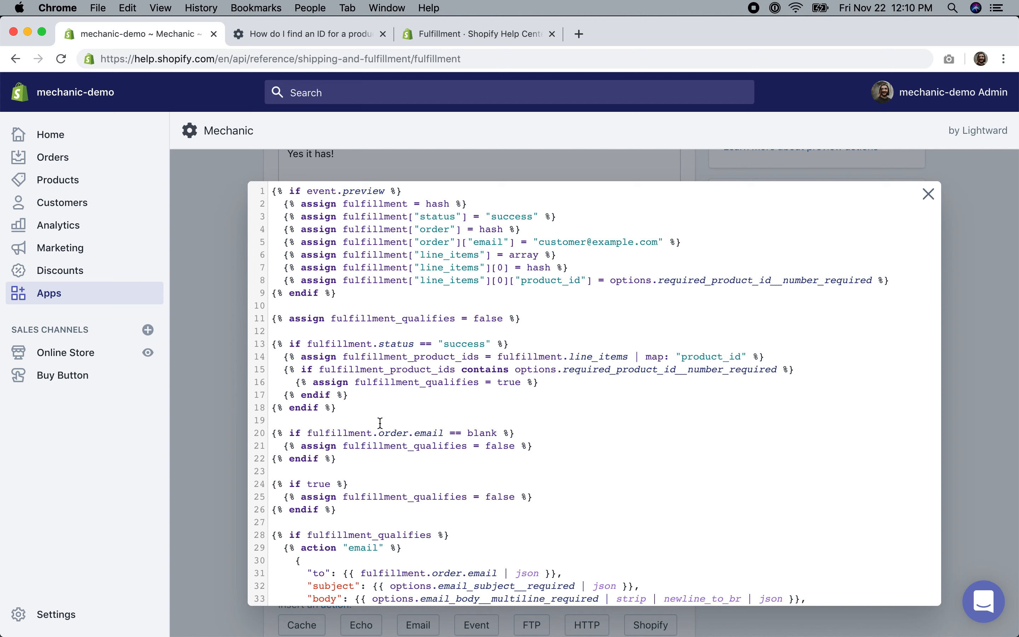
{"action": "left_click", "coordinate": [274, 419]}
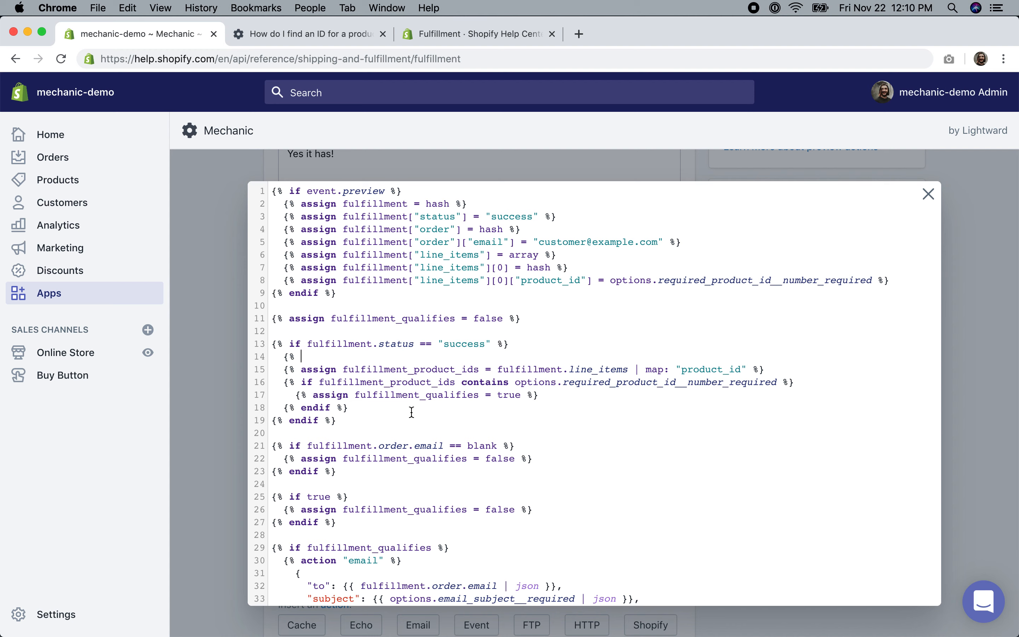
{"action": "double_click", "coordinate": [360, 445]}
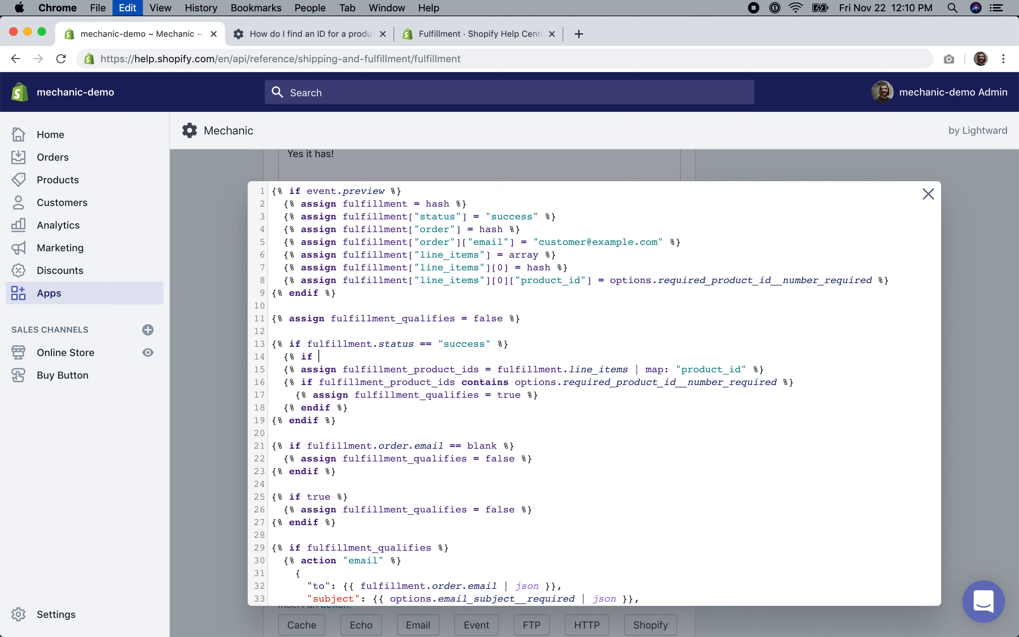
{"action": "type", "text": "fulfillment.order.email != blank %}"}
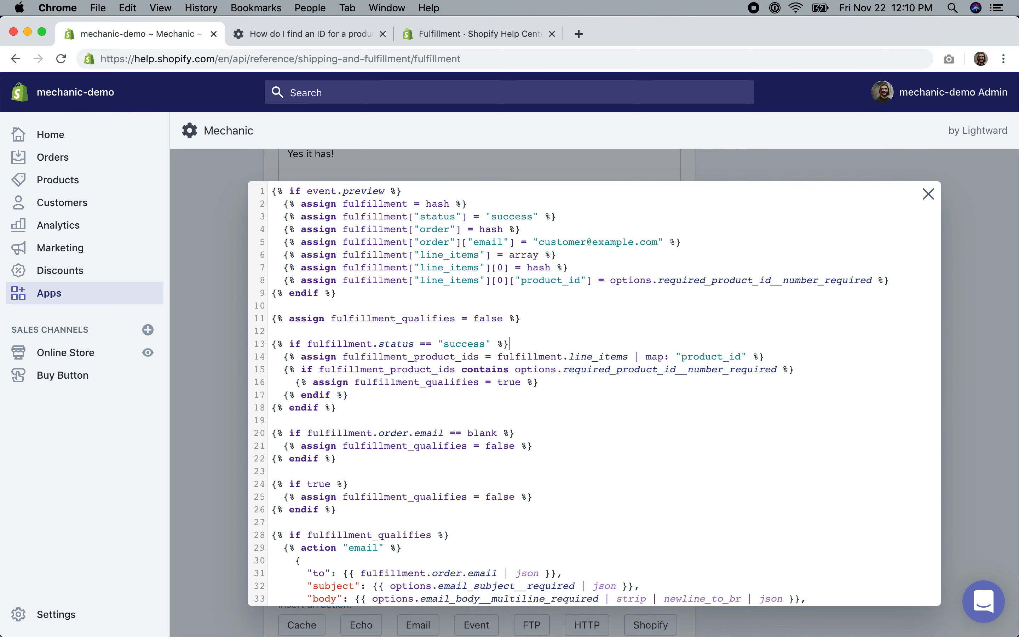
{"action": "mouse_move", "coordinate": [403, 343]}
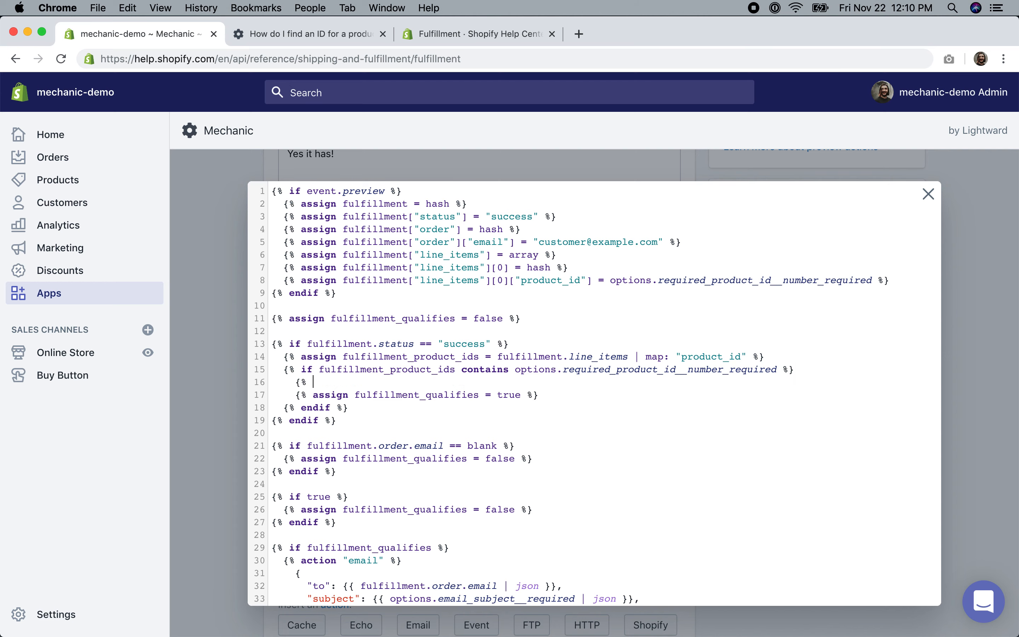
{"action": "type", "text": "unless fulfillment.order.email"}
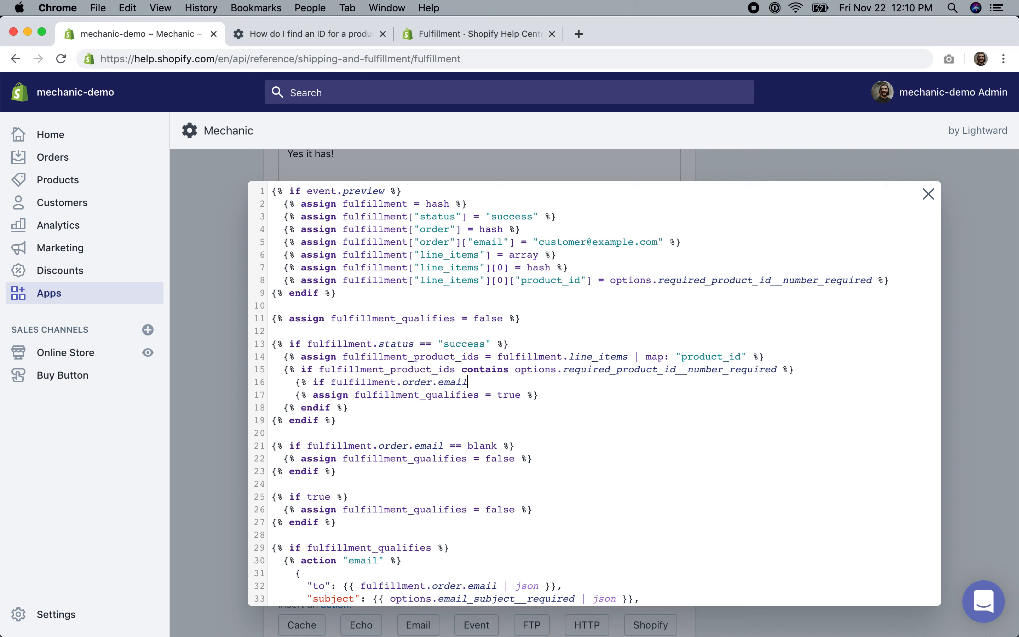
{"action": "type", "text": "!= blank %}"}
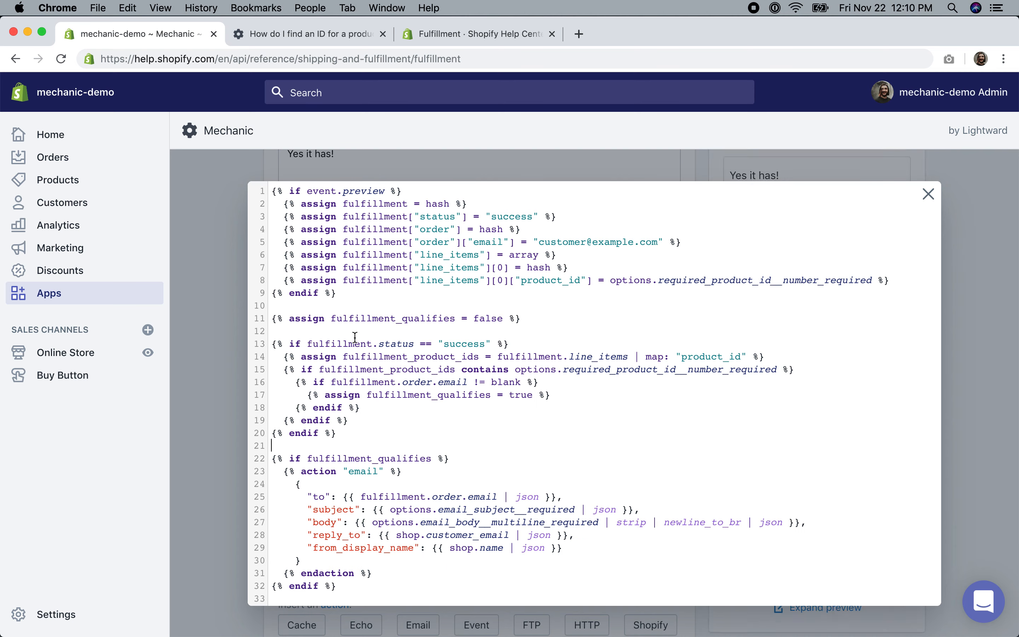
- Delete the separate blank-email and if true blocks so fulfillment_qualifies is set true only in the nested check
{"action": "double_click", "coordinate": [394, 344]}
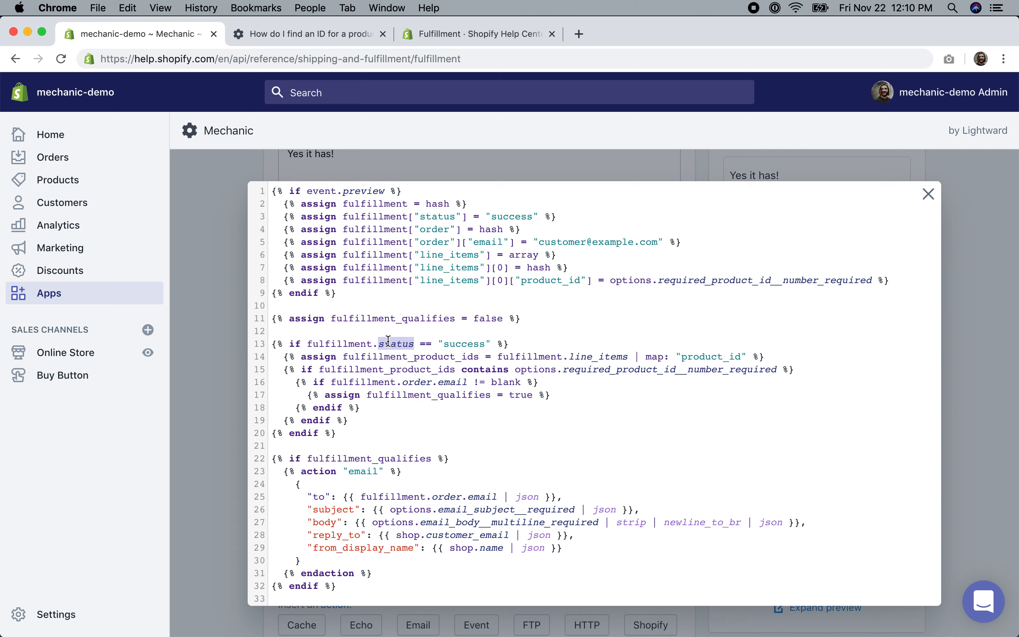
{"action": "mouse_move", "coordinate": [385, 318]}
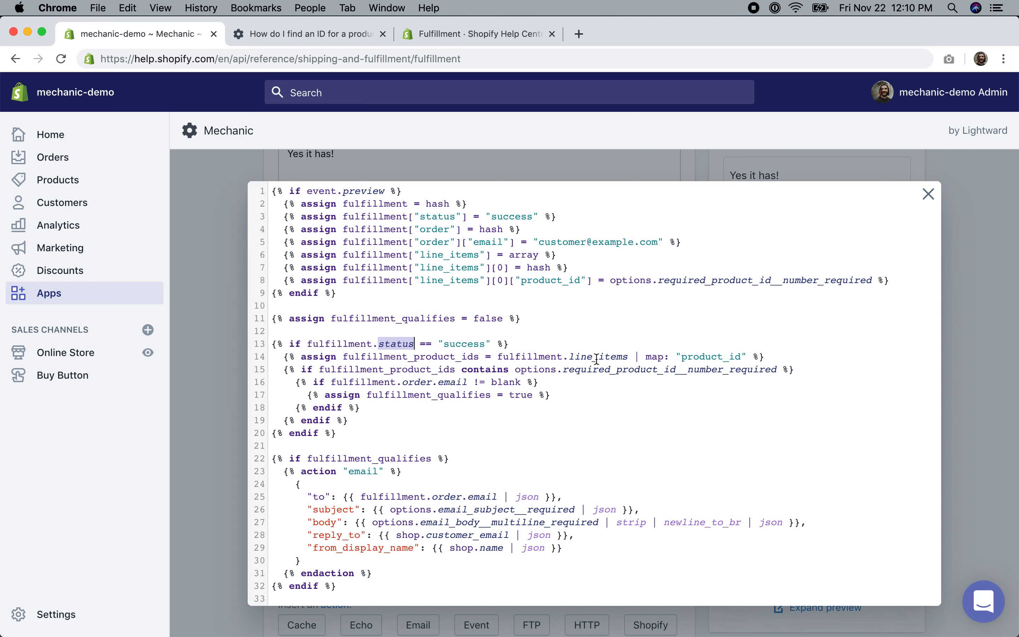
{"action": "double_click", "coordinate": [710, 356]}
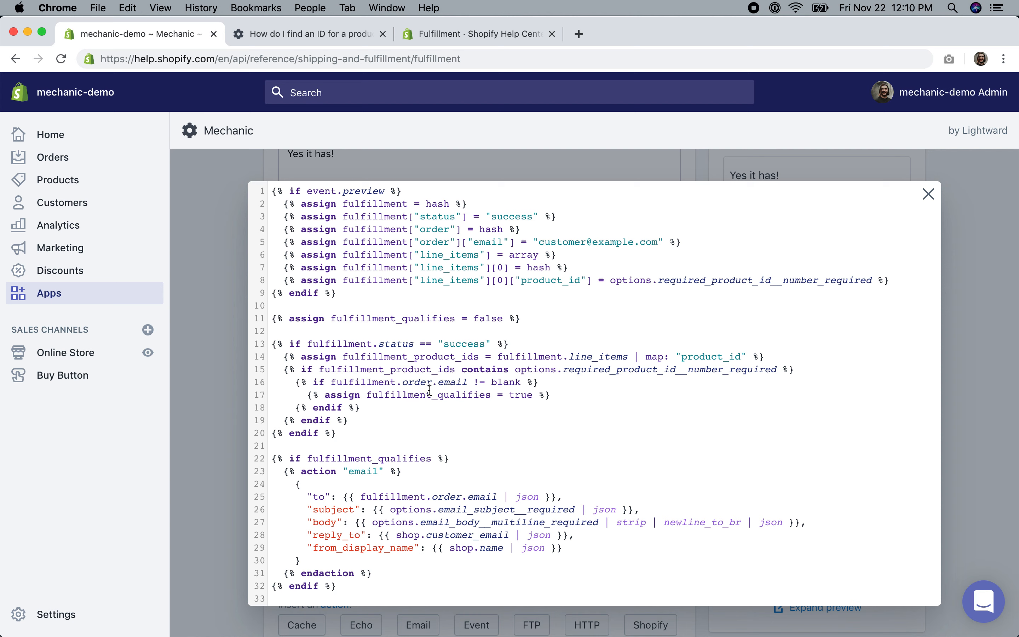
{"action": "mouse_move", "coordinate": [531, 349]}
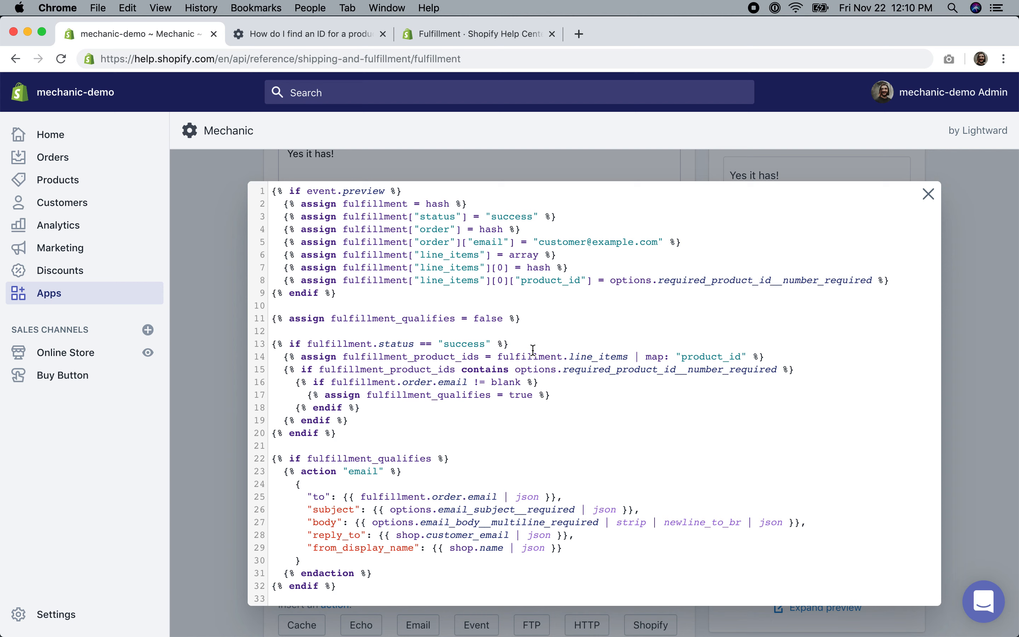
{"action": "mouse_move", "coordinate": [413, 379]}
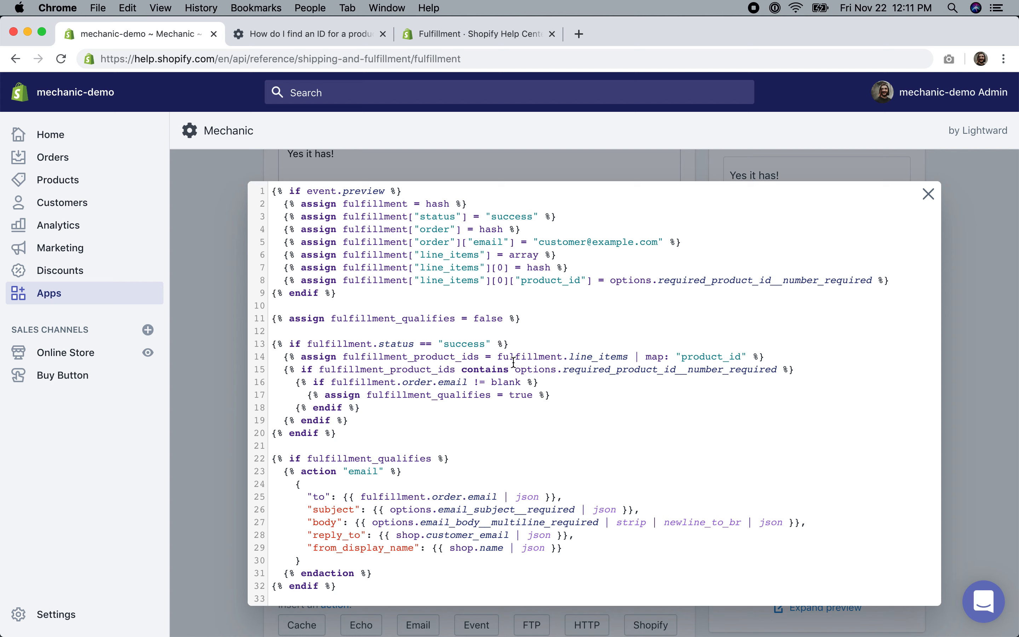
{"action": "left_click", "coordinate": [465, 382]}
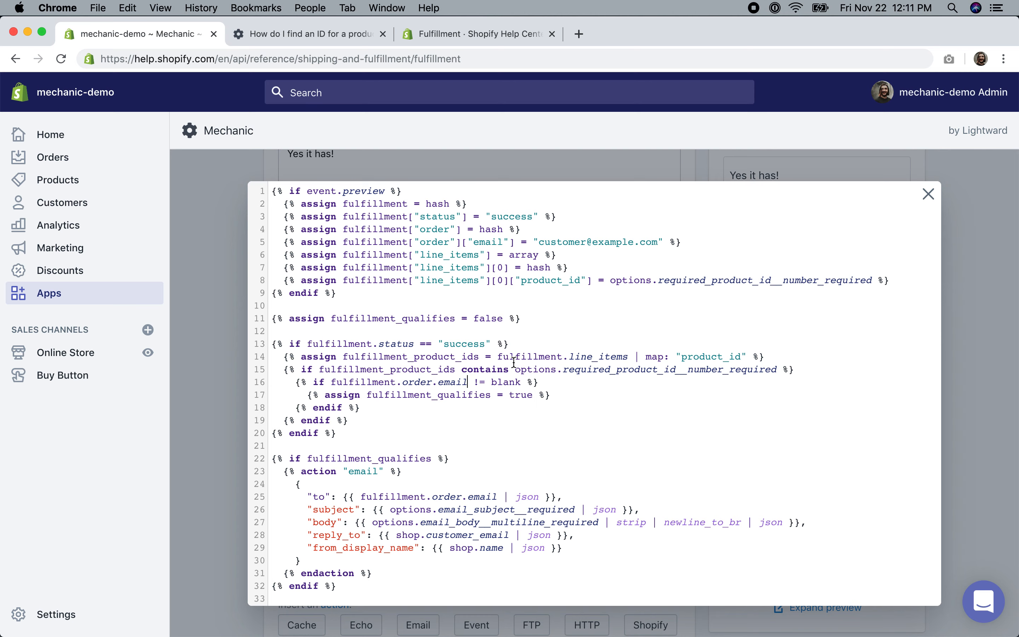
{"action": "mouse_move", "coordinate": [991, 600]}
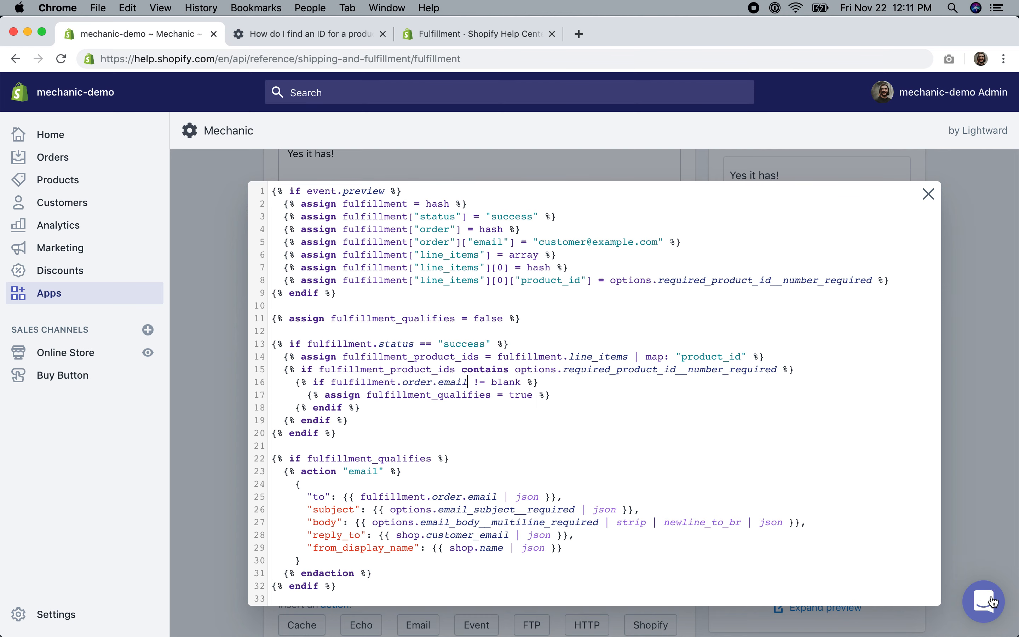
{"action": "scroll", "scroll_direction": "down", "scroll_amount": 3}
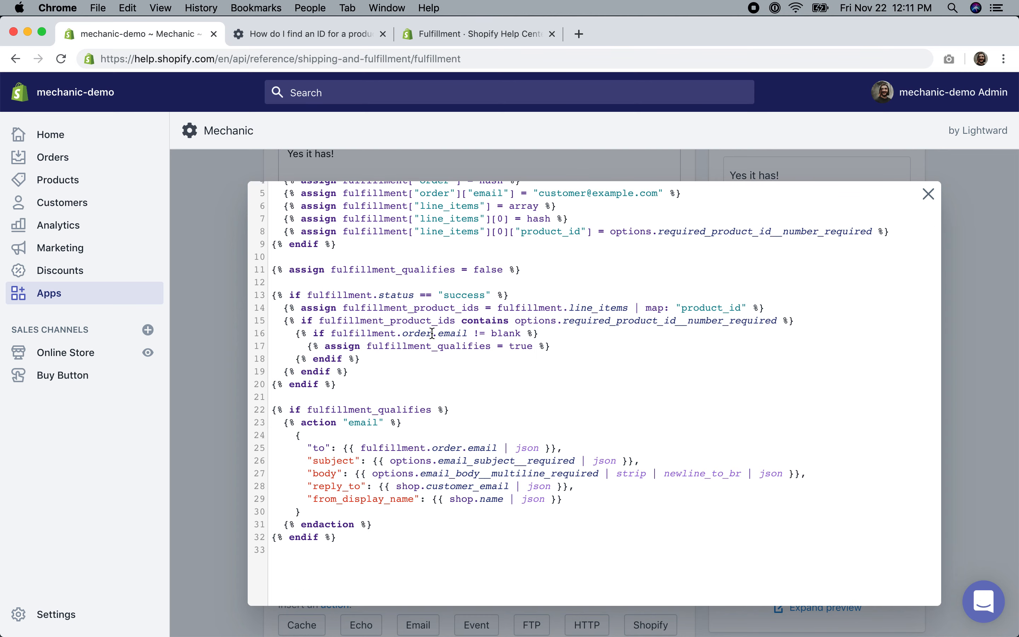
{"action": "double_click", "coordinate": [427, 346]}
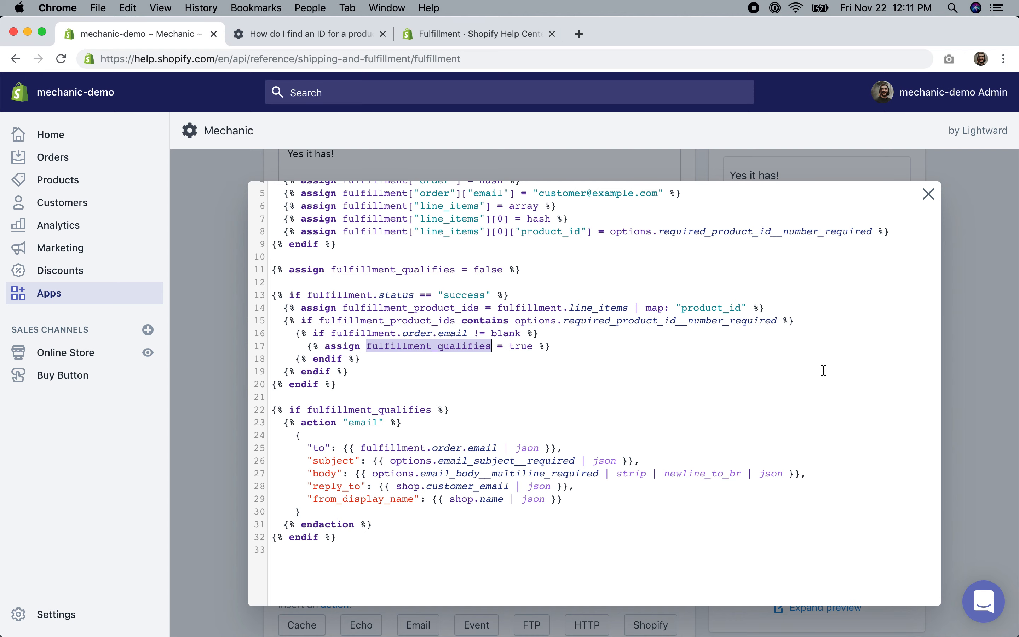
- Close the full-size script editor and scroll the task form back to its top
{"action": "left_click", "coordinate": [928, 194]}
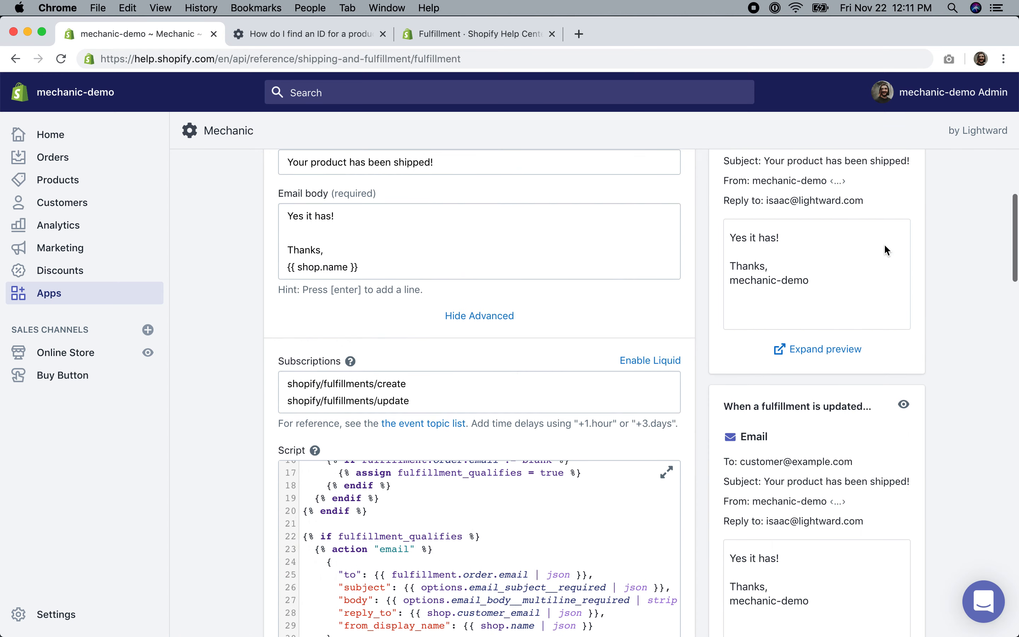
{"action": "scroll", "scroll_direction": "up", "scroll_amount": 3}
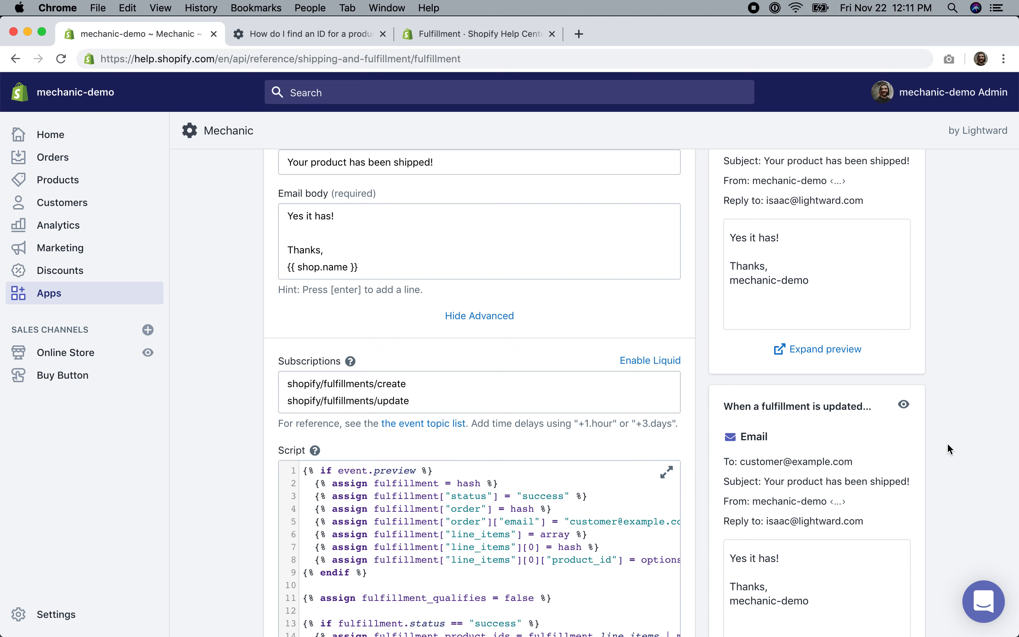
{"action": "scroll", "scroll_direction": "up", "scroll_amount": 3}
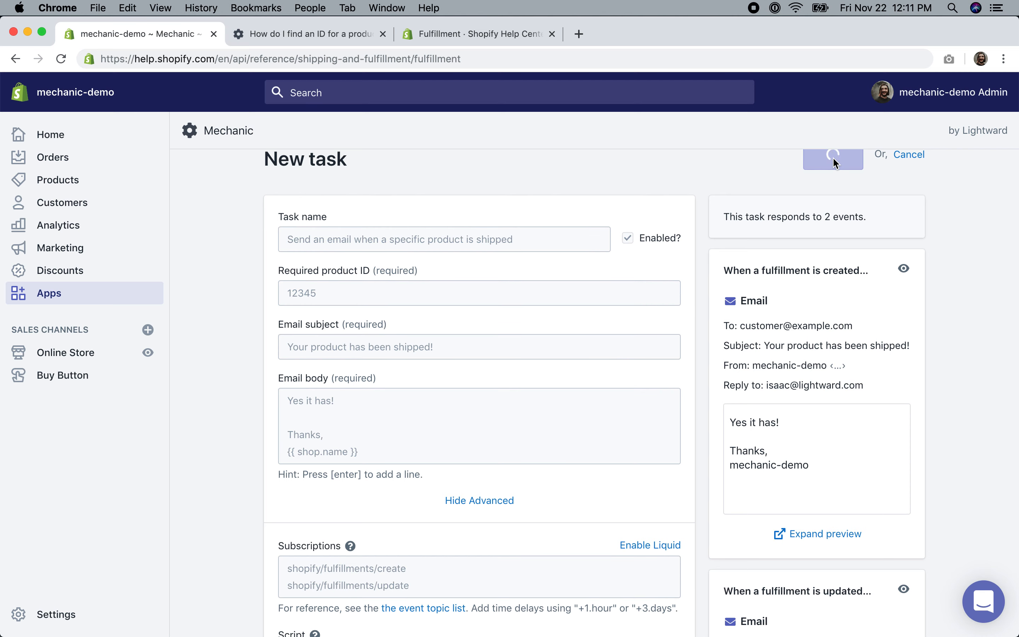
- Save the task and approve Mechanic's added View orders permission via Update app
{"action": "left_click", "coordinate": [832, 154]}
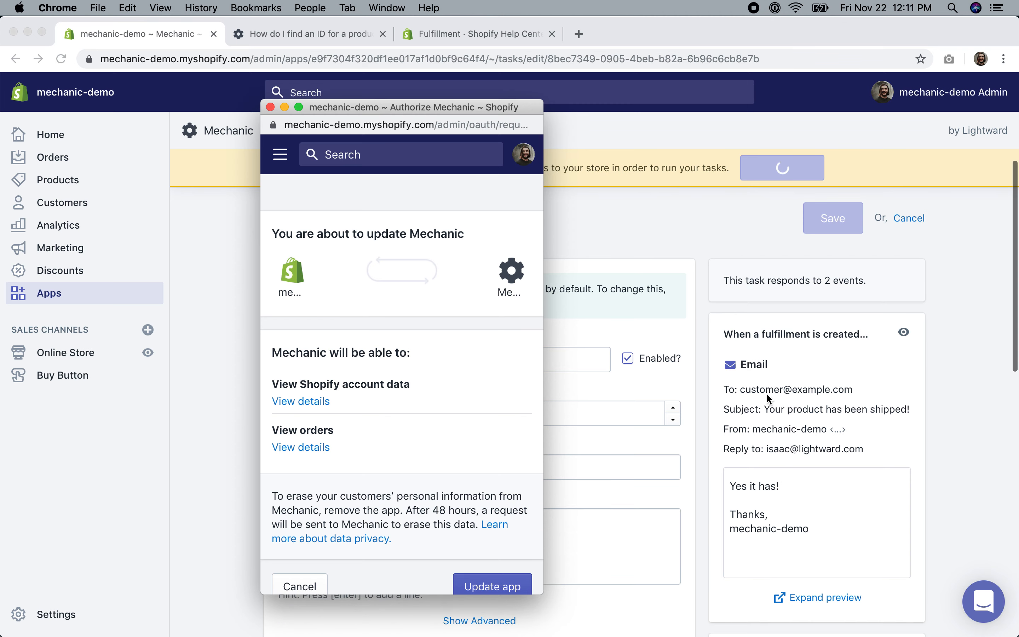
{"action": "mouse_move", "coordinate": [435, 468]}
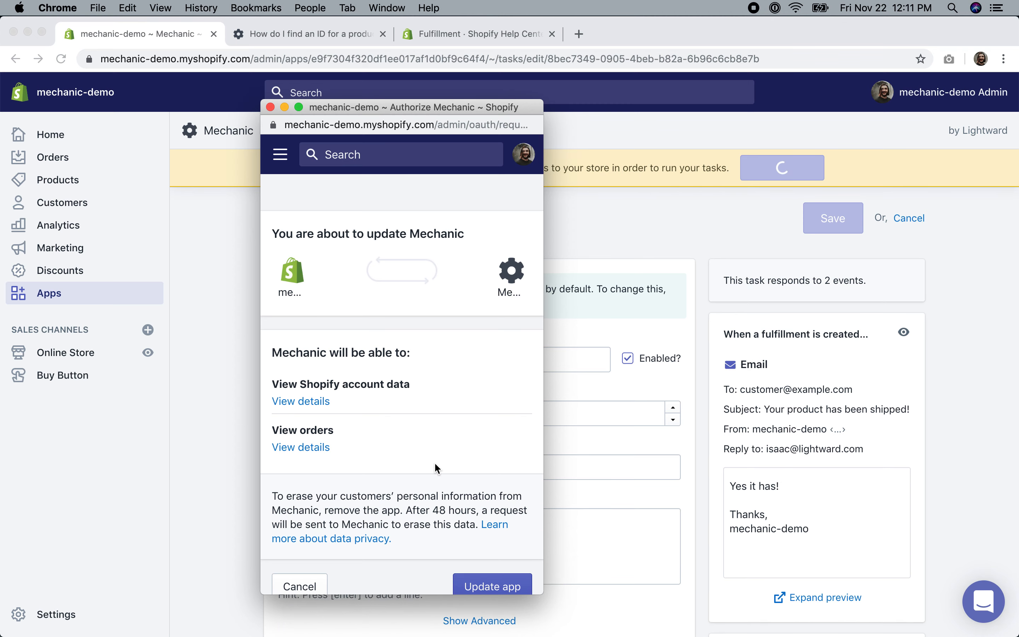
{"action": "left_click", "coordinate": [300, 447]}
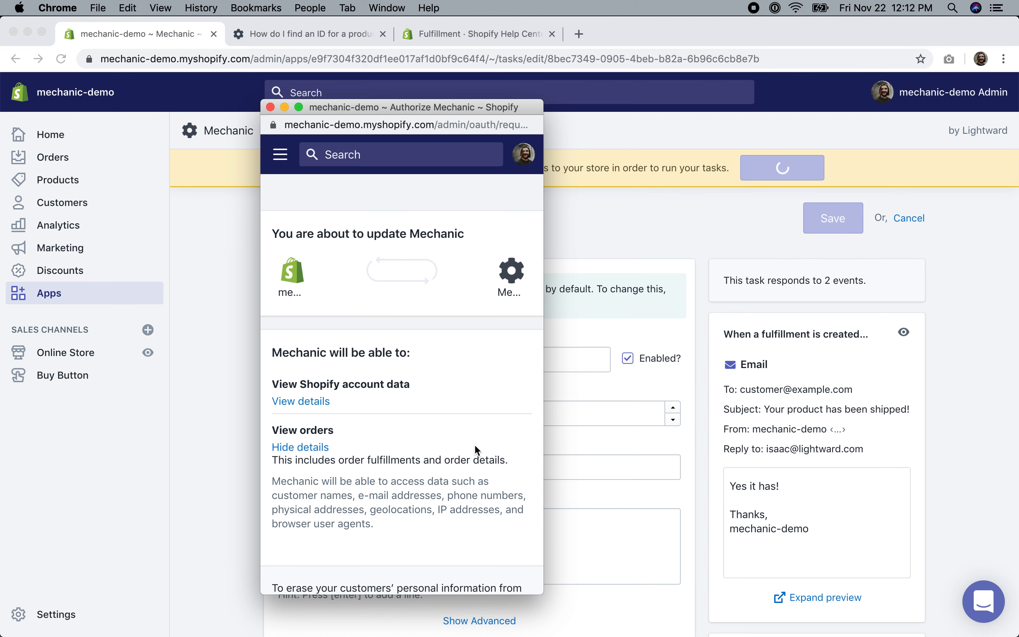
{"action": "mouse_move", "coordinate": [389, 457]}
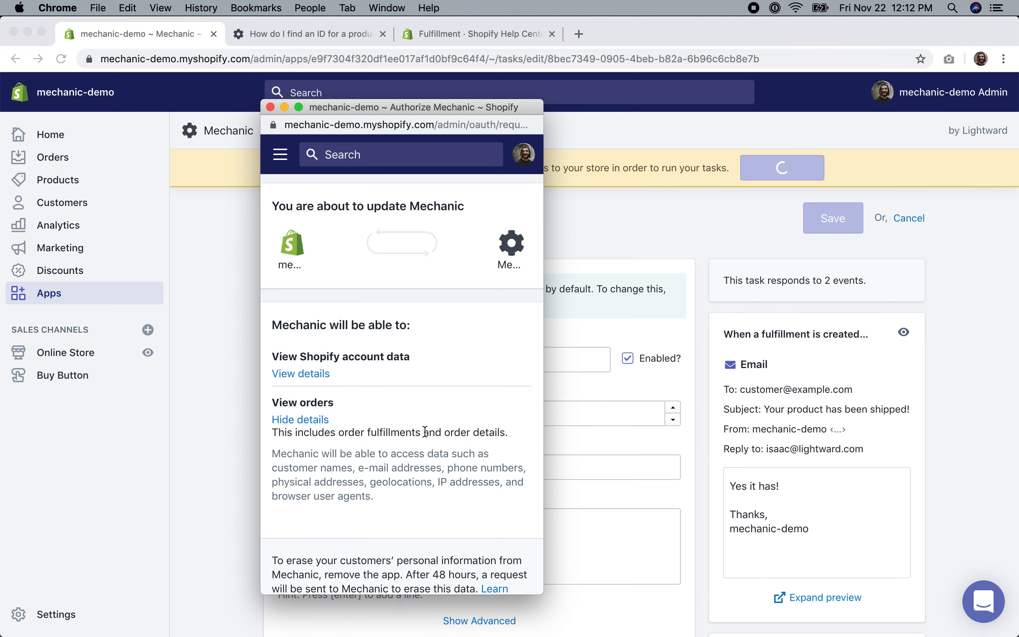
{"action": "scroll", "scroll_direction": "down", "scroll_amount": 3}
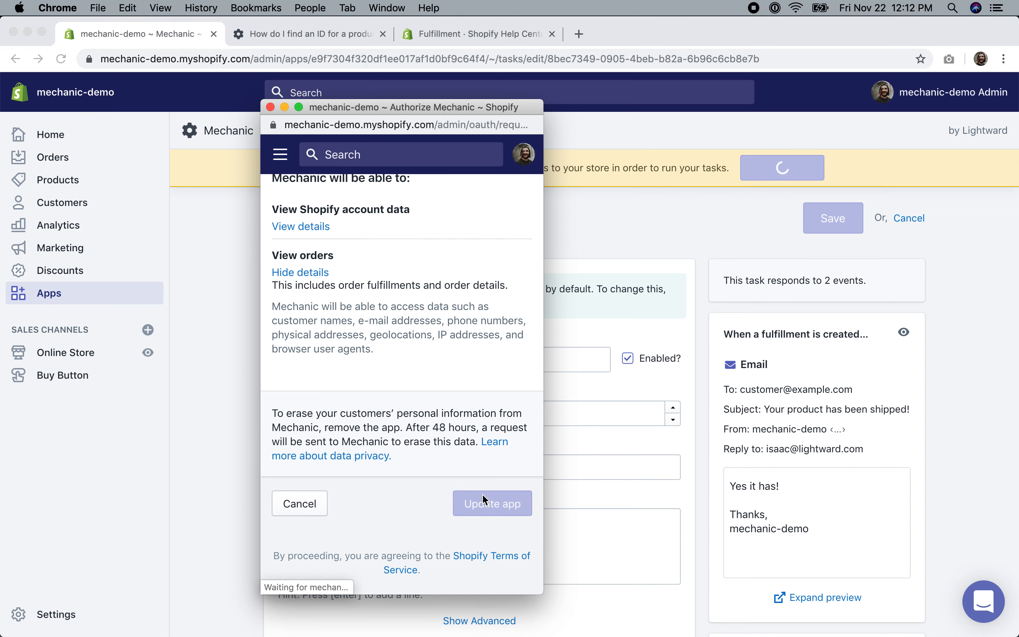
{"action": "left_click", "coordinate": [492, 503]}
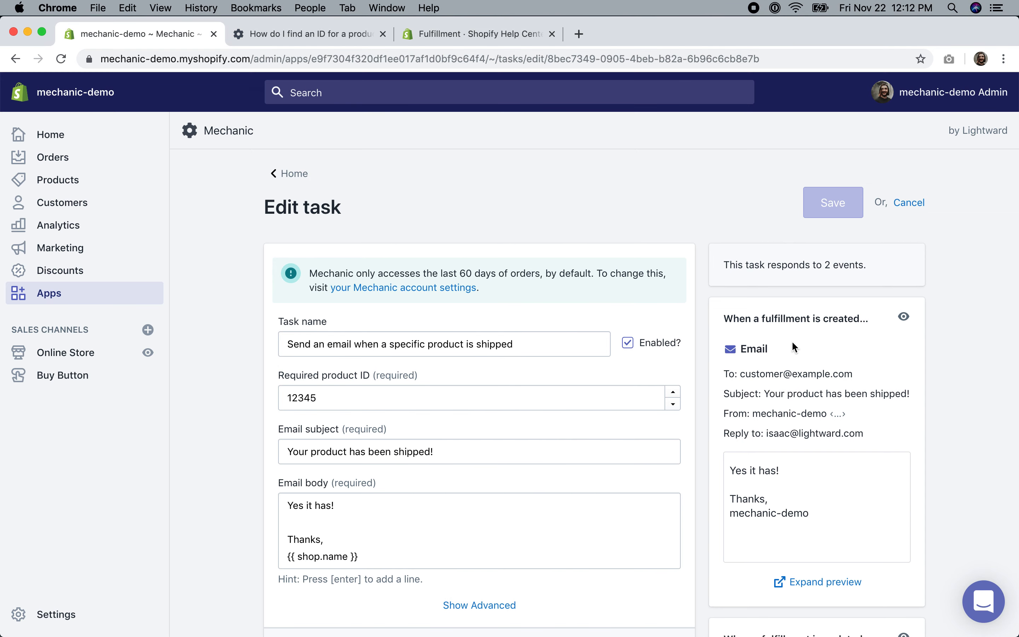
- Expand Show Advanced on the saved task to reveal its fulfillment subscriptions and script
{"action": "scroll", "scroll_direction": "down", "scroll_amount": 3}
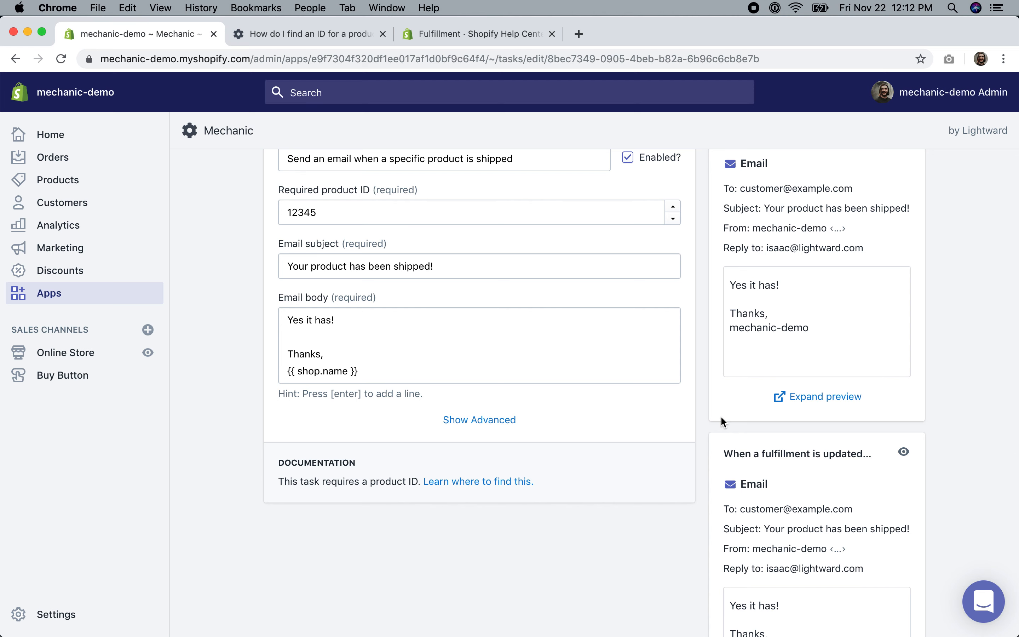
{"action": "left_click", "coordinate": [479, 419]}
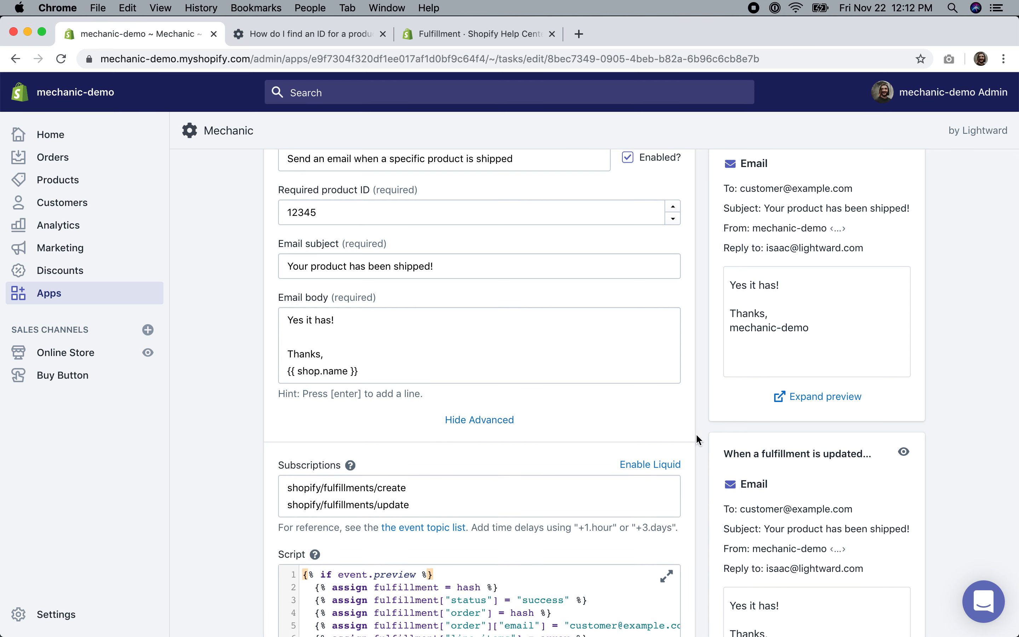
{"action": "scroll", "scroll_direction": "down", "scroll_amount": 3}
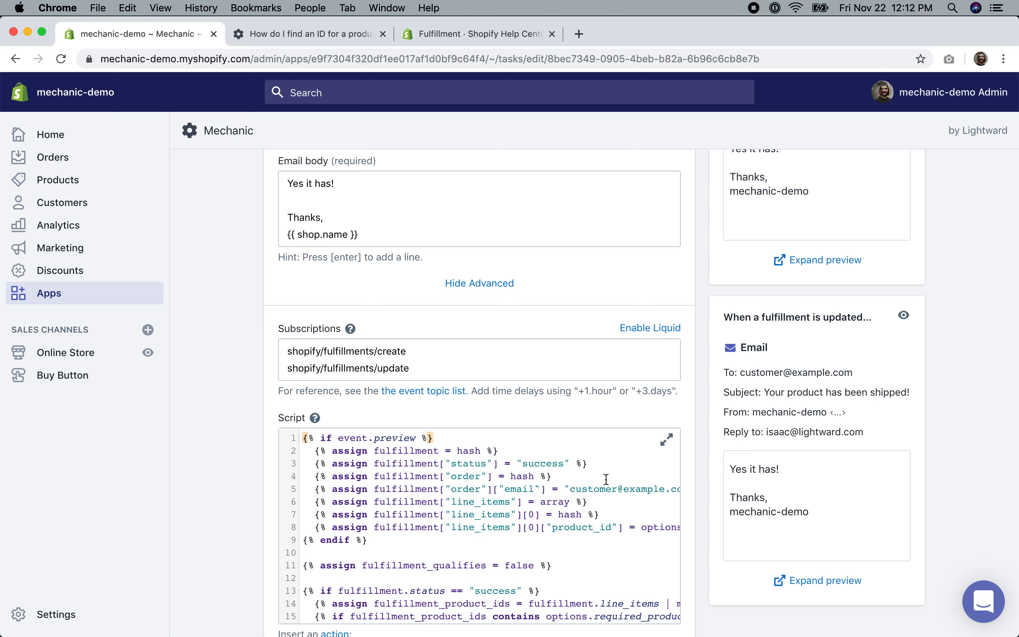
- Search the Mechanic Help Center for "cache" and compare the cache action/object results against the task editor
{"action": "left_click", "coordinate": [308, 34]}
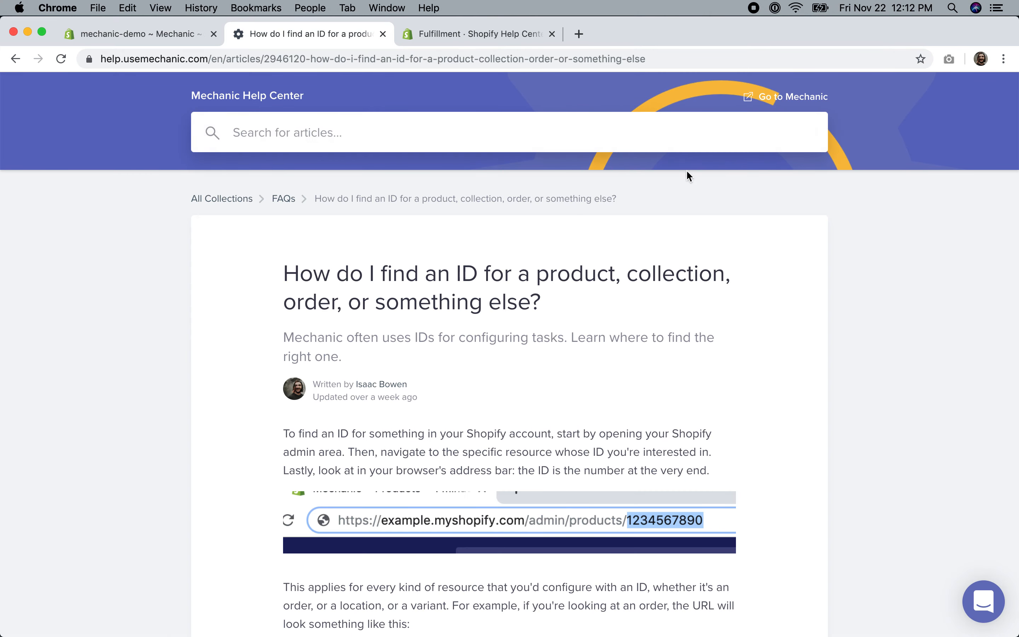
{"action": "mouse_move", "coordinate": [542, 193]}
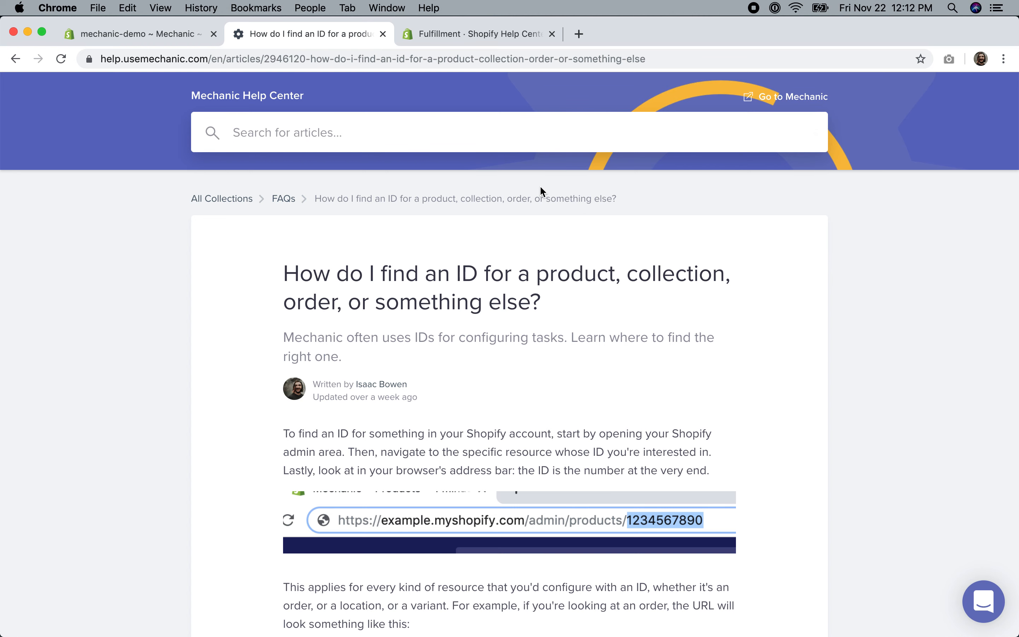
{"action": "type", "text": "cache"}
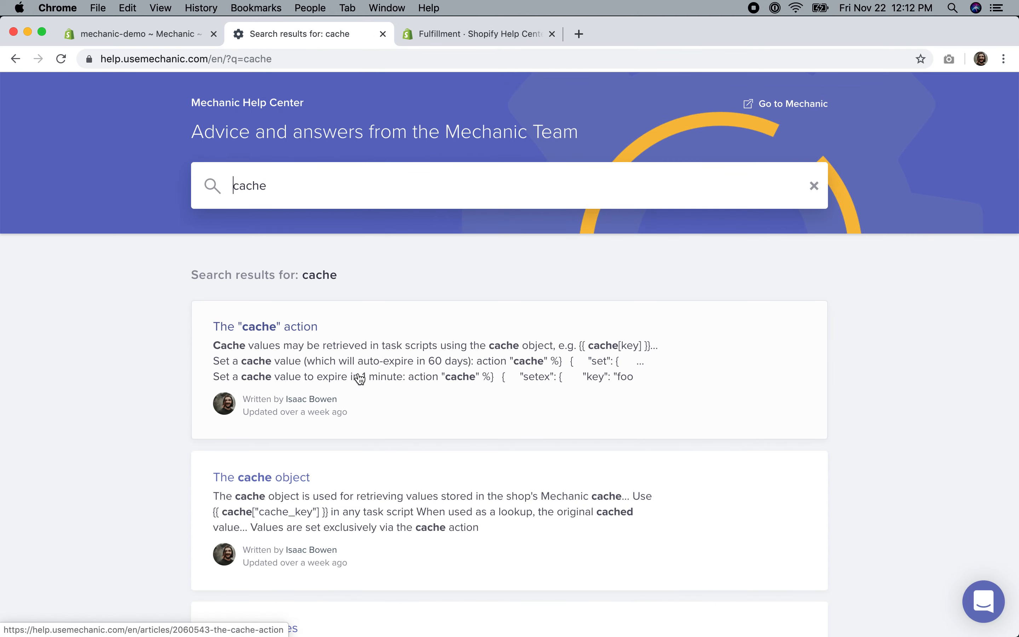
{"action": "mouse_move", "coordinate": [373, 431]}
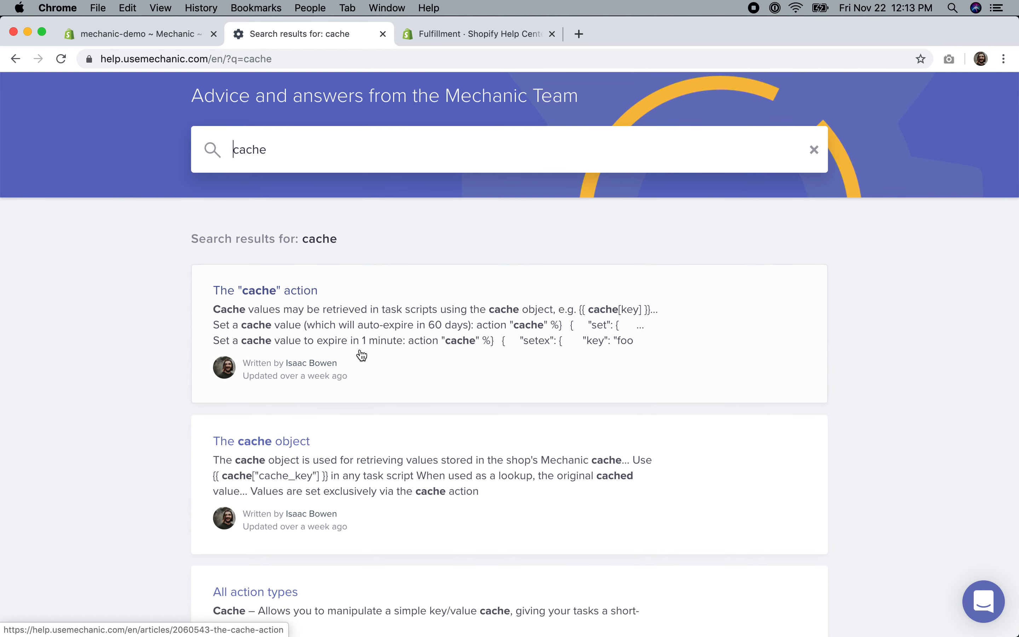
{"action": "mouse_move", "coordinate": [458, 333]}
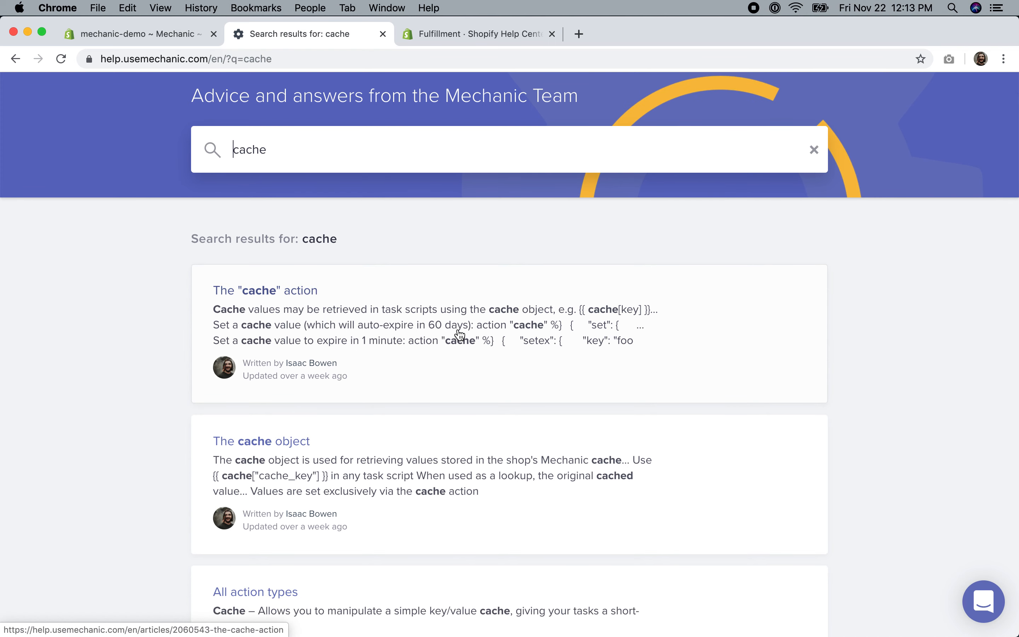
{"action": "mouse_move", "coordinate": [278, 300]}
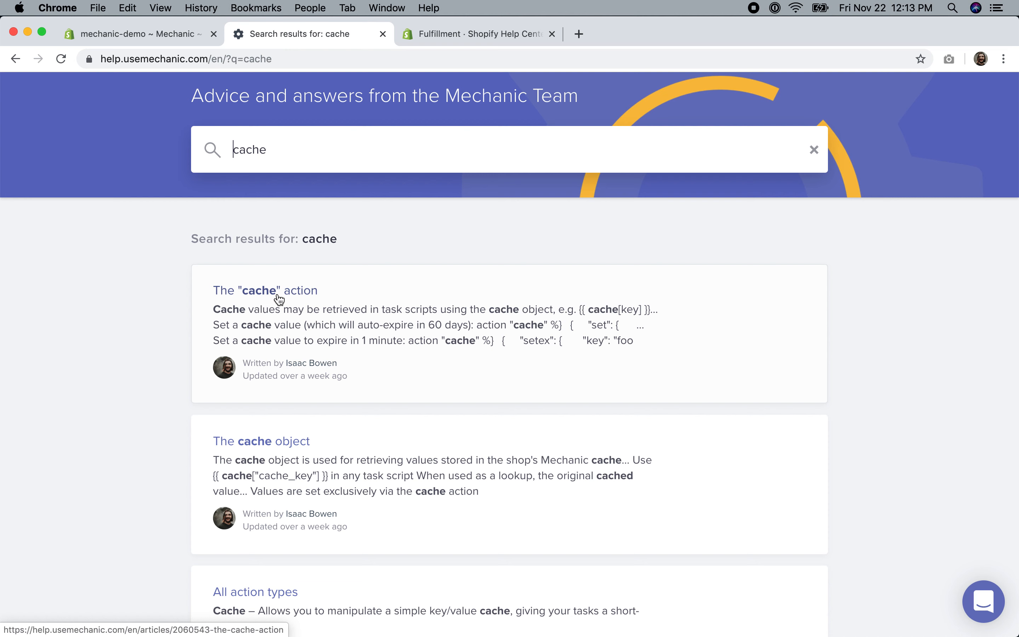
{"action": "mouse_move", "coordinate": [183, 157]}
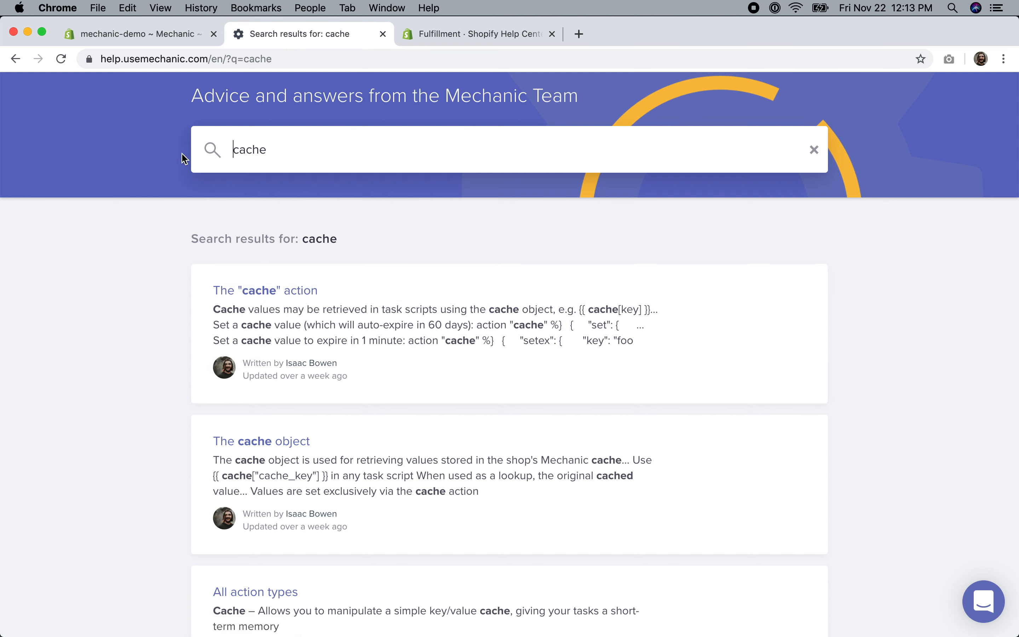
{"action": "left_click", "coordinate": [137, 33]}
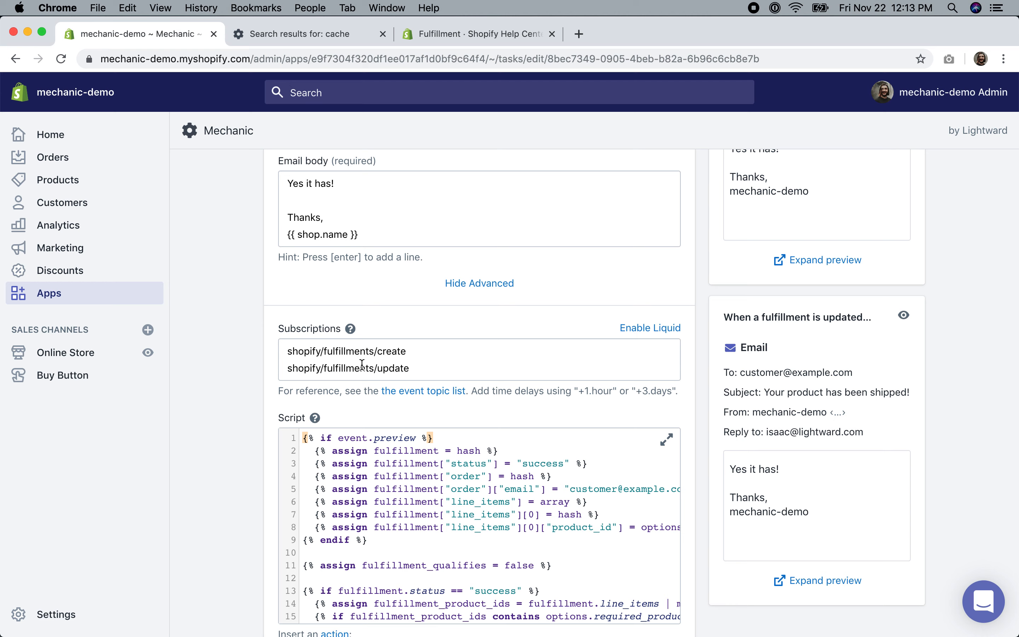
{"action": "left_click", "coordinate": [299, 34]}
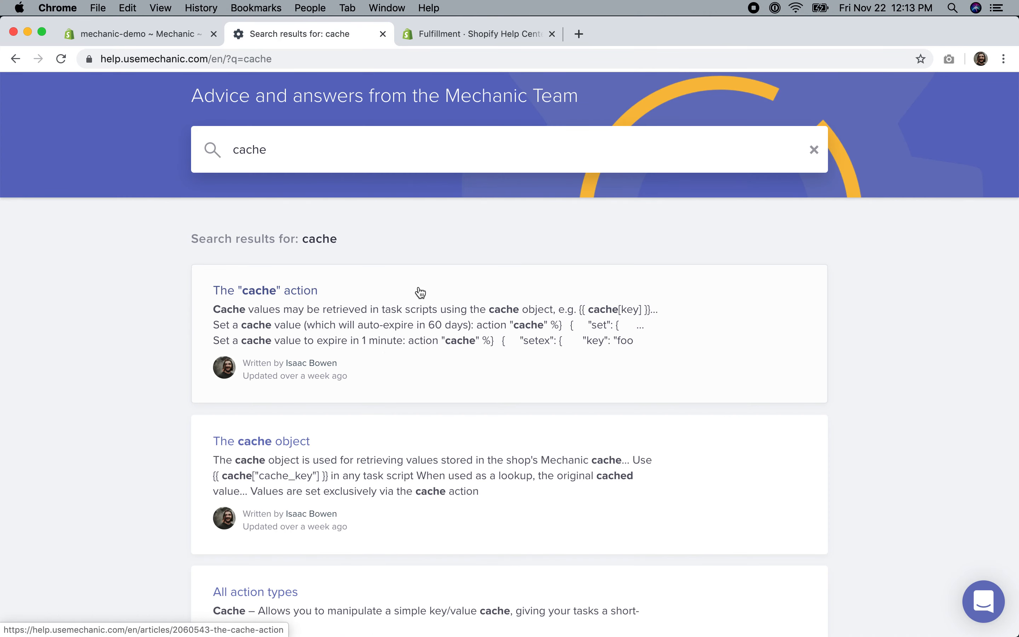
{"action": "mouse_move", "coordinate": [338, 458]}
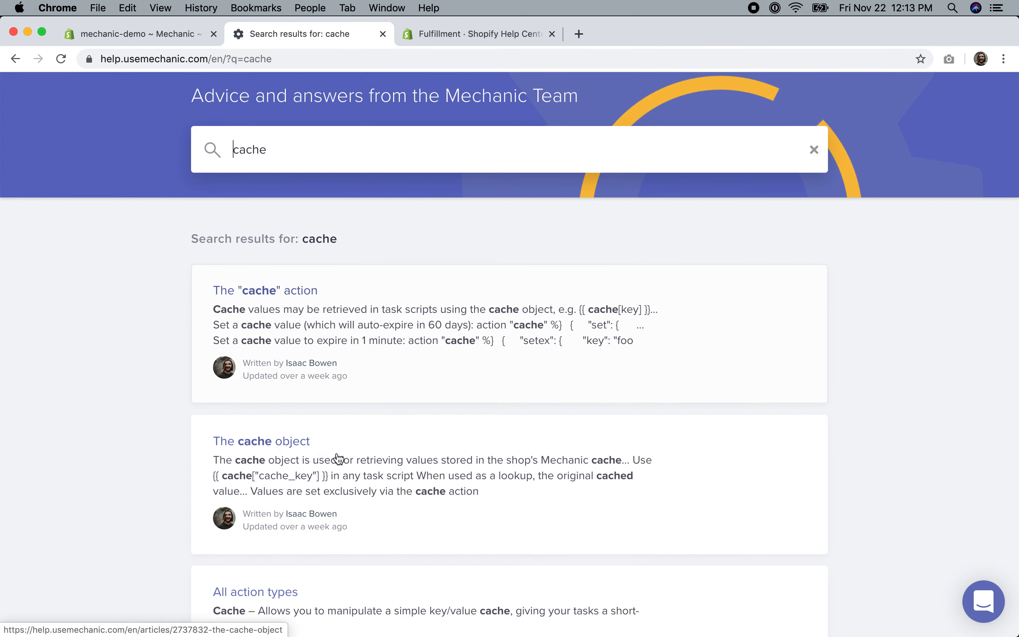
{"action": "mouse_move", "coordinate": [390, 325]}
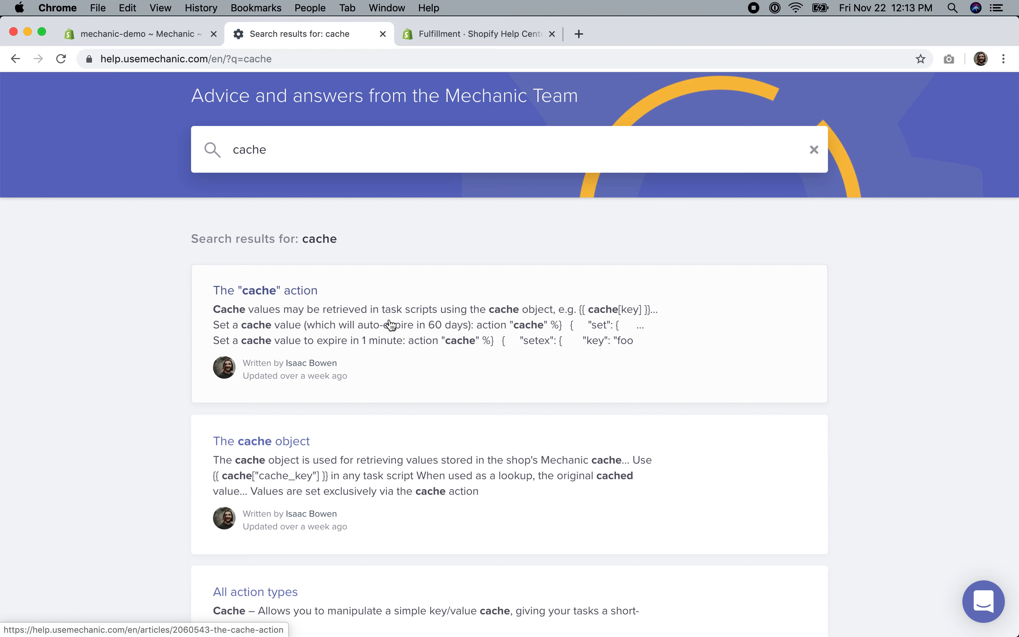
{"action": "mouse_move", "coordinate": [397, 328]}
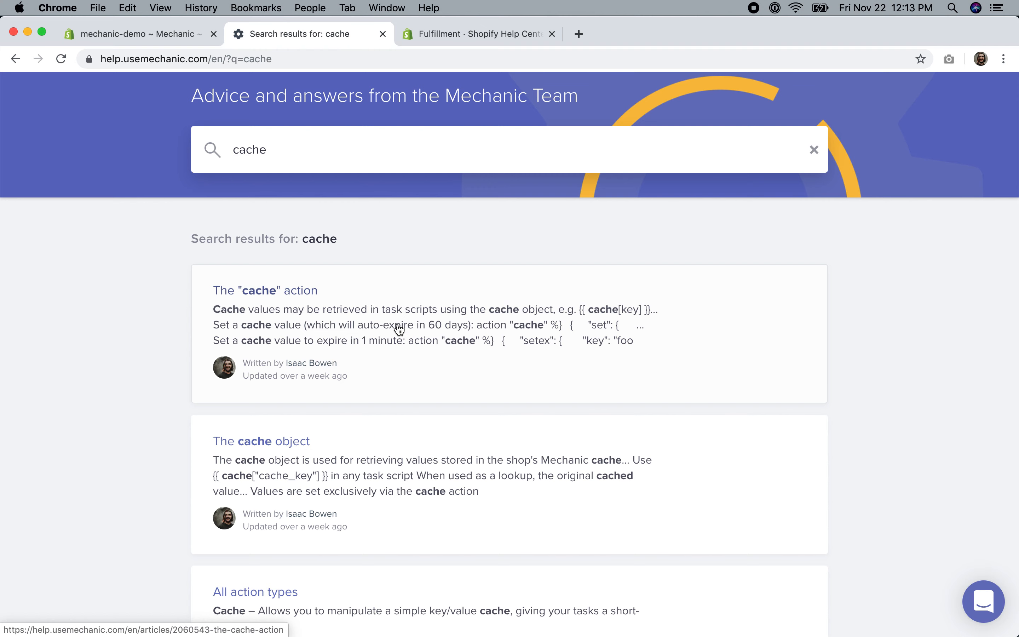
{"action": "left_click", "coordinate": [137, 34]}
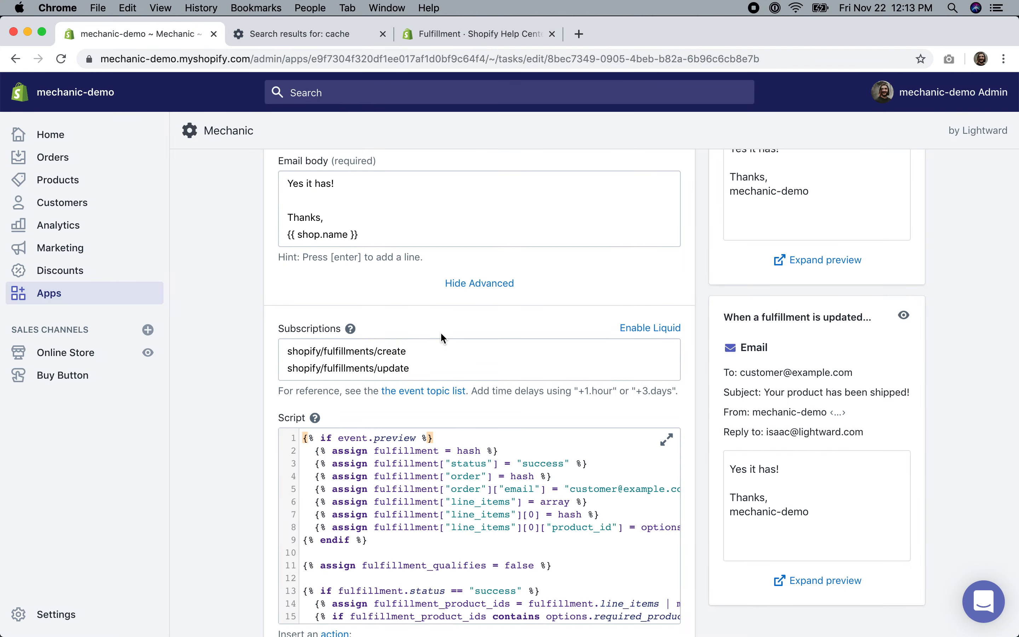
{"action": "left_click", "coordinate": [298, 34]}
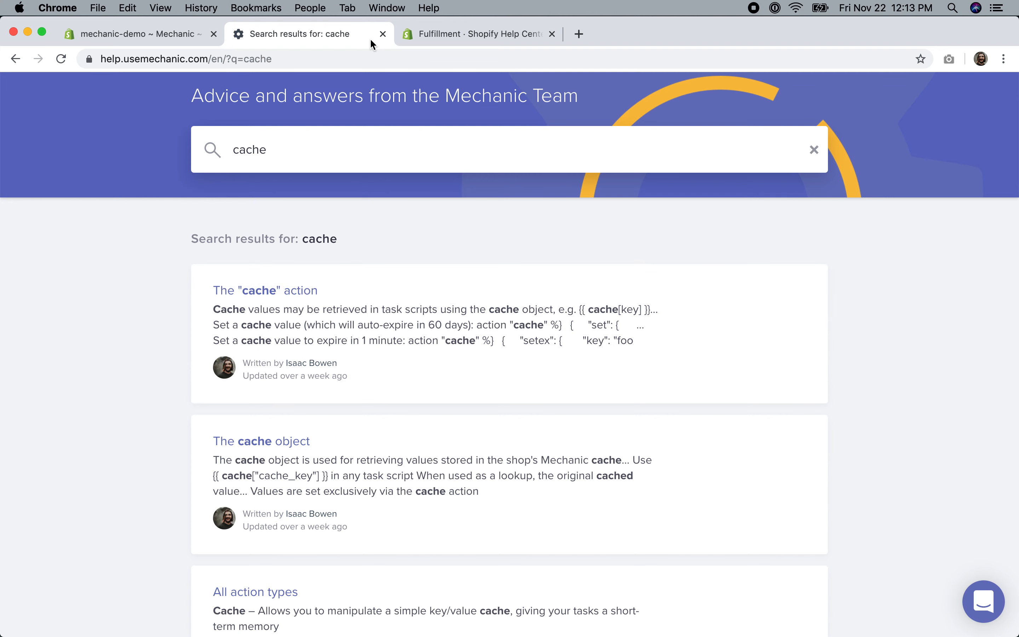
- Consult the Shopify Metafield reference's resources table confirming orders can carry metafields, then return to the task
{"action": "left_click", "coordinate": [478, 33]}
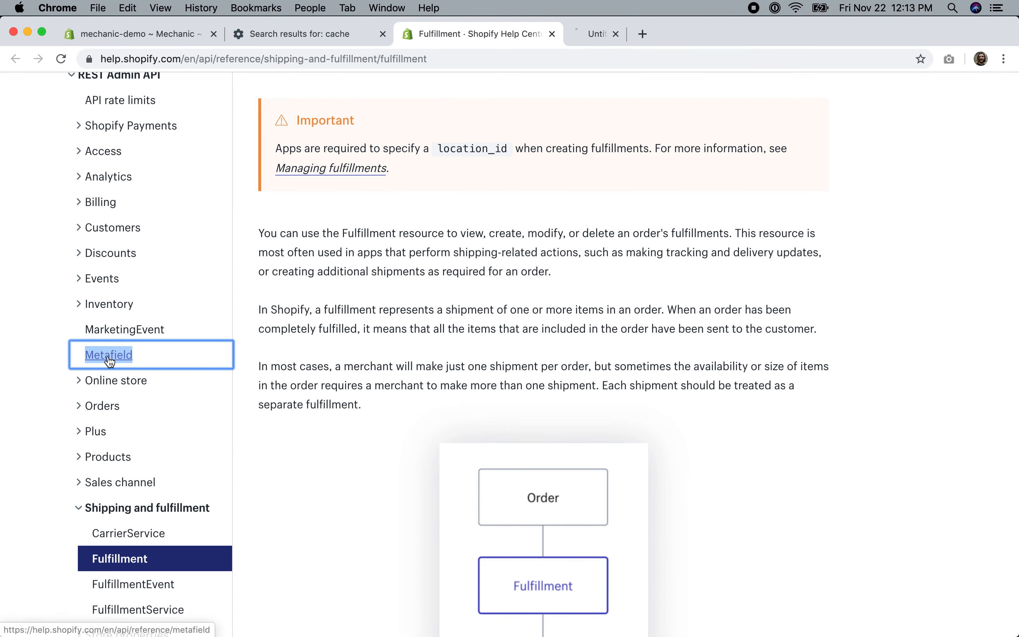
{"action": "left_click", "coordinate": [108, 354]}
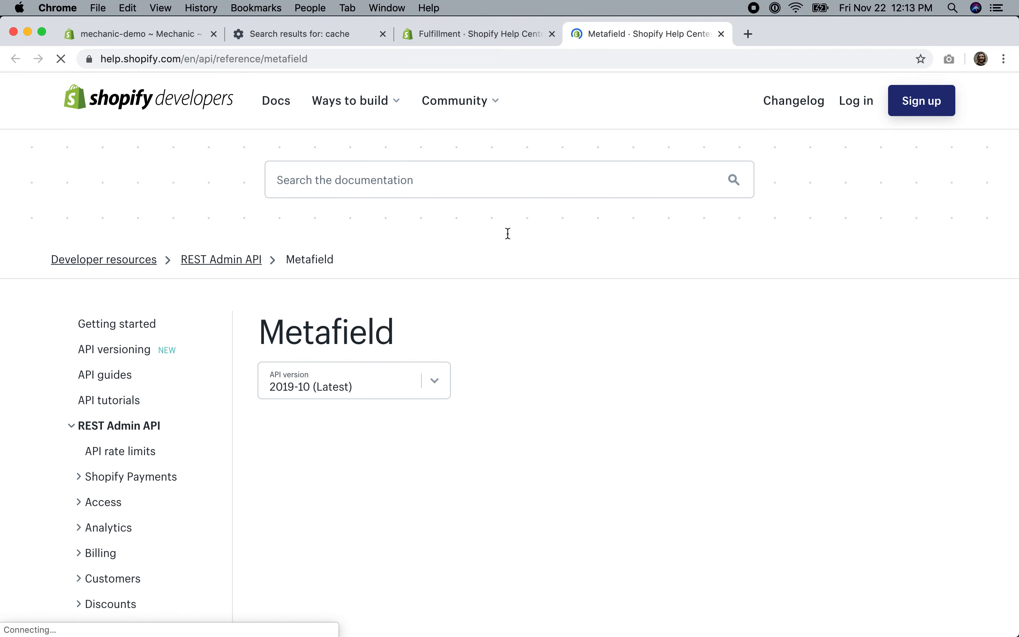
{"action": "scroll", "scroll_direction": "down", "scroll_amount": 3}
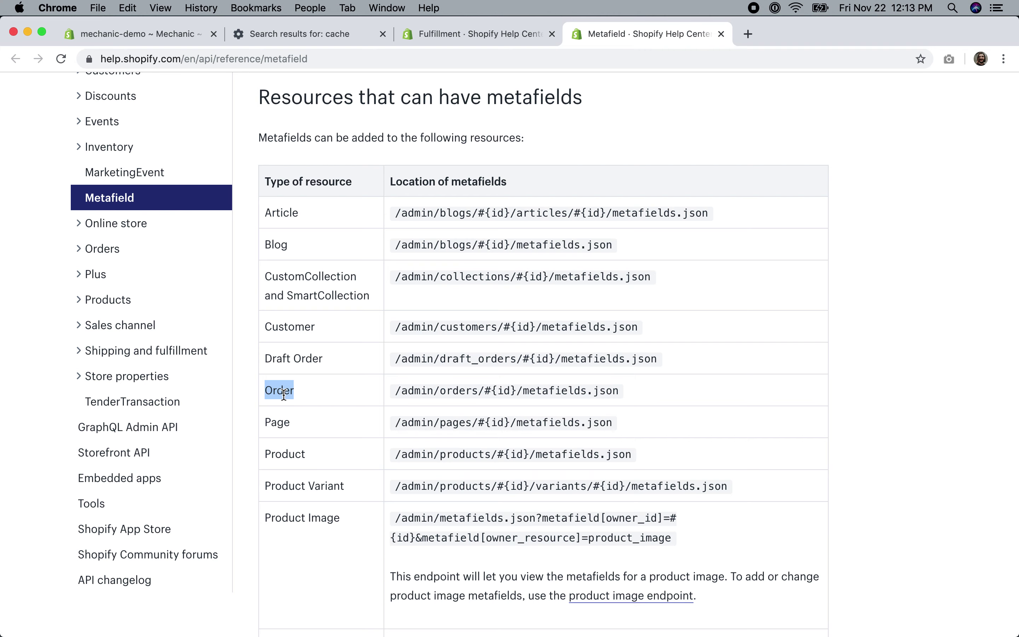
{"action": "scroll", "scroll_direction": "down", "scroll_amount": 3}
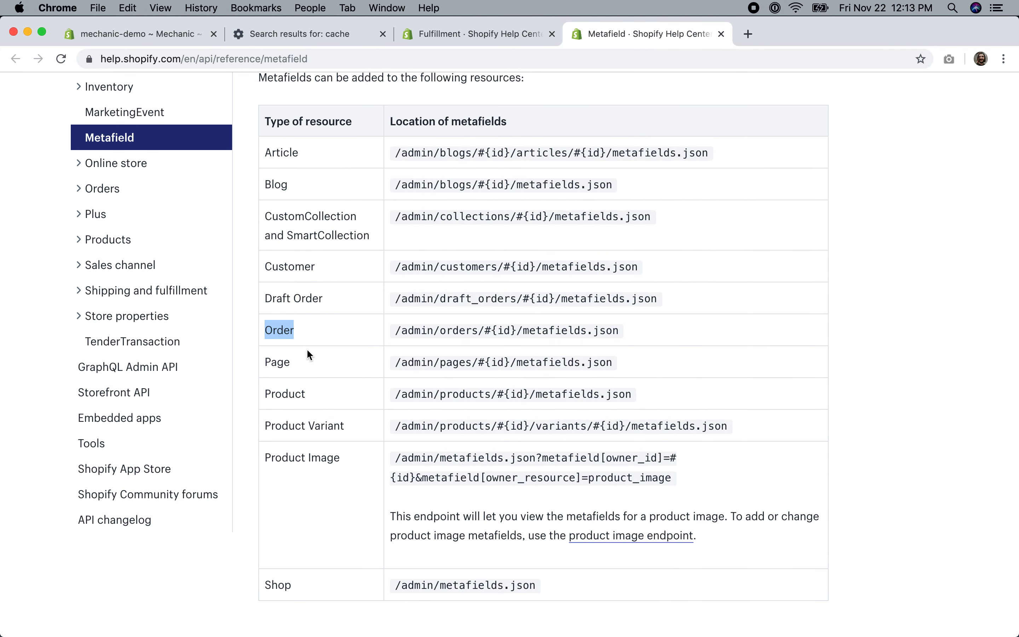
{"action": "mouse_move", "coordinate": [303, 270]}
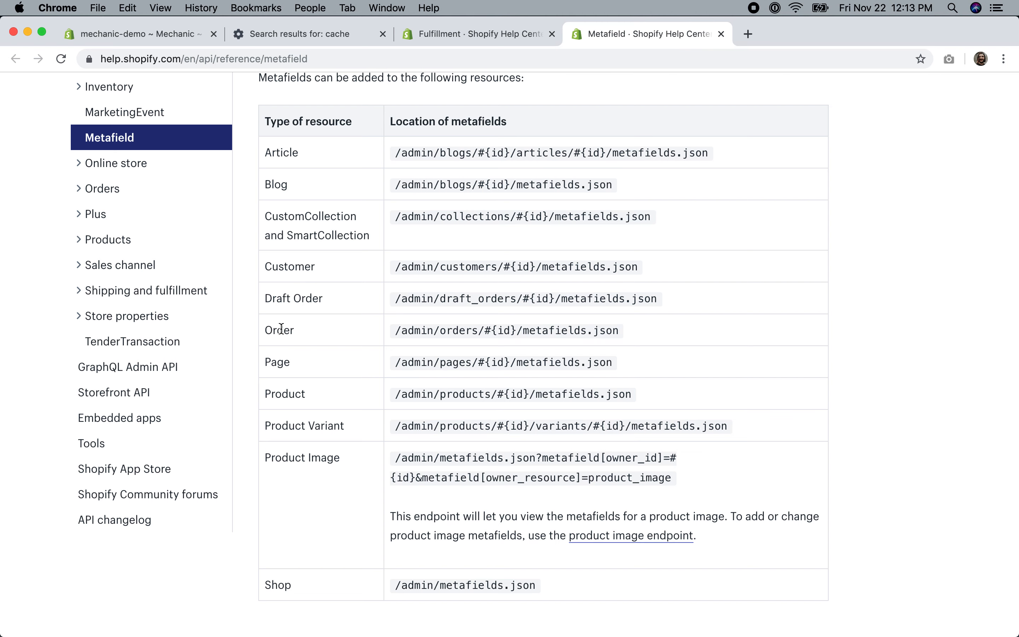
{"action": "left_click", "coordinate": [136, 33]}
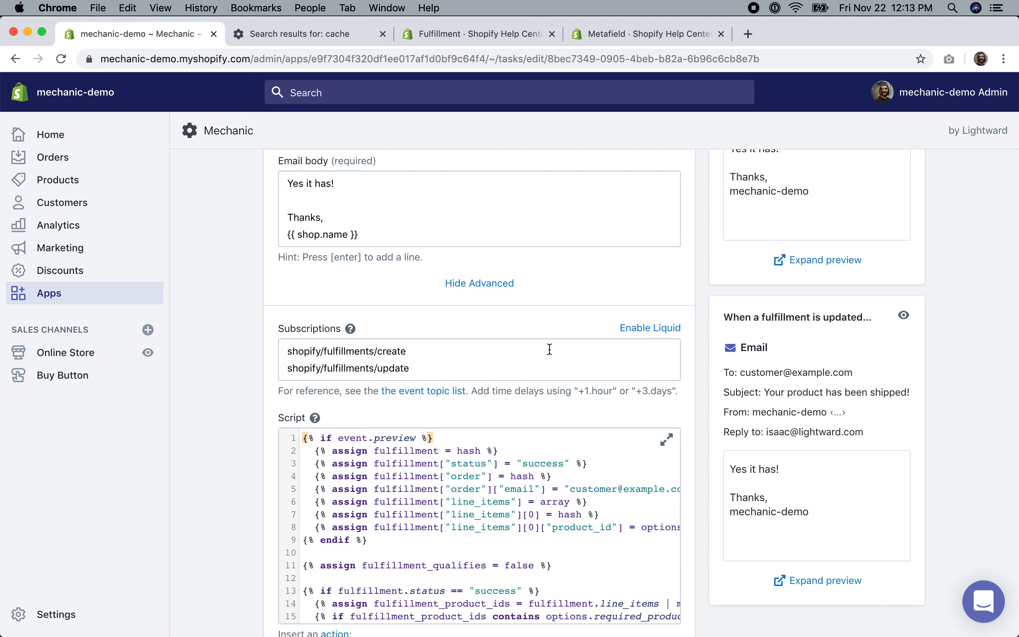
- Review the whole script enlarged and reach its end to add a template Shopify update action after the email action
{"action": "scroll", "scroll_direction": "down", "scroll_amount": 3}
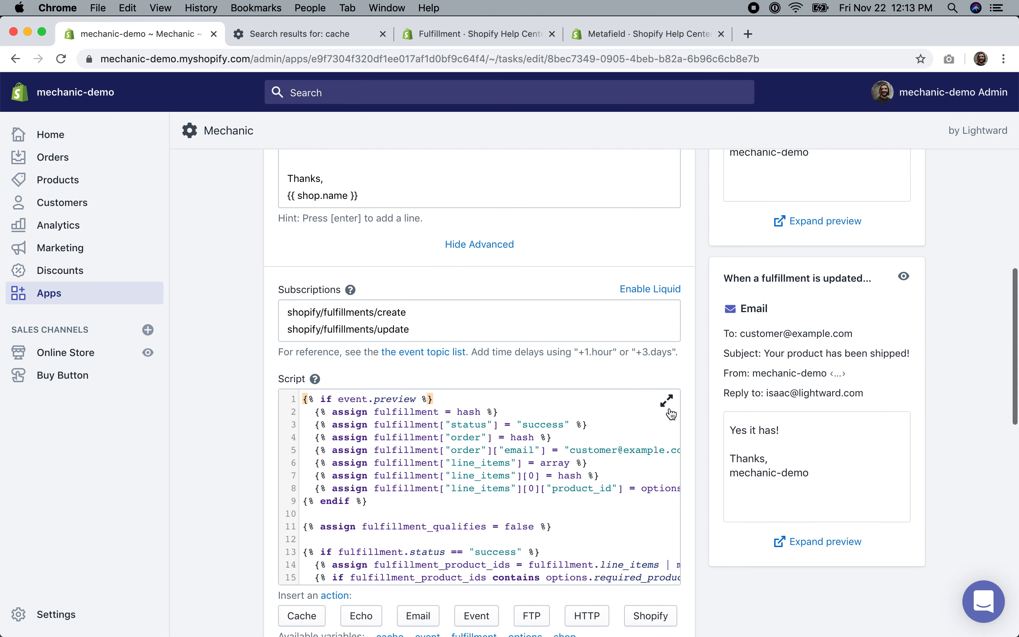
{"action": "left_click", "coordinate": [667, 401]}
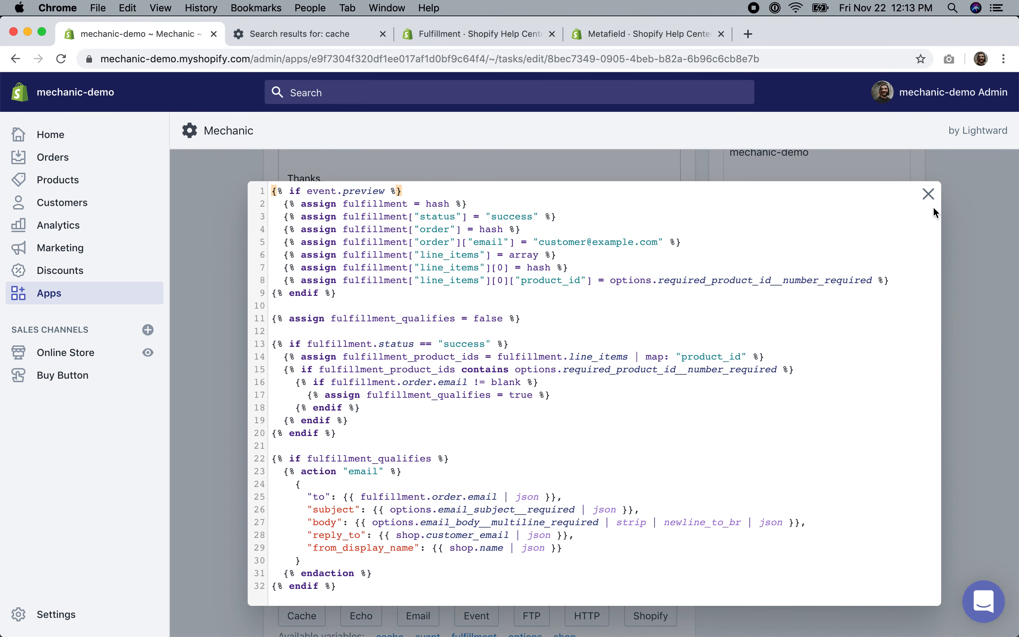
{"action": "left_click", "coordinate": [928, 194]}
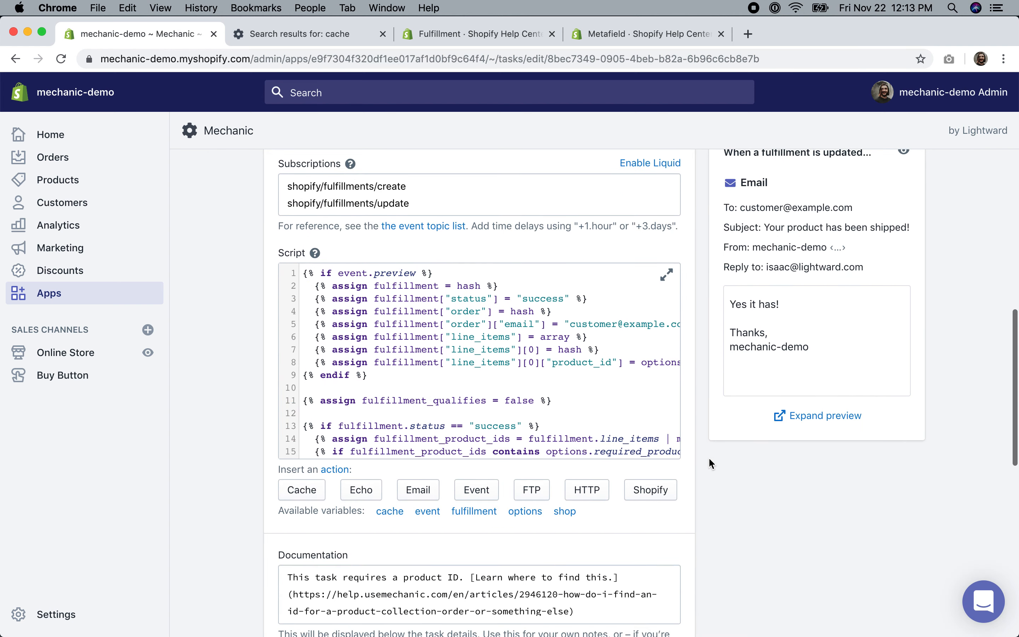
{"action": "scroll", "scroll_direction": "down", "scroll_amount": 3}
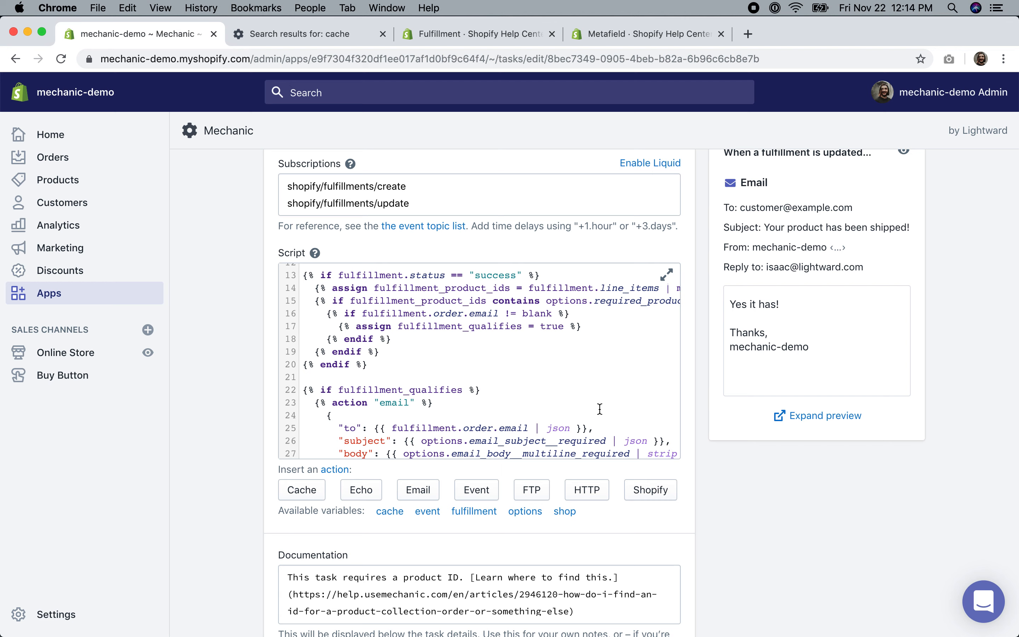
{"action": "scroll", "scroll_direction": "up", "scroll_amount": 3}
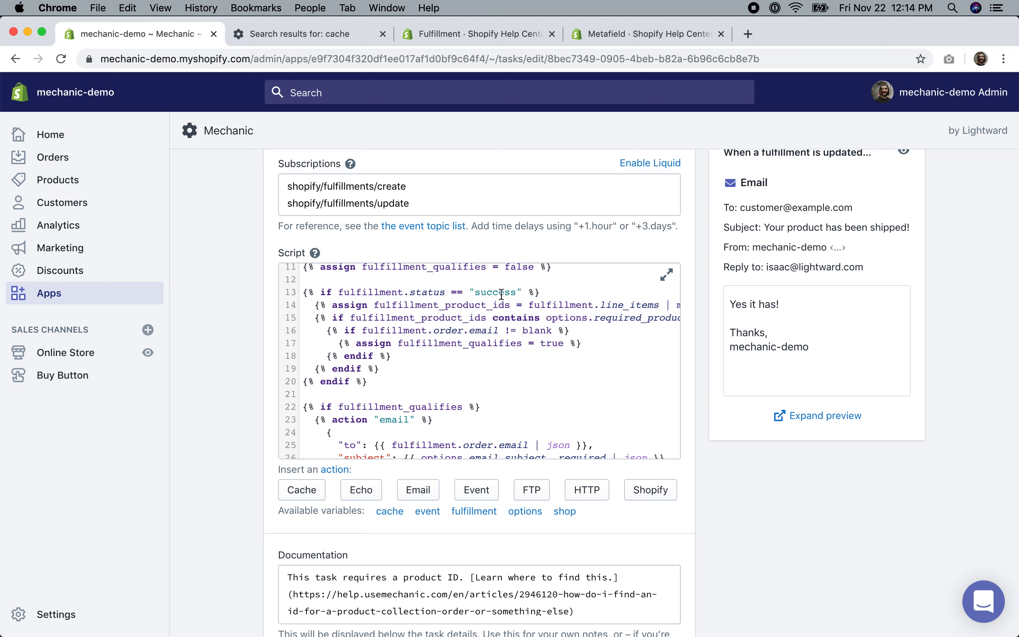
{"action": "scroll", "scroll_direction": "down", "scroll_amount": 3}
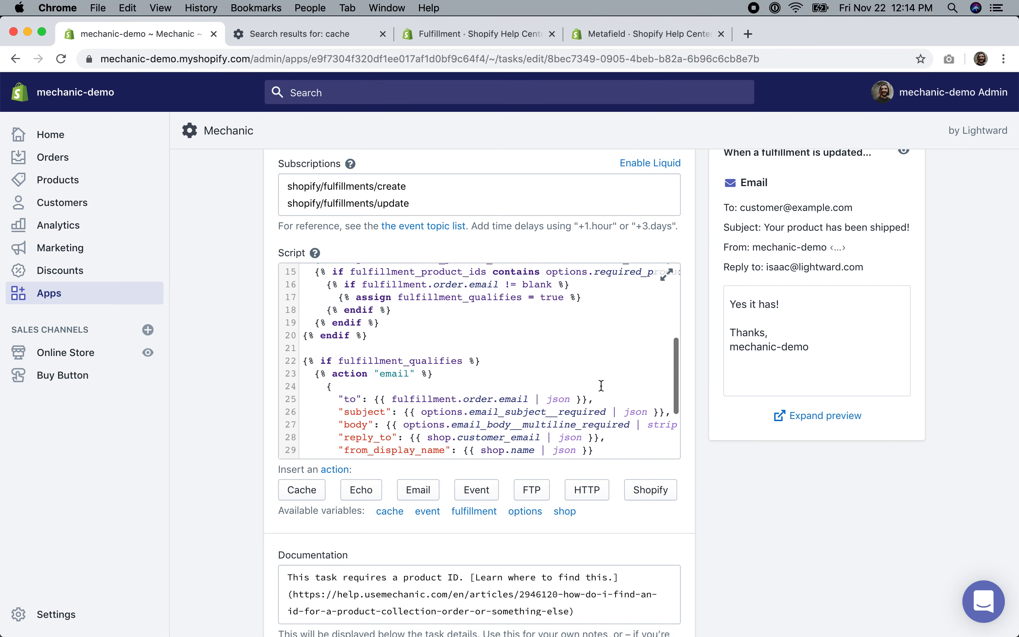
{"action": "scroll", "scroll_direction": "down", "scroll_amount": 3}
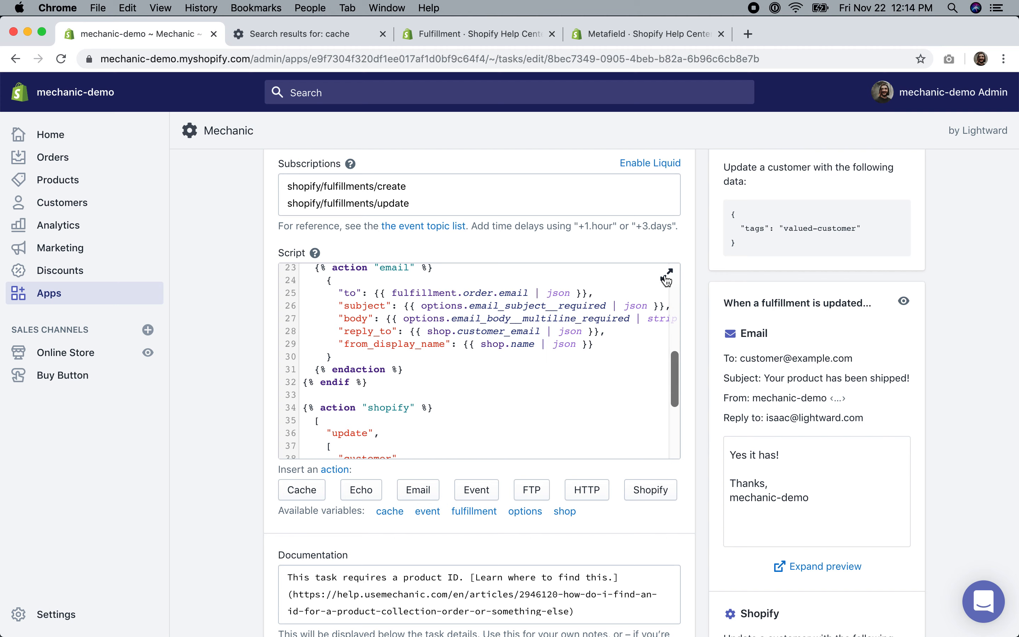
- Point the shopify update action at {{ fulfillment.order_id | json }} and replace tags with a metafields array
{"action": "left_click", "coordinate": [667, 272]}
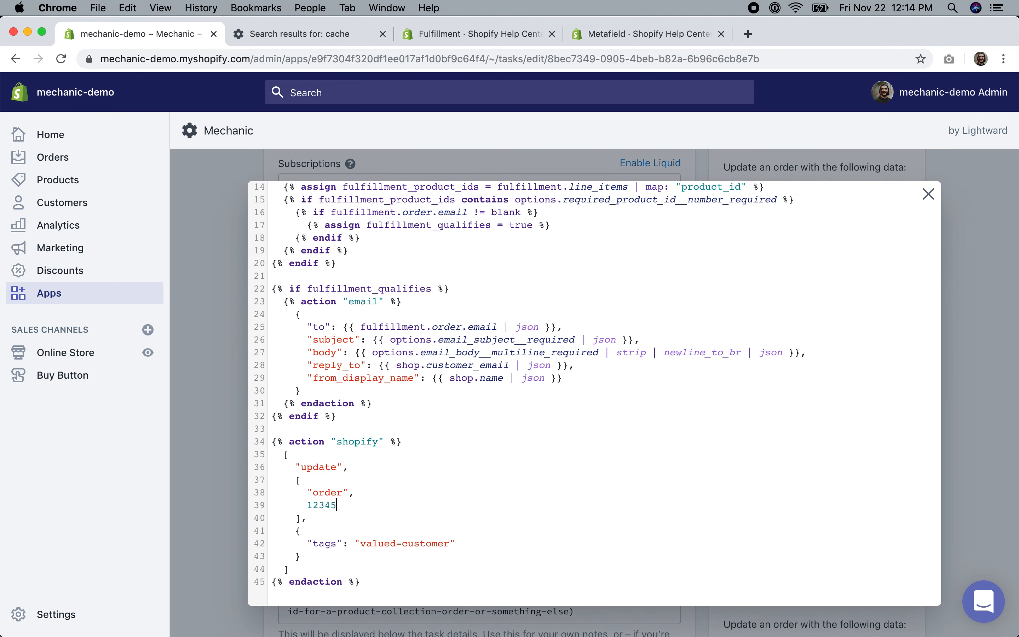
{"action": "type", "text": "{{ fulfillment.ord"}
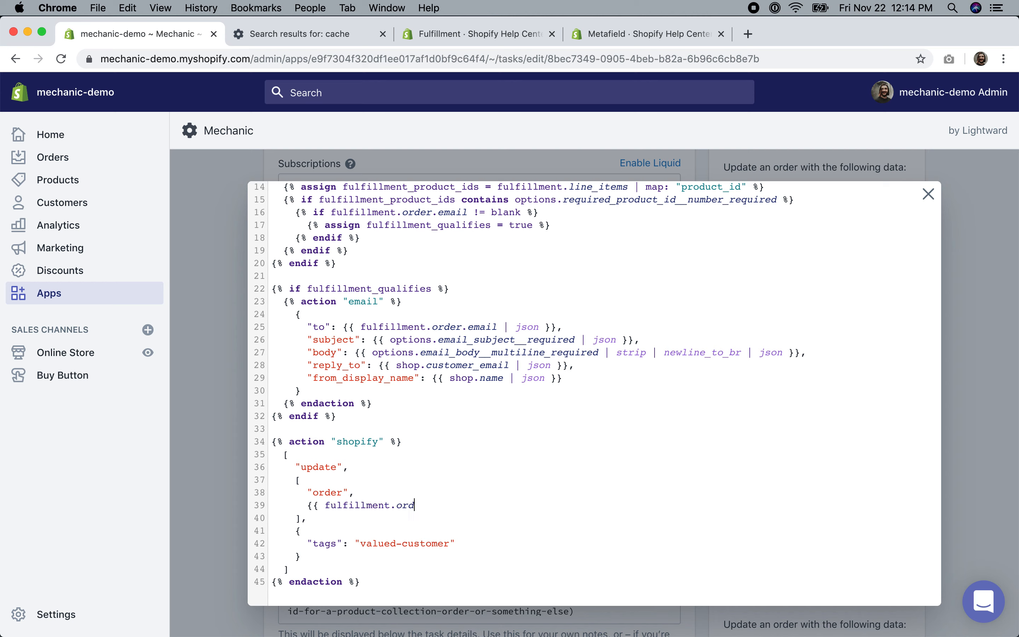
{"action": "type", "text": "er_id | json }}"}
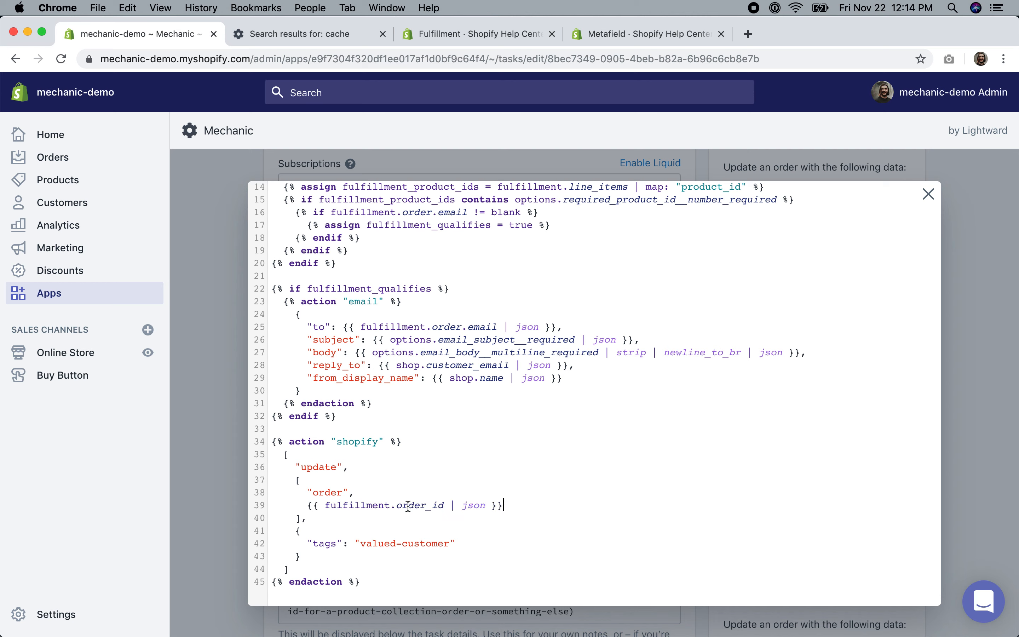
{"action": "double_click", "coordinate": [324, 543]}
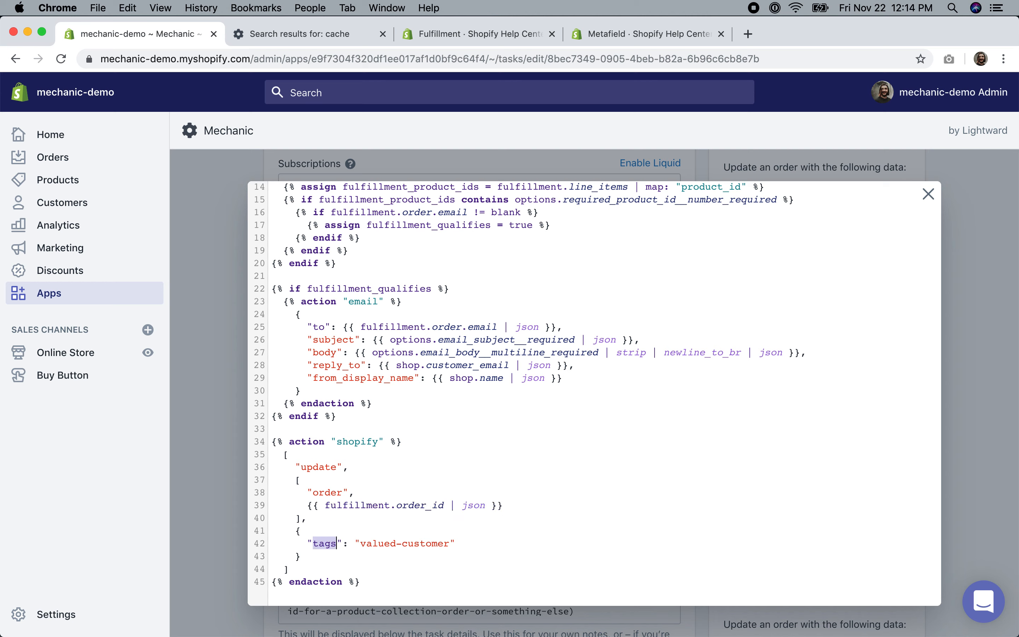
{"action": "type", "text": "metafields\": ["}
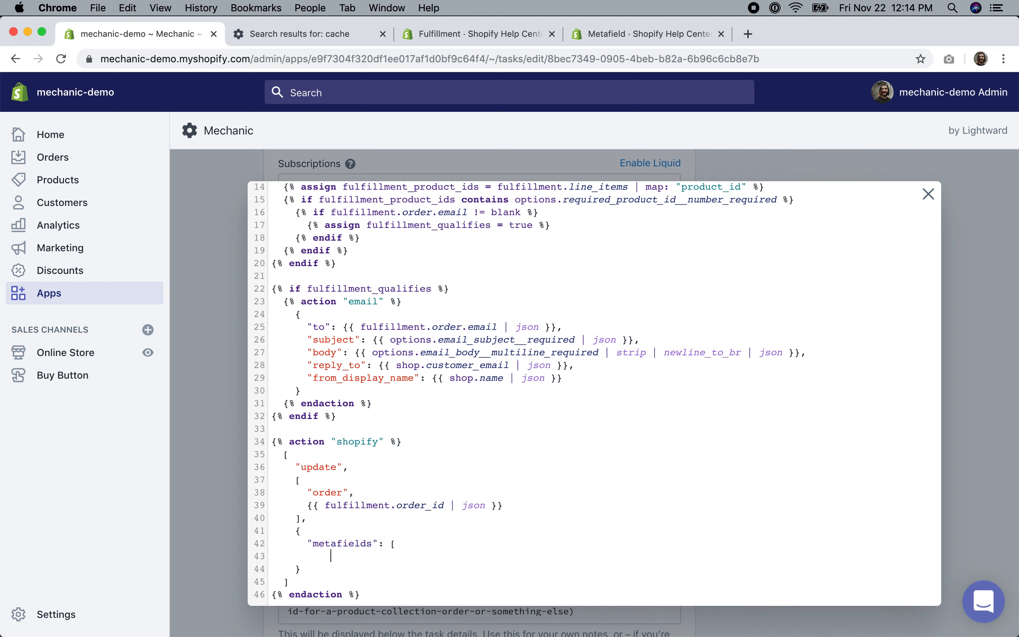
{"action": "type", "text": "]"}
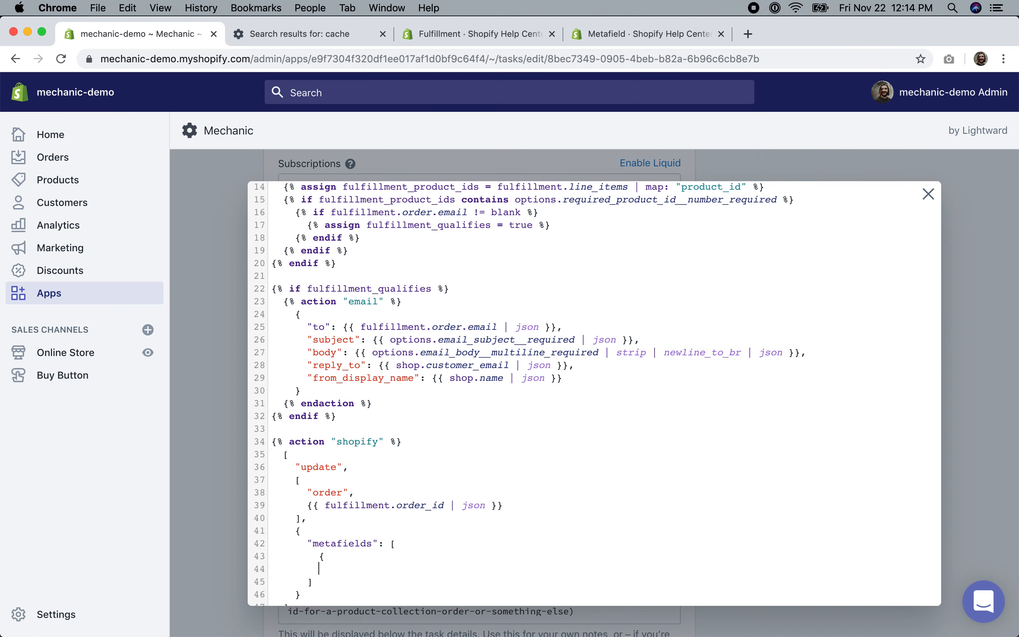
- Give the metafield entry namespace "mechanic" and a key field
{"action": "scroll", "scroll_direction": "down", "scroll_amount": 3}
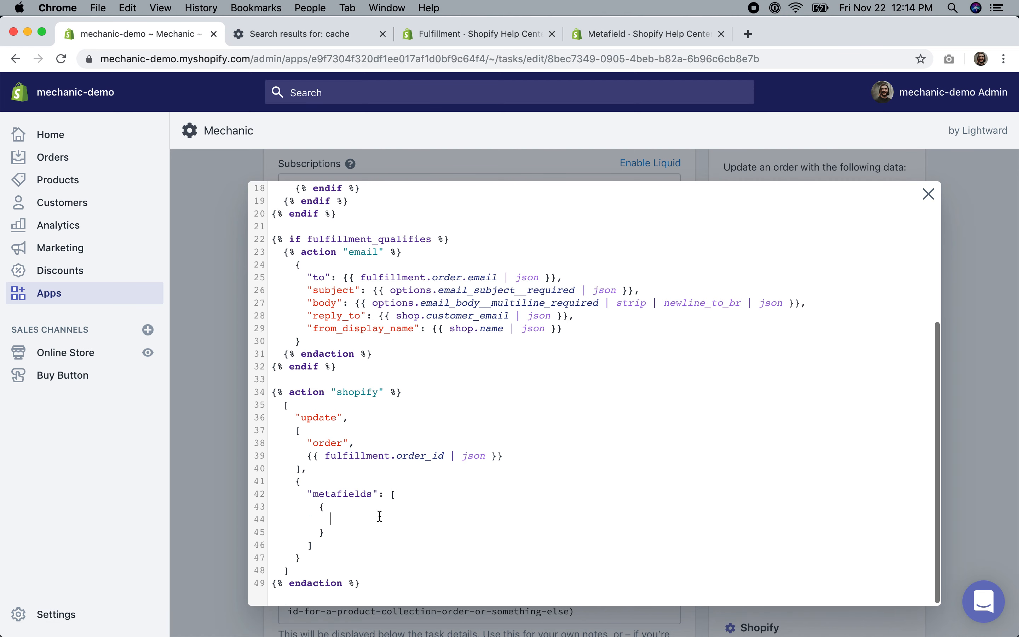
{"action": "type", "text": "\"n"}
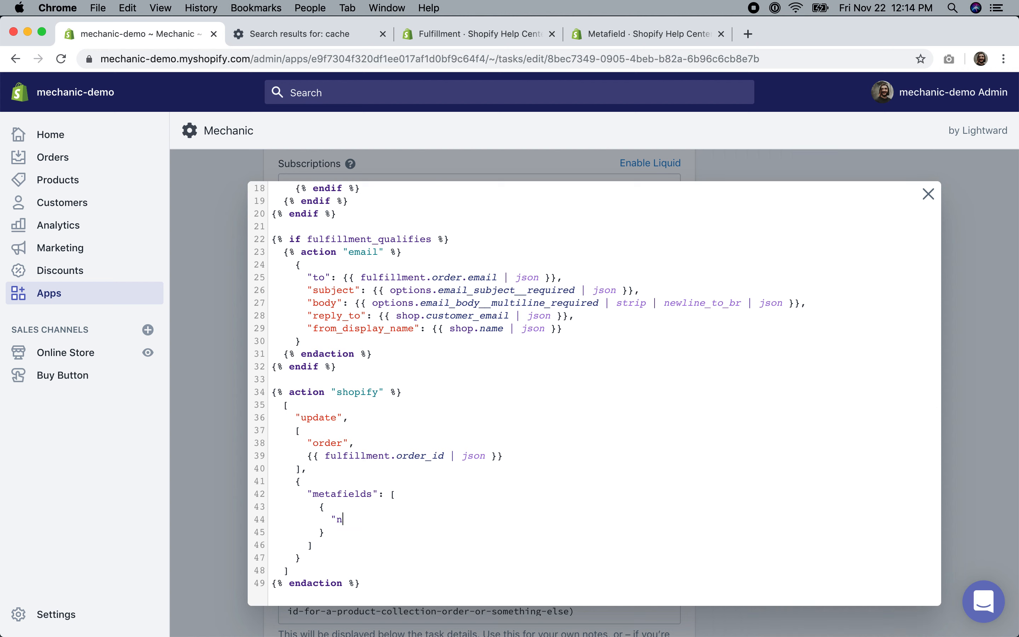
{"action": "type", "text": "amespace\": \"mechanic\","}
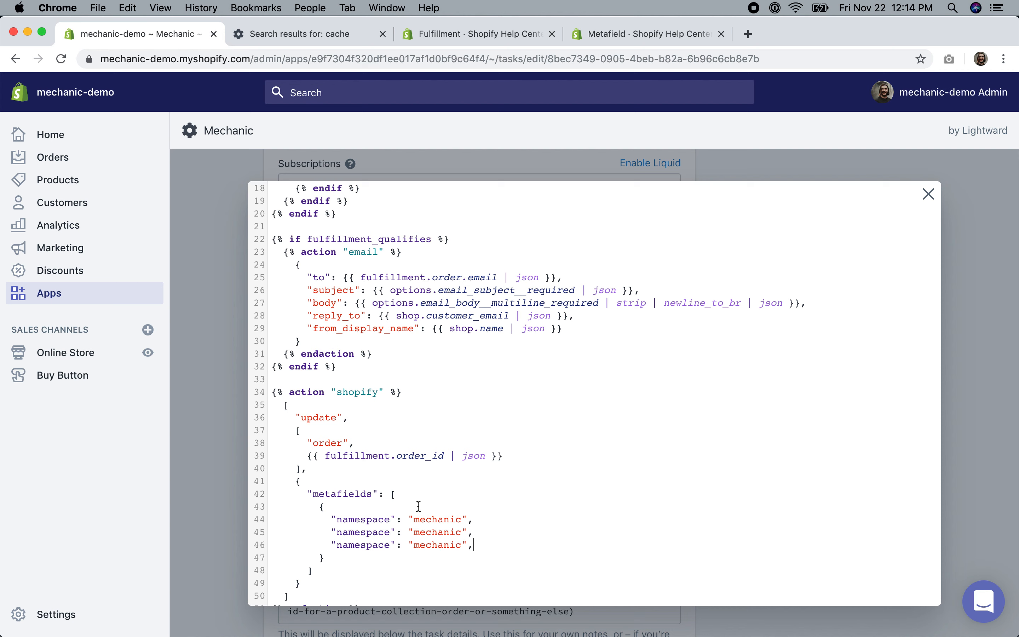
{"action": "type", "text": "key"}
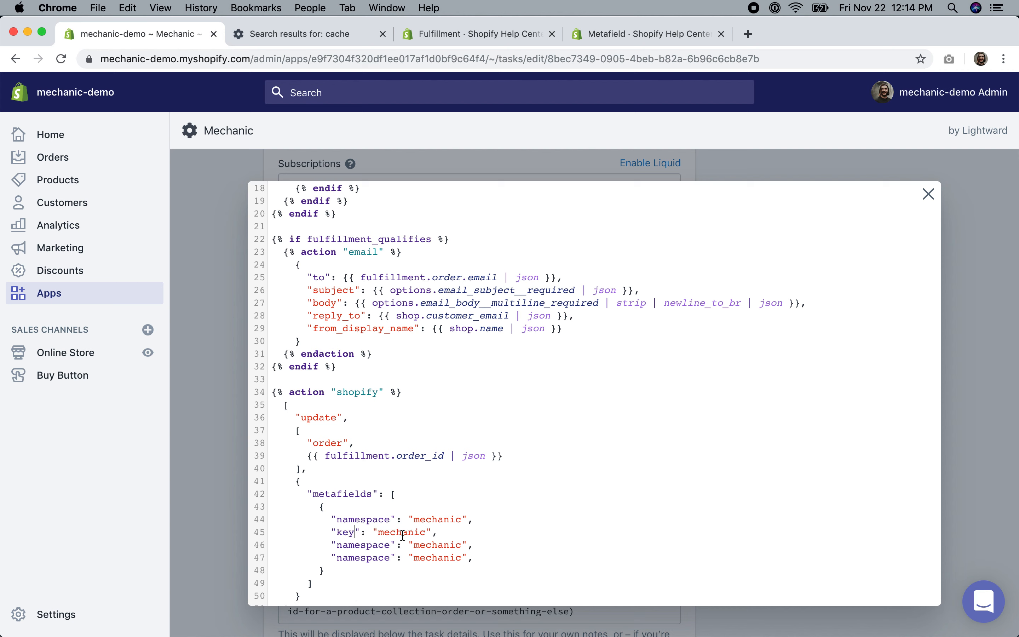
{"action": "double_click", "coordinate": [402, 531]}
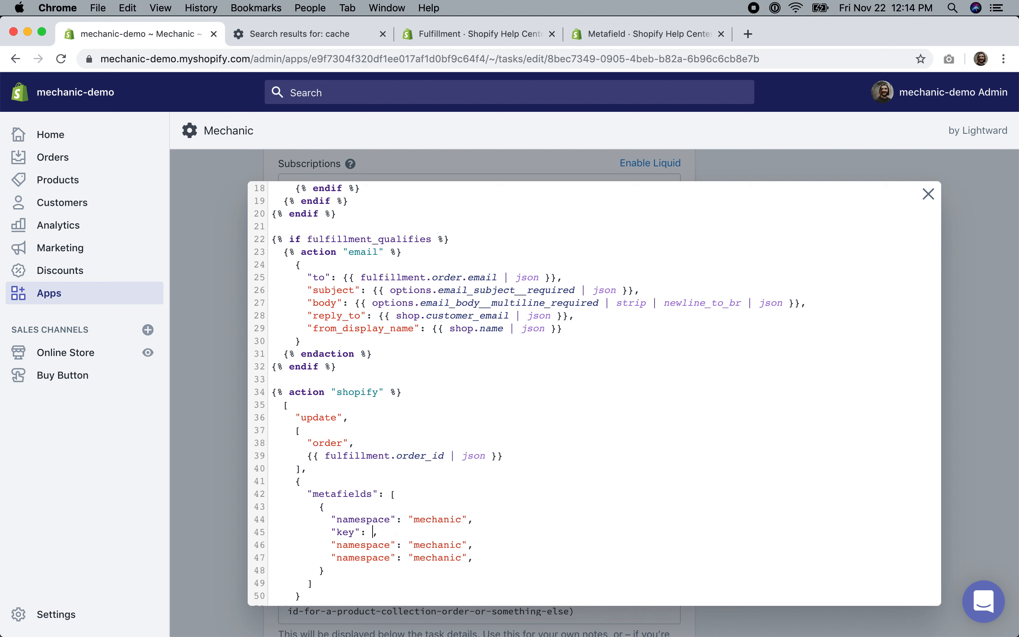
{"action": "type", "text": "\""}
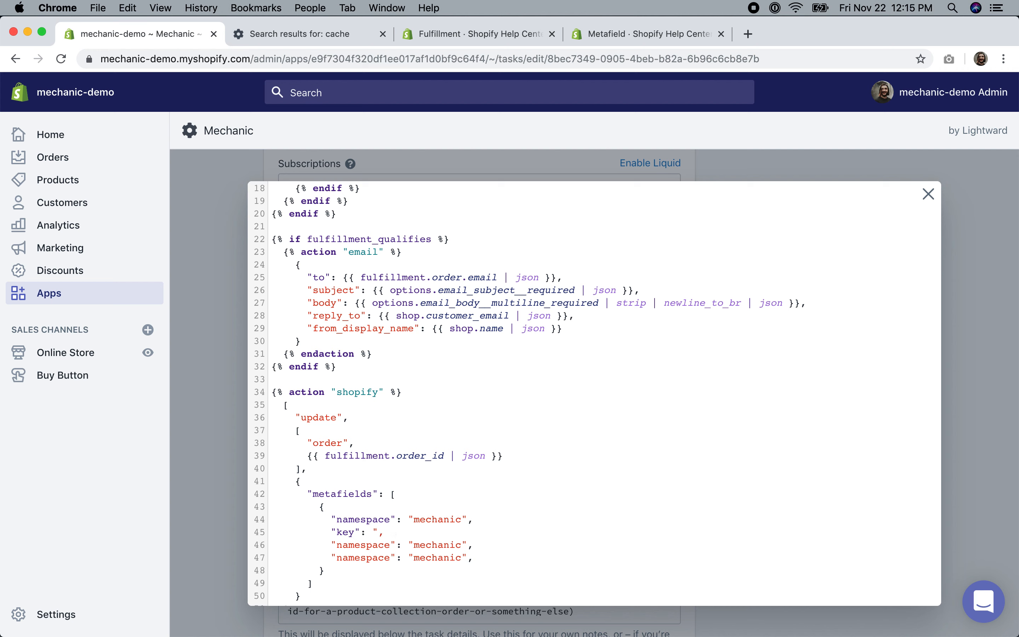
{"action": "type", "text": "1234566"}
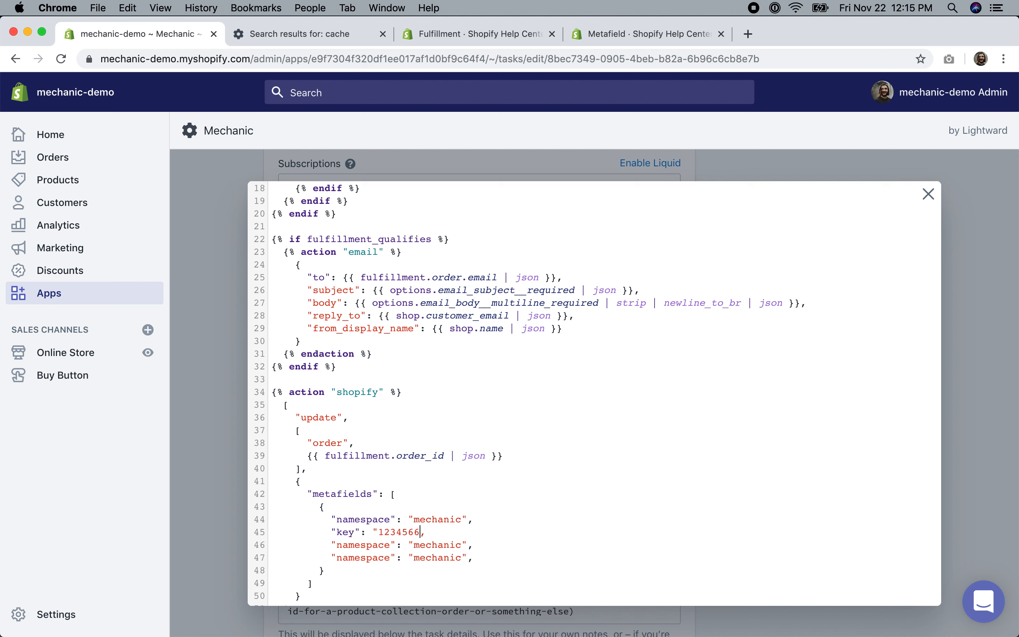
{"action": "type", "text": "-543212"}
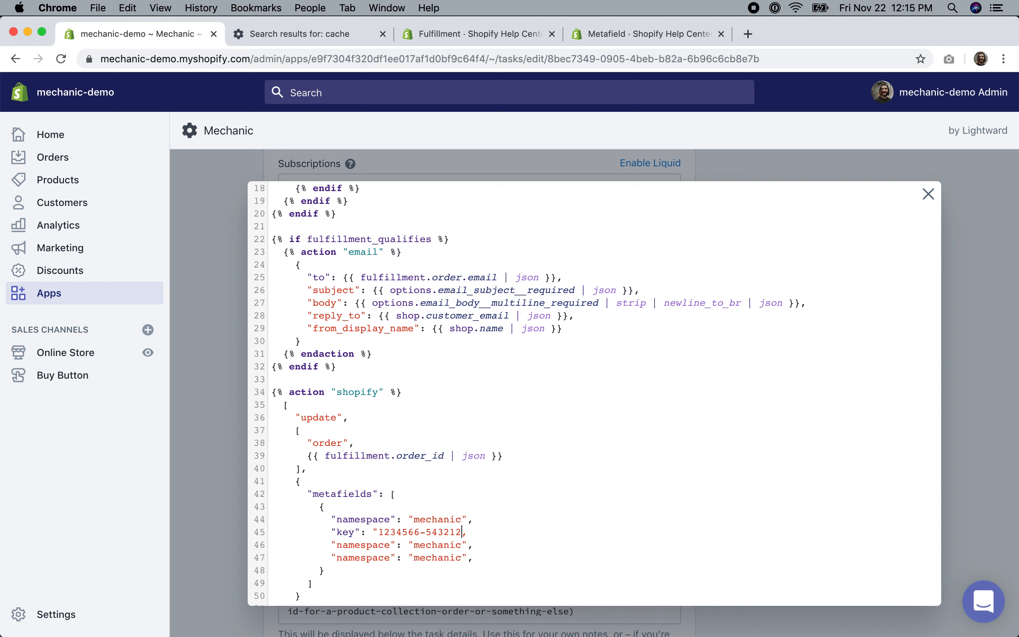
{"action": "type", "text": "-email=succes"}
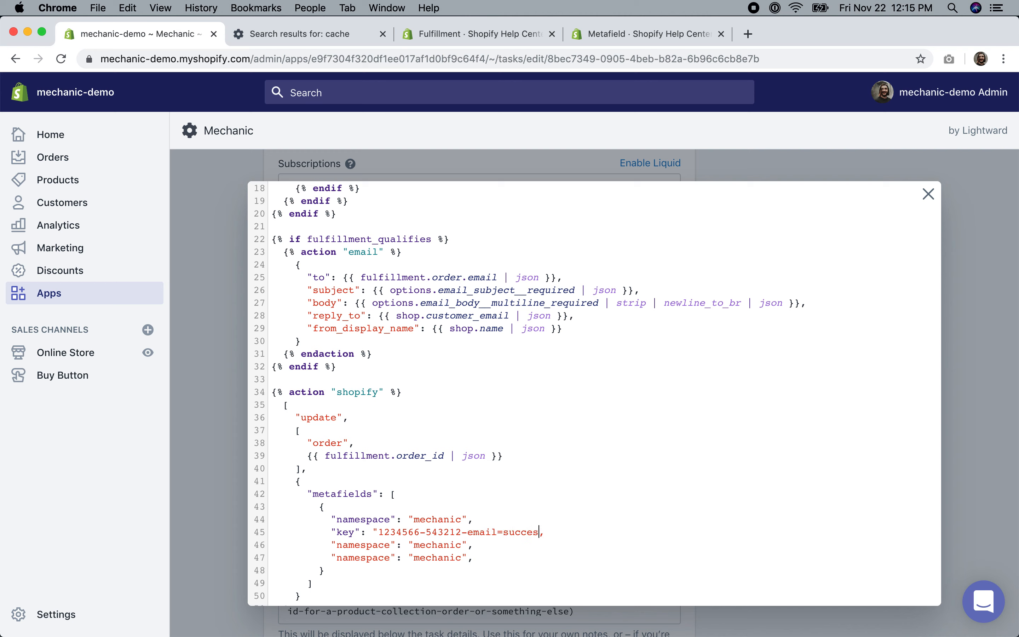
{"action": "type", "text": "s-"}
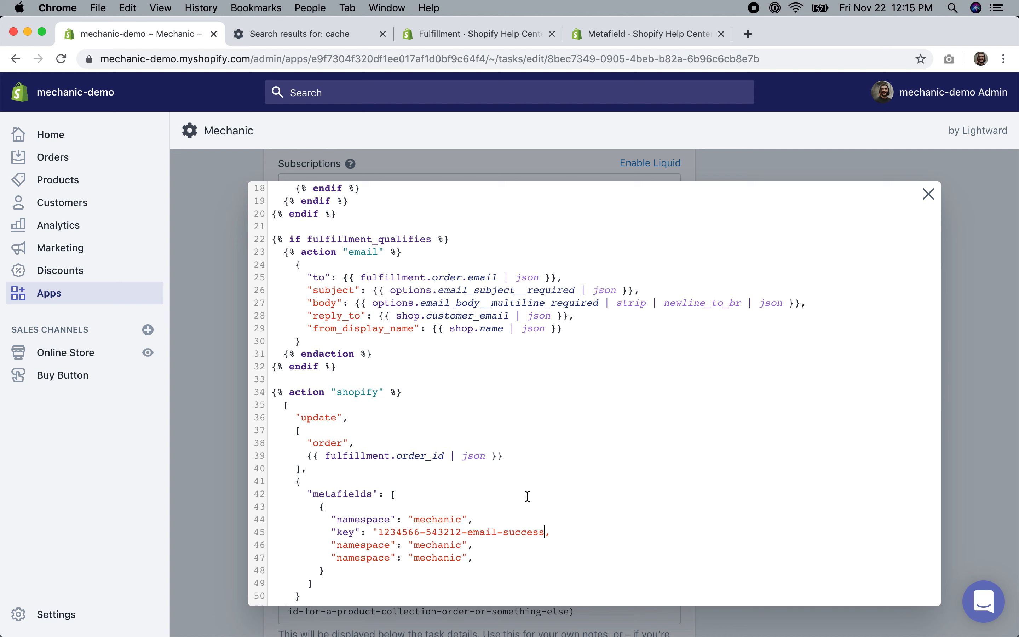
{"action": "scroll", "scroll_direction": "down", "scroll_amount": 3}
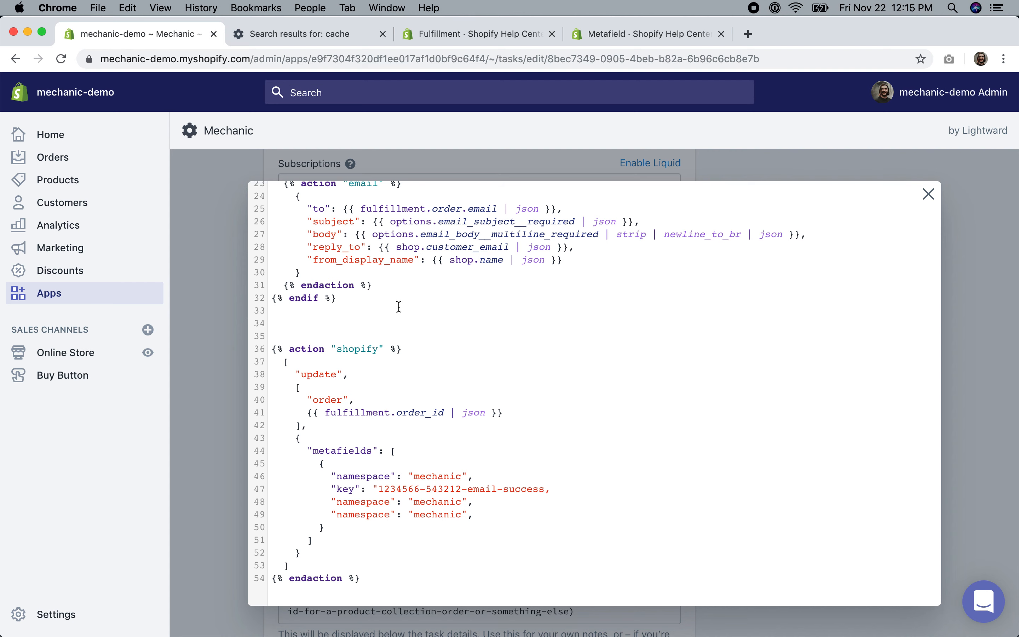
- Above the shopify action, assign metafield_key = fulfillment.id | append: "-" | append:
{"action": "scroll", "scroll_direction": "up", "scroll_amount": 3}
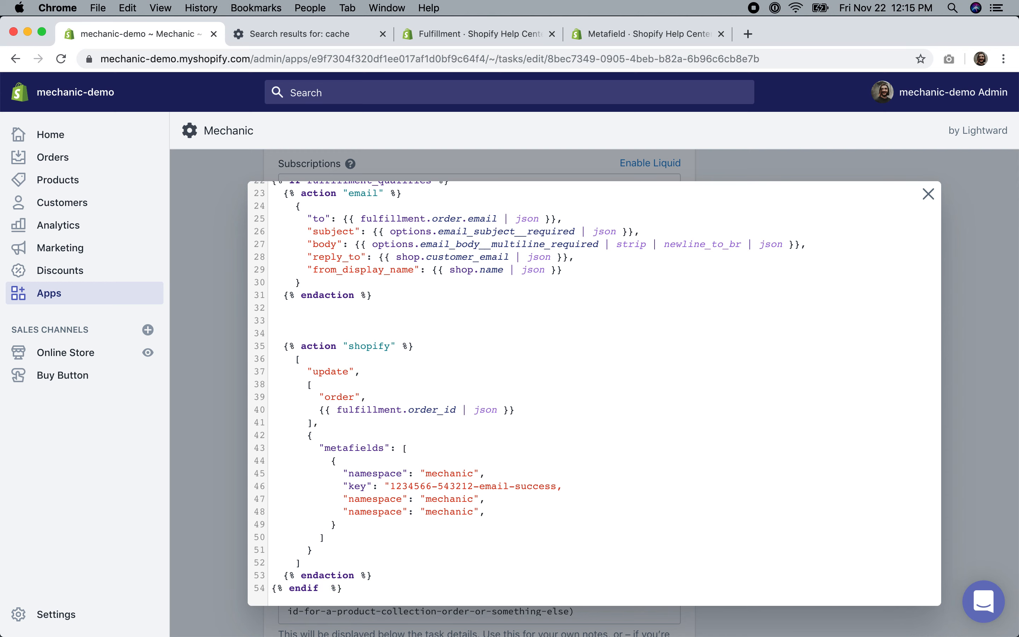
{"action": "type", "text": "{% assign metafield_"}
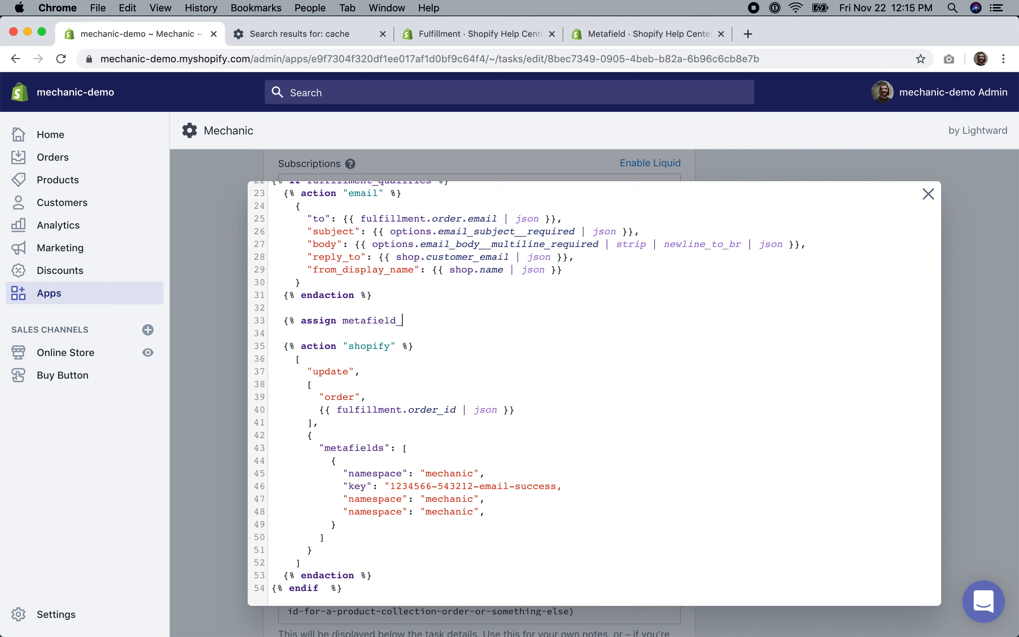
{"action": "type", "text": "key ="}
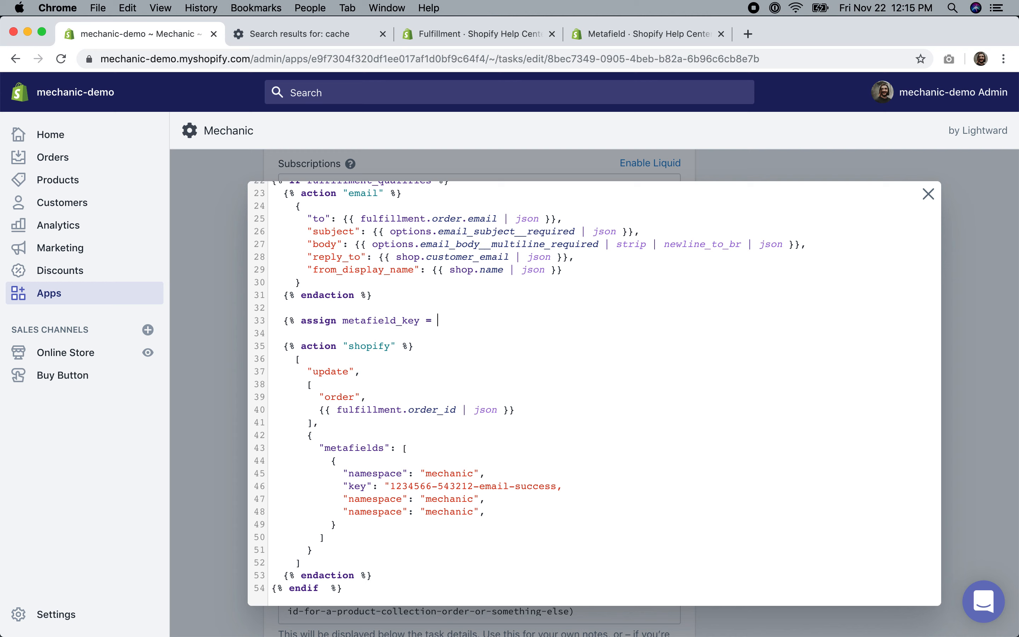
{"action": "type", "text": "f"}
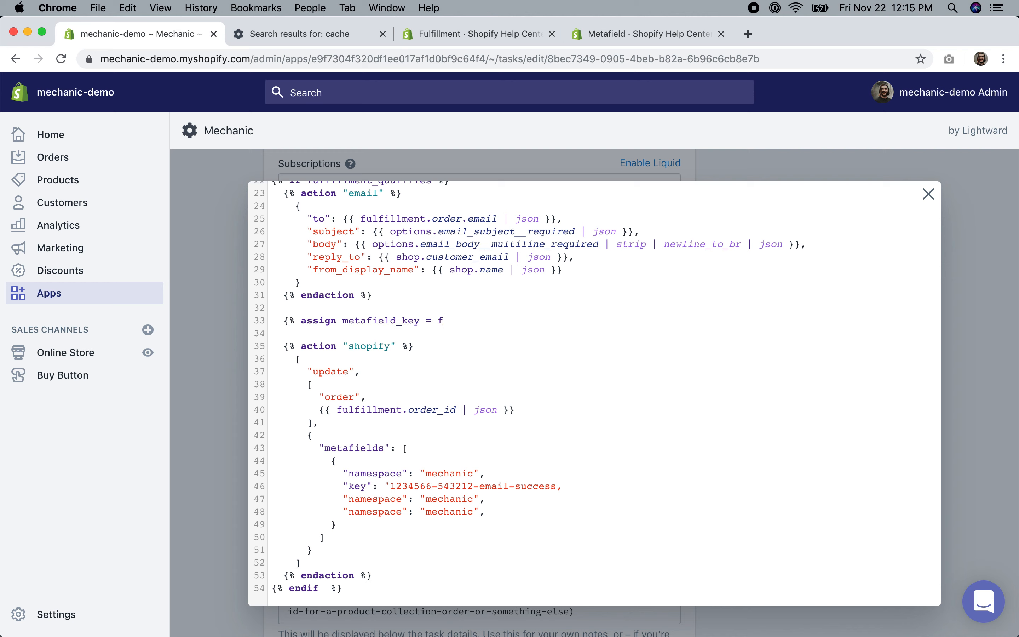
{"action": "type", "text": "ulfillment"}
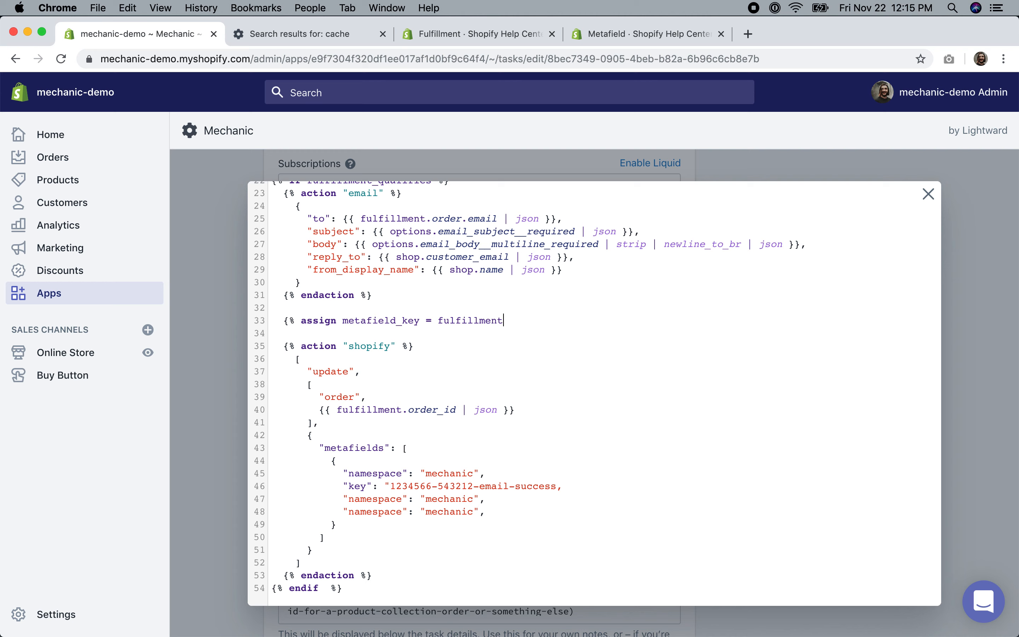
{"action": "type", "text": ".id | append: \"-\""}
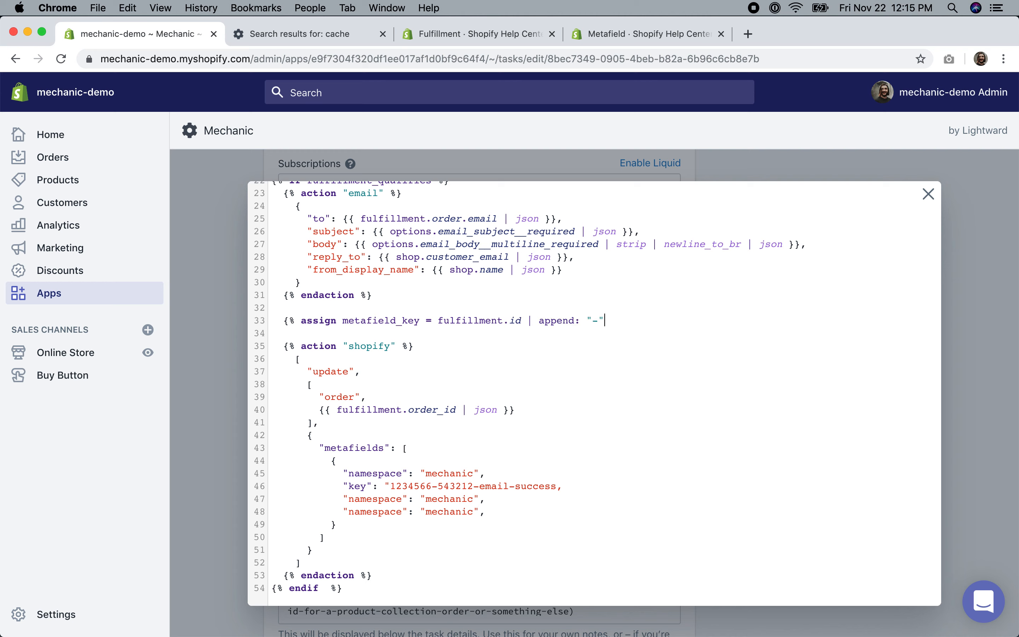
{"action": "type", "text": "| append:"}
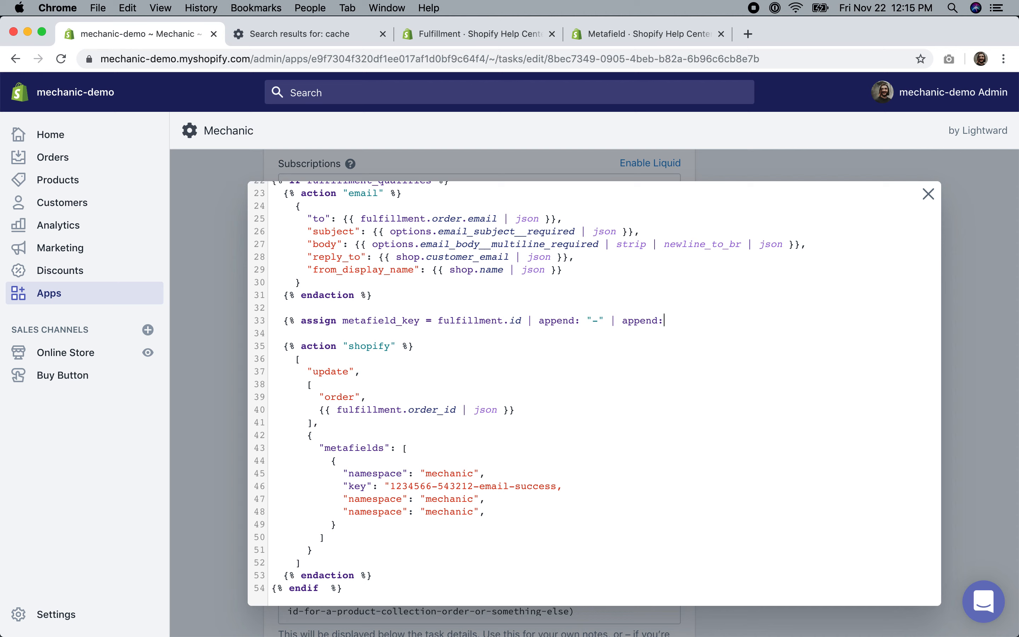
- Append options.required_product_id__number_required and task_id_hash_piece, assigning task_id_hash_piece = task.id
{"action": "scroll", "scroll_direction": "up", "scroll_amount": 3}
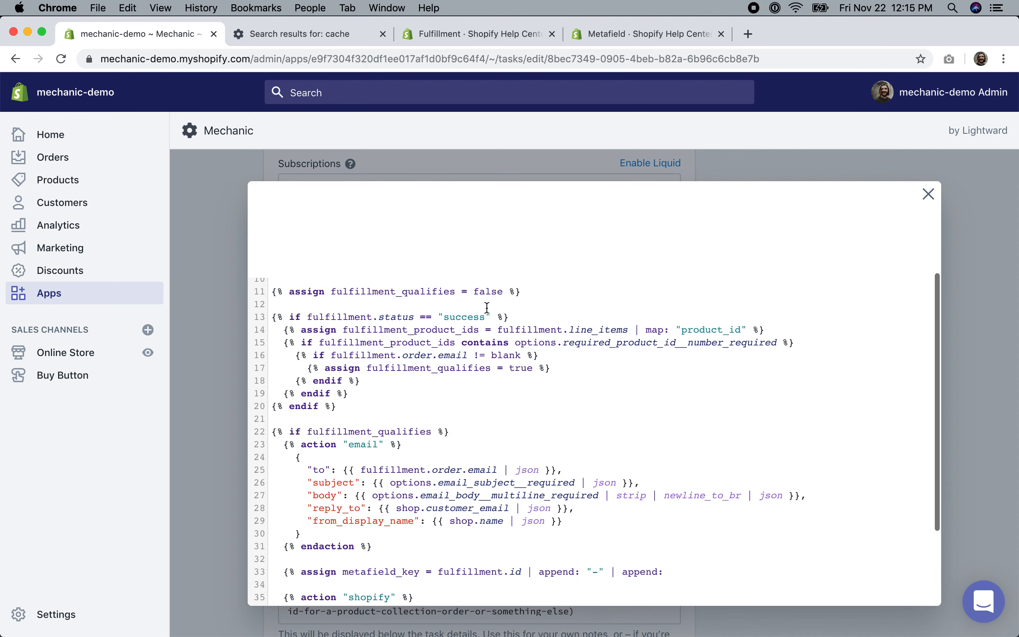
{"action": "scroll", "scroll_direction": "up", "scroll_amount": 3}
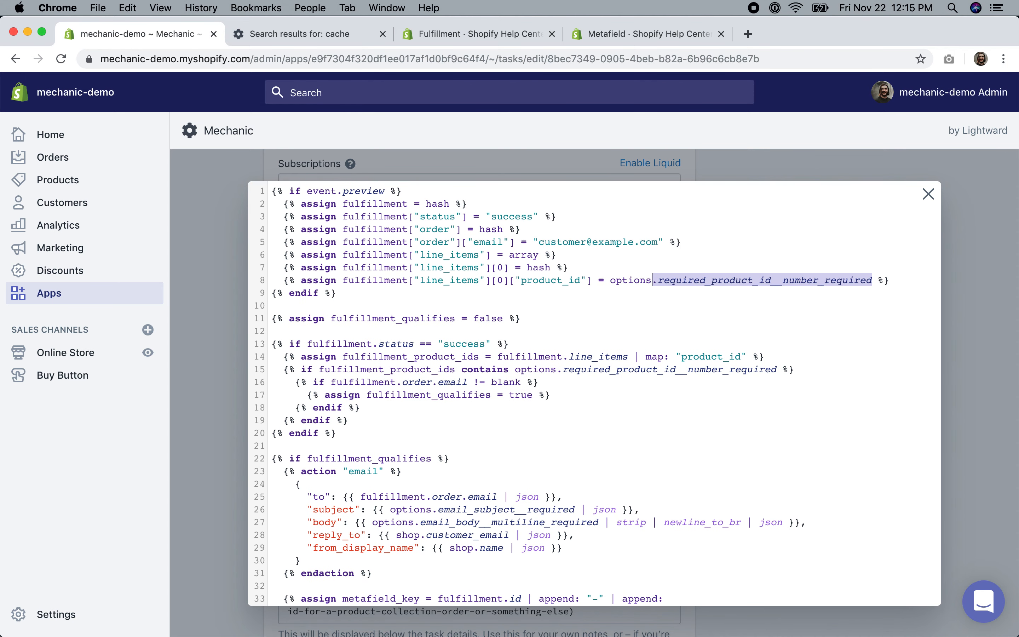
{"action": "scroll", "scroll_direction": "down", "scroll_amount": 3}
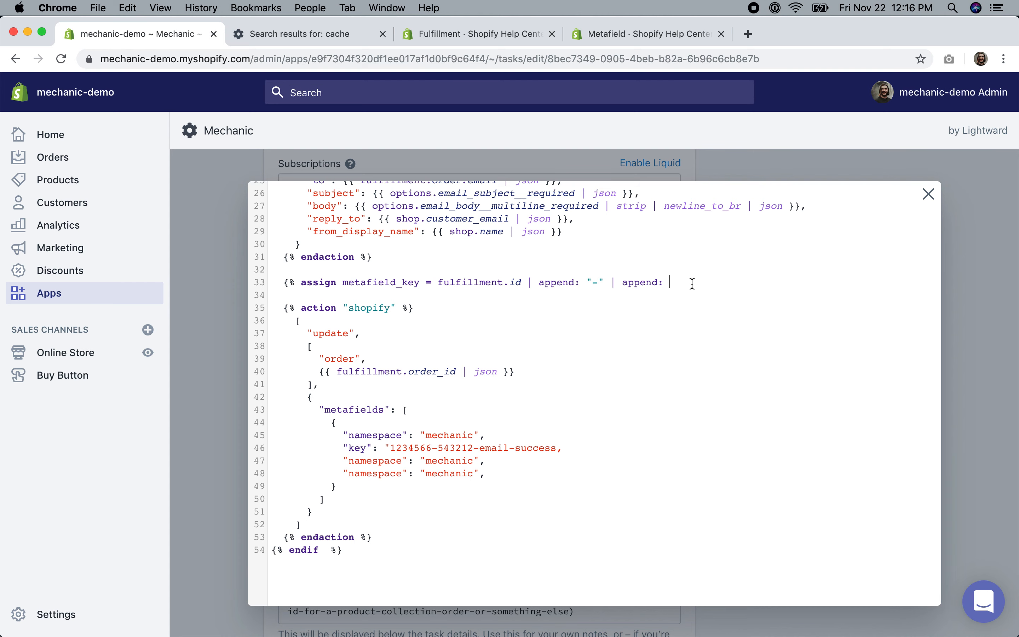
{"action": "type", "text": "options.required_product_id__number_required | appen"}
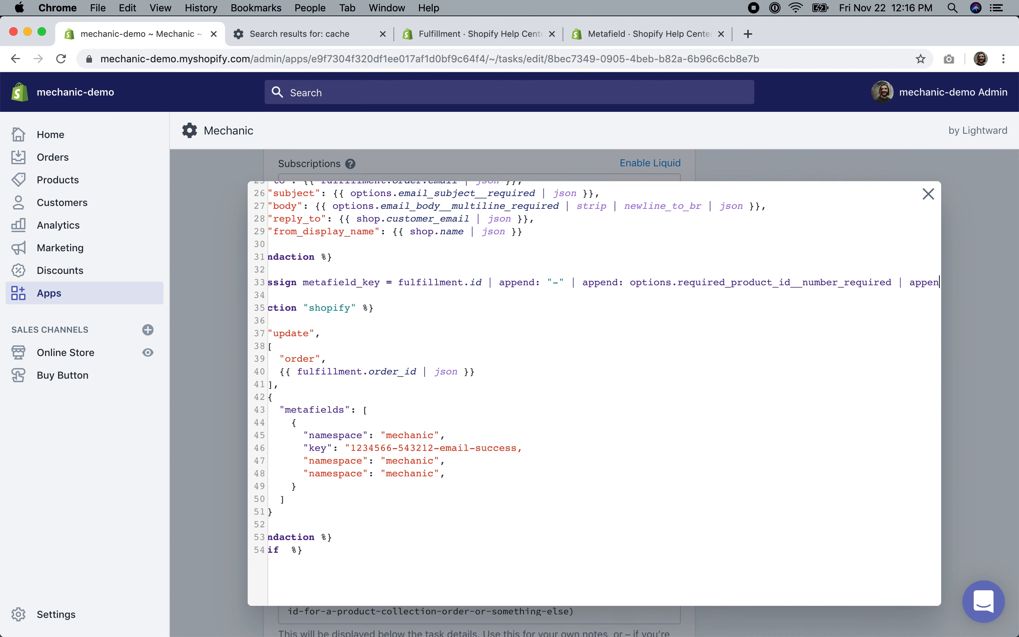
{"action": "scroll", "scroll_direction": "right", "scroll_amount": 3}
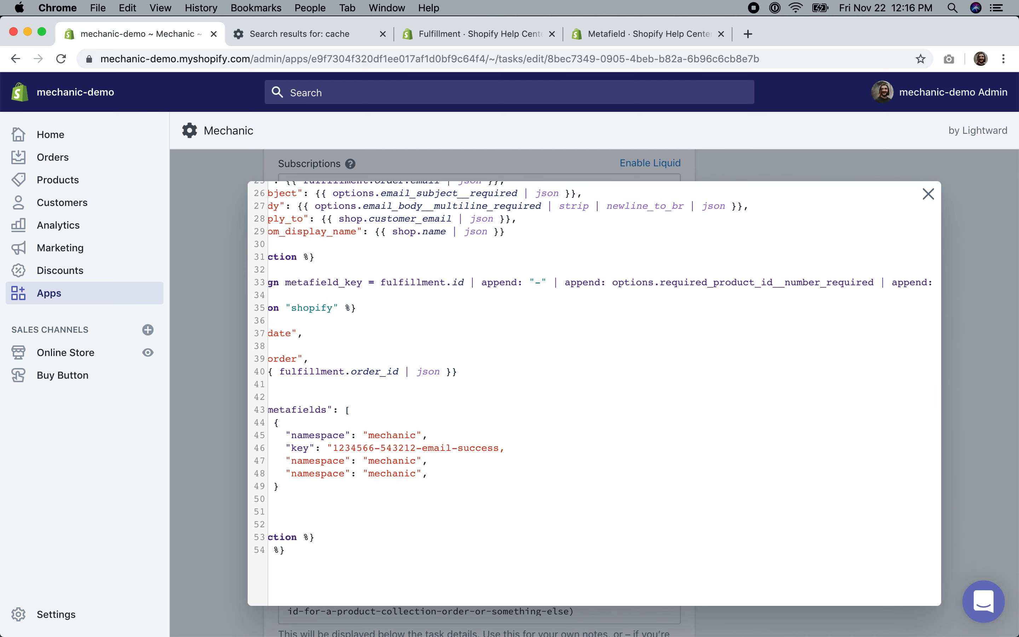
{"action": "left_click", "coordinate": [938, 282]}
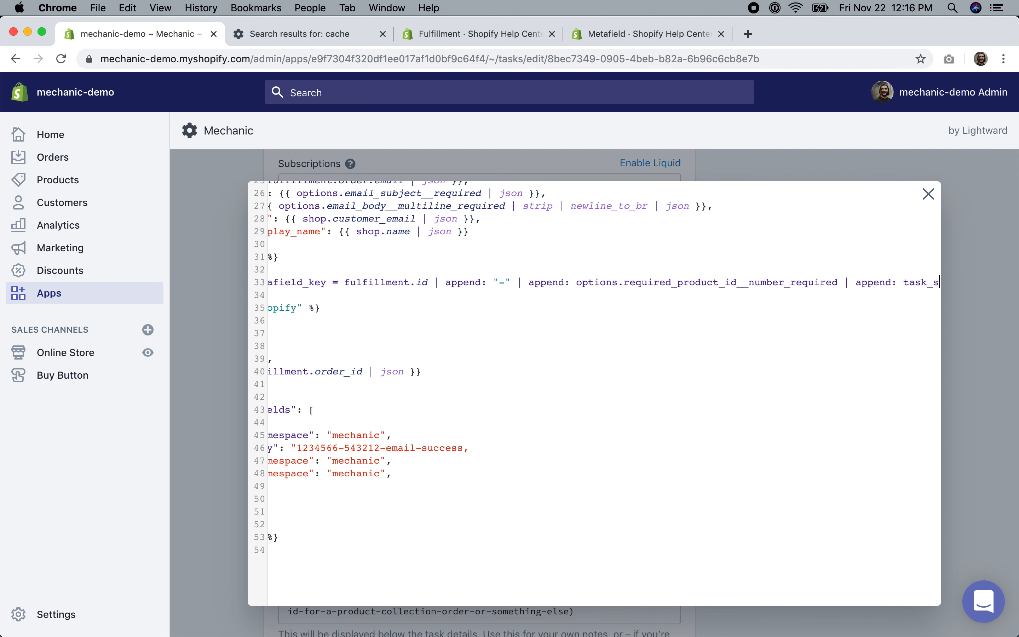
{"action": "scroll", "scroll_direction": "right", "scroll_amount": 3}
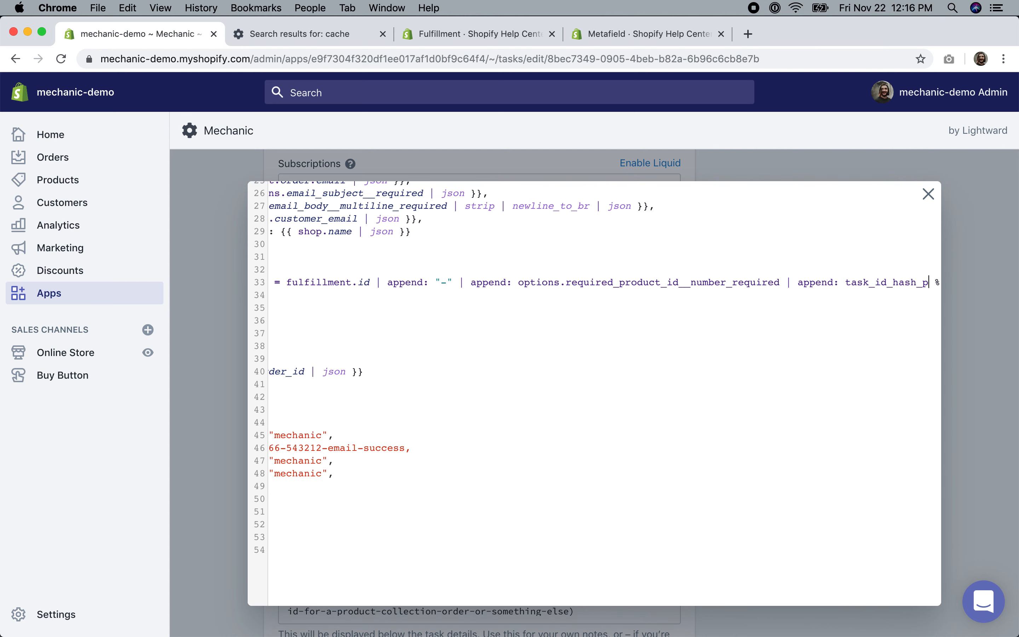
{"action": "scroll", "scroll_direction": "right", "scroll_amount": 3}
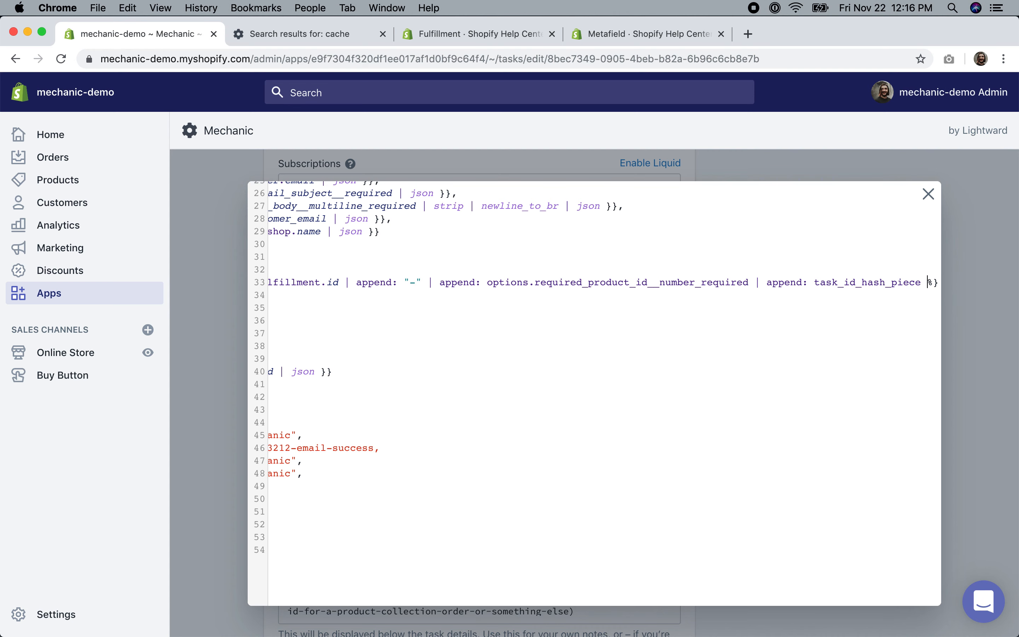
{"action": "scroll", "scroll_direction": "left", "scroll_amount": 3}
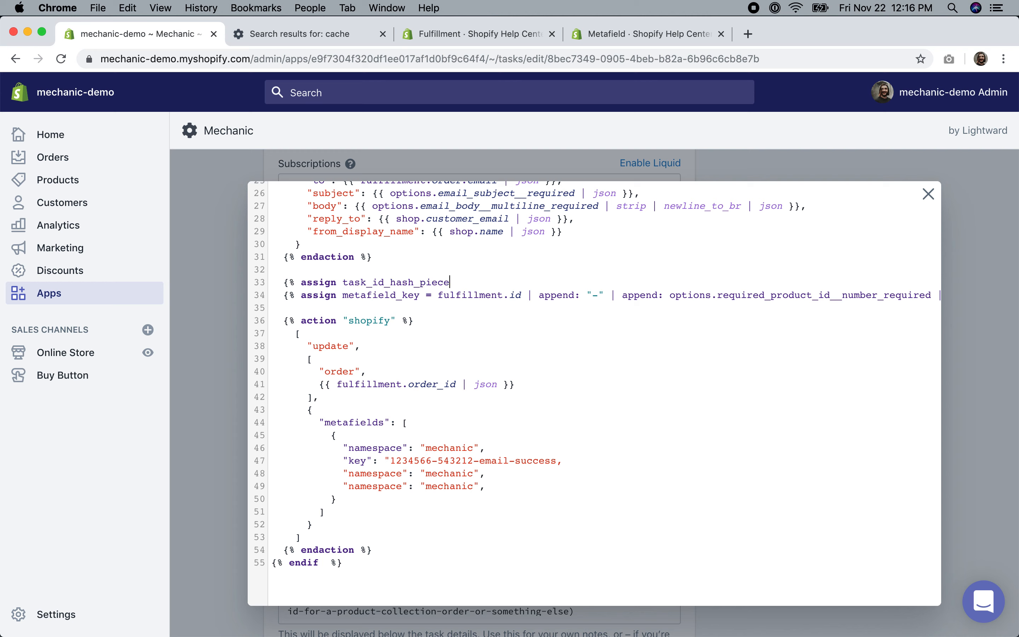
{"action": "type", "text": "= task.id"}
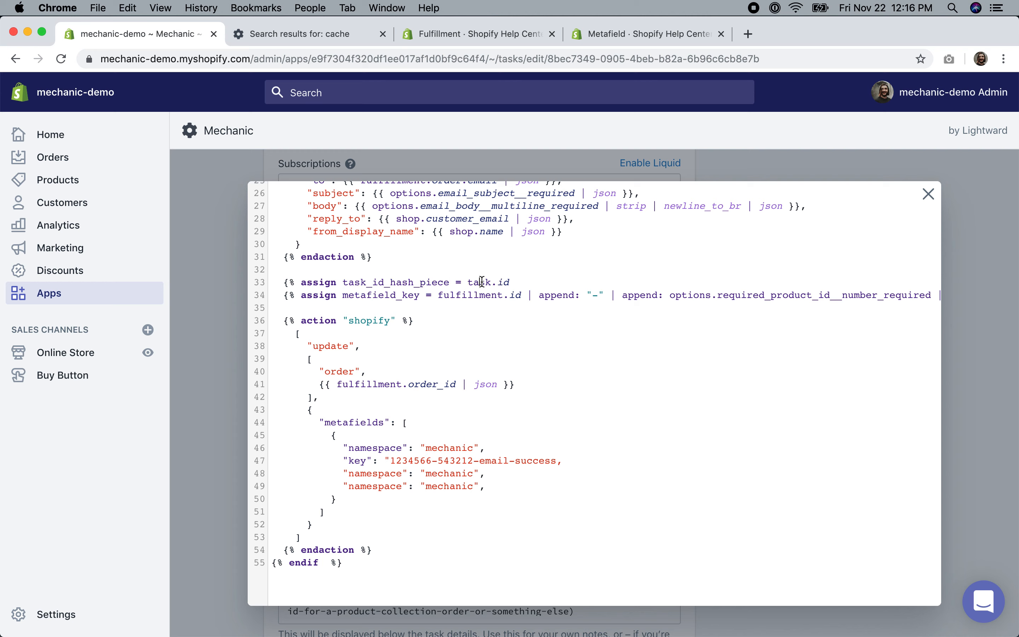
{"action": "double_click", "coordinate": [479, 283]}
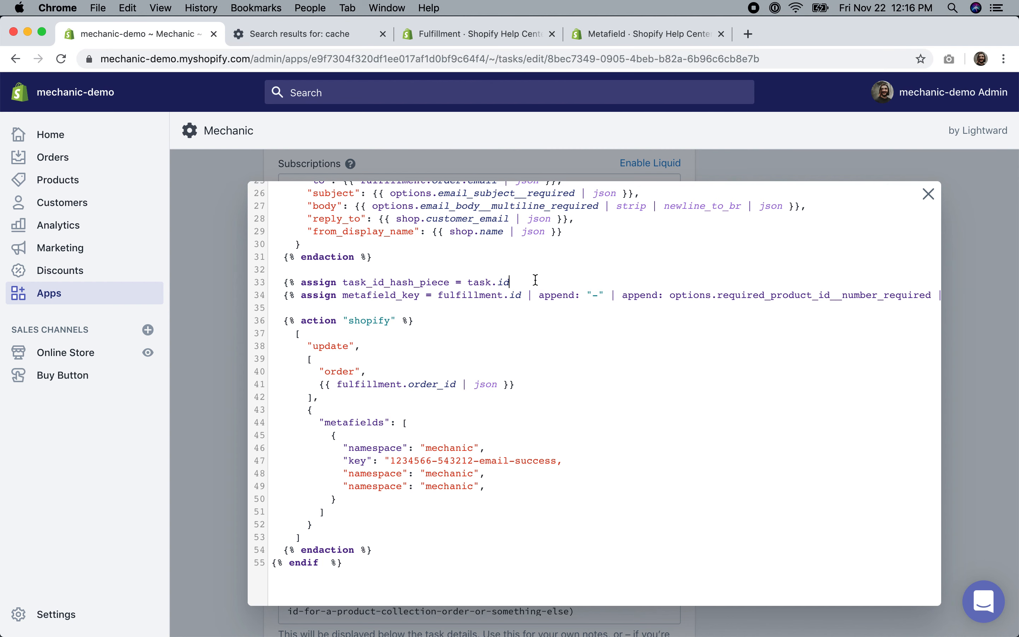
- Search the Mechanic Help Center for hash, hmac and sha256 with no hits, then begin a filter search
{"action": "left_click", "coordinate": [299, 33]}
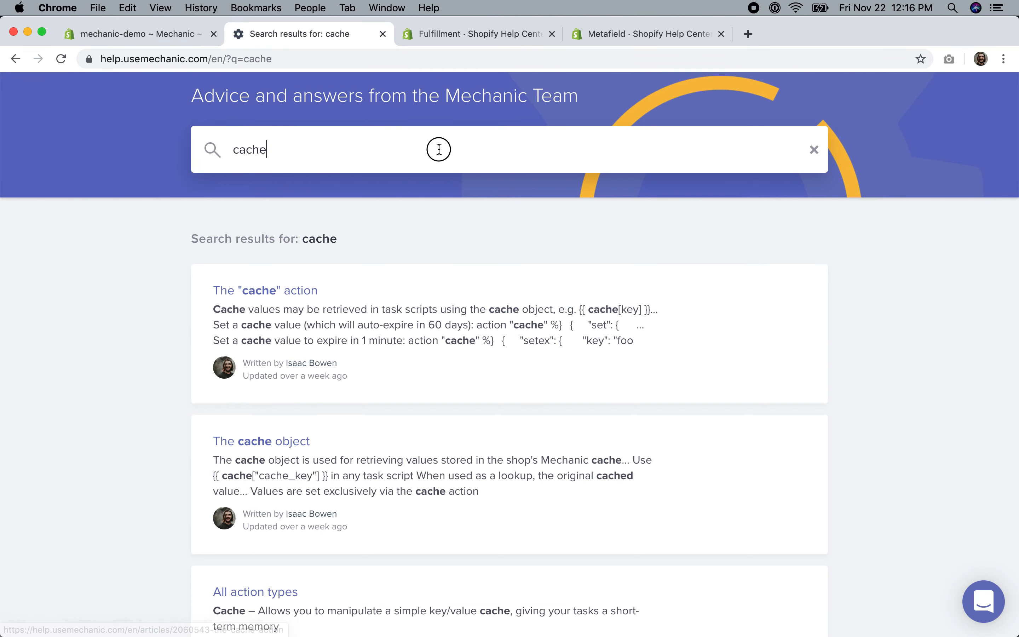
{"action": "type", "text": "hash"}
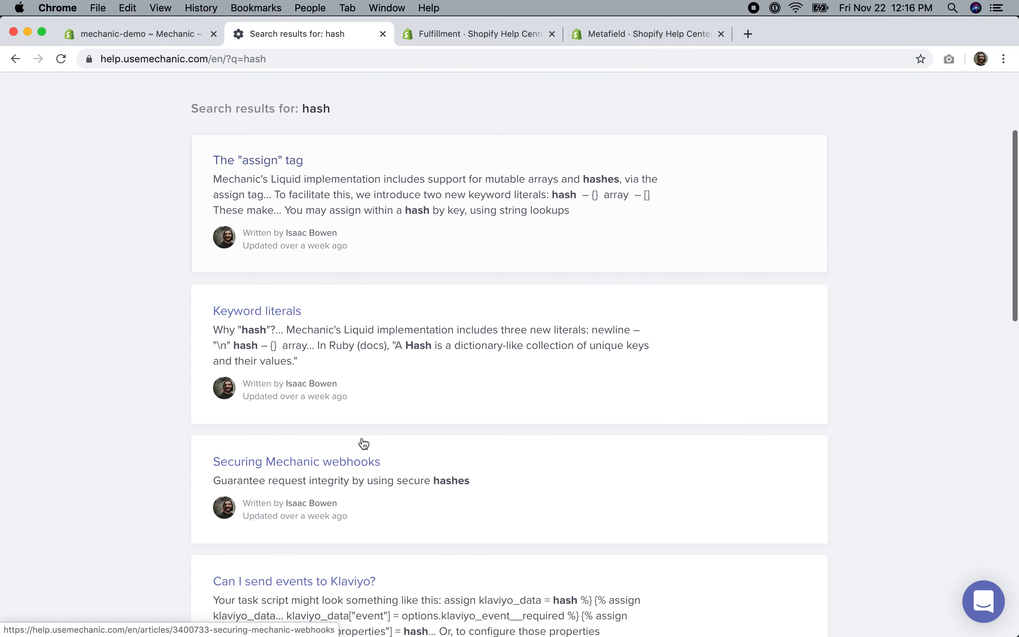
{"action": "scroll", "scroll_direction": "up", "scroll_amount": 3}
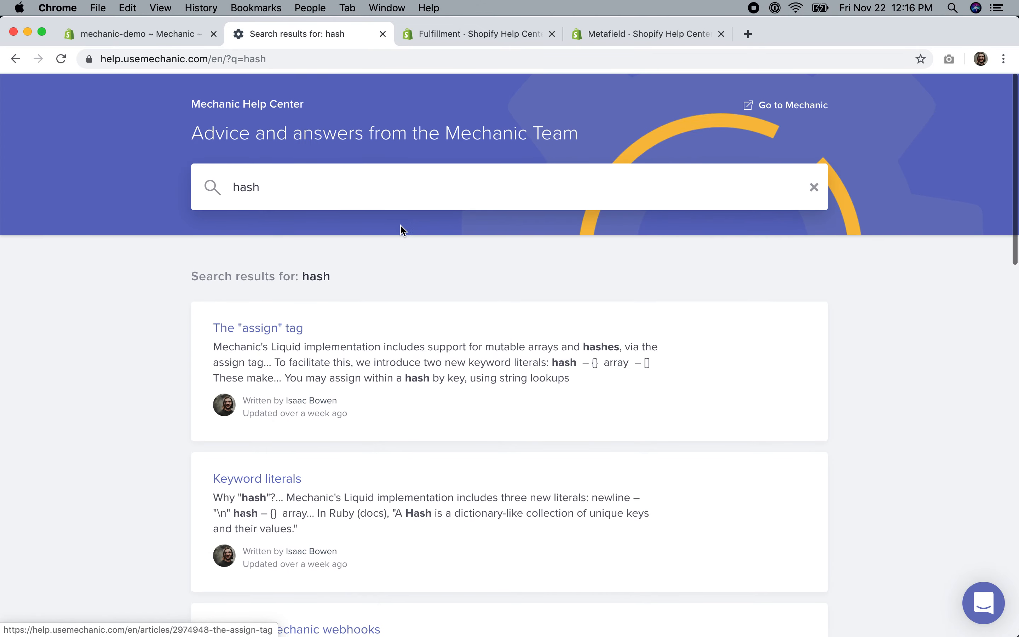
{"action": "type", "text": "mac"}
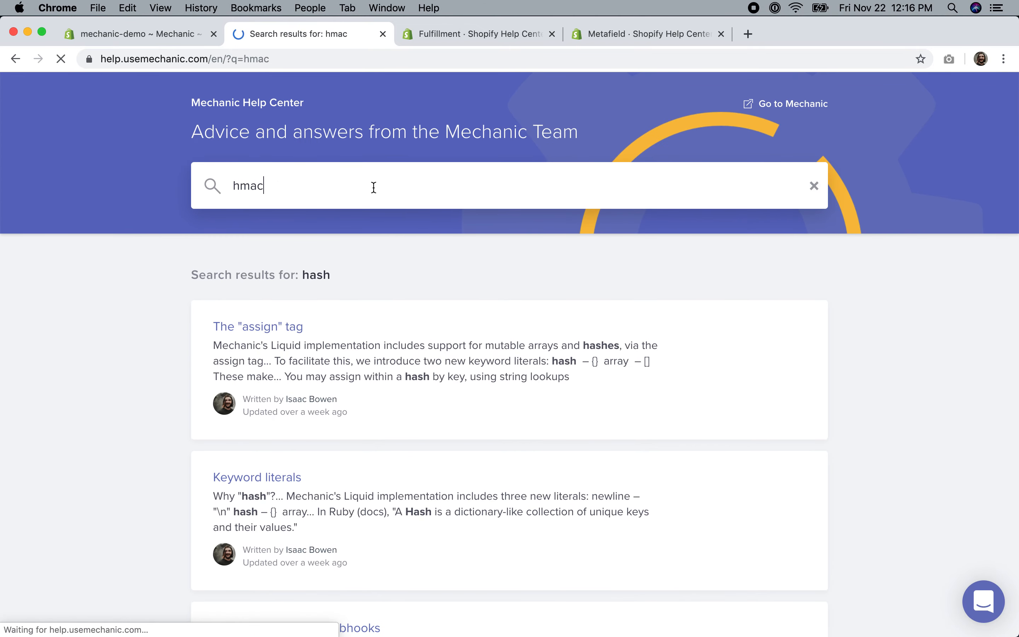
{"action": "type", "text": "sha256"}
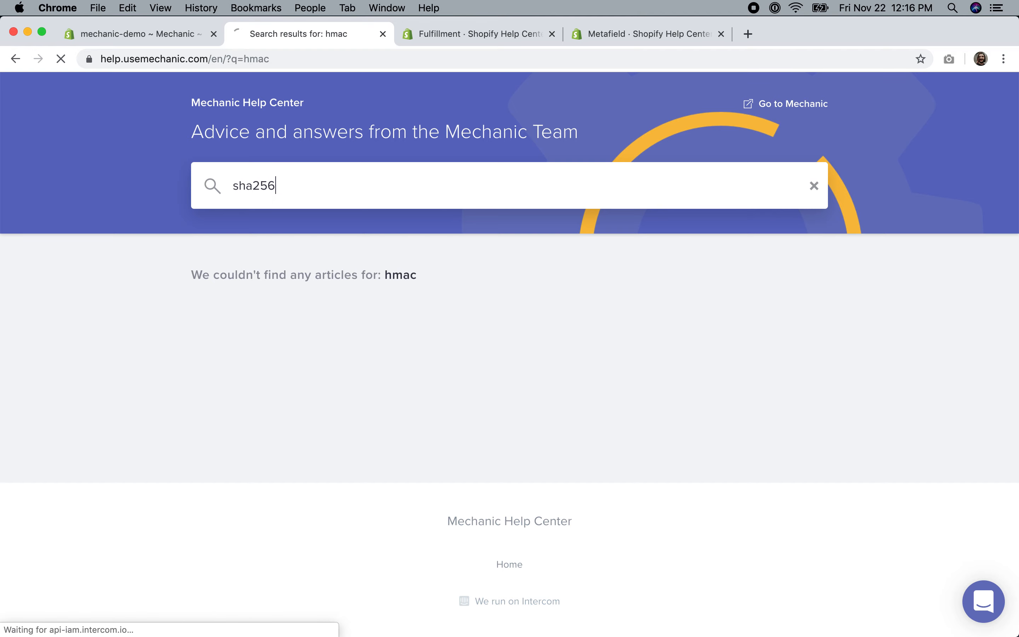
{"action": "key", "text": "Return"}
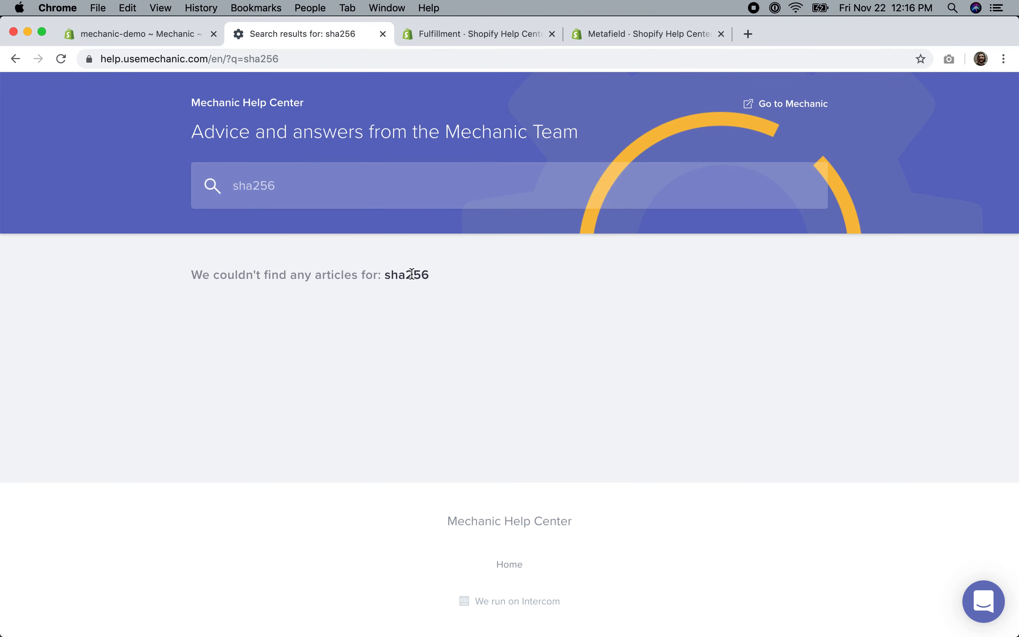
{"action": "type", "text": "filter"}
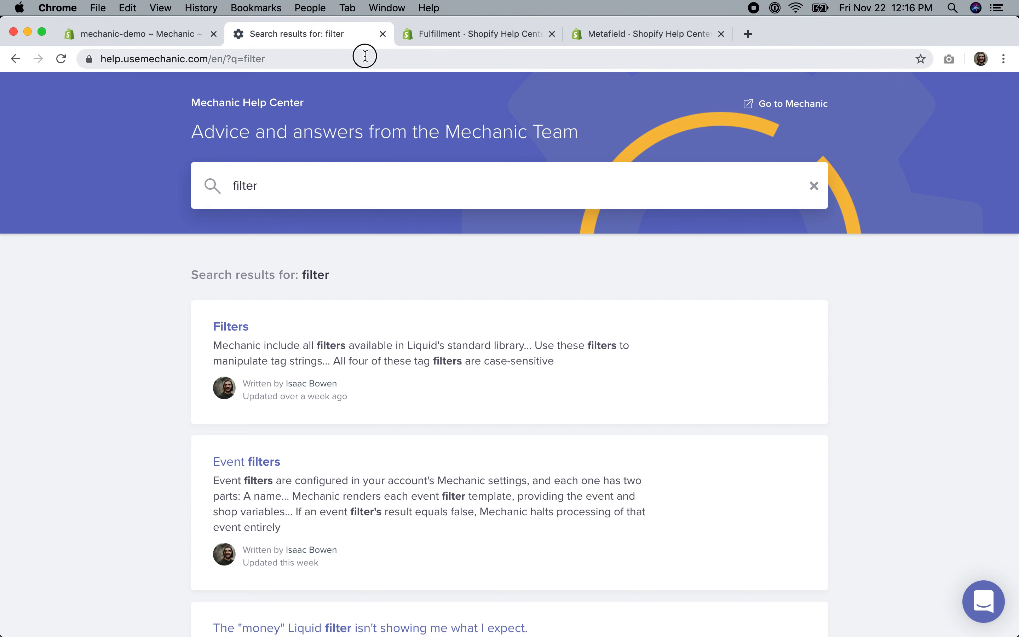
- Run a web search for "sha256 shopify liquid" in a new tab
{"action": "type", "text": "sha256"}
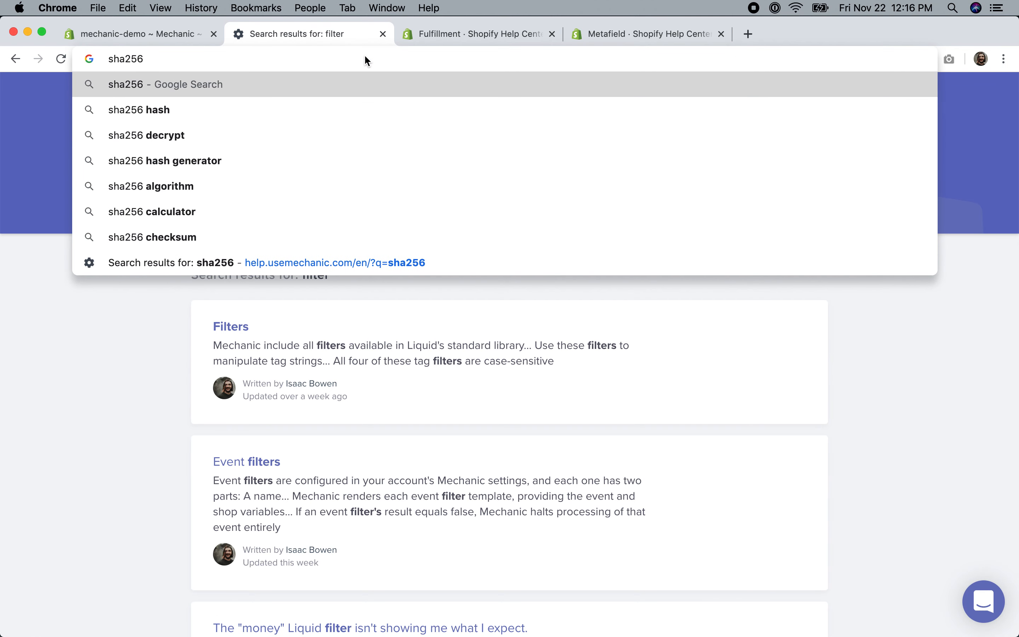
{"action": "type", "text": "shopify liquid"}
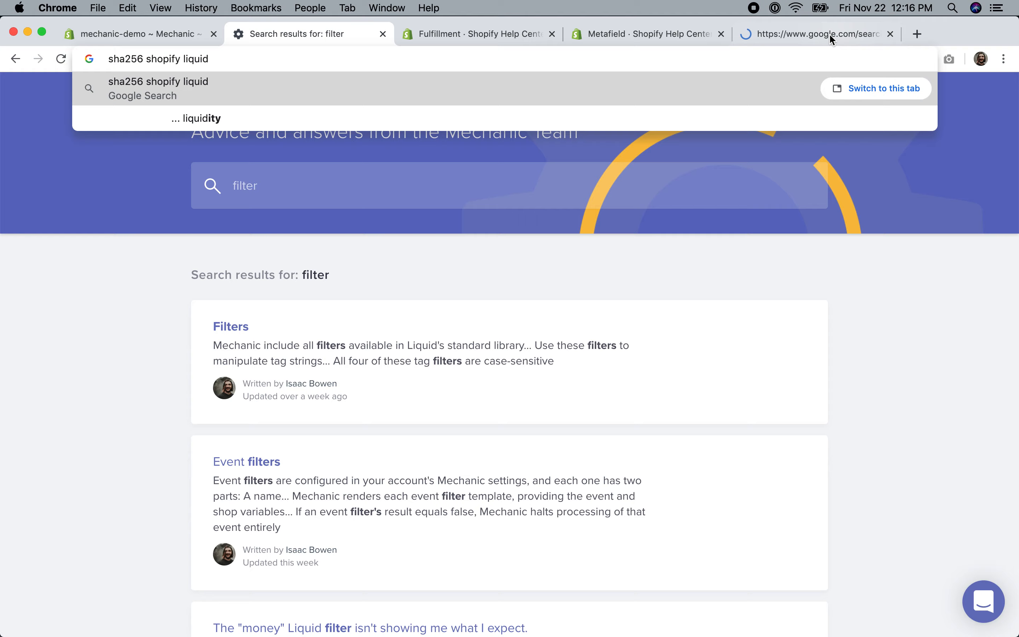
{"action": "left_click", "coordinate": [158, 88]}
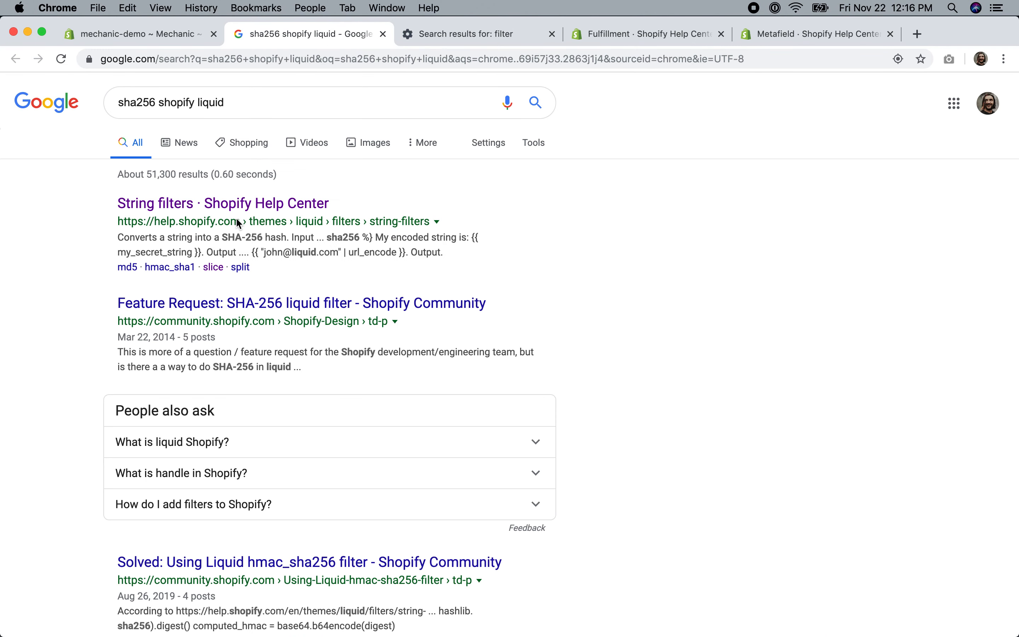
- Open Shopify's String filters article at the sha256 filter example, checking it against the task editor
{"action": "left_click", "coordinate": [222, 203]}
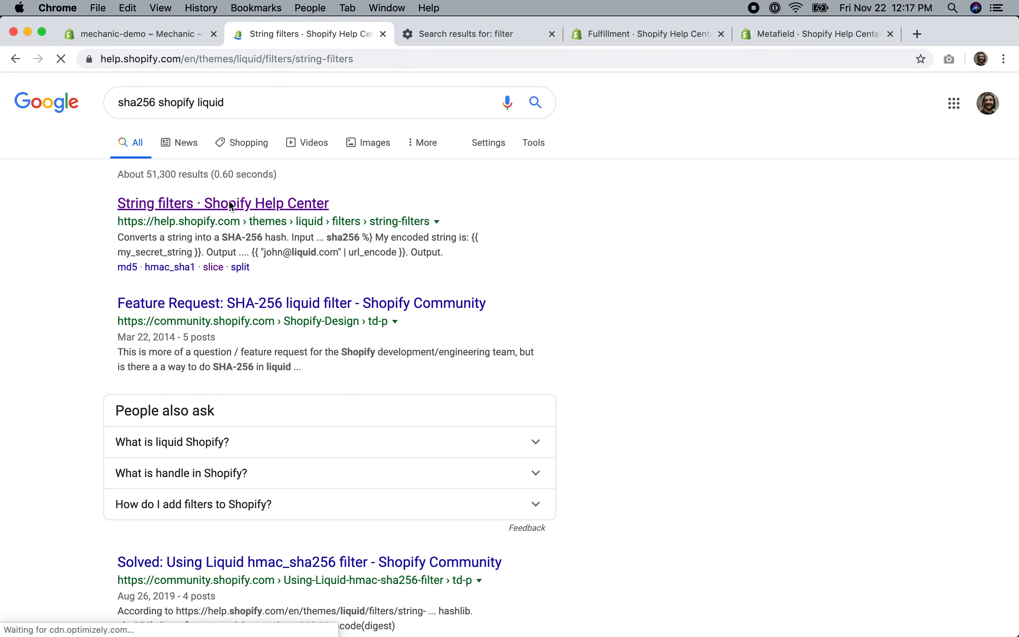
{"action": "left_click", "coordinate": [222, 203]}
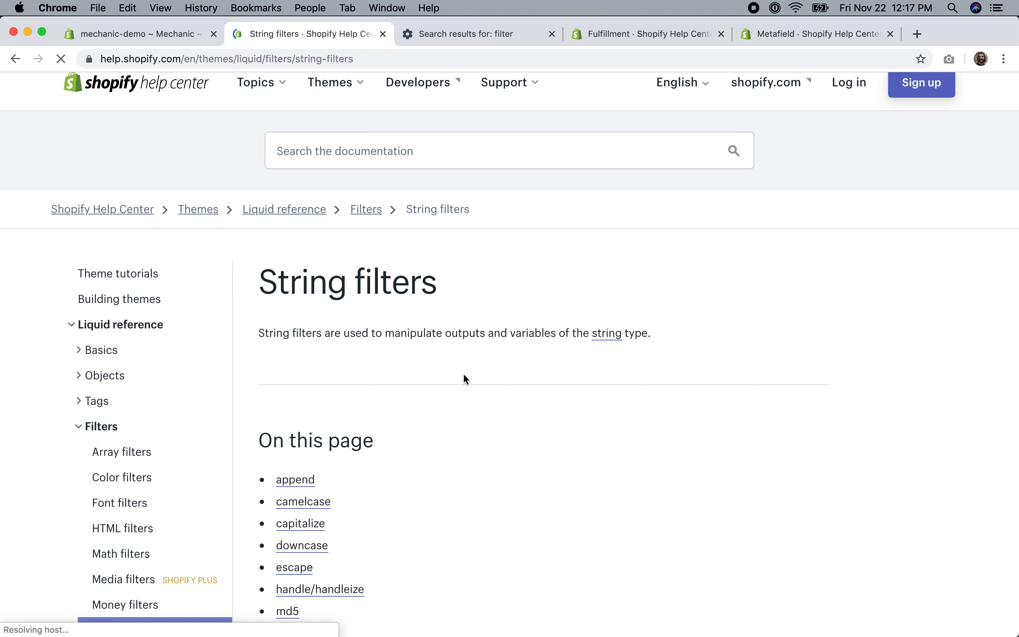
{"action": "scroll", "scroll_direction": "down", "scroll_amount": 3}
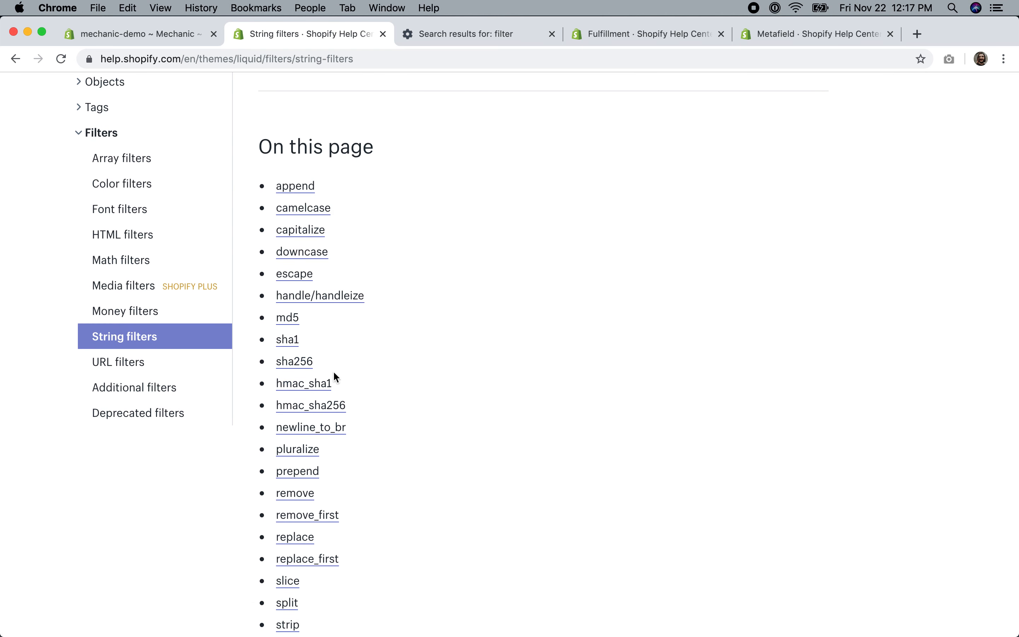
{"action": "left_click", "coordinate": [294, 362]}
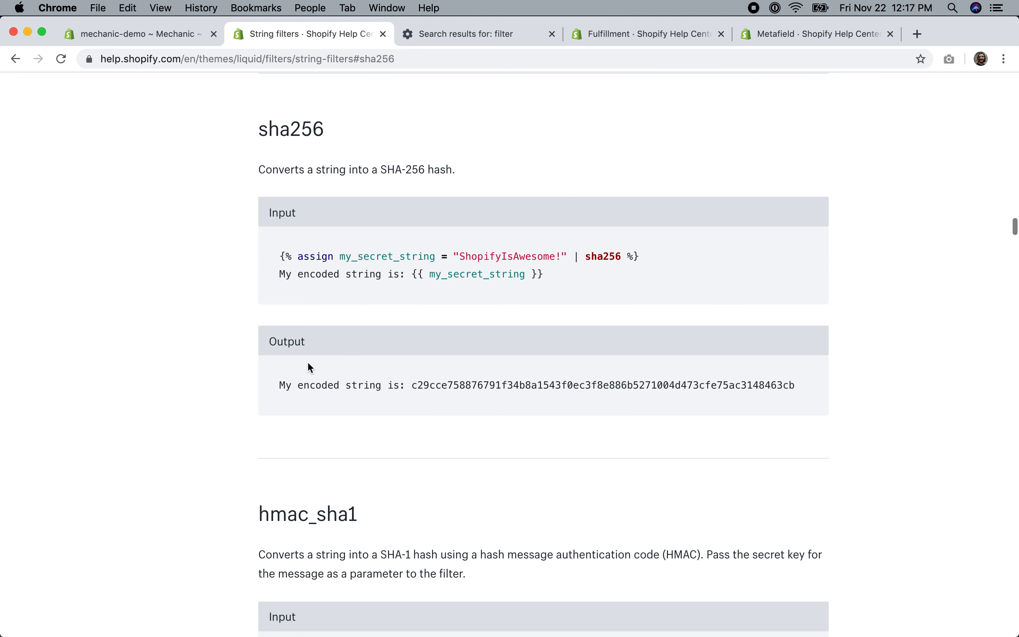
{"action": "mouse_move", "coordinate": [493, 252]}
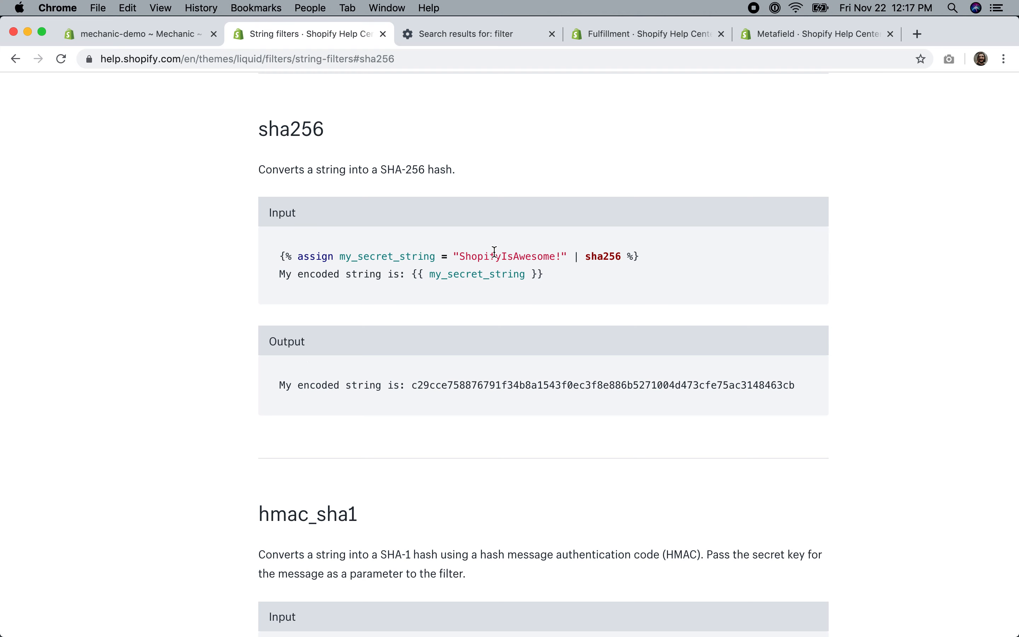
{"action": "left_click", "coordinate": [134, 34]}
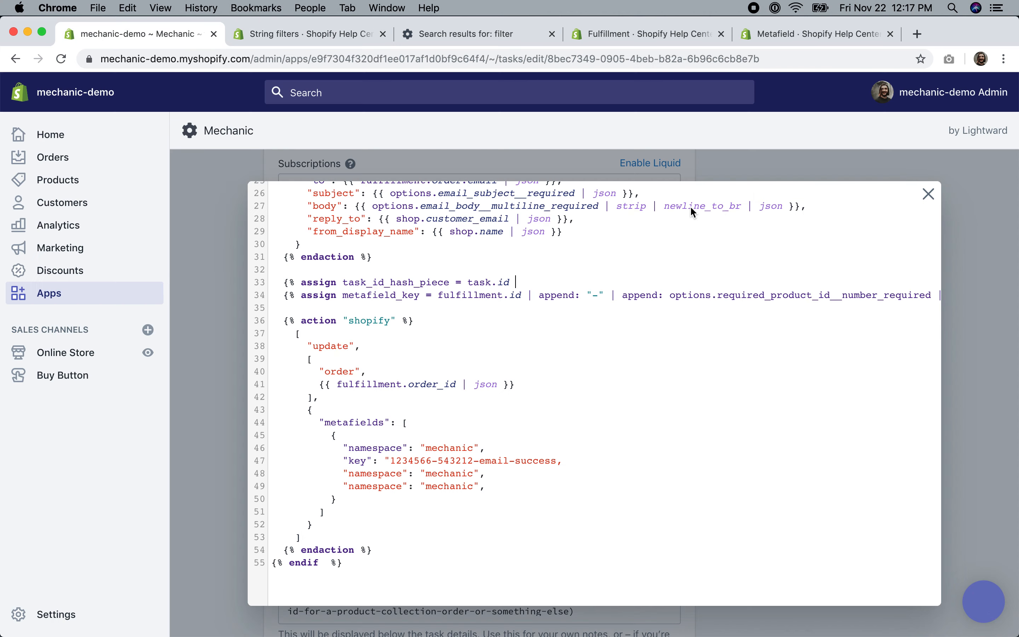
{"action": "left_click", "coordinate": [306, 34]}
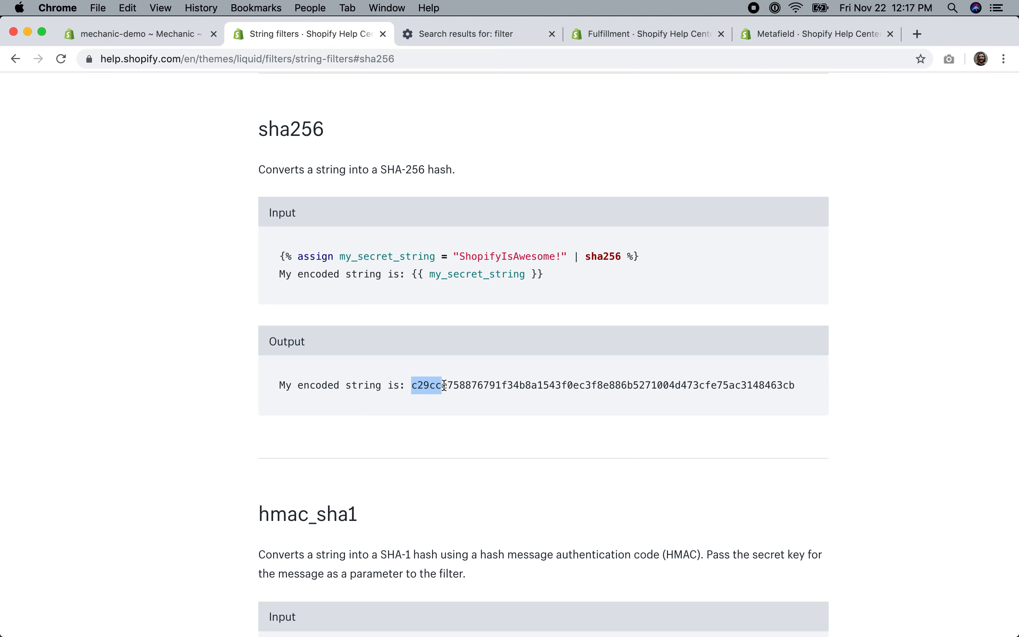
- Make task_id_hash_piece task.id | sha256 | slice: 0, 5 and set the metafield key to {{ metafield_key | json }}
{"action": "left_click", "coordinate": [136, 34]}
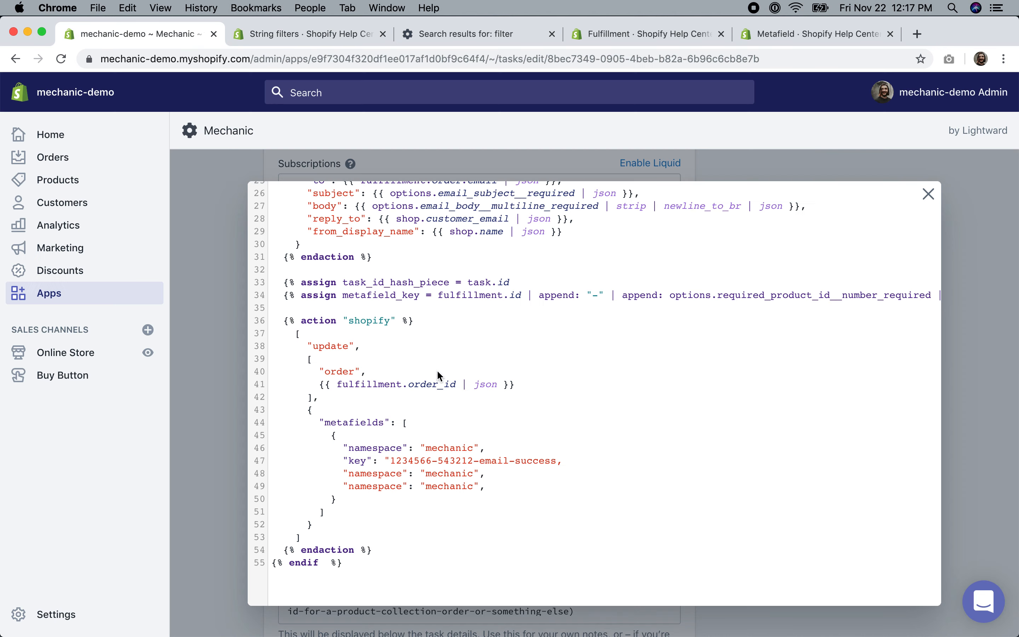
{"action": "mouse_move", "coordinate": [483, 292]}
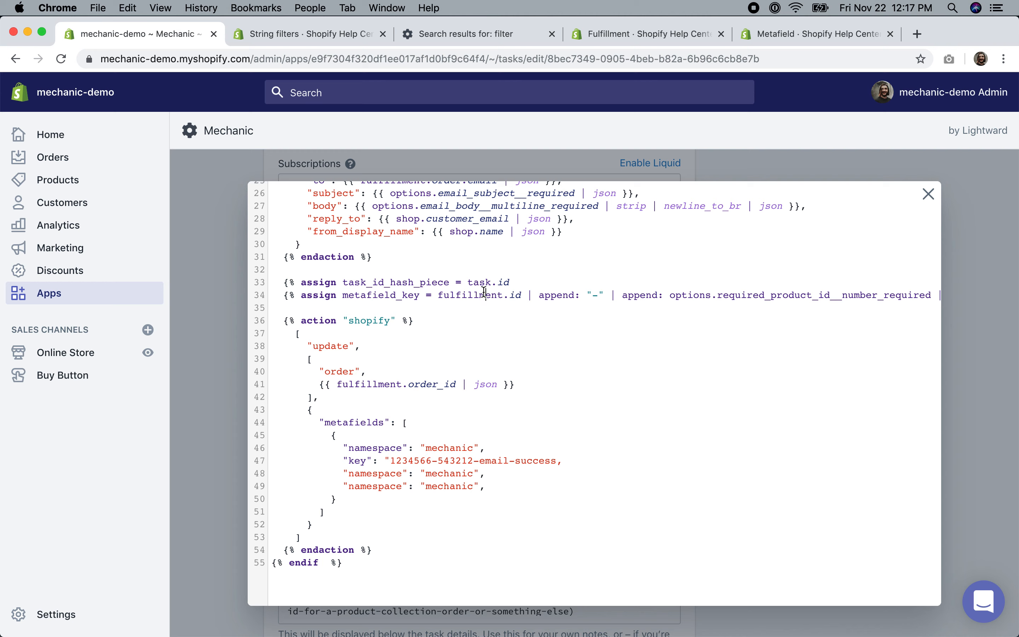
{"action": "mouse_move", "coordinate": [721, 284]}
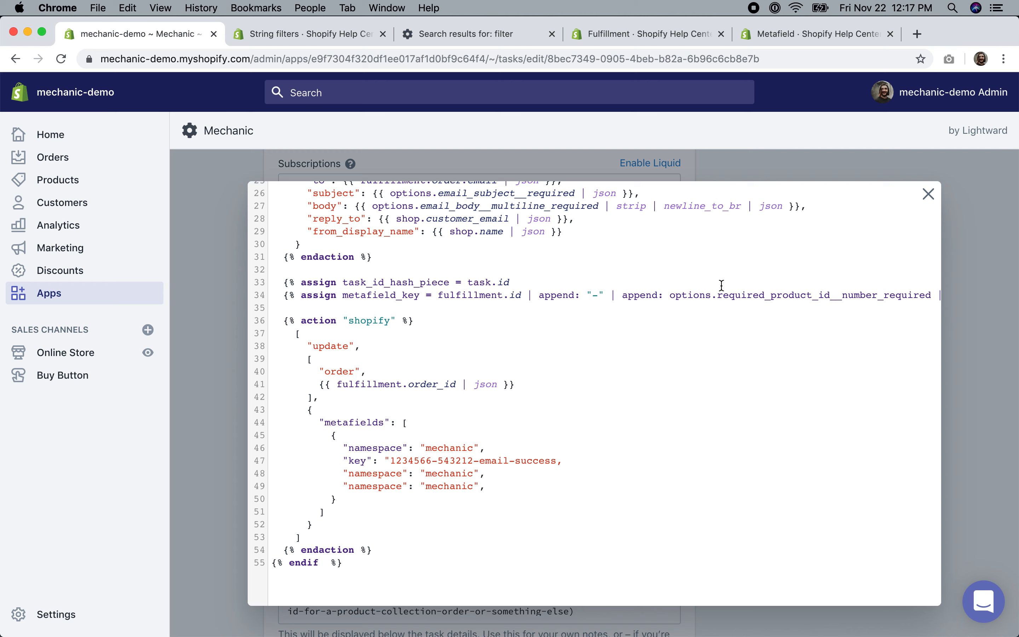
{"action": "type", "text": "| sha256 |"}
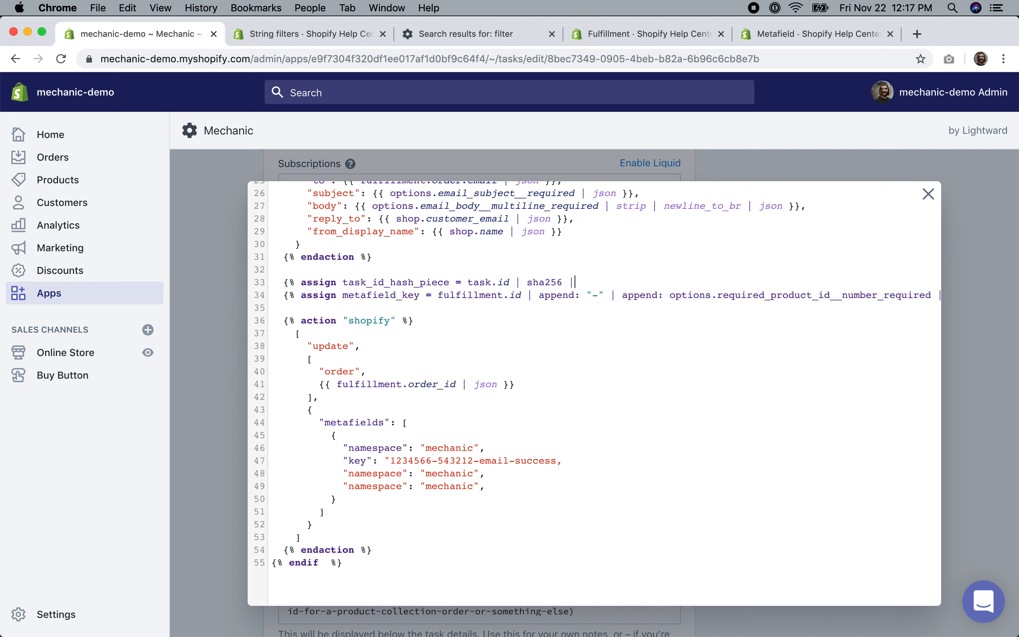
{"action": "type", "text": "slice"}
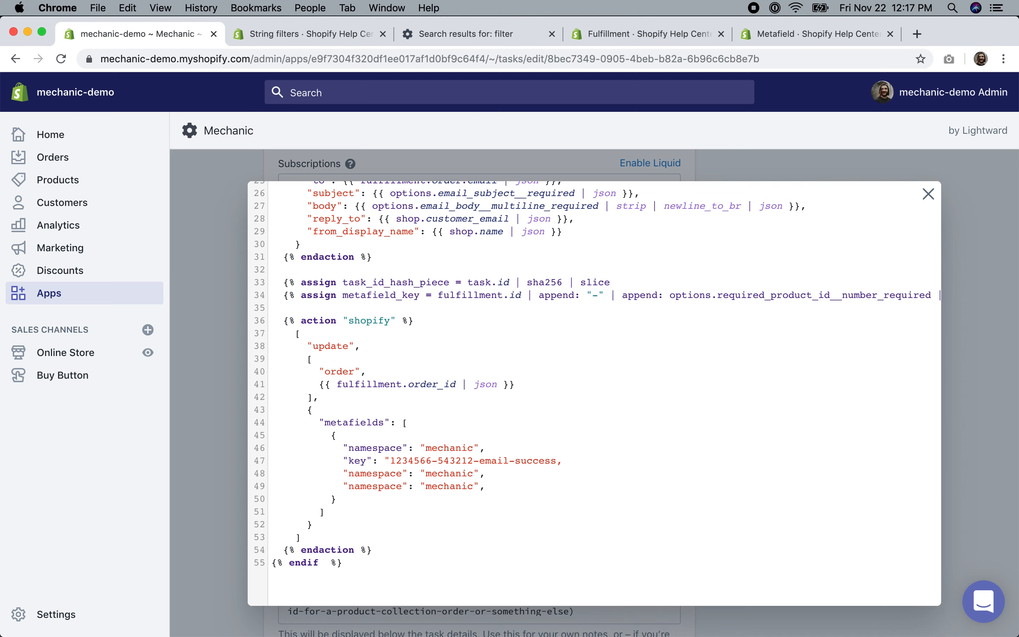
{"action": "left_click", "coordinate": [309, 34]}
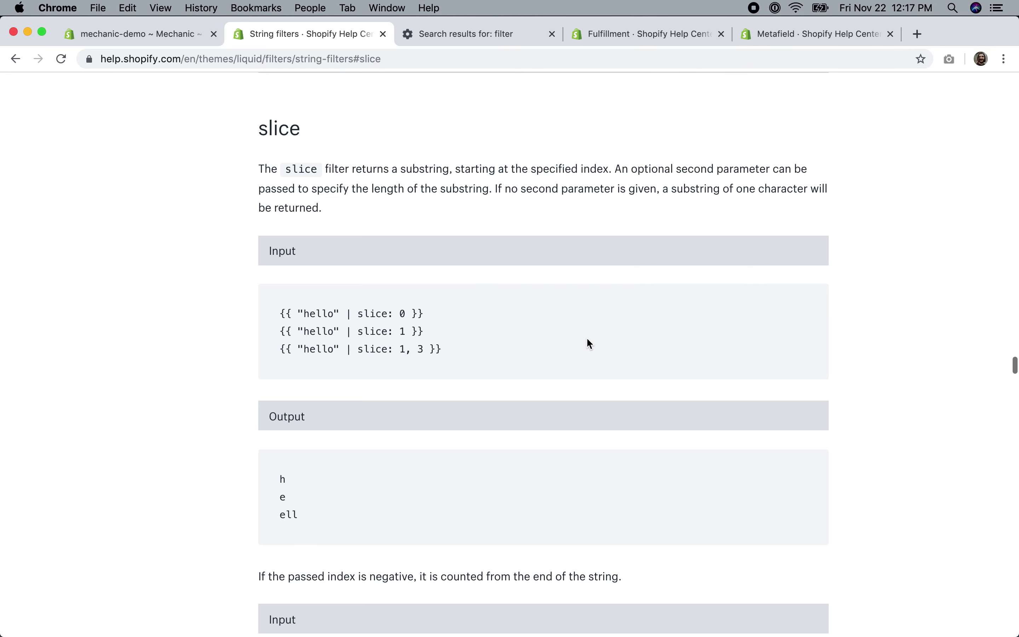
{"action": "mouse_move", "coordinate": [509, 319]}
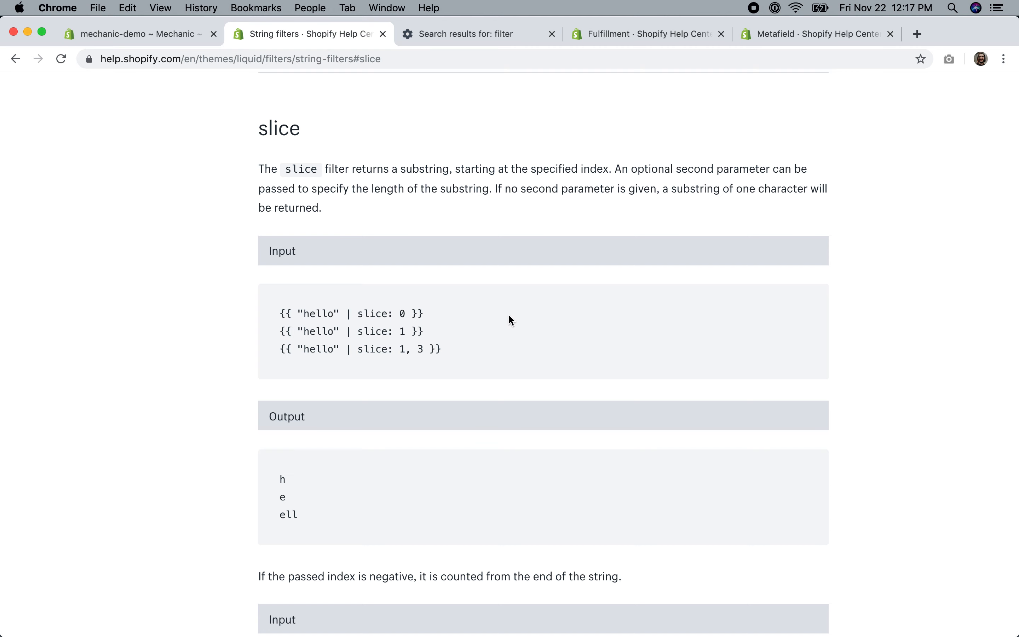
{"action": "left_click", "coordinate": [134, 34]}
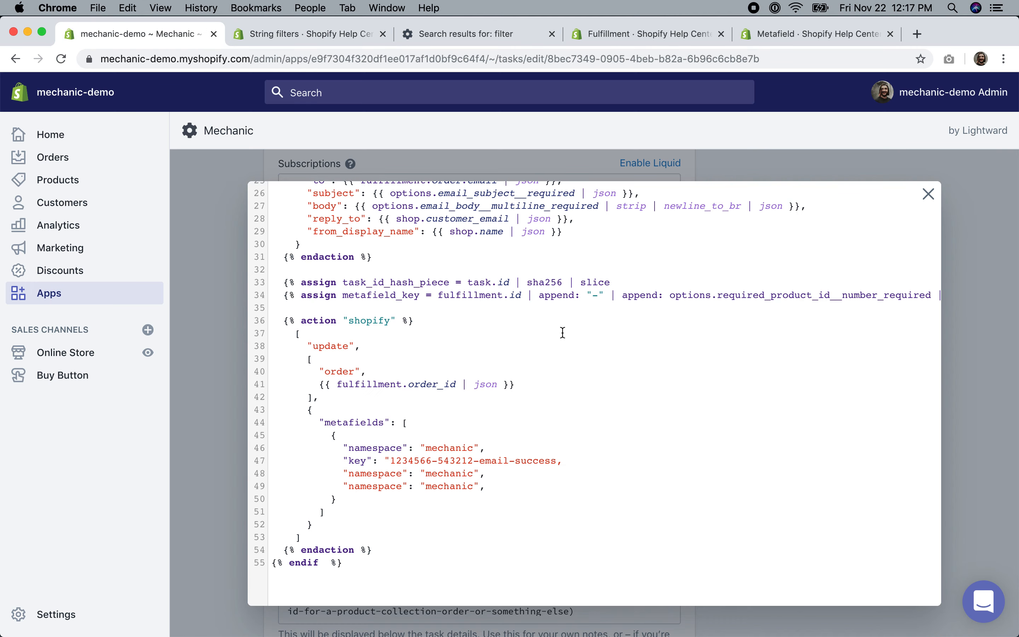
{"action": "type", "text": ": 0, 5 %}"}
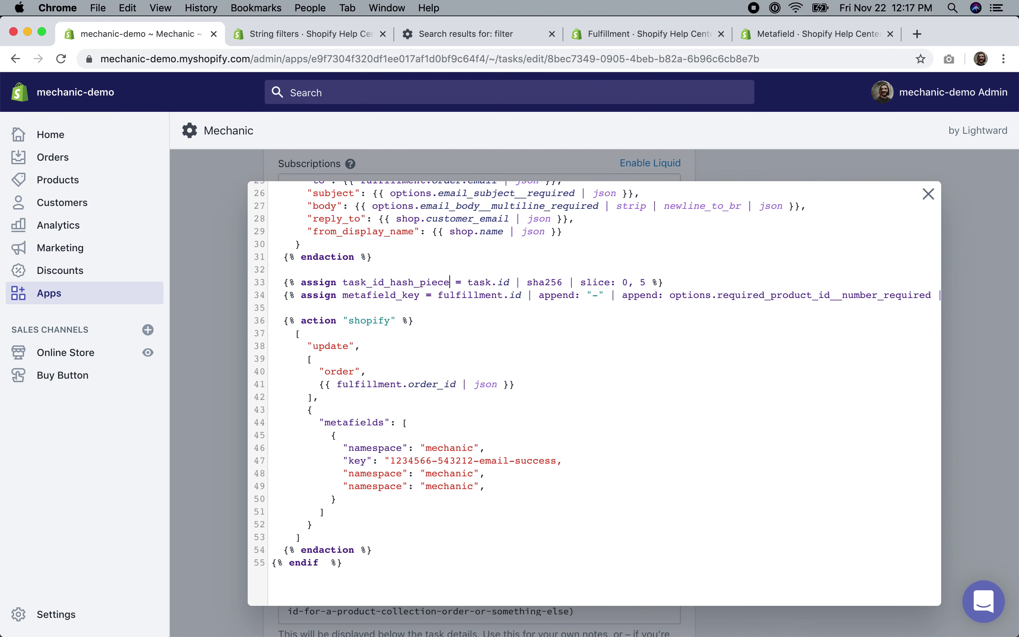
{"action": "scroll", "scroll_direction": "right", "scroll_amount": 3}
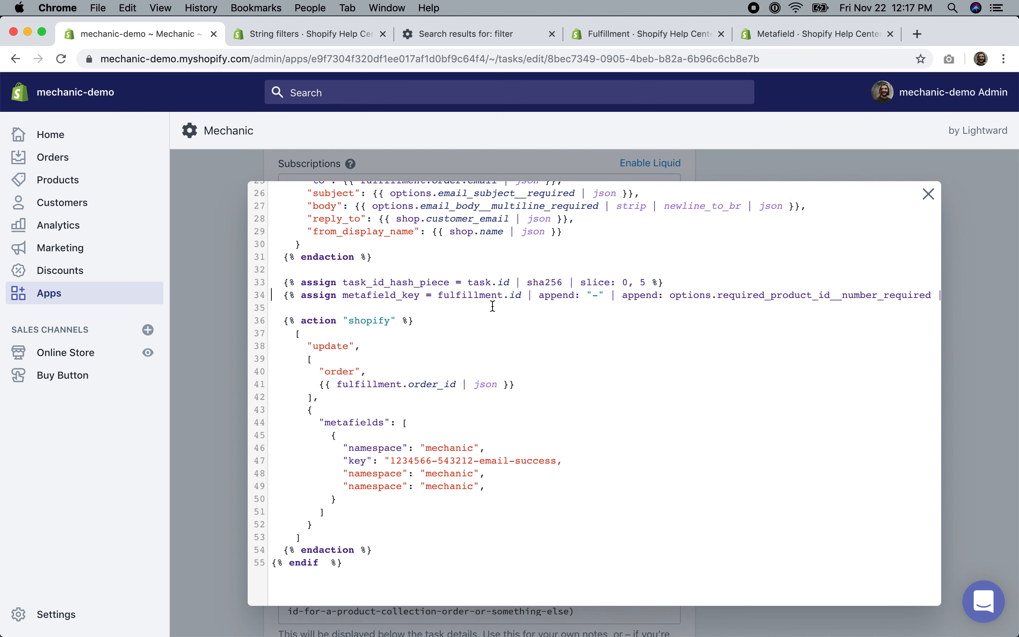
{"action": "mouse_move", "coordinate": [404, 282]}
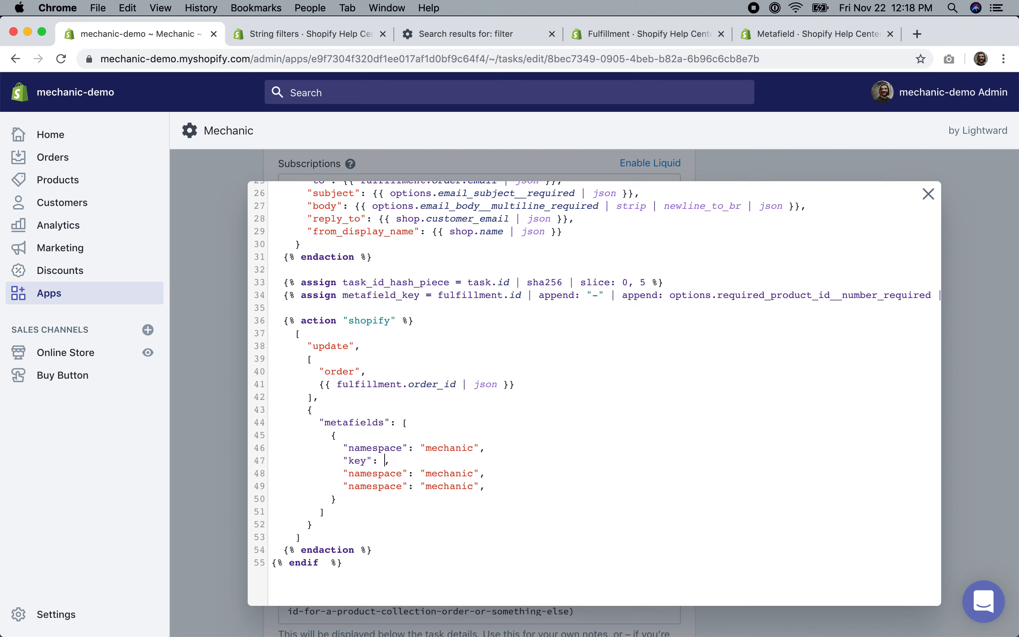
{"action": "type", "text": "{{ metafield_key | json"}
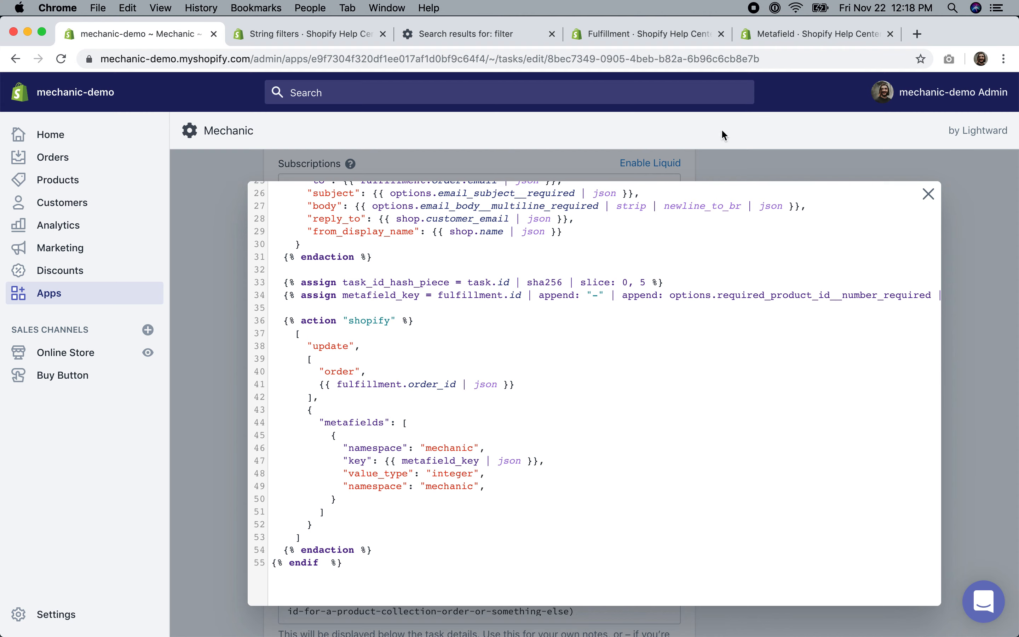
- Check the Metafield reference's value types string, integer and json_string, then return to the task's value_type line
{"action": "left_click", "coordinate": [815, 34]}
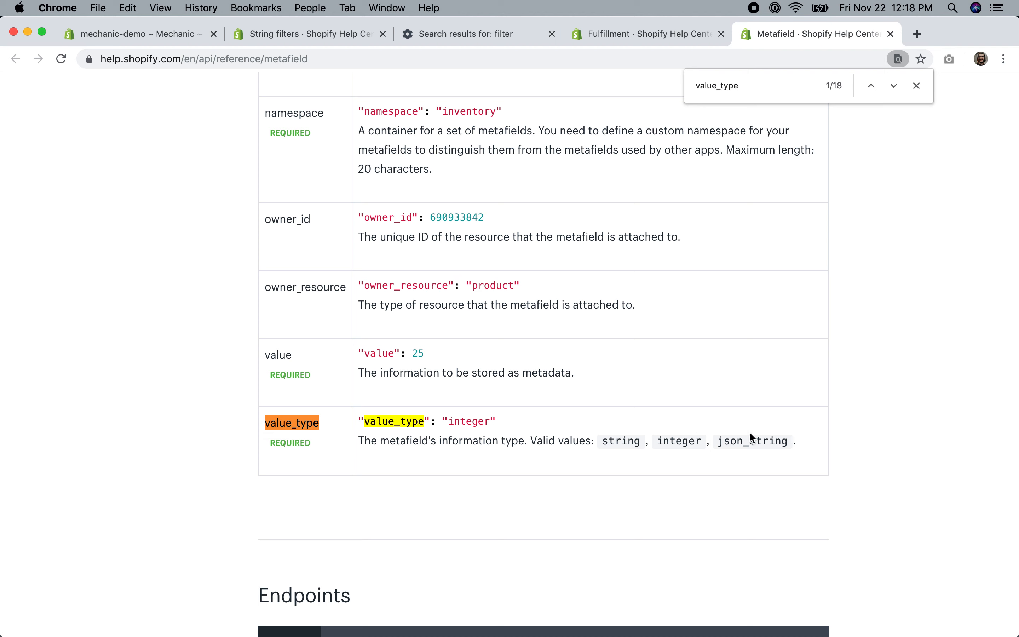
{"action": "double_click", "coordinate": [751, 441]}
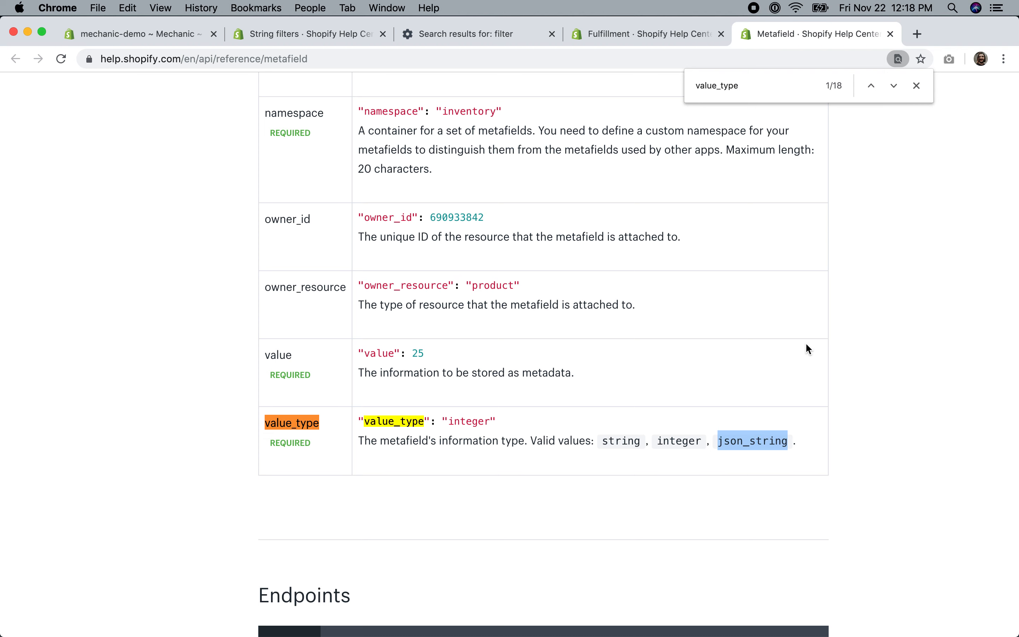
{"action": "mouse_move", "coordinate": [762, 434]}
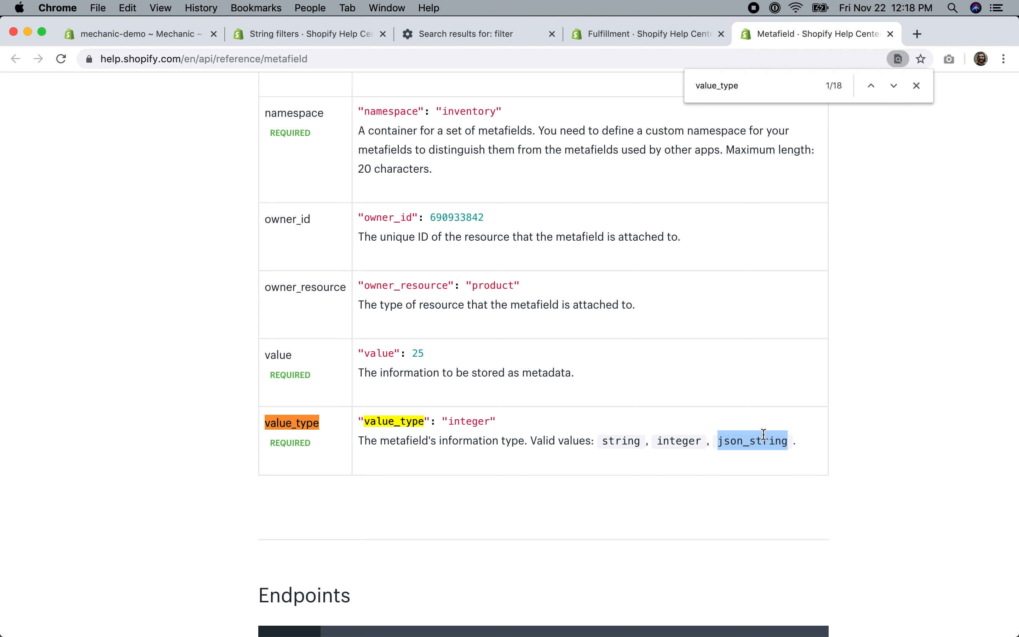
{"action": "mouse_move", "coordinate": [760, 433]}
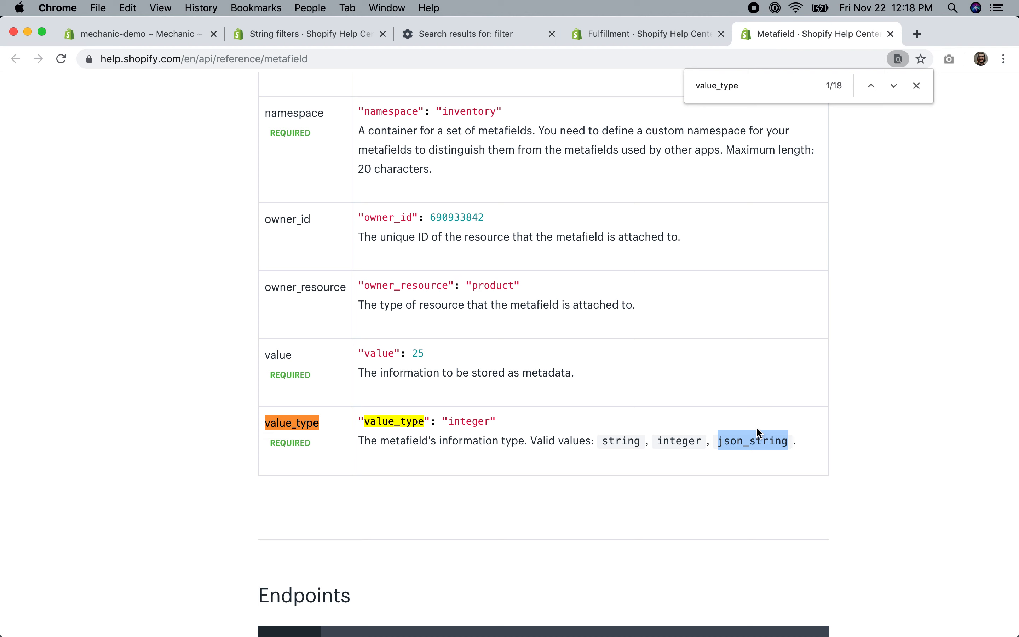
{"action": "left_click", "coordinate": [135, 33]}
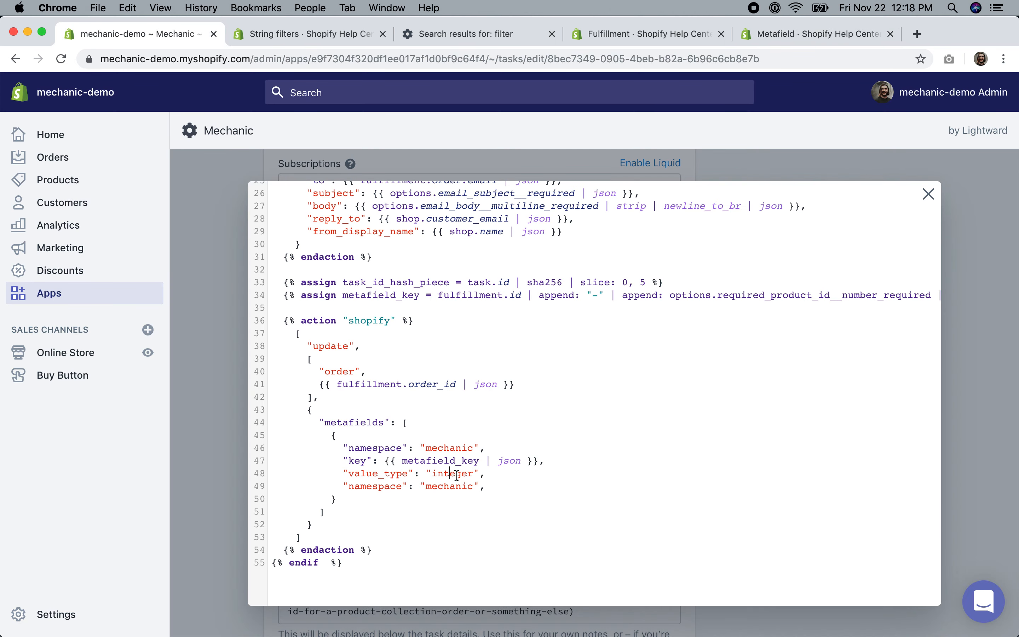
- Set the metafield to value_type json_string with value {{ true | json | json }} in place of the duplicate namespace line
{"action": "type", "text": "json_string"}
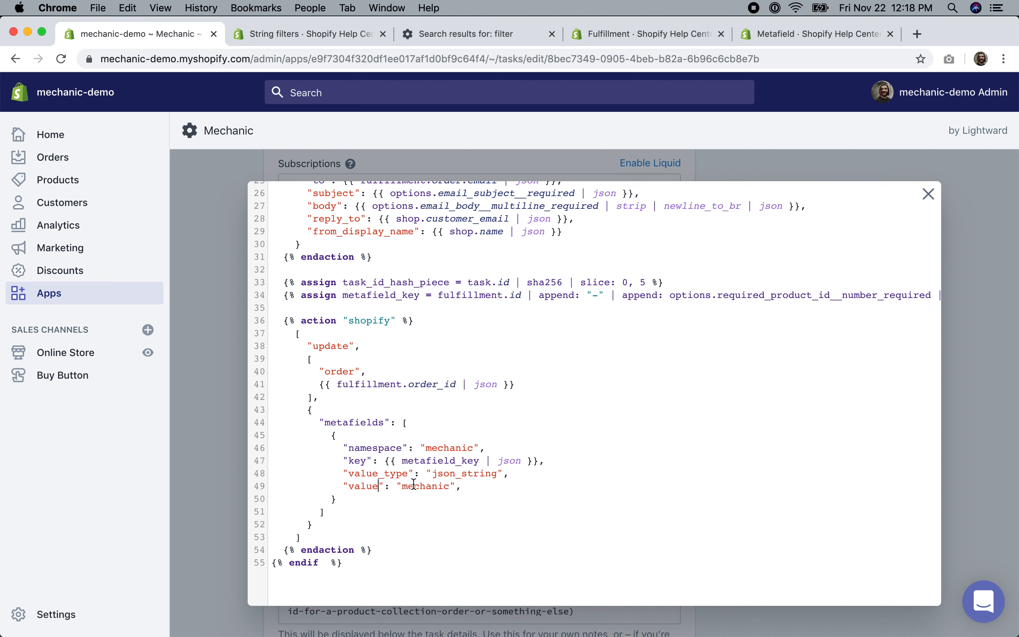
{"action": "type", "text": "{{ true | json | json"}
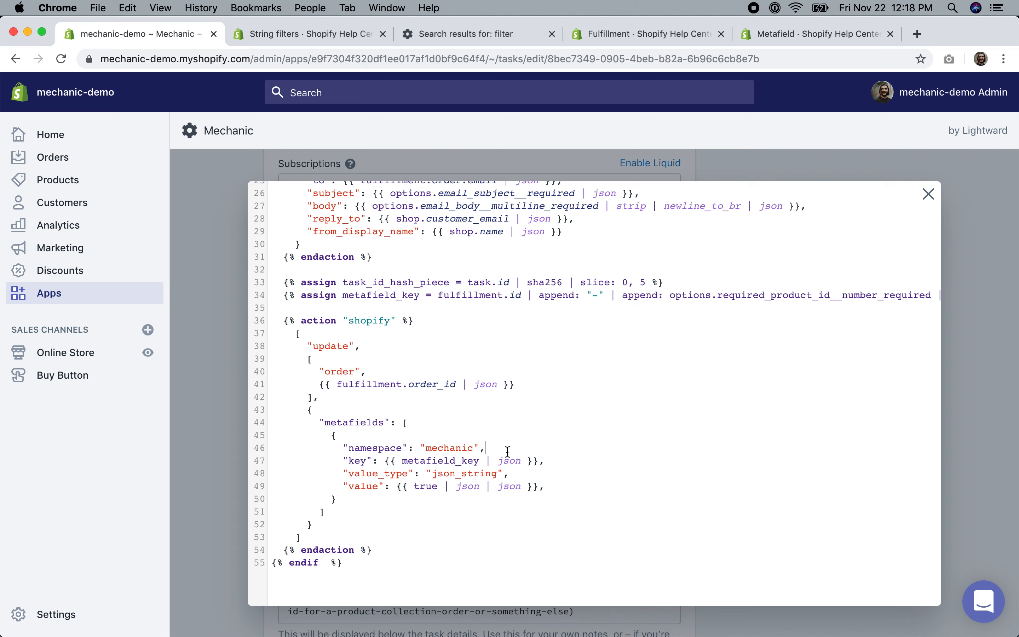
{"action": "double_click", "coordinate": [440, 460]}
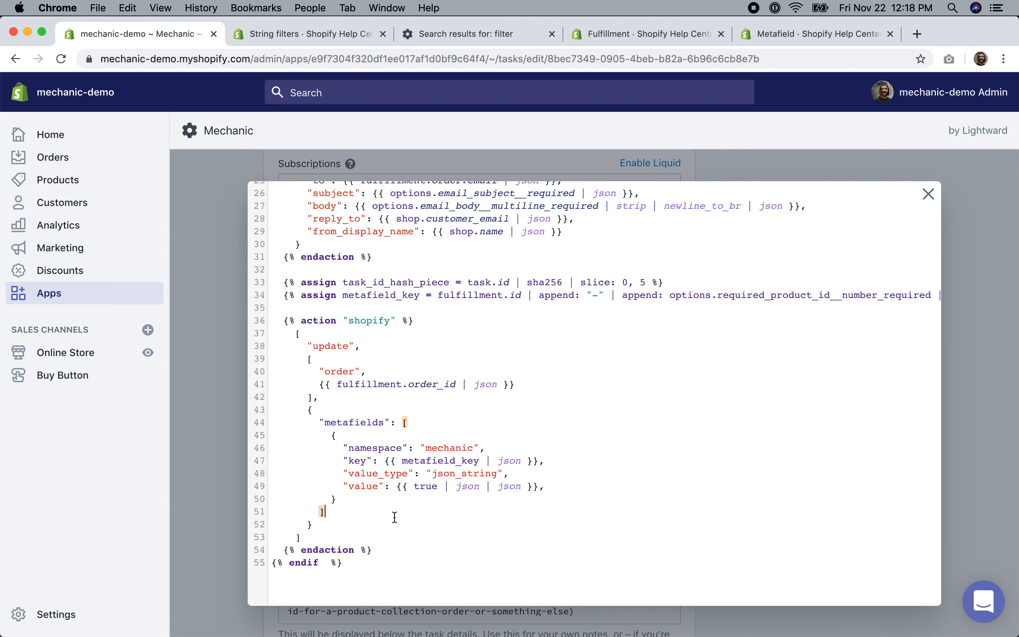
{"action": "double_click", "coordinate": [466, 486]}
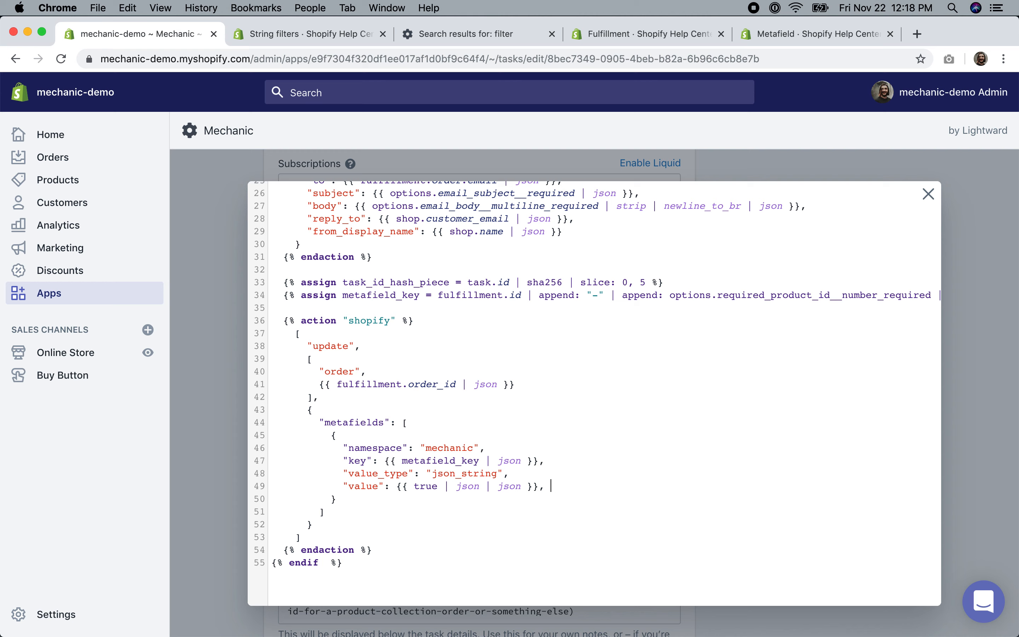
{"action": "type", "text": "\"\\\""}
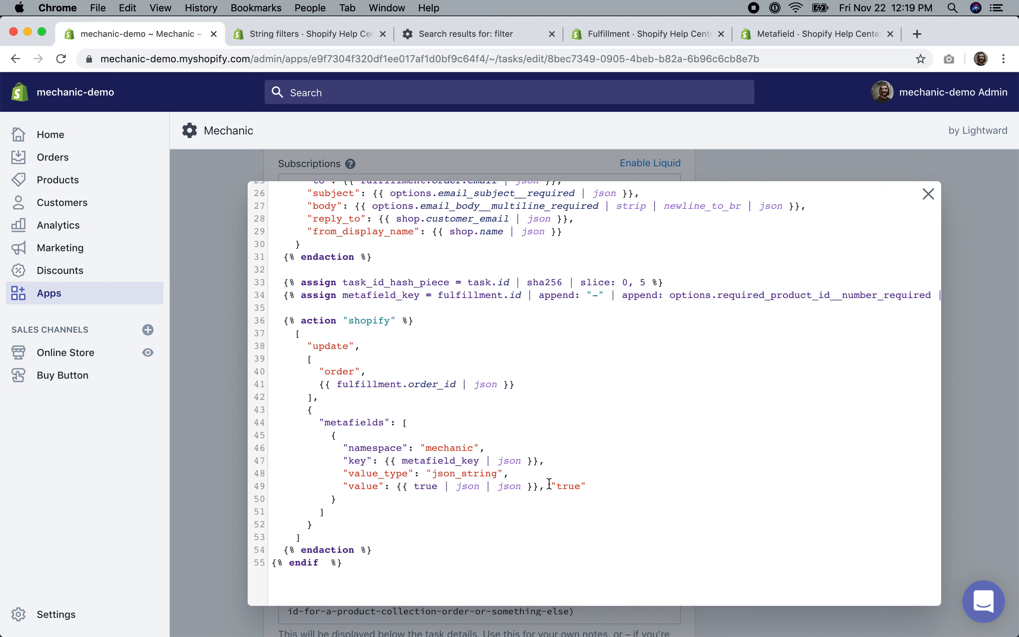
{"action": "double_click", "coordinate": [569, 486]}
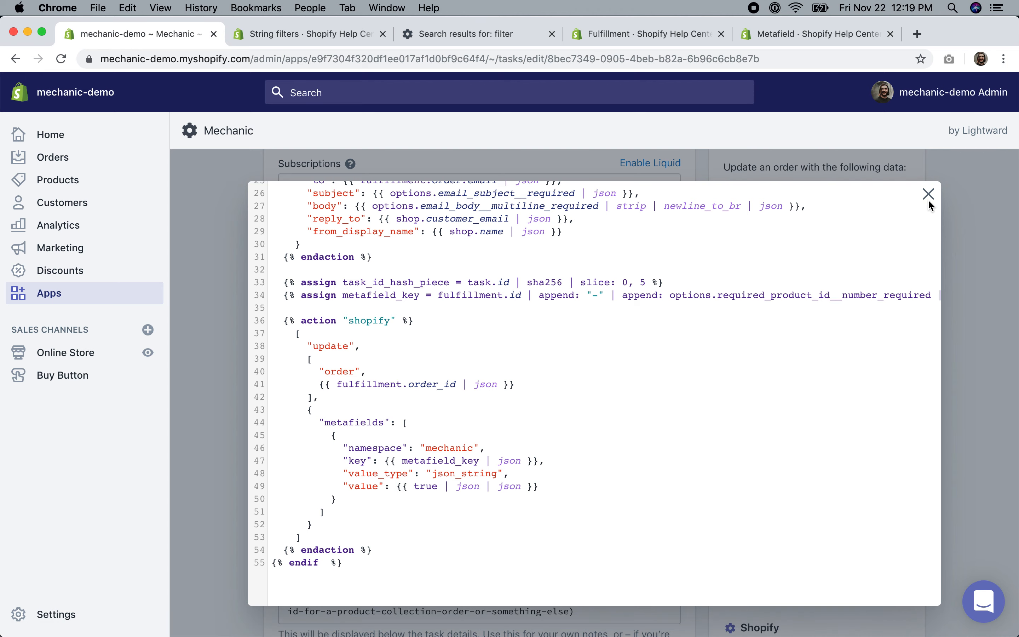
- Change the Required product ID to 12351111 and check that the previewed metafield key is rebuilt with it
{"action": "left_click", "coordinate": [928, 194]}
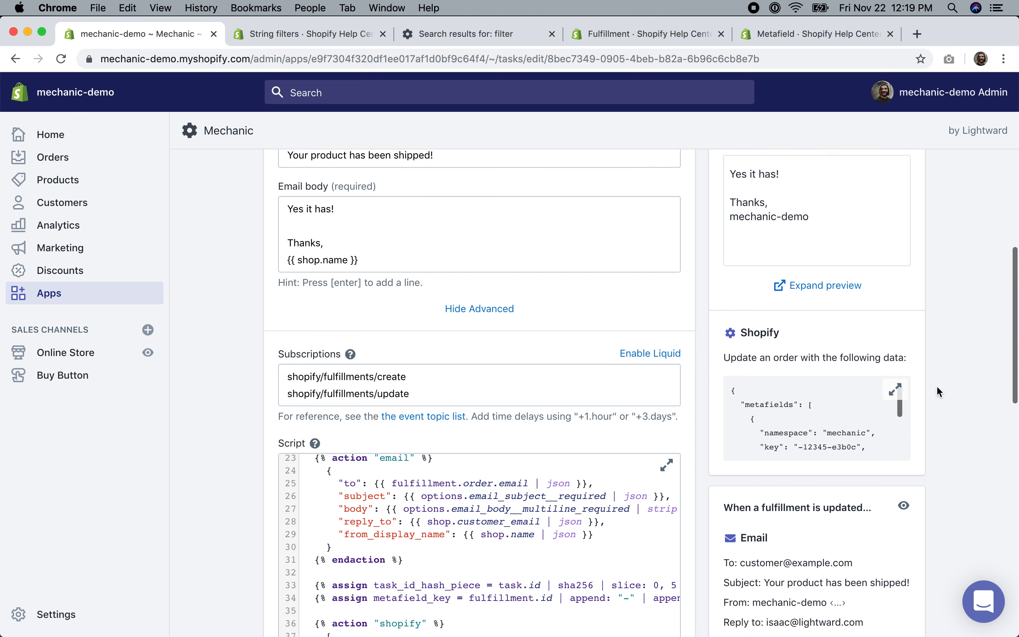
{"action": "scroll", "scroll_direction": "down", "scroll_amount": 3}
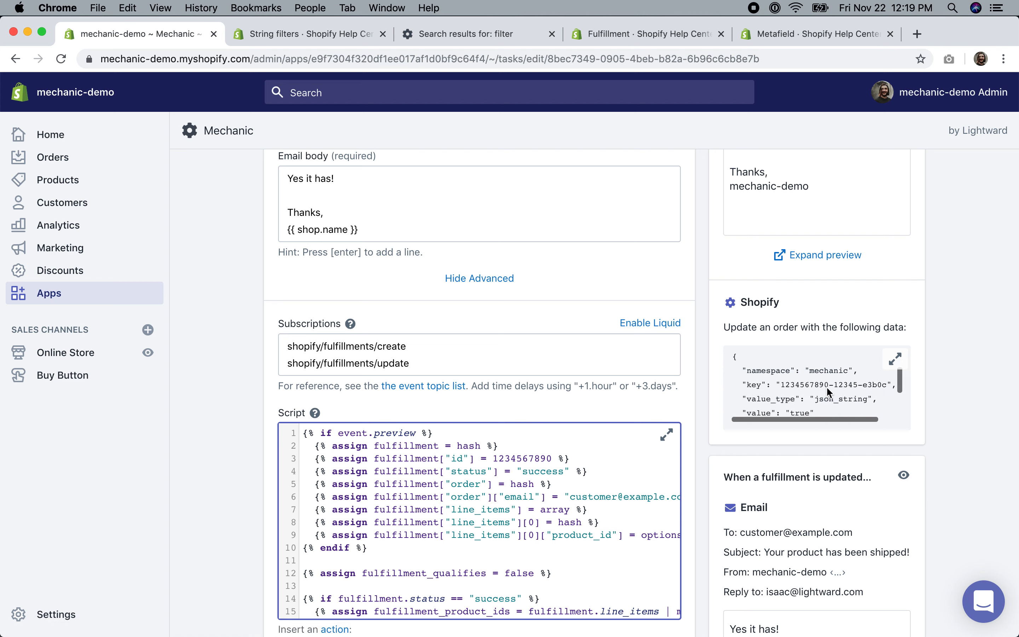
{"action": "double_click", "coordinate": [804, 384]}
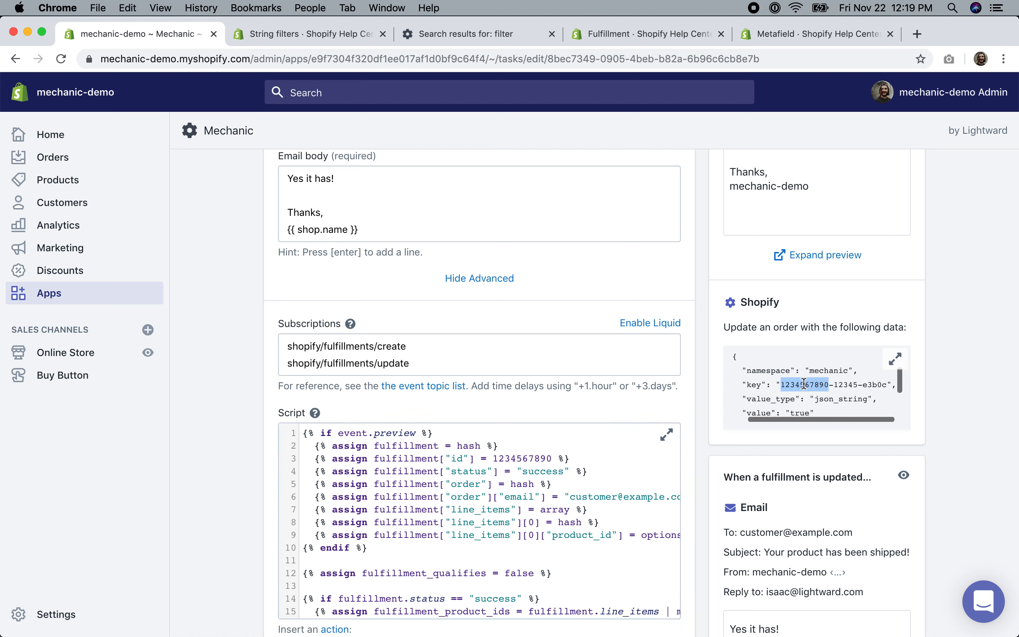
{"action": "scroll", "scroll_direction": "down", "scroll_amount": 3}
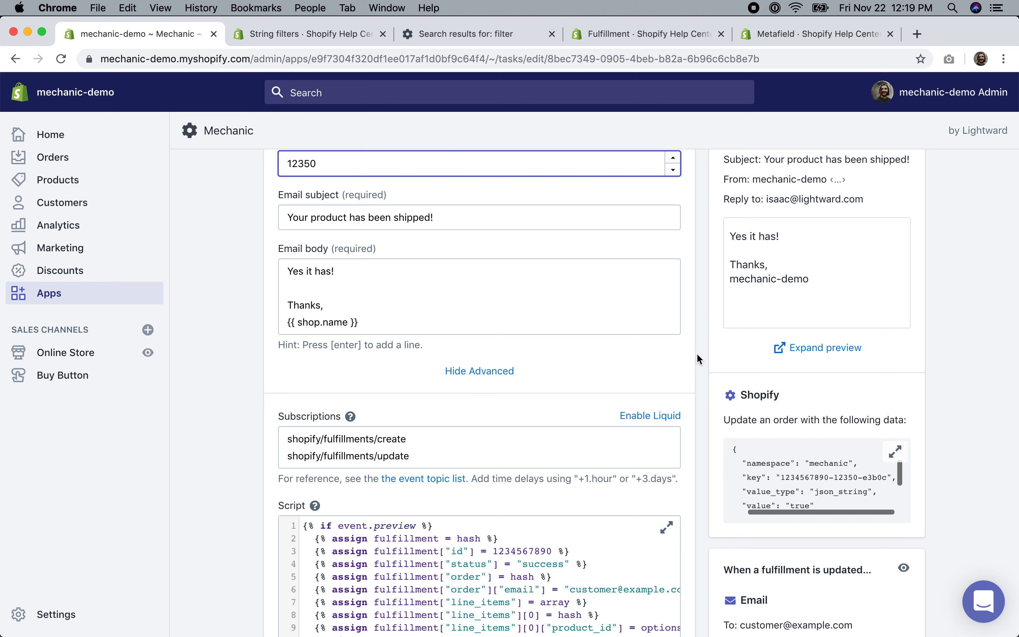
{"action": "scroll", "scroll_direction": "down", "scroll_amount": 3}
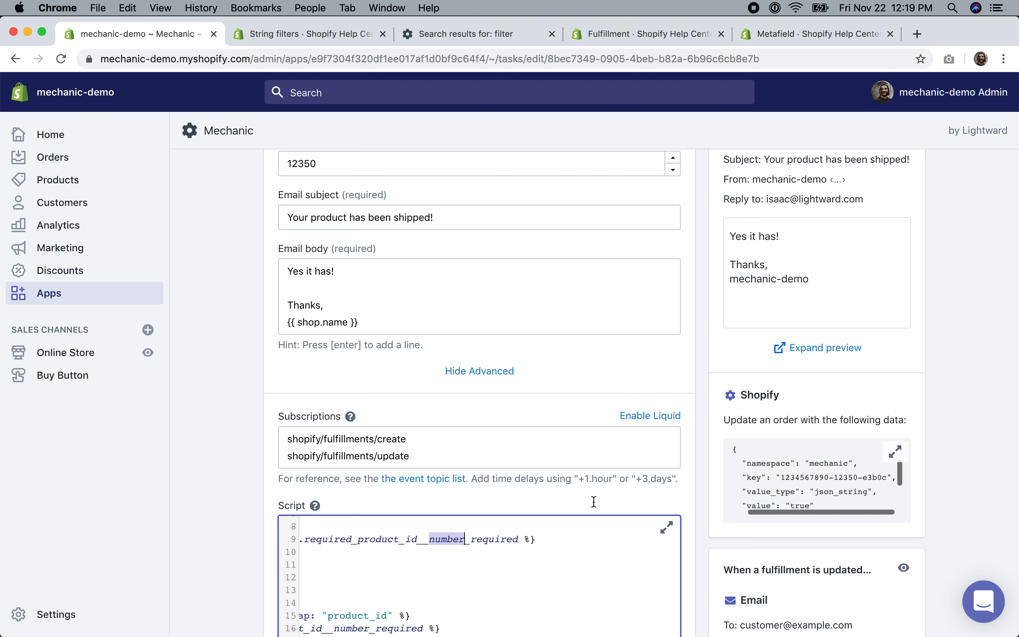
{"action": "scroll", "scroll_direction": "up", "scroll_amount": 3}
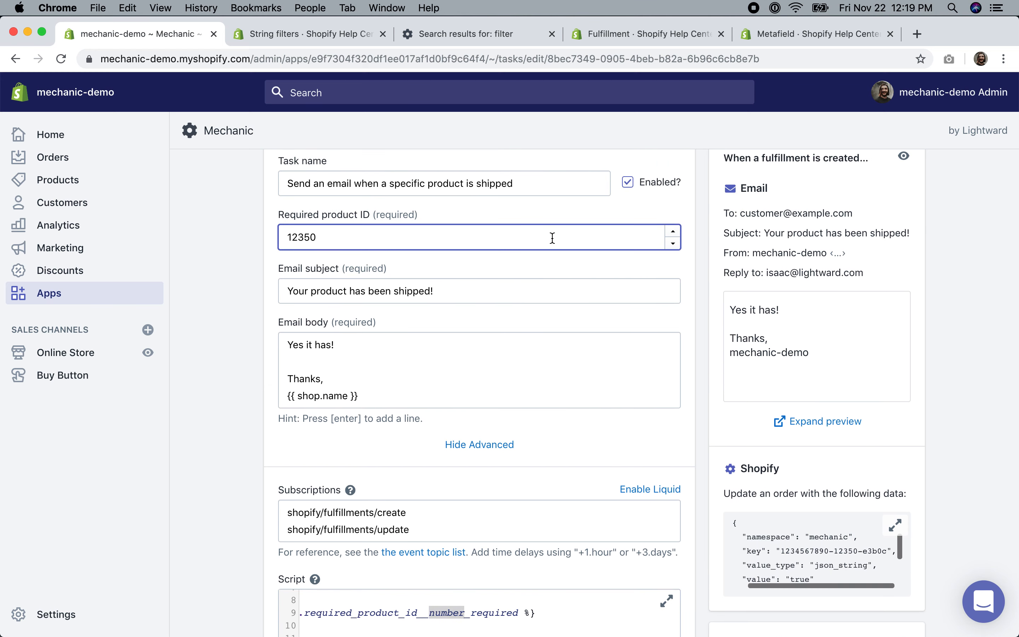
{"action": "type", "text": "1111"}
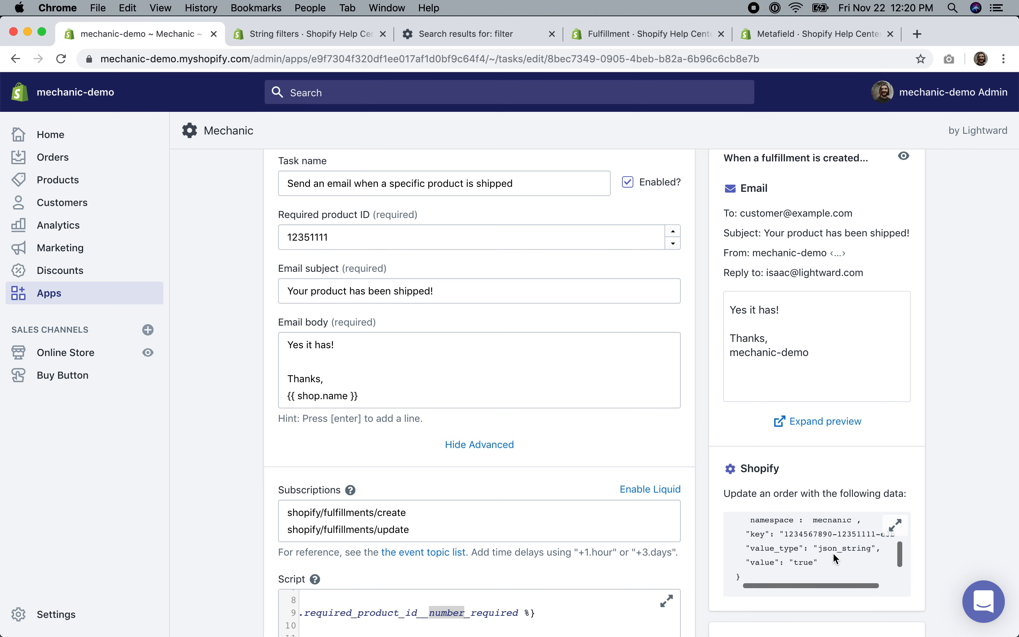
{"action": "scroll", "scroll_direction": "down", "scroll_amount": 3}
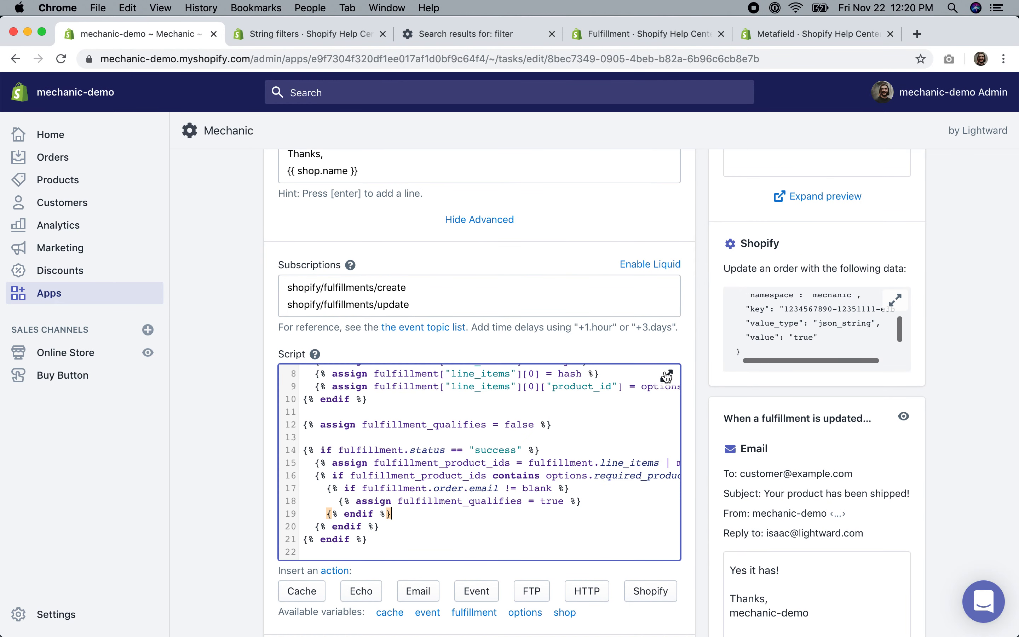
- Move the task_id_hash_piece and metafield_key assign lines above the qualifies block in the expanded script
{"action": "left_click", "coordinate": [665, 375]}
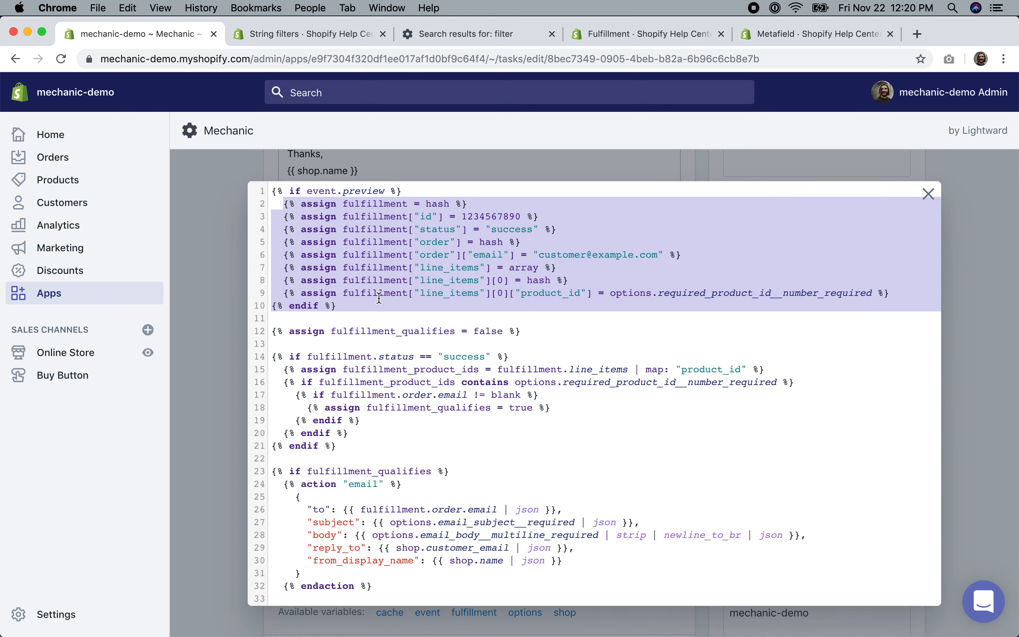
{"action": "scroll", "scroll_direction": "down", "scroll_amount": 3}
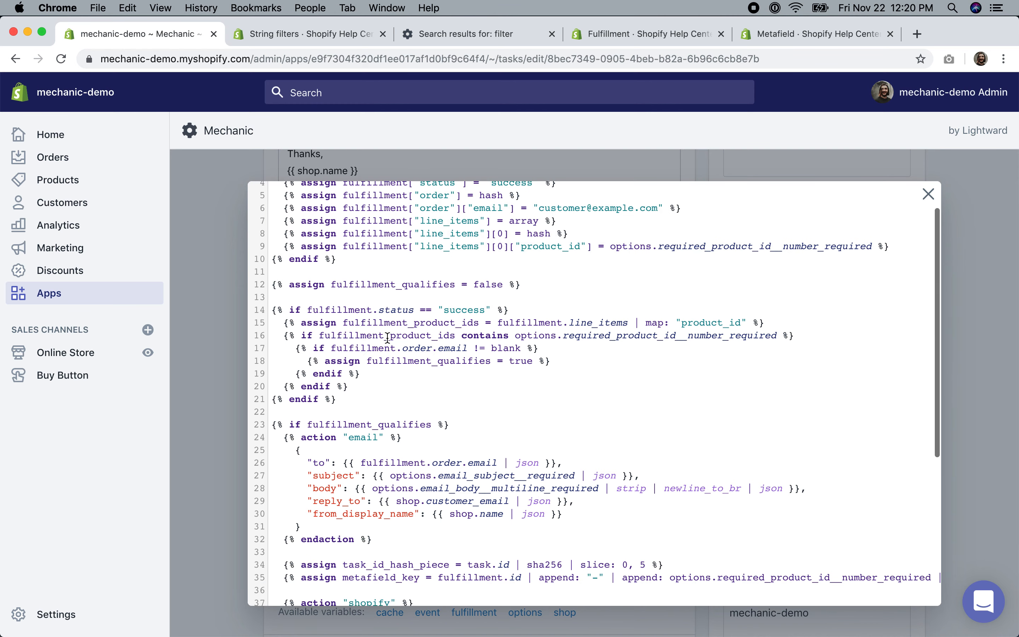
{"action": "scroll", "scroll_direction": "down", "scroll_amount": 3}
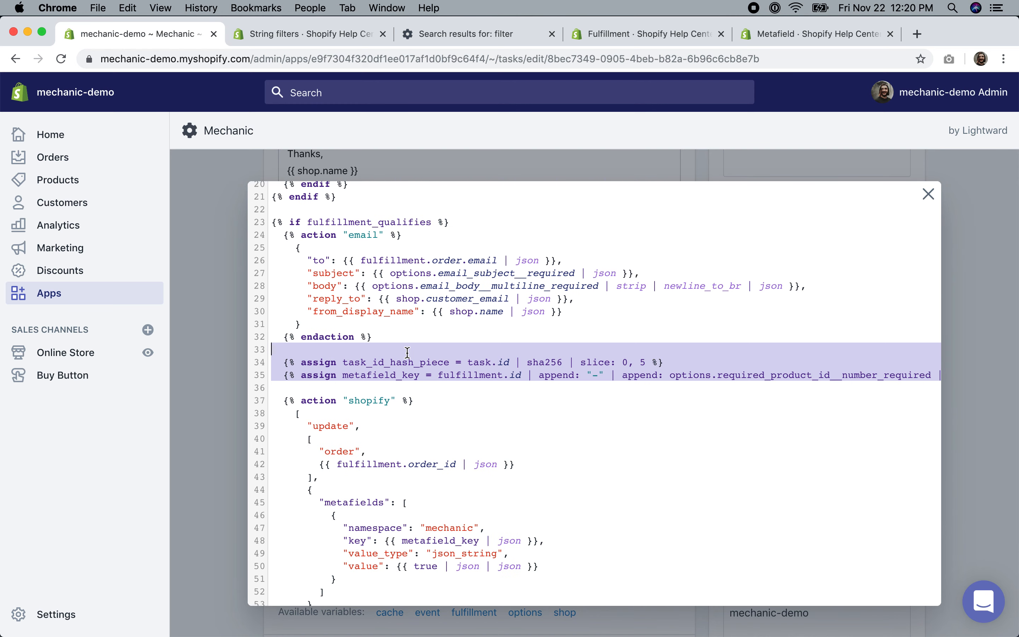
{"action": "scroll", "scroll_direction": "up", "scroll_amount": 3}
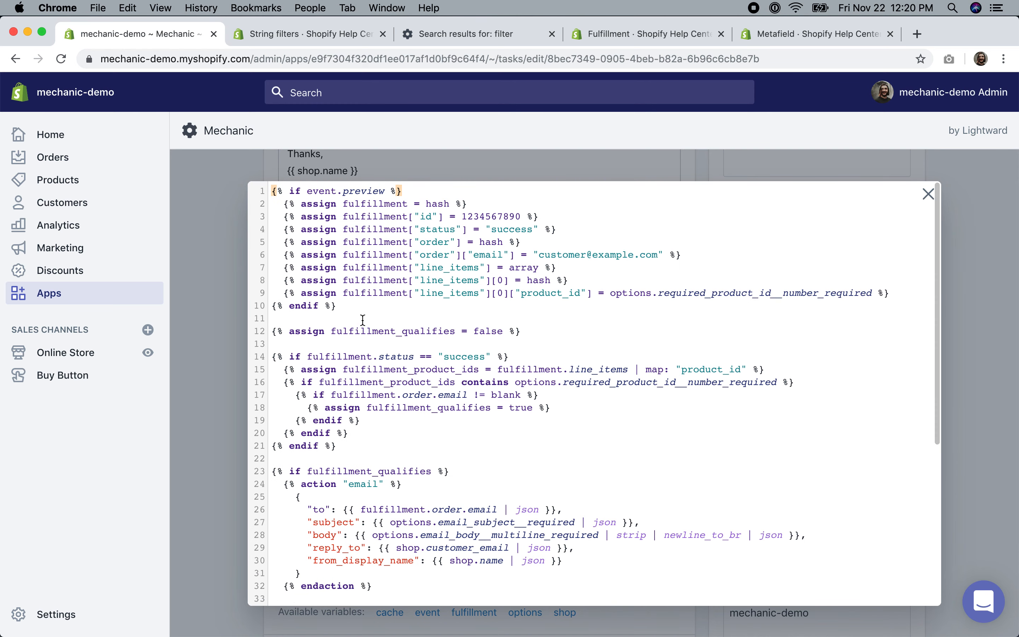
{"action": "mouse_move", "coordinate": [385, 316]}
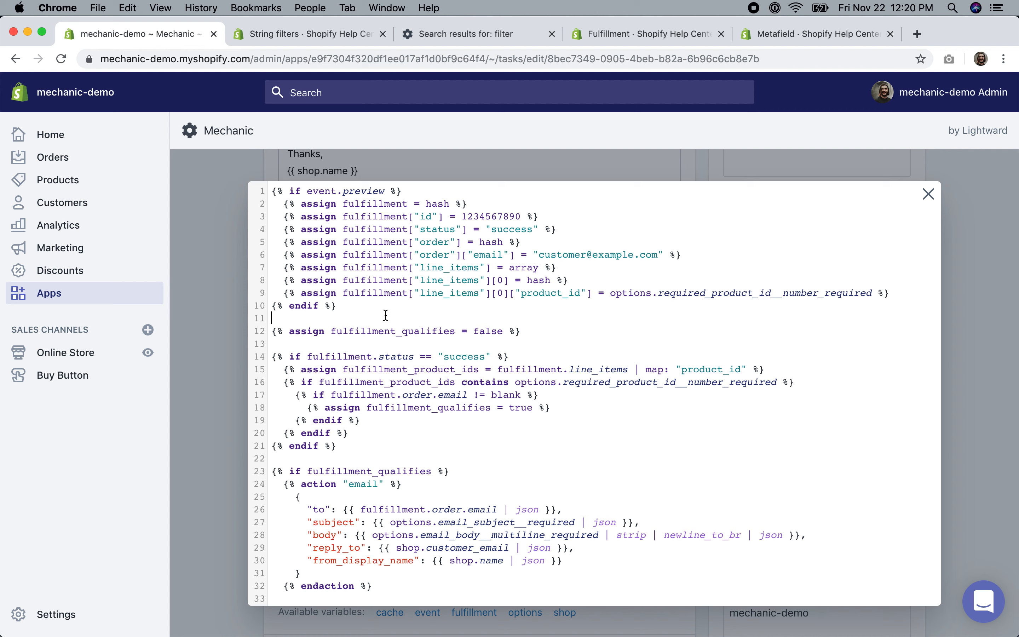
{"action": "type", "text": "{% assign task_id_hash_piece = task.id | sha256 | slice: 0, 5 %}"}
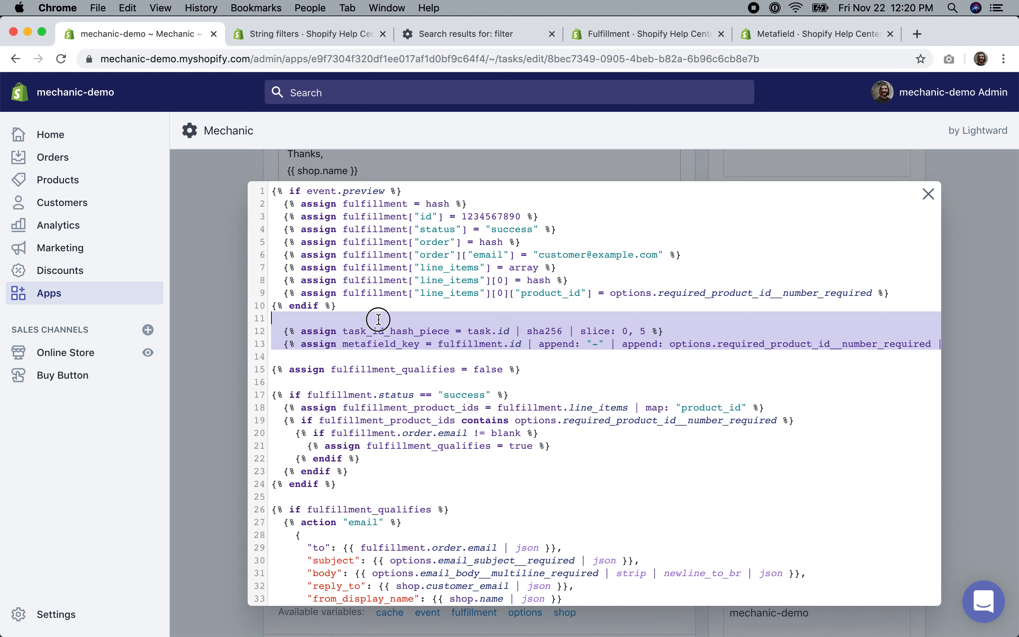
{"action": "left_click", "coordinate": [401, 343]}
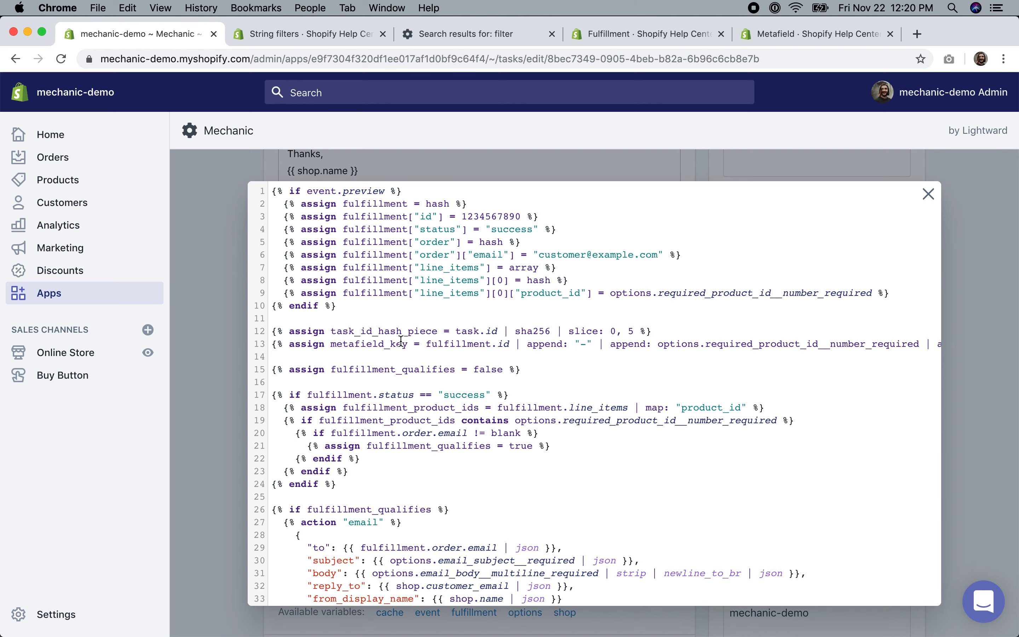
{"action": "double_click", "coordinate": [368, 344]}
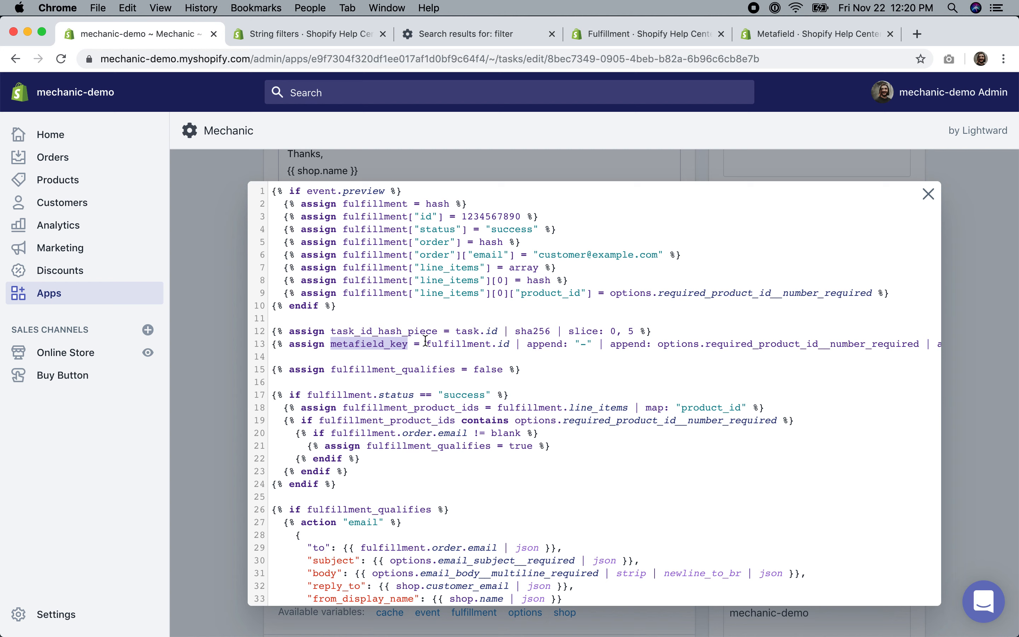
{"action": "mouse_move", "coordinate": [455, 342]}
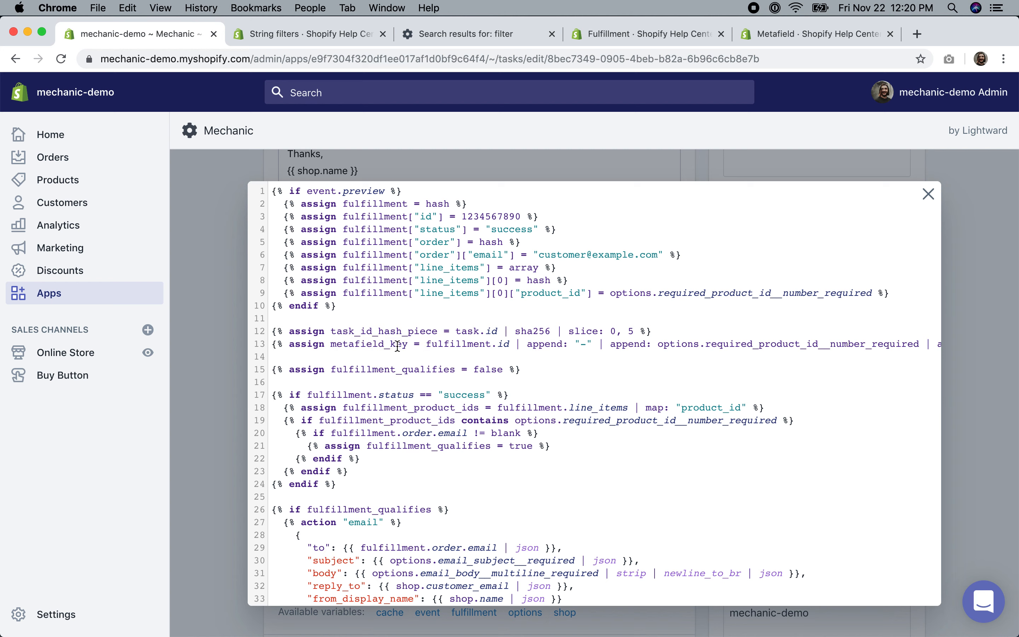
{"action": "double_click", "coordinate": [458, 344]}
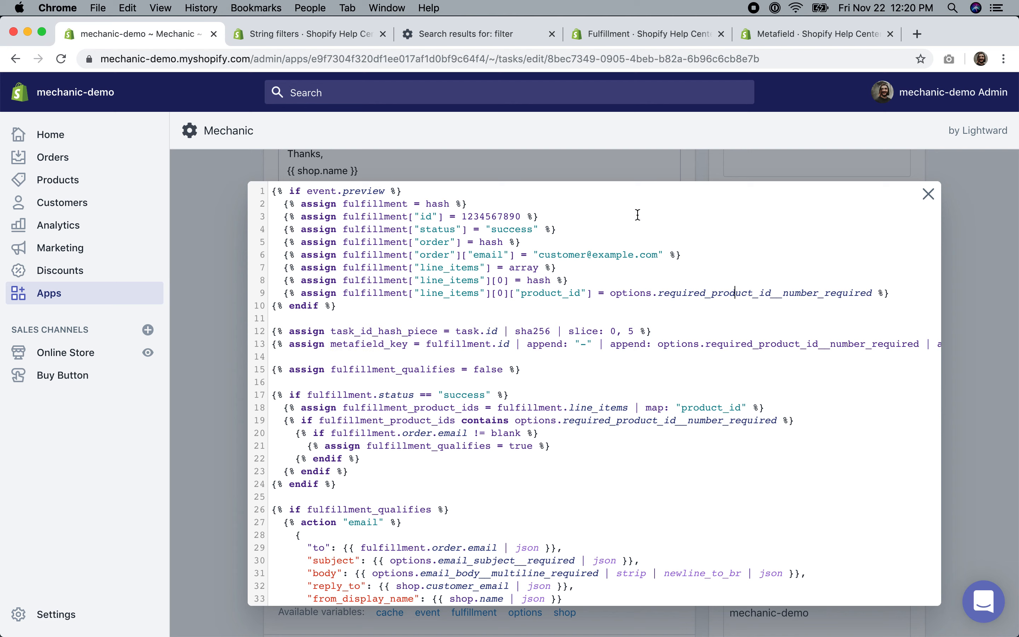
{"action": "double_click", "coordinate": [369, 344]}
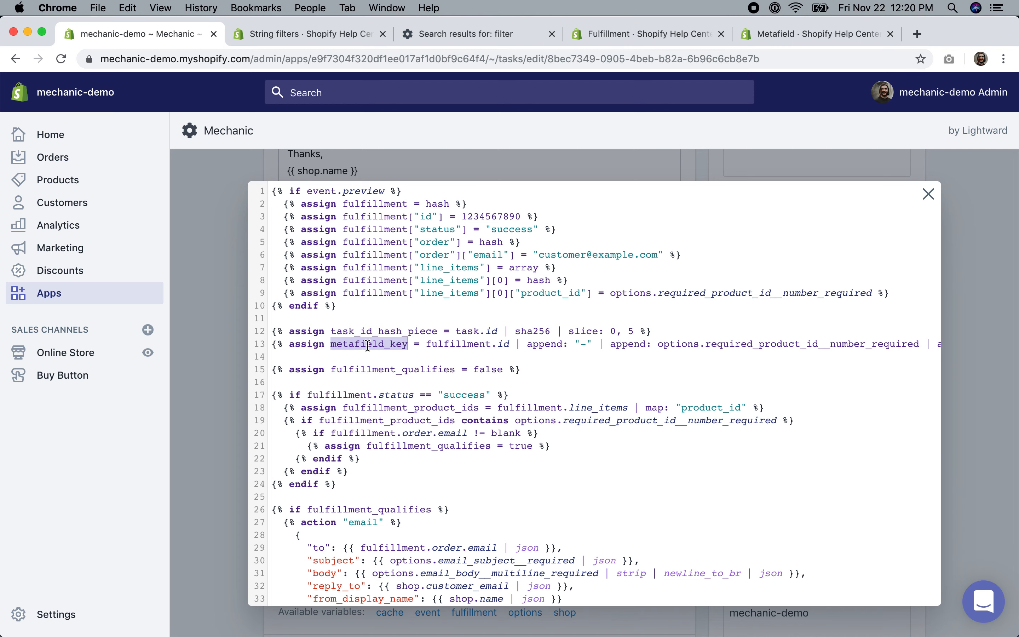
{"action": "mouse_move", "coordinate": [387, 375]}
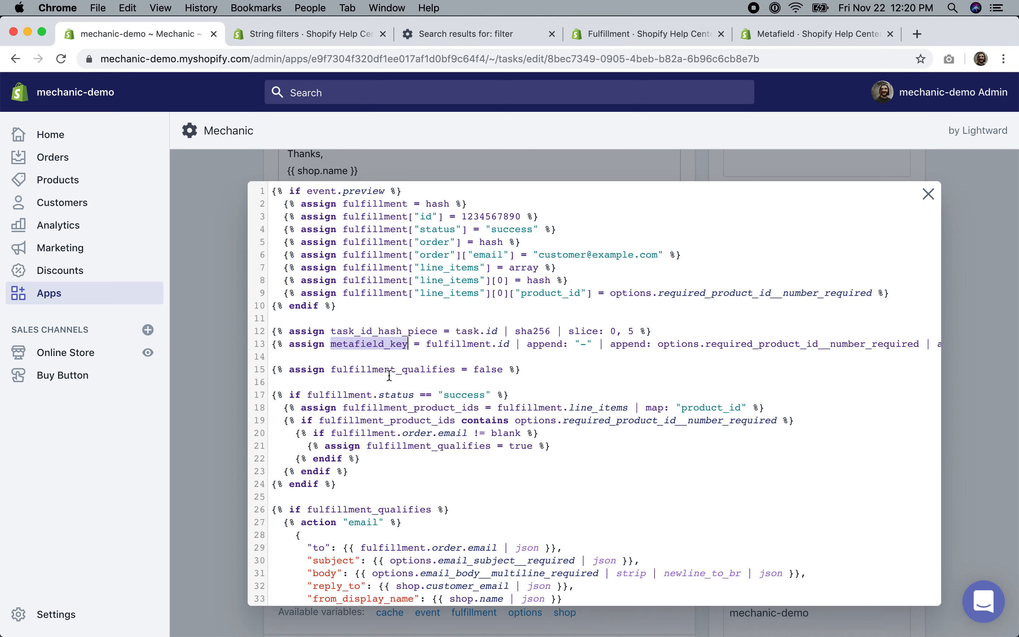
- Wrap the qualifies assignment in {% unless fulfillment.order.metafields.mechanic[metafield_key] %}…{% endunless %}
{"action": "scroll", "scroll_direction": "down", "scroll_amount": 3}
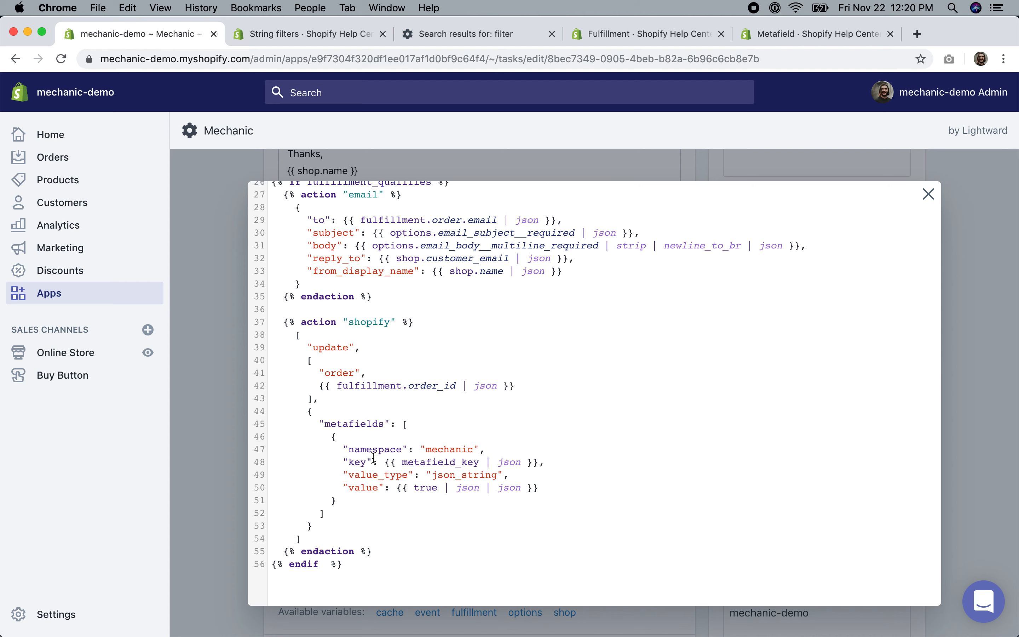
{"action": "scroll", "scroll_direction": "up", "scroll_amount": 3}
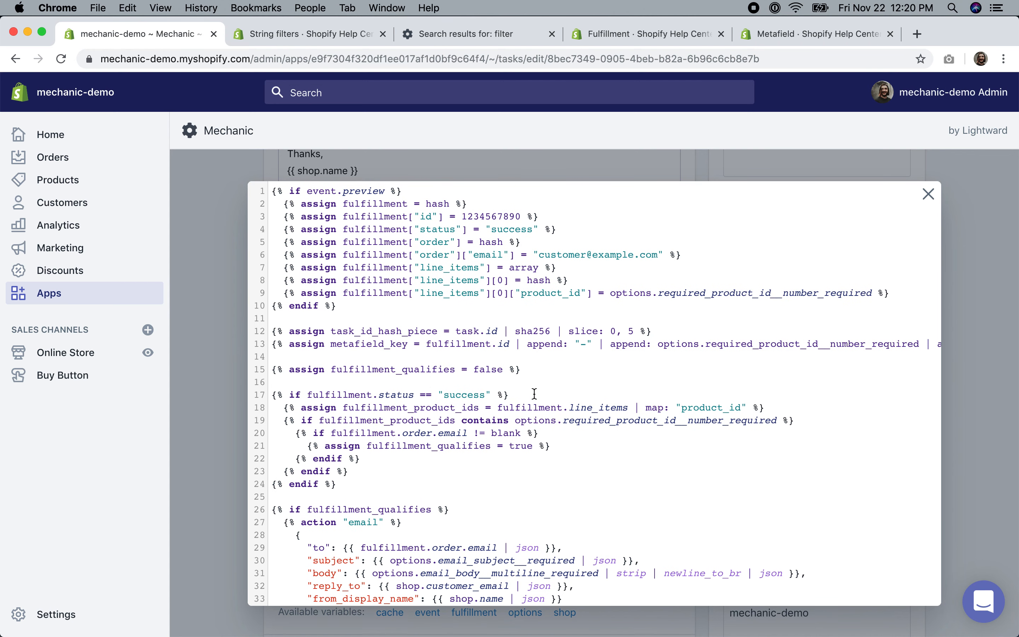
{"action": "mouse_move", "coordinate": [418, 434]}
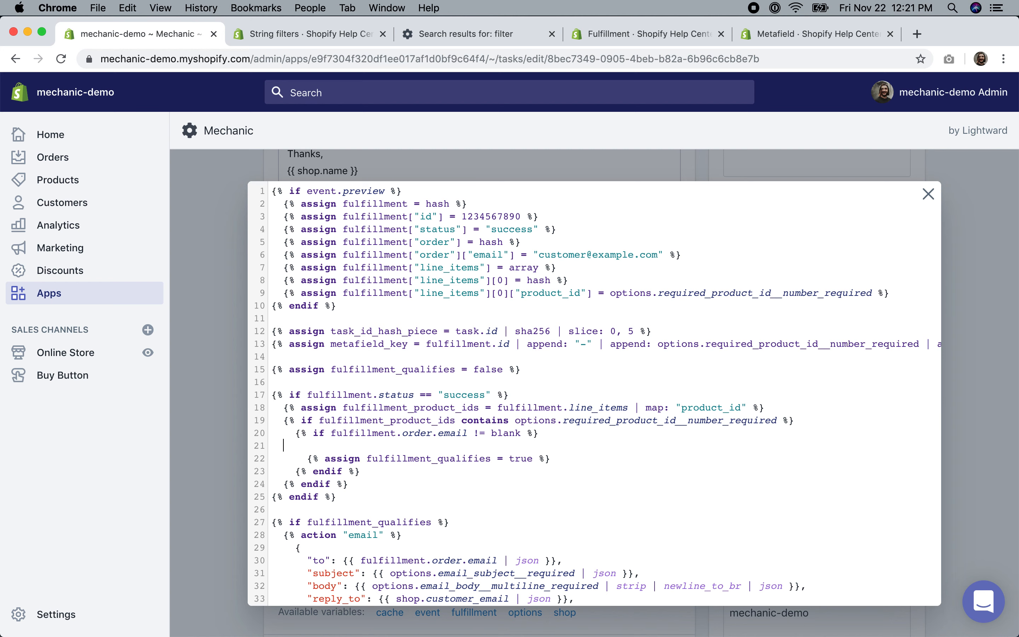
{"action": "type", "text": "{% unless"}
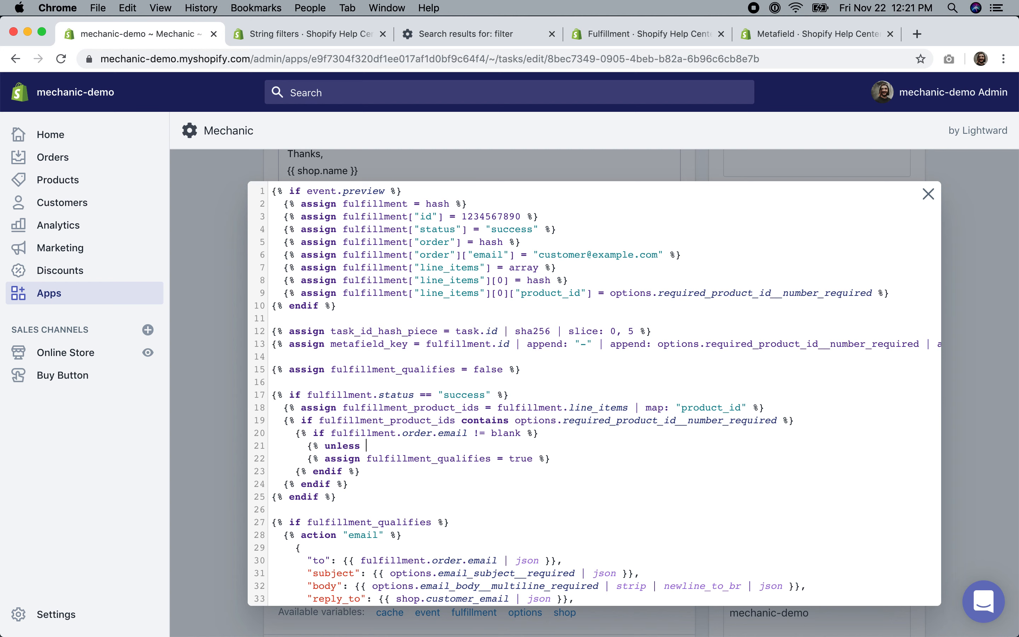
{"action": "type", "text": "fulfillment.order.metafields.mechanic[metafield_key] %"}
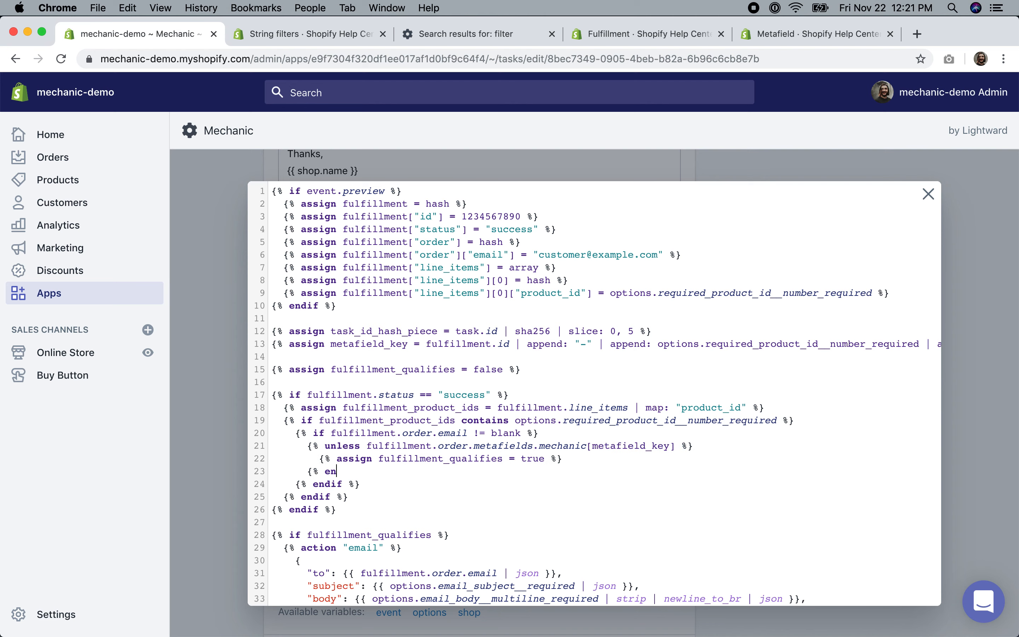
{"action": "type", "text": "dunless %}"}
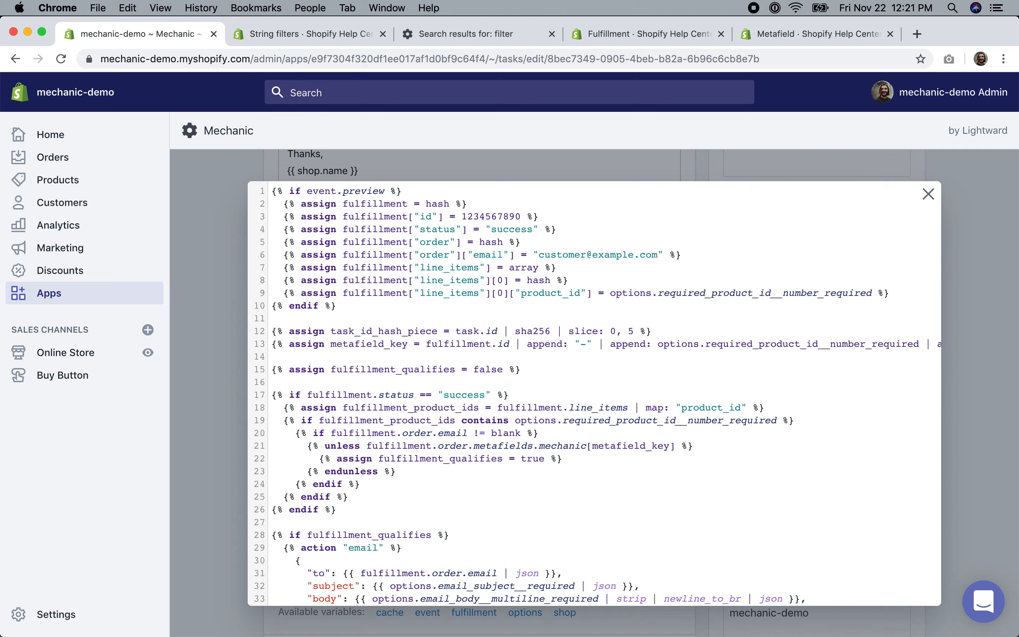
{"action": "double_click", "coordinate": [453, 446]}
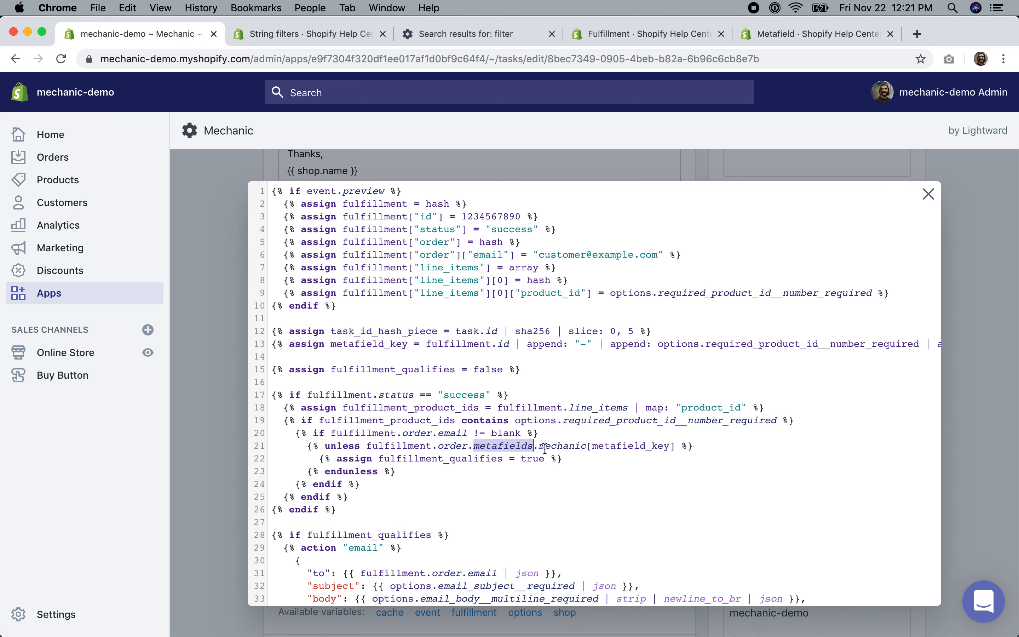
- Look up the Mechanic help article on the order object and scroll to its 'What it contains' list
{"action": "left_click", "coordinate": [461, 34]}
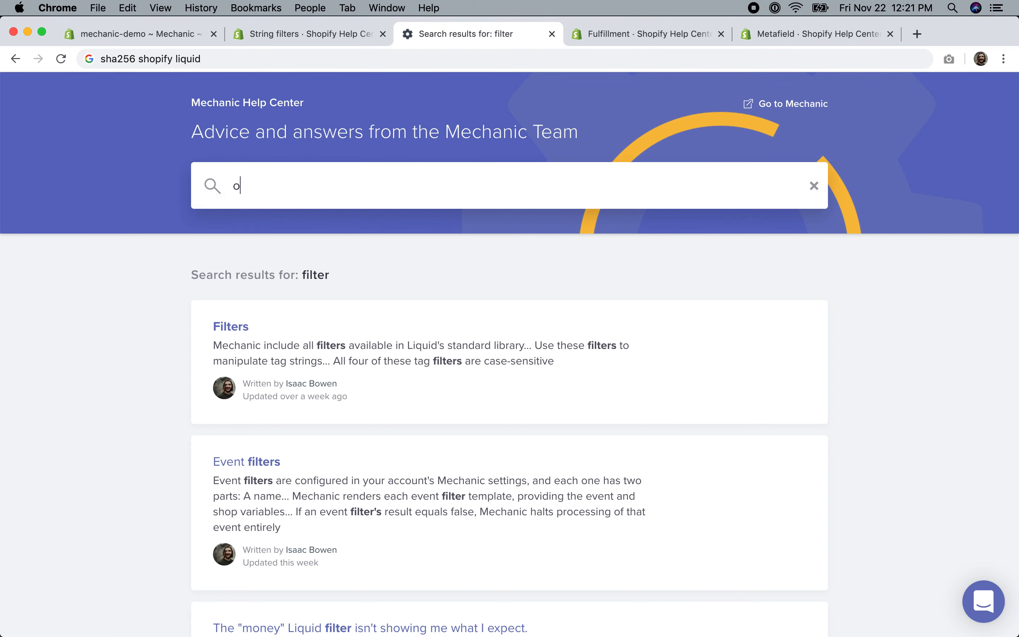
{"action": "type", "text": "rder"}
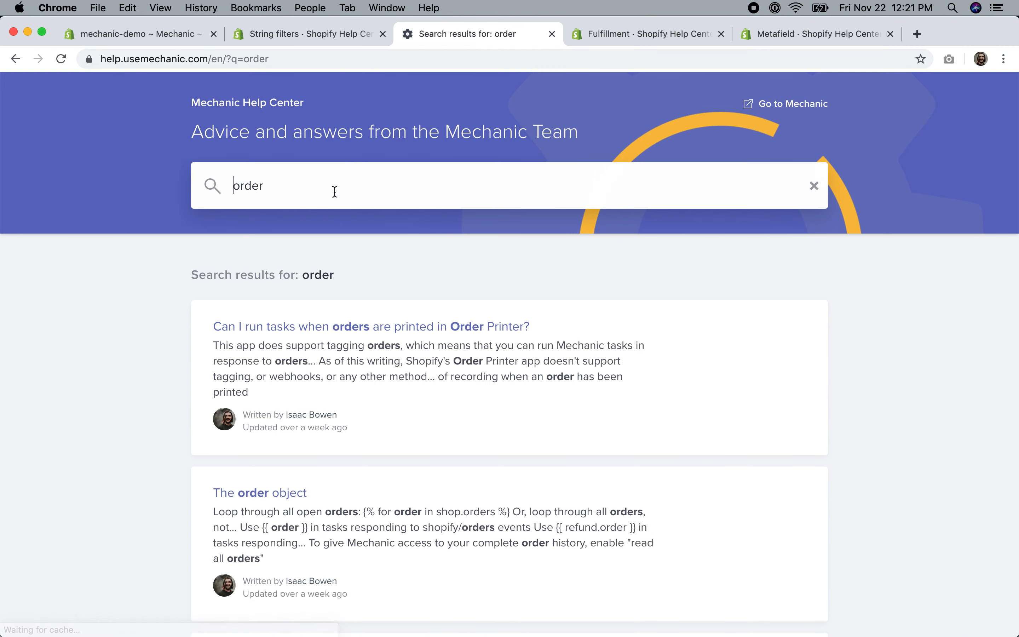
{"action": "left_click", "coordinate": [259, 493]}
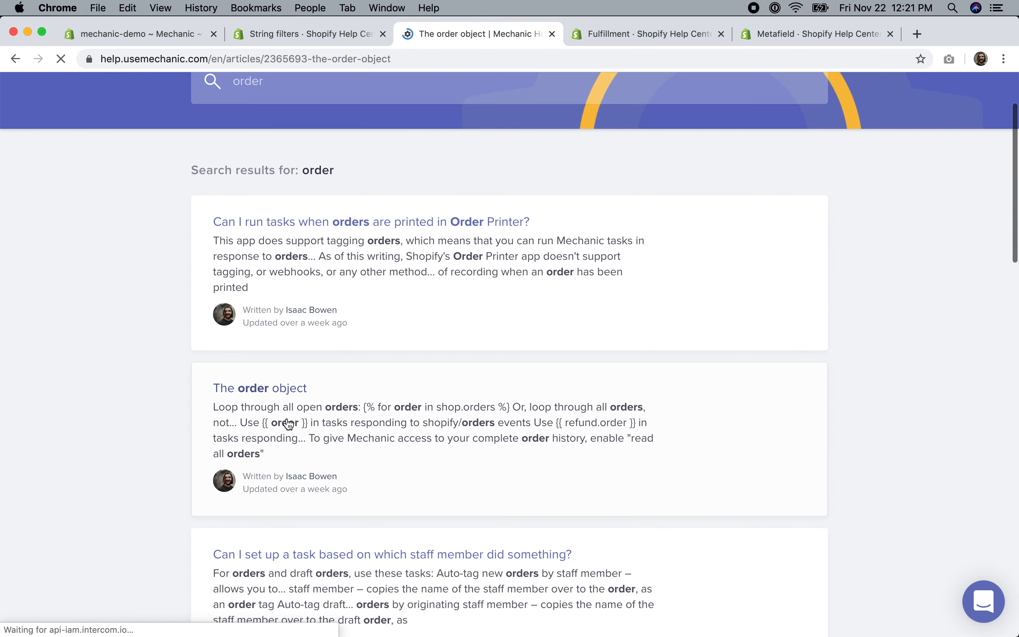
{"action": "left_click", "coordinate": [259, 387]}
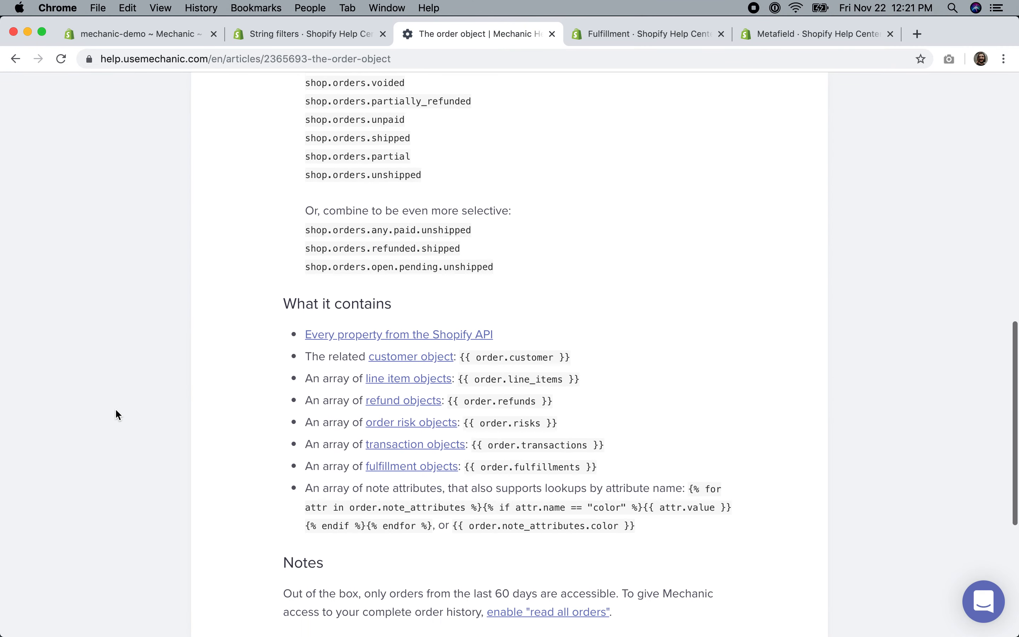
{"action": "scroll", "scroll_direction": "down", "scroll_amount": 3}
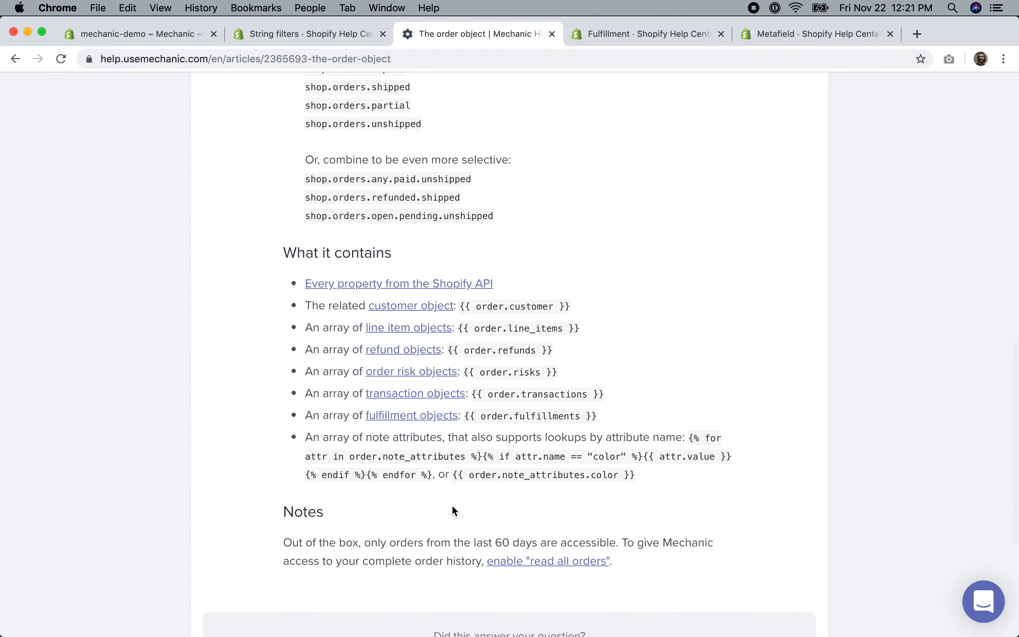
{"action": "mouse_move", "coordinate": [504, 428]}
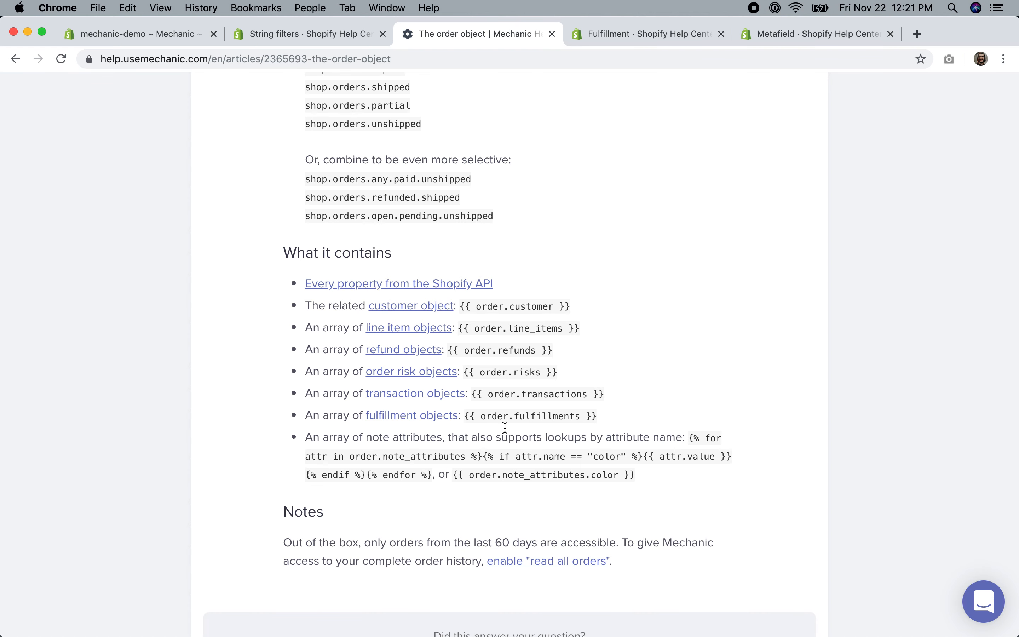
{"action": "mouse_move", "coordinate": [461, 438]}
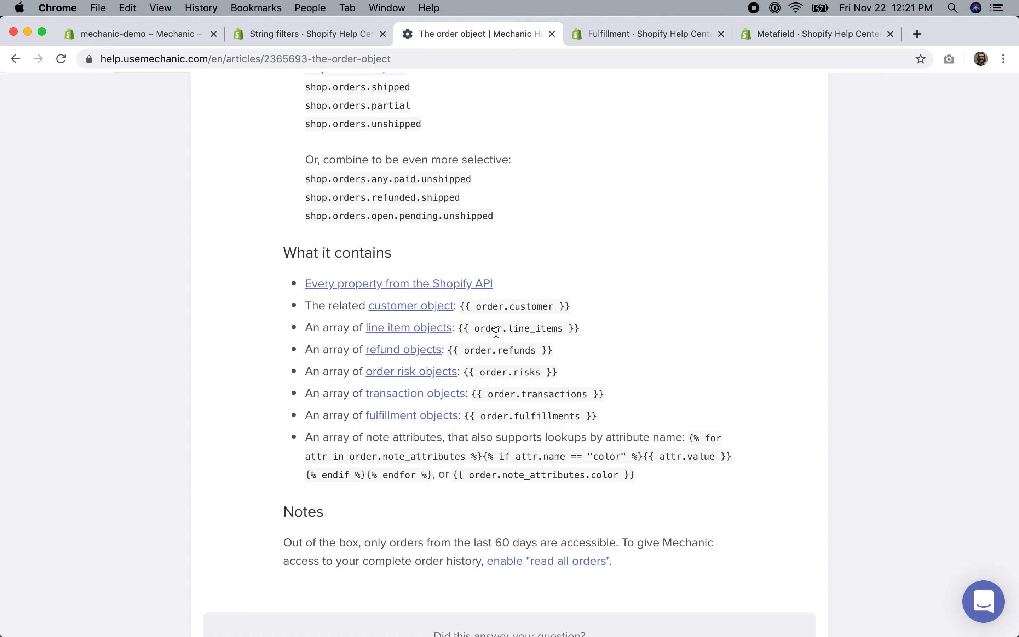
- Return to the Mechanic task, review the unless-metafield line in the expanded script, then leave it unchanged
{"action": "left_click", "coordinate": [134, 34]}
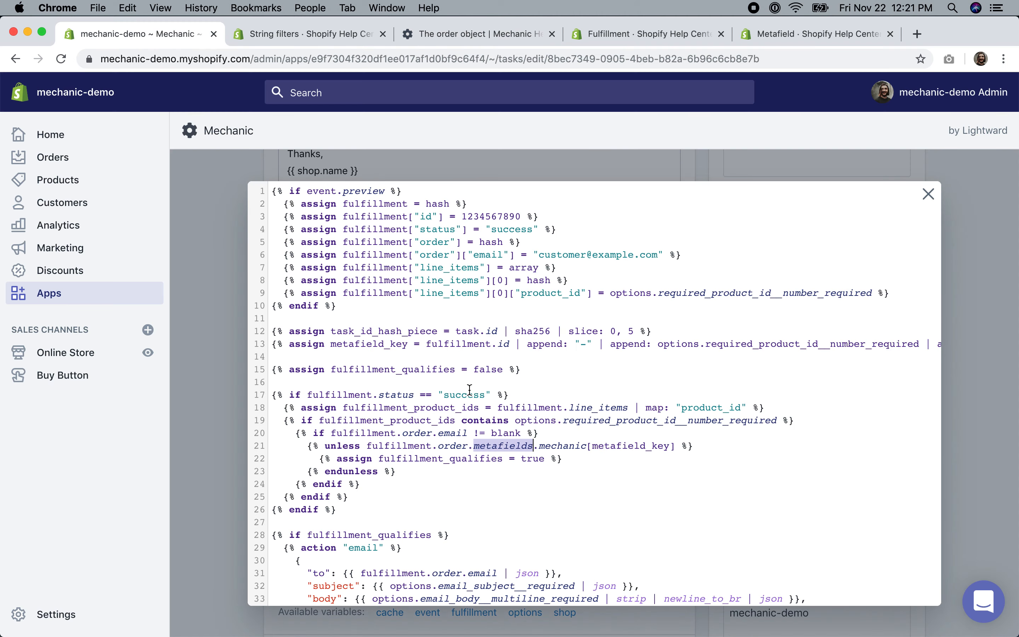
{"action": "scroll", "scroll_direction": "down", "scroll_amount": 3}
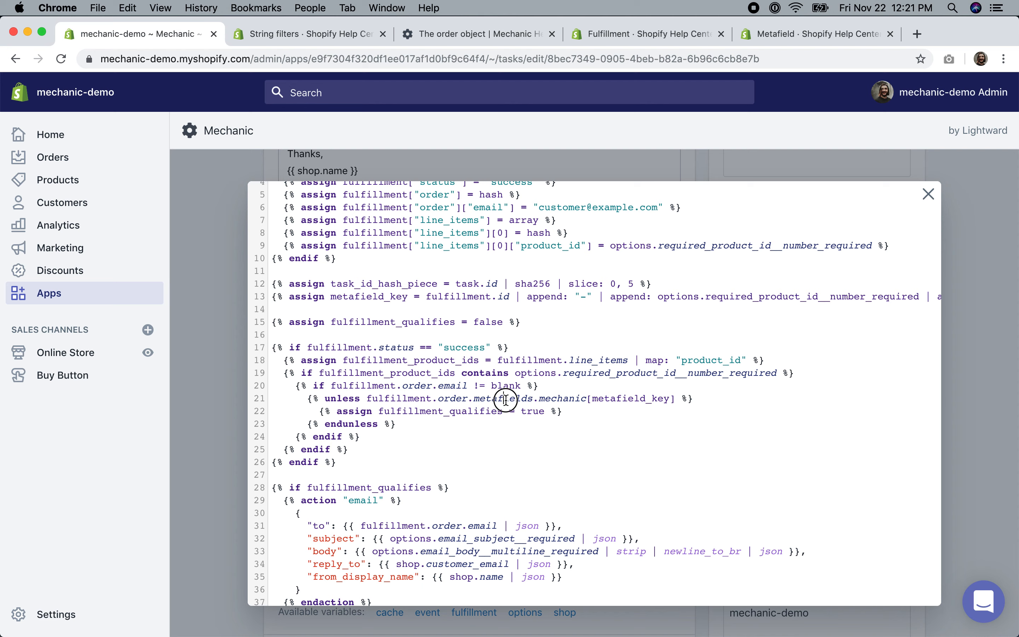
{"action": "double_click", "coordinate": [502, 399]}
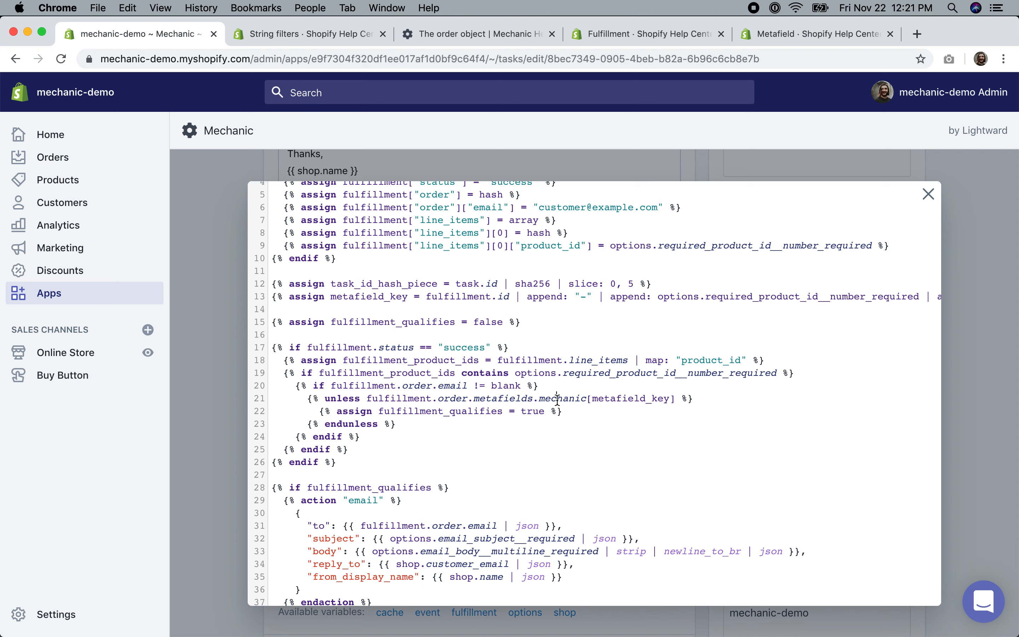
{"action": "mouse_move", "coordinate": [591, 399]}
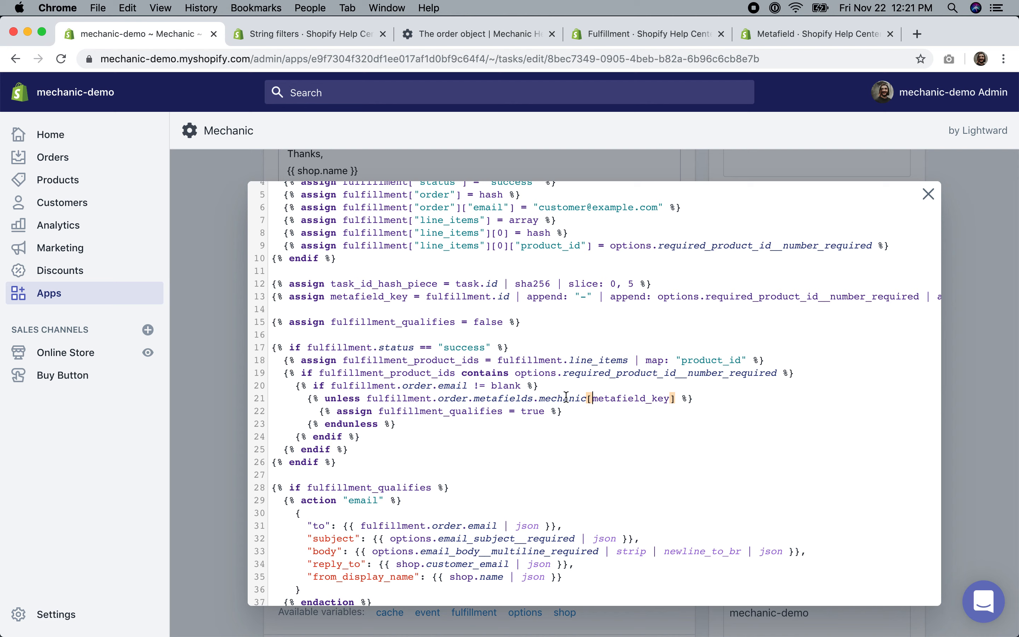
{"action": "double_click", "coordinate": [633, 398]}
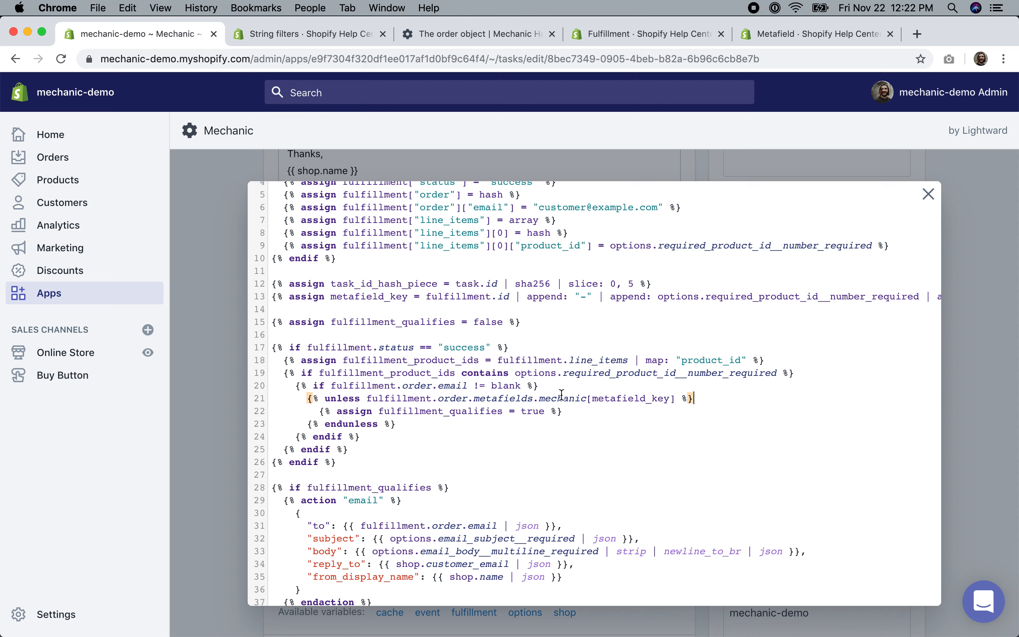
{"action": "mouse_move", "coordinate": [471, 413]}
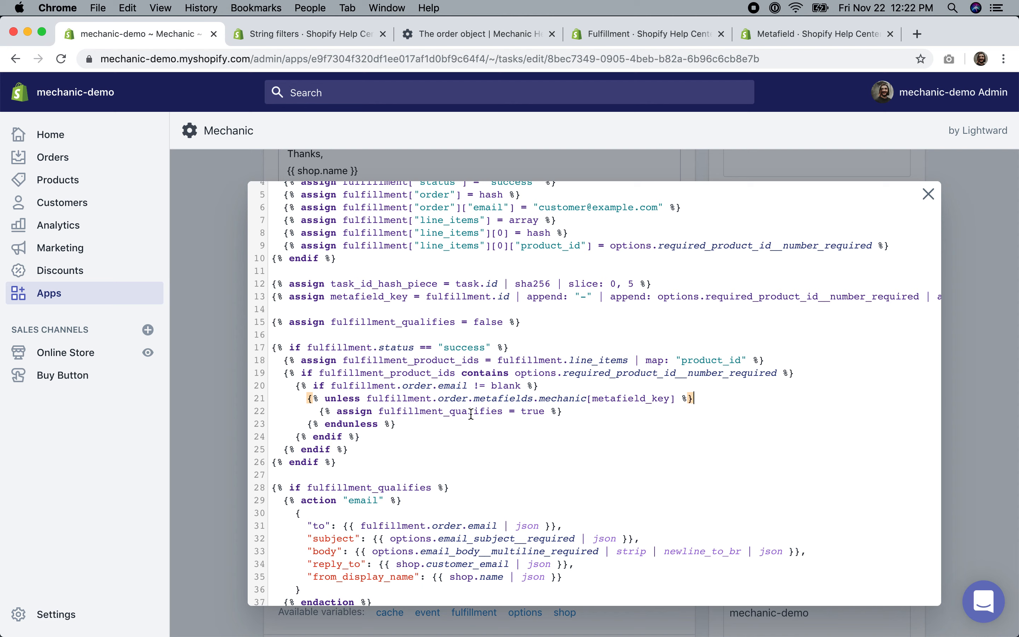
{"action": "mouse_move", "coordinate": [779, 362]}
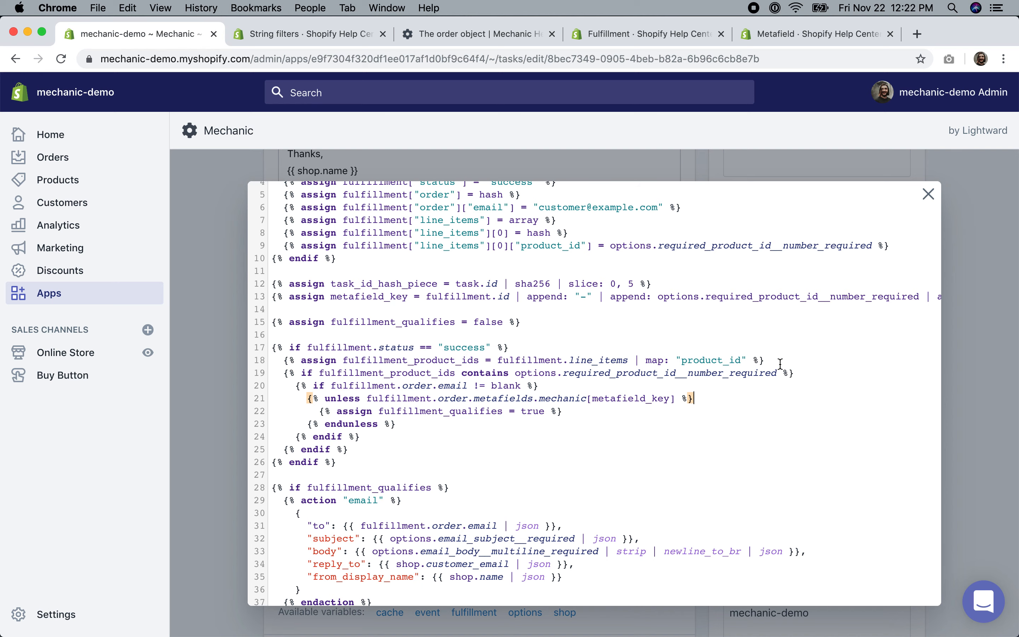
{"action": "left_click", "coordinate": [928, 194]}
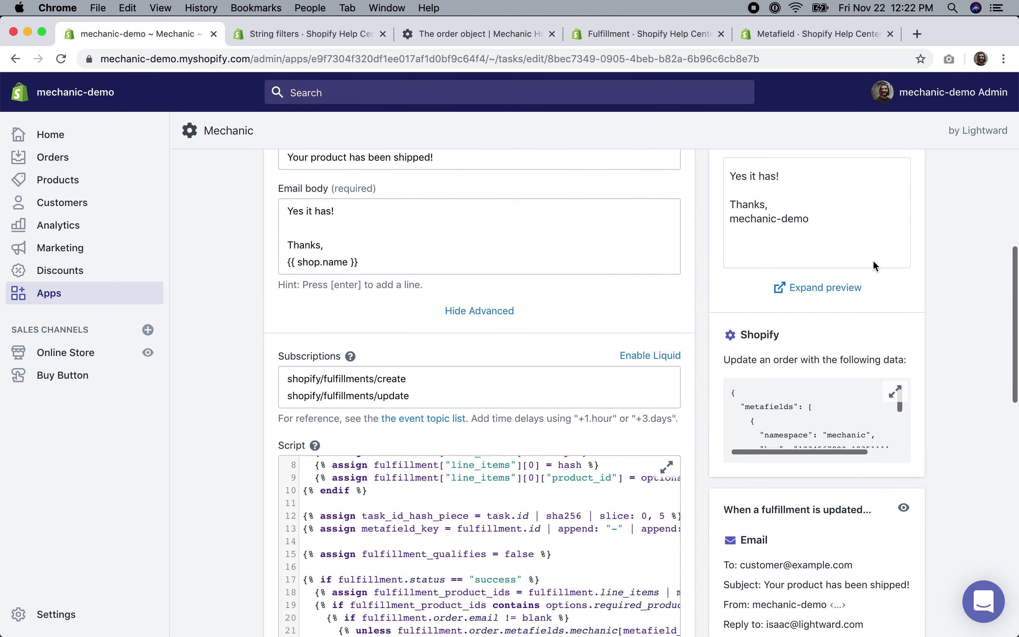
{"action": "scroll", "scroll_direction": "down", "scroll_amount": 3}
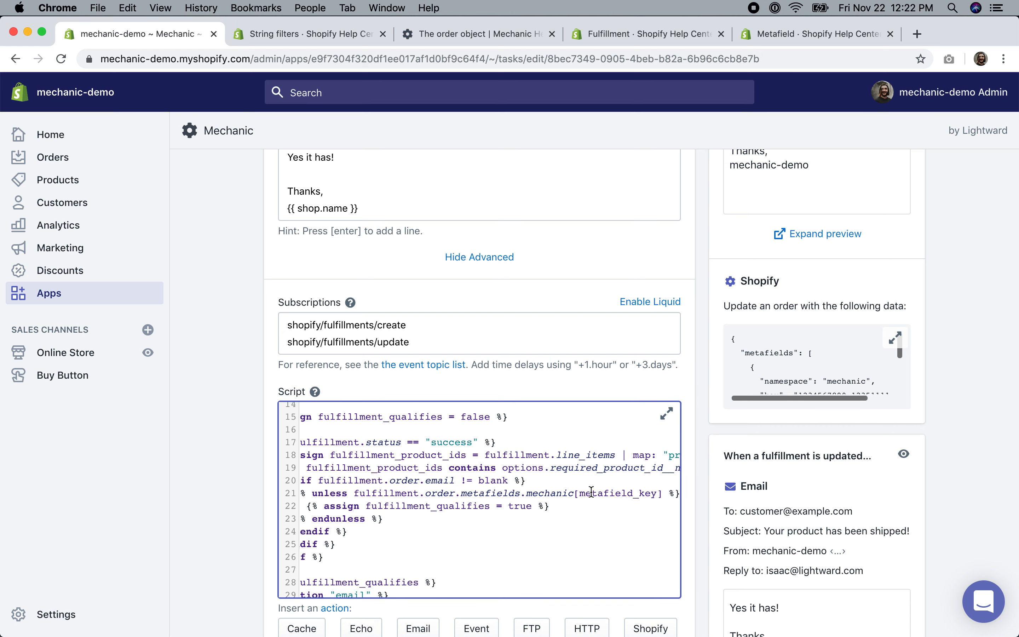
{"action": "scroll", "scroll_direction": "up", "scroll_amount": 3}
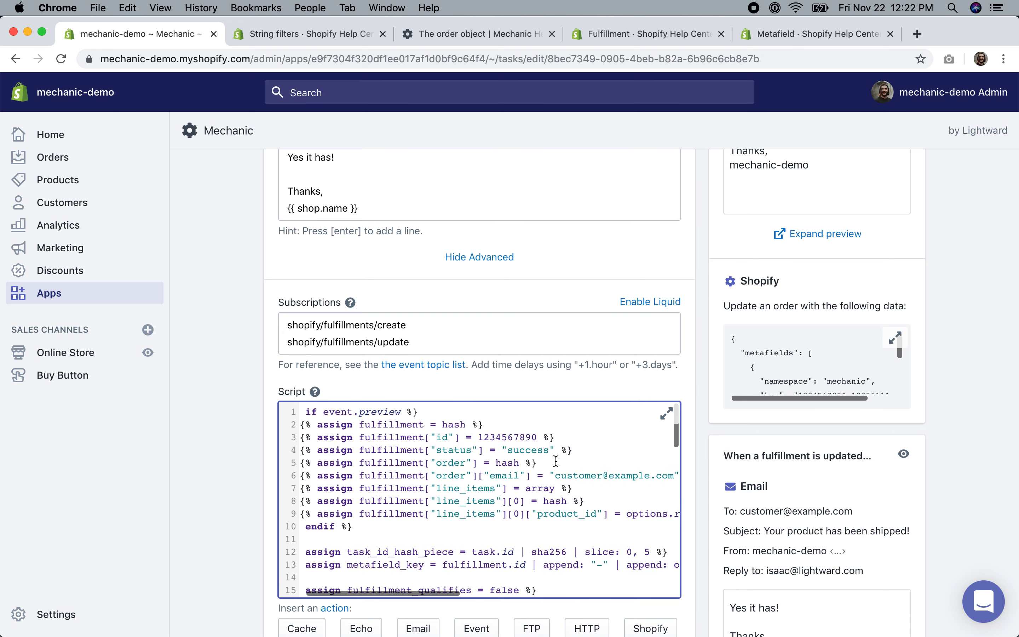
{"action": "scroll", "scroll_direction": "down", "scroll_amount": 3}
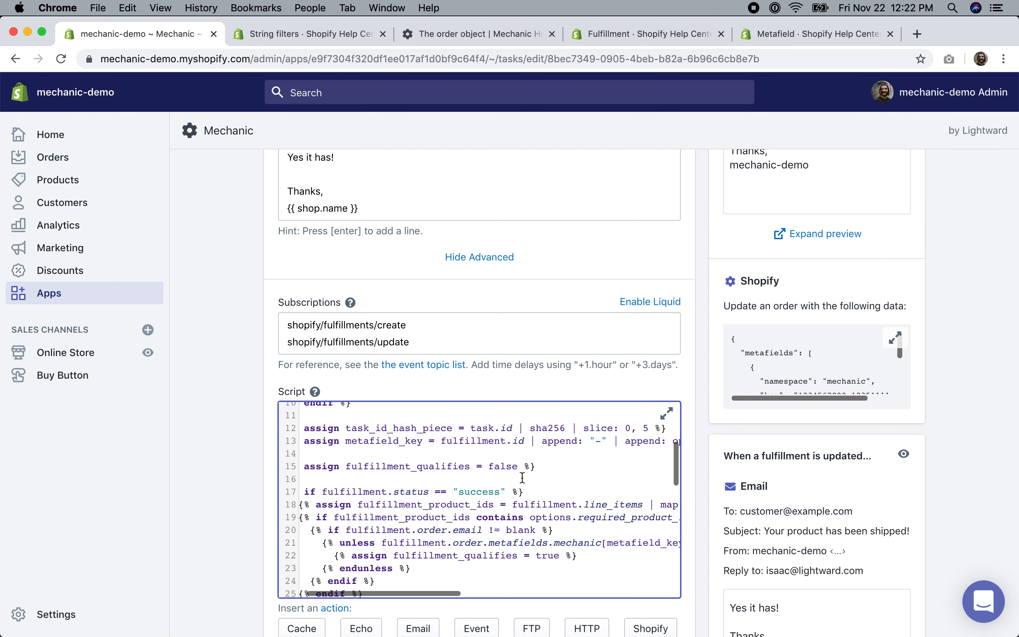
{"action": "scroll", "scroll_direction": "up", "scroll_amount": 3}
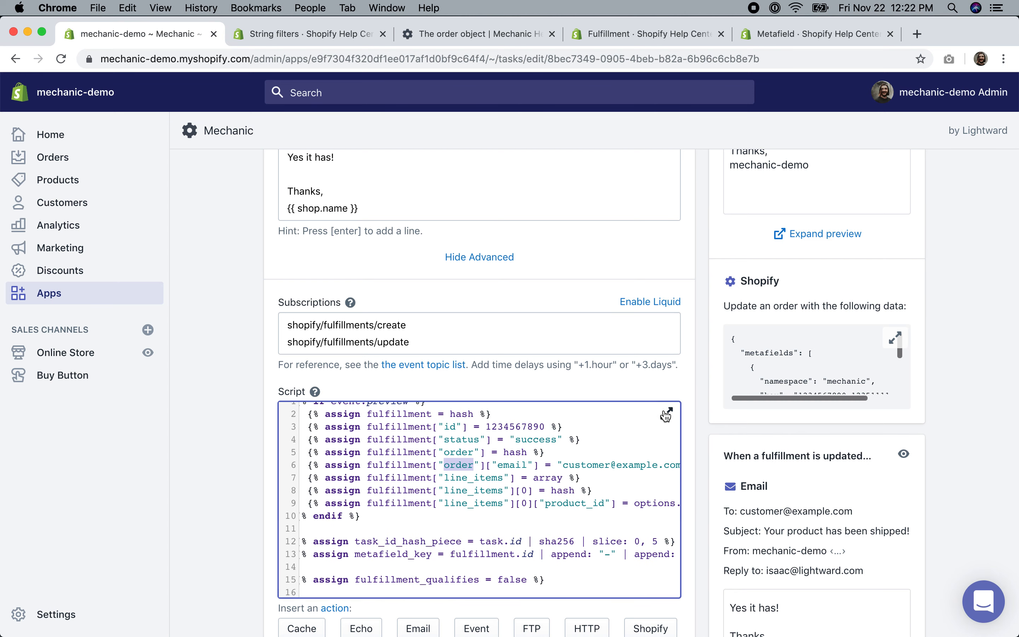
- Set the preview stub's fulfillment["order"]["metafields"]["mechanic"][metafield_key] to true
{"action": "left_click", "coordinate": [666, 413]}
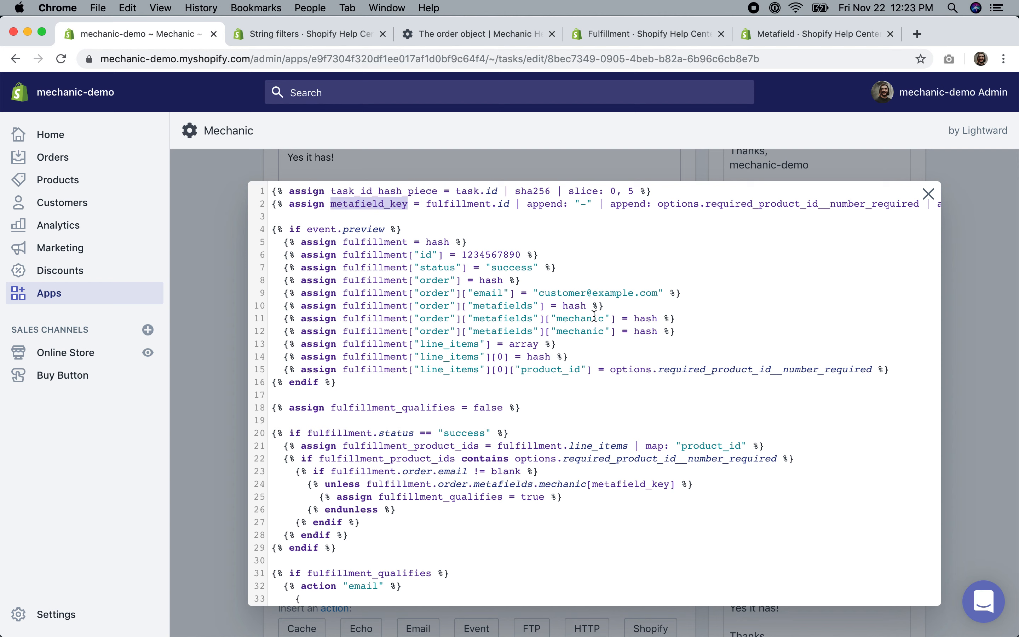
{"action": "left_click", "coordinate": [638, 331]}
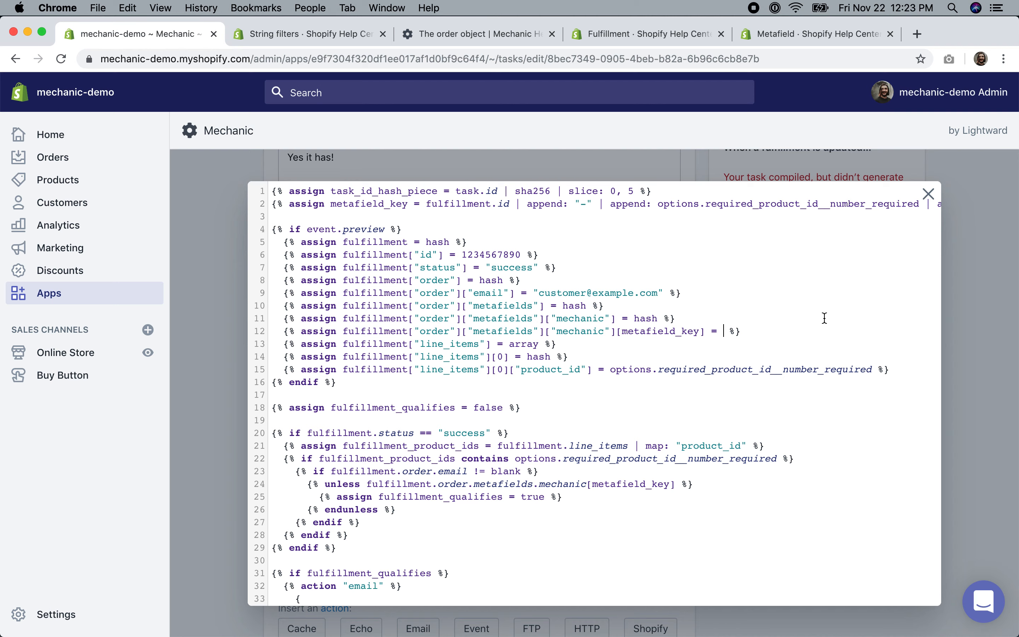
{"action": "type", "text": "true"}
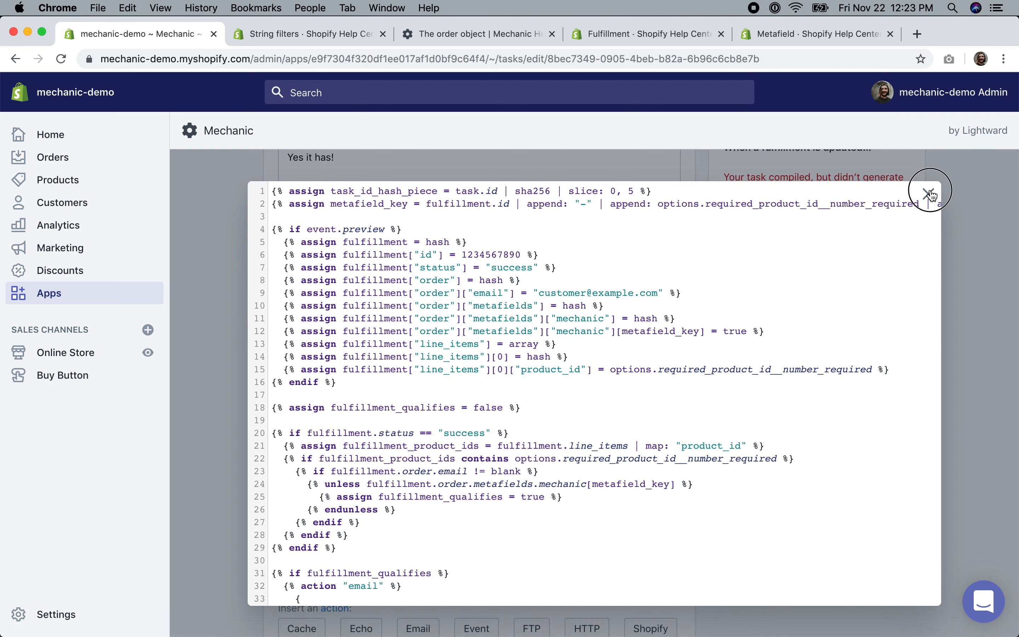
{"action": "left_click", "coordinate": [929, 195]}
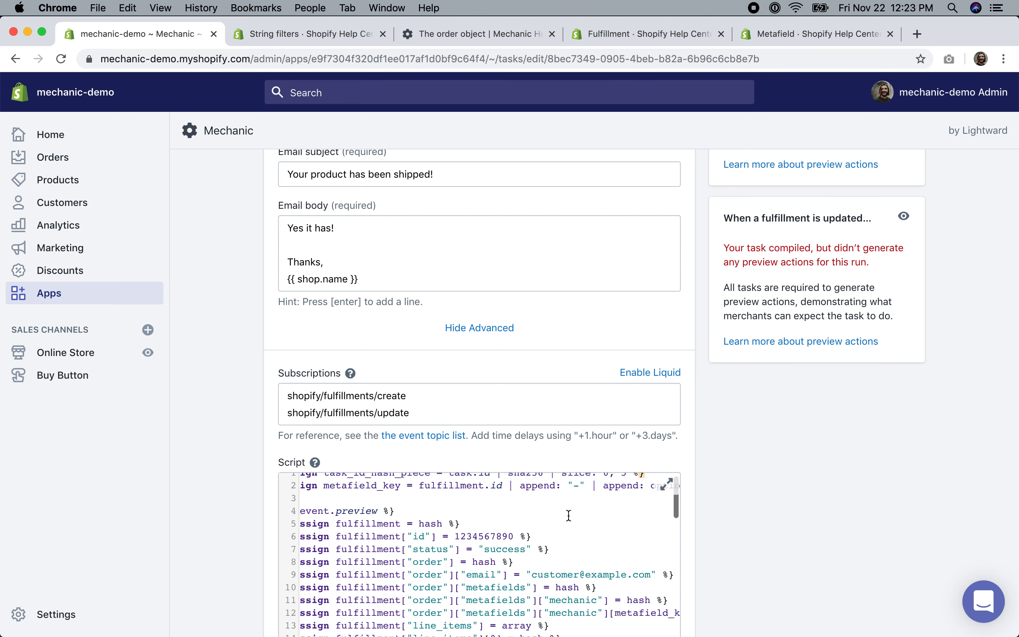
{"action": "scroll", "scroll_direction": "down", "scroll_amount": 3}
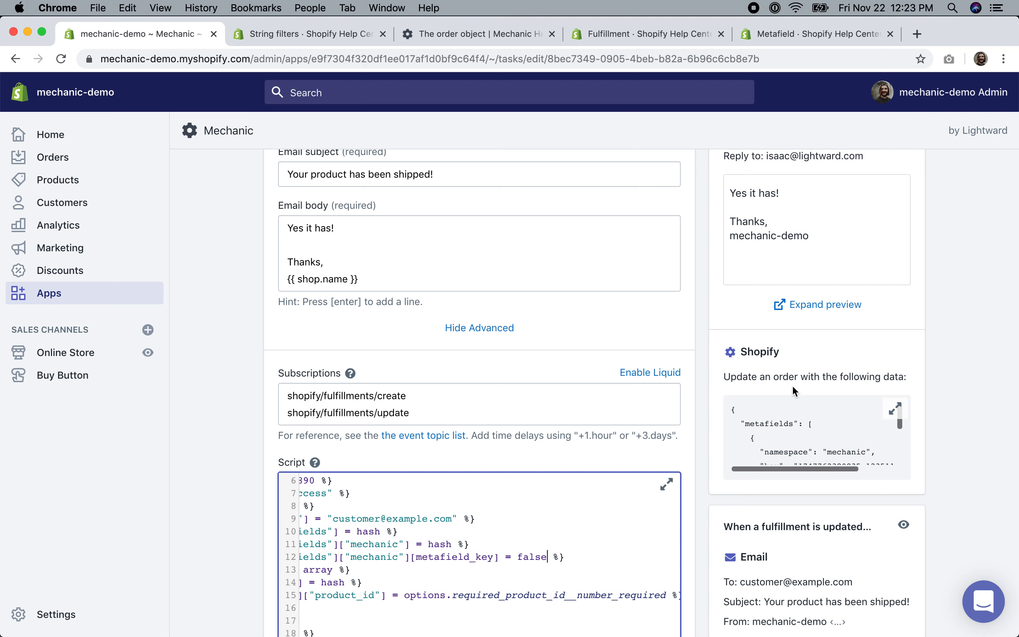
- Change that stubbed mechanic metafield to nil so the preview actions generate again
{"action": "type", "text": "nil"}
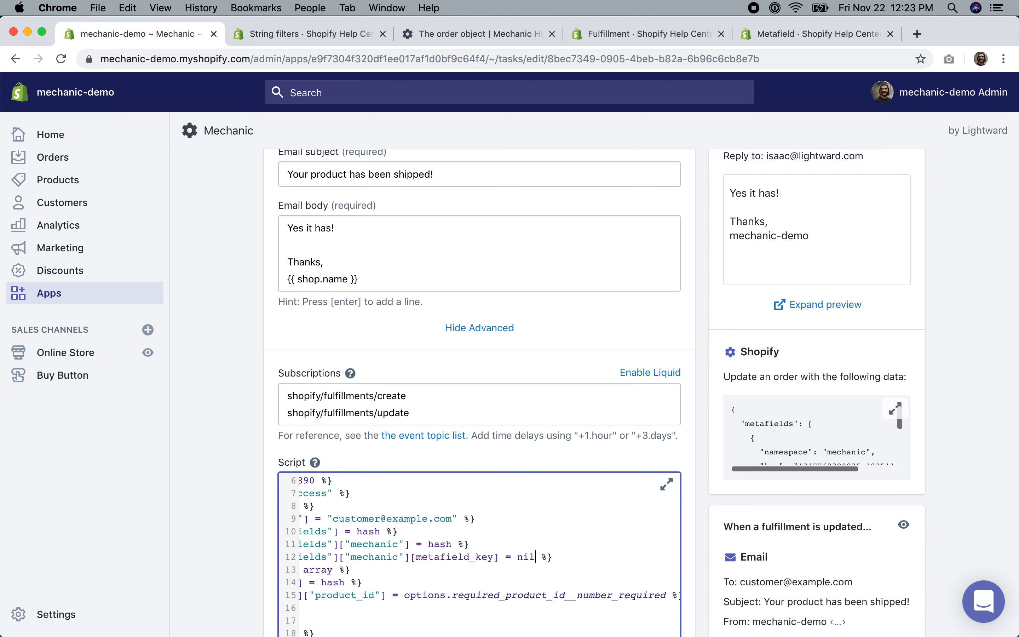
{"action": "left_click", "coordinate": [666, 483]}
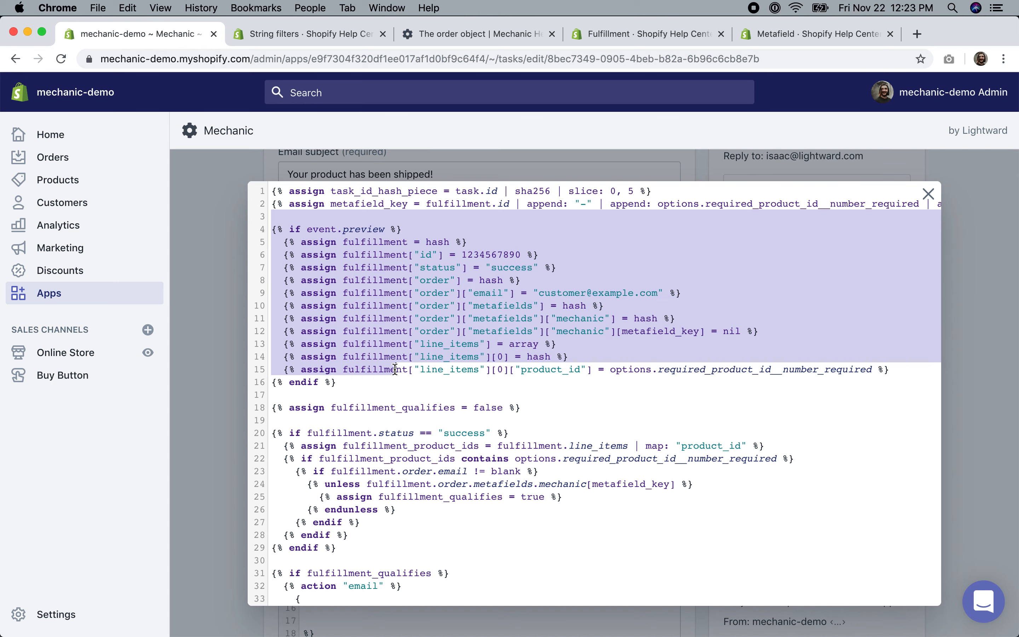
{"action": "scroll", "scroll_direction": "down", "scroll_amount": 3}
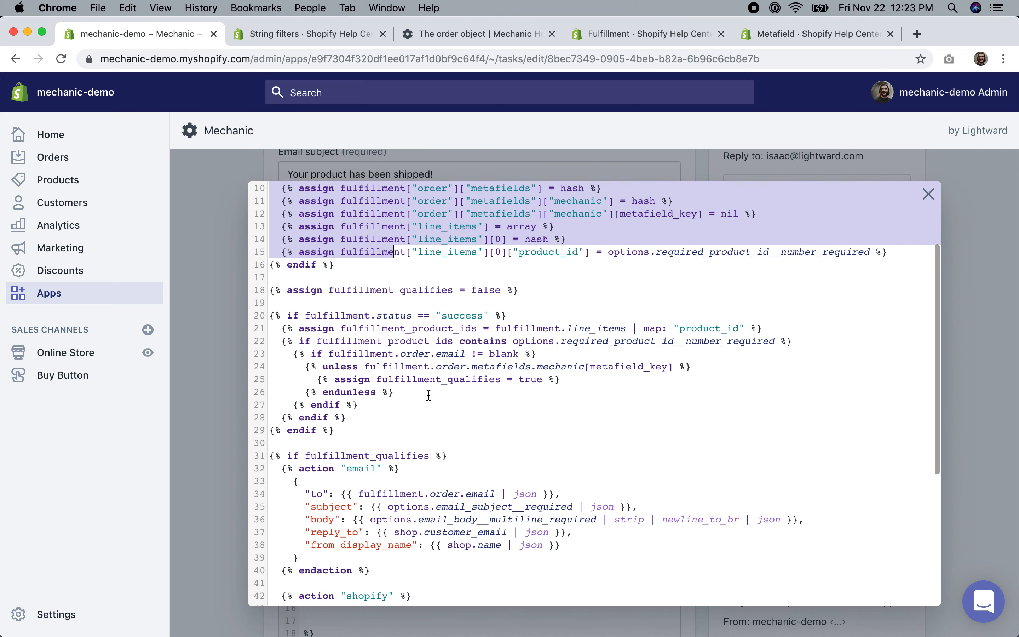
{"action": "left_click", "coordinate": [928, 194]}
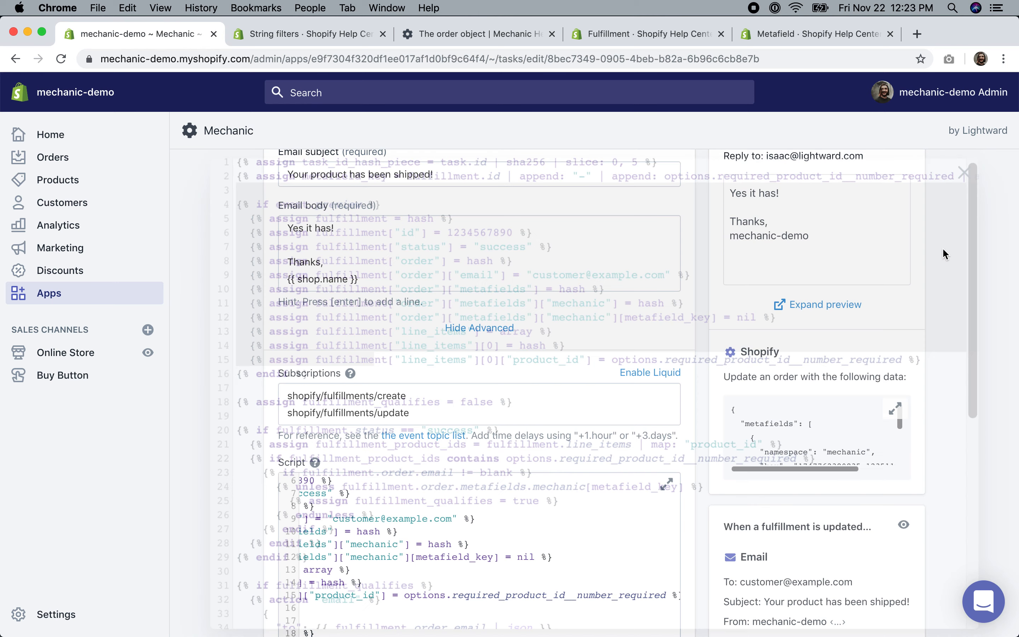
{"action": "scroll", "scroll_direction": "up", "scroll_amount": 3}
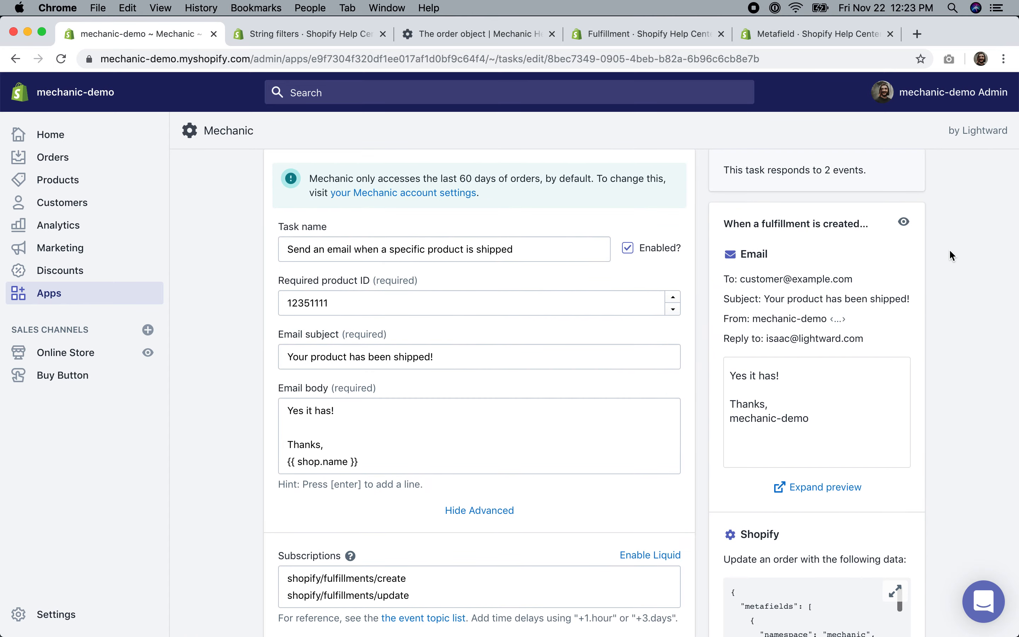
{"action": "scroll", "scroll_direction": "up", "scroll_amount": 3}
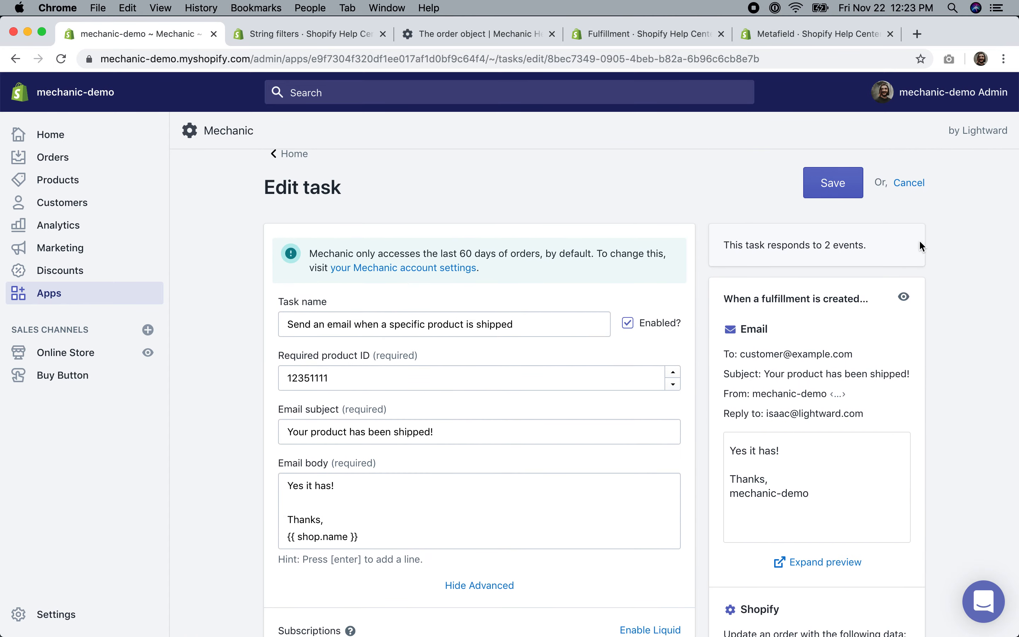
{"action": "mouse_move", "coordinate": [855, 222]}
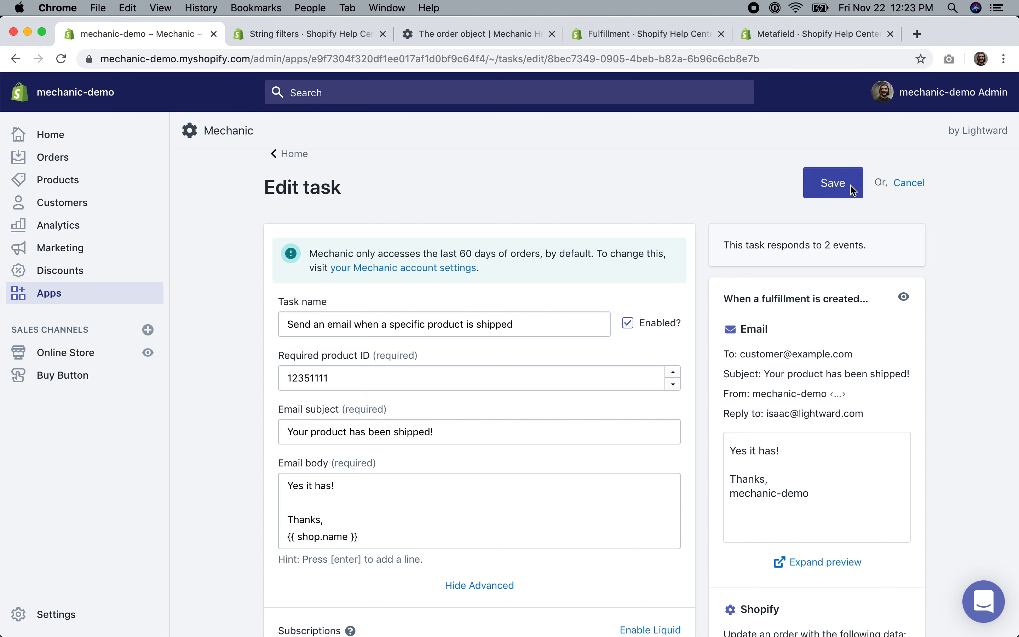
{"action": "left_click", "coordinate": [832, 183]}
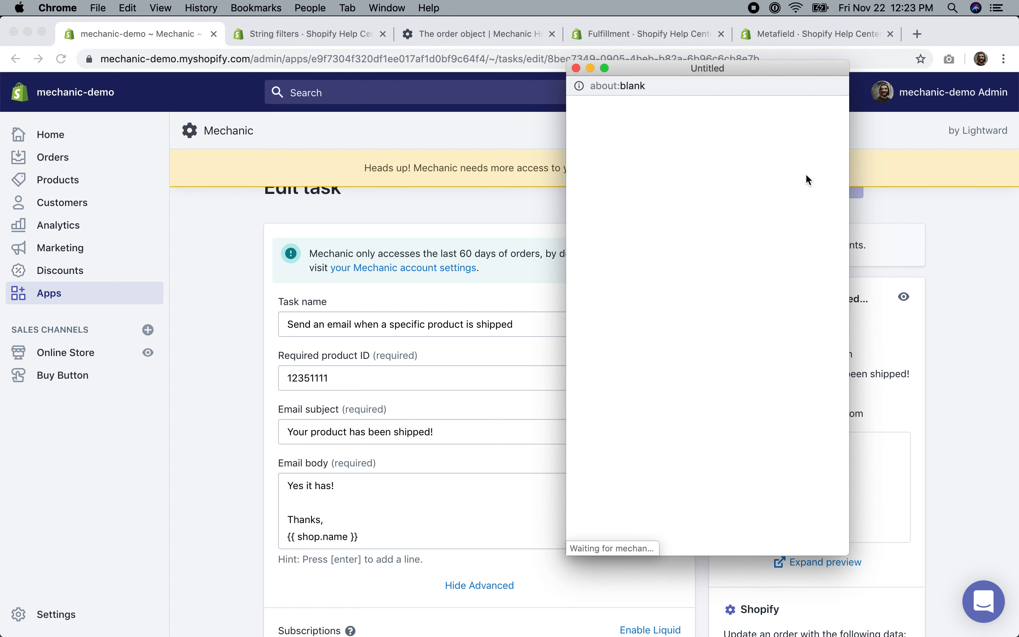
{"action": "mouse_move", "coordinate": [704, 219]}
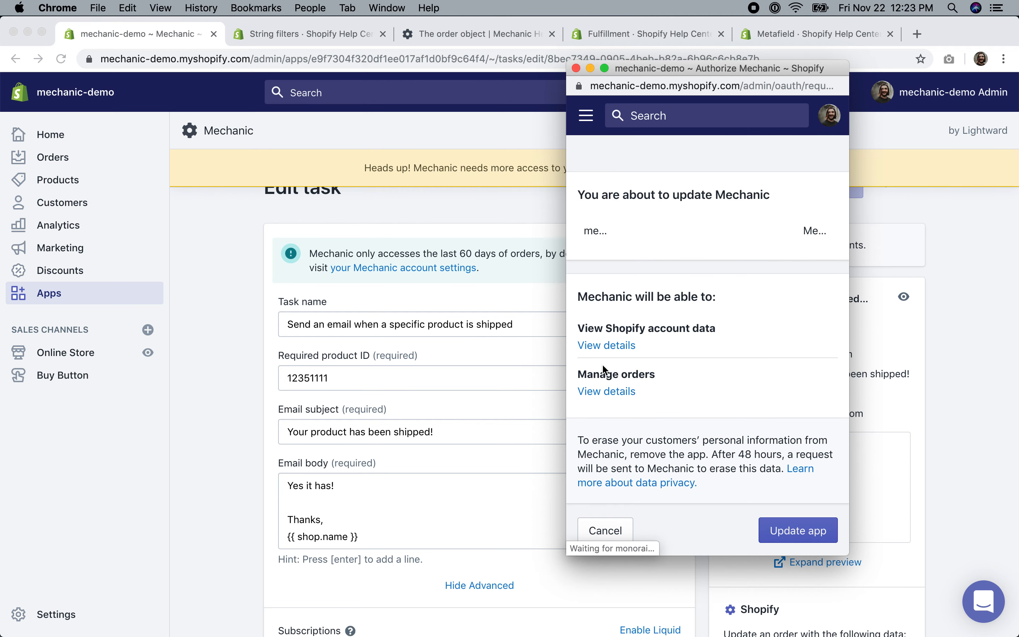
{"action": "left_click", "coordinate": [605, 390]}
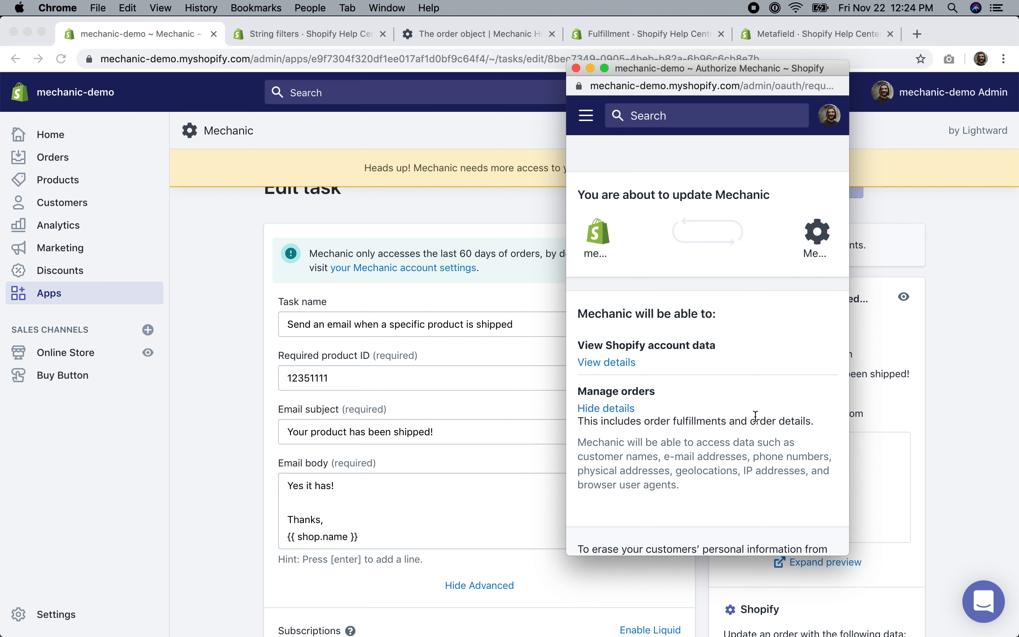
{"action": "scroll", "scroll_direction": "down", "scroll_amount": 3}
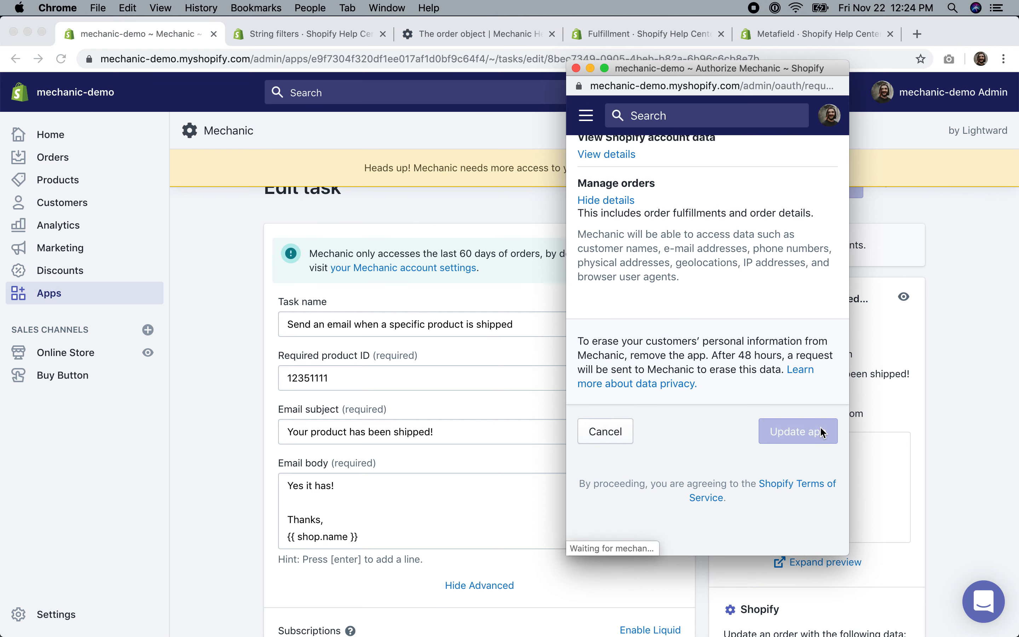
{"action": "left_click", "coordinate": [797, 431]}
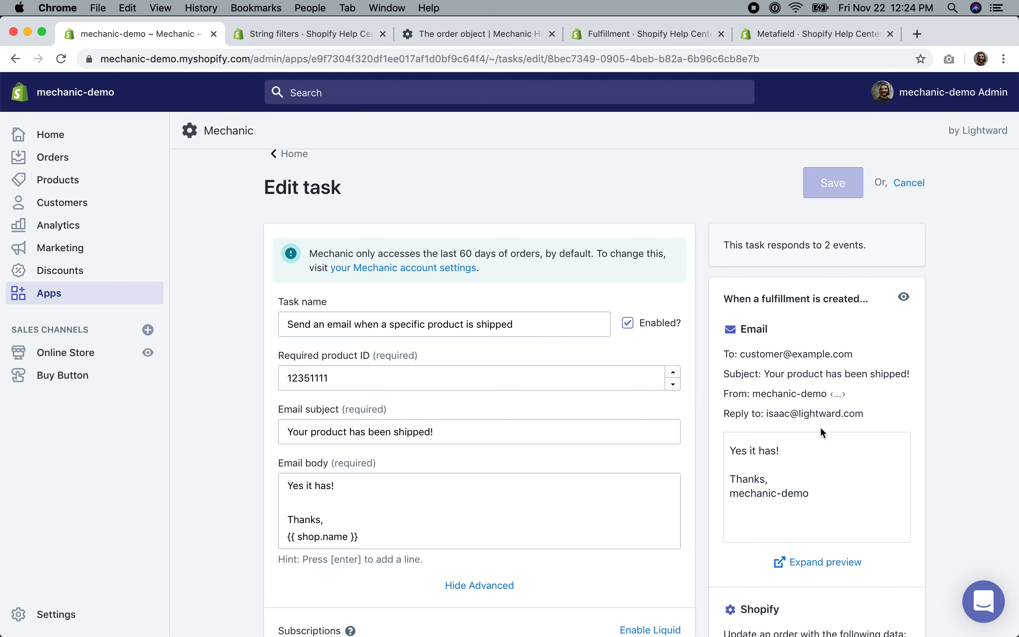
{"action": "mouse_move", "coordinate": [741, 467]}
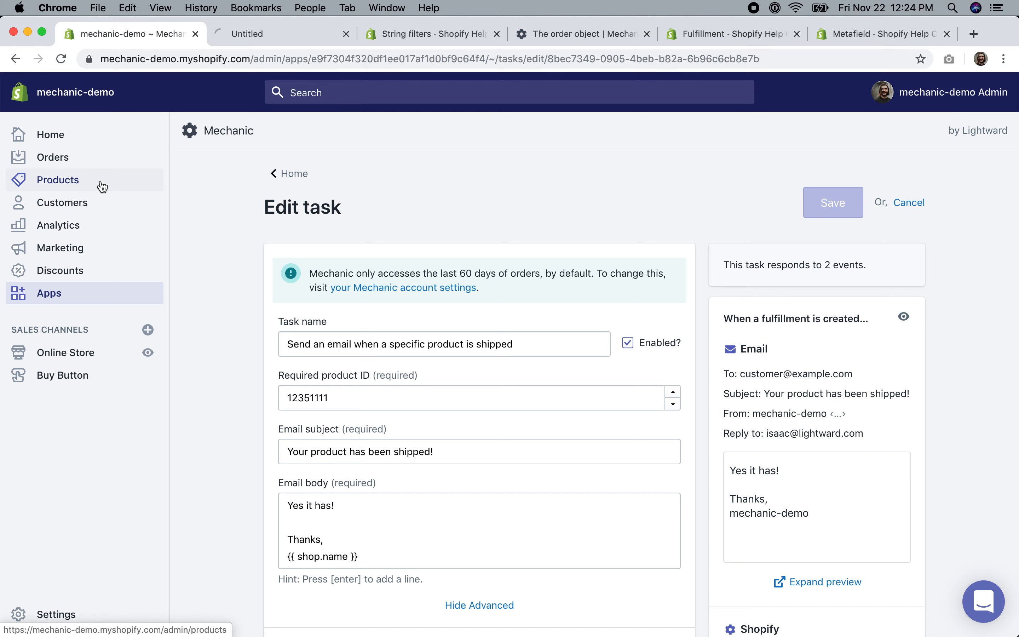
{"action": "left_click", "coordinate": [58, 180]}
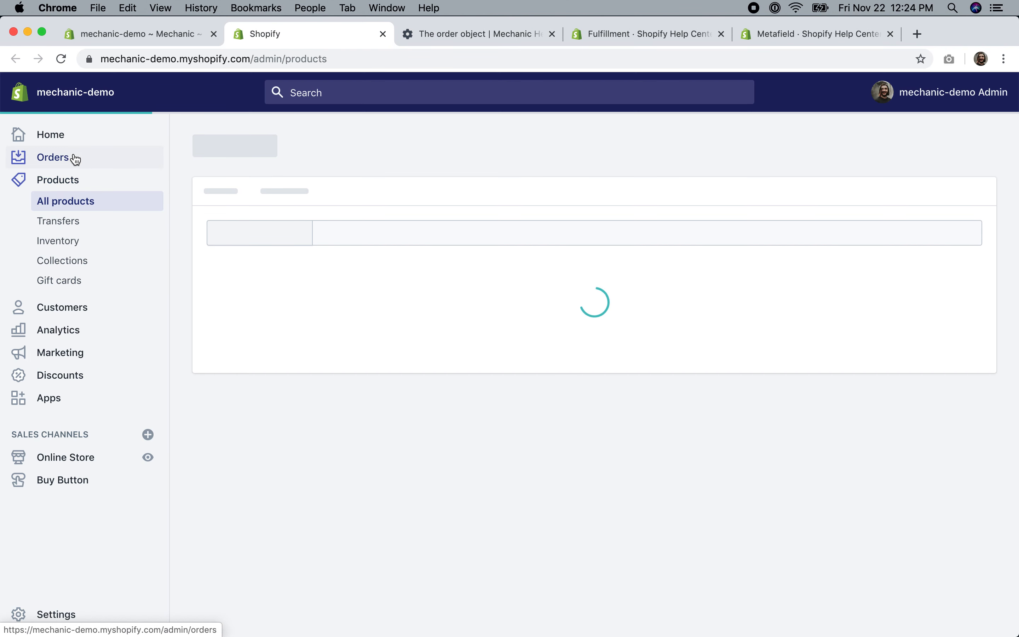
{"action": "left_click", "coordinate": [53, 157]}
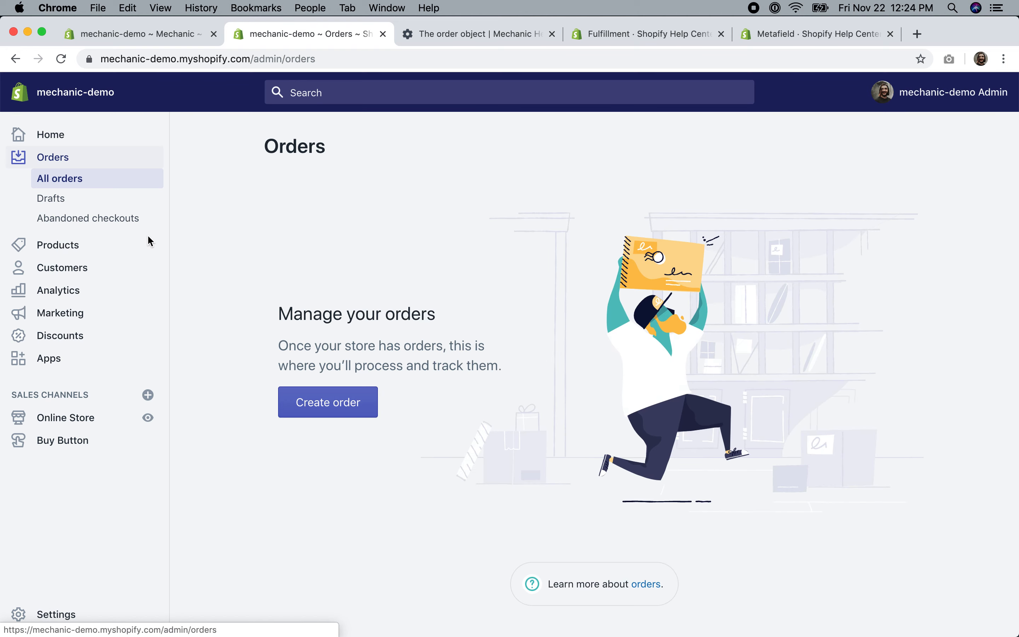
{"action": "left_click", "coordinate": [58, 245]}
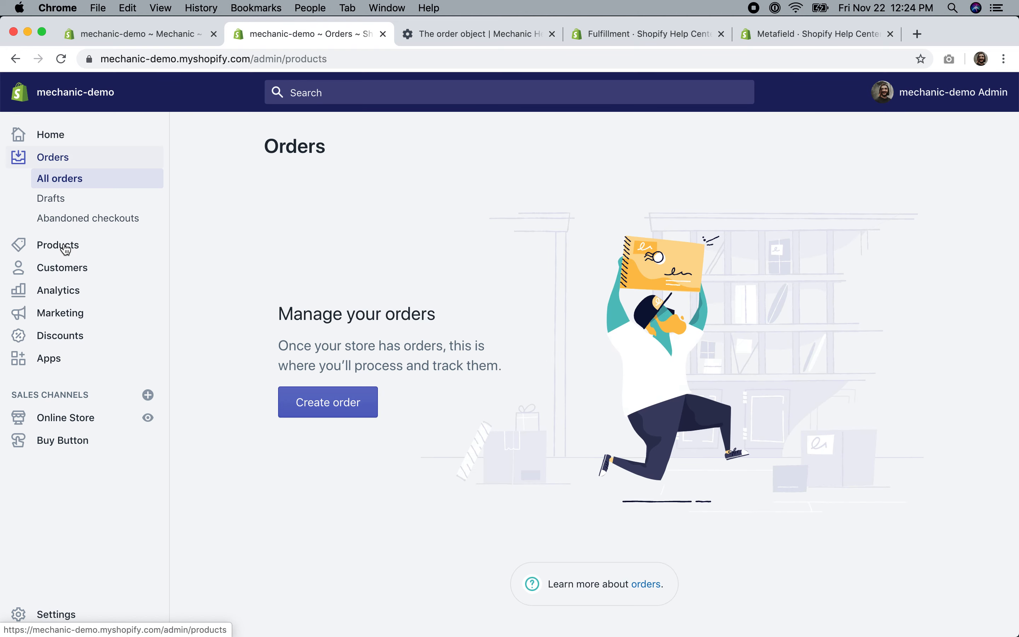
{"action": "left_click", "coordinate": [58, 244]}
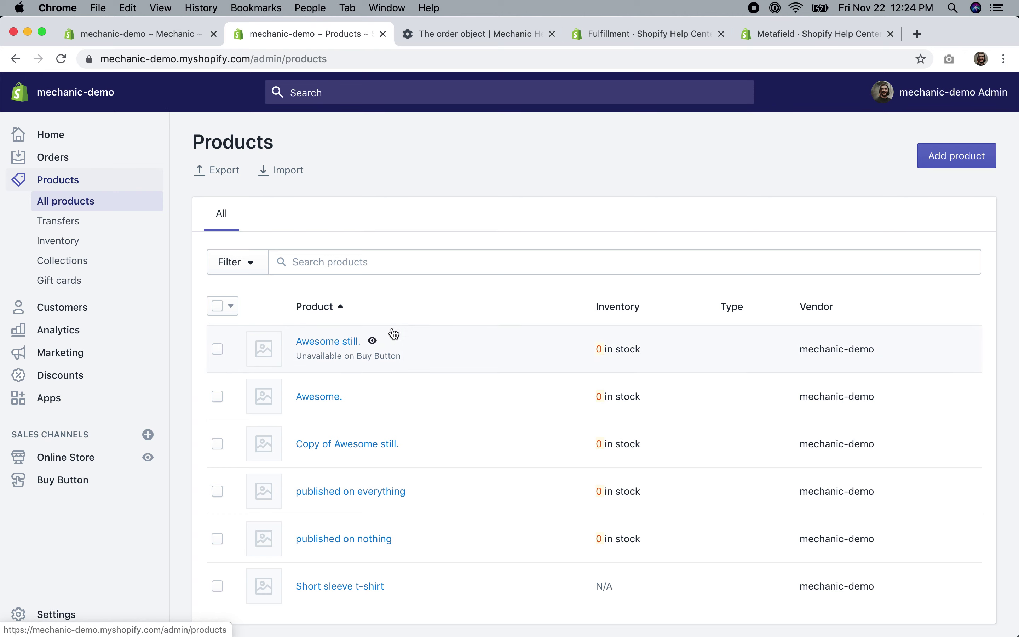
{"action": "scroll", "scroll_direction": "down", "scroll_amount": 3}
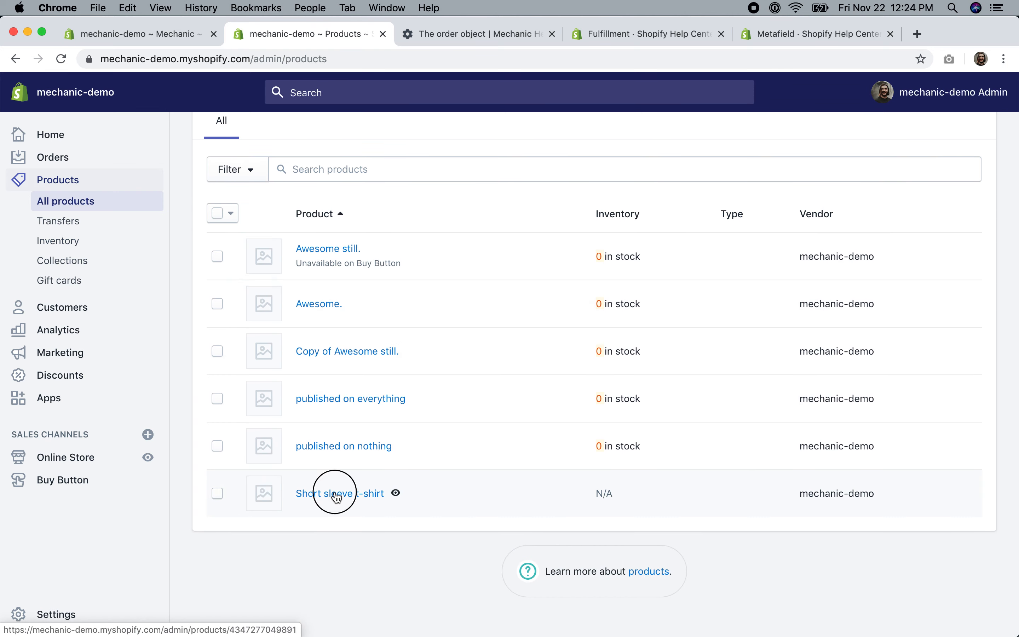
{"action": "left_click", "coordinate": [340, 493]}
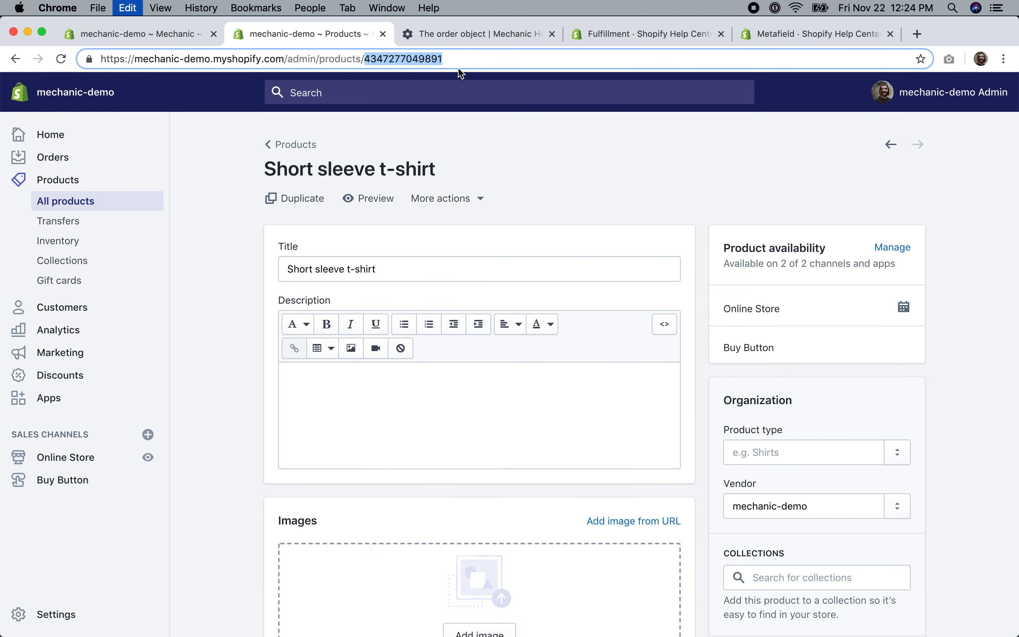
{"action": "left_click", "coordinate": [137, 33]}
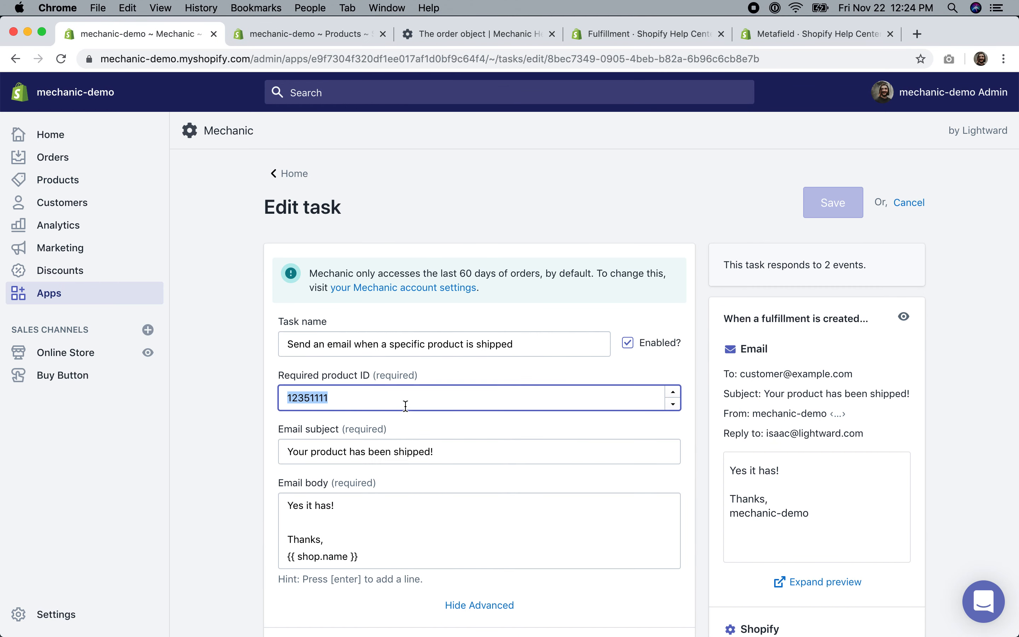
{"action": "left_click", "coordinate": [306, 33]}
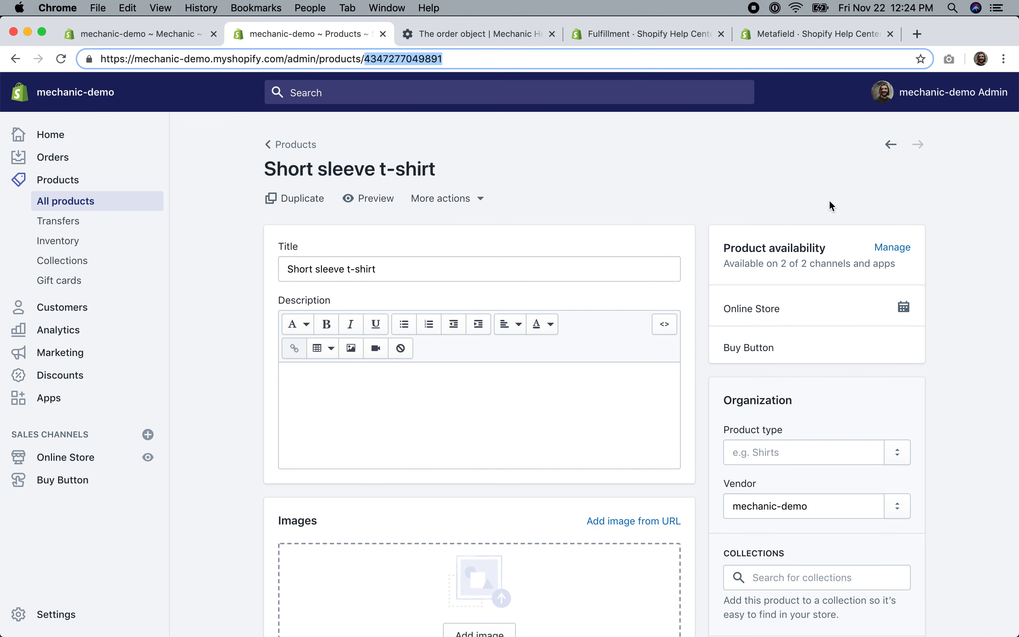
- Start a new order with one Short sleeve t-shirt and an existing customer attached
{"action": "left_click", "coordinate": [53, 156]}
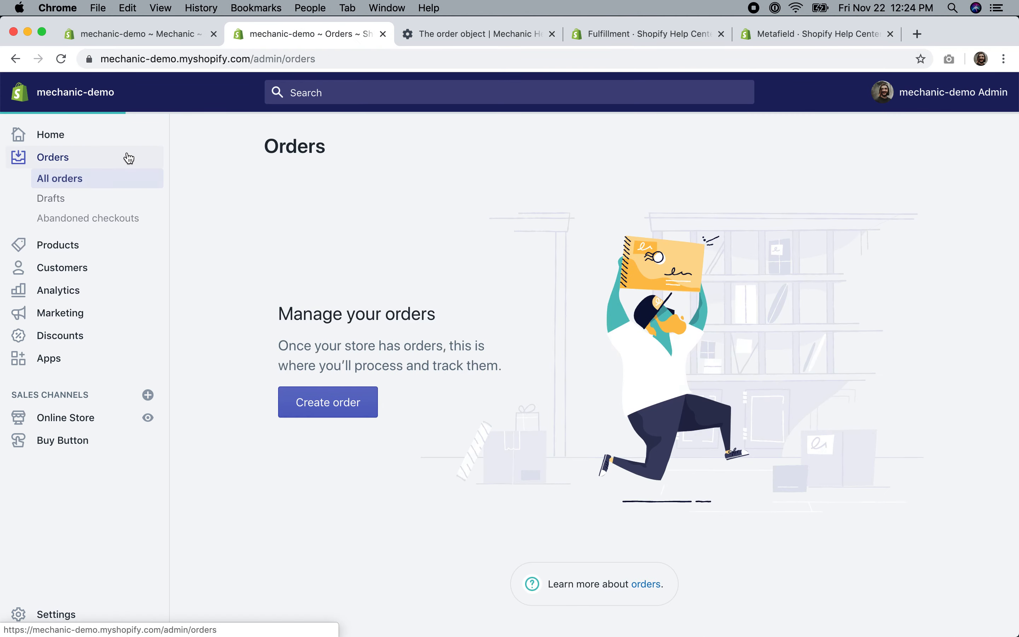
{"action": "left_click", "coordinate": [327, 402]}
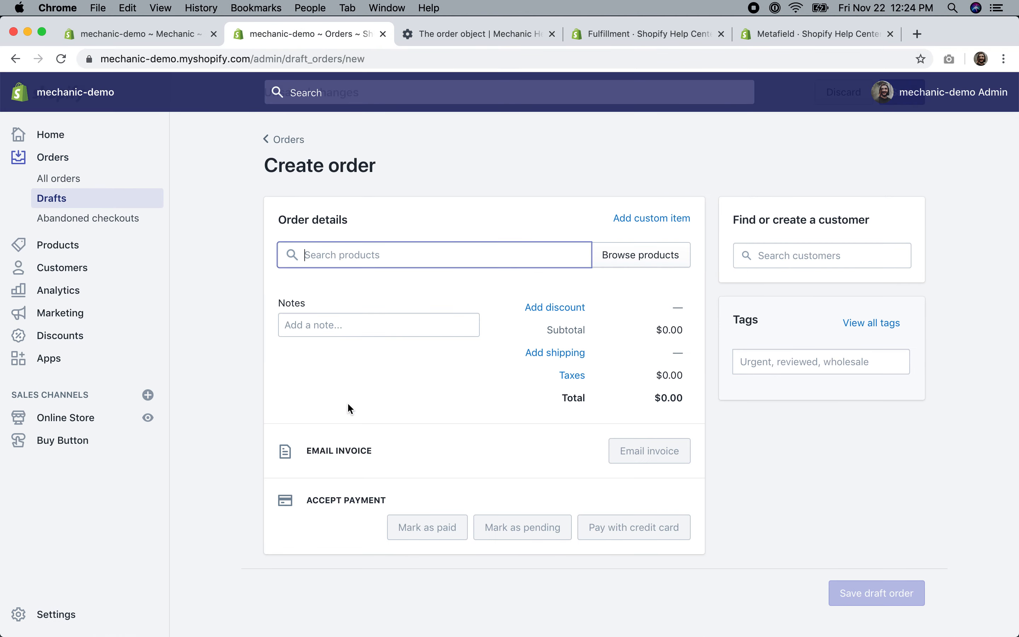
{"action": "left_click", "coordinate": [640, 254]}
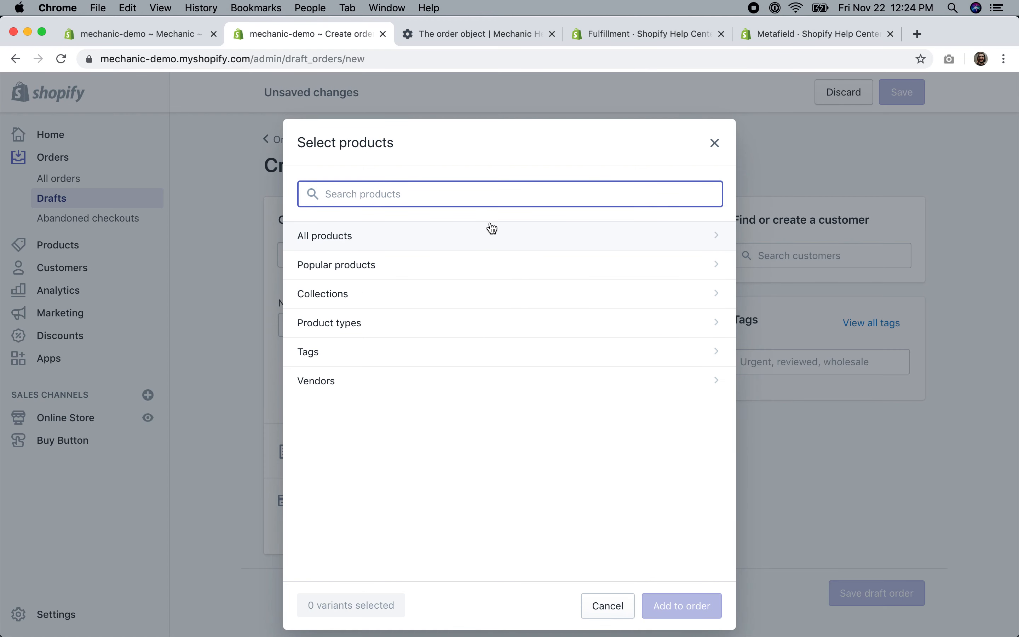
{"action": "left_click", "coordinate": [324, 235]}
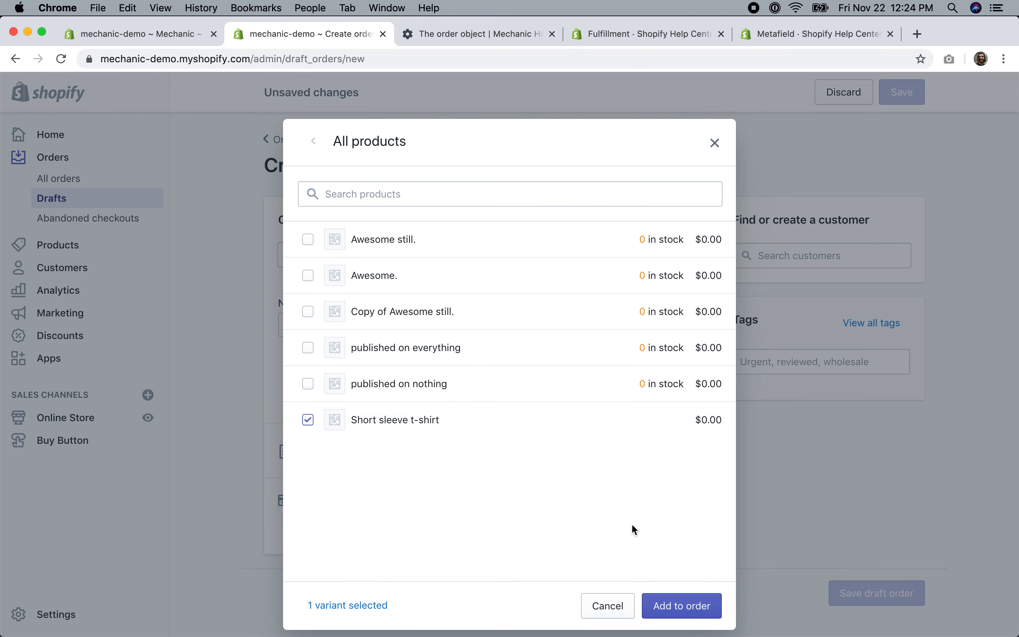
{"action": "left_click", "coordinate": [606, 606]}
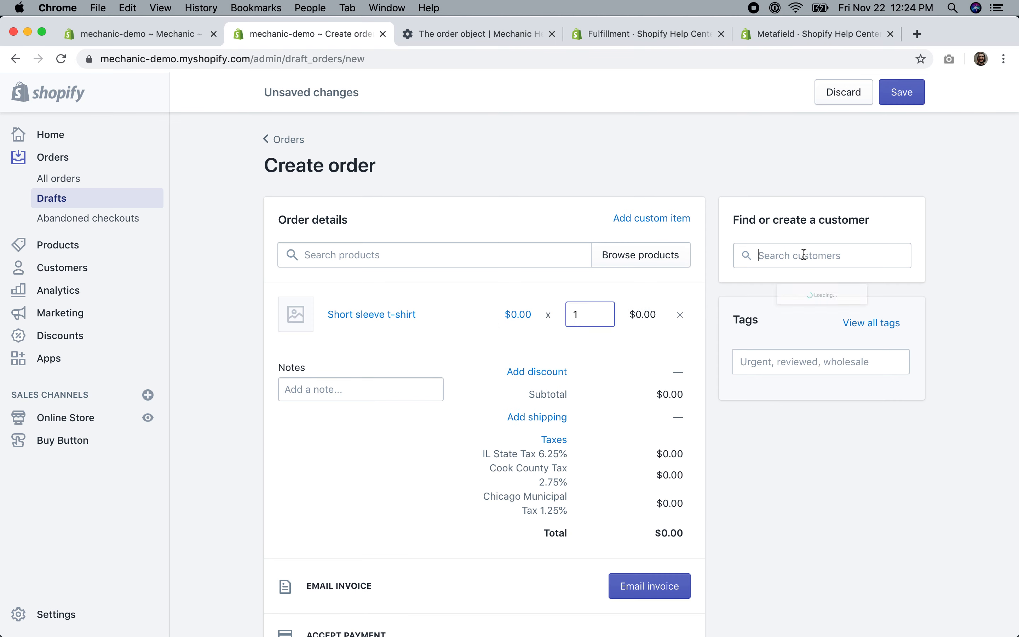
{"action": "left_click", "coordinate": [820, 254]}
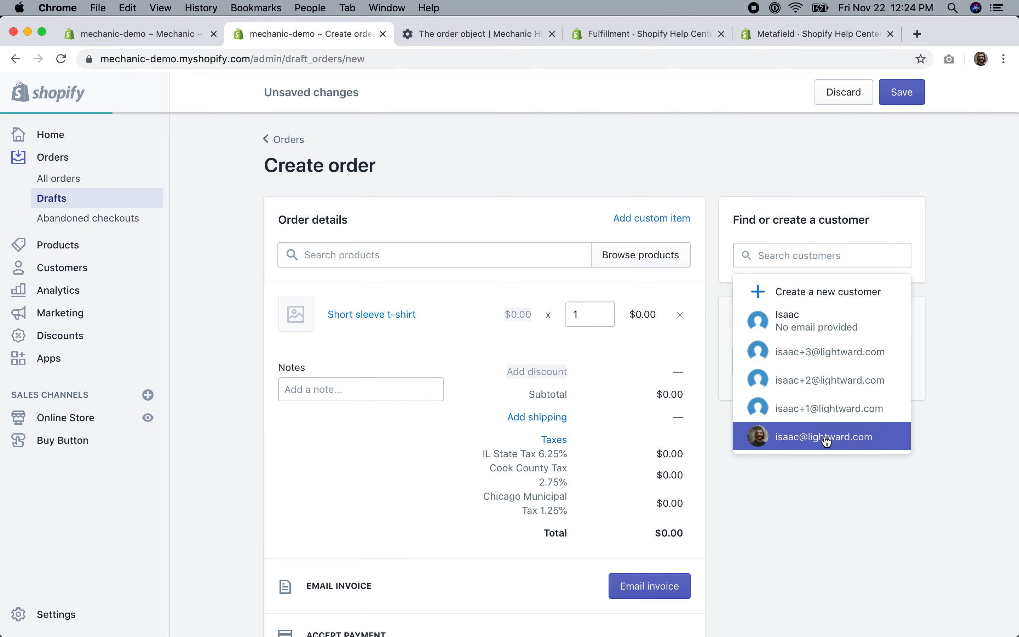
{"action": "left_click", "coordinate": [822, 437]}
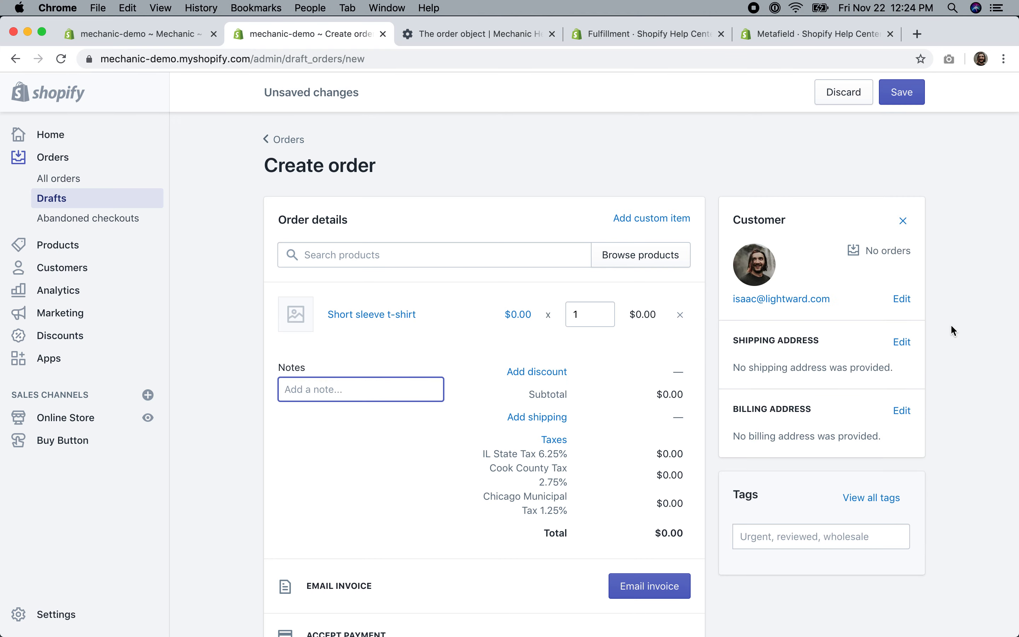
{"action": "mouse_move", "coordinate": [949, 295]}
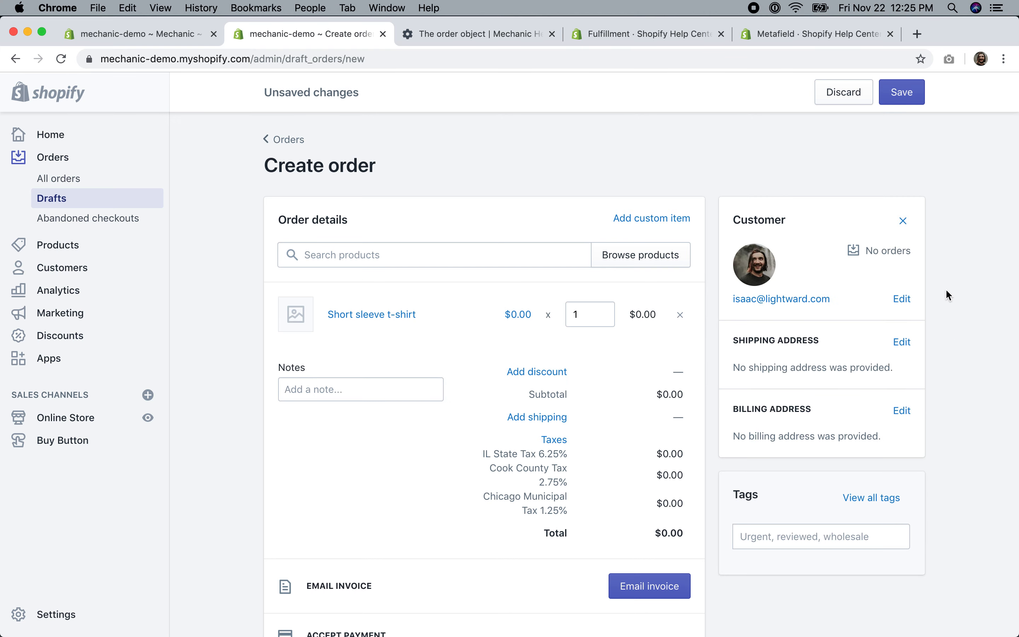
- Mark the $0.00 order as paid and create it as order #1014
{"action": "scroll", "scroll_direction": "down", "scroll_amount": 3}
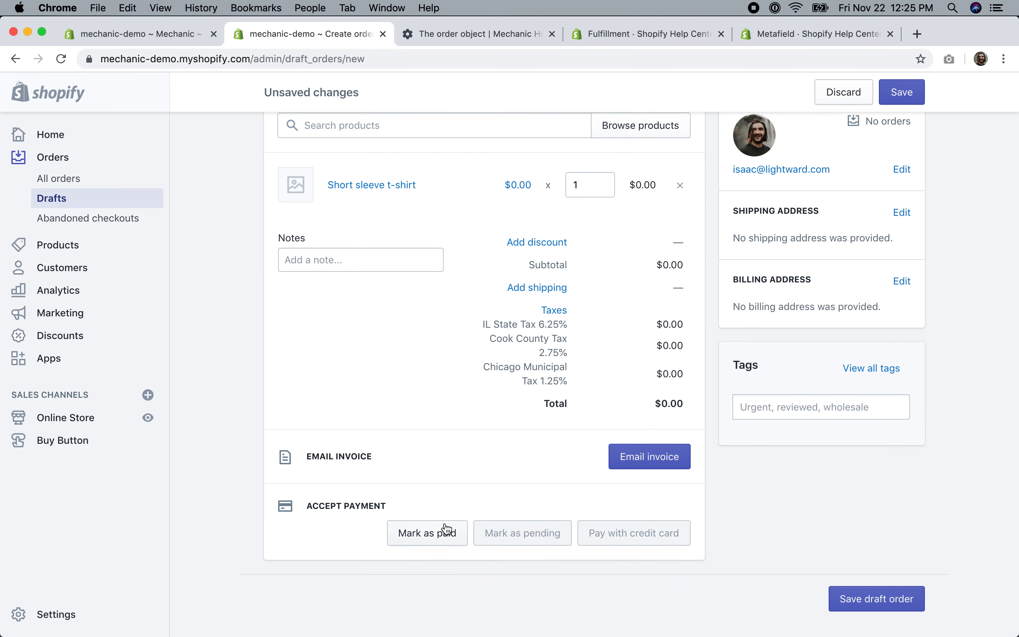
{"action": "left_click", "coordinate": [427, 533]}
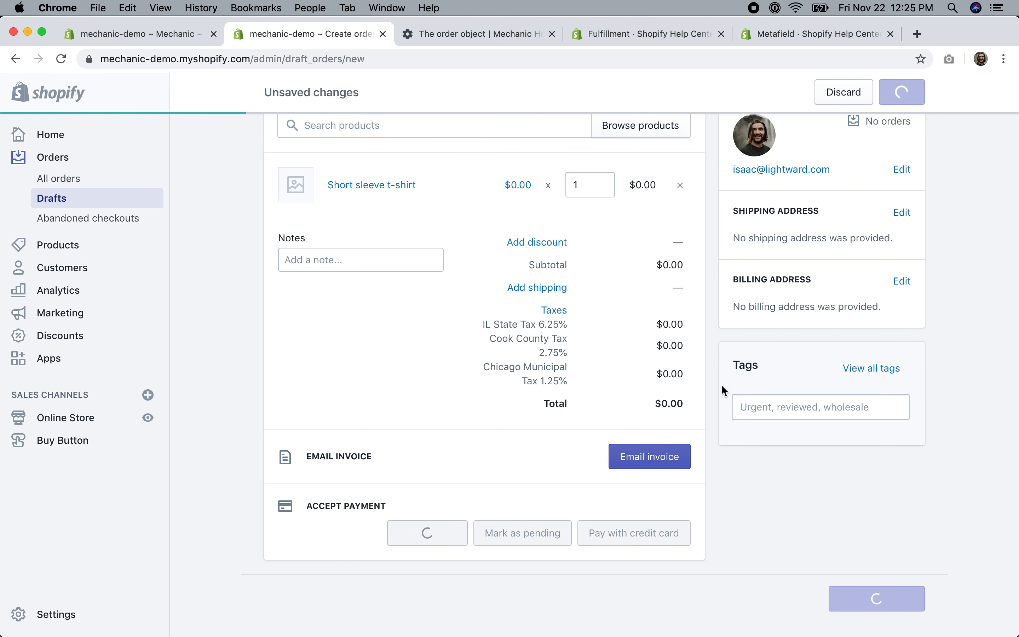
{"action": "left_click", "coordinate": [427, 532]}
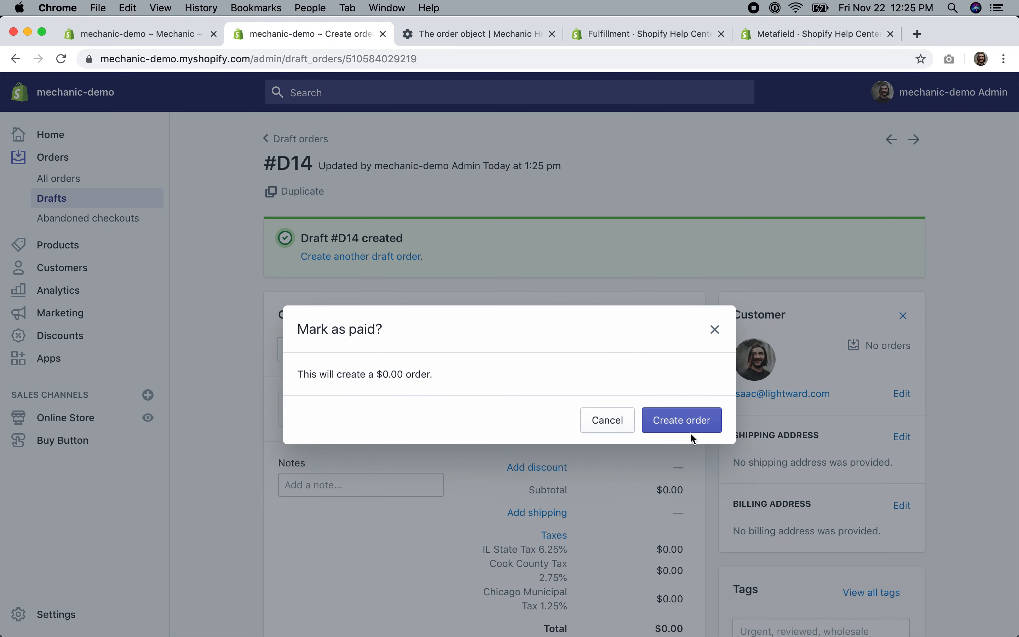
{"action": "left_click", "coordinate": [681, 420]}
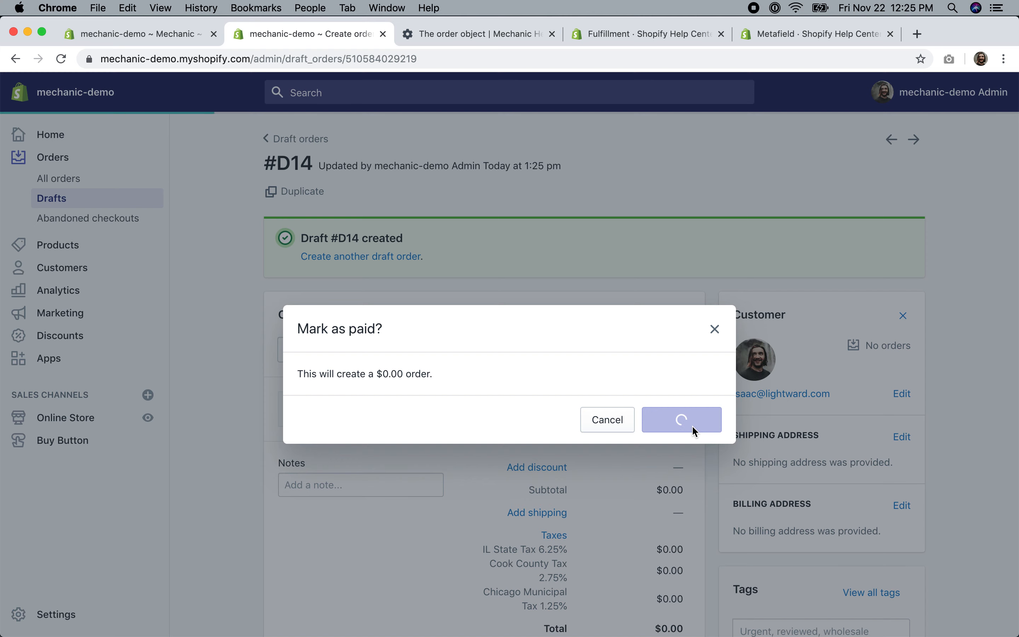
{"action": "left_click", "coordinate": [681, 419]}
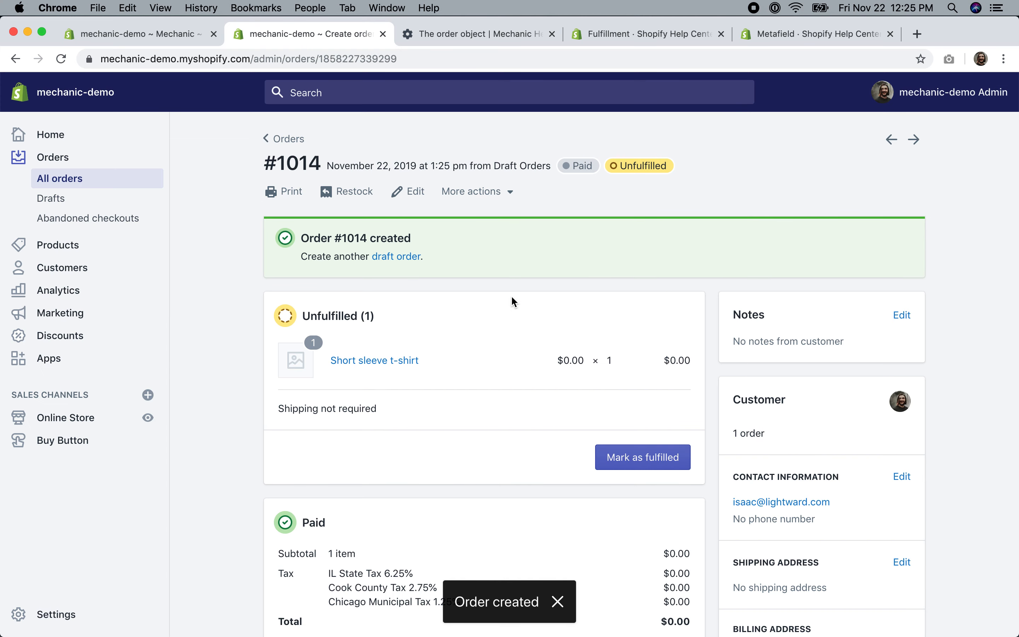
- Begin fulfilling order #1014's Short sleeve t-shirt
{"action": "left_click", "coordinate": [642, 457]}
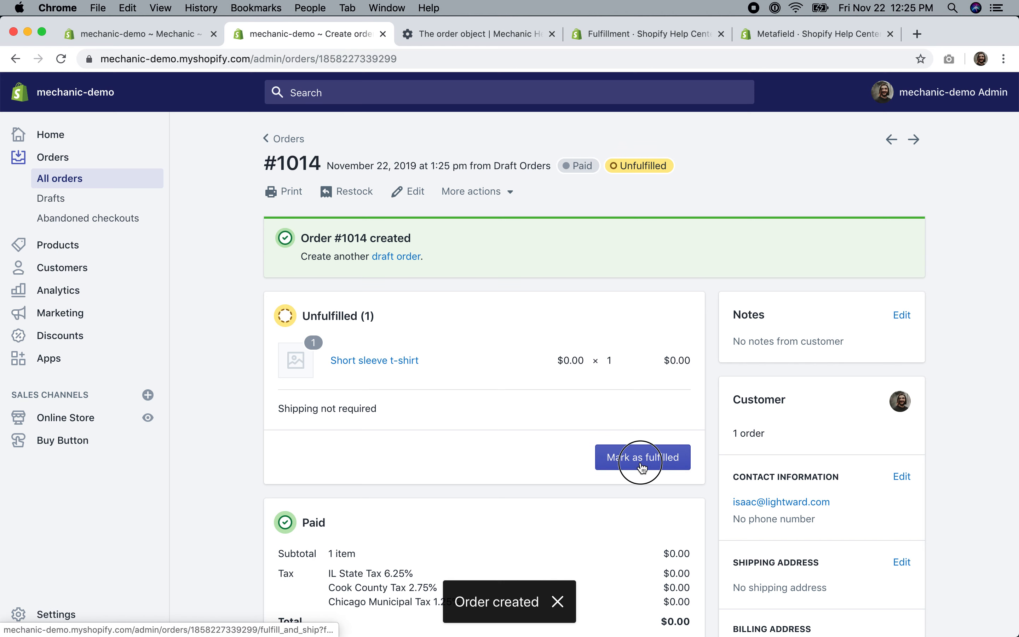
{"action": "left_click", "coordinate": [641, 457]}
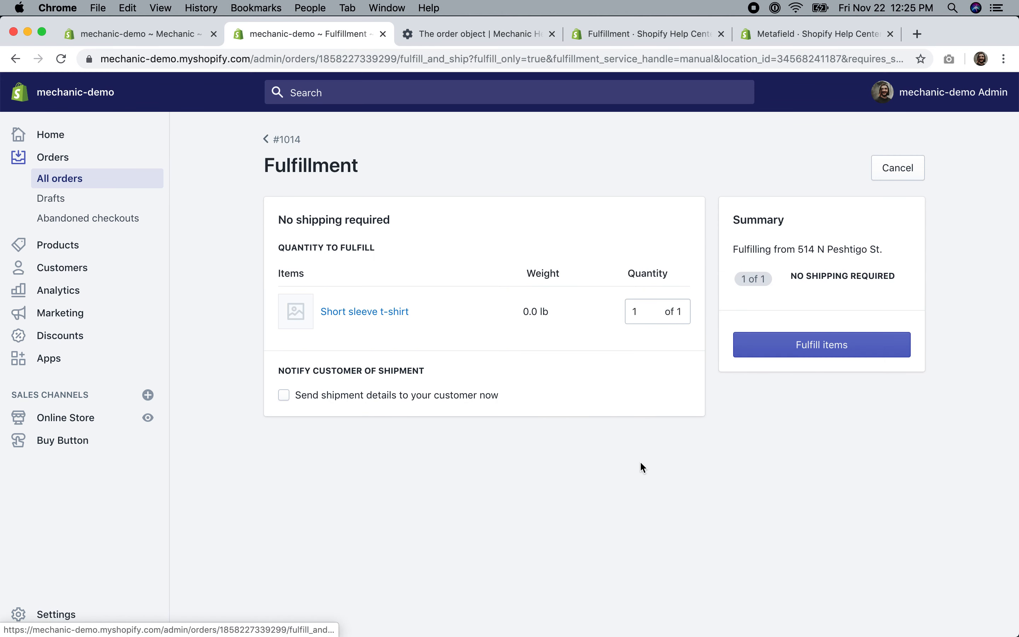
{"action": "mouse_move", "coordinate": [460, 356]}
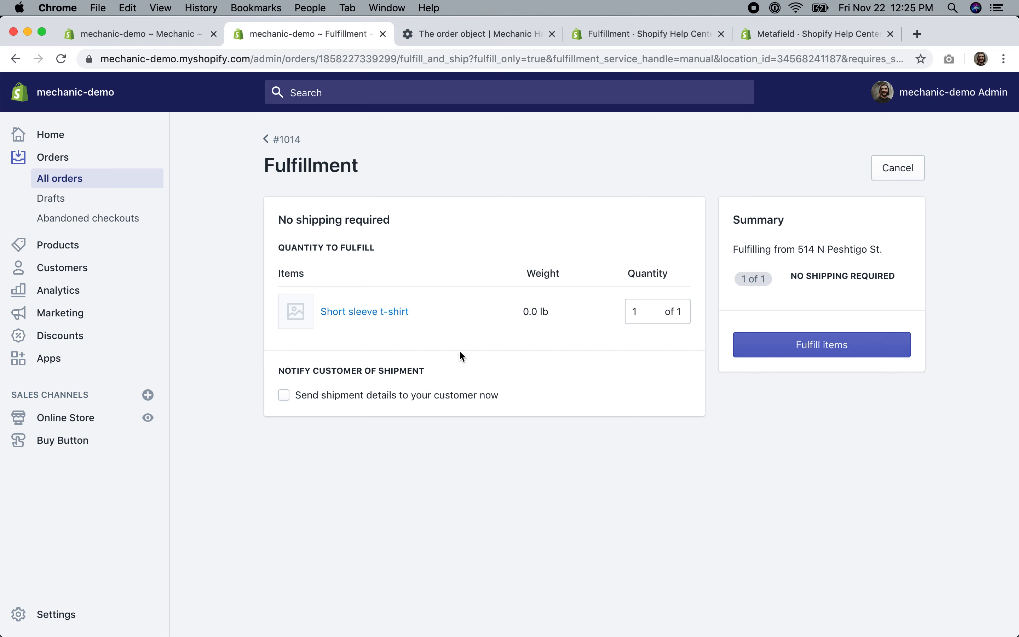
{"action": "mouse_move", "coordinate": [696, 374]}
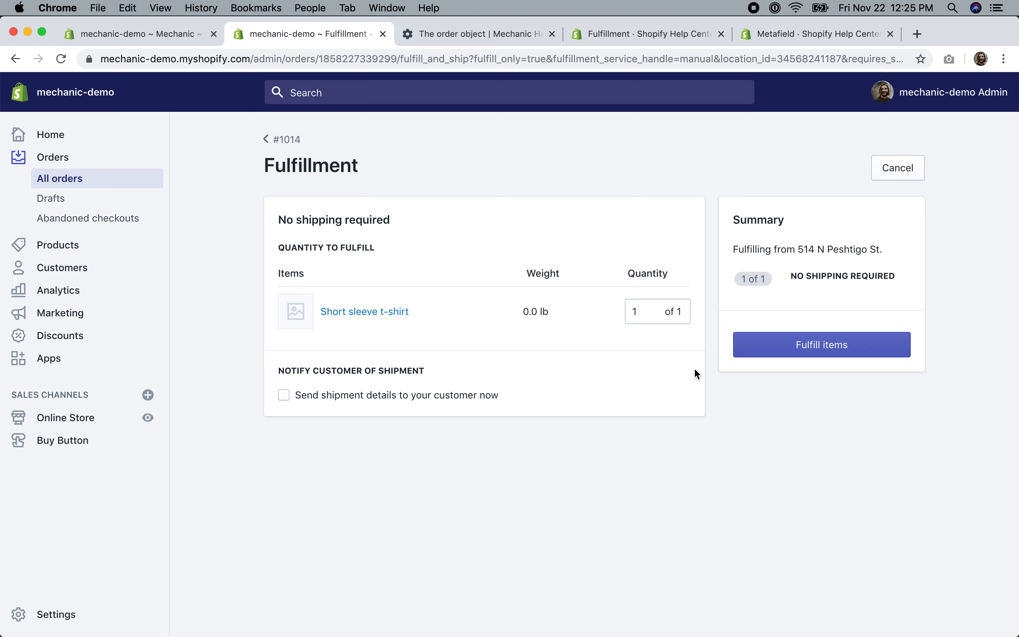
{"action": "mouse_move", "coordinate": [773, 318]}
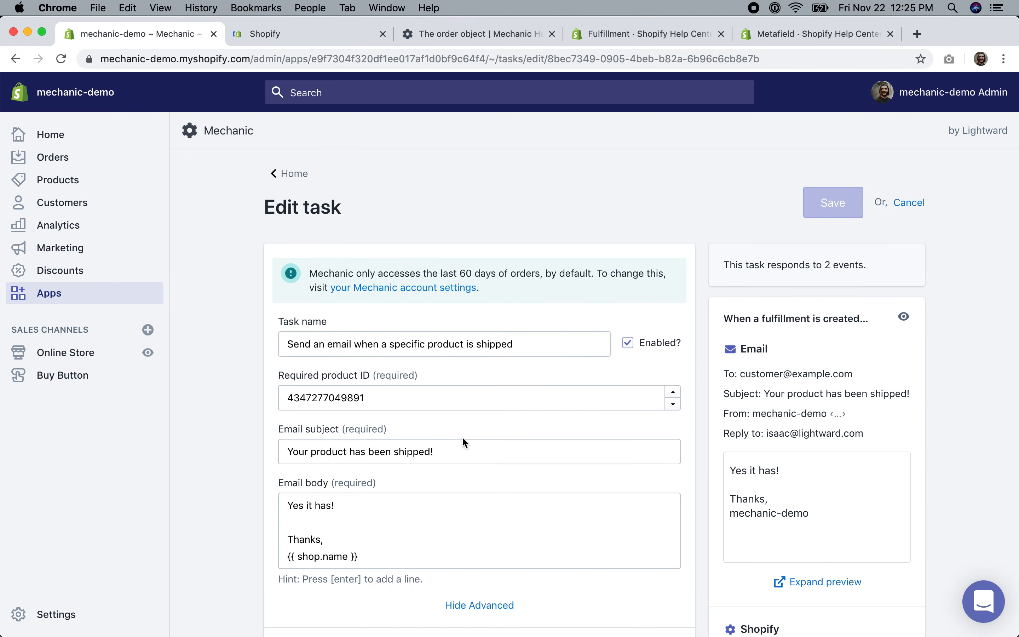
- Scroll to the task's Recent activity section to watch for the fulfillment event
{"action": "scroll", "scroll_direction": "down", "scroll_amount": 3}
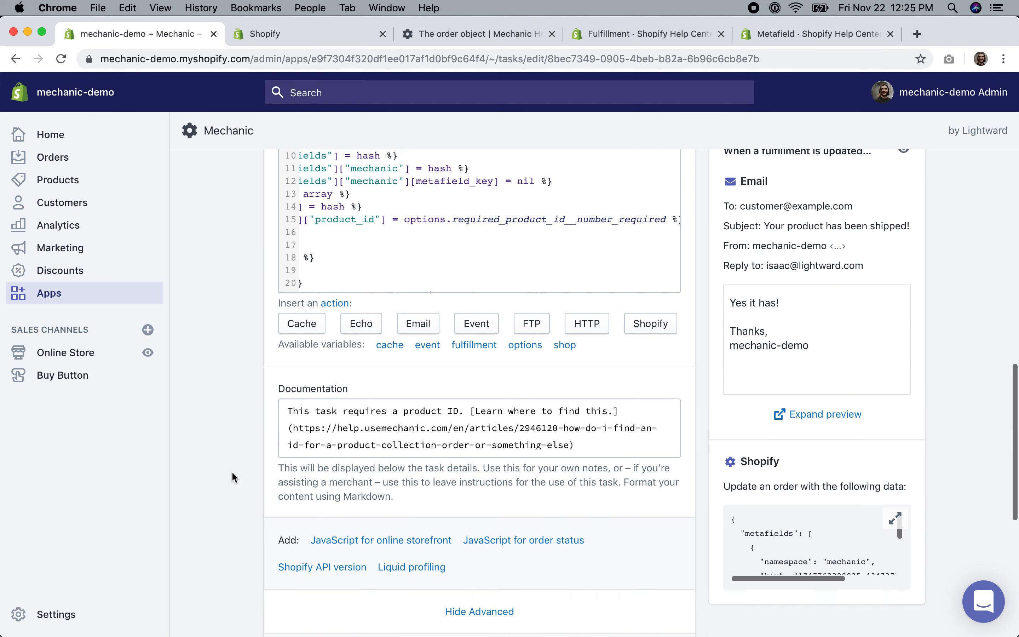
{"action": "scroll", "scroll_direction": "down", "scroll_amount": 3}
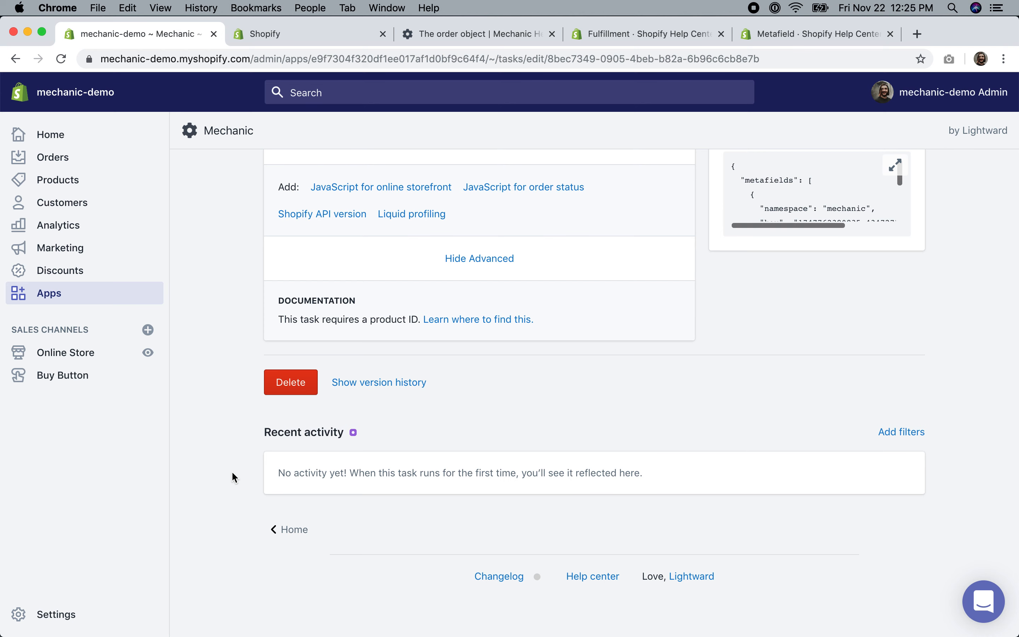
{"action": "mouse_move", "coordinate": [763, 475]}
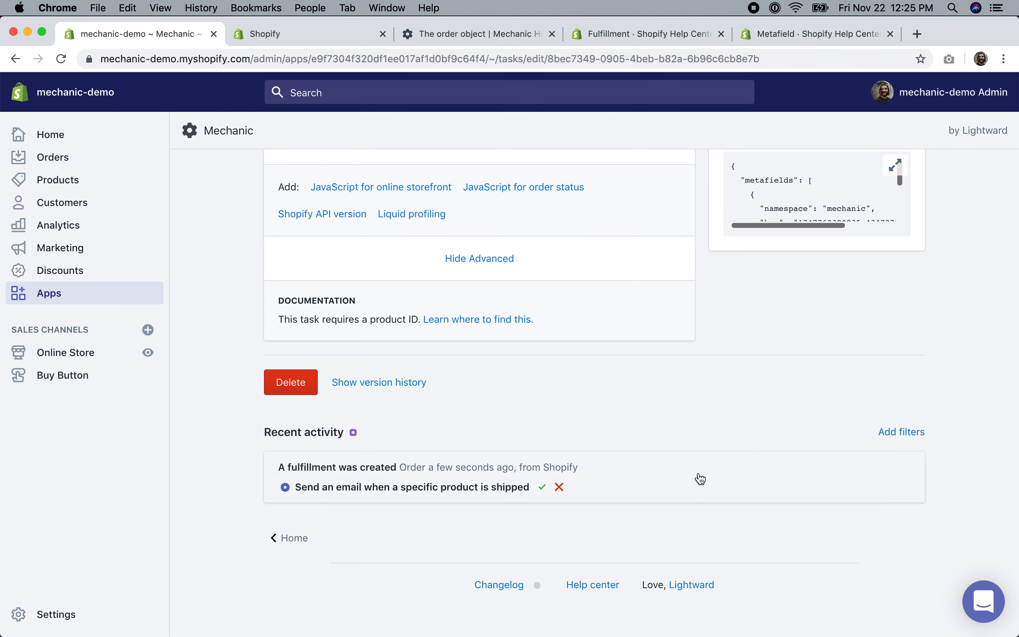
{"action": "mouse_move", "coordinate": [543, 494]}
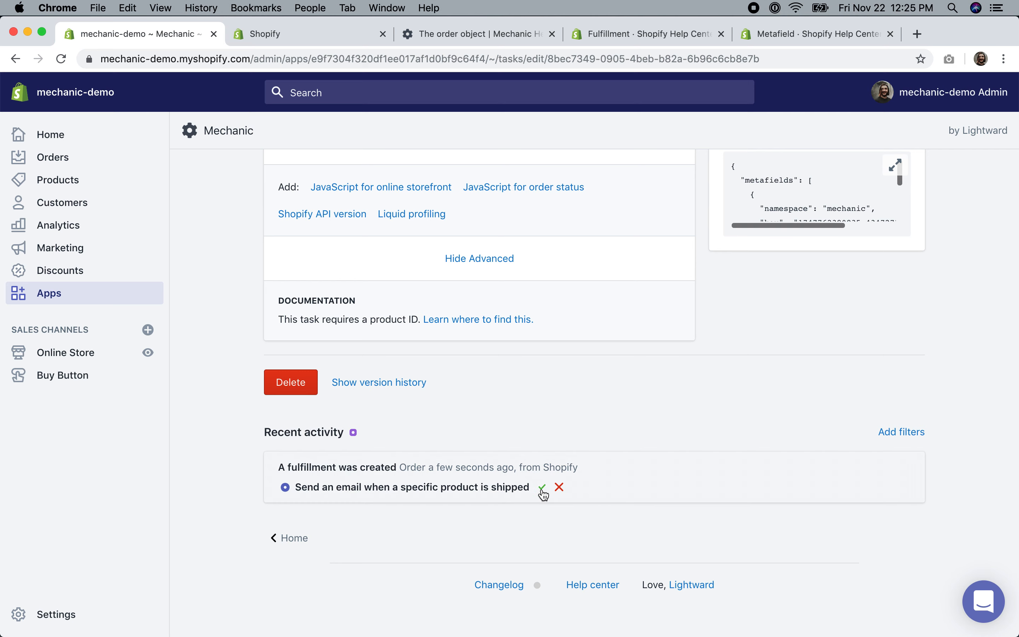
{"action": "mouse_move", "coordinate": [658, 480]}
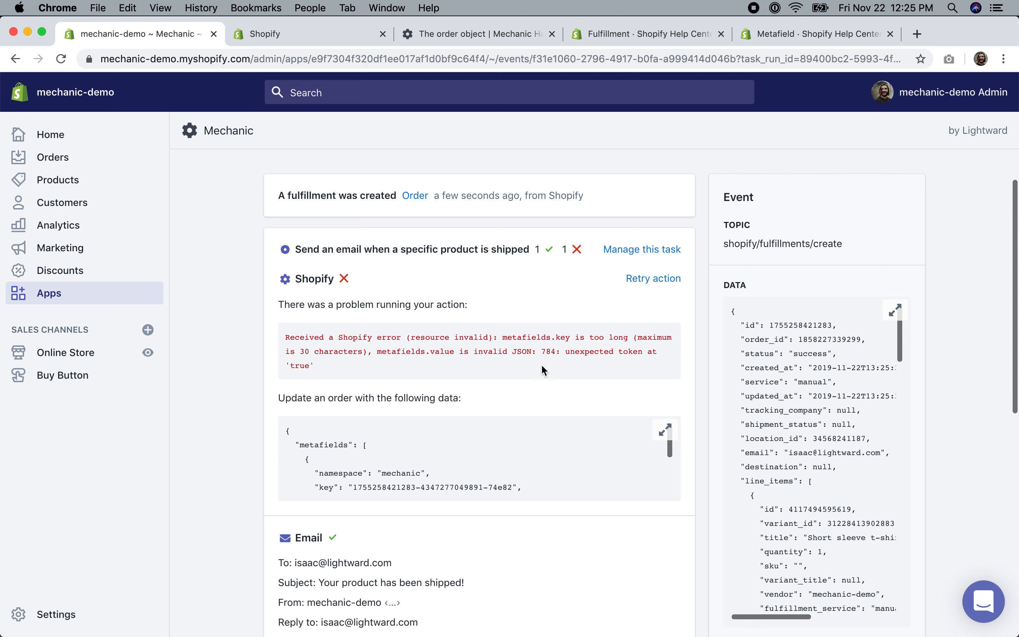
{"action": "mouse_move", "coordinate": [573, 349]}
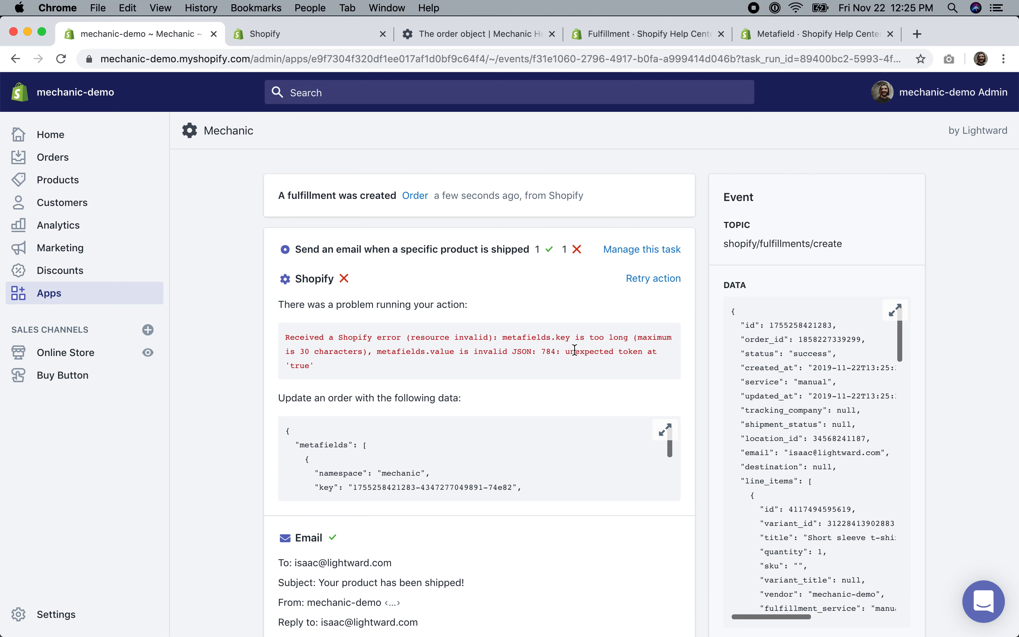
- Read the run error: metafield key over 30 characters and value true invalid, then return to the task editor
{"action": "scroll", "scroll_direction": "down", "scroll_amount": 3}
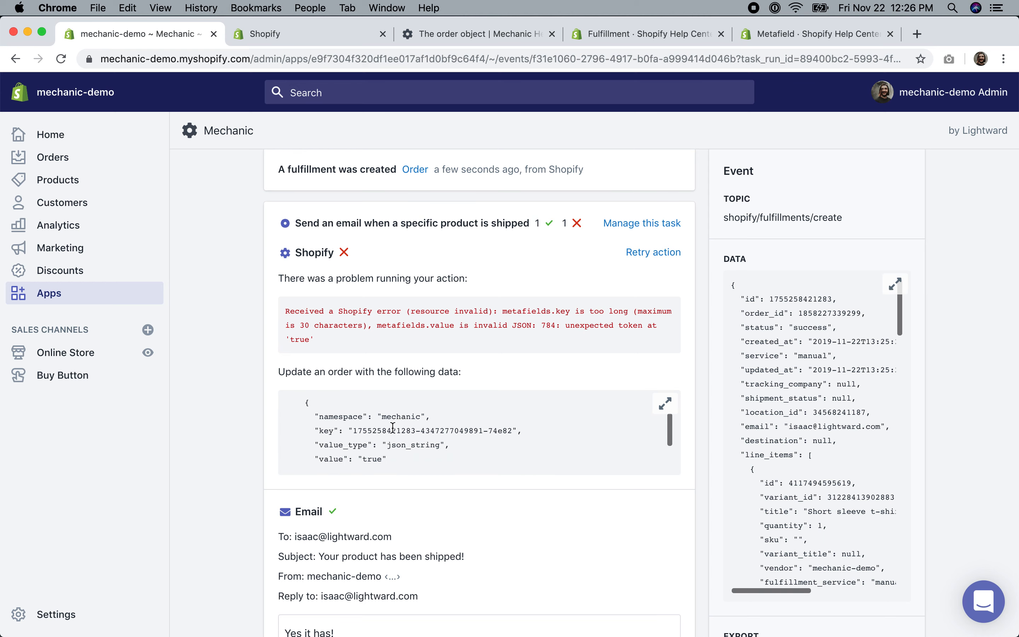
{"action": "double_click", "coordinate": [448, 430]}
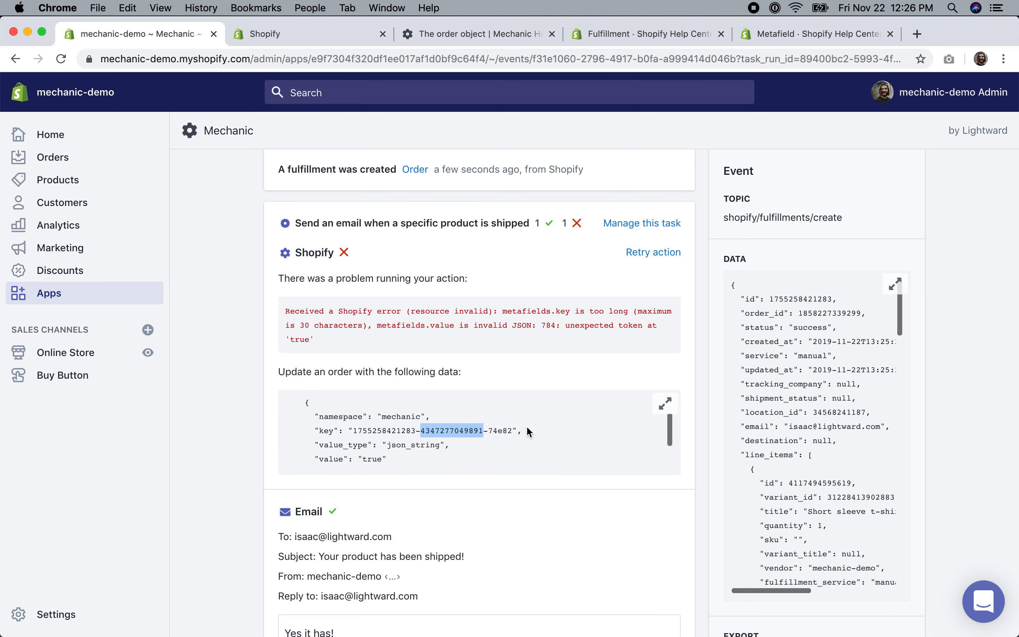
{"action": "mouse_move", "coordinate": [528, 402]}
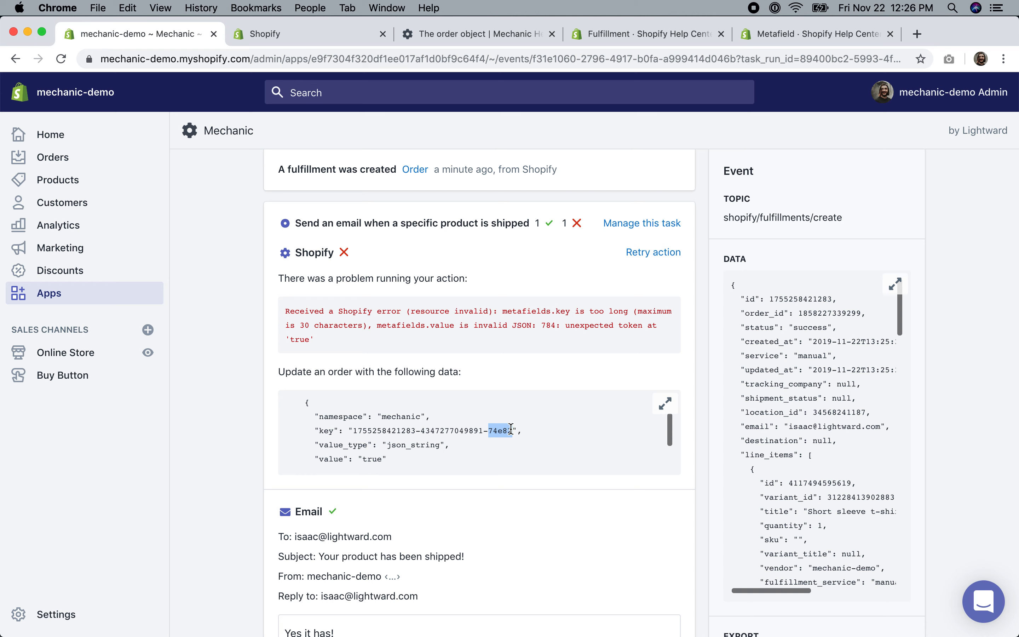
{"action": "mouse_move", "coordinate": [543, 399]}
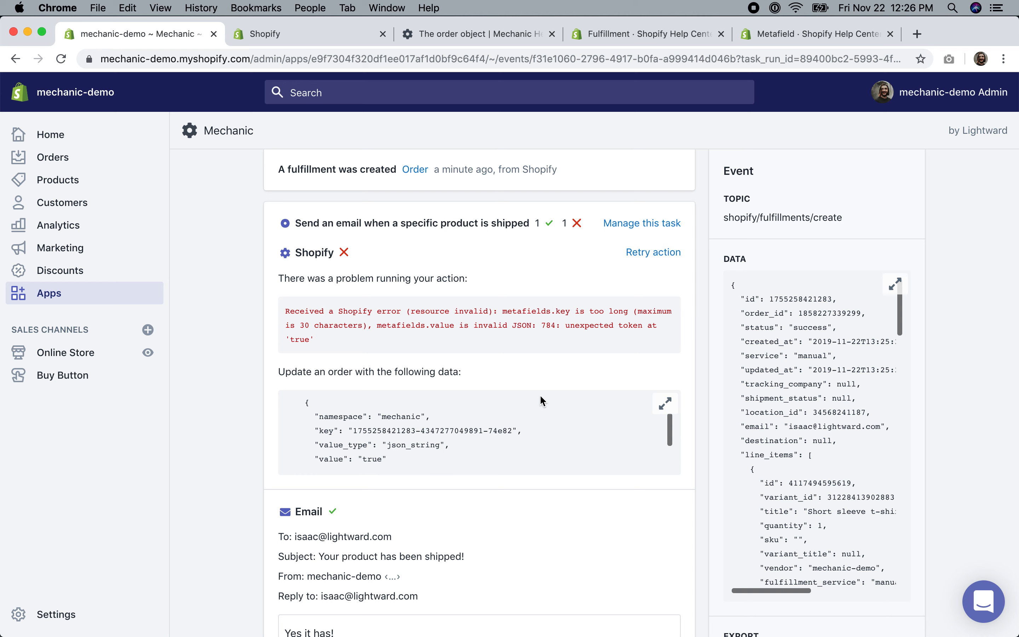
{"action": "scroll", "scroll_direction": "down", "scroll_amount": 3}
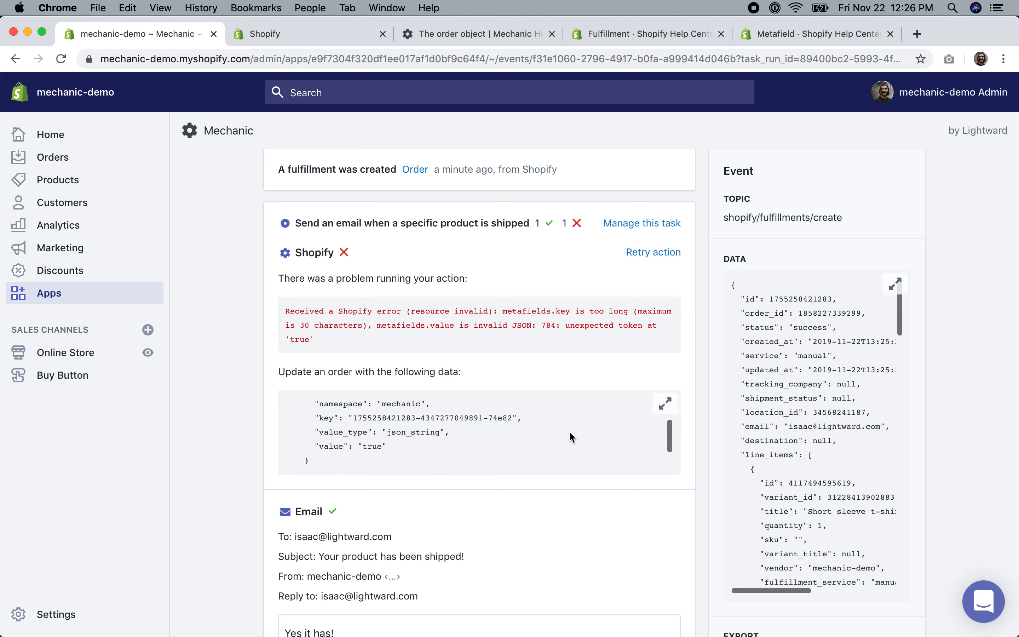
{"action": "mouse_move", "coordinate": [557, 434]}
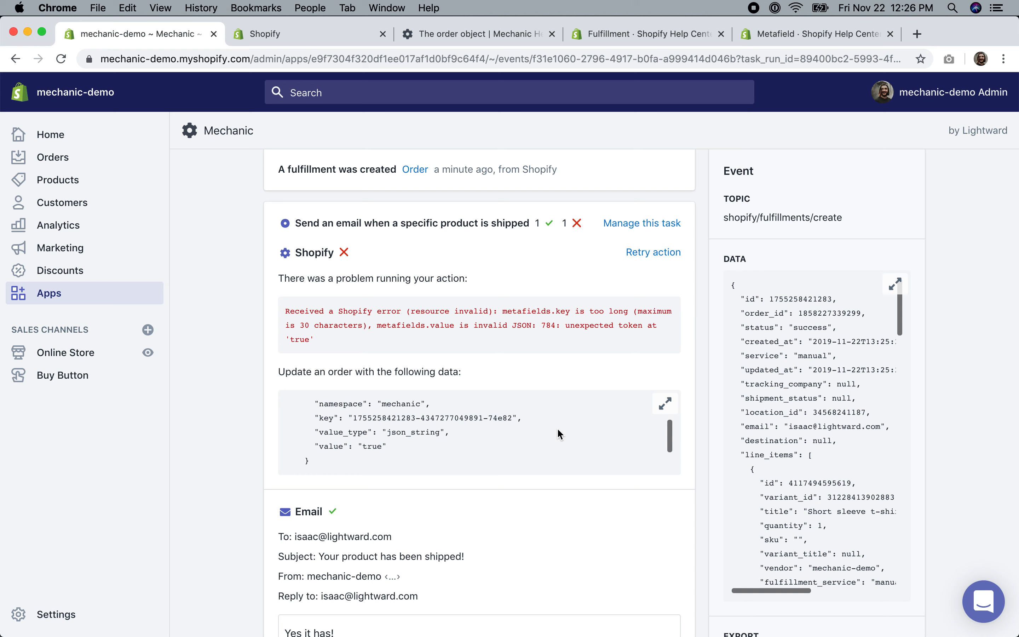
{"action": "double_click", "coordinate": [371, 446]}
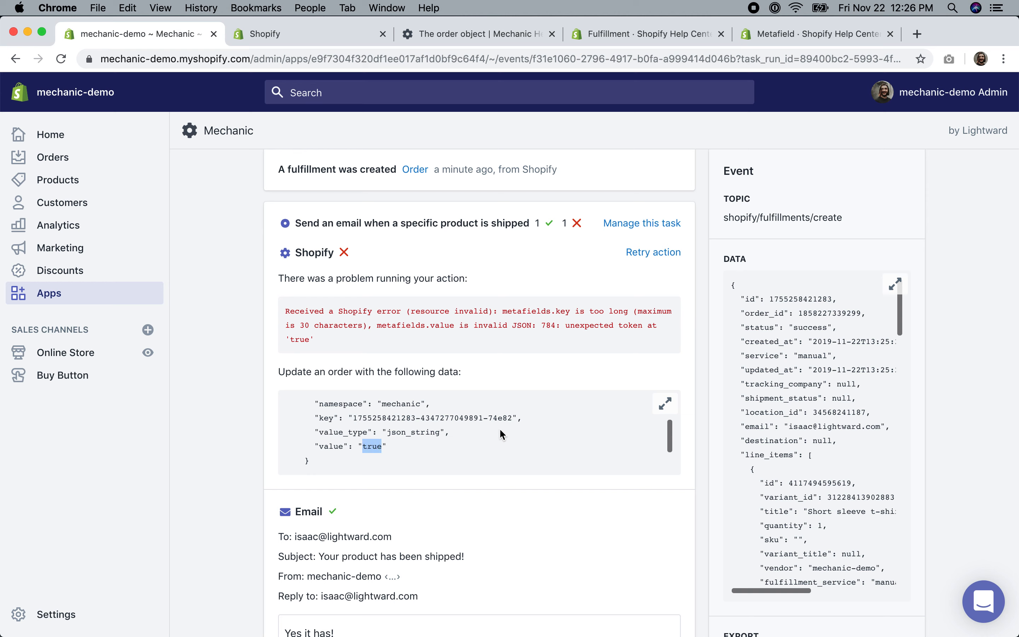
{"action": "left_click", "coordinate": [376, 322]}
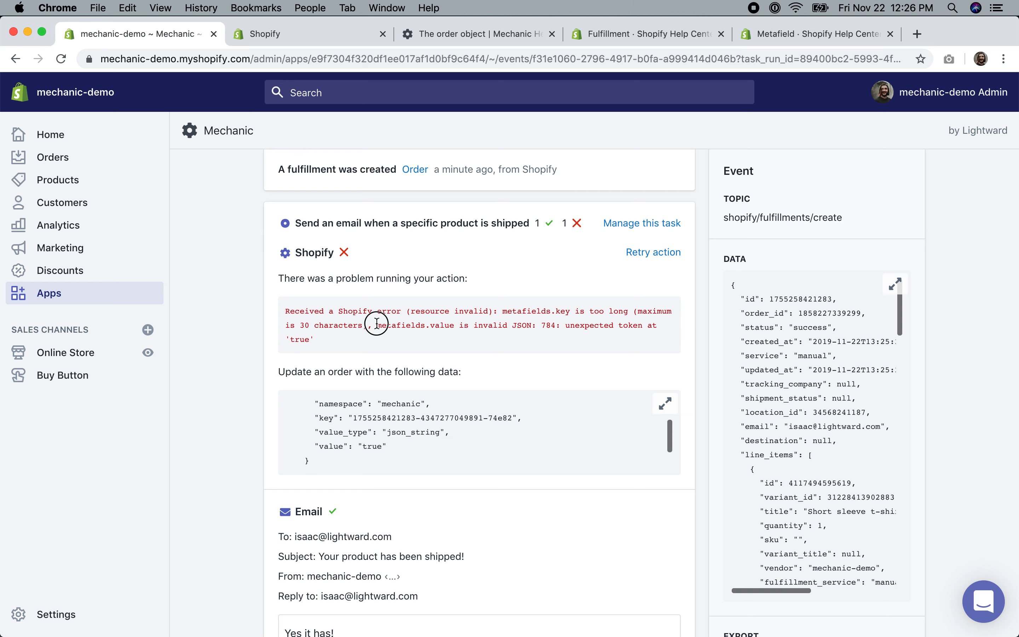
{"action": "mouse_move", "coordinate": [419, 343]}
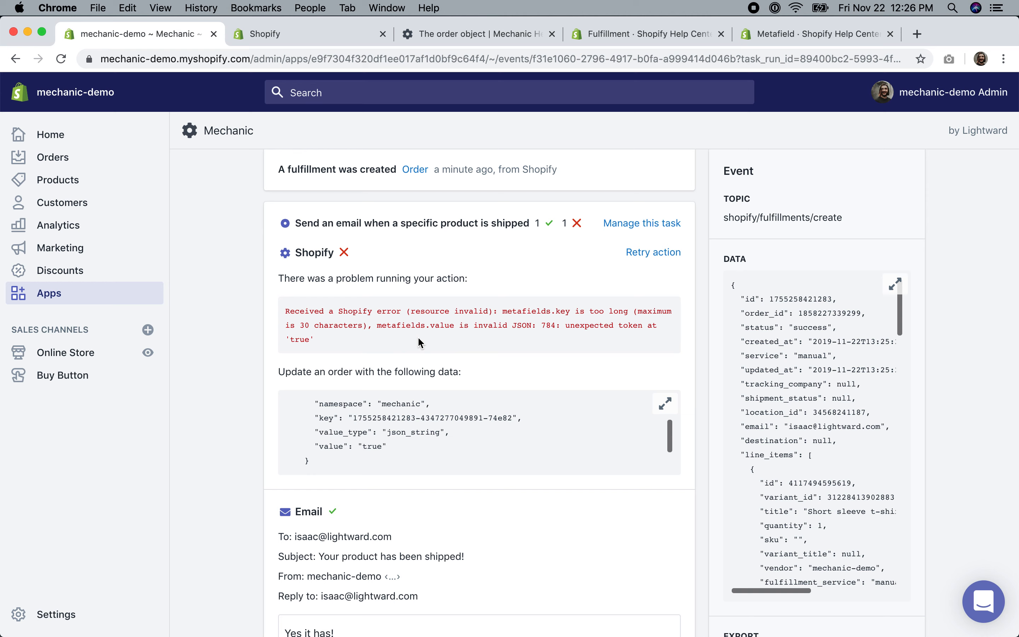
{"action": "mouse_move", "coordinate": [456, 428]}
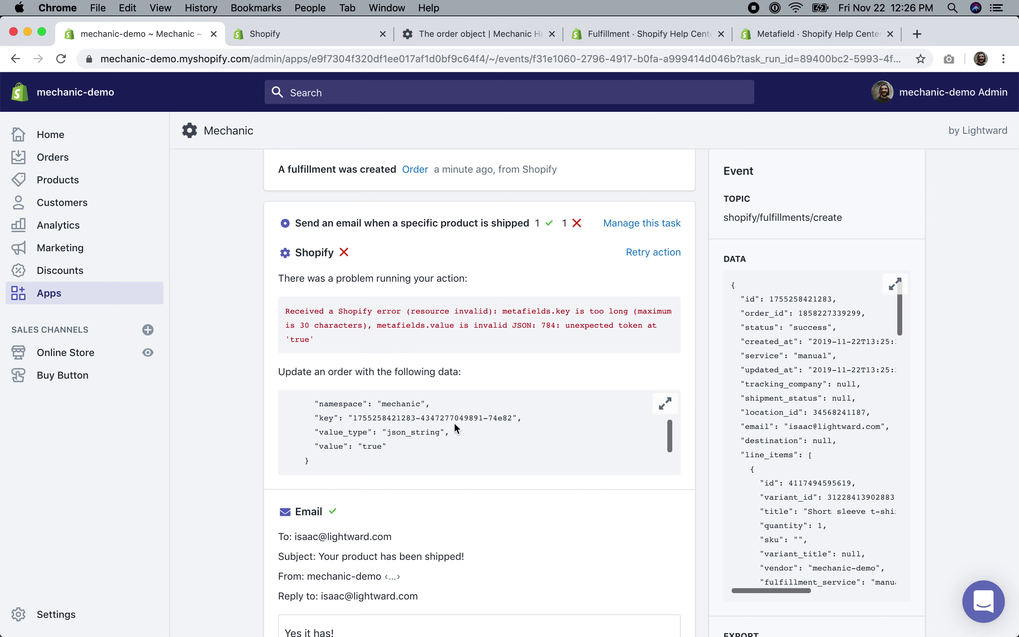
{"action": "double_click", "coordinate": [371, 447]}
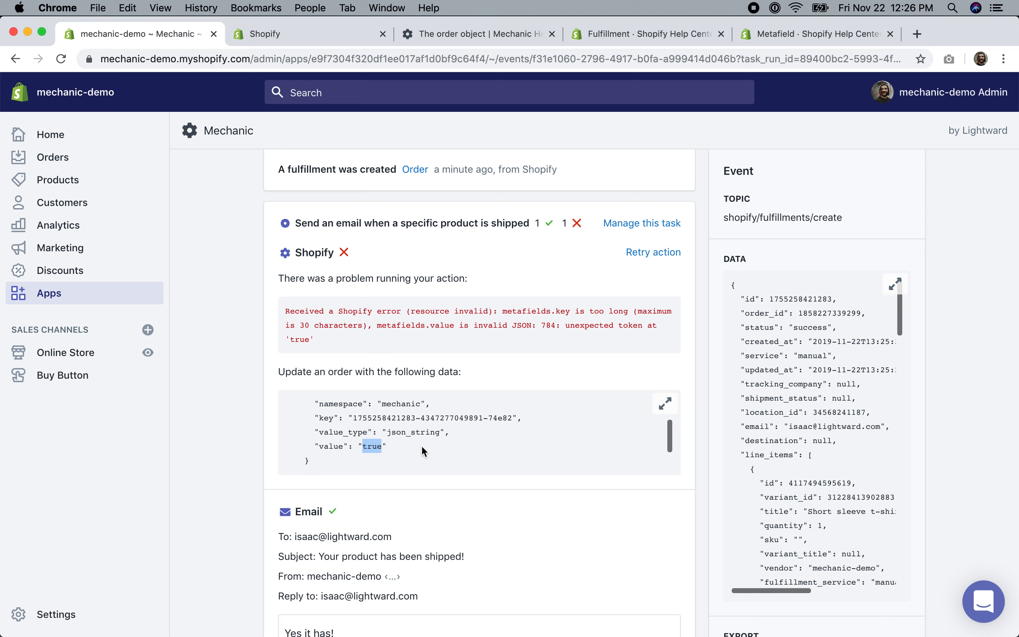
{"action": "mouse_move", "coordinate": [412, 433]}
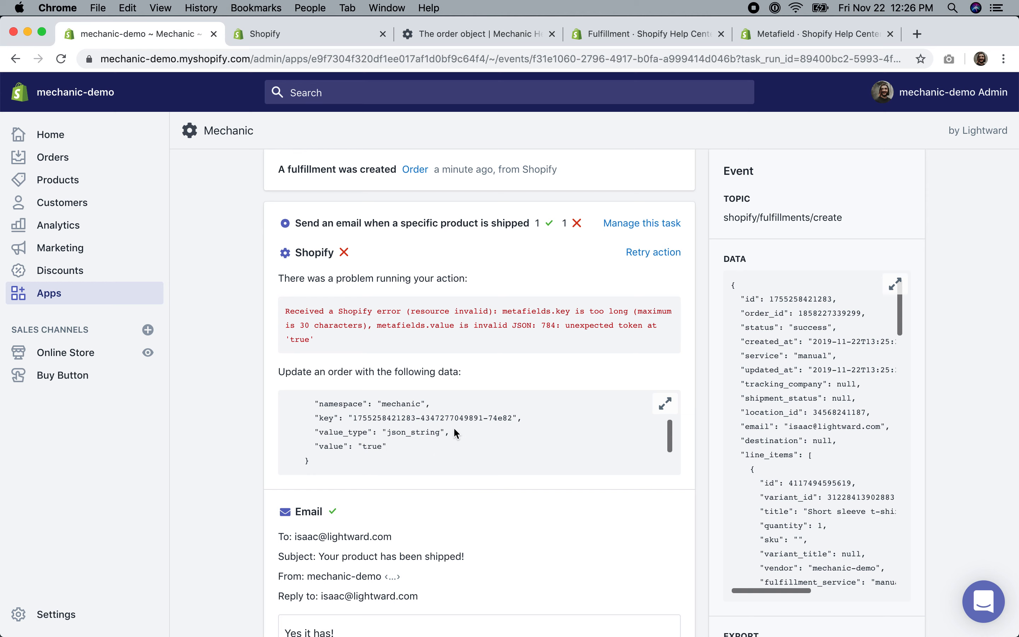
{"action": "mouse_move", "coordinate": [470, 431]}
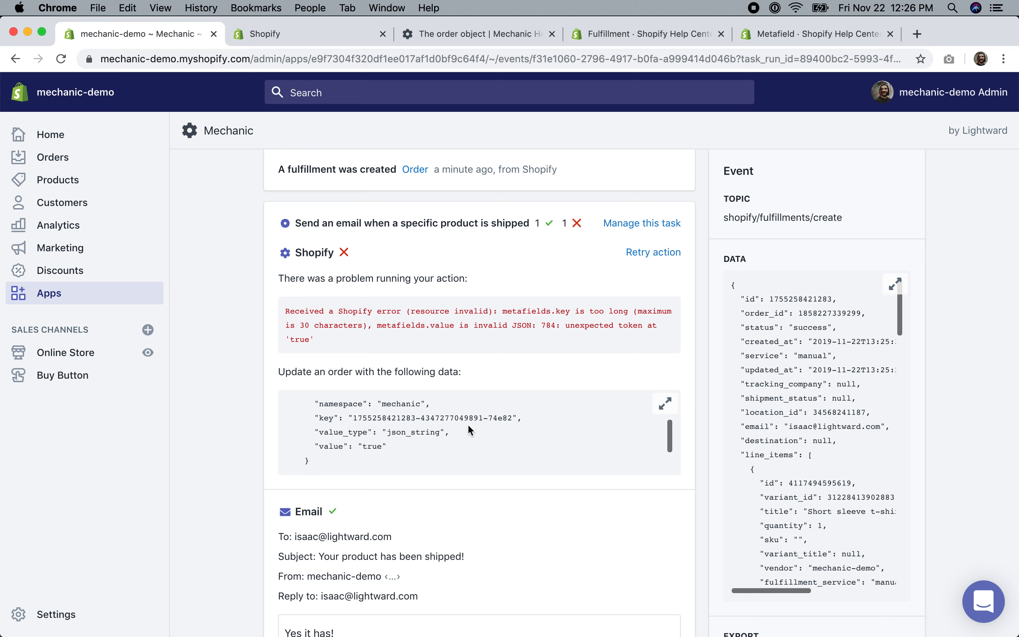
{"action": "mouse_move", "coordinate": [461, 430]}
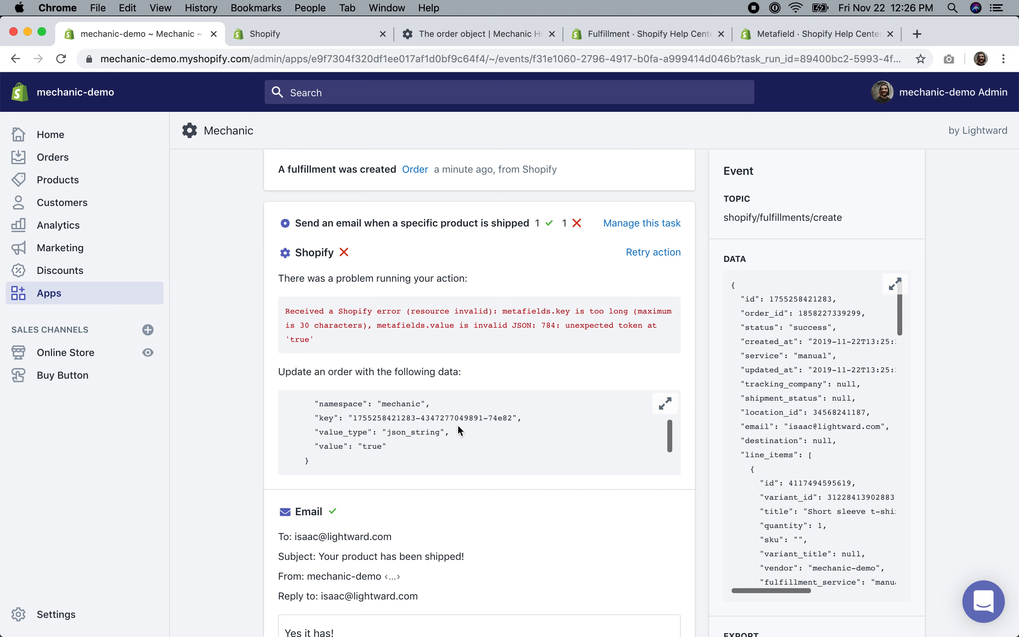
{"action": "mouse_move", "coordinate": [372, 448]}
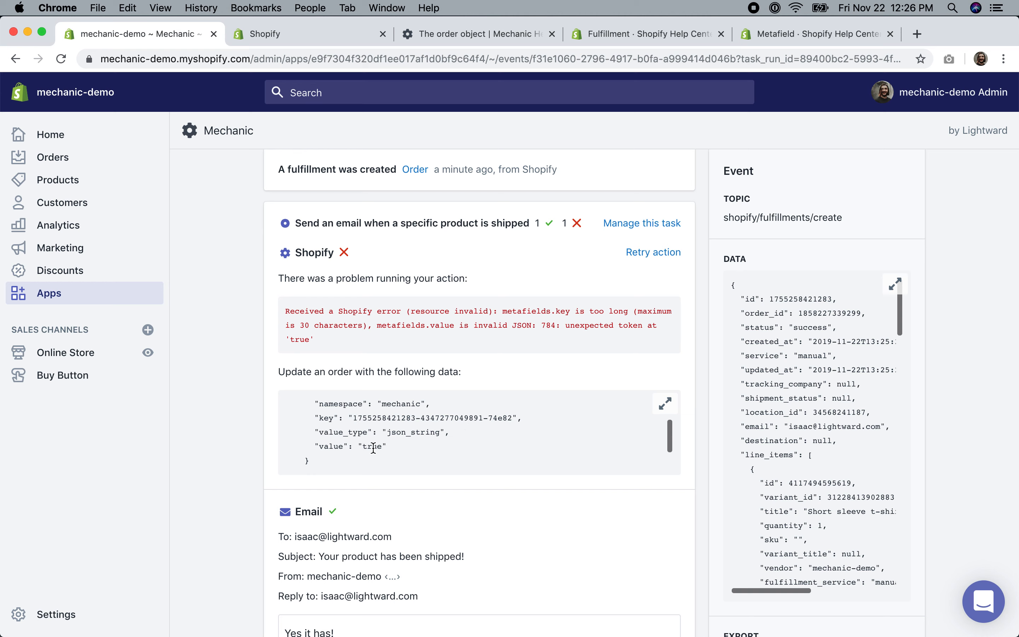
{"action": "mouse_move", "coordinate": [481, 397]}
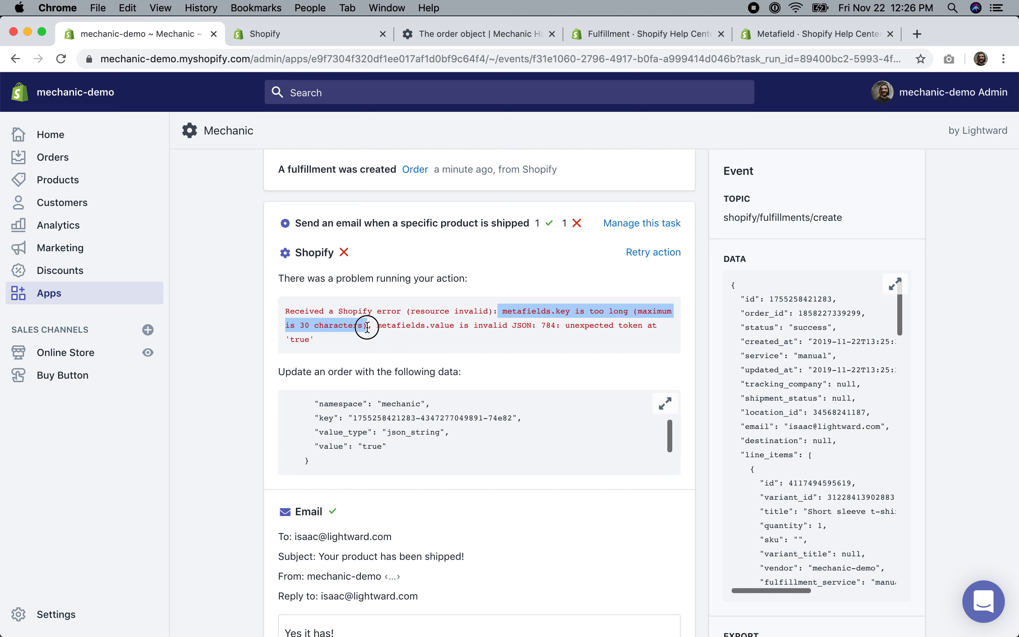
{"action": "left_click", "coordinate": [641, 223]}
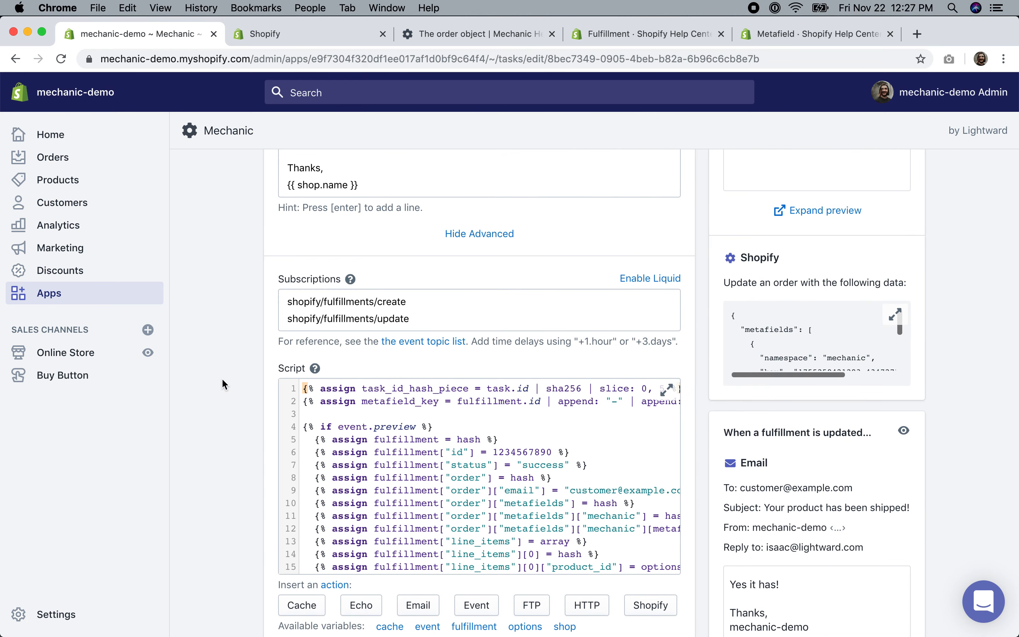
- Add a temporary {% action "echo" metafield_key.size %} line so the preview reports the key's length
{"action": "left_click", "coordinate": [668, 389]}
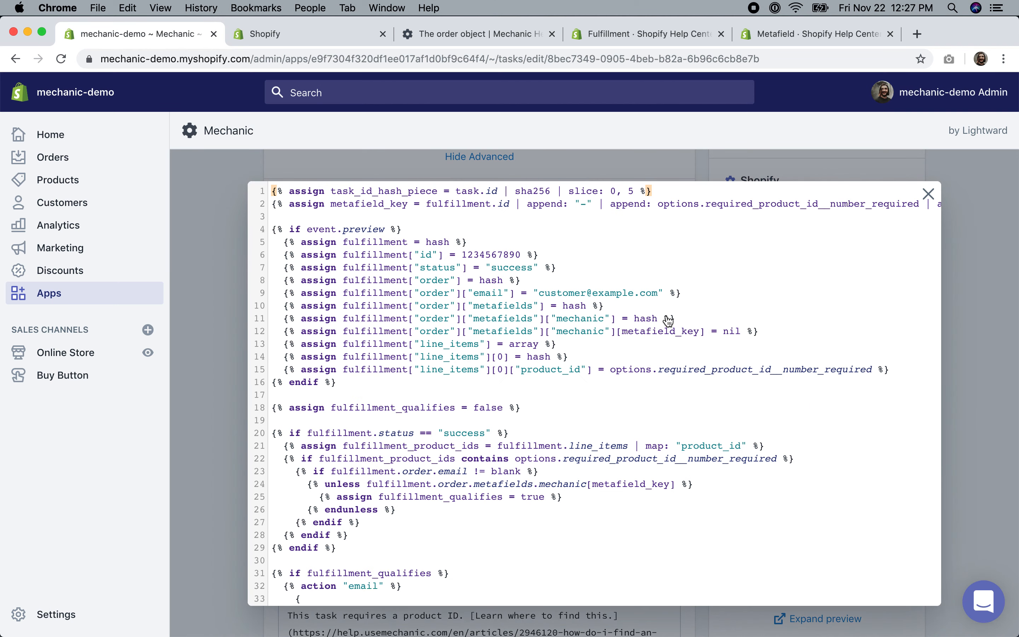
{"action": "mouse_move", "coordinate": [629, 208]}
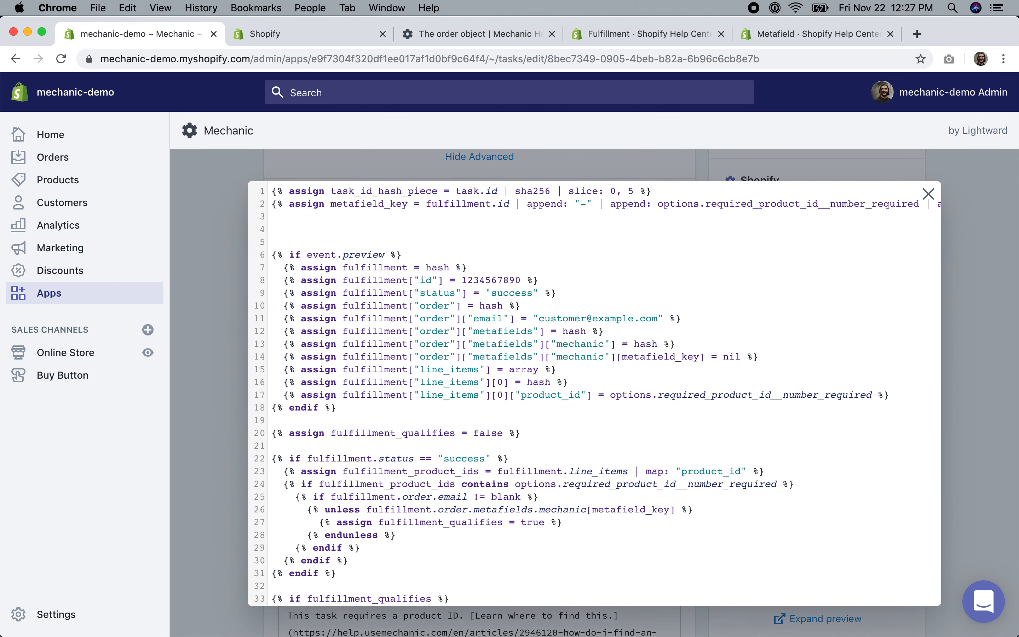
{"action": "type", "text": "{% action \"echoo\" metafiel"}
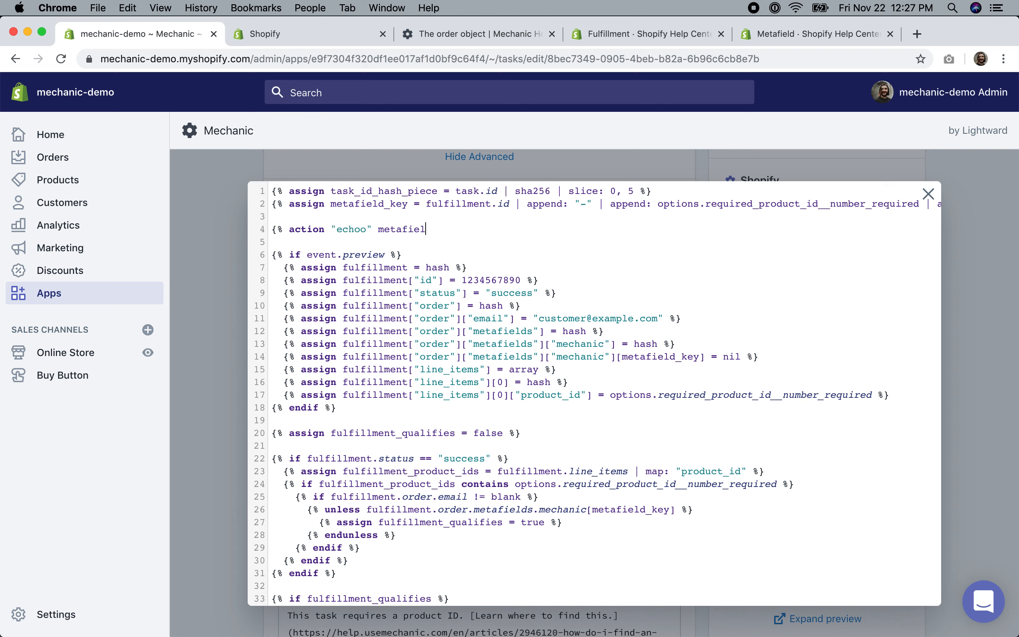
{"action": "type", "text": "_key"}
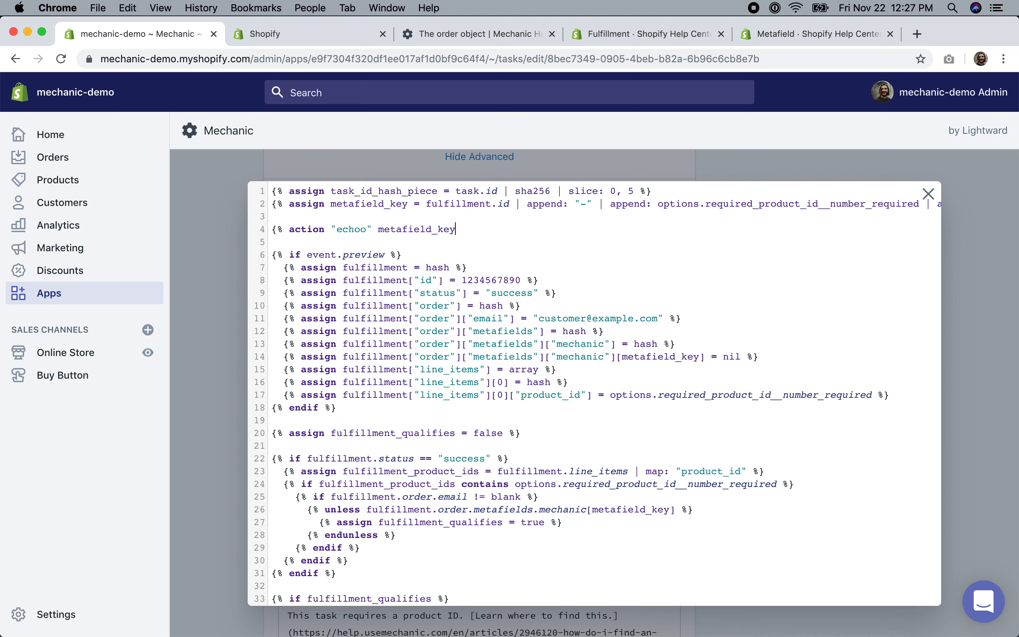
{"action": "type", "text": ".size %}"}
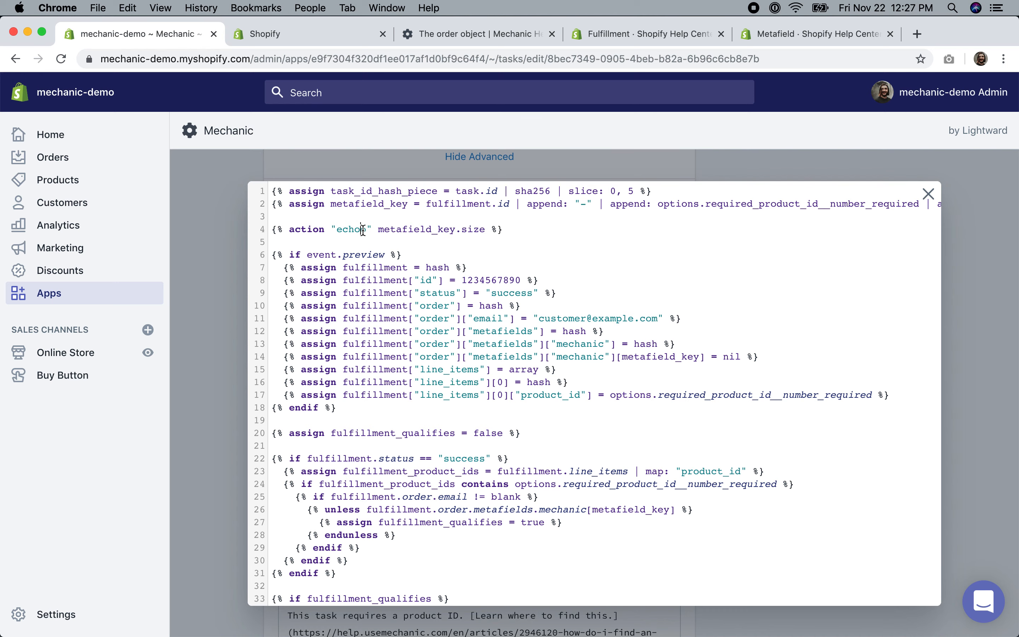
{"action": "left_click", "coordinate": [927, 193]}
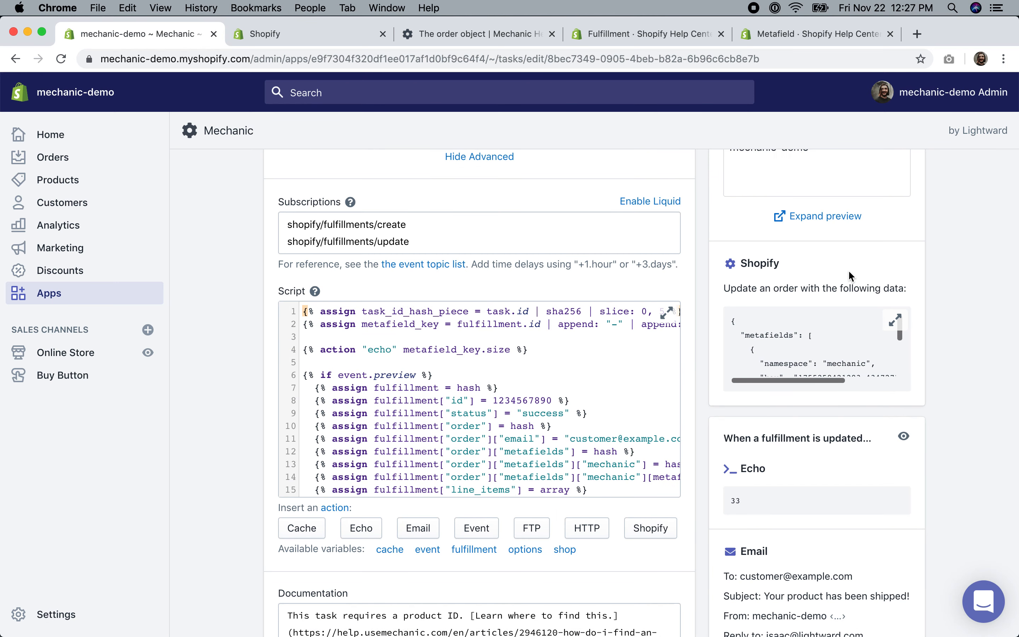
{"action": "scroll", "scroll_direction": "down", "scroll_amount": 3}
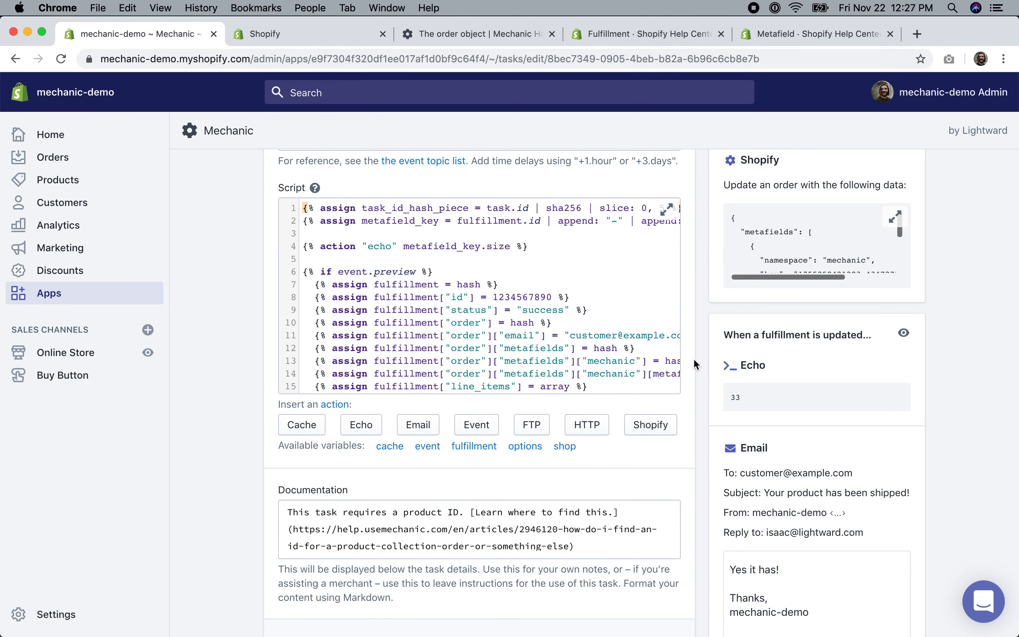
{"action": "mouse_move", "coordinate": [556, 279]}
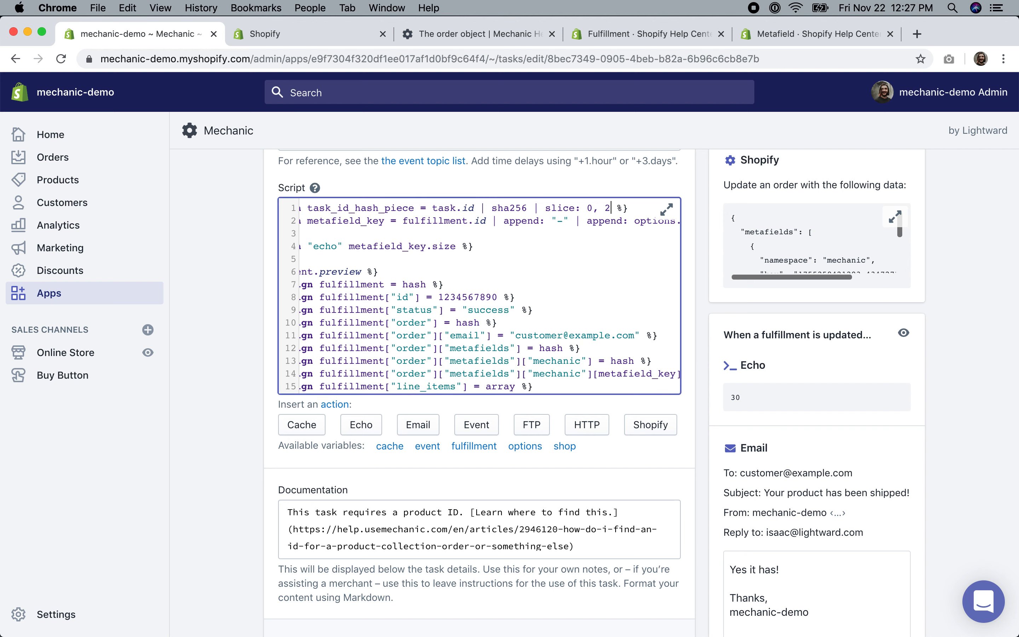
{"action": "mouse_move", "coordinate": [798, 246]}
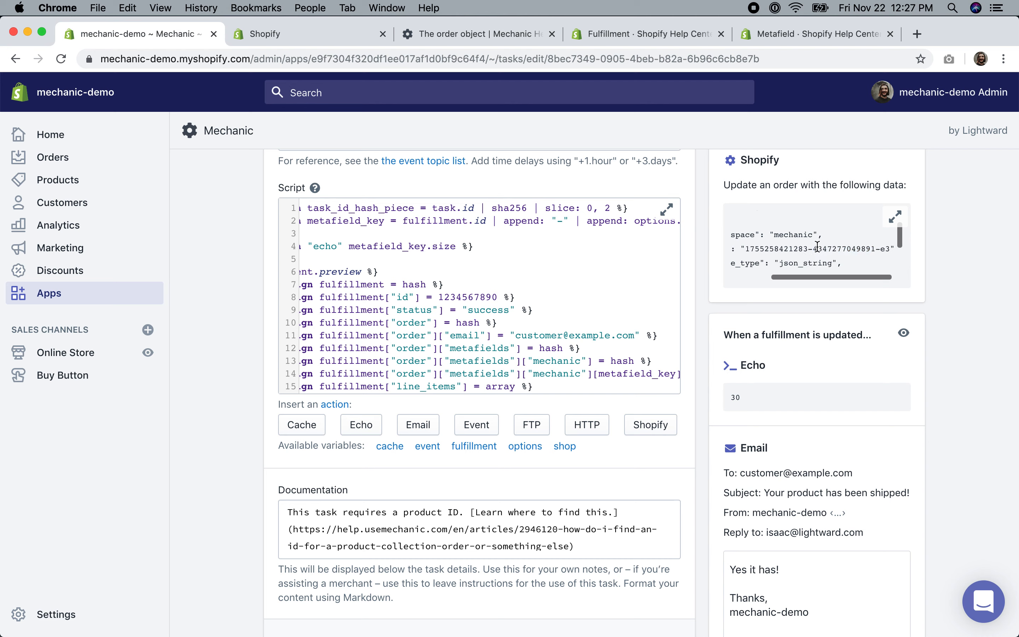
{"action": "mouse_move", "coordinate": [837, 236]}
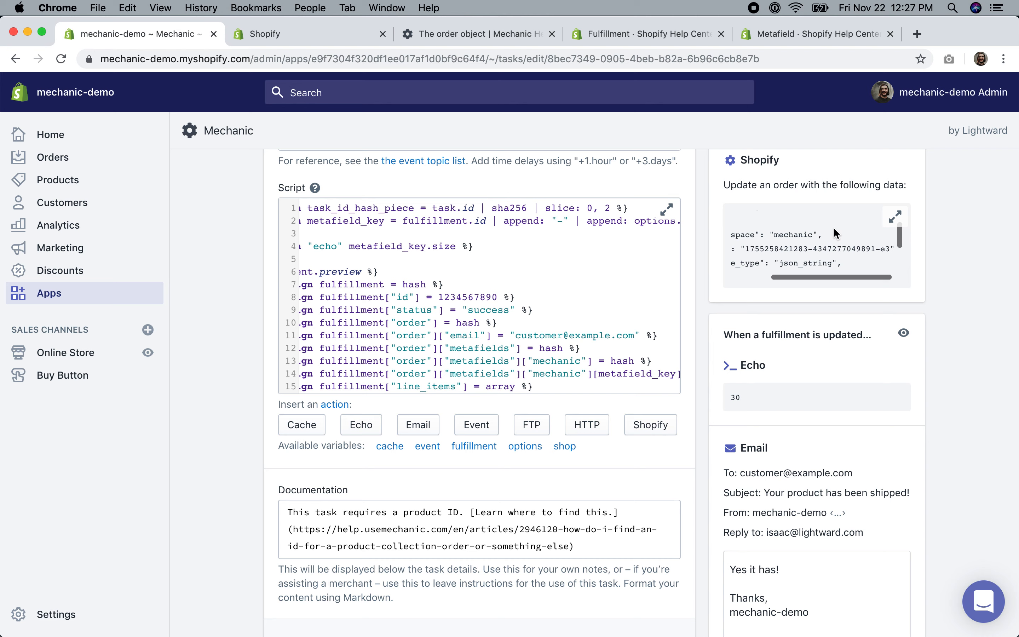
{"action": "mouse_move", "coordinate": [585, 218]}
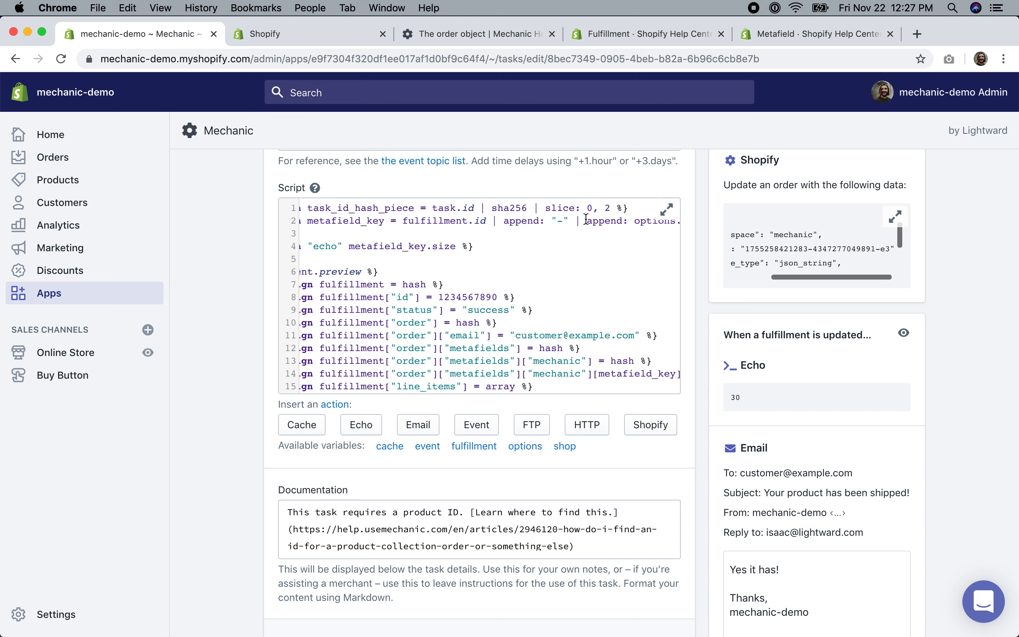
{"action": "mouse_move", "coordinate": [474, 220]}
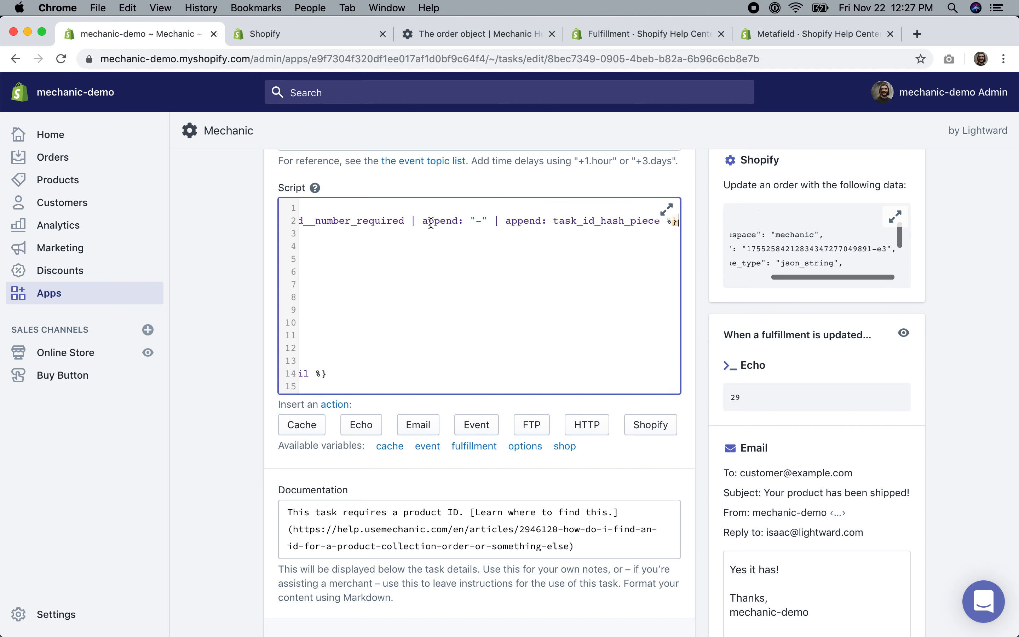
{"action": "mouse_move", "coordinate": [508, 221]}
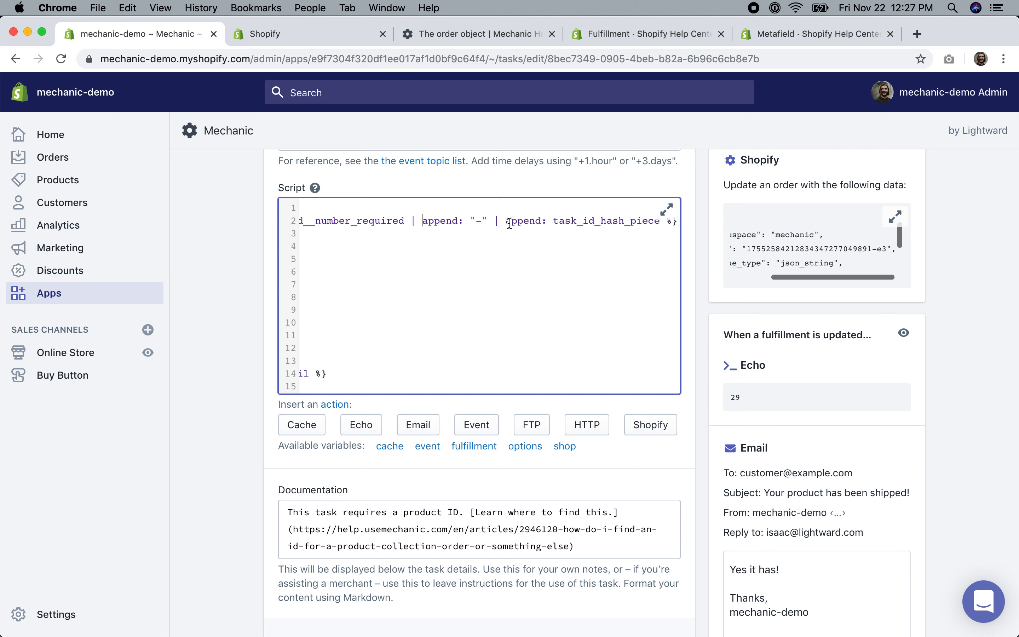
- Check the preview: the sha256-hashed metafield key sliced to 30 characters, echo showing 30
{"action": "scroll", "scroll_direction": "left", "scroll_amount": 3}
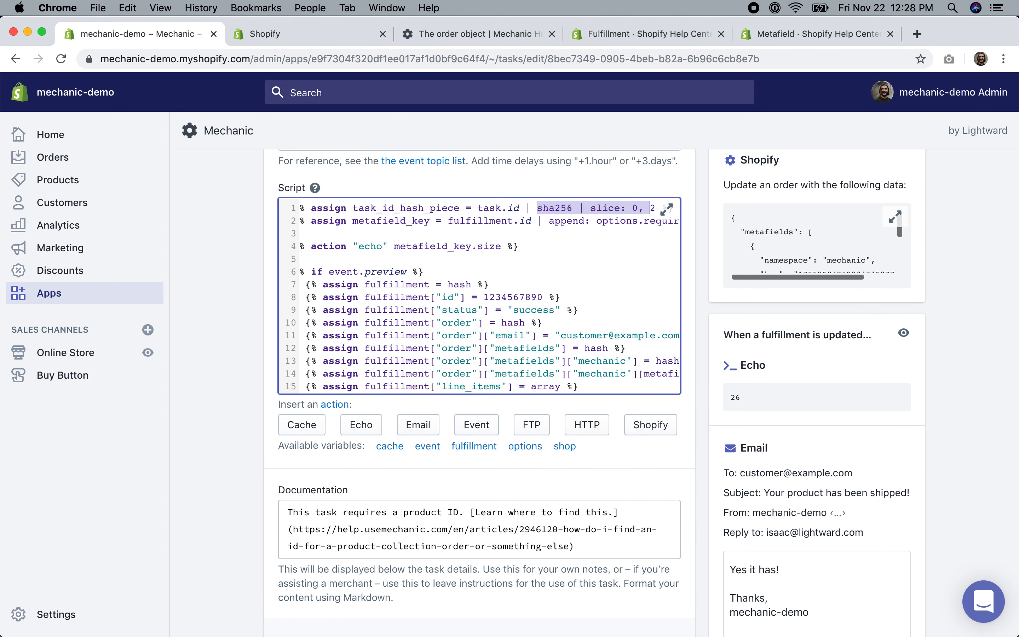
{"action": "scroll", "scroll_direction": "right", "scroll_amount": 3}
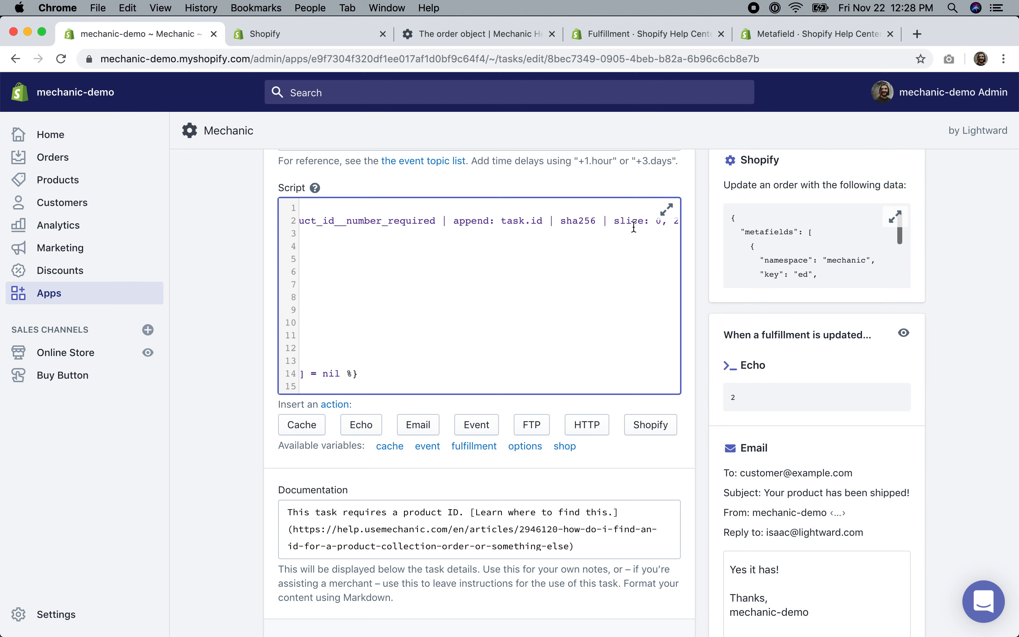
{"action": "scroll", "scroll_direction": "right", "scroll_amount": 3}
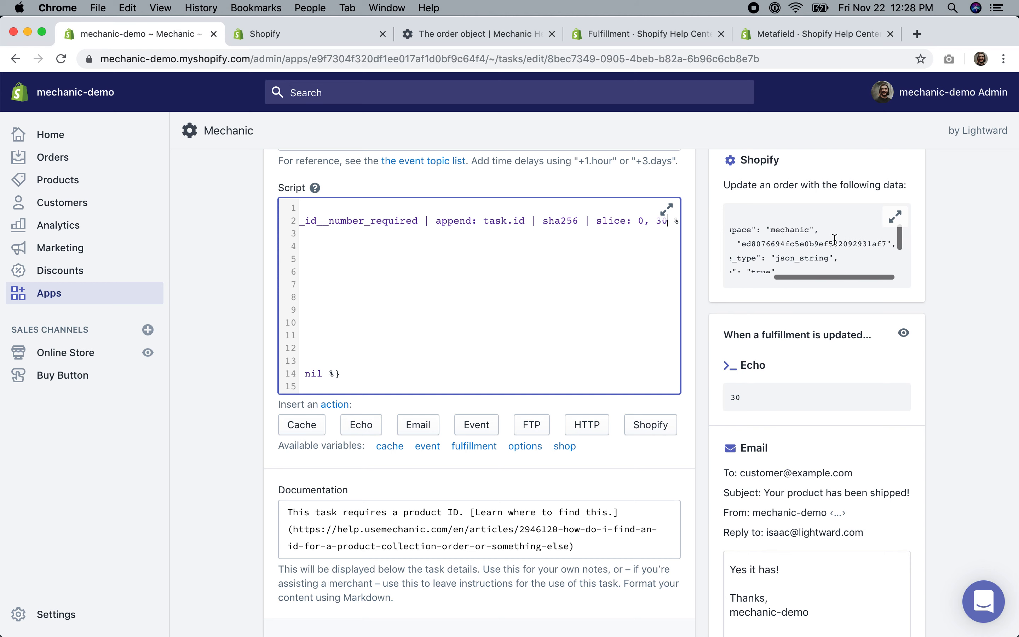
{"action": "double_click", "coordinate": [822, 239]}
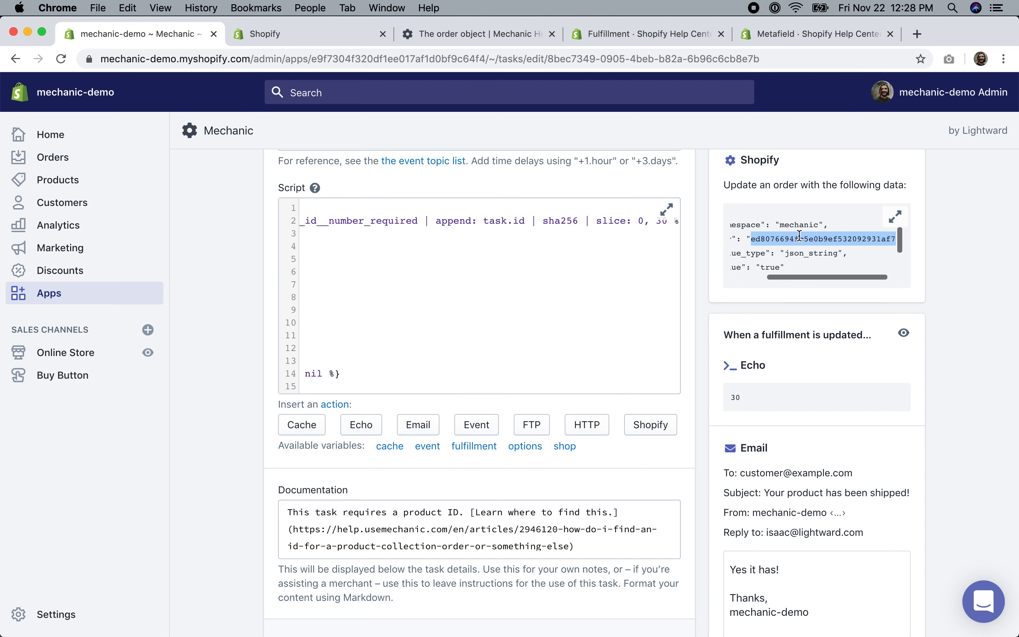
{"action": "mouse_move", "coordinate": [808, 242]}
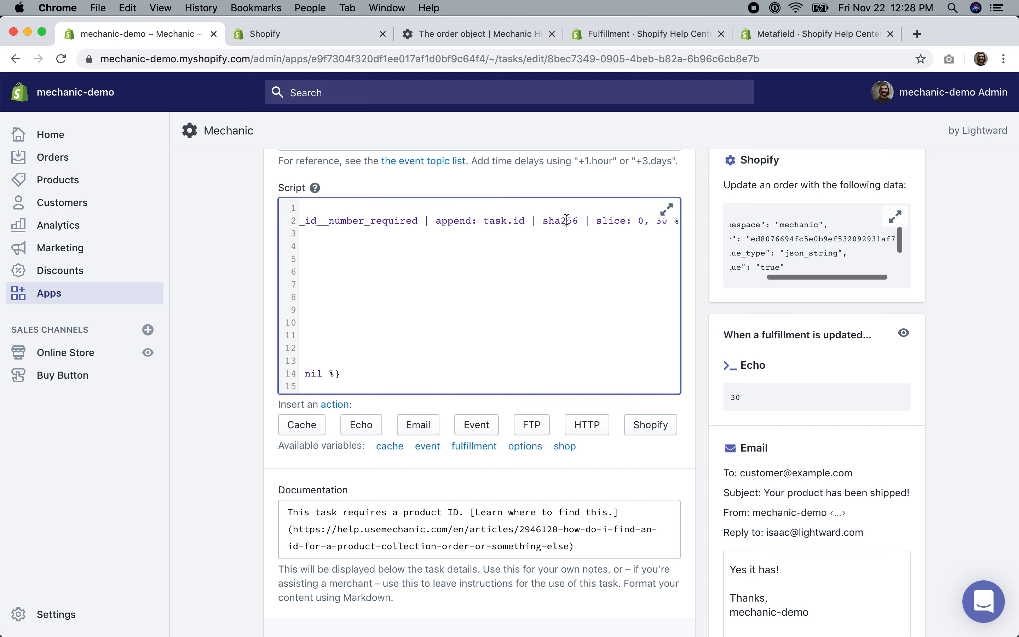
- Consult the Shopify Metafield reference's description property, then return to the Mechanic editor
{"action": "left_click", "coordinate": [816, 33]}
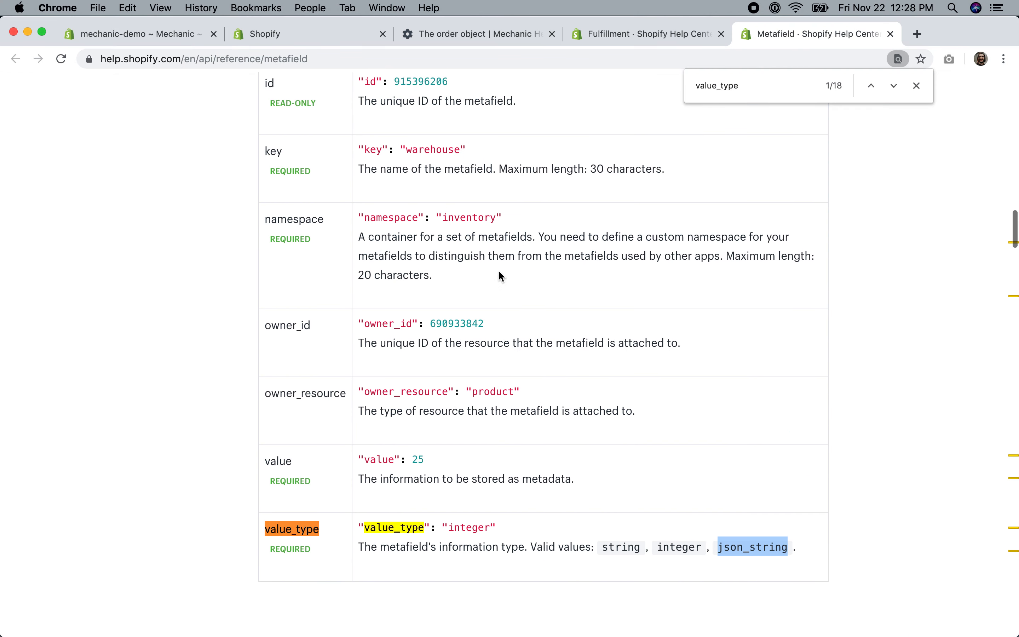
{"action": "scroll", "scroll_direction": "up", "scroll_amount": 3}
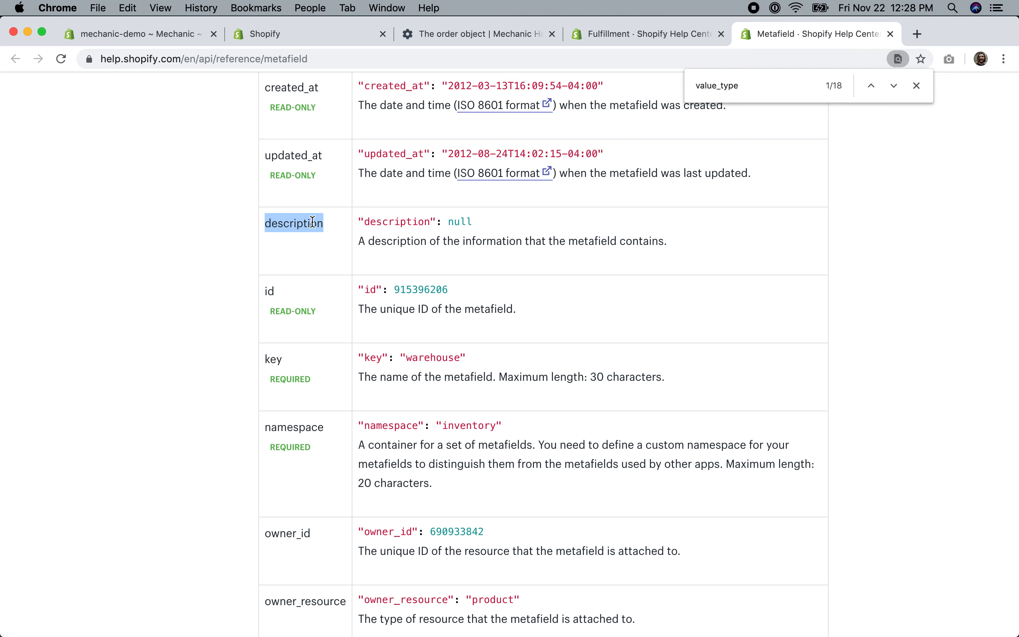
{"action": "mouse_move", "coordinate": [508, 300]}
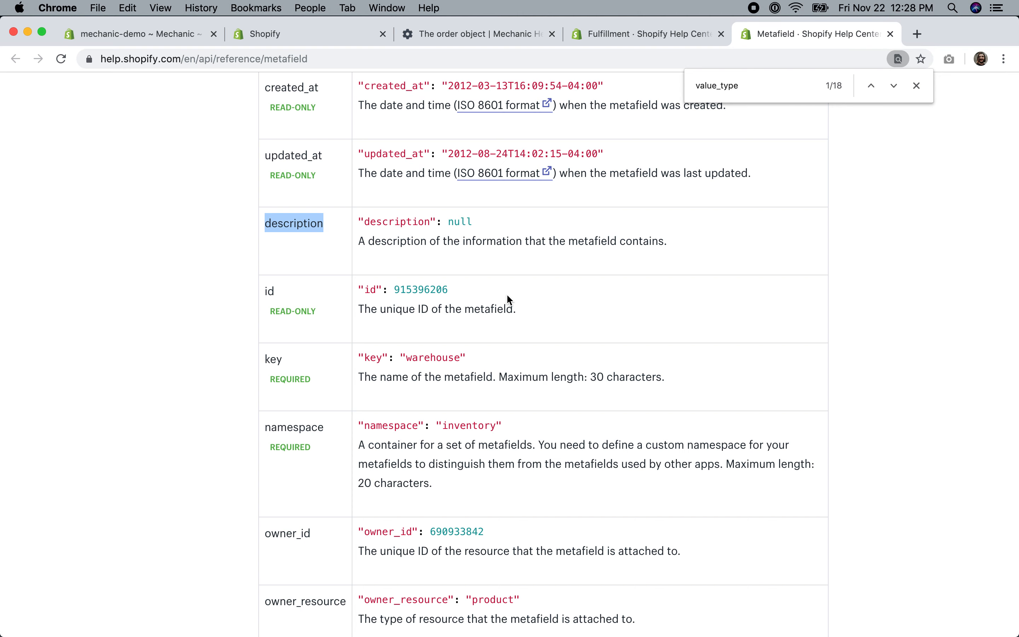
{"action": "left_click", "coordinate": [134, 34]}
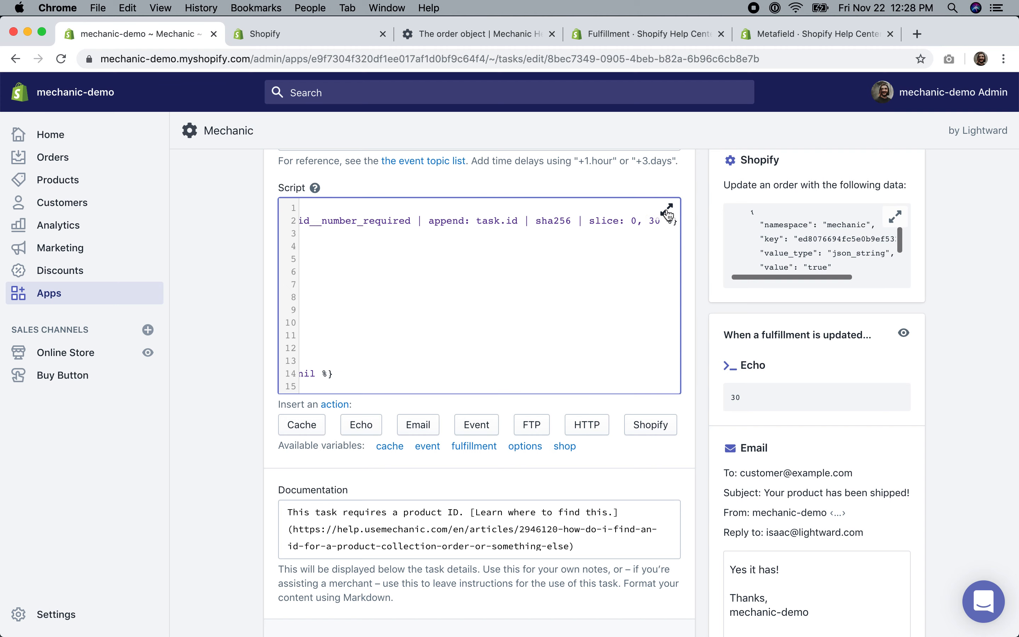
- Remove the temporary key-size echo action from the script
{"action": "left_click", "coordinate": [668, 211]}
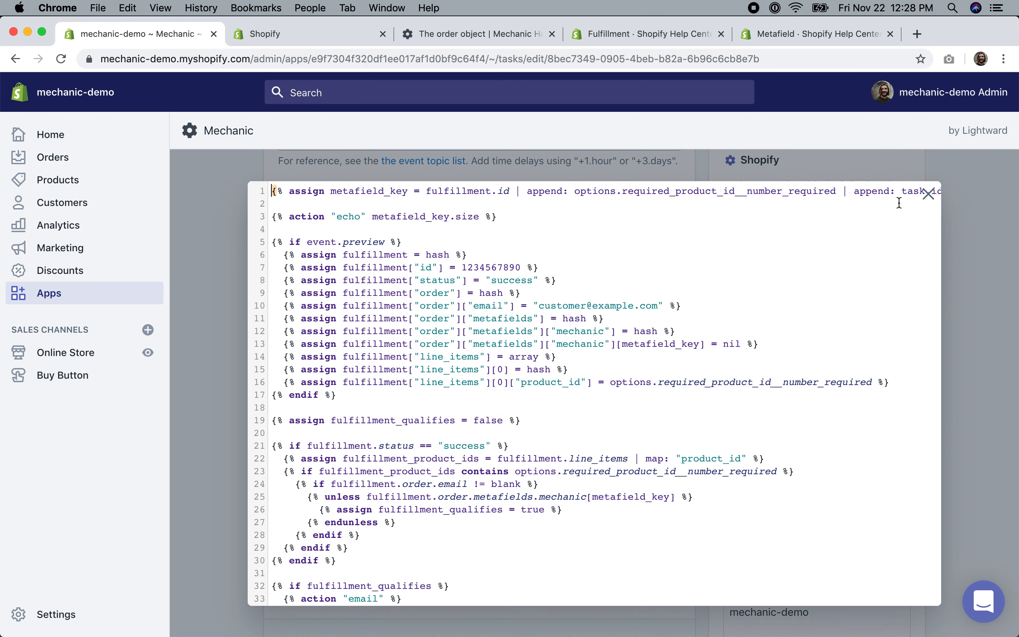
{"action": "left_click", "coordinate": [929, 195]}
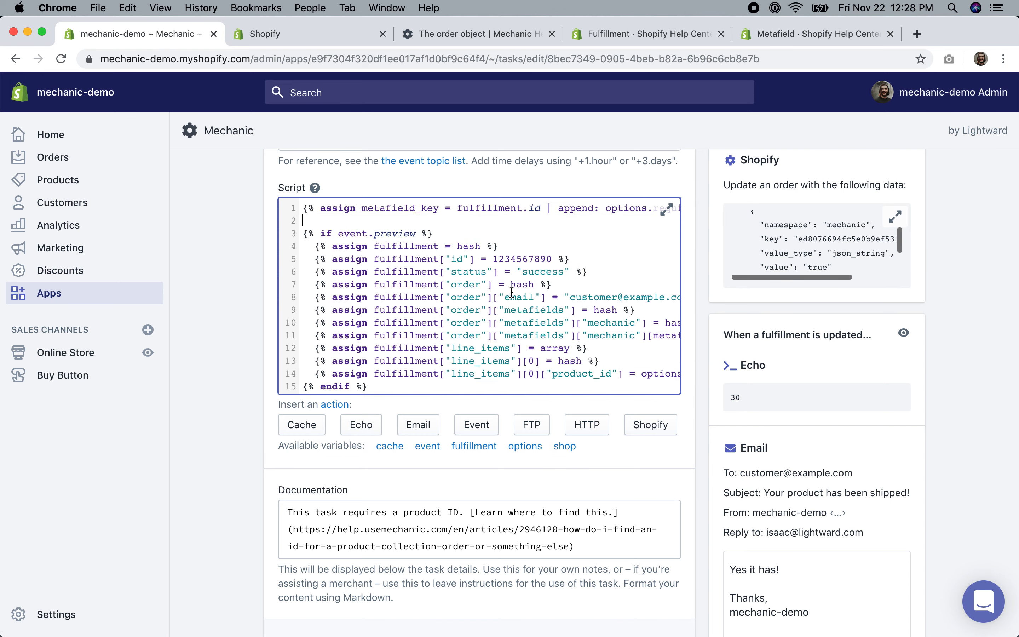
{"action": "scroll", "scroll_direction": "down", "scroll_amount": 3}
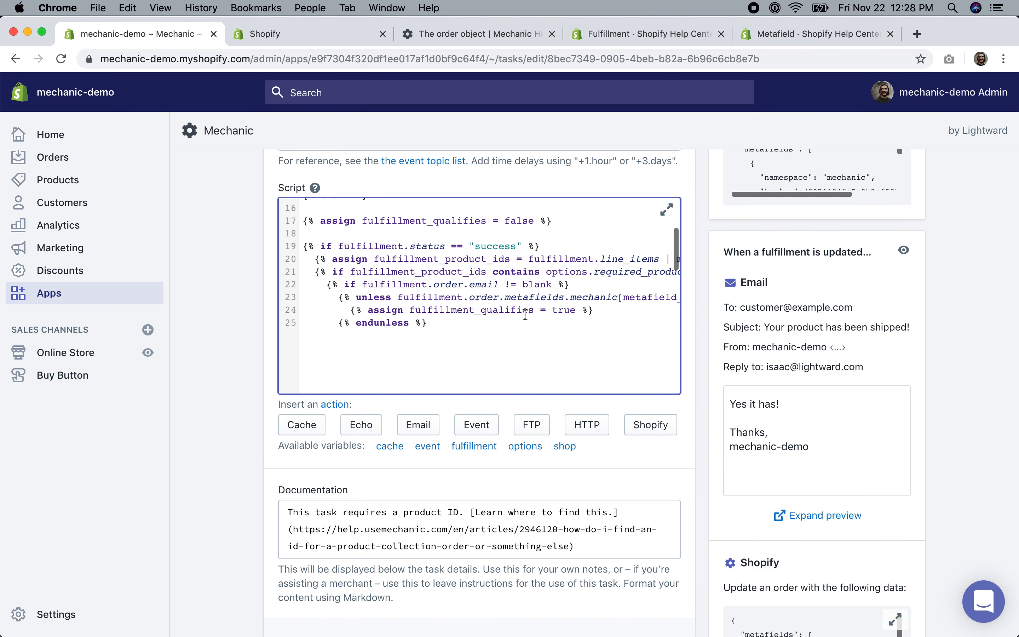
{"action": "scroll", "scroll_direction": "down", "scroll_amount": 3}
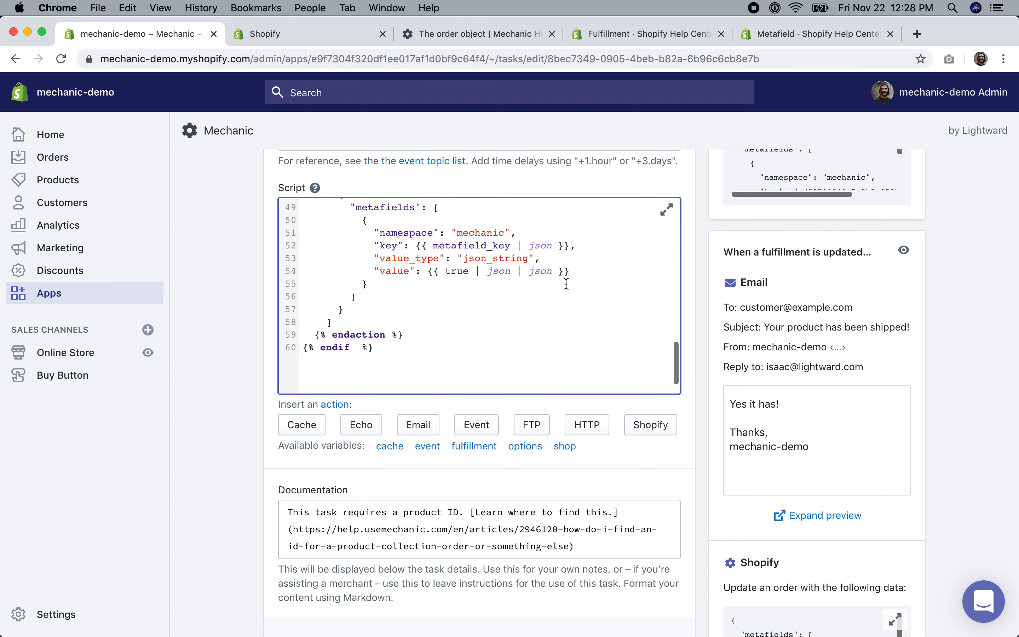
- Give the metafield a "description" naming this fulfillment, the required product id and task.id
{"action": "type", "text": "\"desc"}
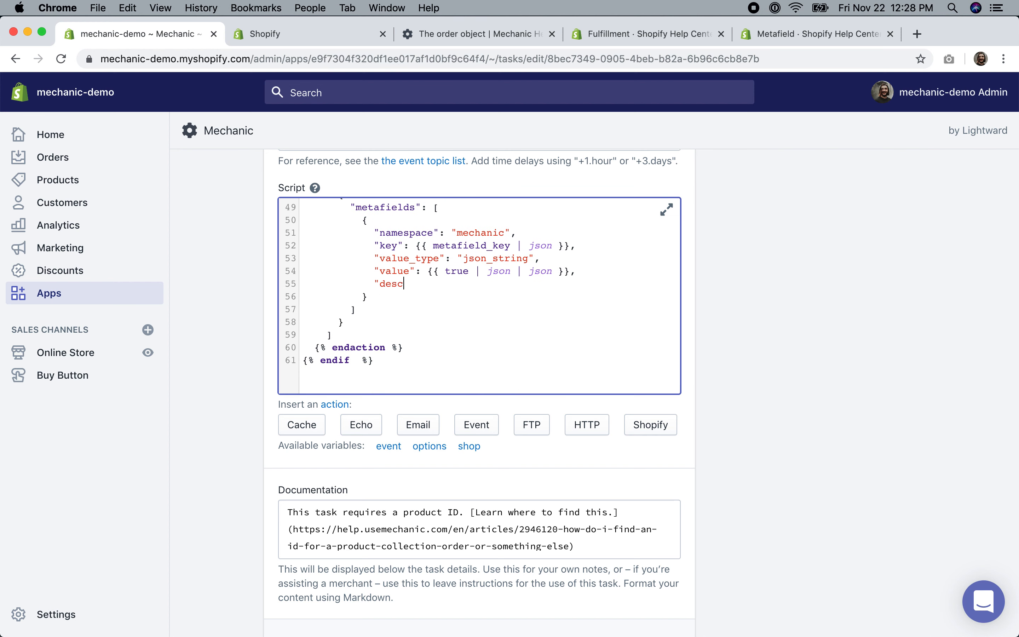
{"action": "type", "text": "ription\": \"Mechanic sent an email for"}
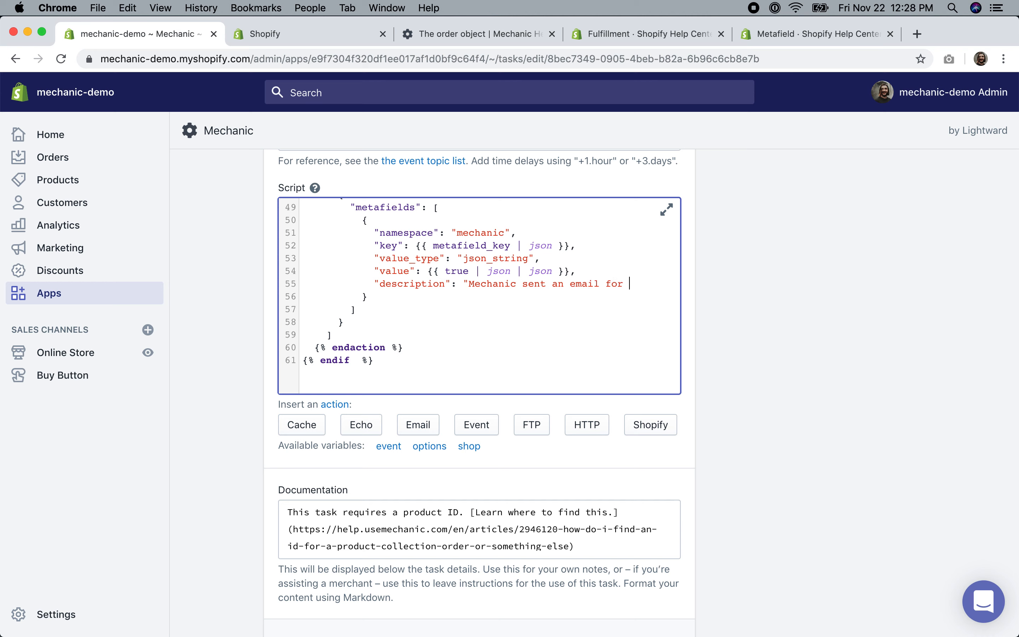
{"action": "type", "text": "this fulfillment"}
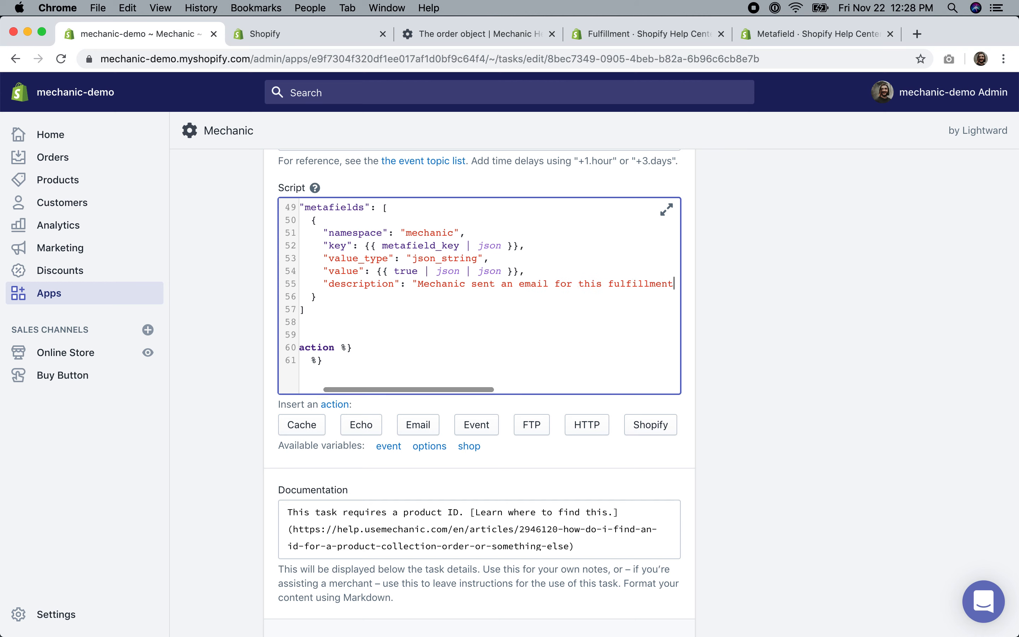
{"action": "type", "text": ", in task \" | append: task.id | json"}
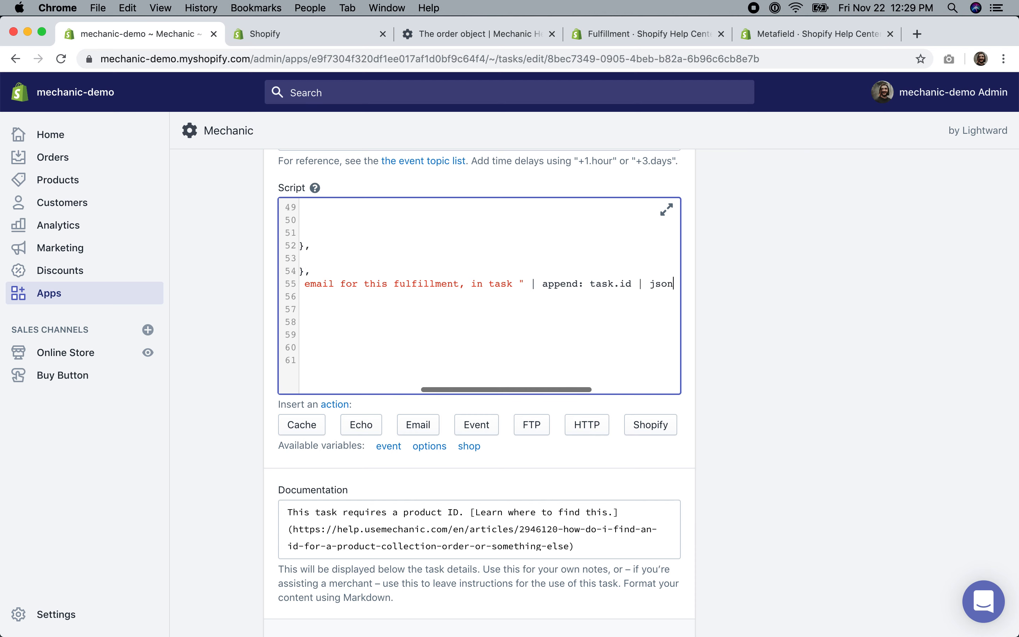
{"action": "scroll", "scroll_direction": "left", "scroll_amount": 3}
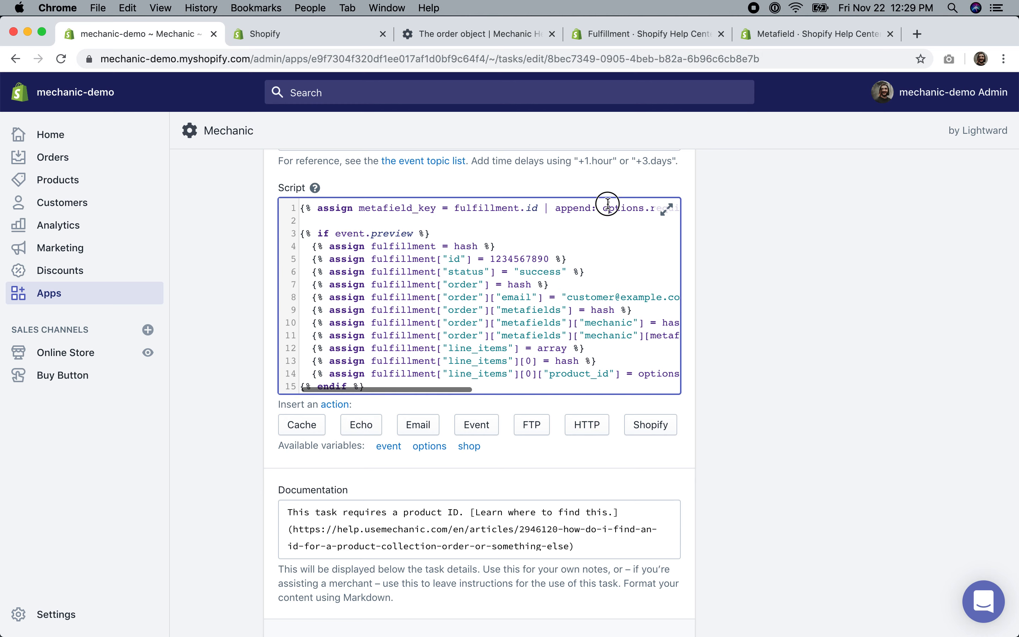
{"action": "scroll", "scroll_direction": "down", "scroll_amount": 3}
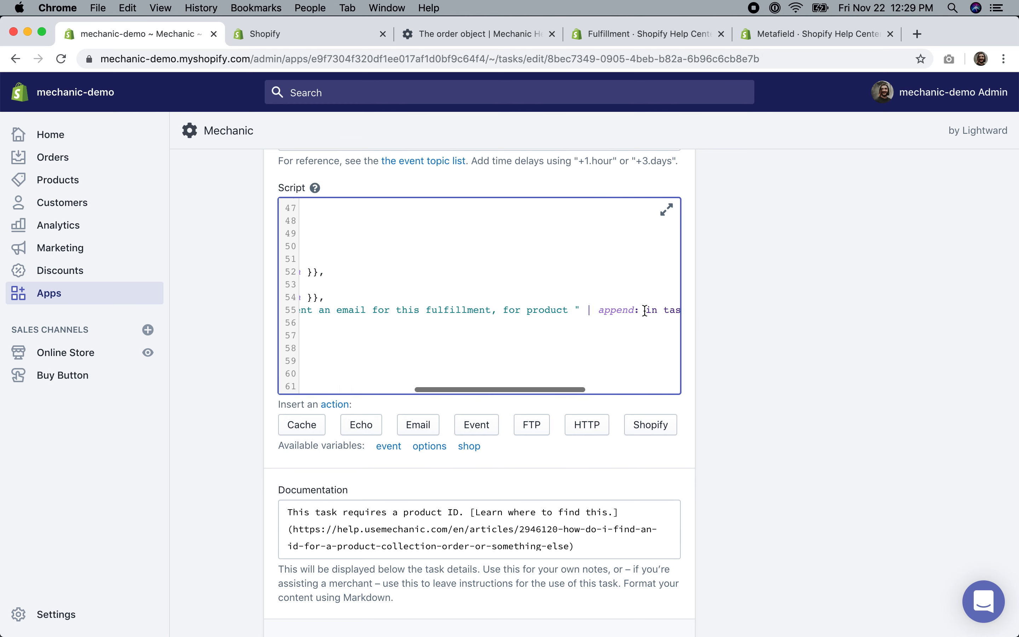
{"action": "scroll", "scroll_direction": "left", "scroll_amount": 3}
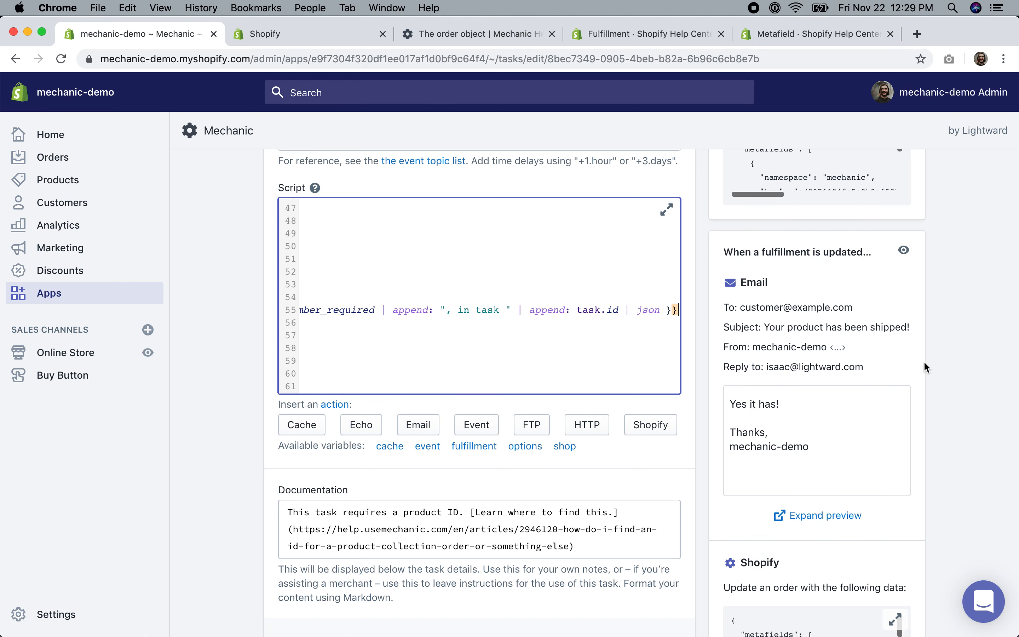
- Store the metafield as value_type "integer" with value 1, save the task and view Recent activity
{"action": "scroll", "scroll_direction": "up", "scroll_amount": 3}
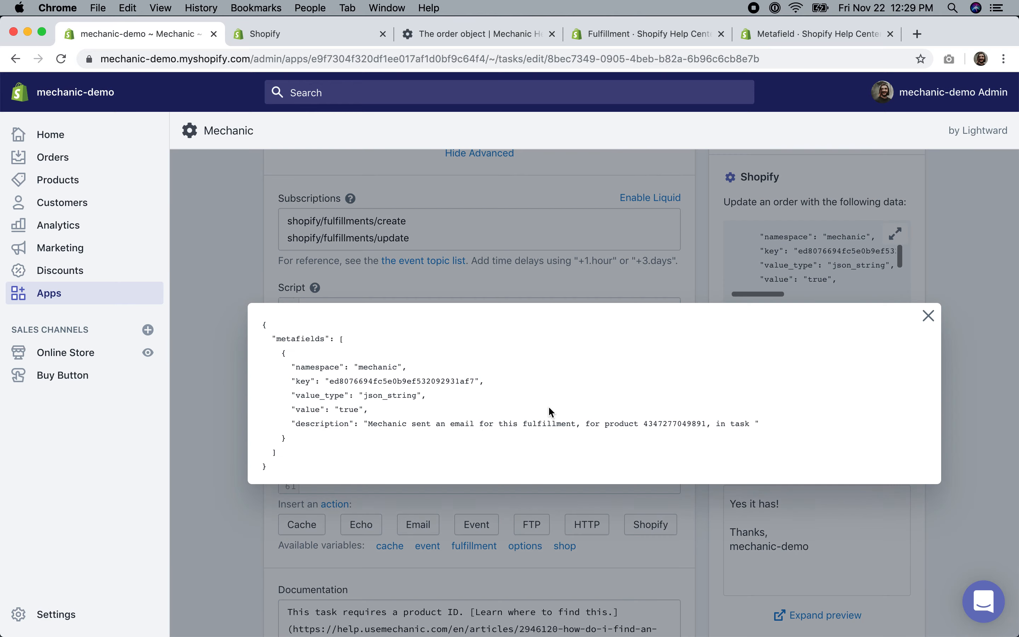
{"action": "double_click", "coordinate": [674, 423]}
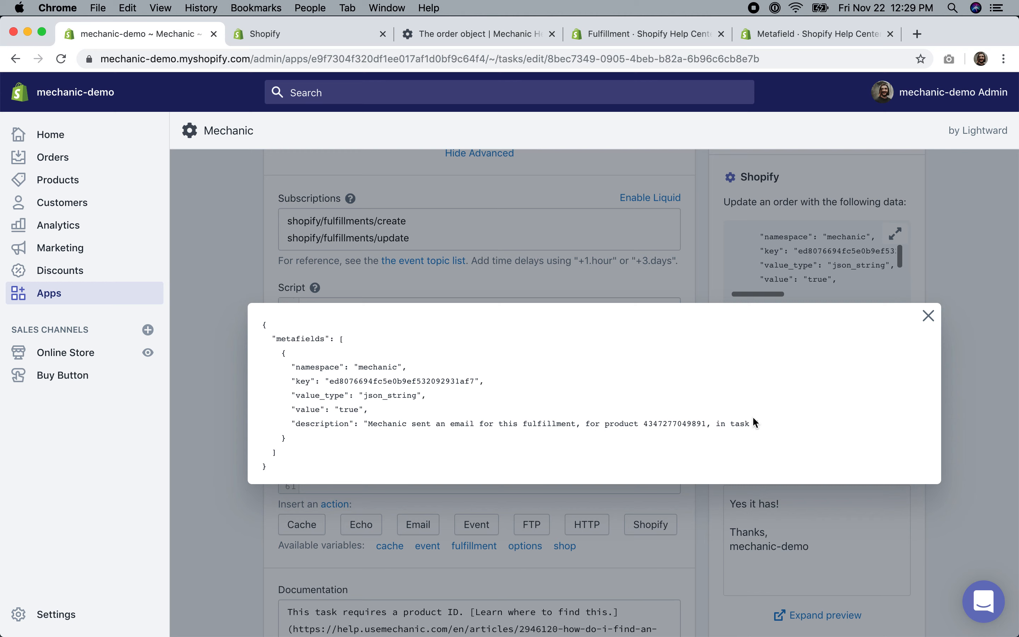
{"action": "mouse_move", "coordinate": [753, 423]}
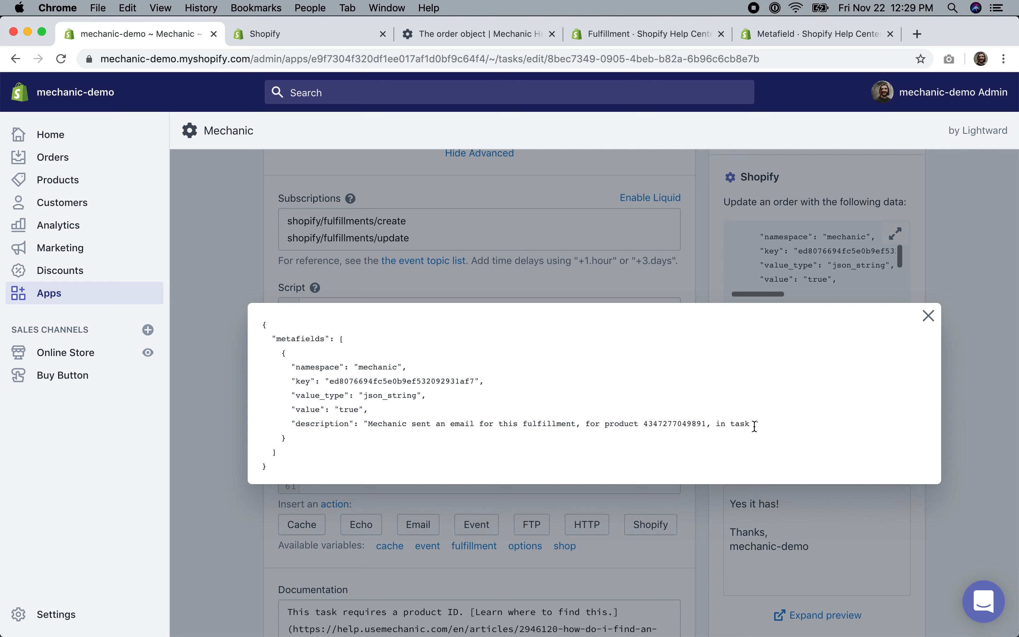
{"action": "mouse_move", "coordinate": [922, 323]}
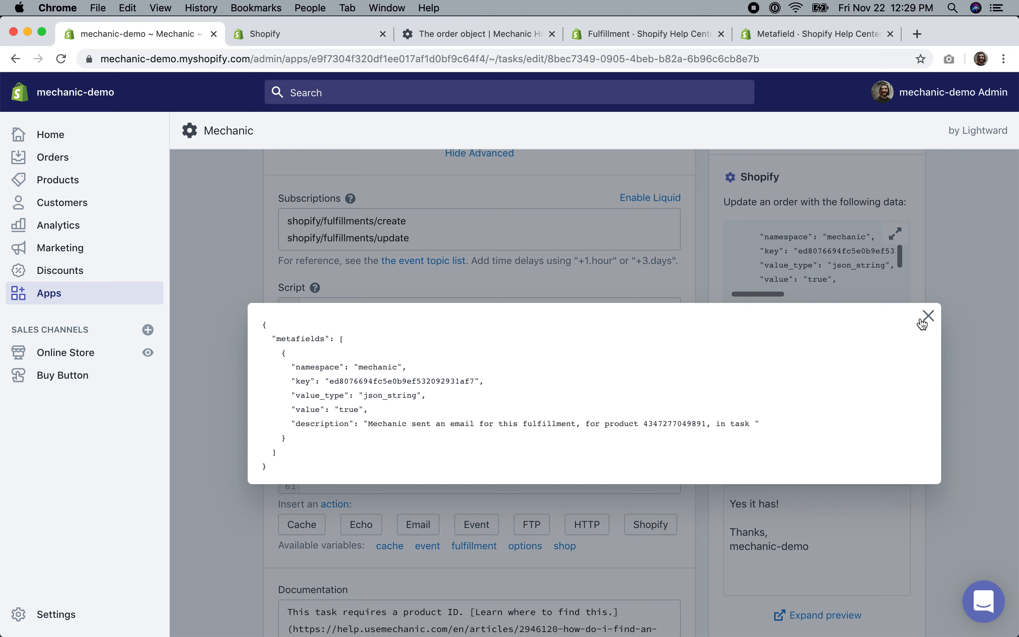
{"action": "left_click", "coordinate": [928, 314]}
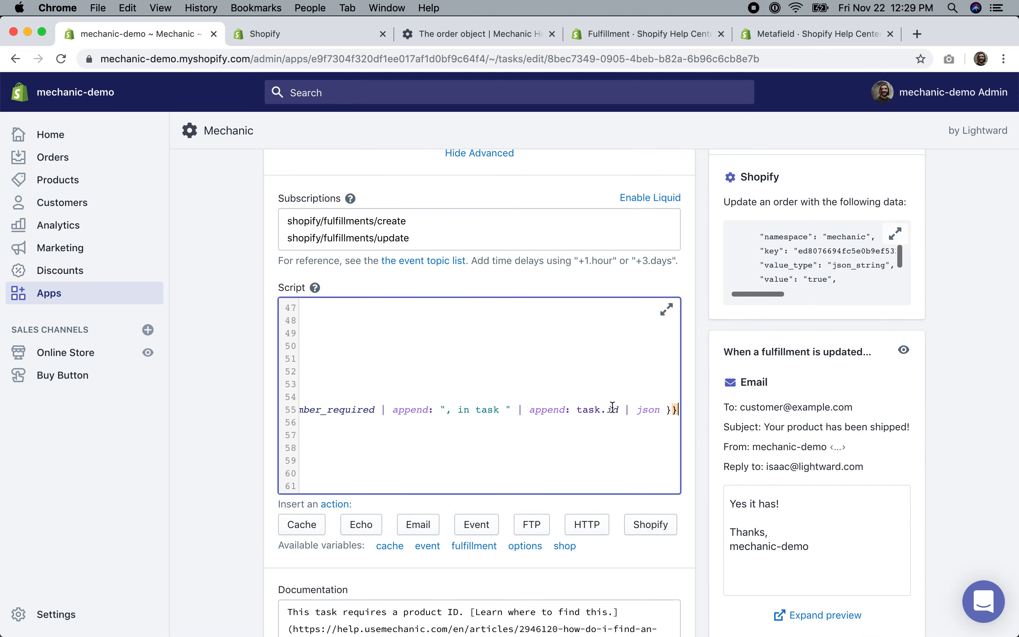
{"action": "scroll", "scroll_direction": "down", "scroll_amount": 3}
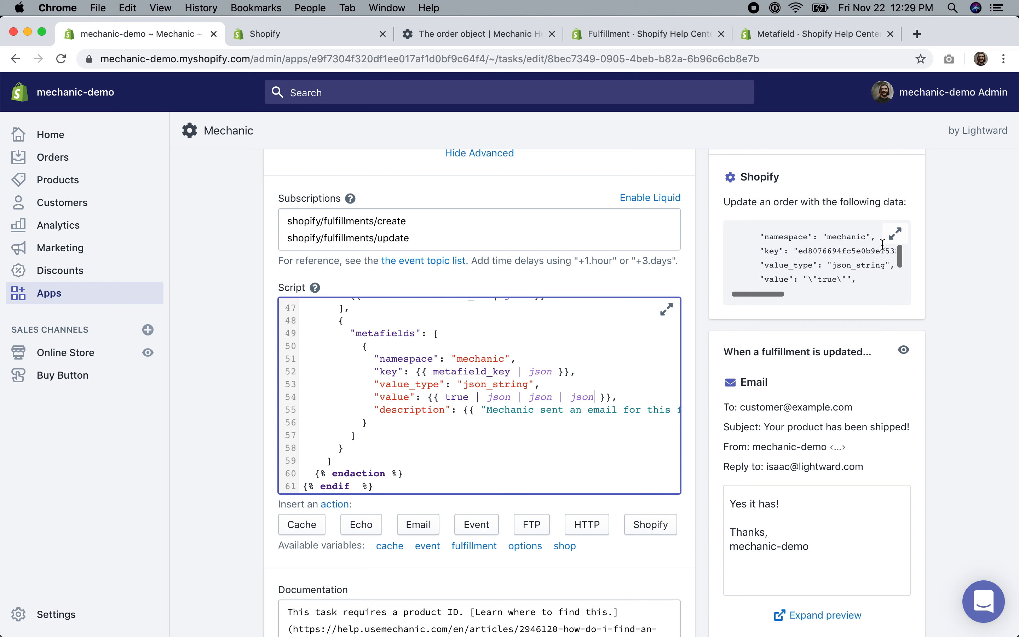
{"action": "mouse_move", "coordinate": [459, 395]}
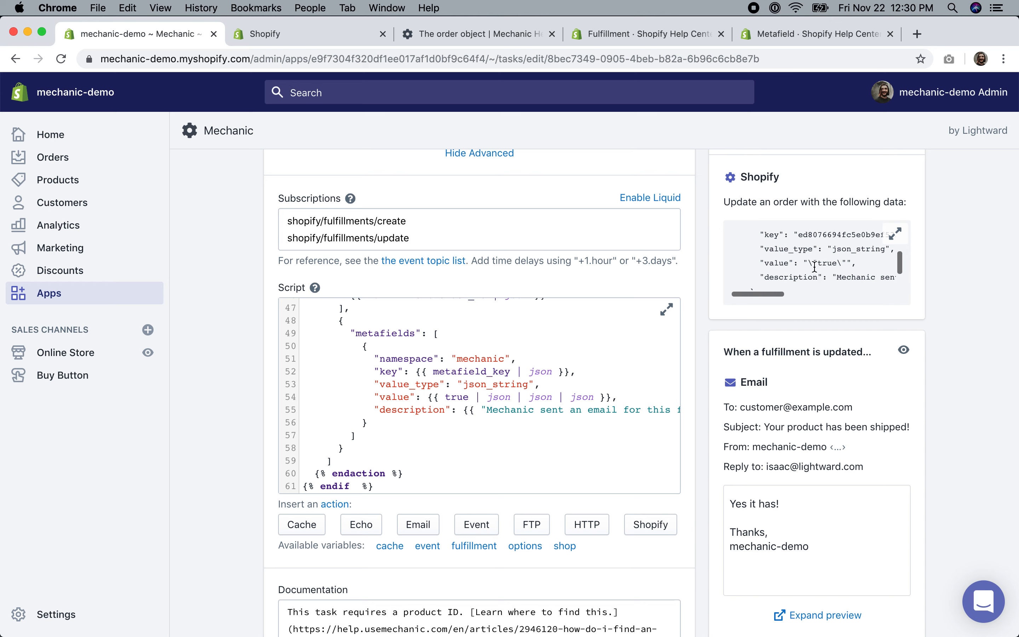
{"action": "mouse_move", "coordinate": [550, 346]}
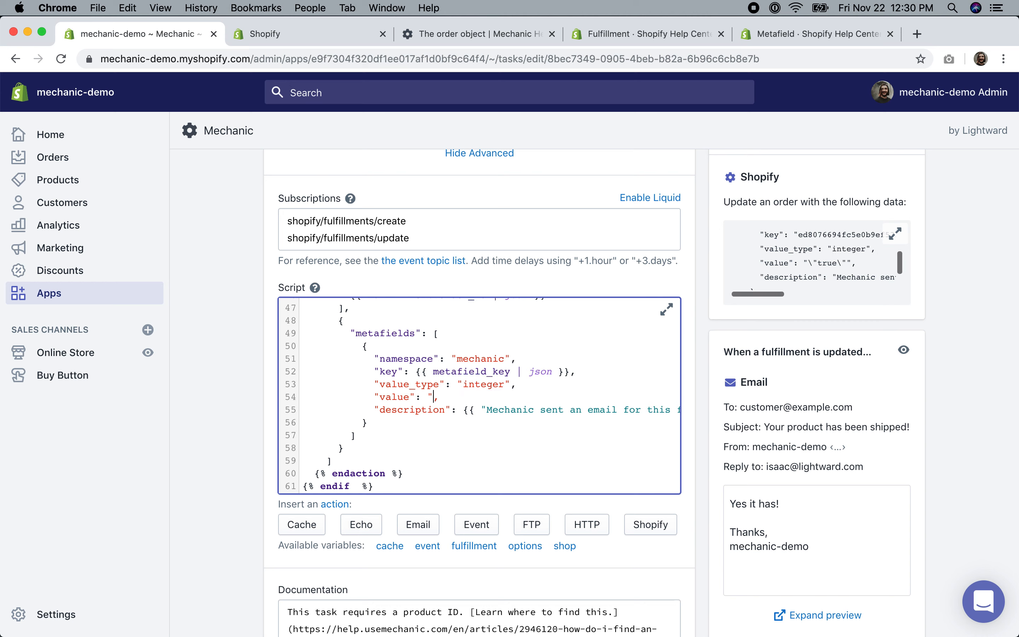
{"action": "type", "text": "1"}
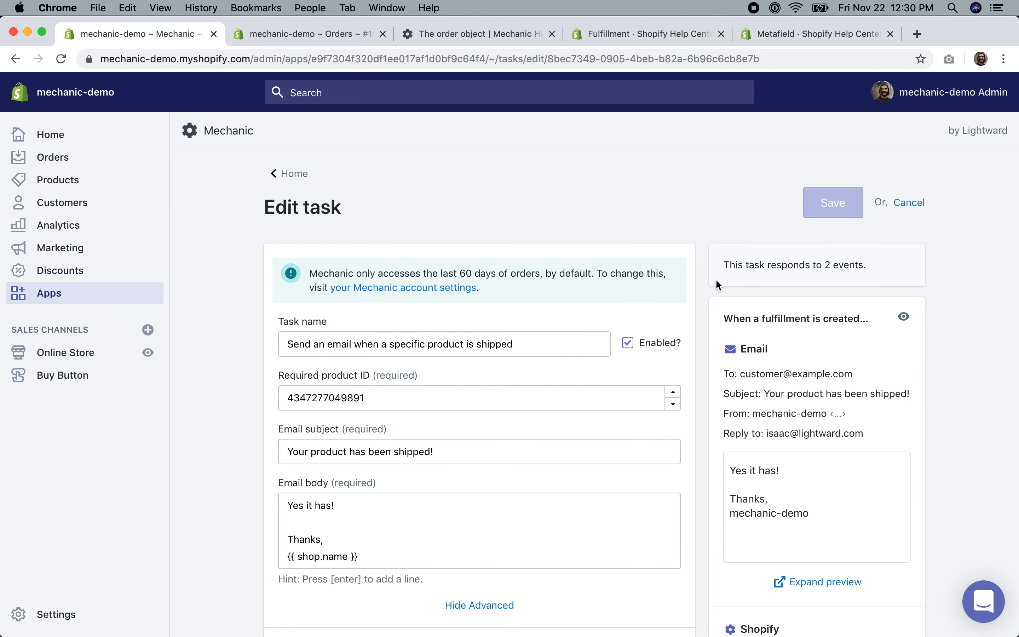
{"action": "scroll", "scroll_direction": "down", "scroll_amount": 3}
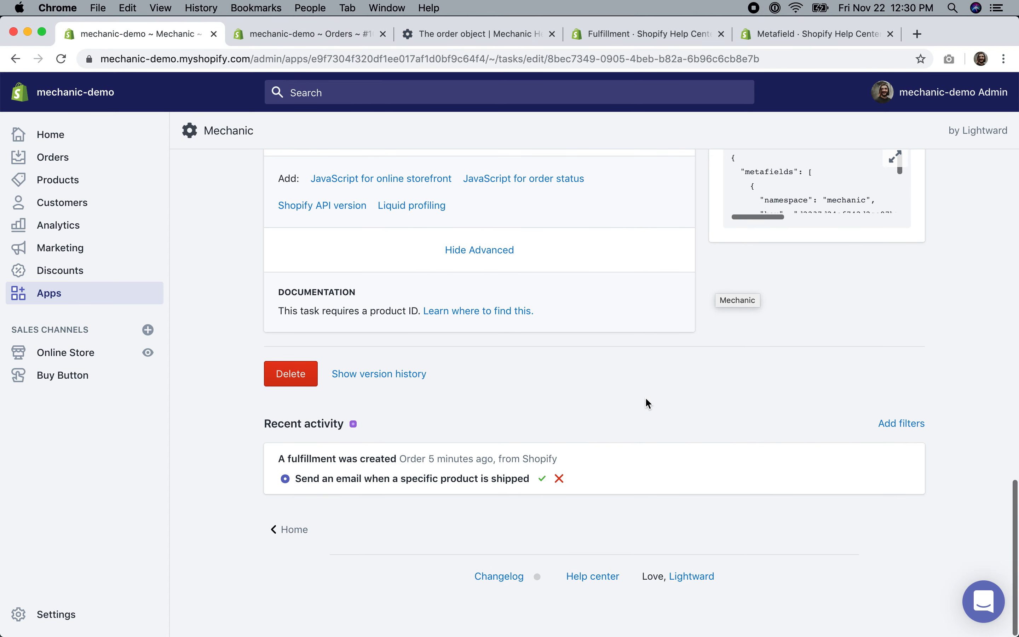
{"action": "mouse_move", "coordinate": [799, 382]}
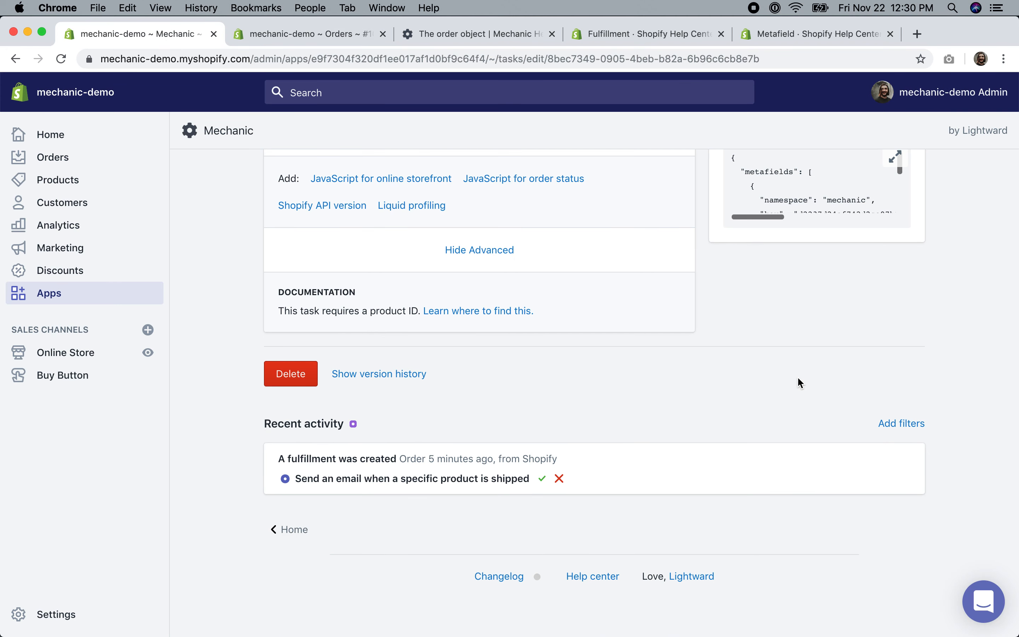
- Add tracking number 'ikik' to order #1014's fulfillment in Shopify admin and save it
{"action": "left_click", "coordinate": [305, 33]}
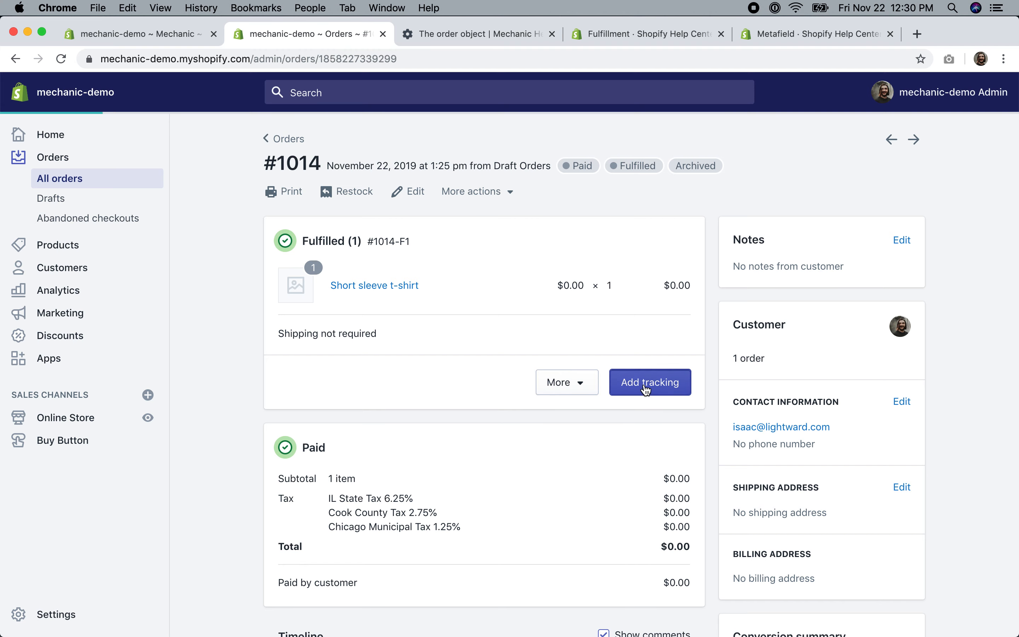
{"action": "left_click", "coordinate": [648, 382]}
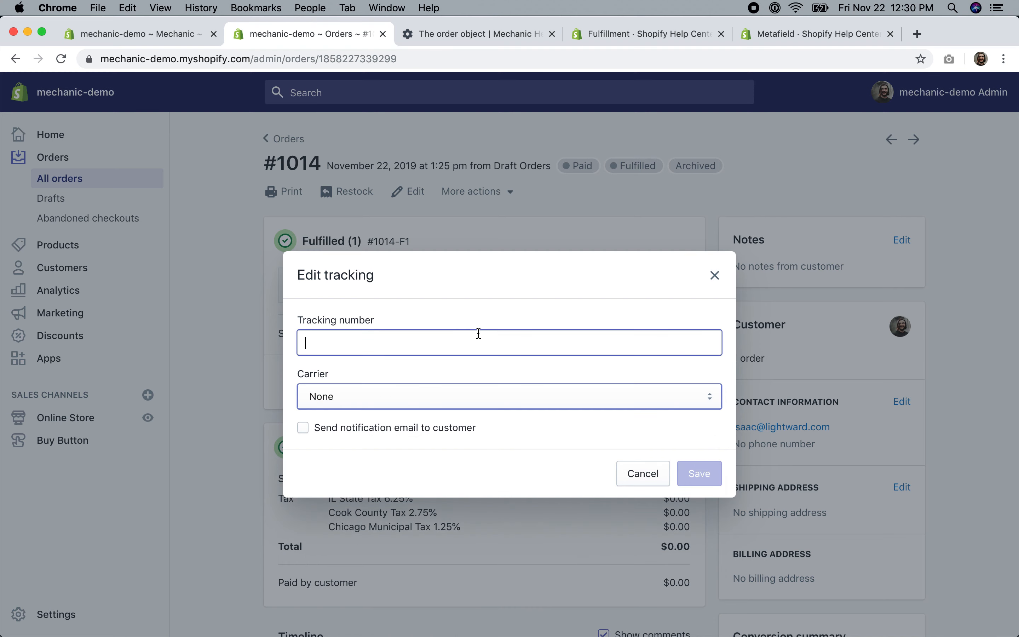
{"action": "type", "text": "ikik"}
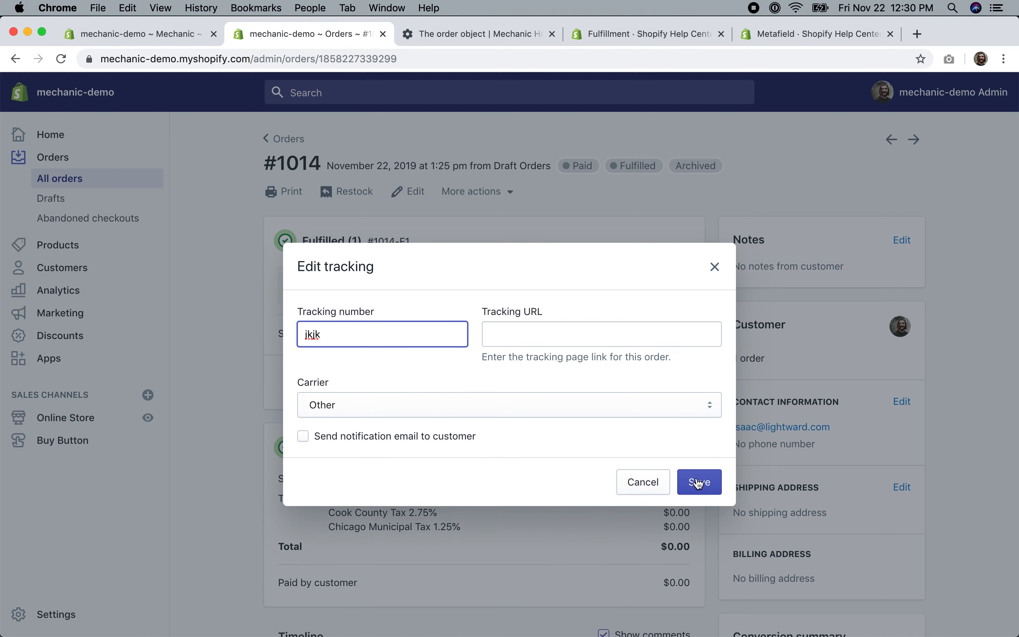
{"action": "left_click", "coordinate": [698, 482]}
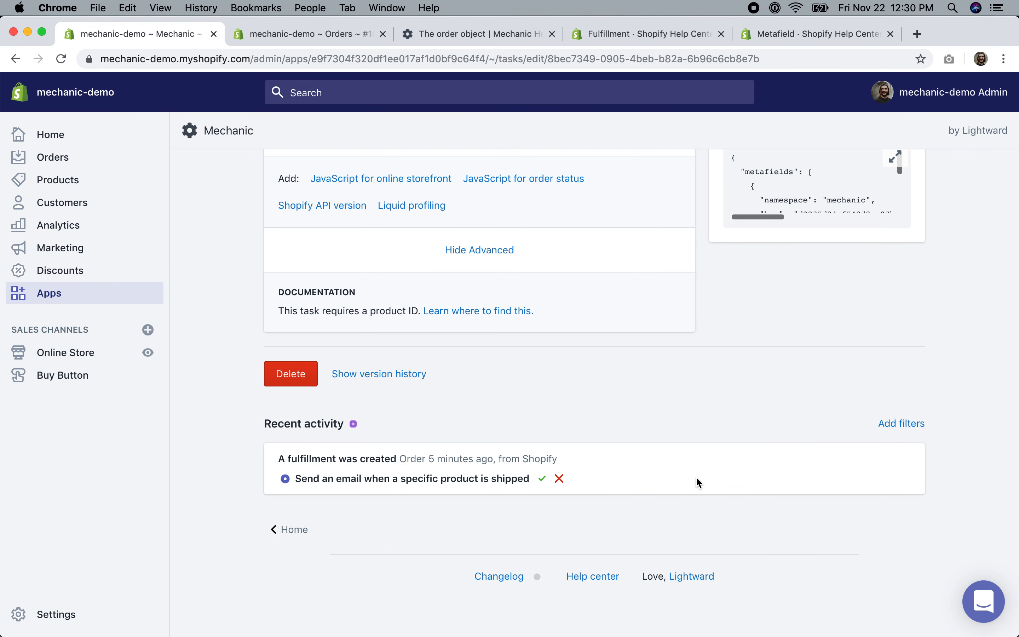
{"action": "mouse_move", "coordinate": [477, 481]}
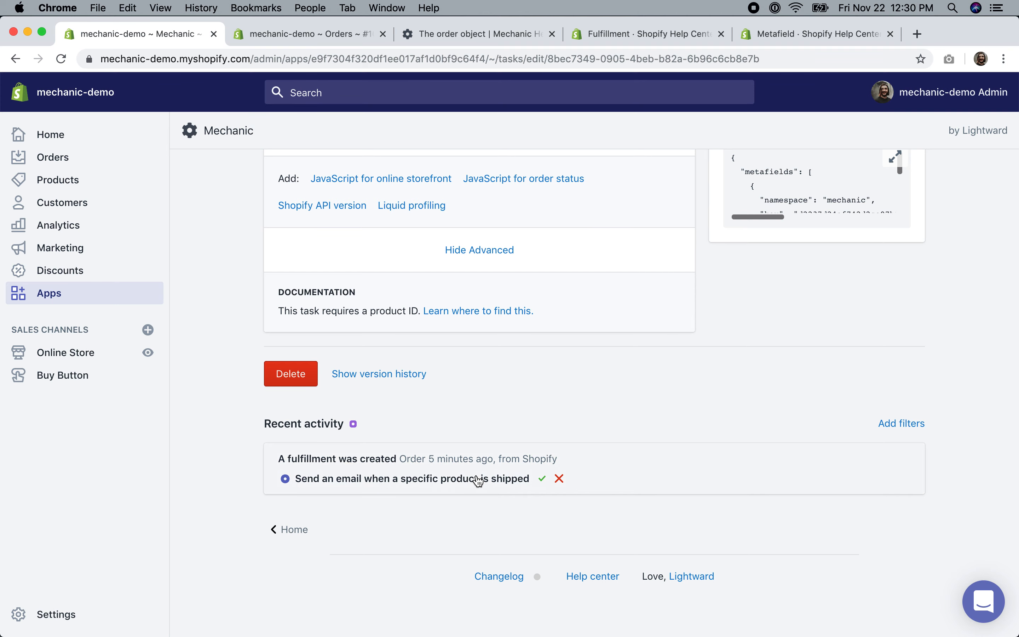
{"action": "mouse_move", "coordinate": [363, 466]}
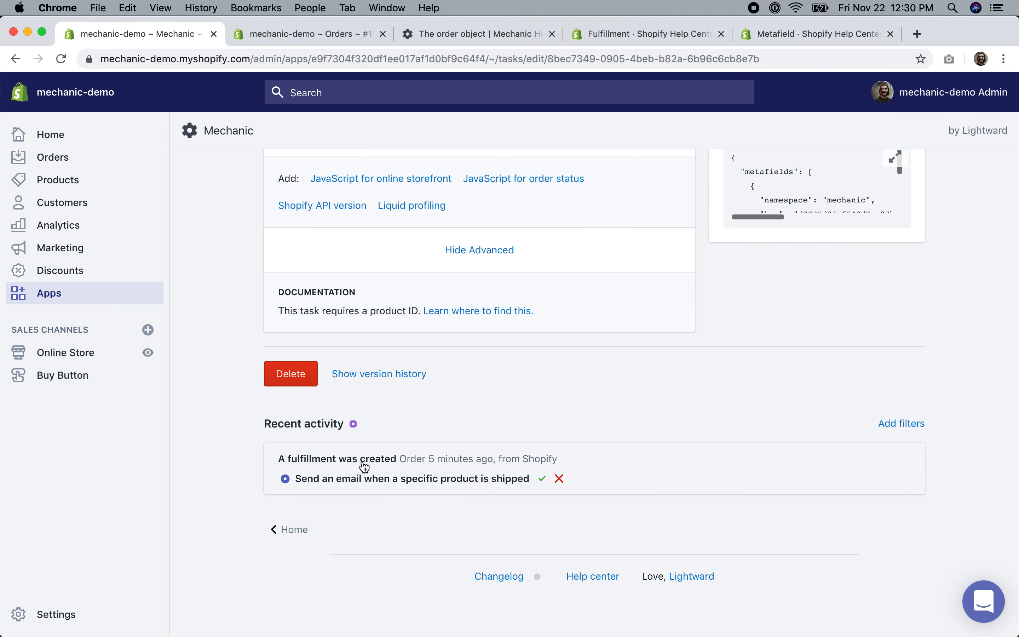
- Unhide do-nothing events in Recent activity so the new fulfillment-updated run is listed
{"action": "scroll", "scroll_direction": "up", "scroll_amount": 3}
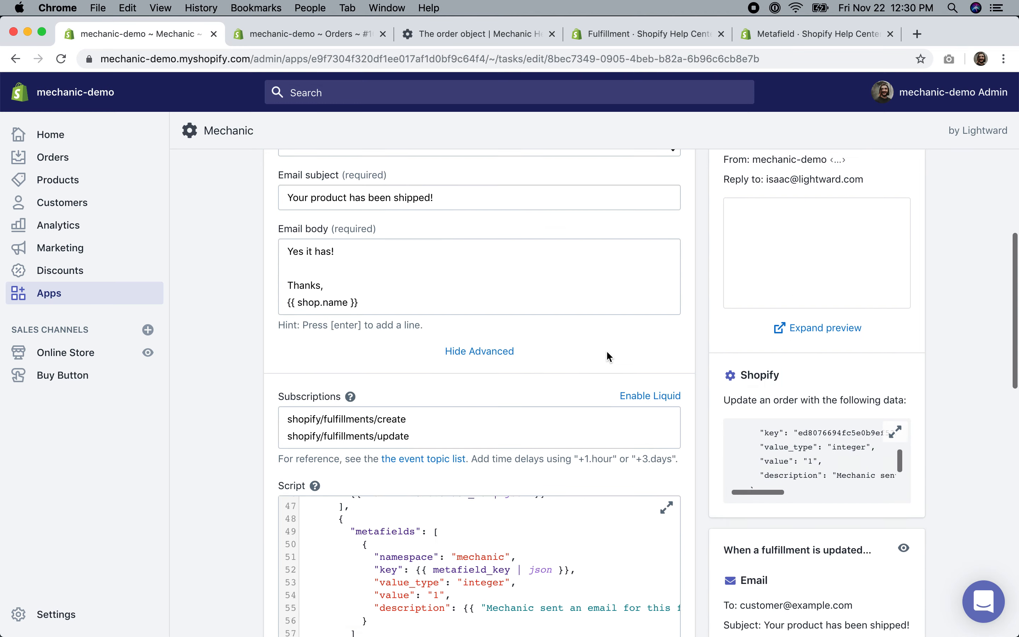
{"action": "scroll", "scroll_direction": "up", "scroll_amount": 3}
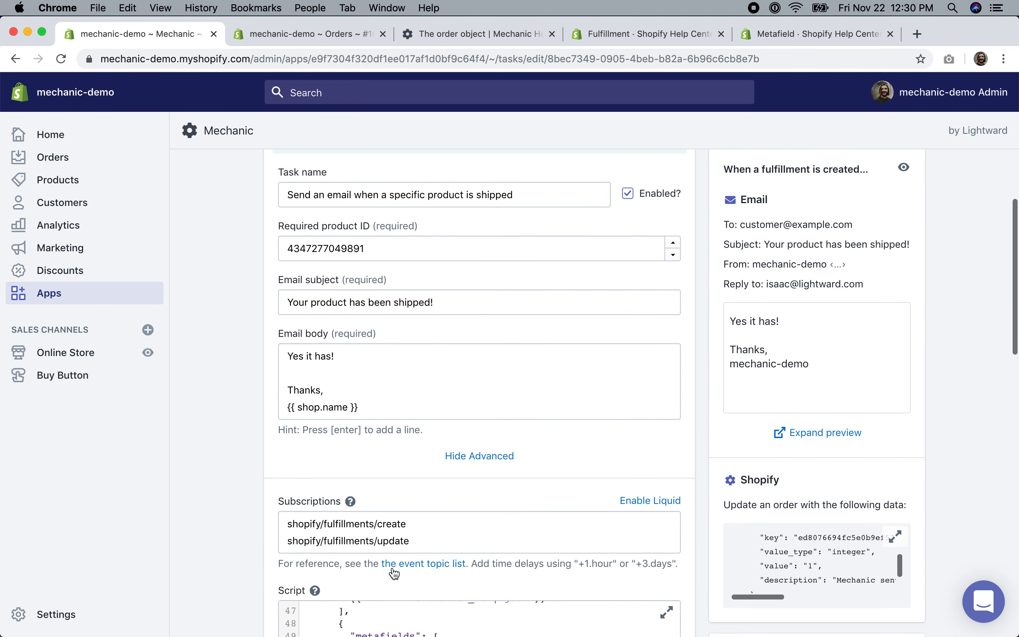
{"action": "scroll", "scroll_direction": "down", "scroll_amount": 3}
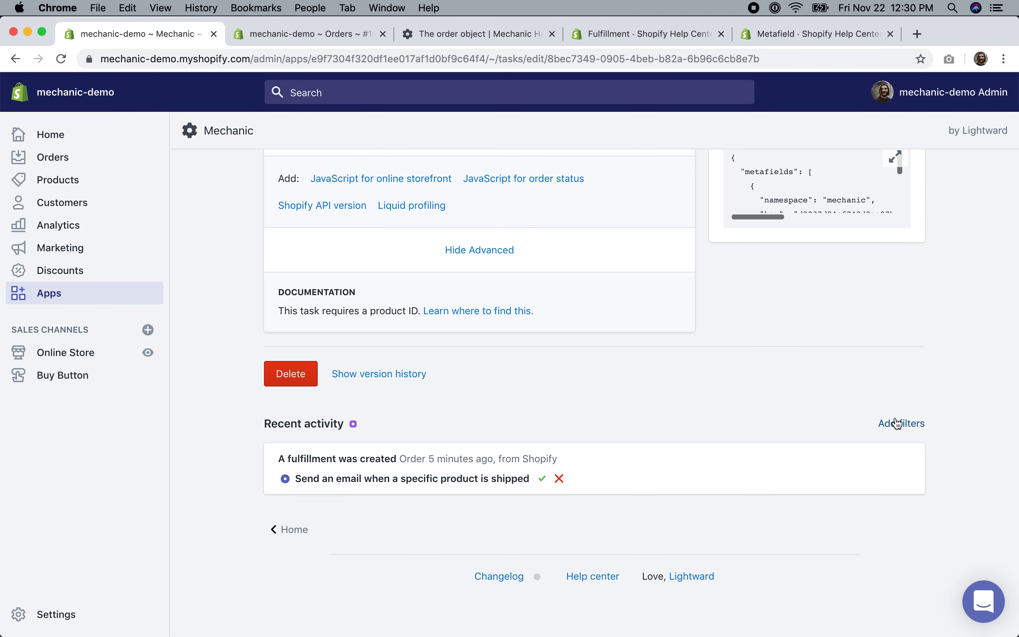
{"action": "left_click", "coordinate": [901, 423]}
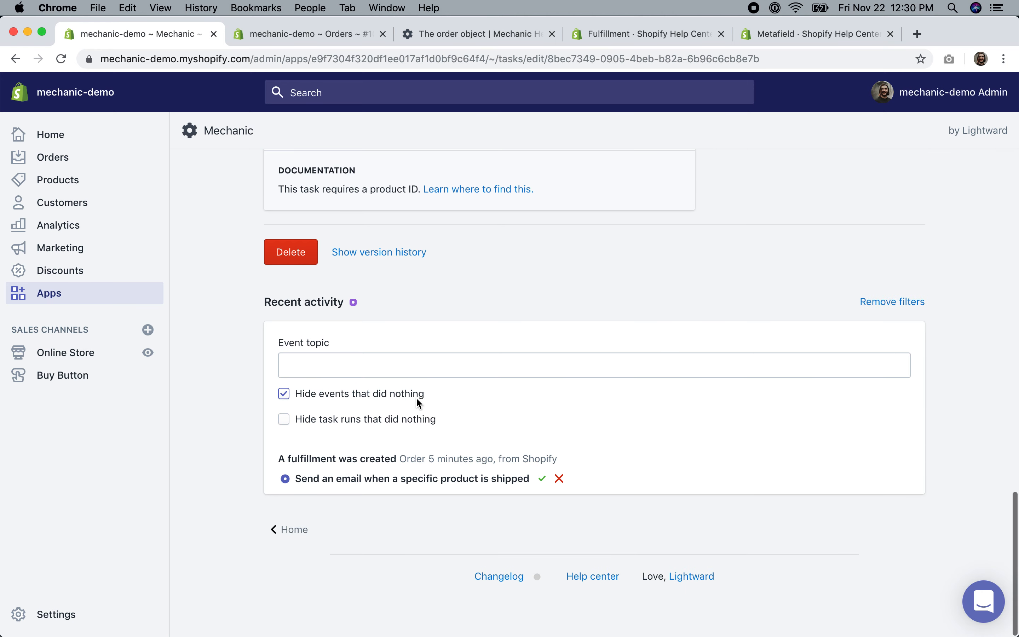
{"action": "left_click", "coordinate": [283, 393]}
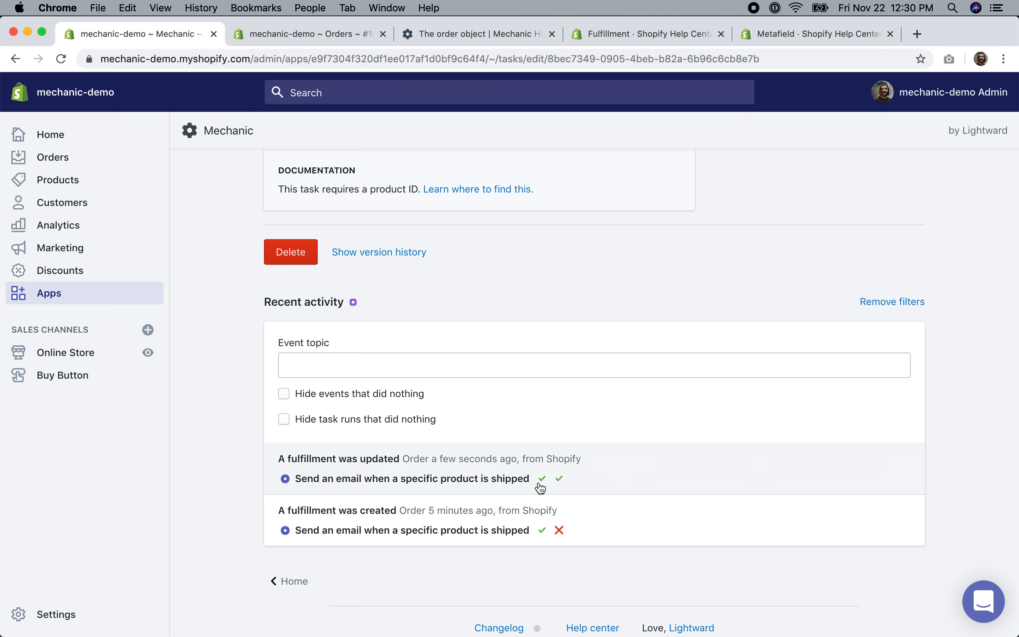
{"action": "mouse_move", "coordinate": [536, 492]}
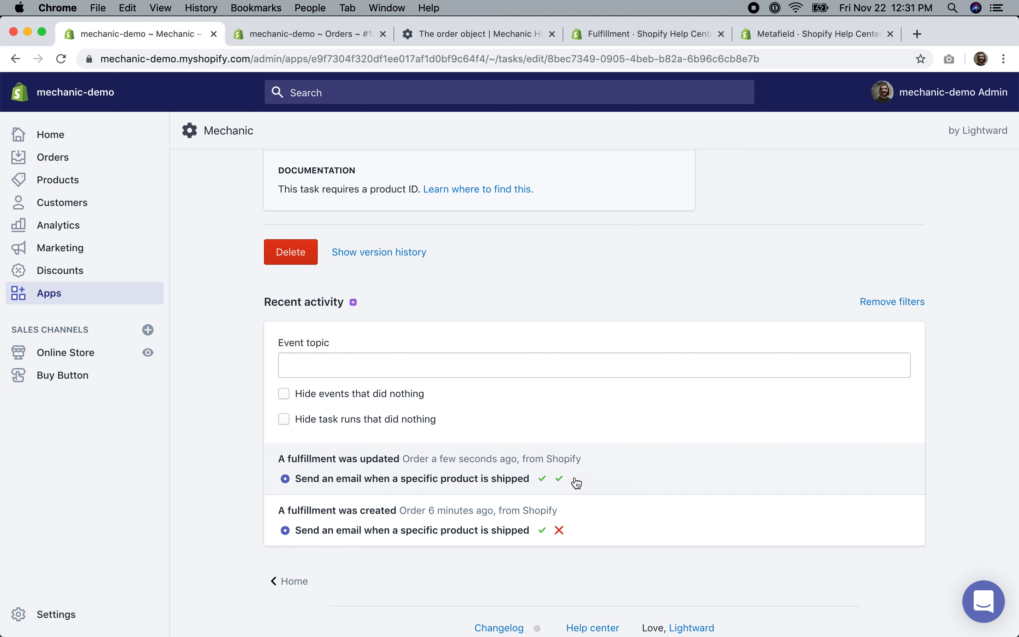
{"action": "mouse_move", "coordinate": [542, 486]}
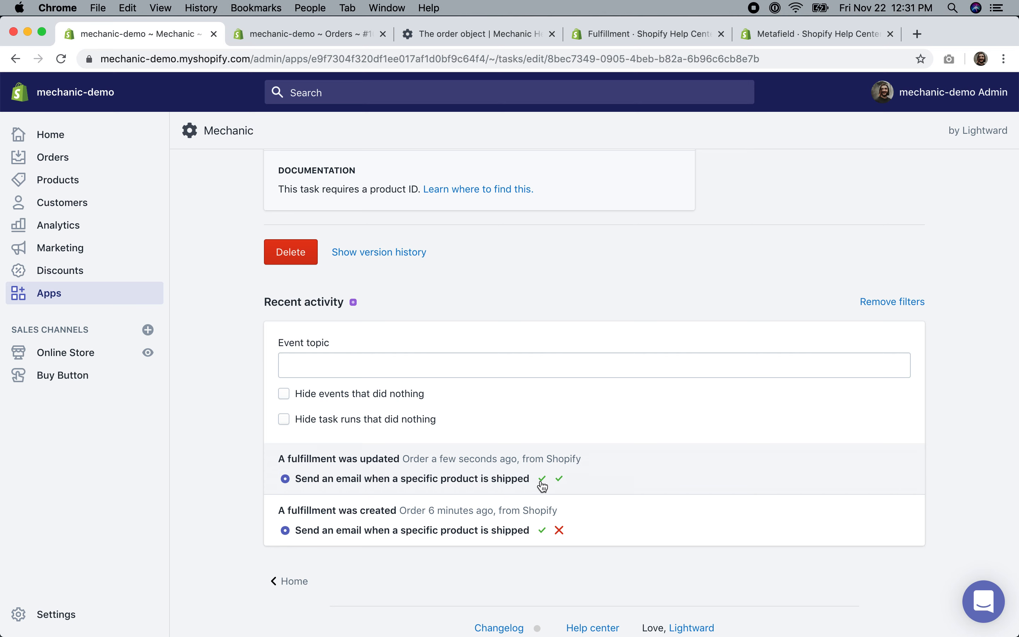
- Inspect the fulfillment-updated event: order #1014 metafield written with the hashed key and value 1, email sent
{"action": "left_click", "coordinate": [541, 479]}
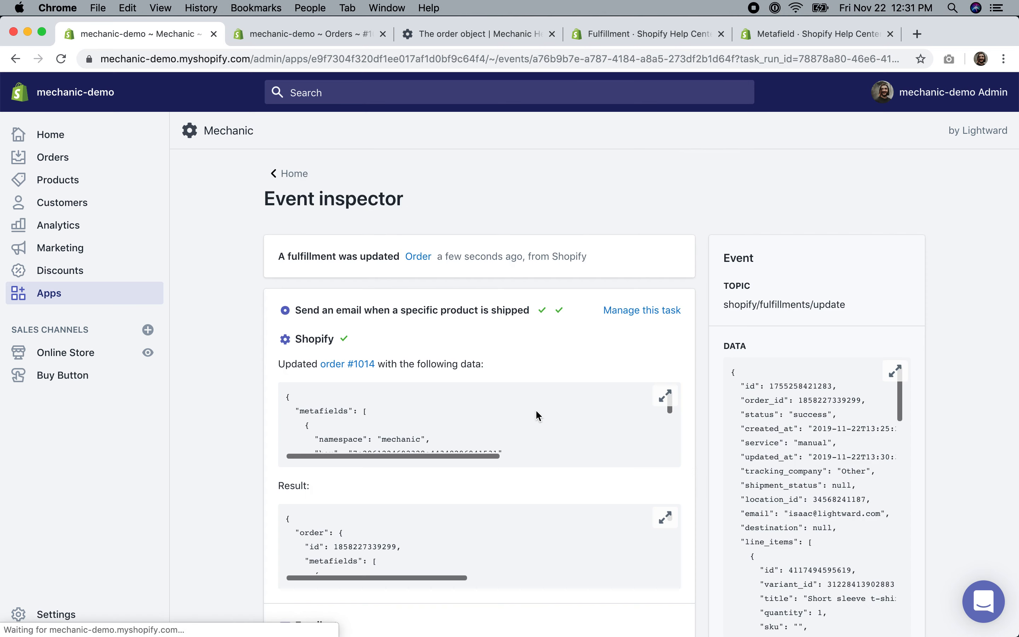
{"action": "scroll", "scroll_direction": "down", "scroll_amount": 3}
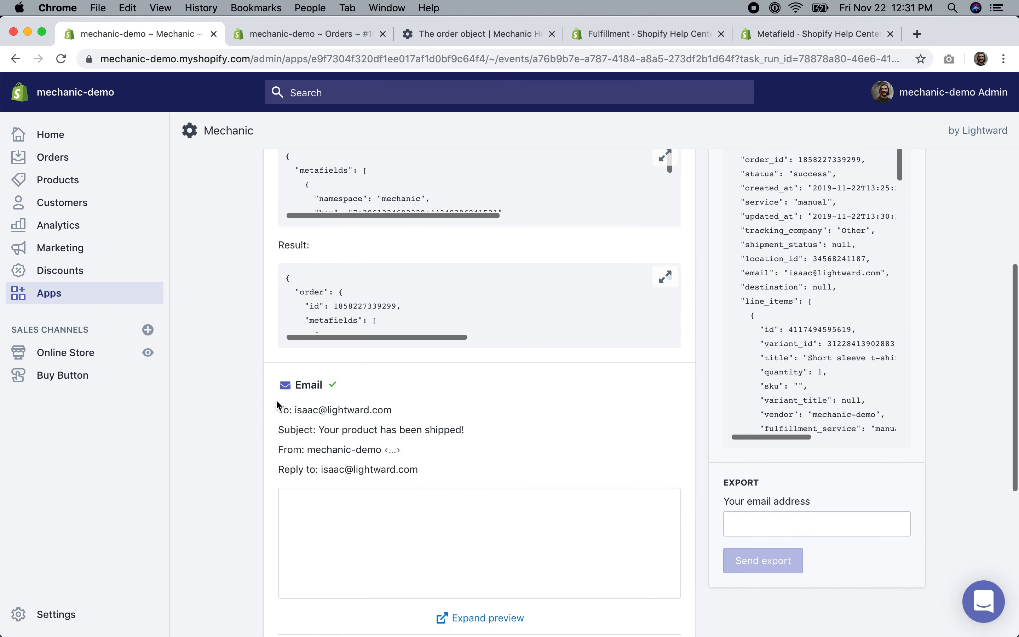
{"action": "scroll", "scroll_direction": "up", "scroll_amount": 3}
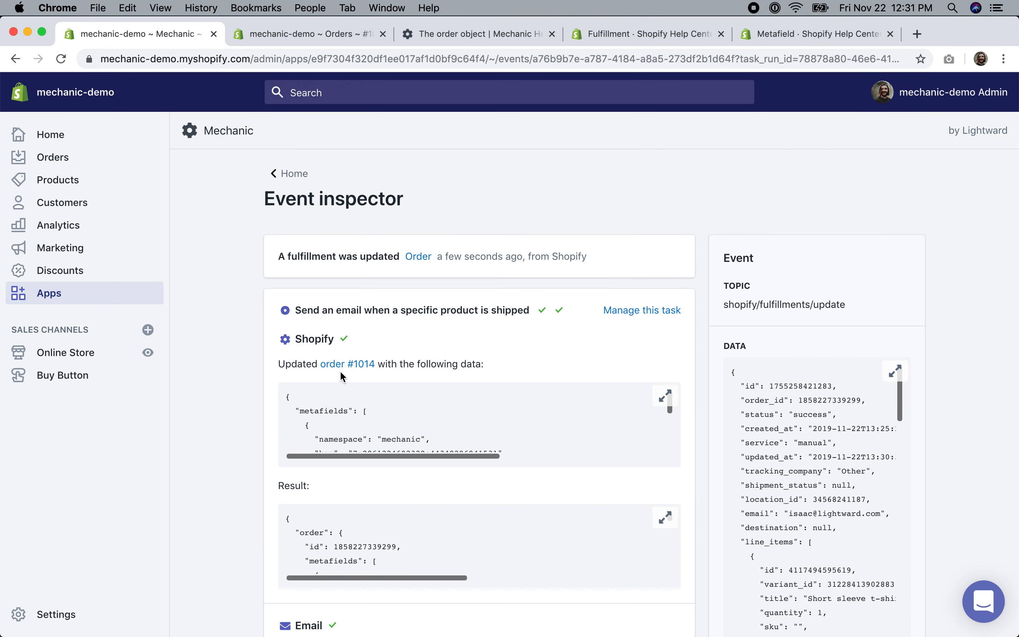
{"action": "scroll", "scroll_direction": "down", "scroll_amount": 3}
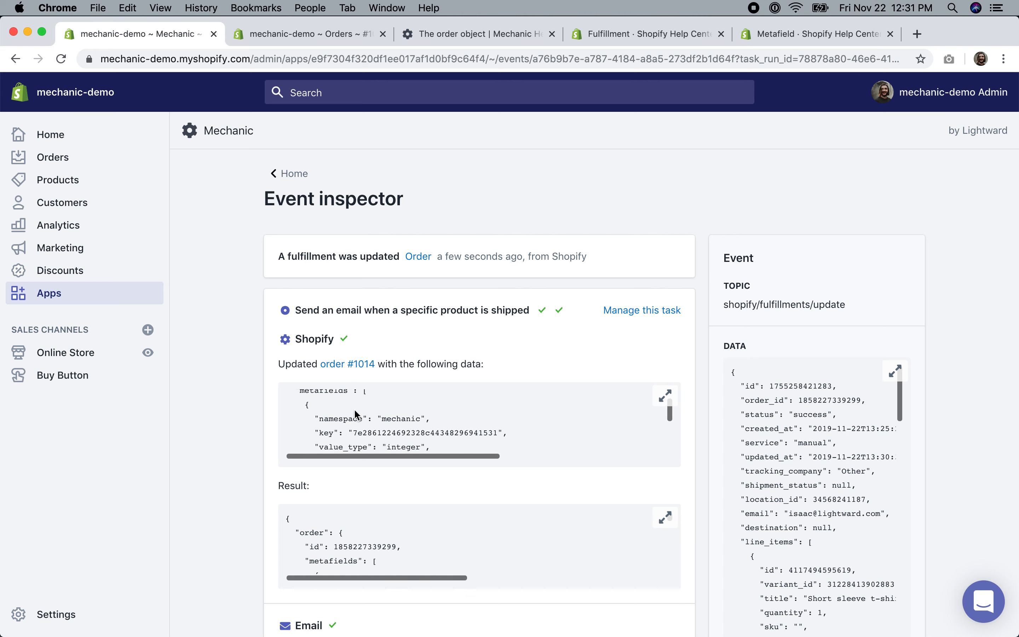
{"action": "scroll", "scroll_direction": "down", "scroll_amount": 3}
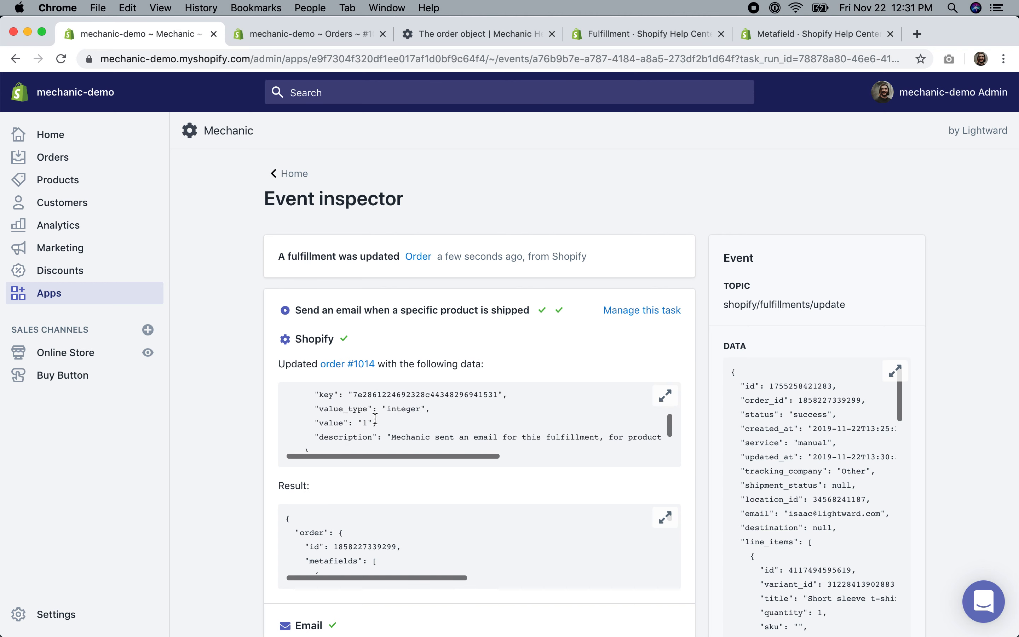
{"action": "scroll", "scroll_direction": "right", "scroll_amount": 3}
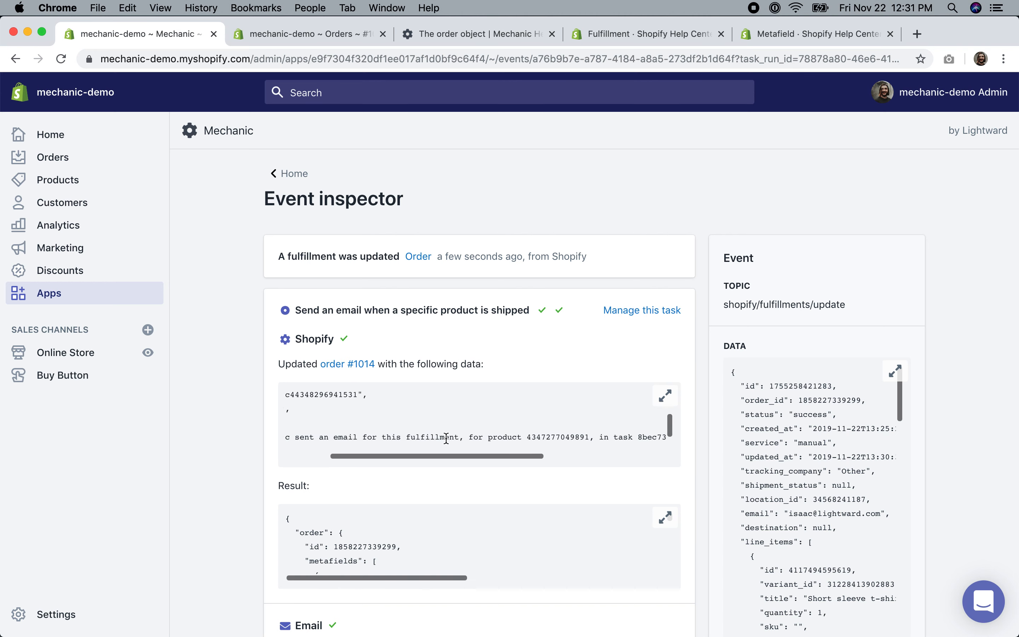
{"action": "scroll", "scroll_direction": "right", "scroll_amount": 3}
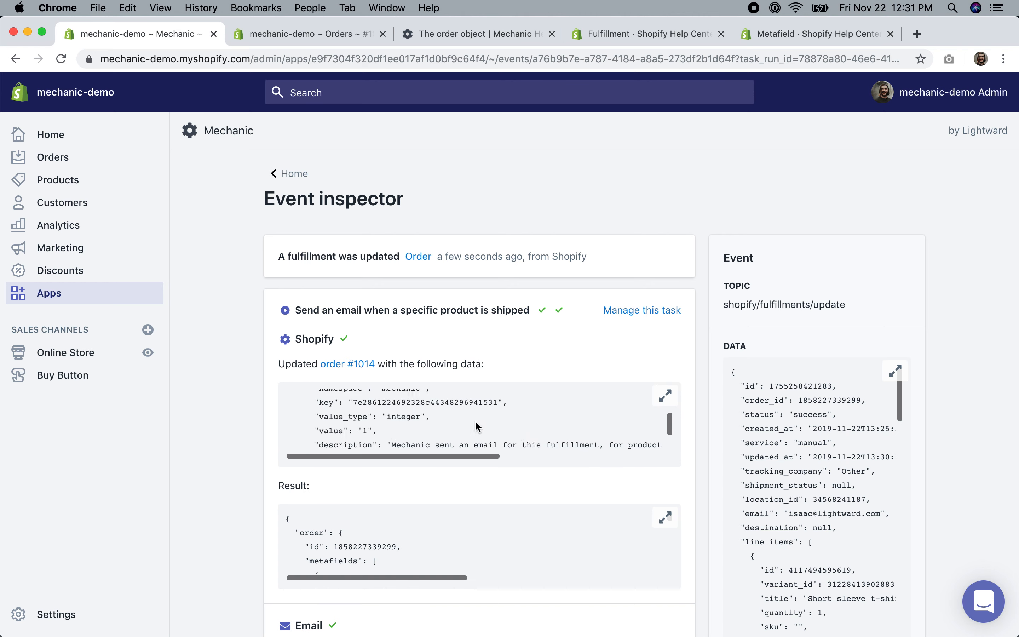
{"action": "double_click", "coordinate": [425, 405]}
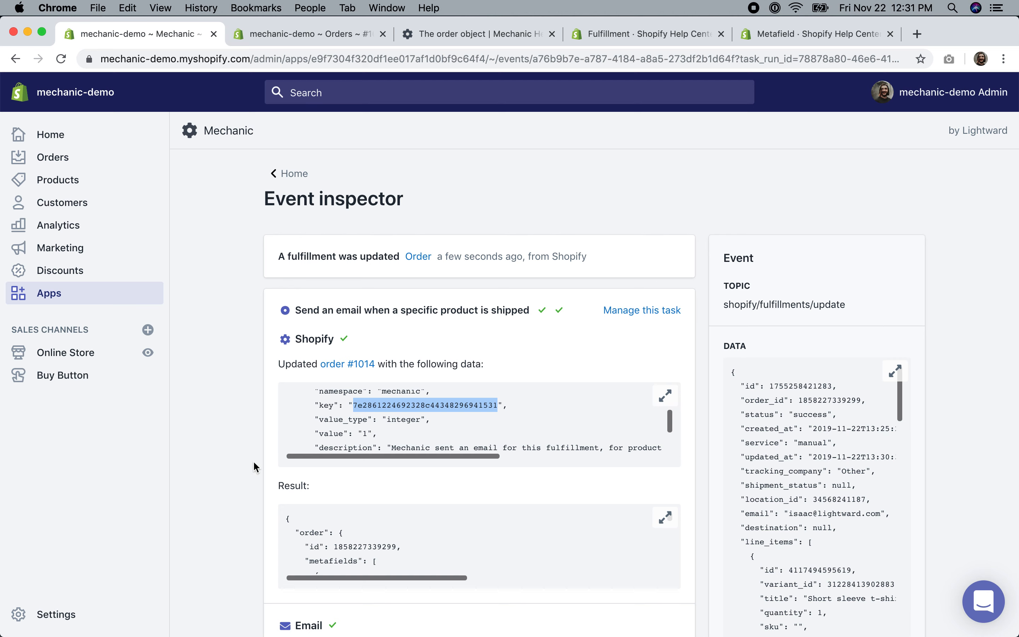
{"action": "scroll", "scroll_direction": "down", "scroll_amount": 3}
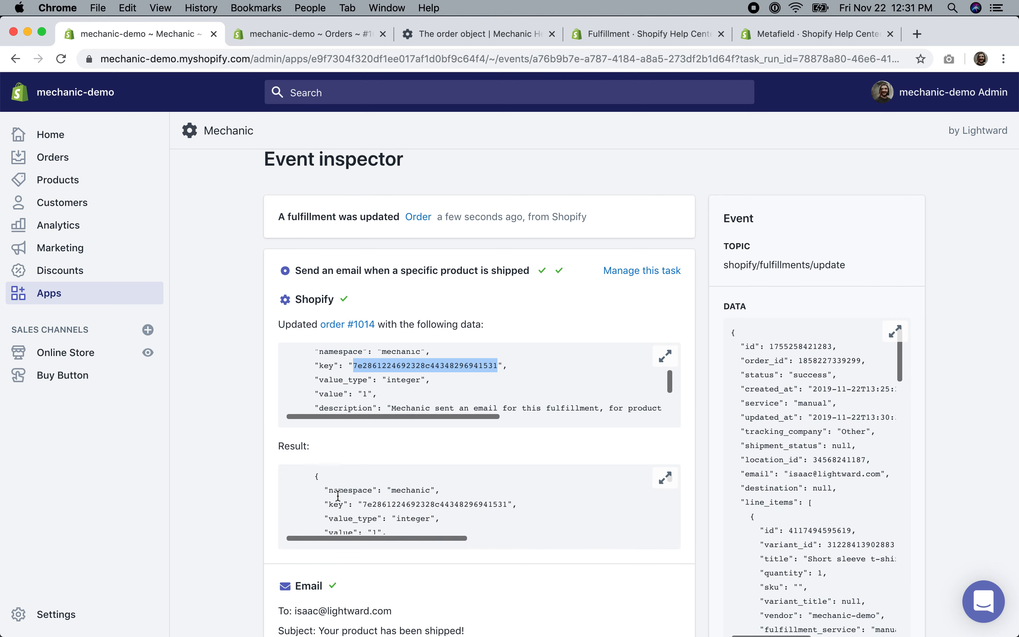
{"action": "scroll", "scroll_direction": "down", "scroll_amount": 3}
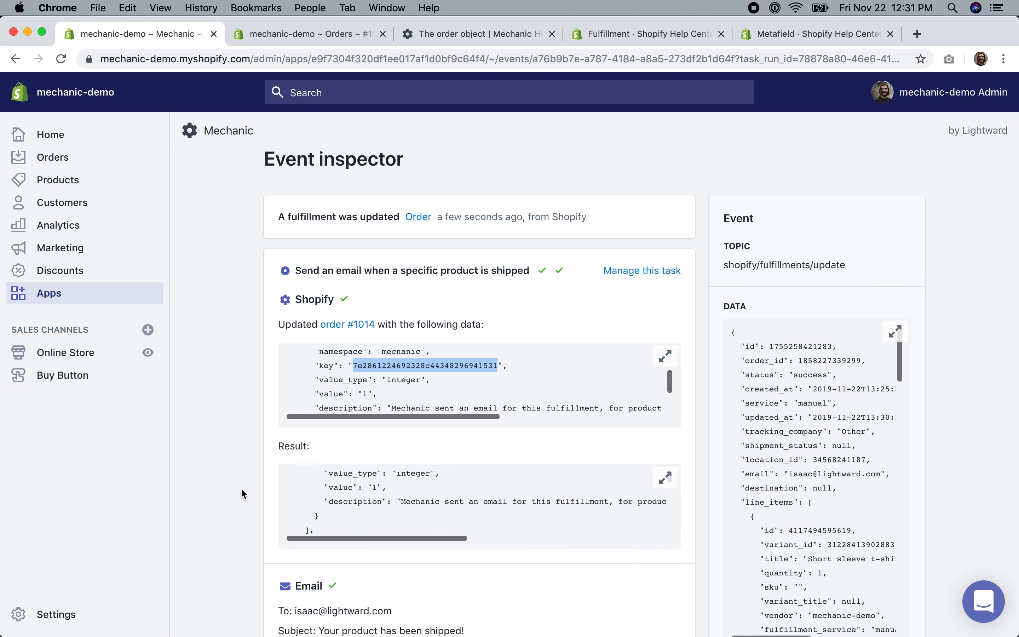
- Return to the task's recent activity filters, then check order #1014's fulfillment More actions menu
{"action": "left_click", "coordinate": [641, 270]}
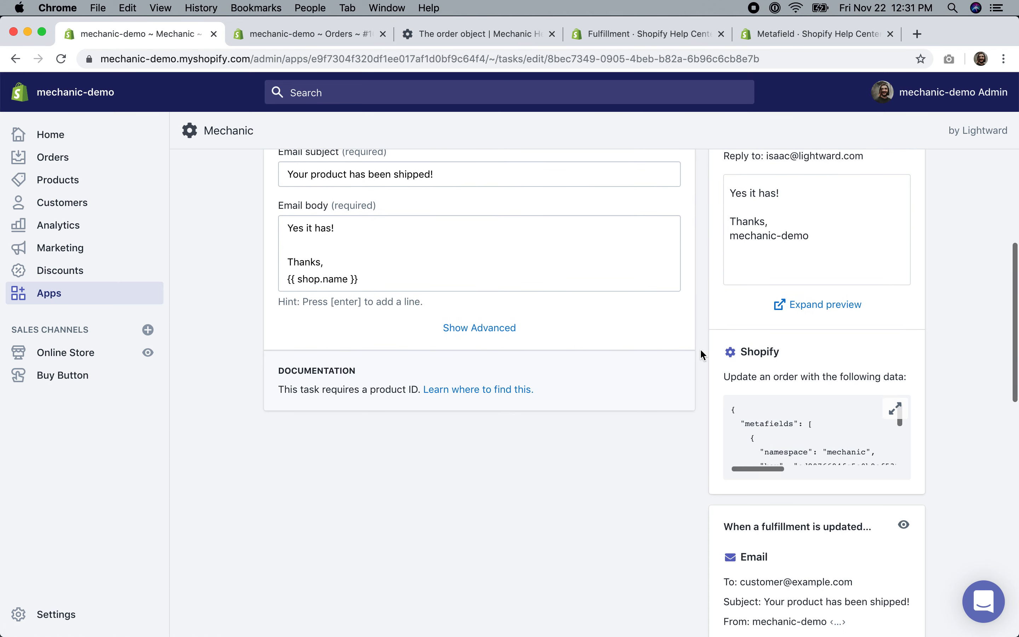
{"action": "scroll", "scroll_direction": "down", "scroll_amount": 3}
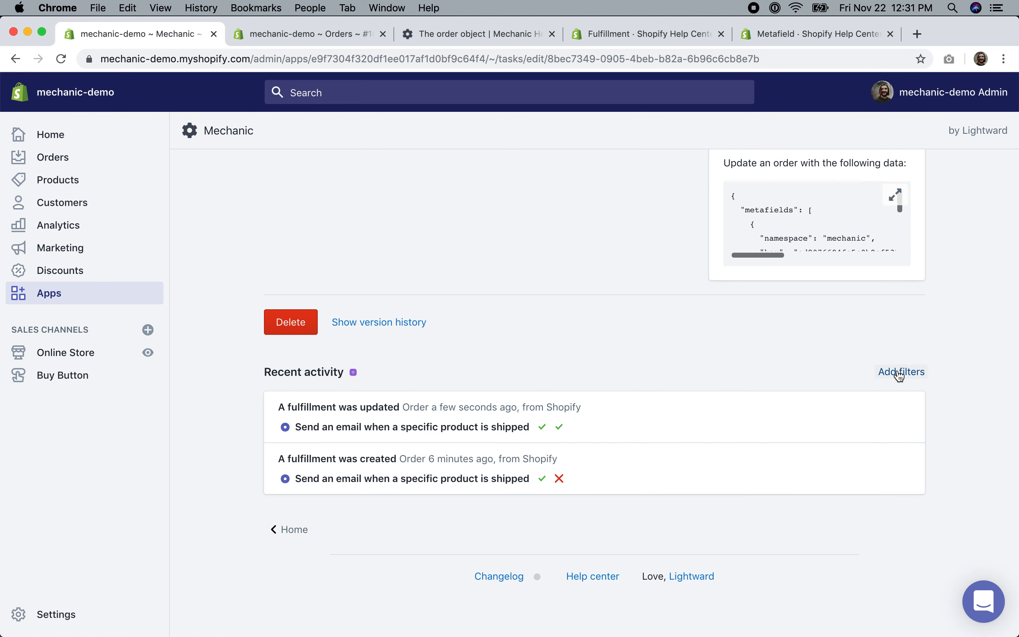
{"action": "left_click", "coordinate": [901, 370]}
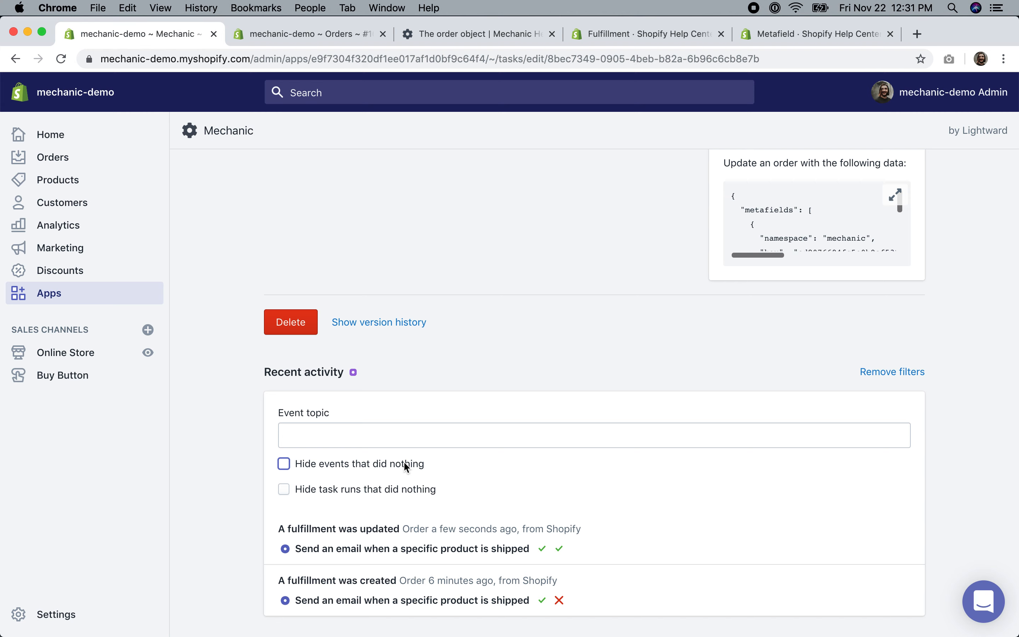
{"action": "left_click", "coordinate": [305, 33]}
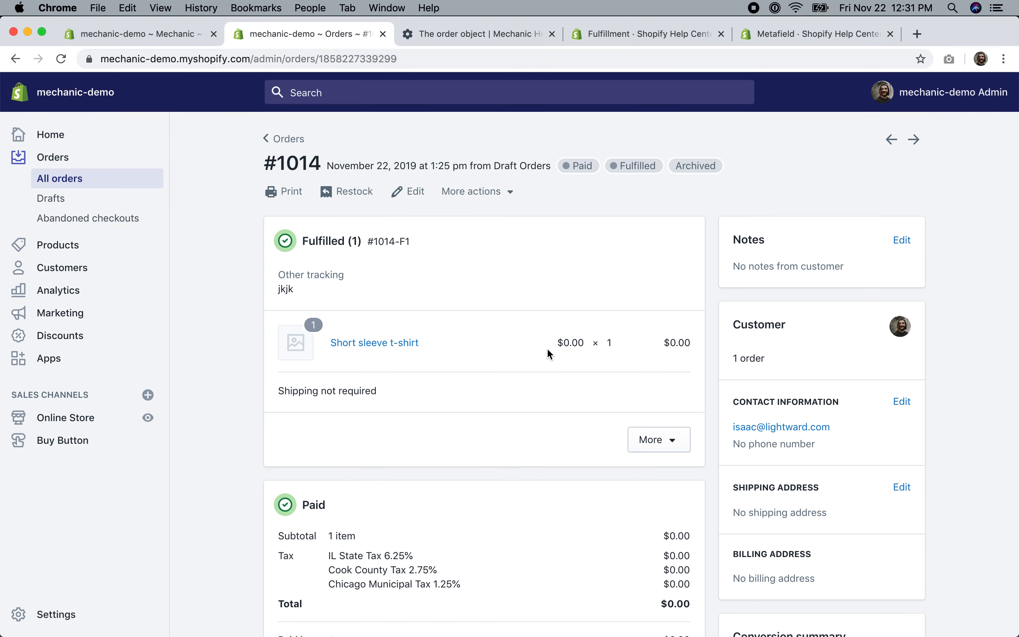
{"action": "left_click", "coordinate": [657, 439]}
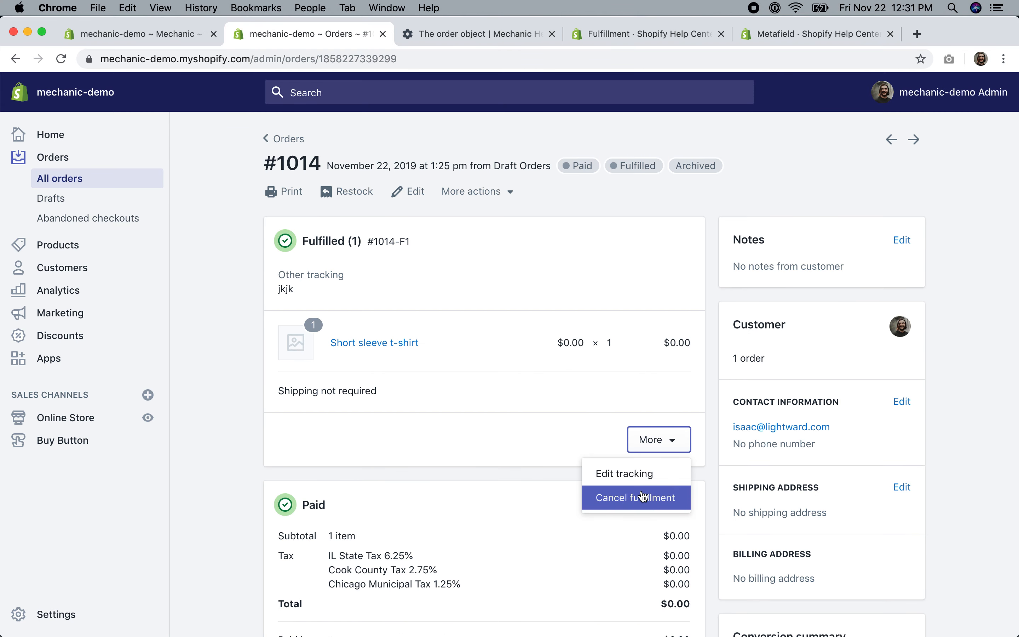
{"action": "left_click", "coordinate": [622, 473]}
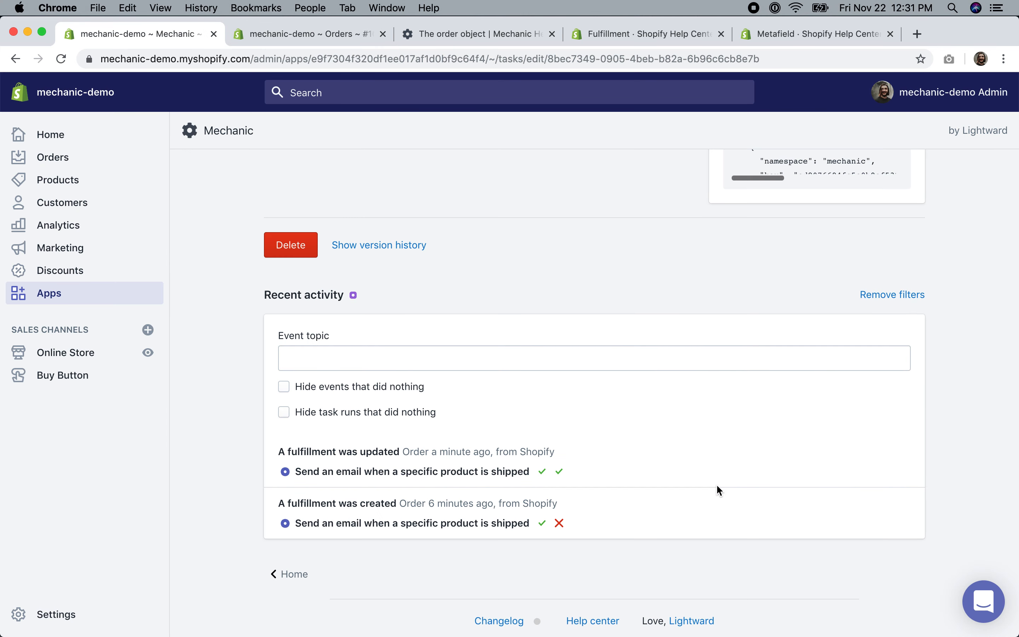
{"action": "mouse_move", "coordinate": [719, 489]}
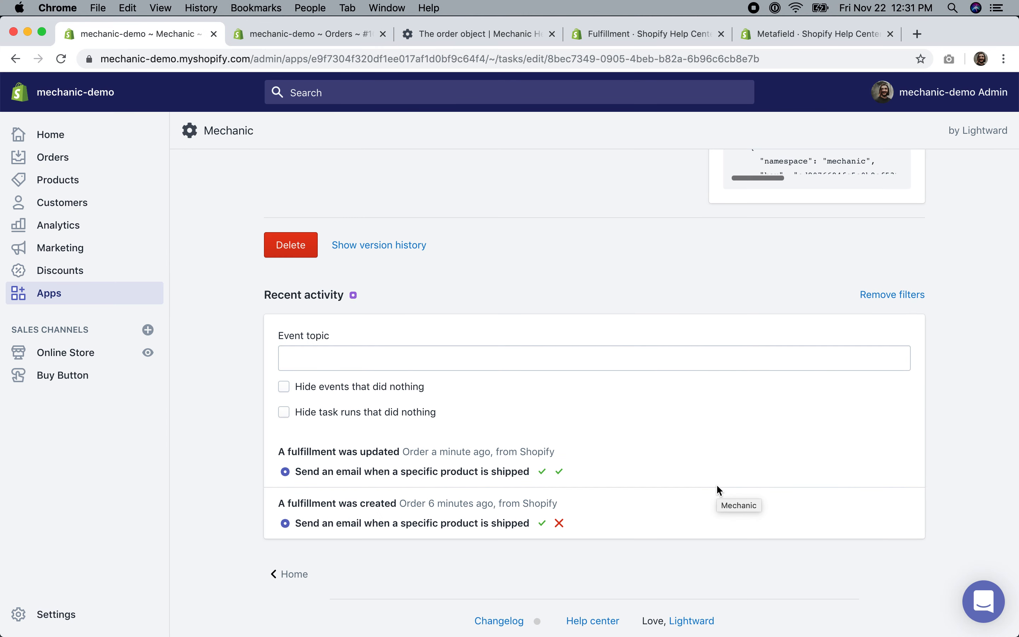
{"action": "mouse_move", "coordinate": [791, 324]}
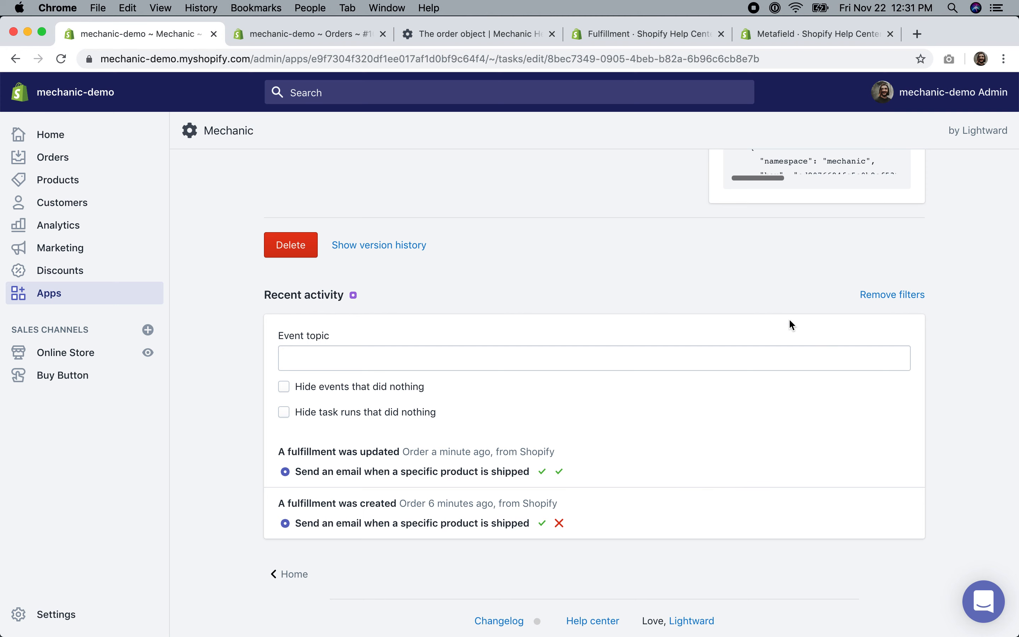
- Review the fulfillment-updated run: task compiled but produced no actions
{"action": "left_click", "coordinate": [306, 34]}
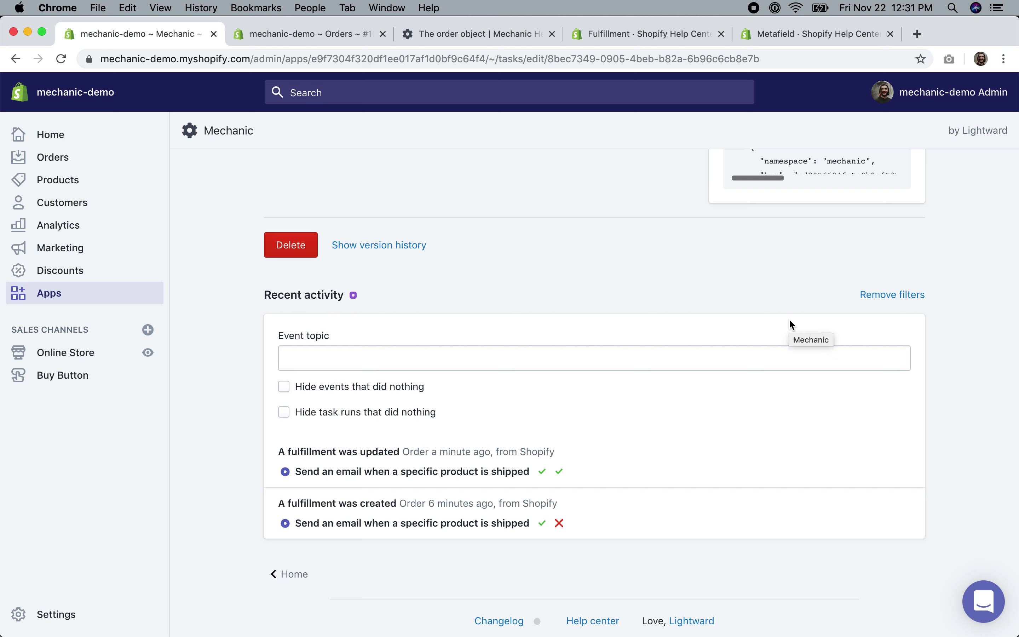
{"action": "mouse_move", "coordinate": [966, 409]}
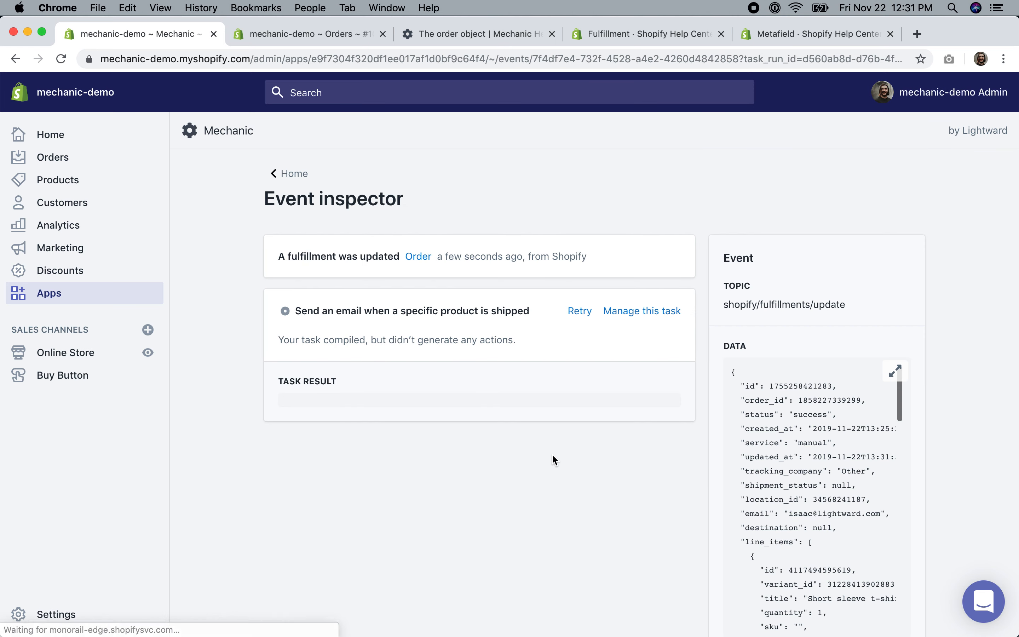
{"action": "mouse_move", "coordinate": [552, 441]}
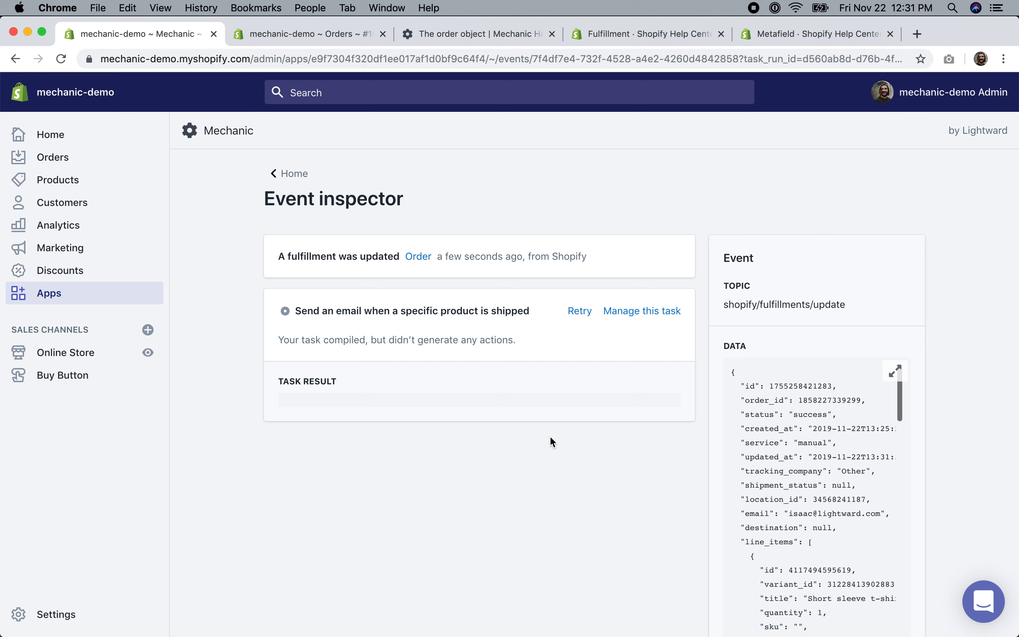
{"action": "mouse_move", "coordinate": [641, 310]}
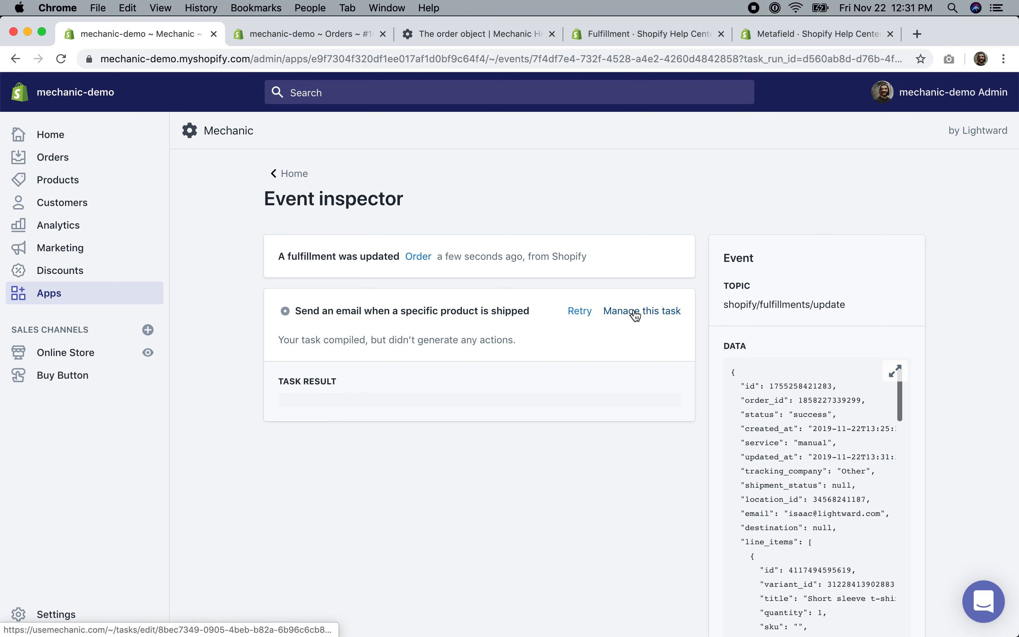
- Open the shipping-email task's script in the expanded advanced editor
{"action": "left_click", "coordinate": [641, 310]}
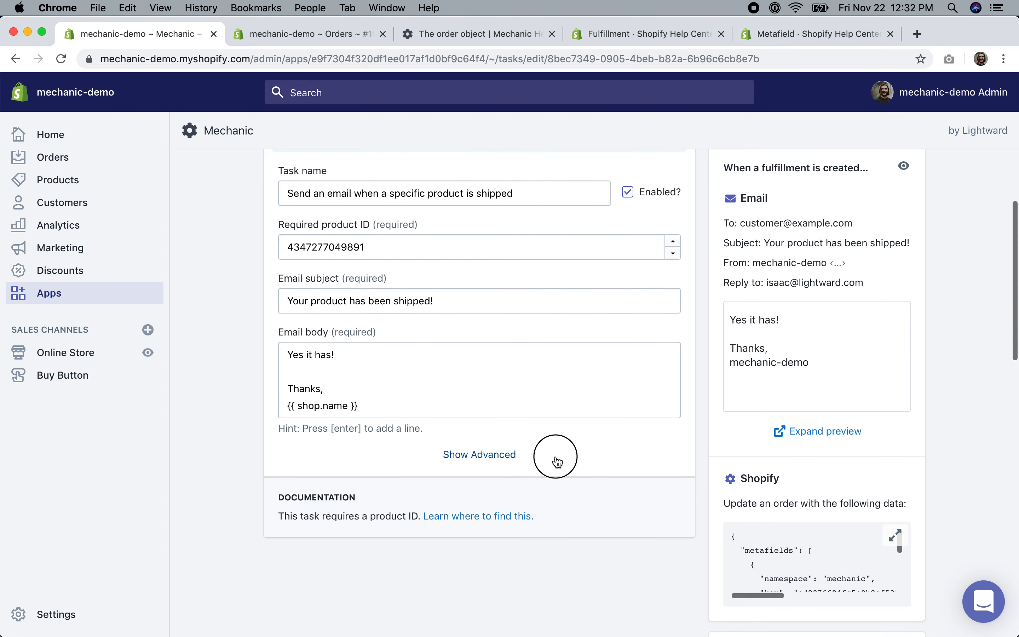
{"action": "left_click", "coordinate": [479, 454]}
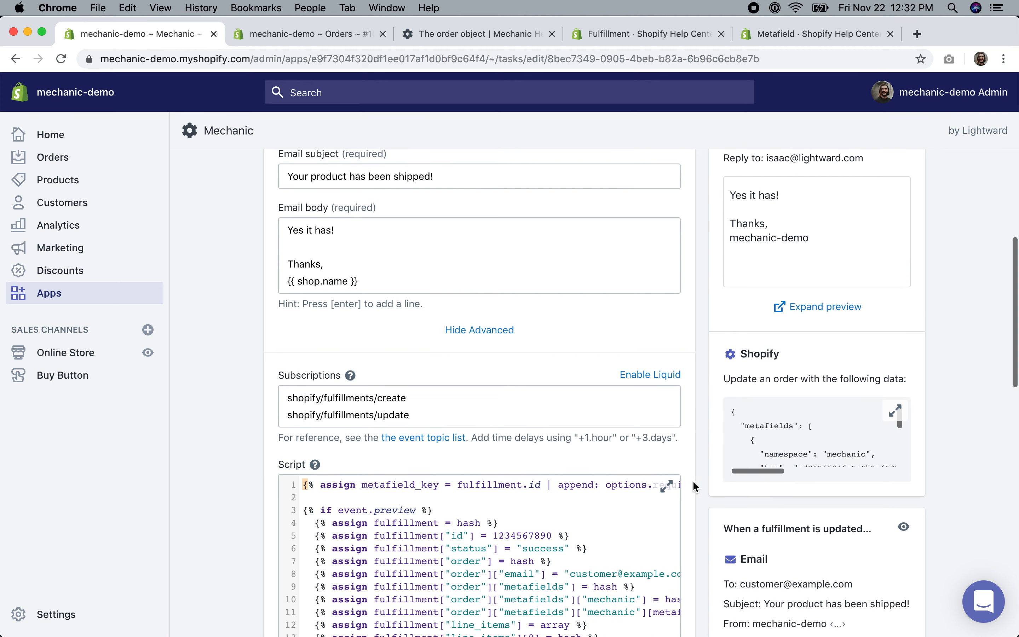
{"action": "left_click", "coordinate": [665, 485]}
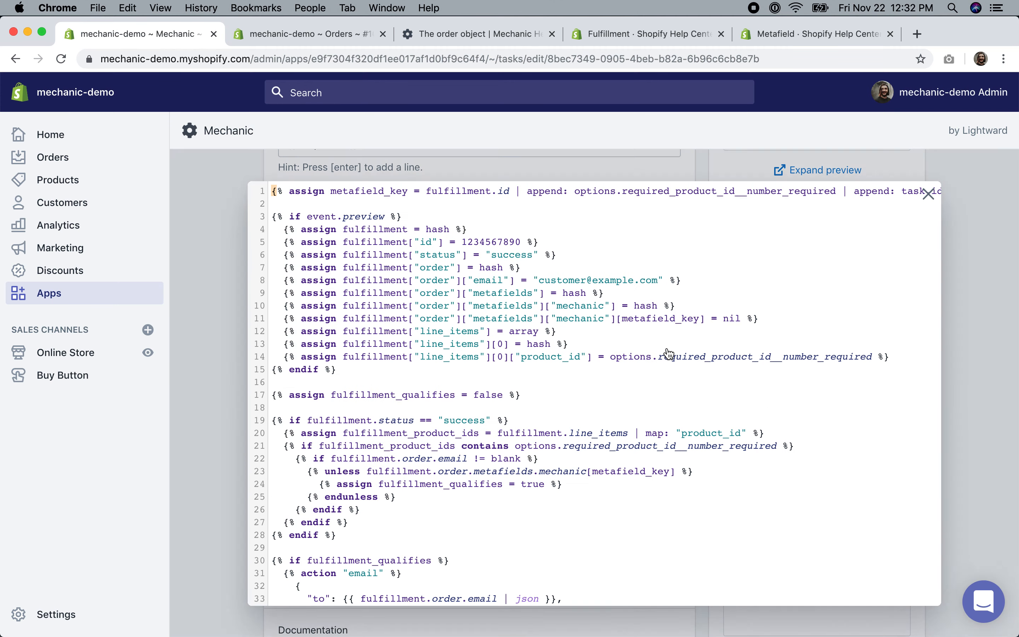
{"action": "mouse_move", "coordinate": [687, 378]}
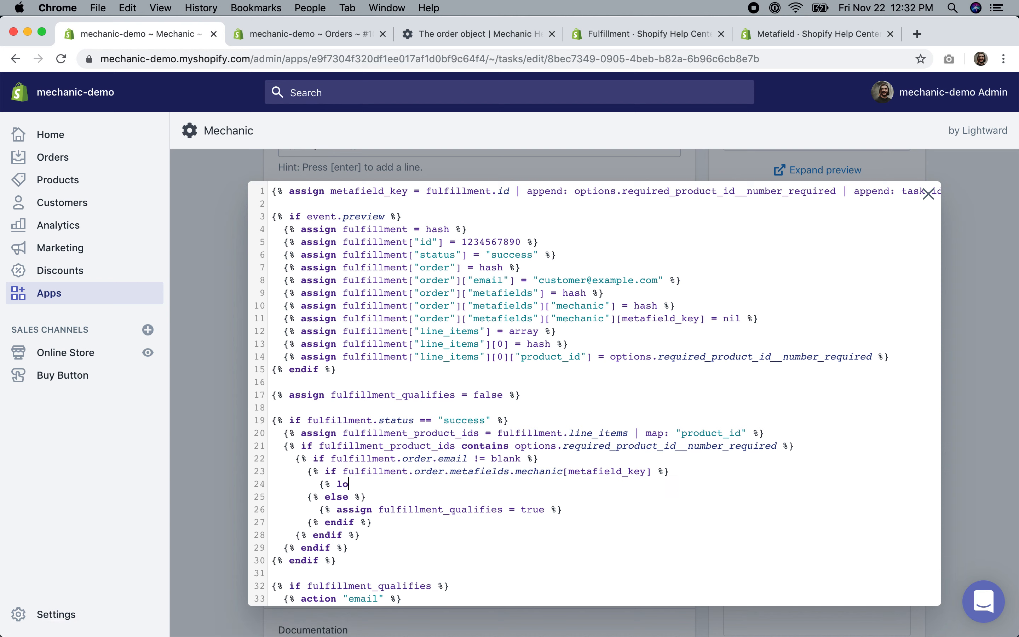
- Log "This task already sent an email for this fulfillment and product." in the already-sent branch
{"action": "type", "text": "g \"This task a"}
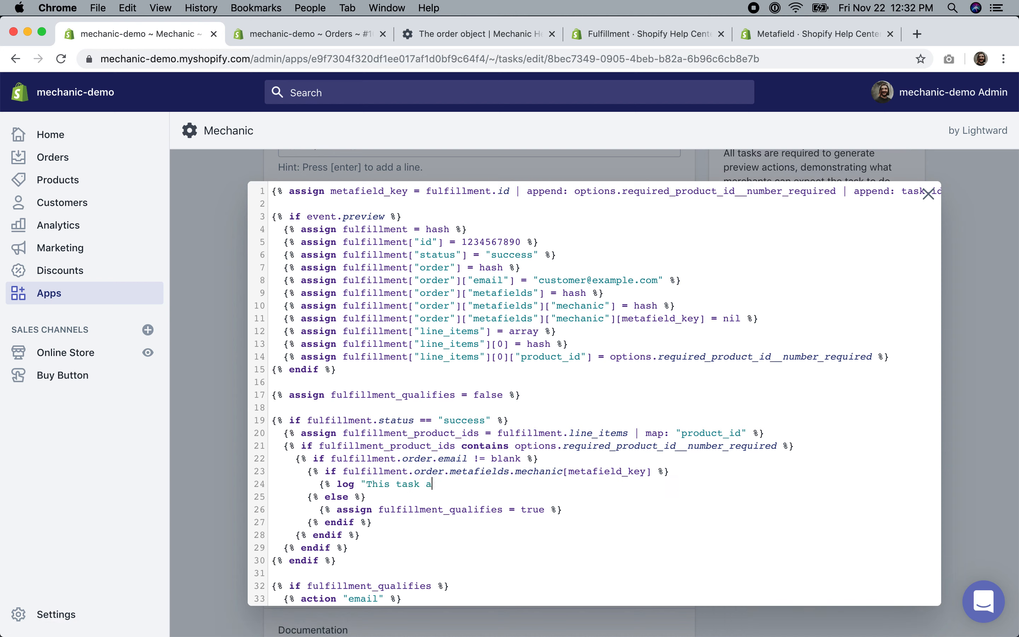
{"action": "type", "text": "lready sent an email"}
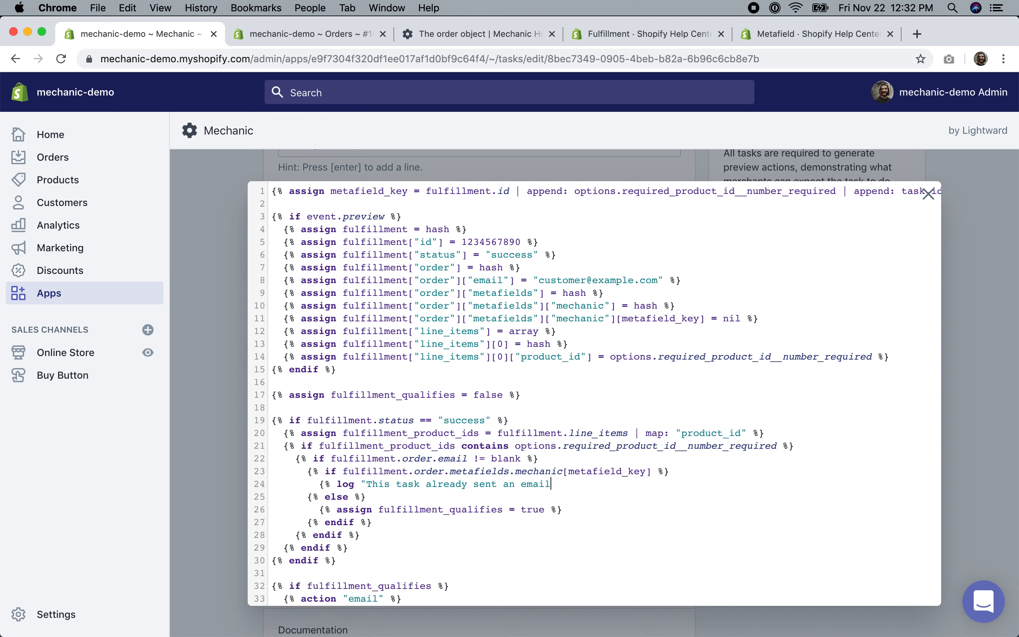
{"action": "type", "text": "for this fulfillmen"}
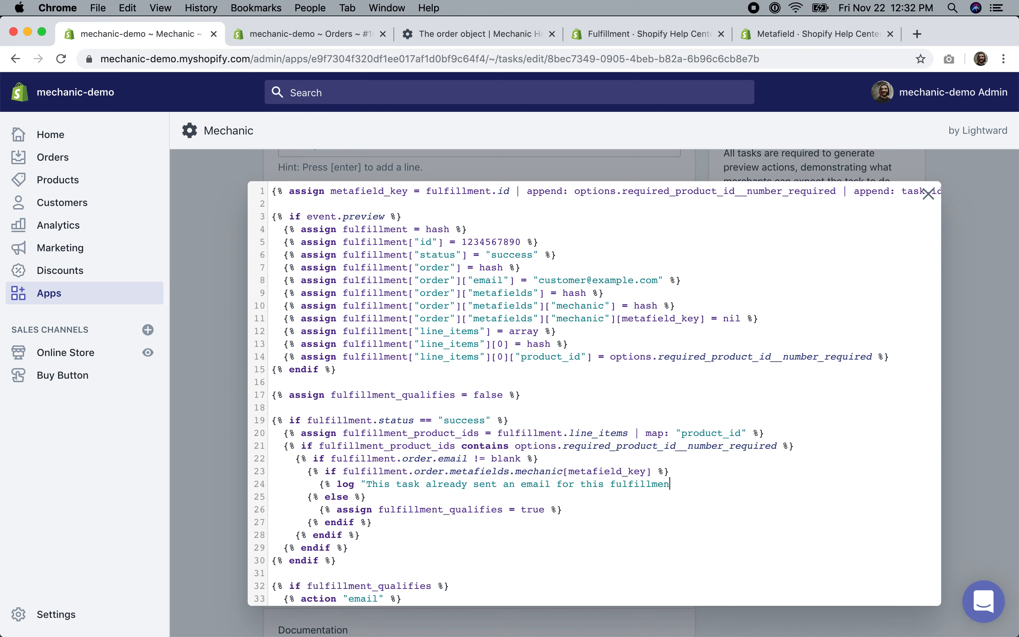
{"action": "type", "text": "and product.\" %}"}
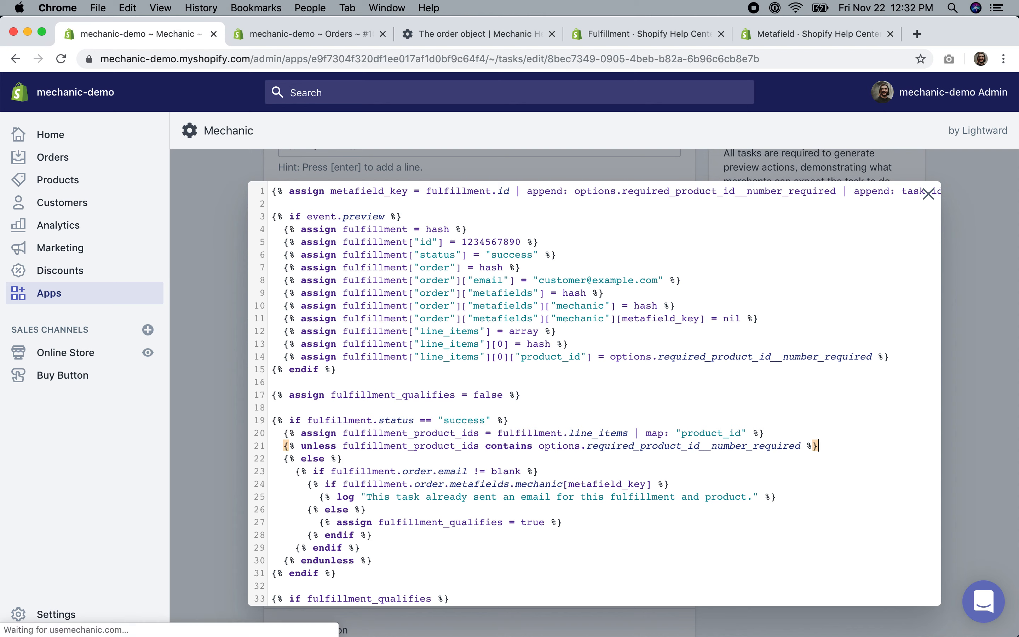
- Log that the fulfillment does not contain the configured product, including required_product_id
{"action": "type", "text": "log \"This fulfillme"}
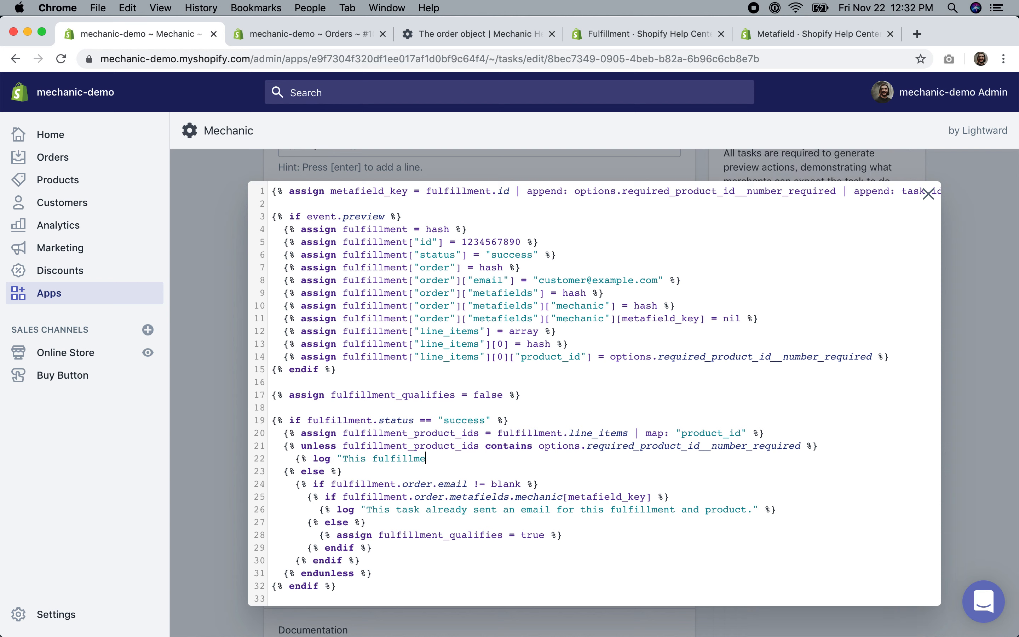
{"action": "type", "text": "does not"}
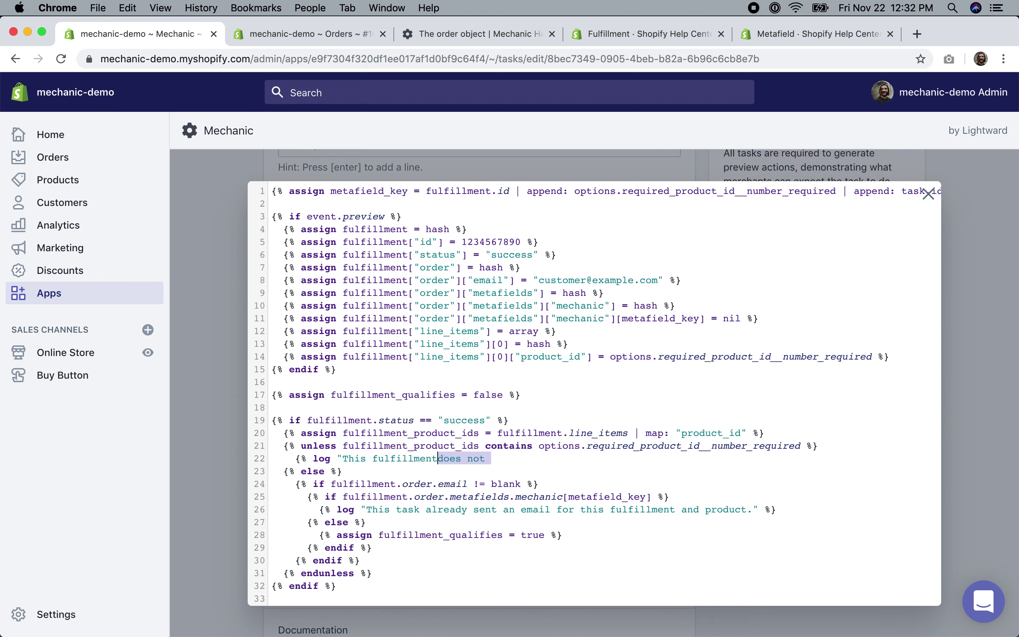
{"action": "type", "text": "contain produc"}
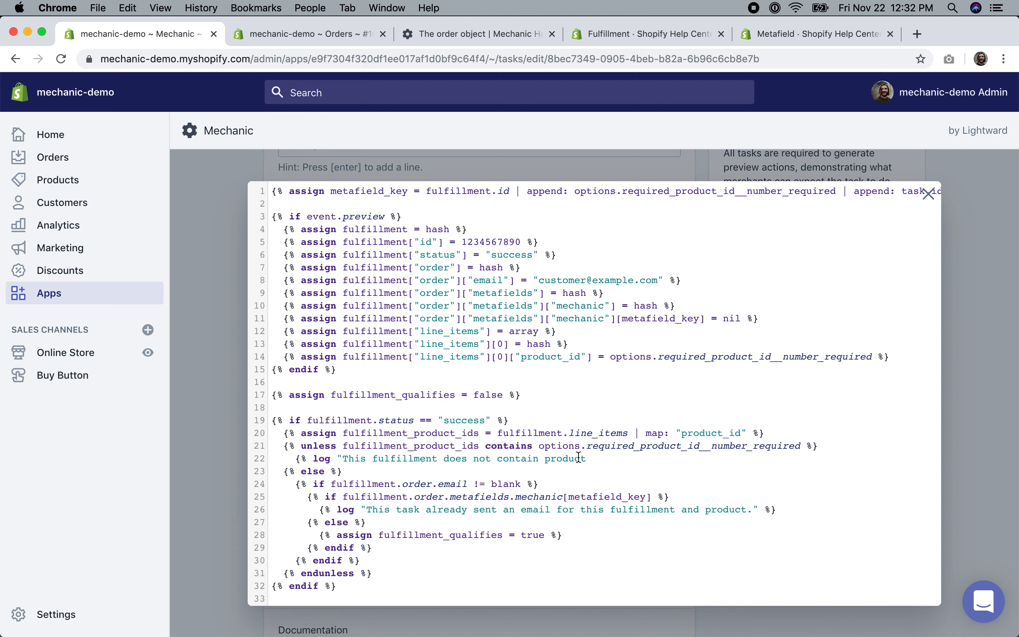
{"action": "type", "text": "the configure"}
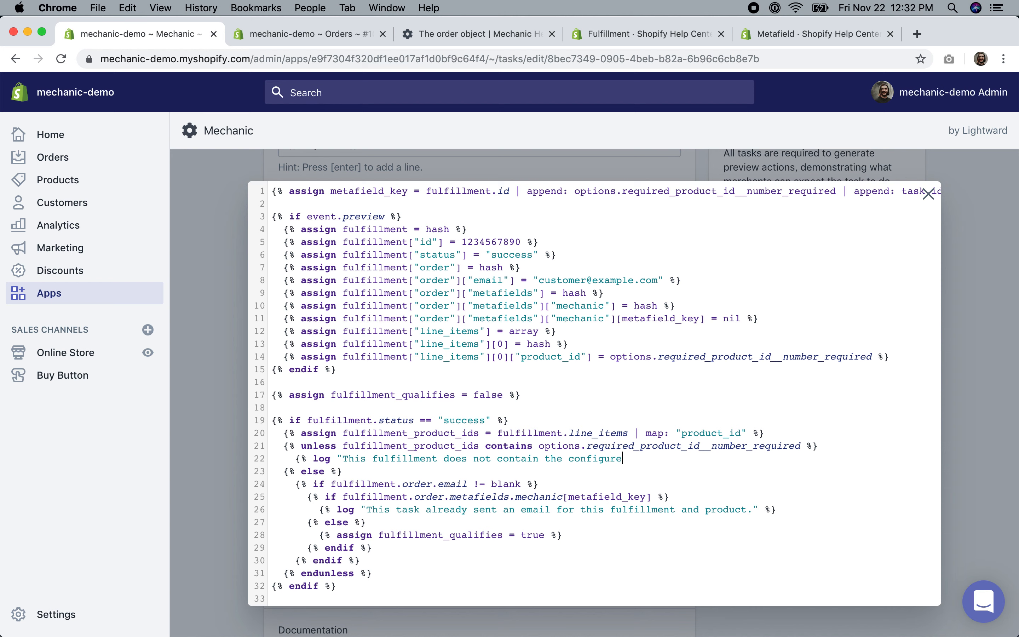
{"action": "type", "text": "d pr"}
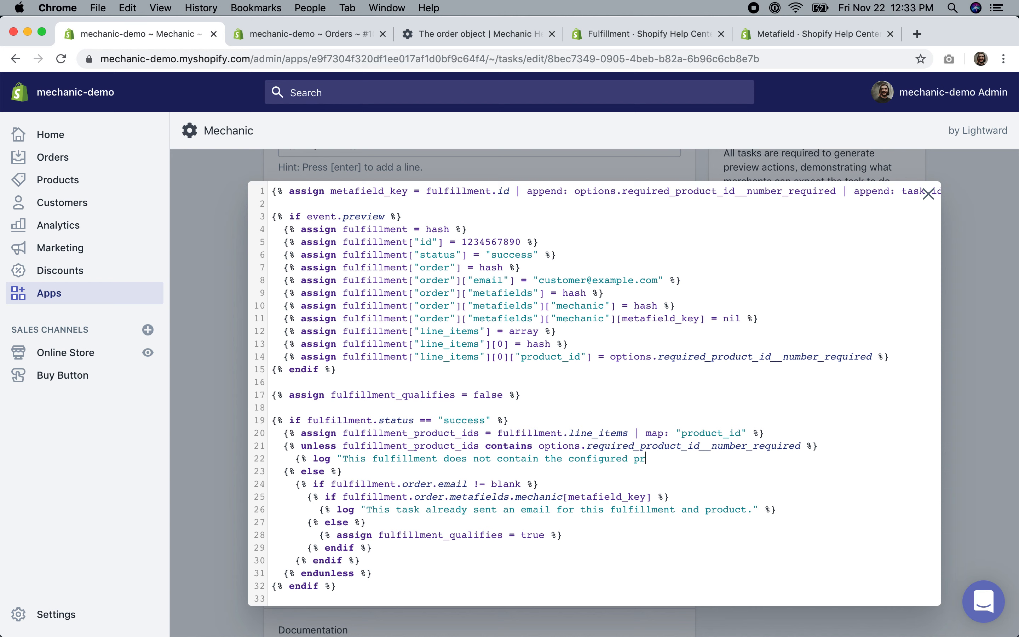
{"action": "type", "text": "oduct.\", prduct"}
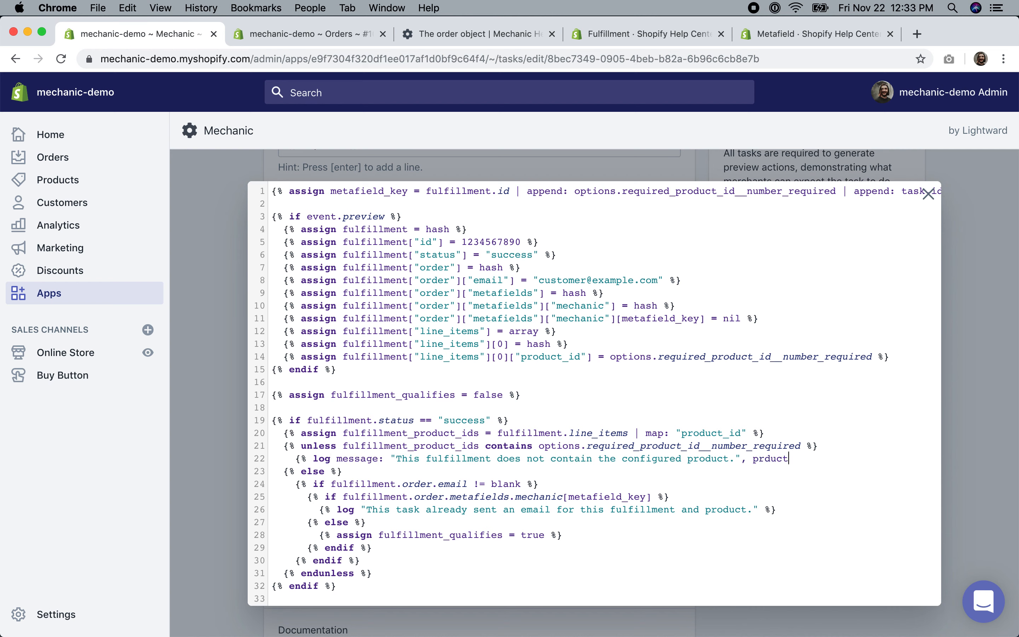
{"action": "type", "text": "re"}
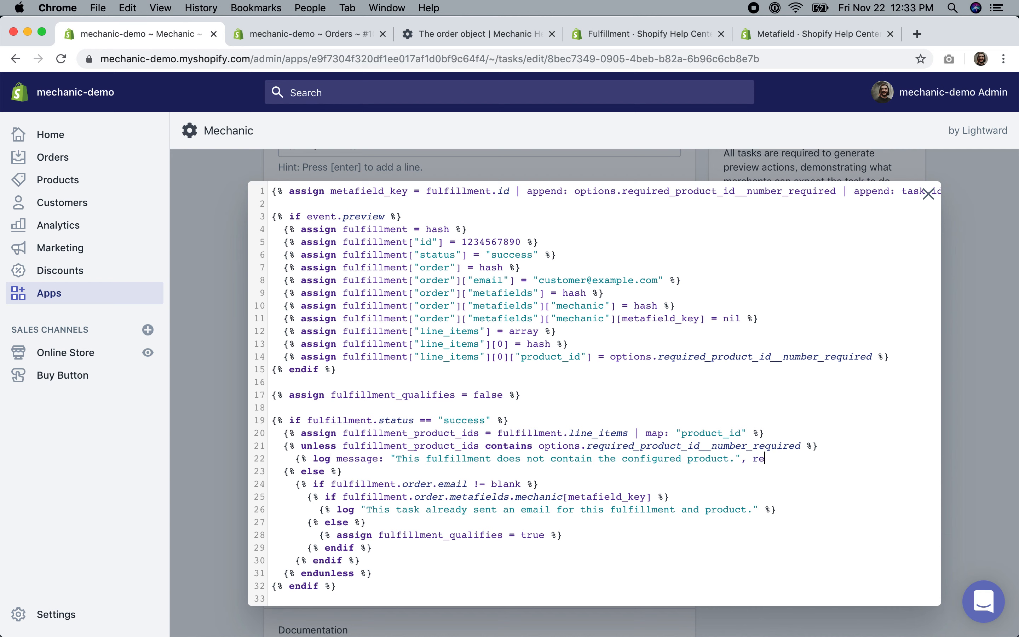
{"action": "type", "text": "required_product_id:"}
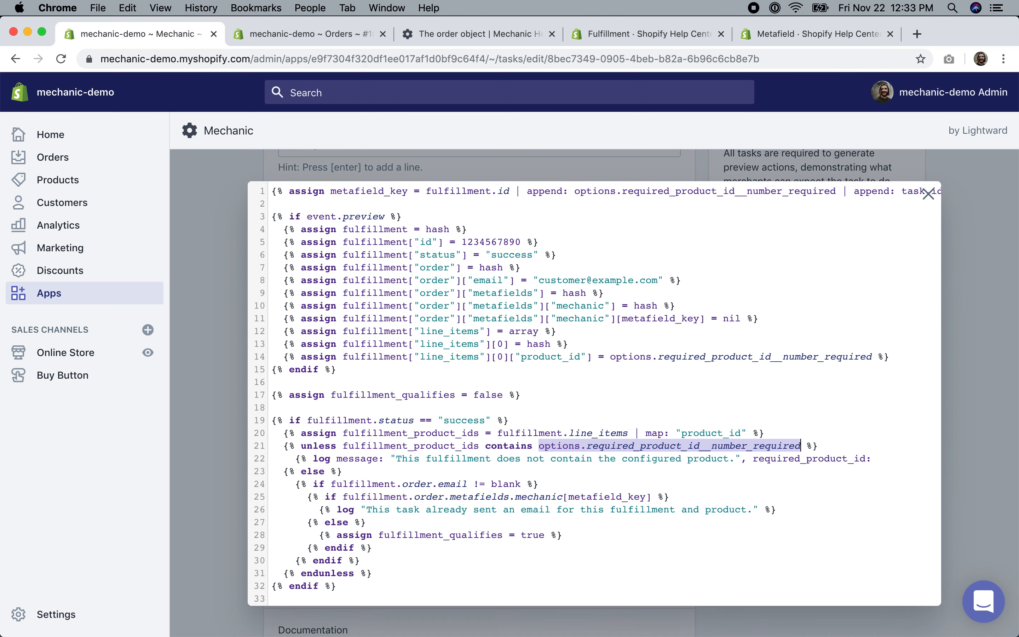
{"action": "scroll", "scroll_direction": "right", "scroll_amount": 3}
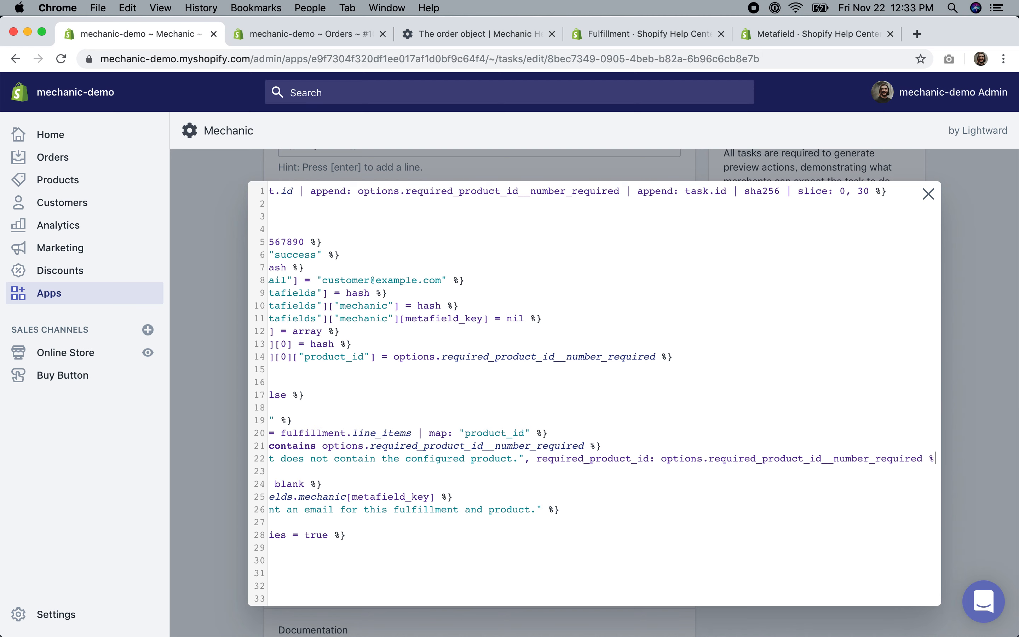
{"action": "scroll", "scroll_direction": "left", "scroll_amount": 3}
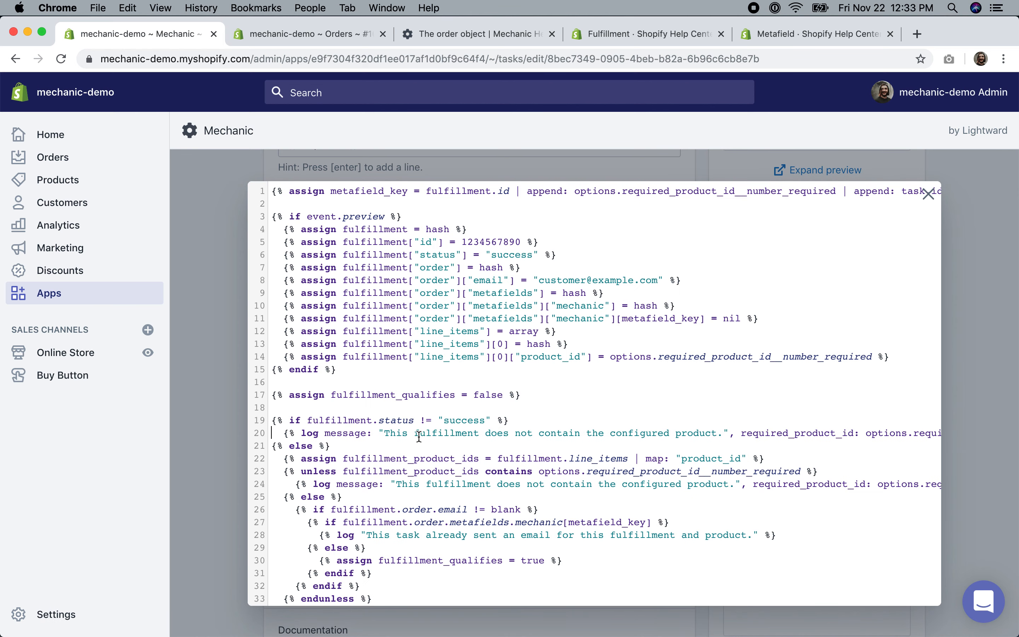
- Rewrite the non-success branch log to report the fulfillment status
{"action": "double_click", "coordinate": [416, 433]}
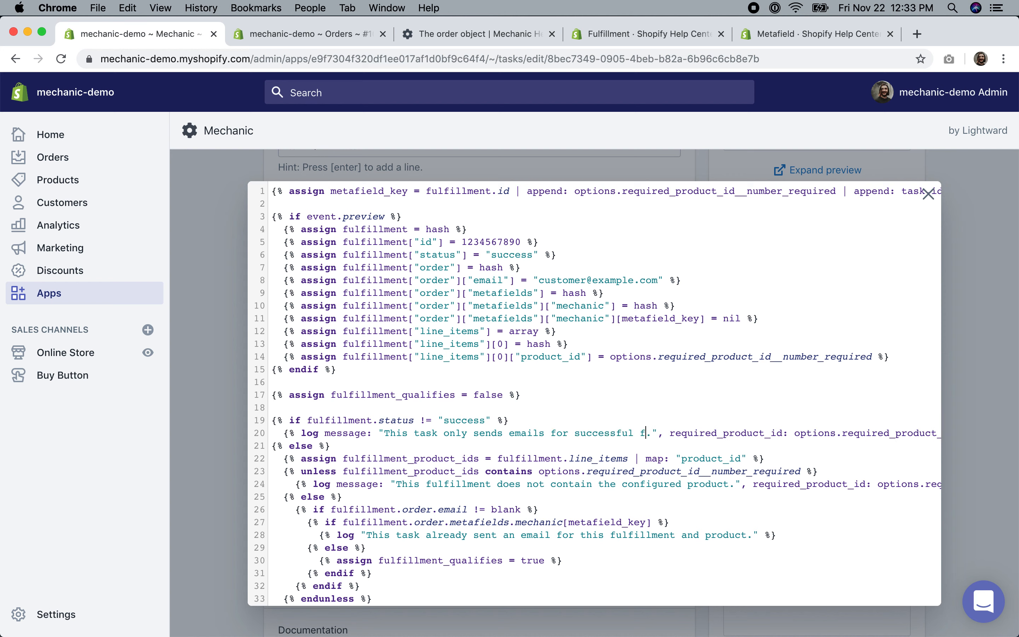
{"action": "type", "text": "ulfillments."}
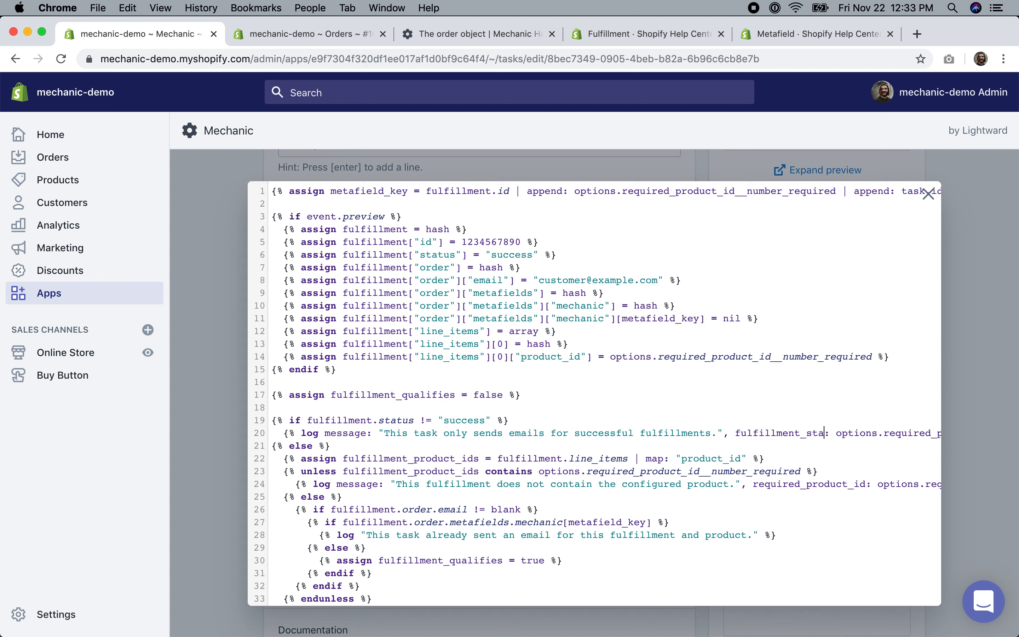
{"action": "double_click", "coordinate": [359, 419]}
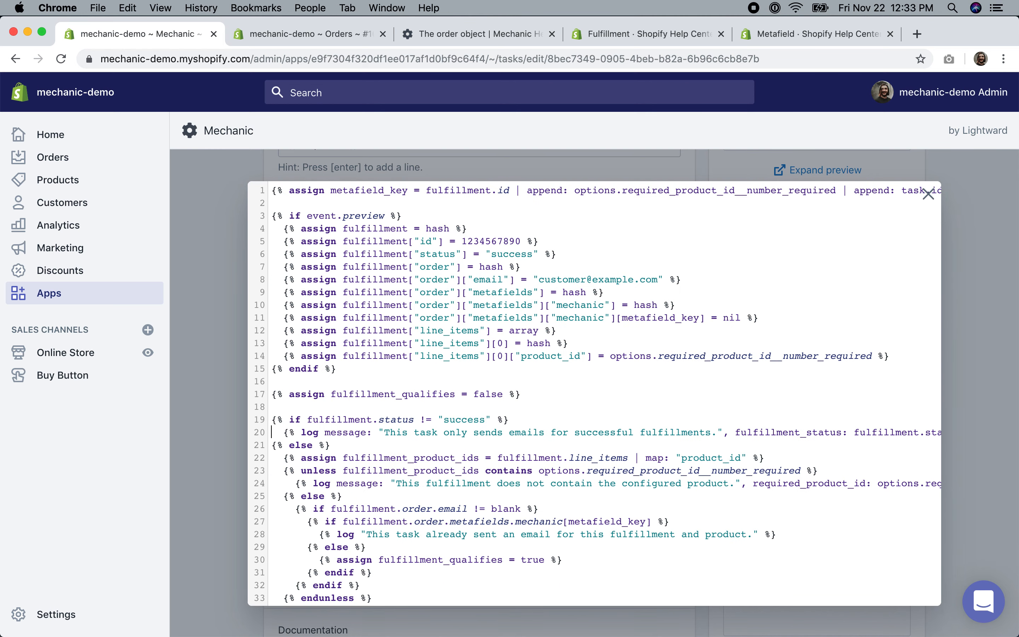
{"action": "scroll", "scroll_direction": "down", "scroll_amount": 3}
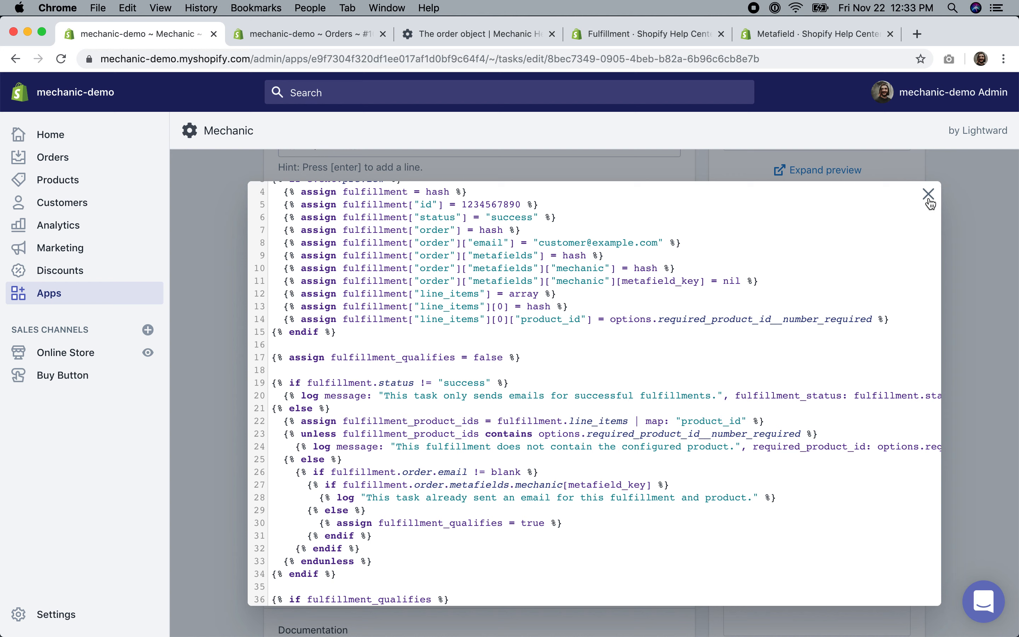
- Save the task and retry the fulfillment-updated event from Recent activity
{"action": "left_click", "coordinate": [928, 194]}
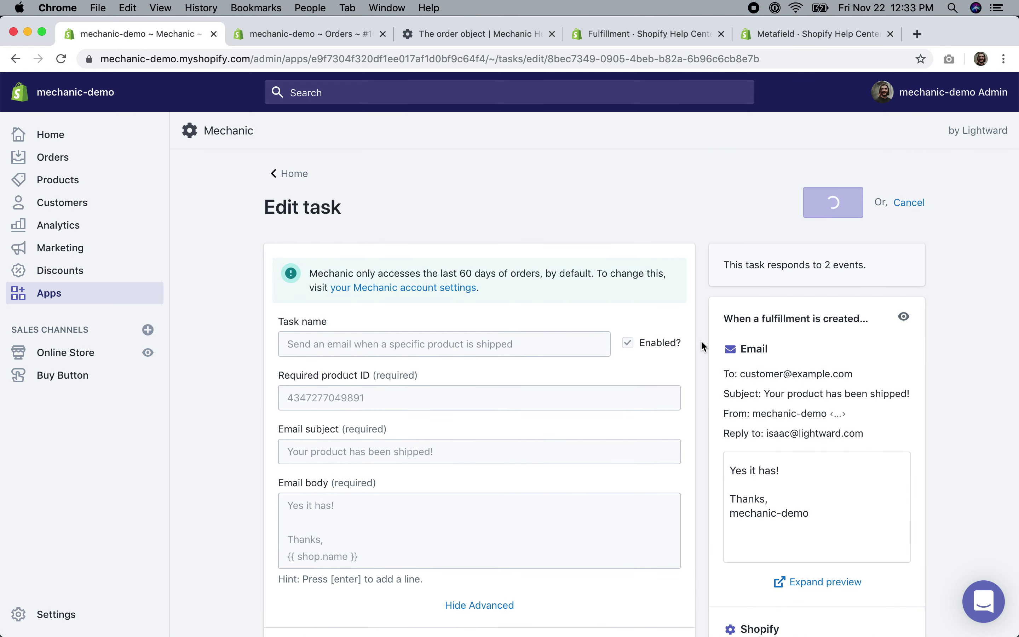
{"action": "scroll", "scroll_direction": "down", "scroll_amount": 3}
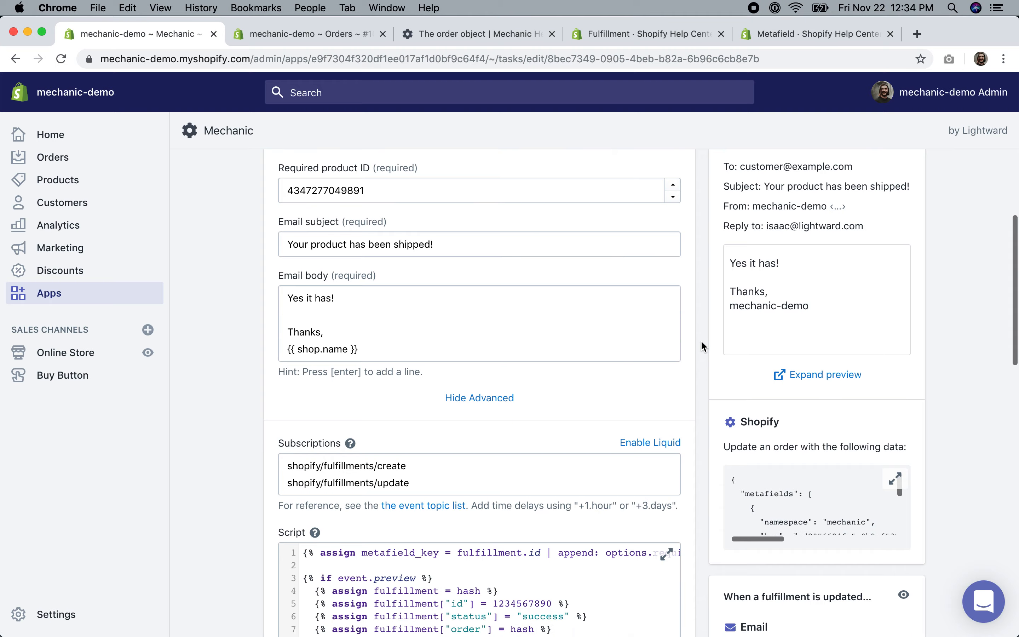
{"action": "scroll", "scroll_direction": "down", "scroll_amount": 3}
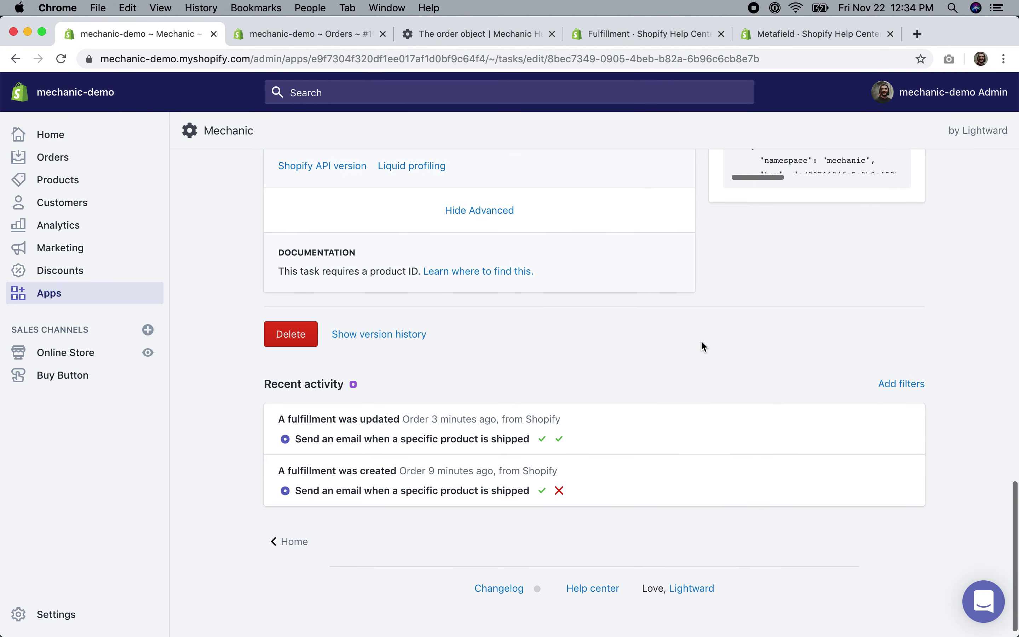
{"action": "left_click", "coordinate": [901, 384]}
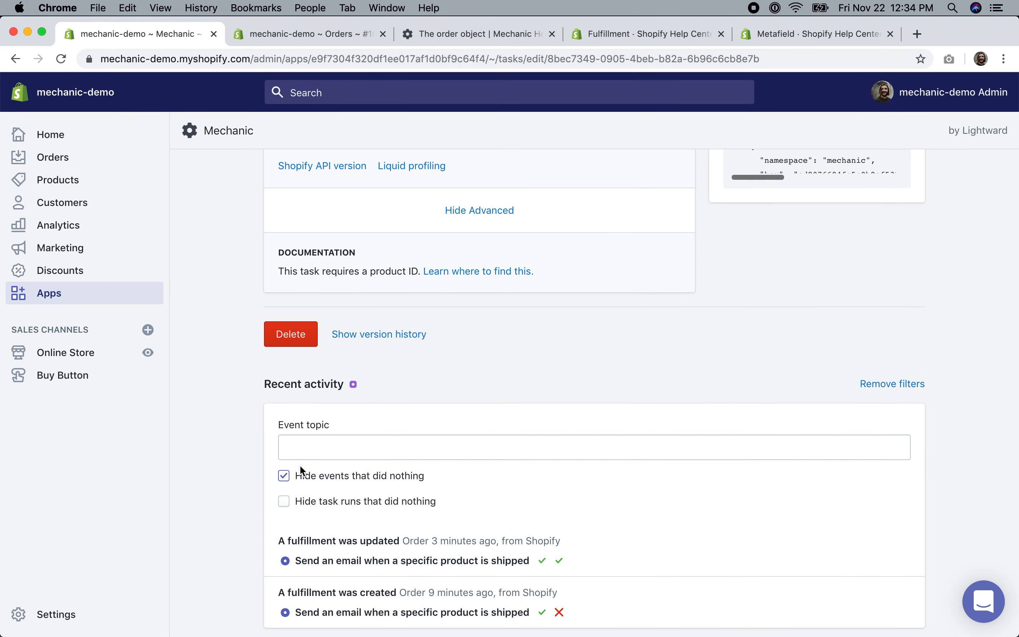
{"action": "left_click", "coordinate": [282, 475]}
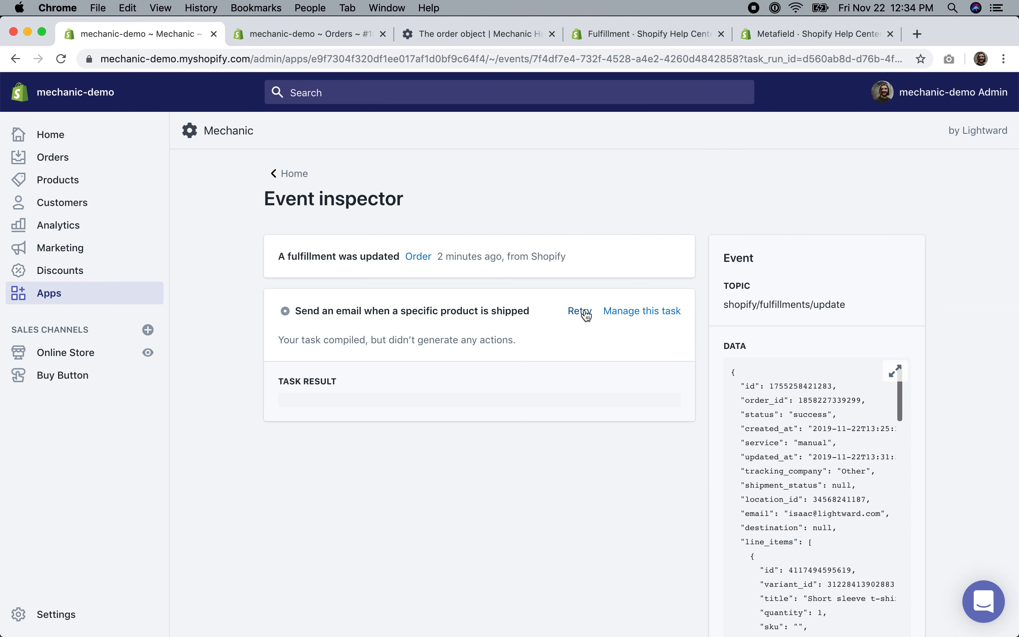
{"action": "left_click", "coordinate": [577, 311]}
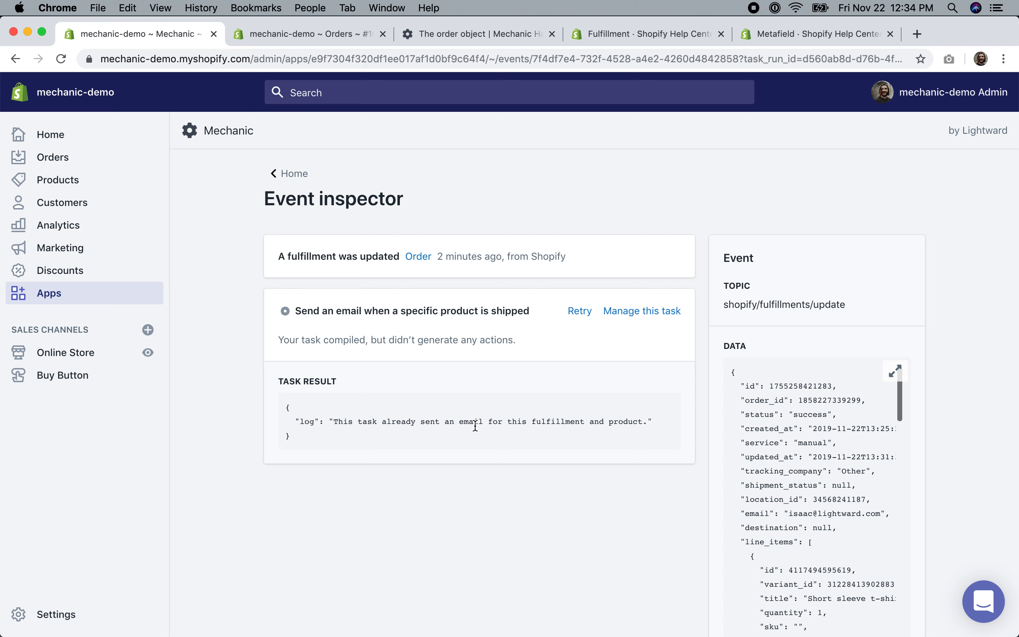
{"action": "mouse_move", "coordinate": [720, 355]}
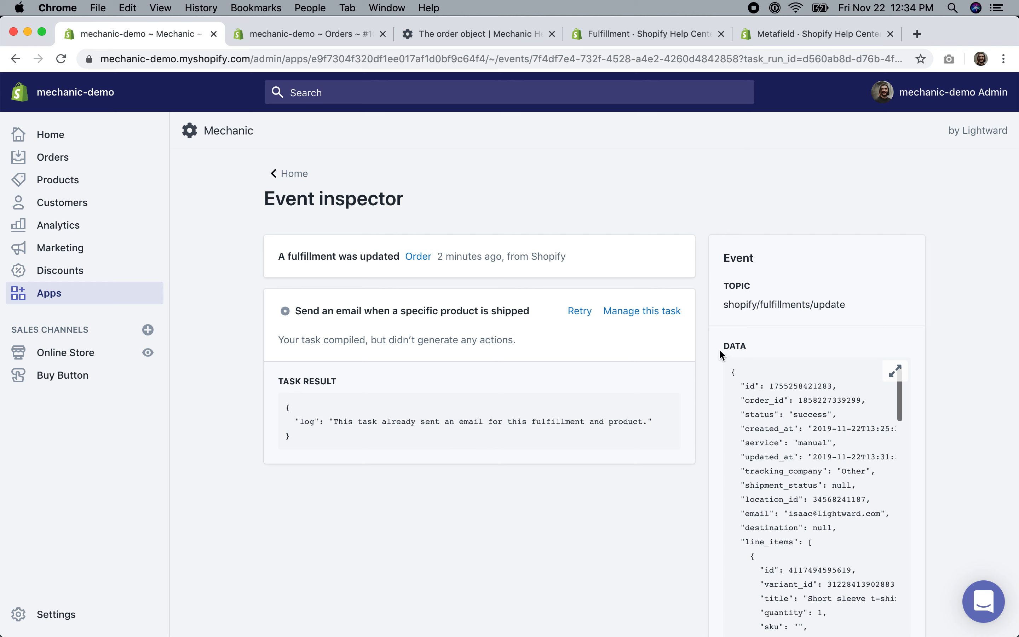
{"action": "mouse_move", "coordinate": [640, 311]}
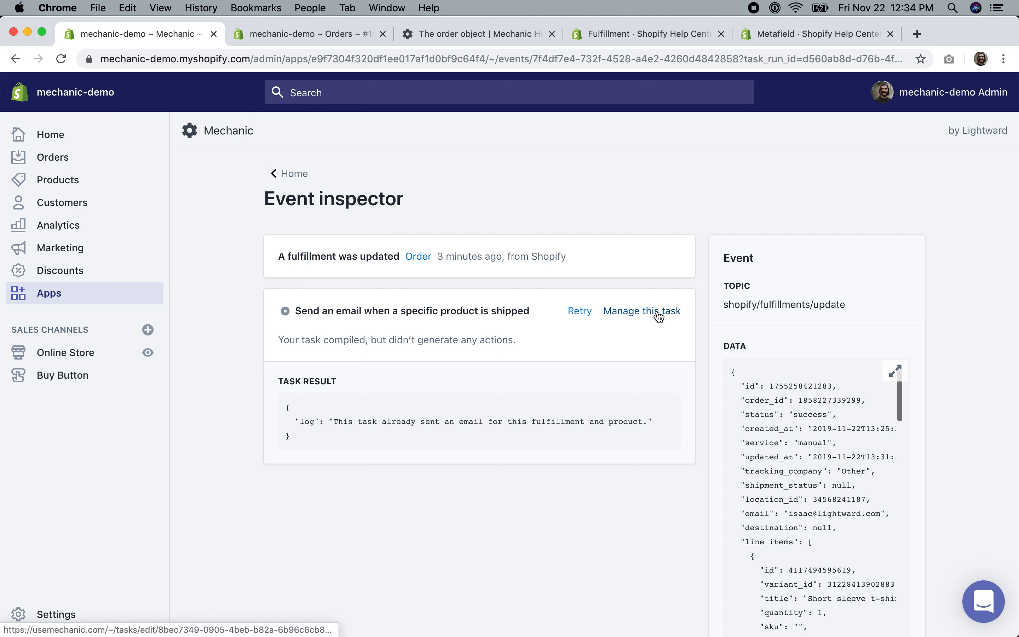
{"action": "left_click", "coordinate": [641, 310]}
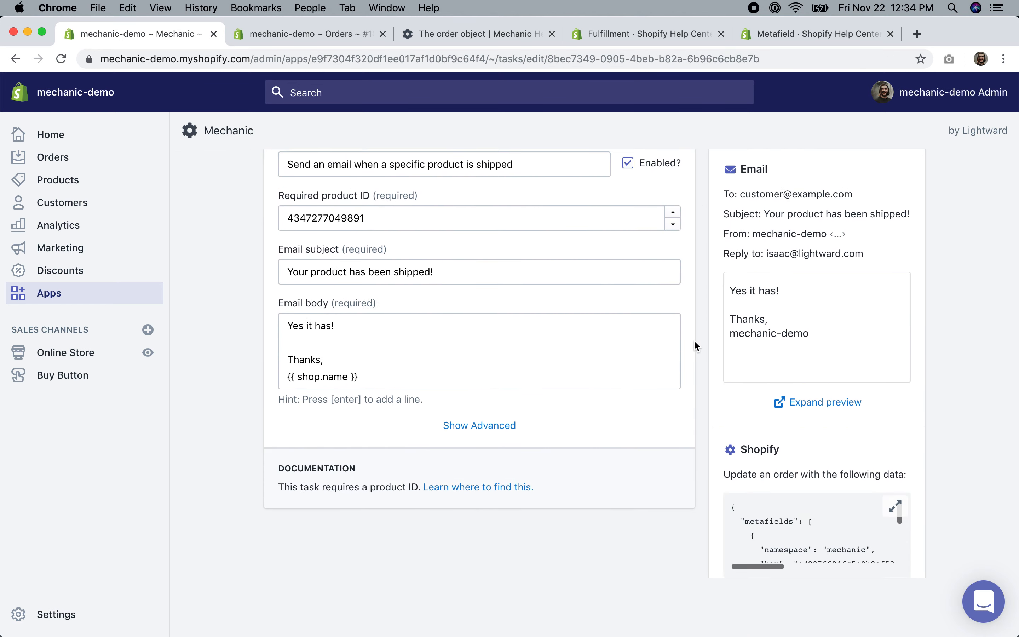
{"action": "left_click", "coordinate": [479, 425]}
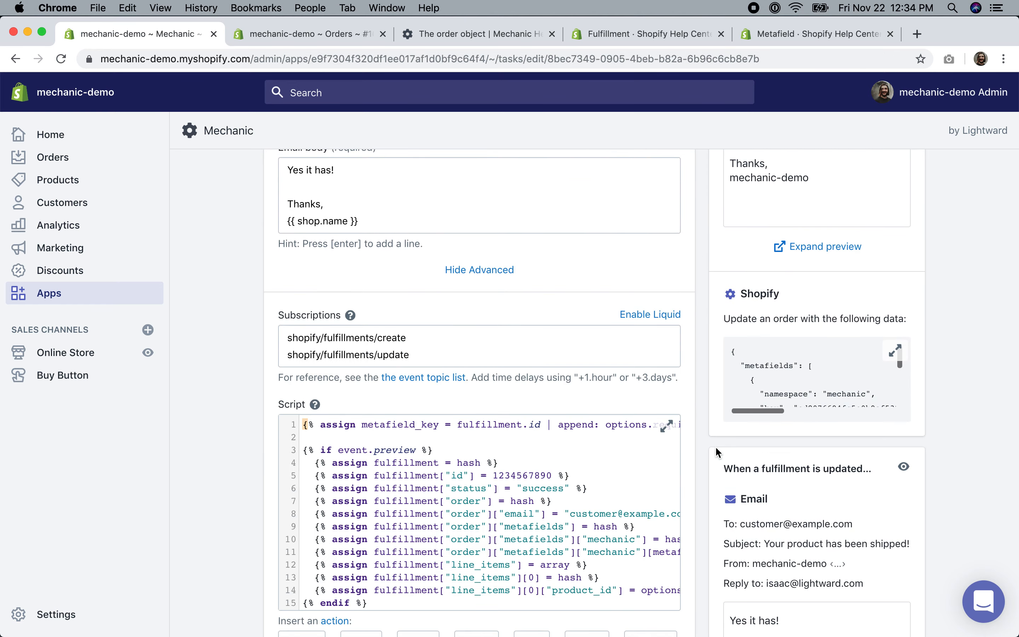
{"action": "scroll", "scroll_direction": "down", "scroll_amount": 3}
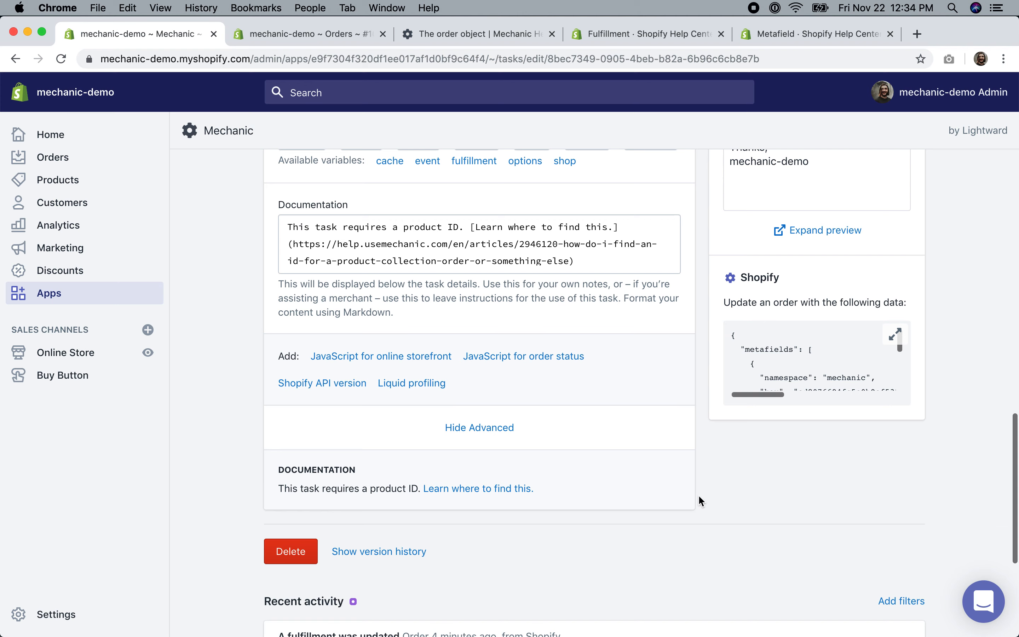
{"action": "scroll", "scroll_direction": "down", "scroll_amount": 3}
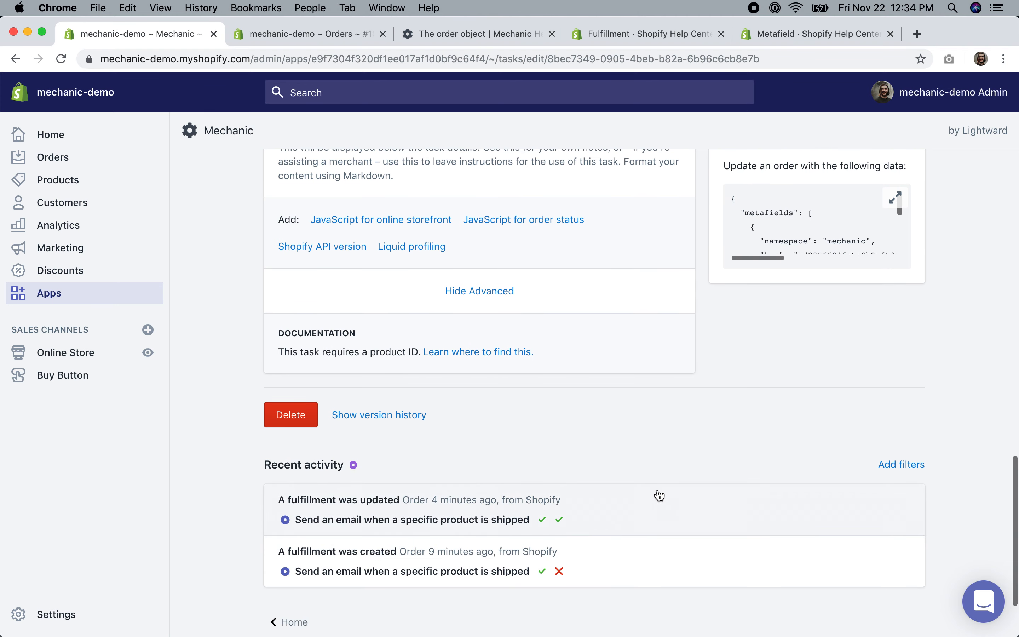
{"action": "scroll", "scroll_direction": "up", "scroll_amount": 3}
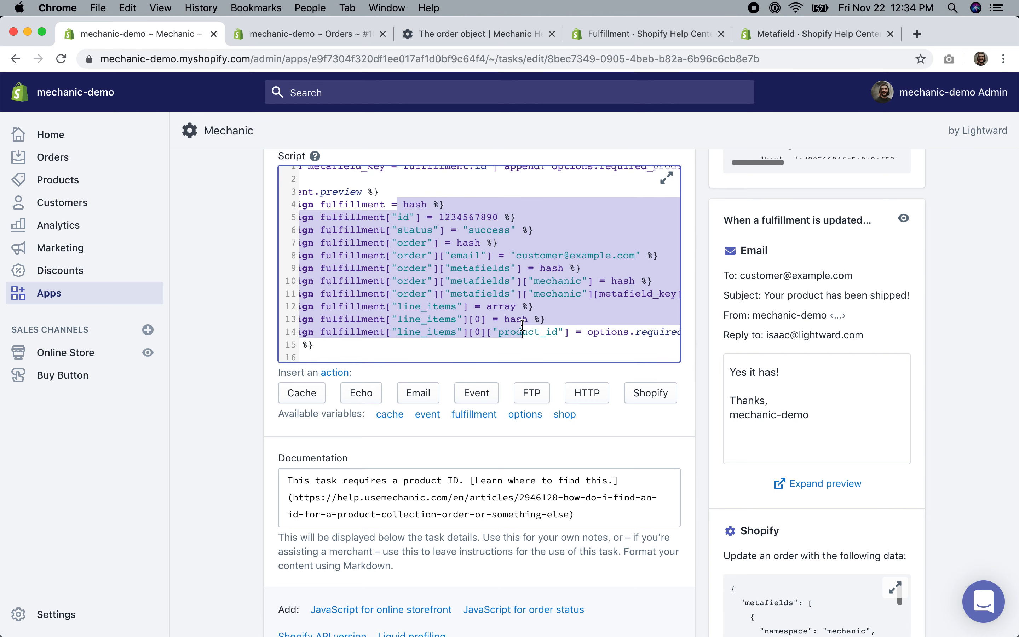
{"action": "left_click", "coordinate": [490, 230]}
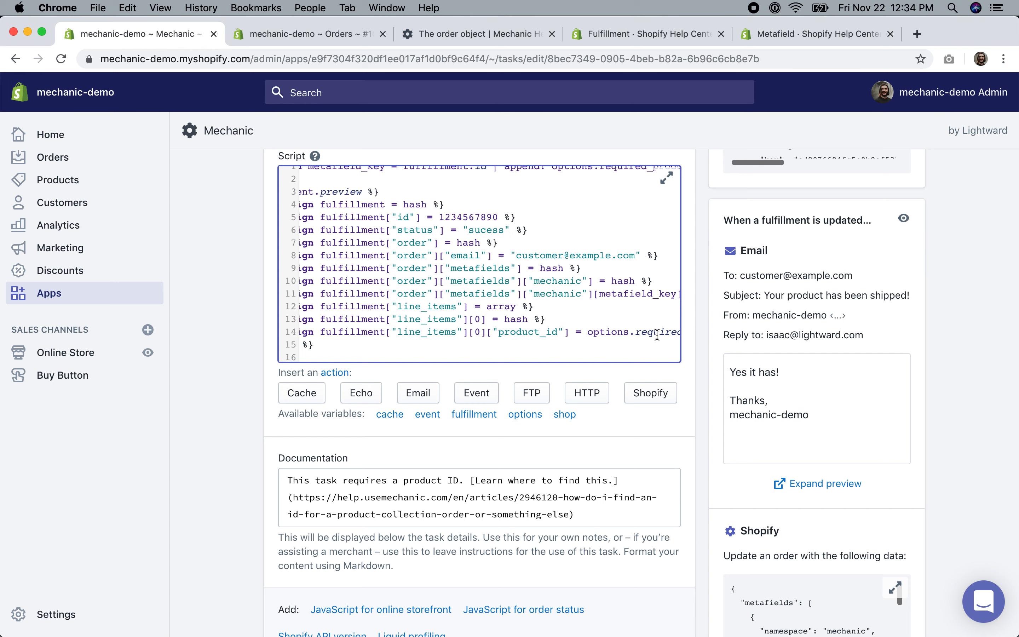
{"action": "scroll", "scroll_direction": "up", "scroll_amount": 3}
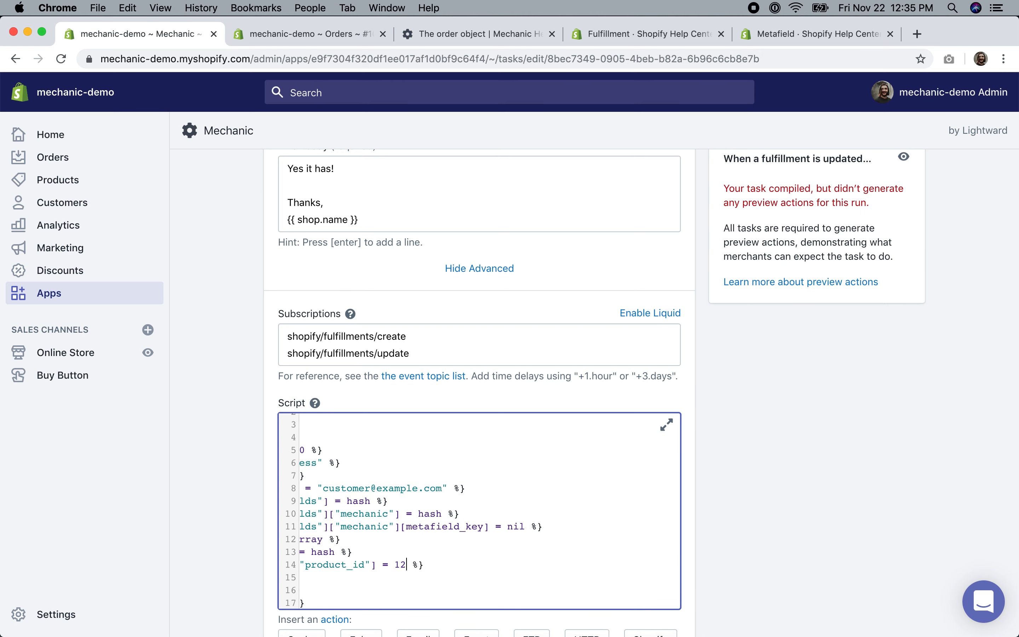
{"action": "type", "text": "asdf"}
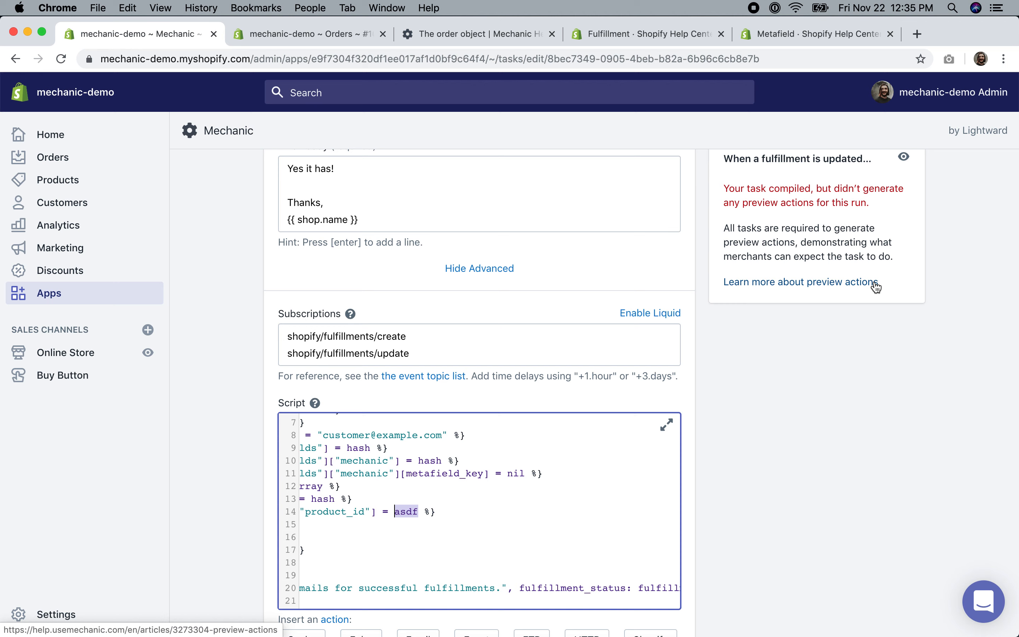
{"action": "type", "text": "options.required_product_id__number_required"}
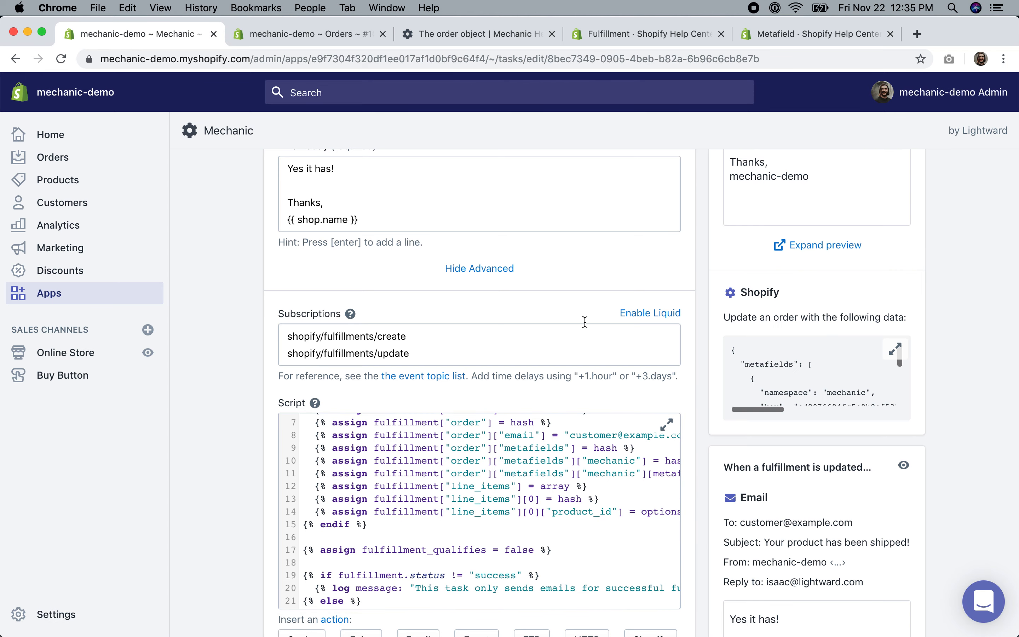
{"action": "scroll", "scroll_direction": "up", "scroll_amount": 3}
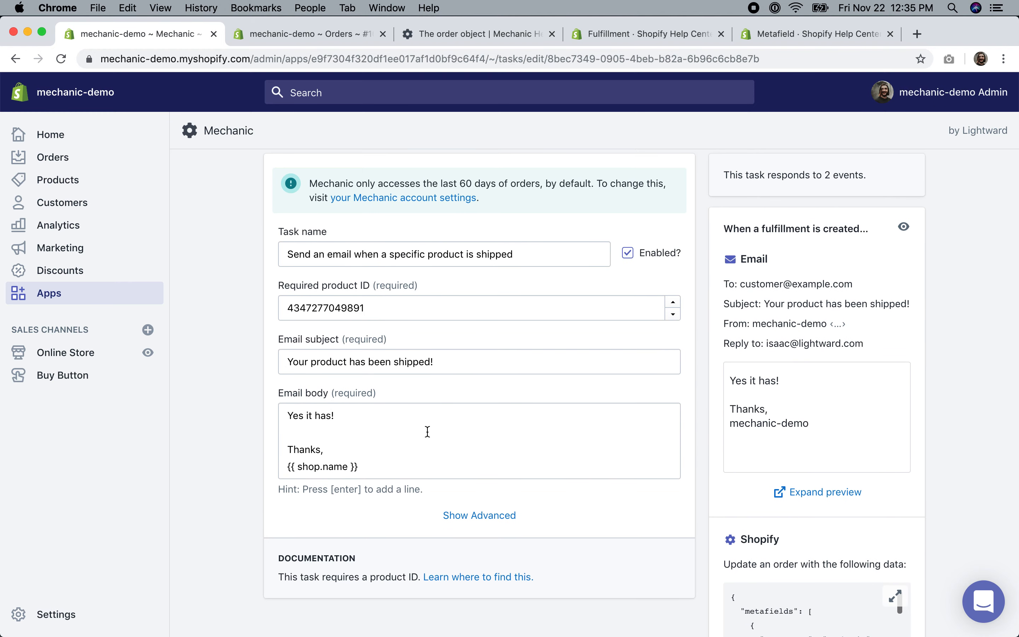
{"action": "mouse_move", "coordinate": [376, 486]}
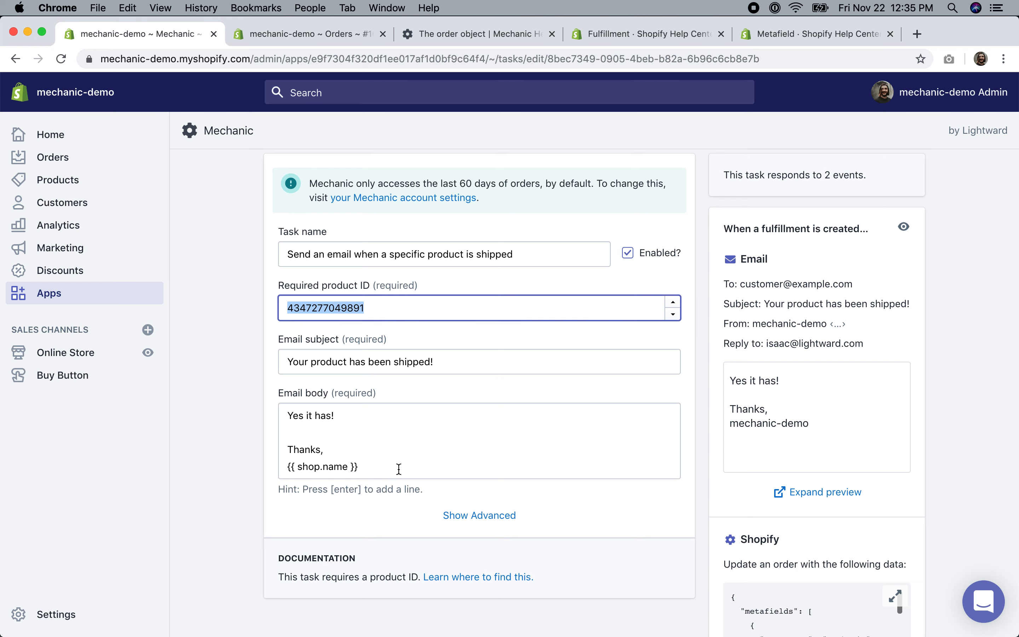
{"action": "mouse_move", "coordinate": [321, 558]}
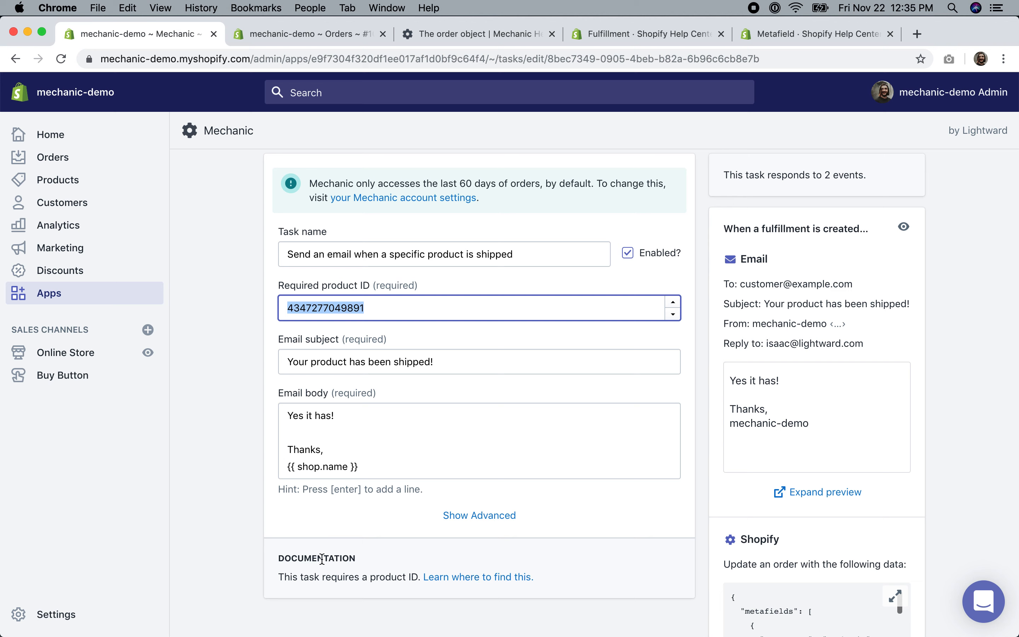
- Prefix the email subject with Order {{ fulfillment.order.name | default: "#1234" }}:
{"action": "left_click", "coordinate": [454, 361]}
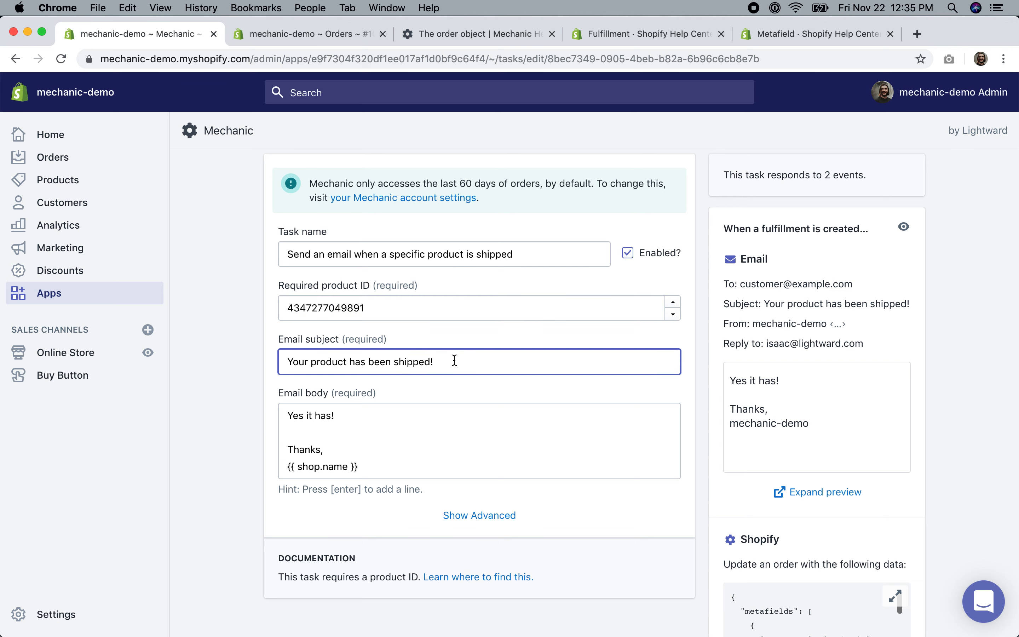
{"action": "mouse_move", "coordinate": [419, 416]}
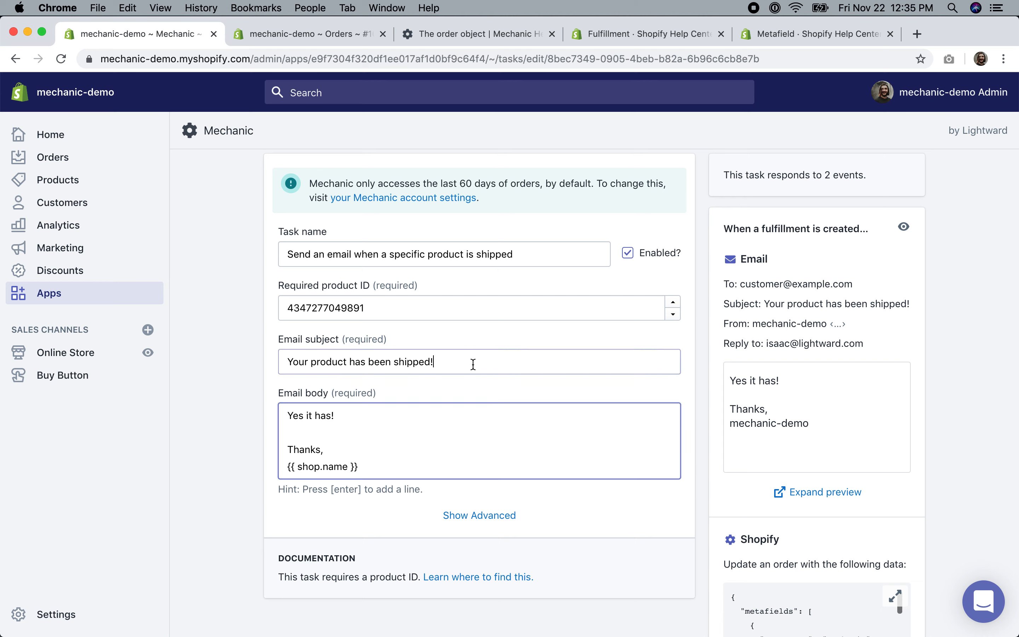
{"action": "type", "text": "{{"}
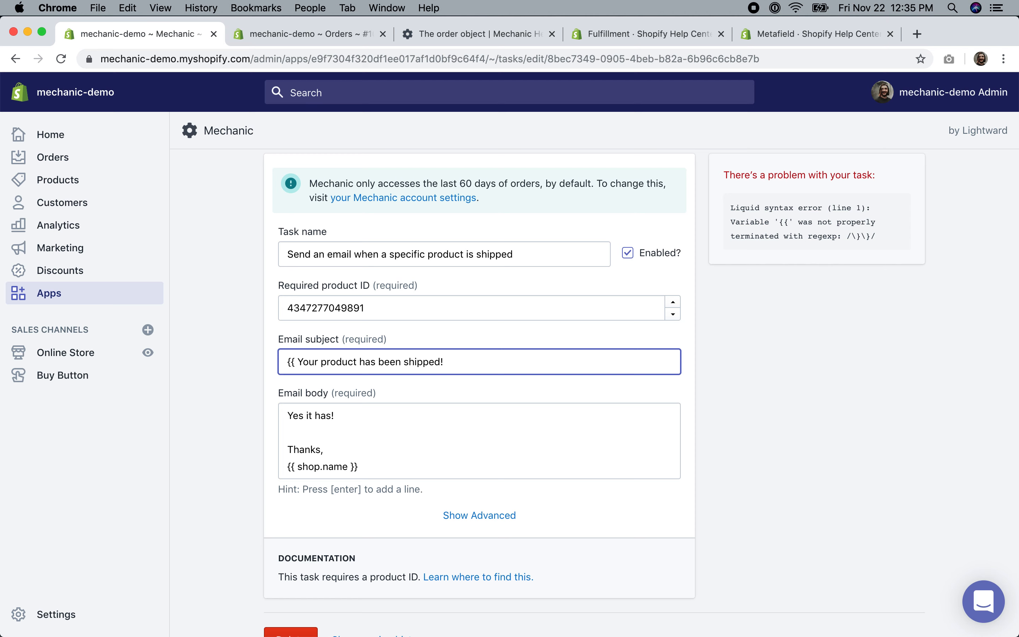
{"action": "type", "text": "fulfillment.order.name"}
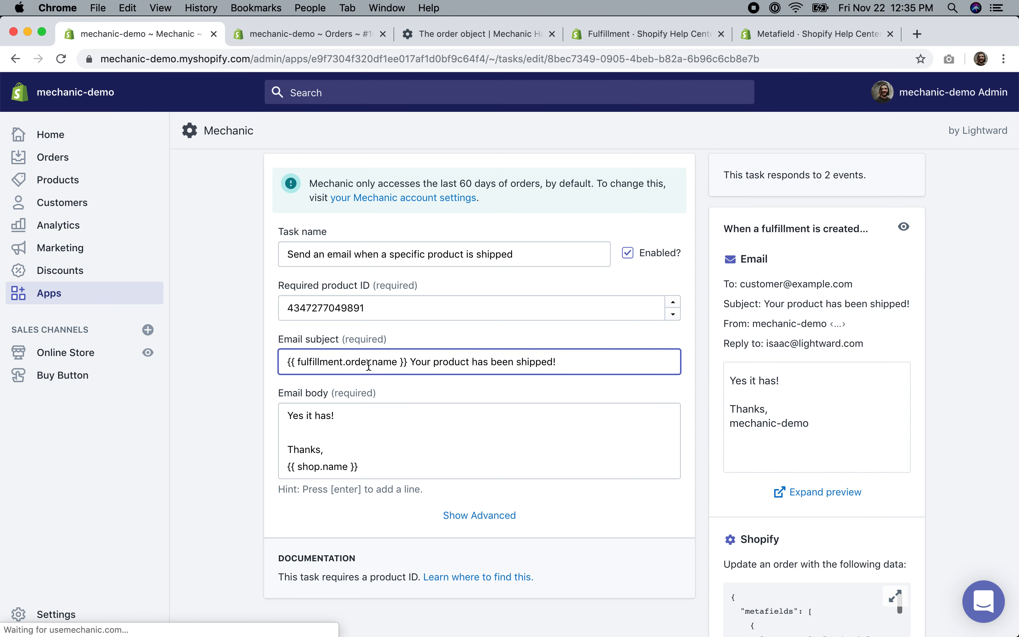
{"action": "double_click", "coordinate": [356, 362]}
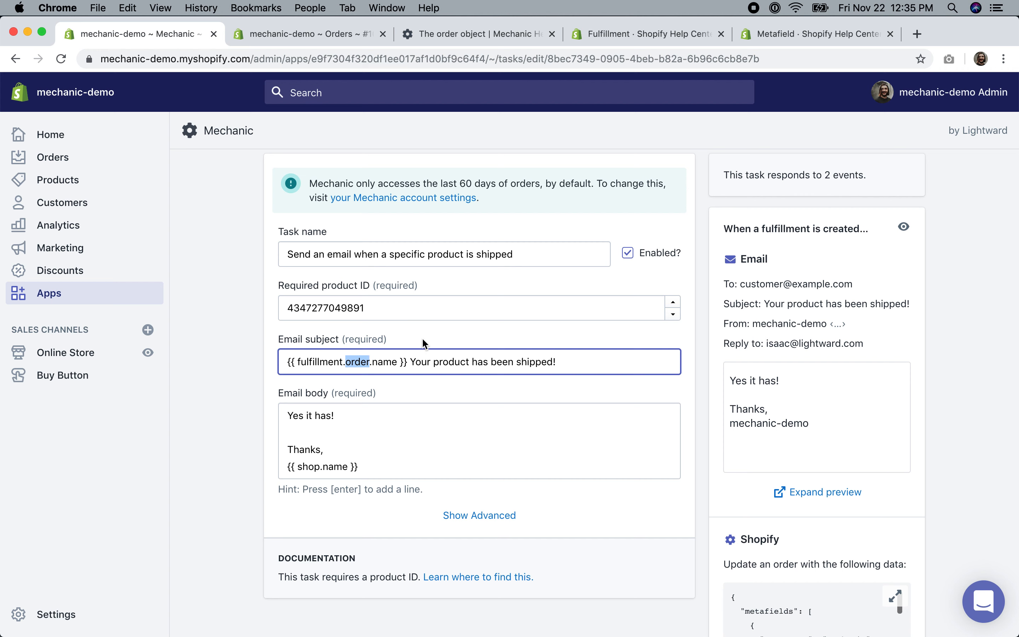
{"action": "mouse_move", "coordinate": [762, 308]}
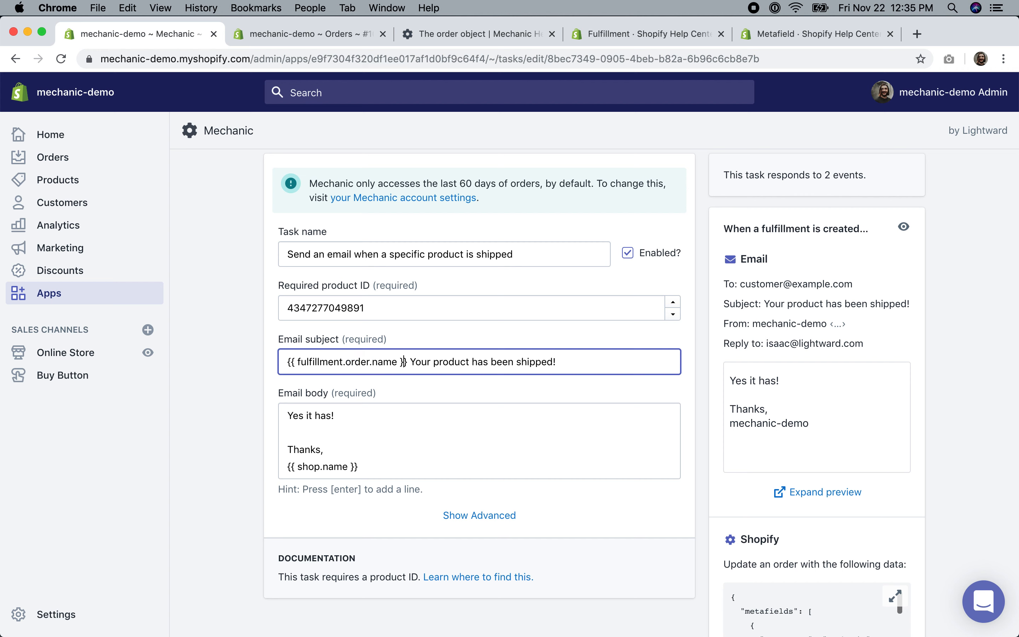
{"action": "type", "text": "| default: \"#\""}
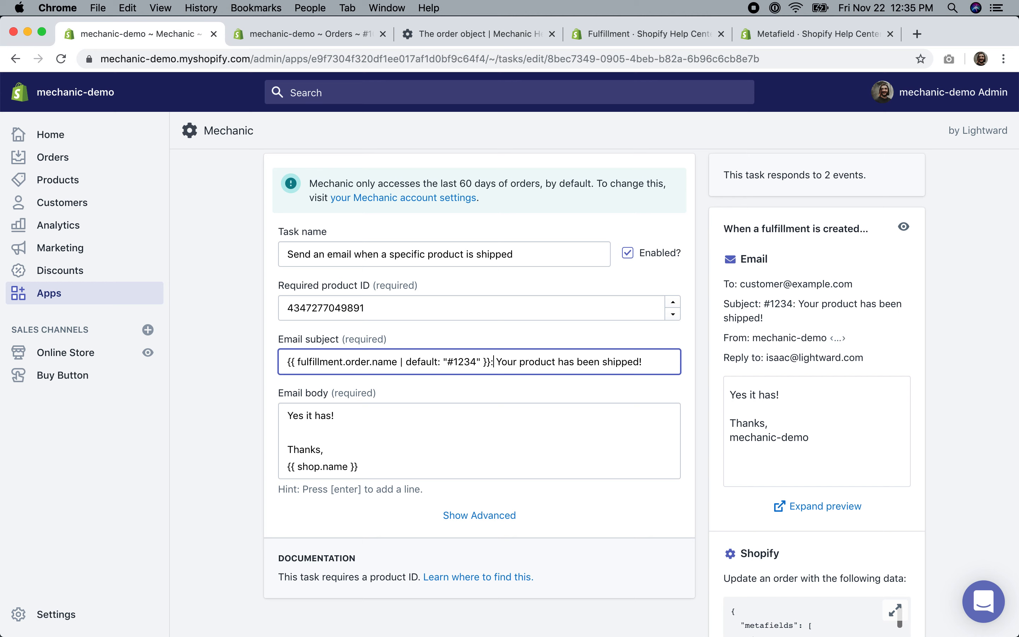
{"action": "type", "text": "Order"}
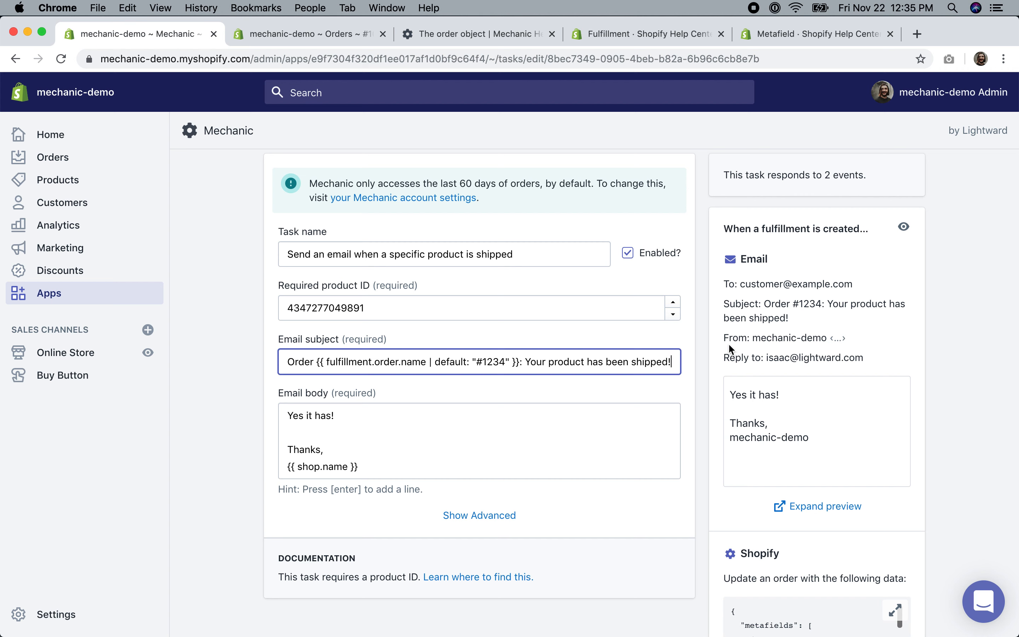
{"action": "scroll", "scroll_direction": "up", "scroll_amount": 3}
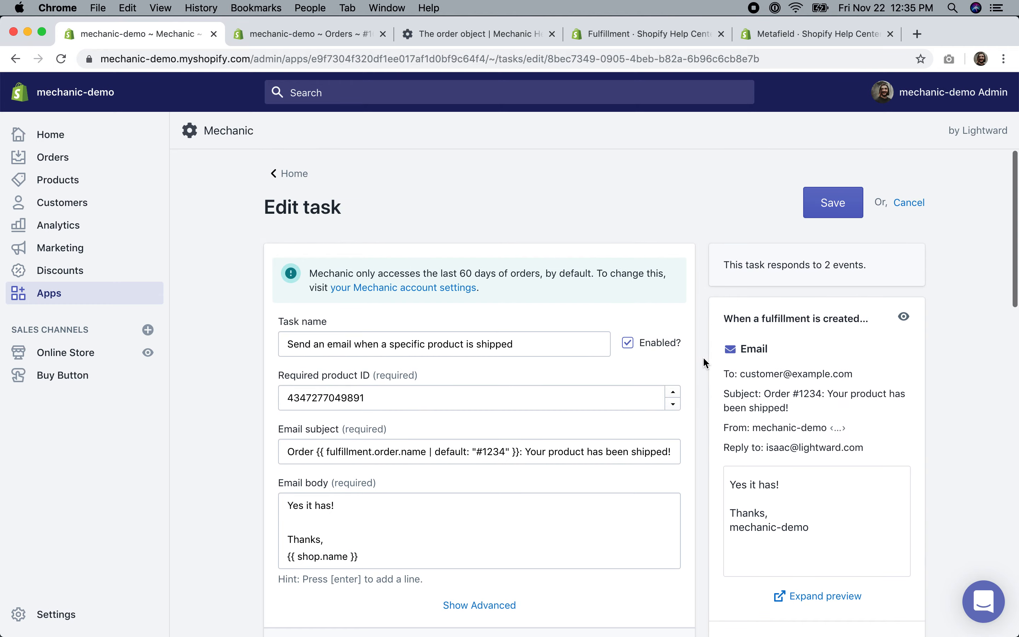